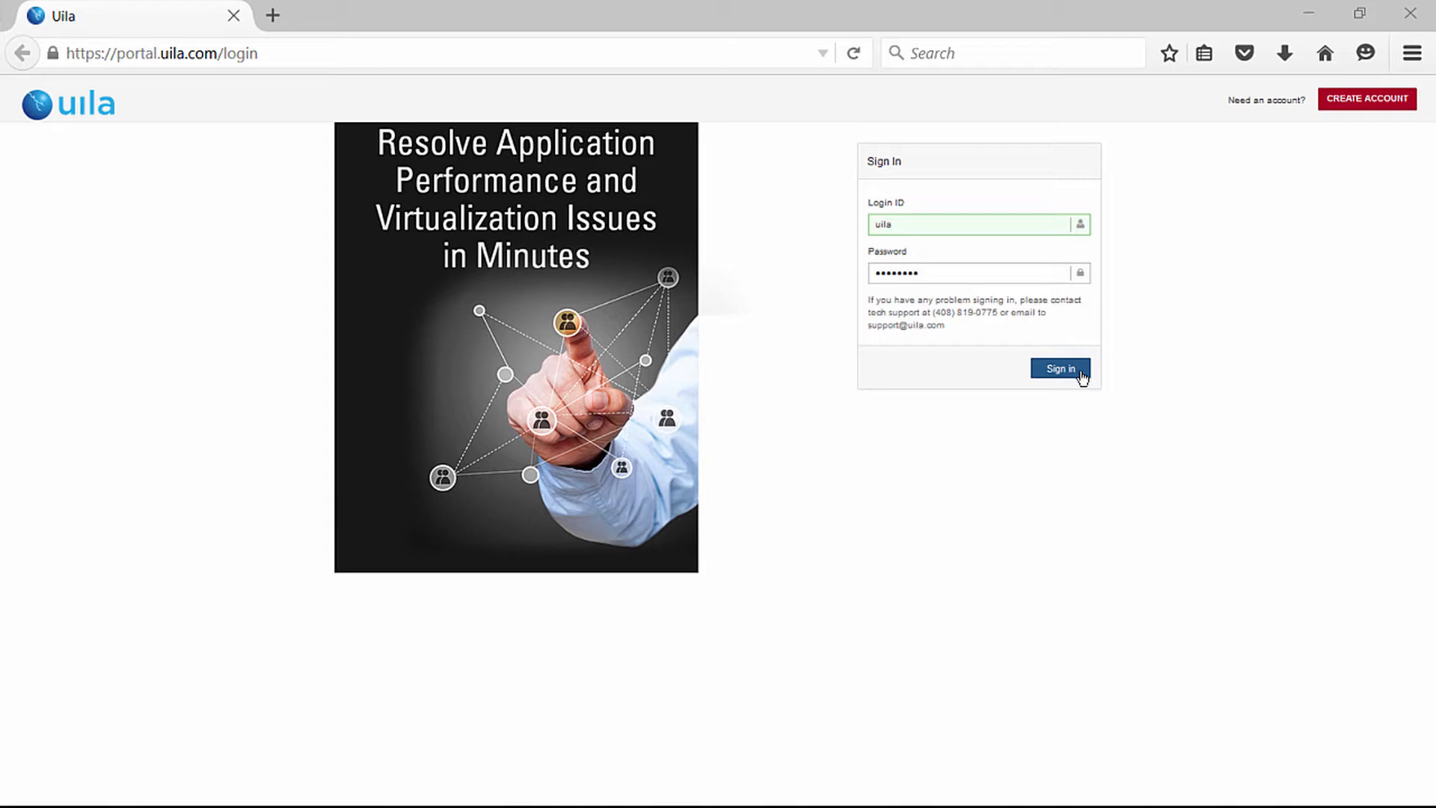
Sign in to the Uila portal with the entered credentials.
left_click(1060, 368)
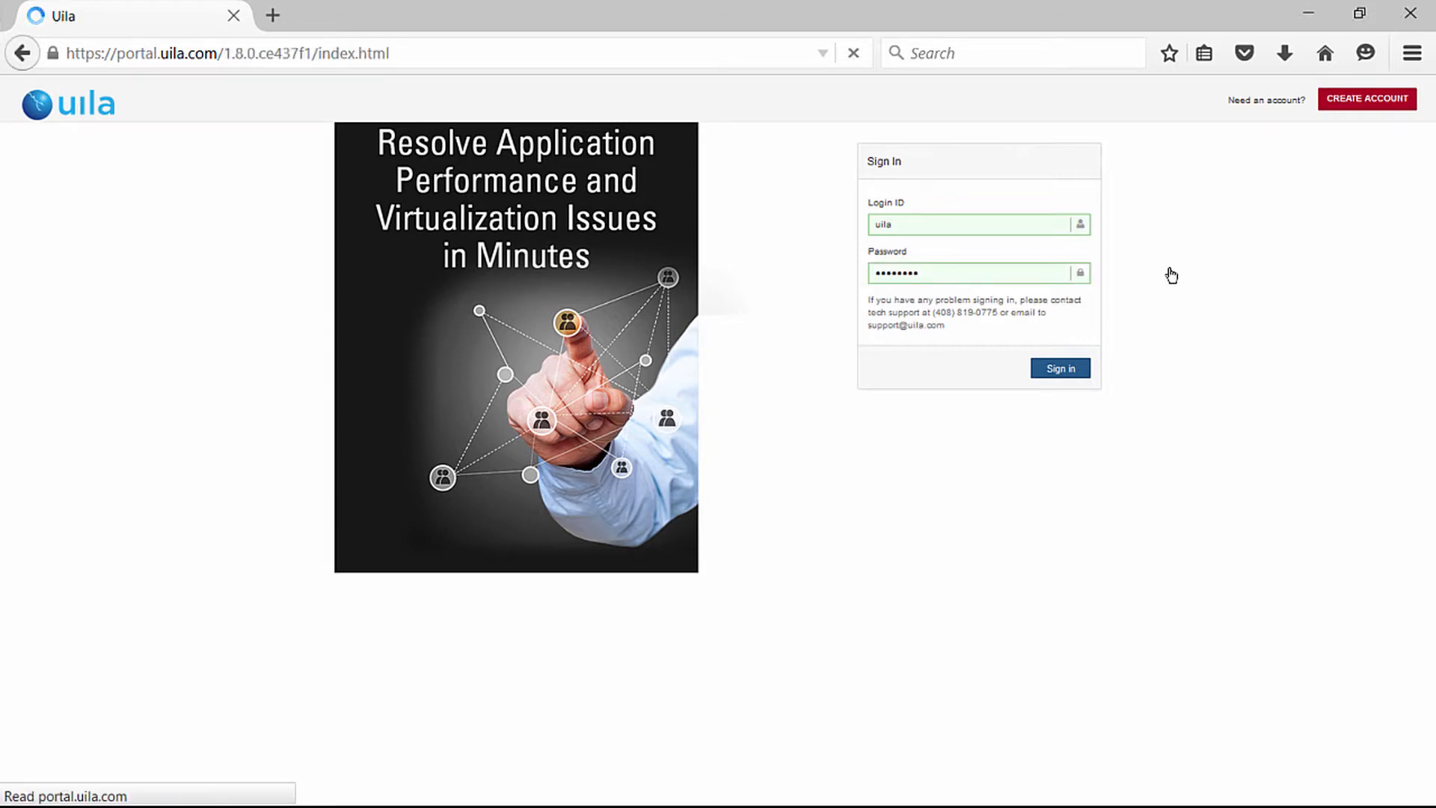
left_click(1060, 368)
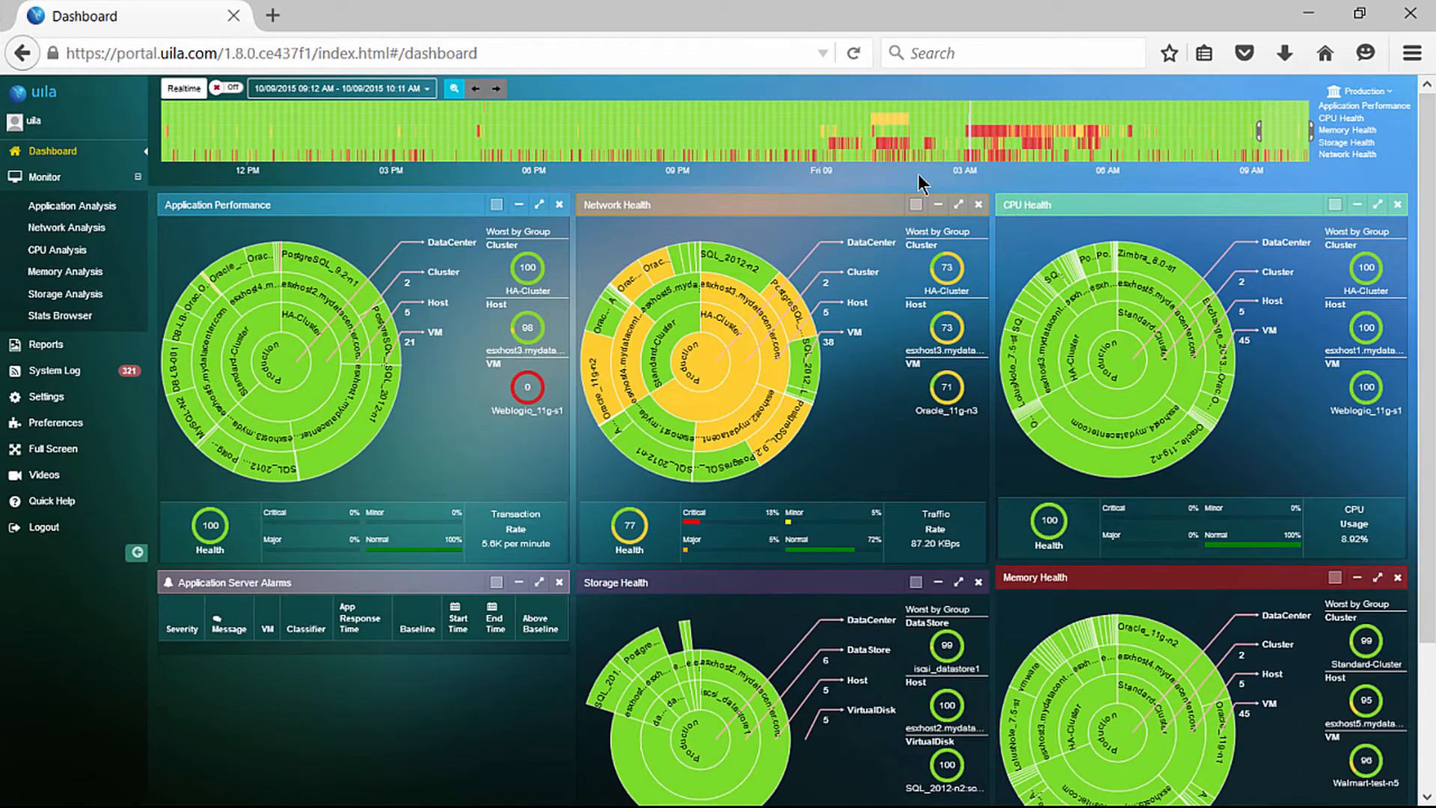
mouse_move(843, 195)
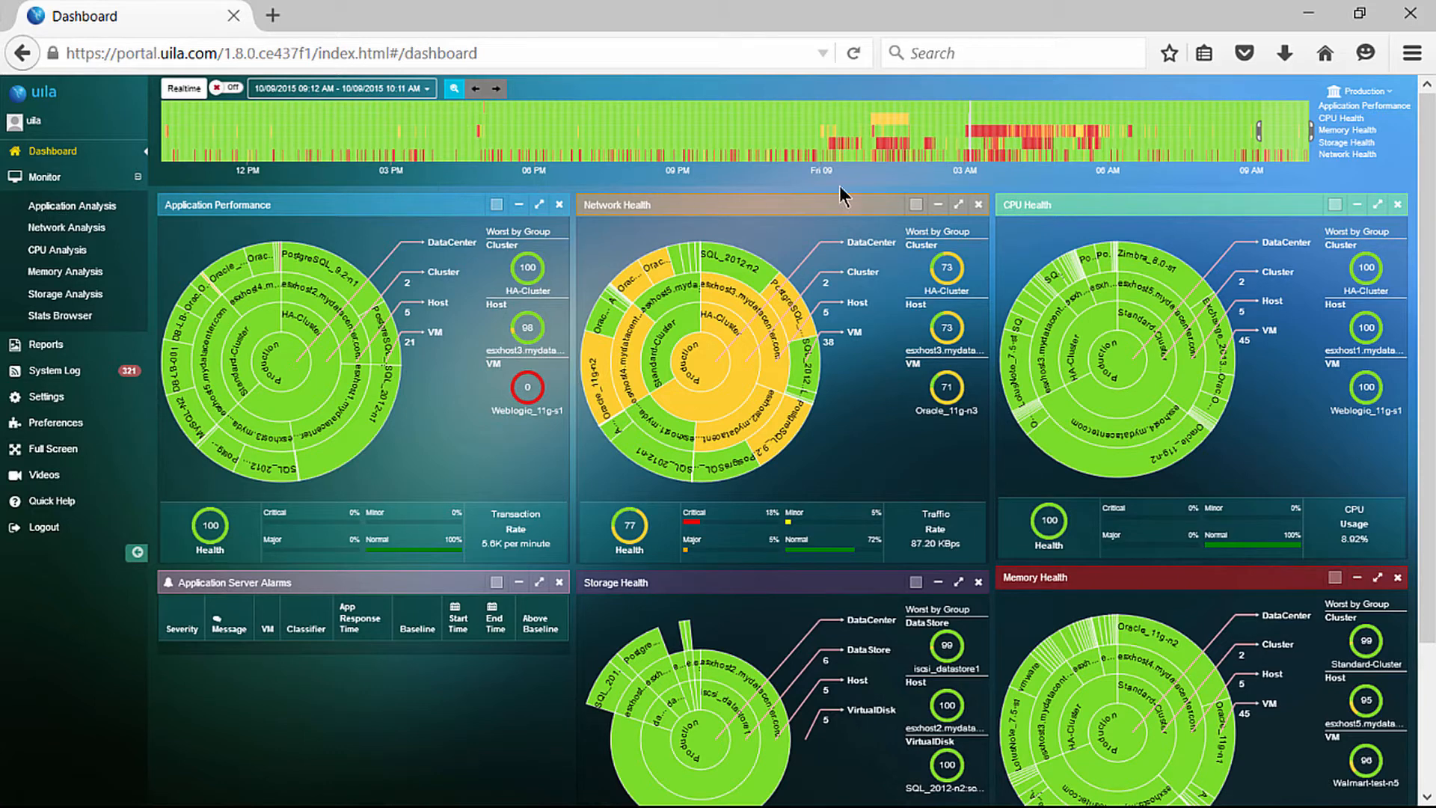
mouse_move(1287, 181)
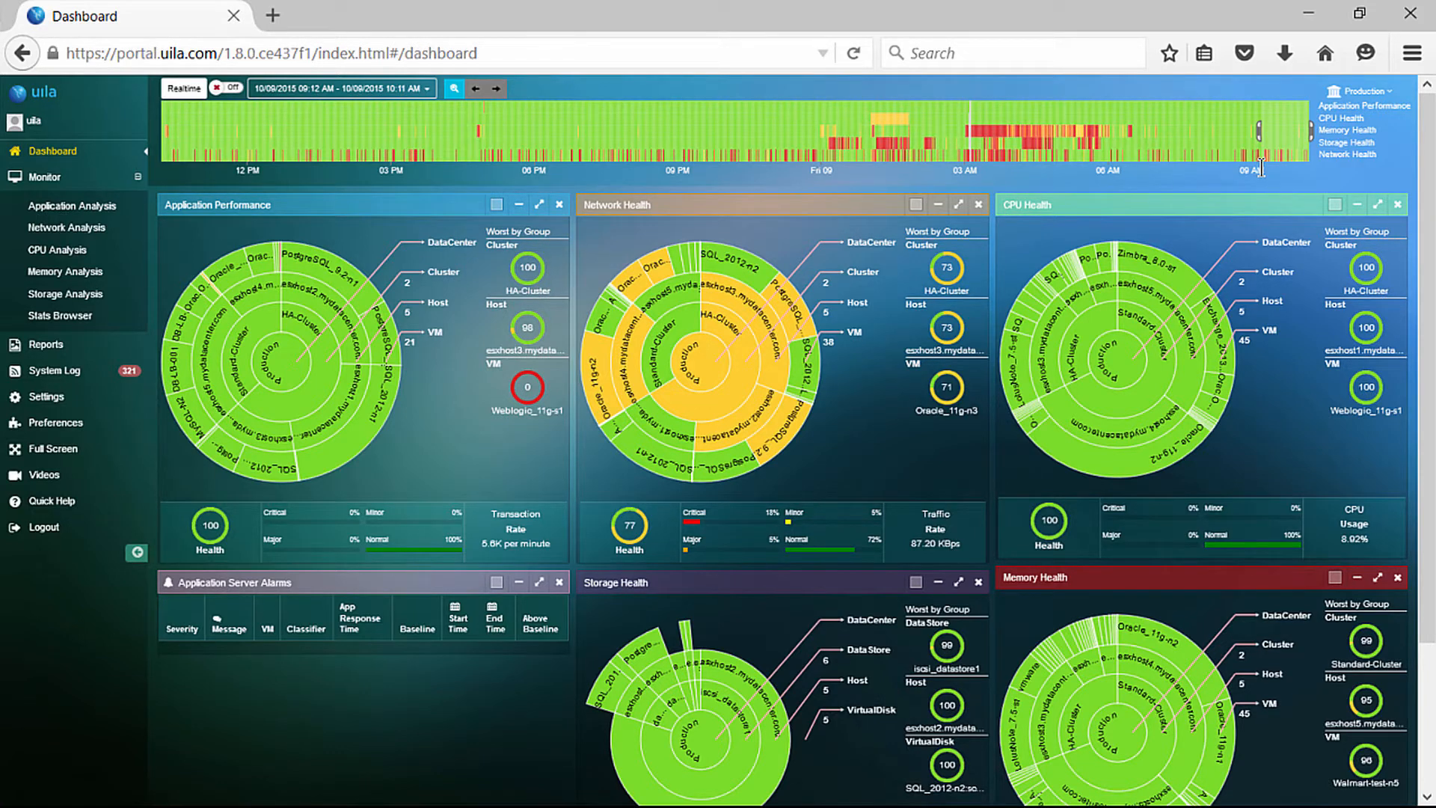
mouse_move(542, 88)
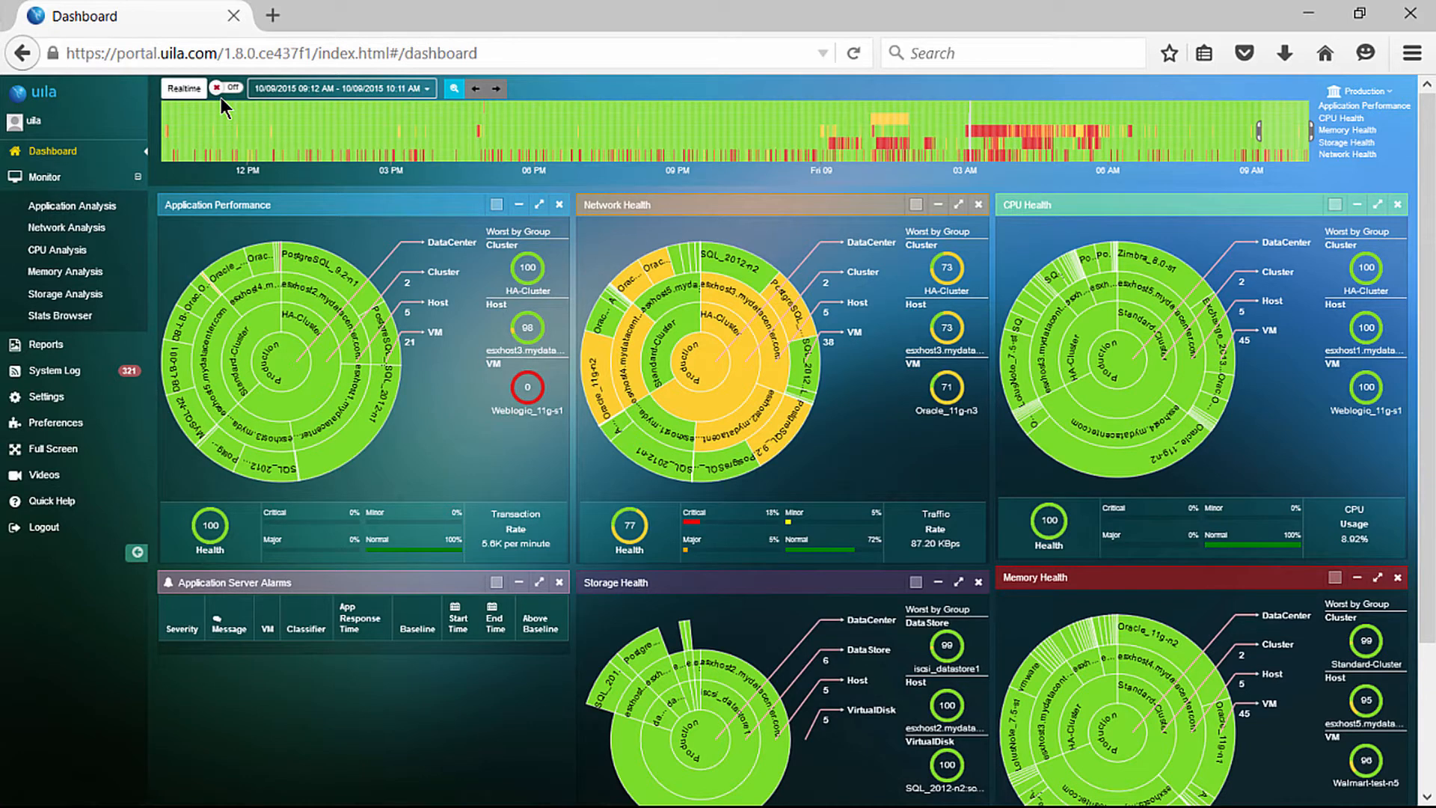
Turn Realtime mode on, then back off.
left_click(225, 89)
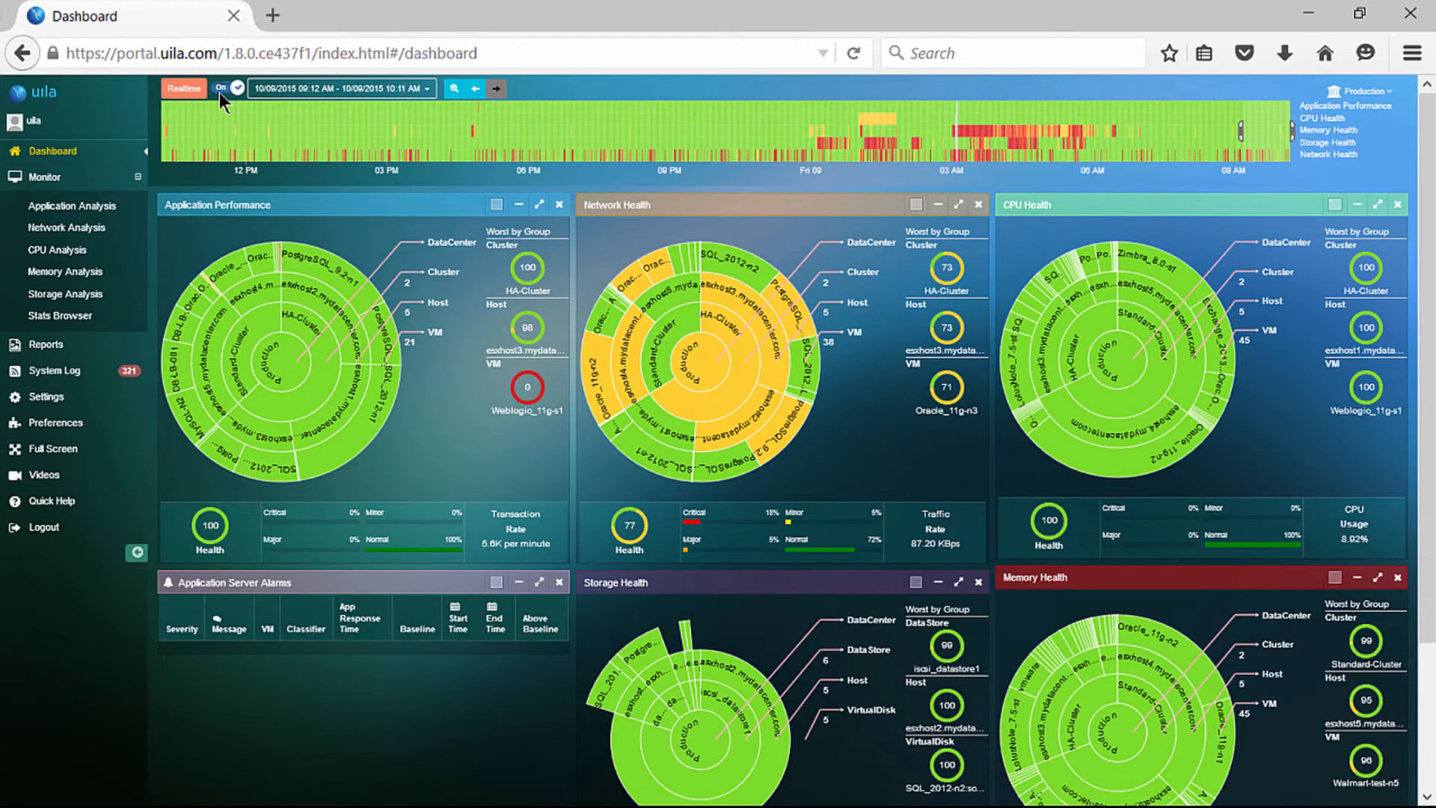
left_click(226, 88)
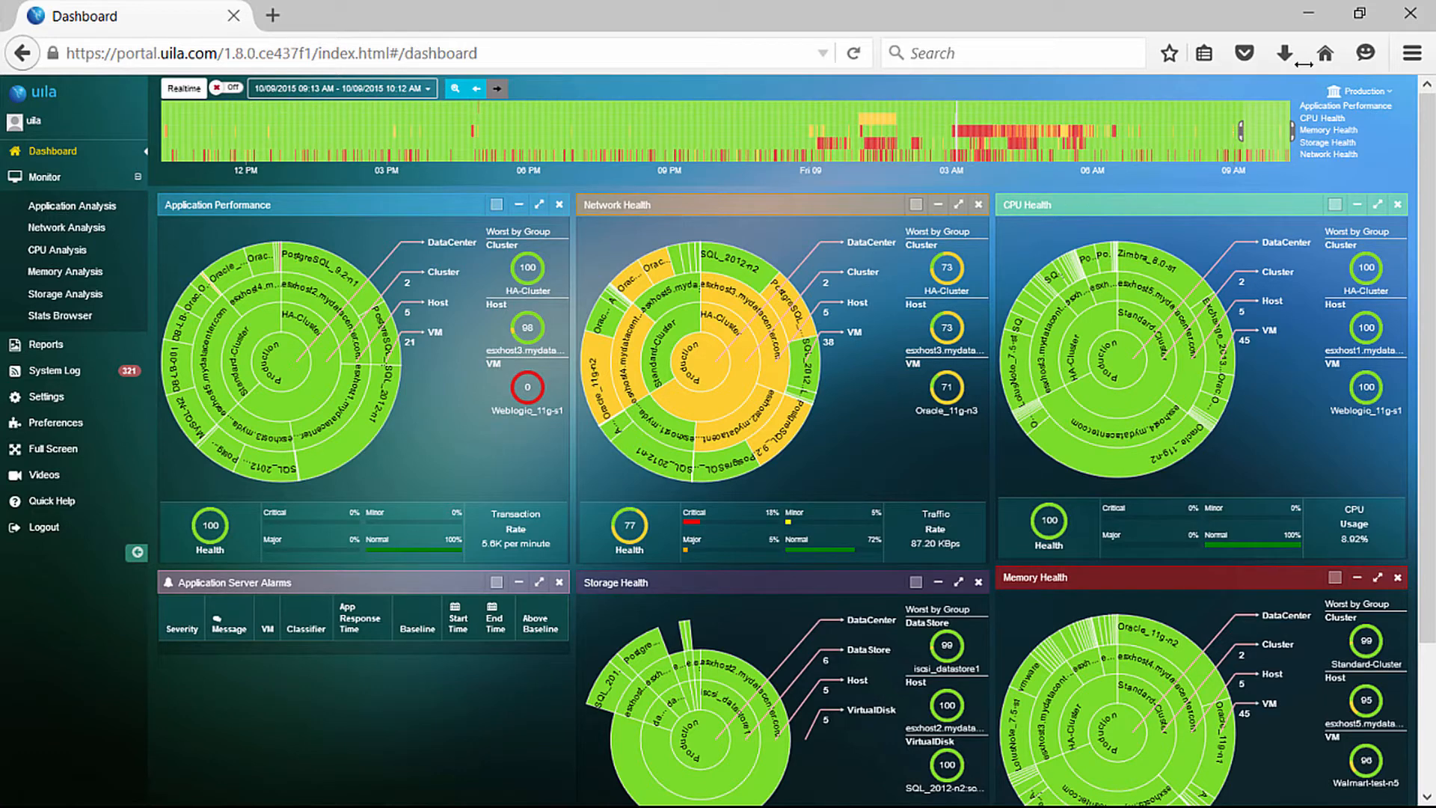
mouse_move(1053, 139)
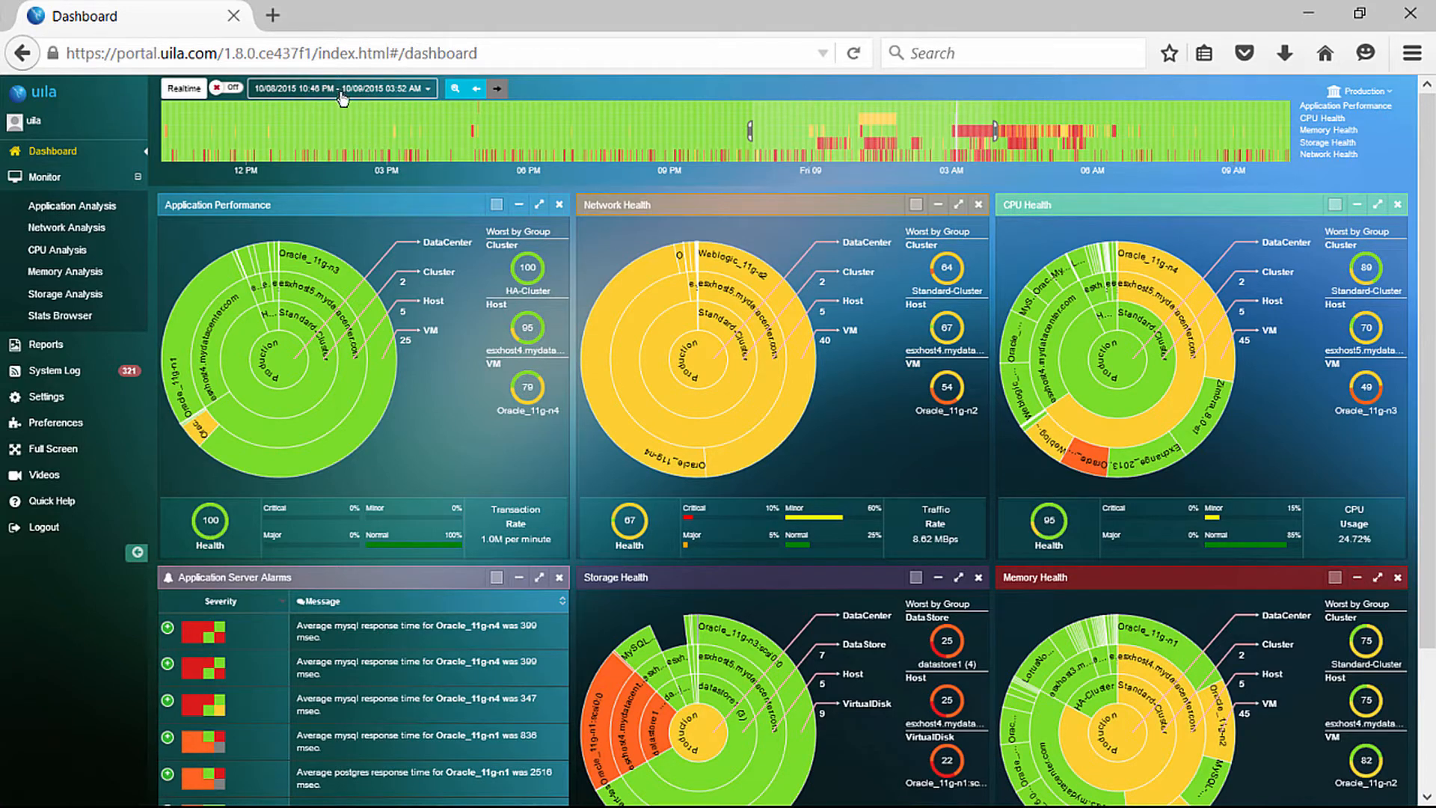
Pick 10/05/2015 10:46 PM as the dashboard's start date.
left_click(339, 88)
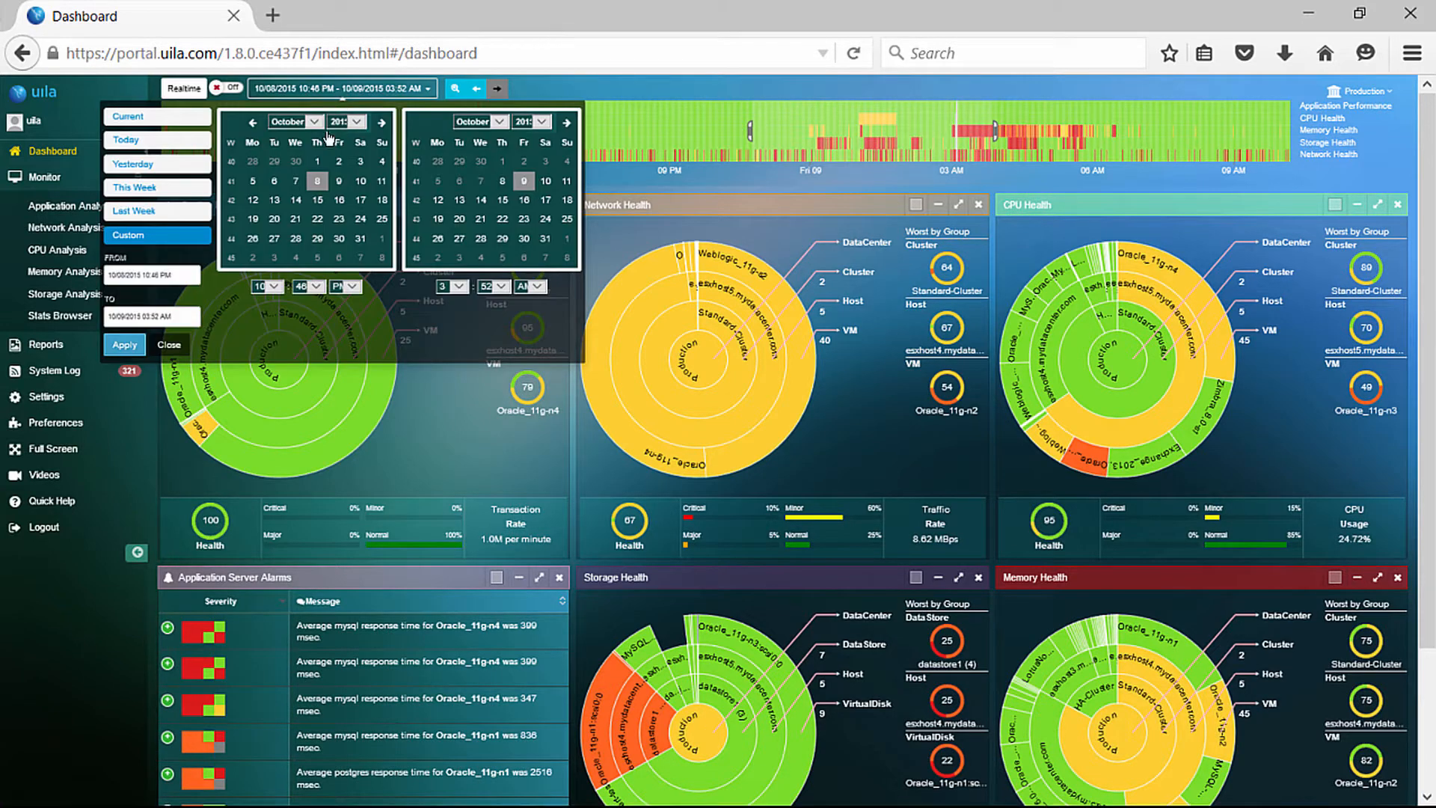
left_click(253, 180)
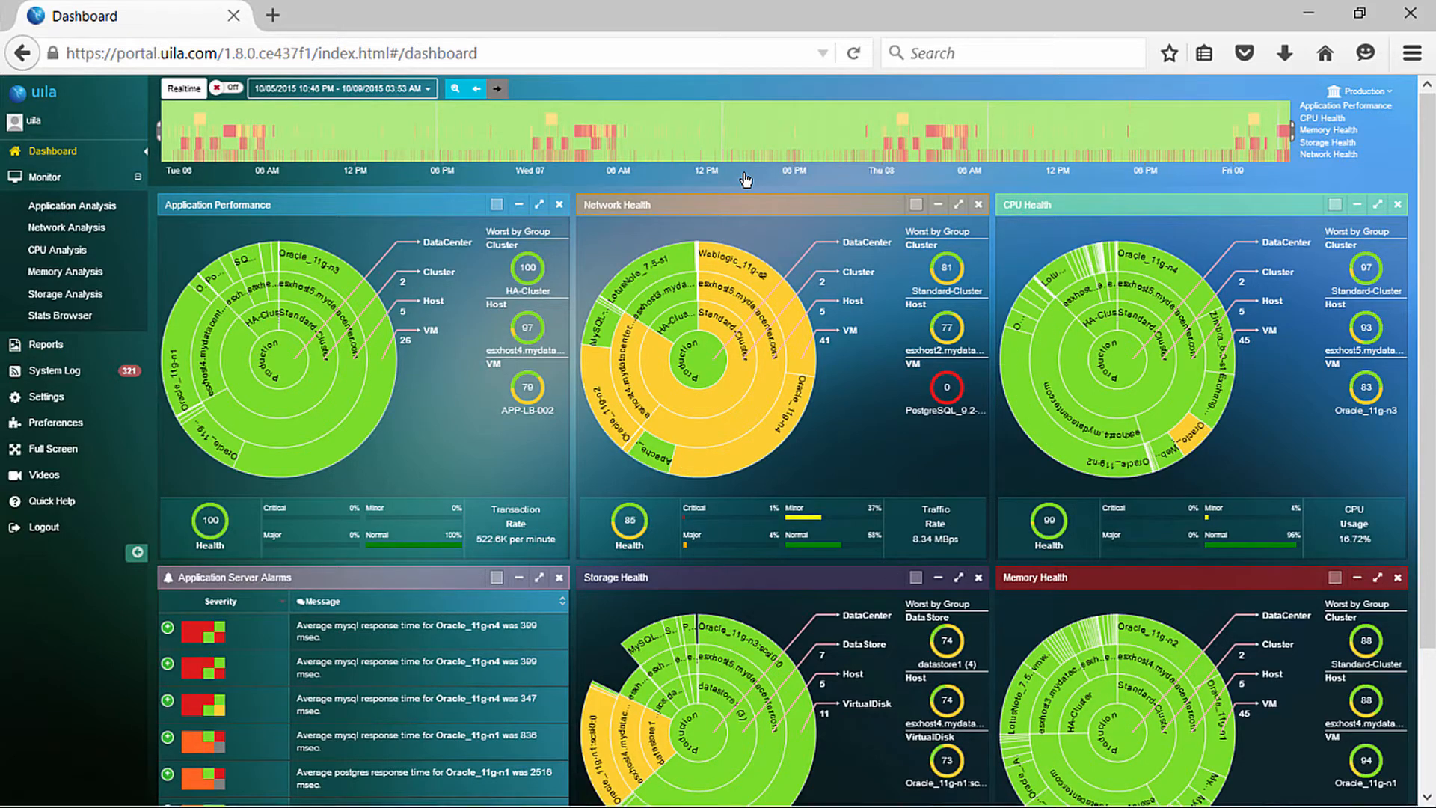
Zoom the timeline into 10/07/2015 03:54–05:16 AM.
left_click(454, 88)
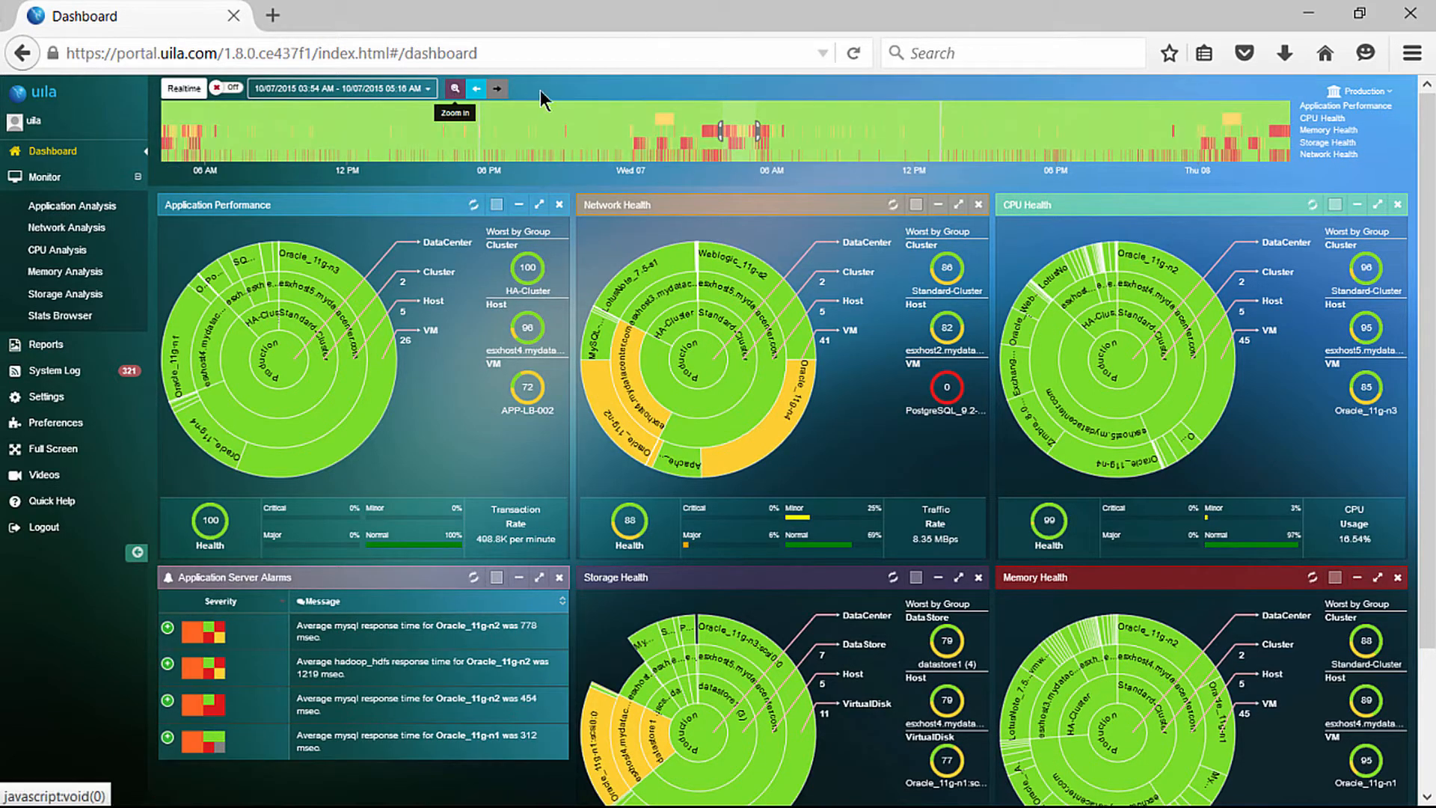
mouse_move(560, 98)
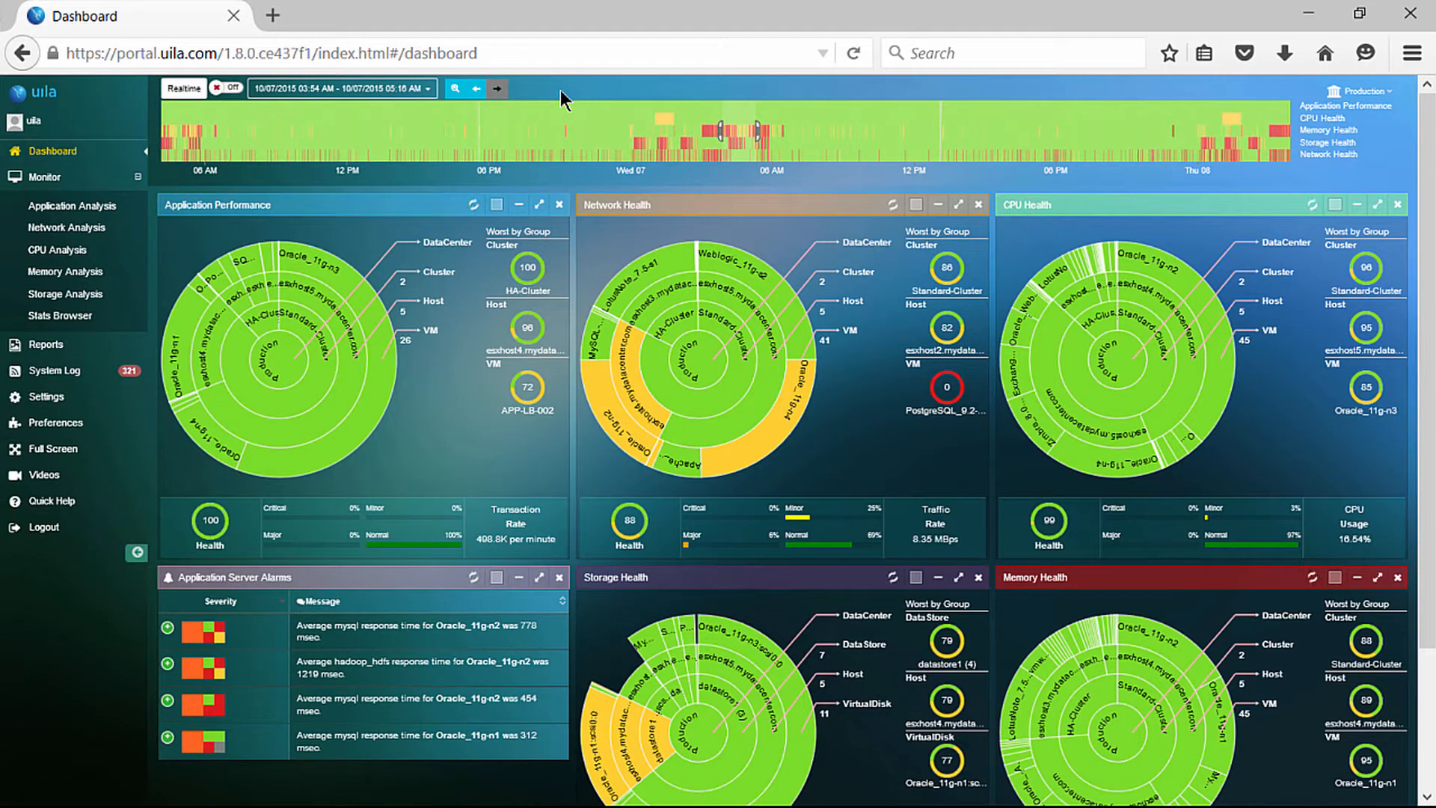
mouse_move(1392, 139)
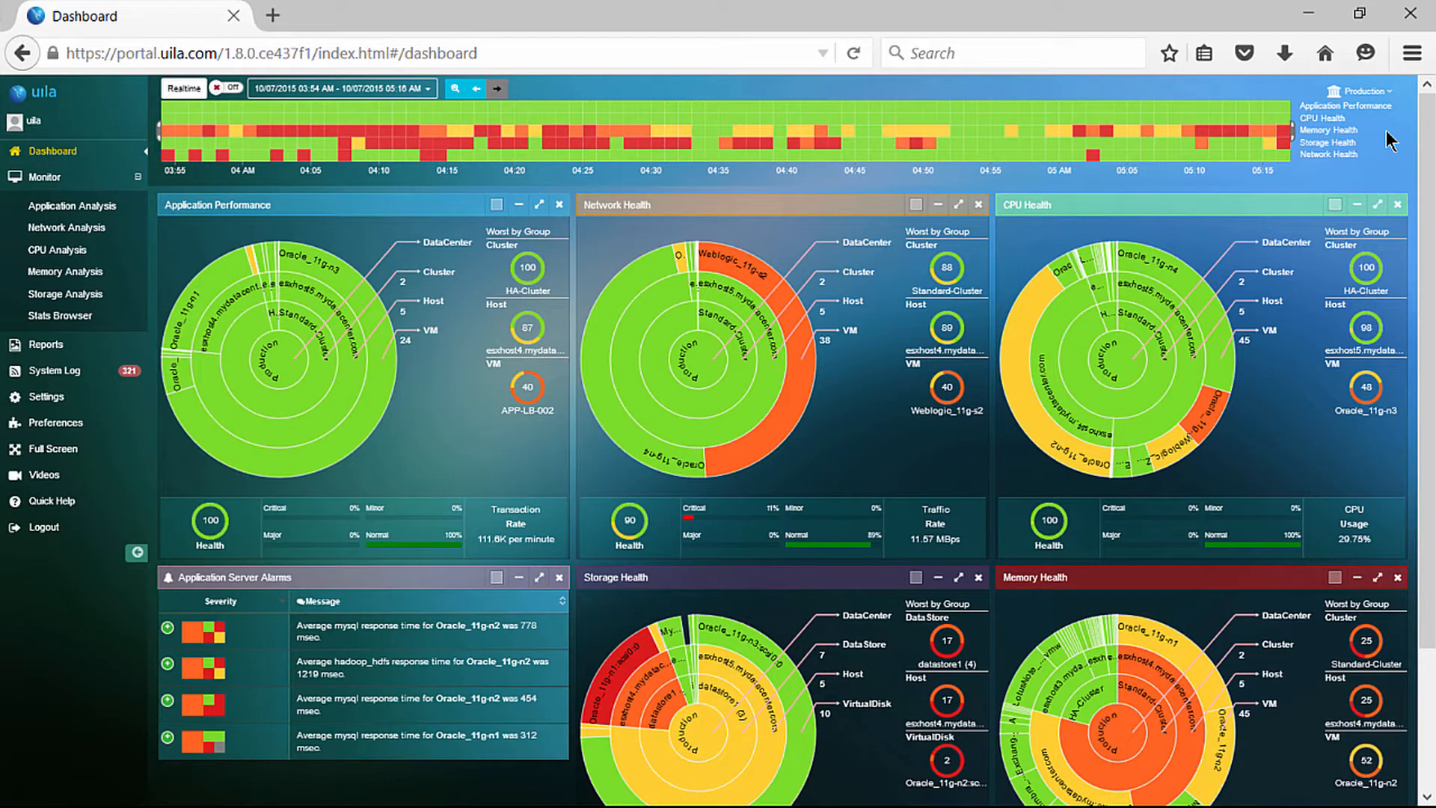
mouse_move(1383, 136)
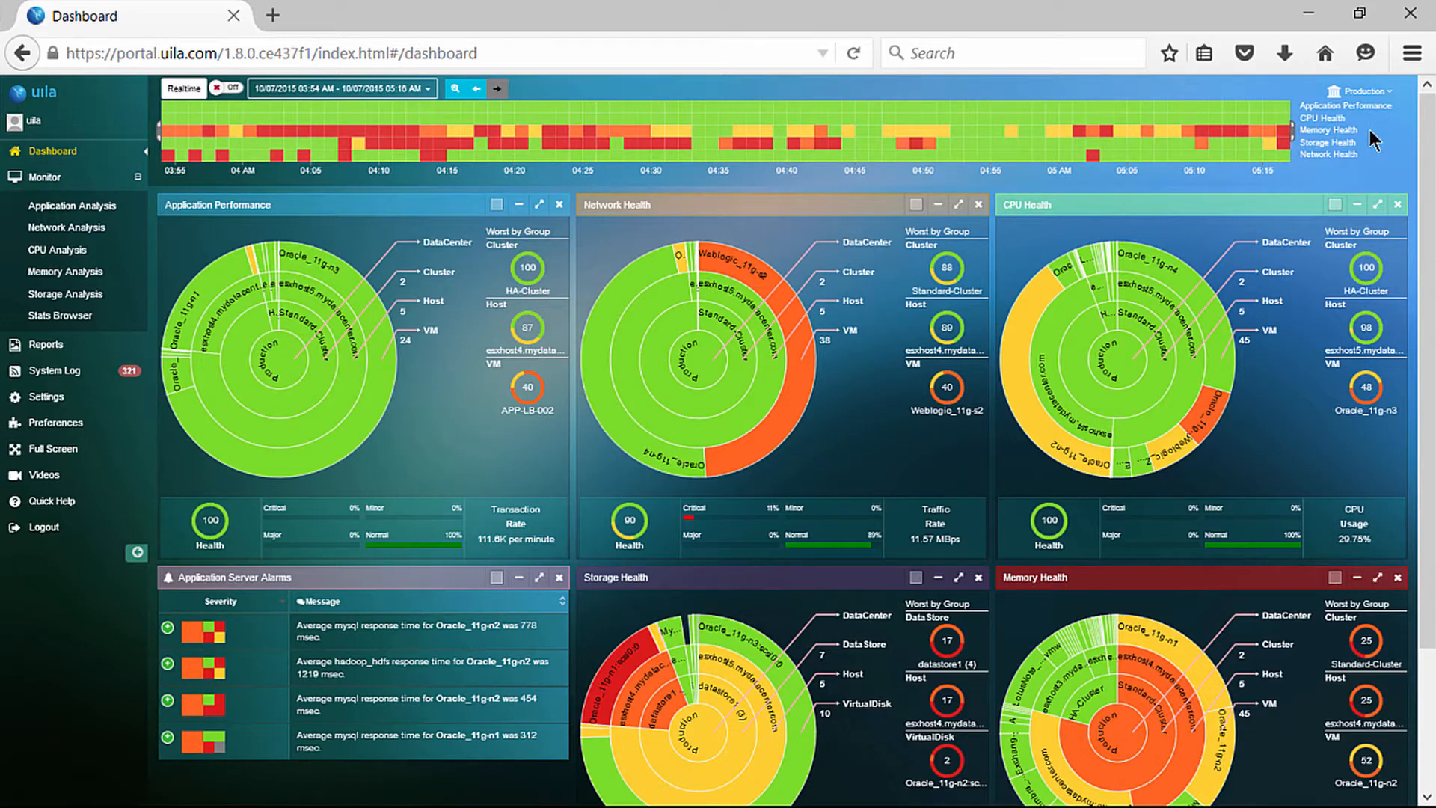
mouse_move(1383, 140)
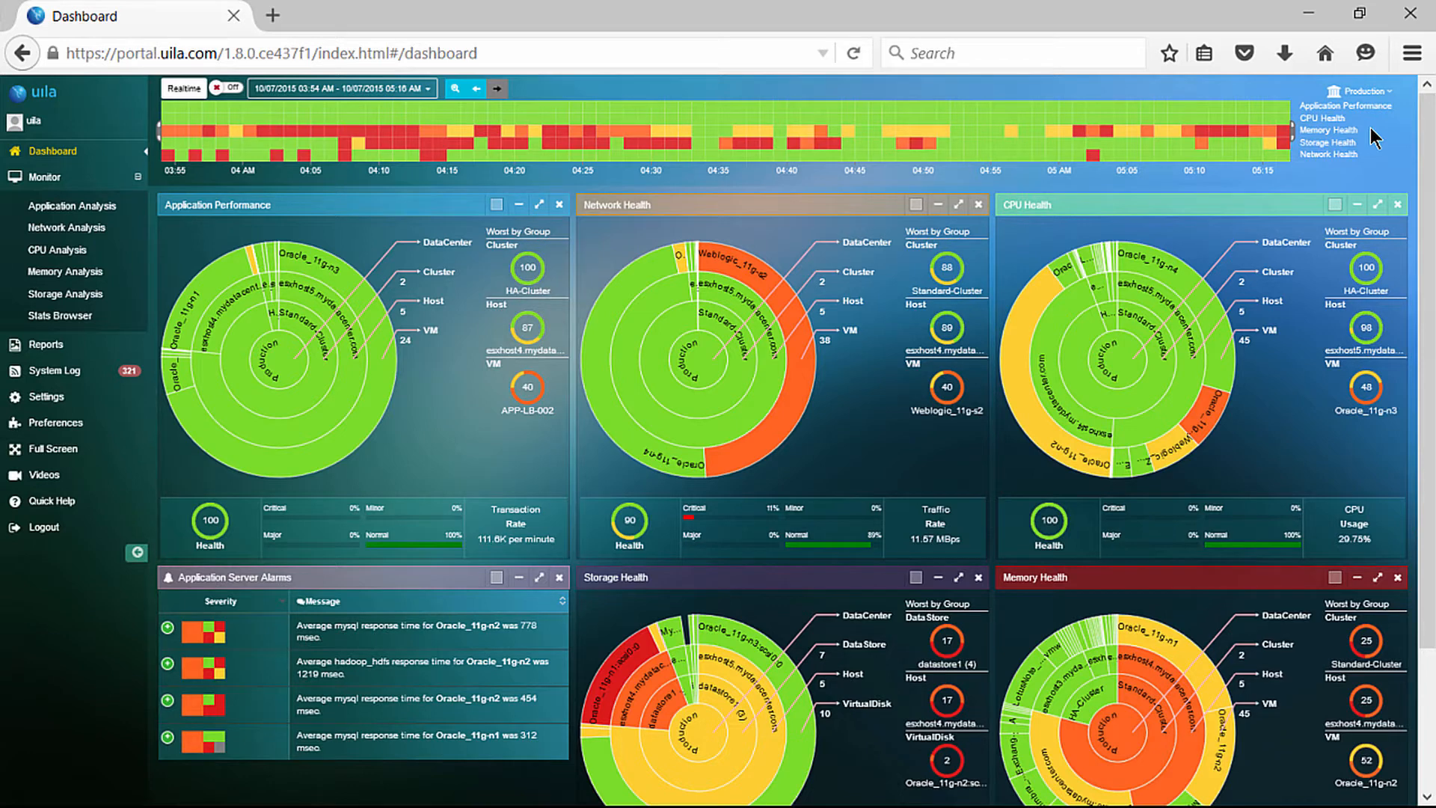
mouse_move(1390, 138)
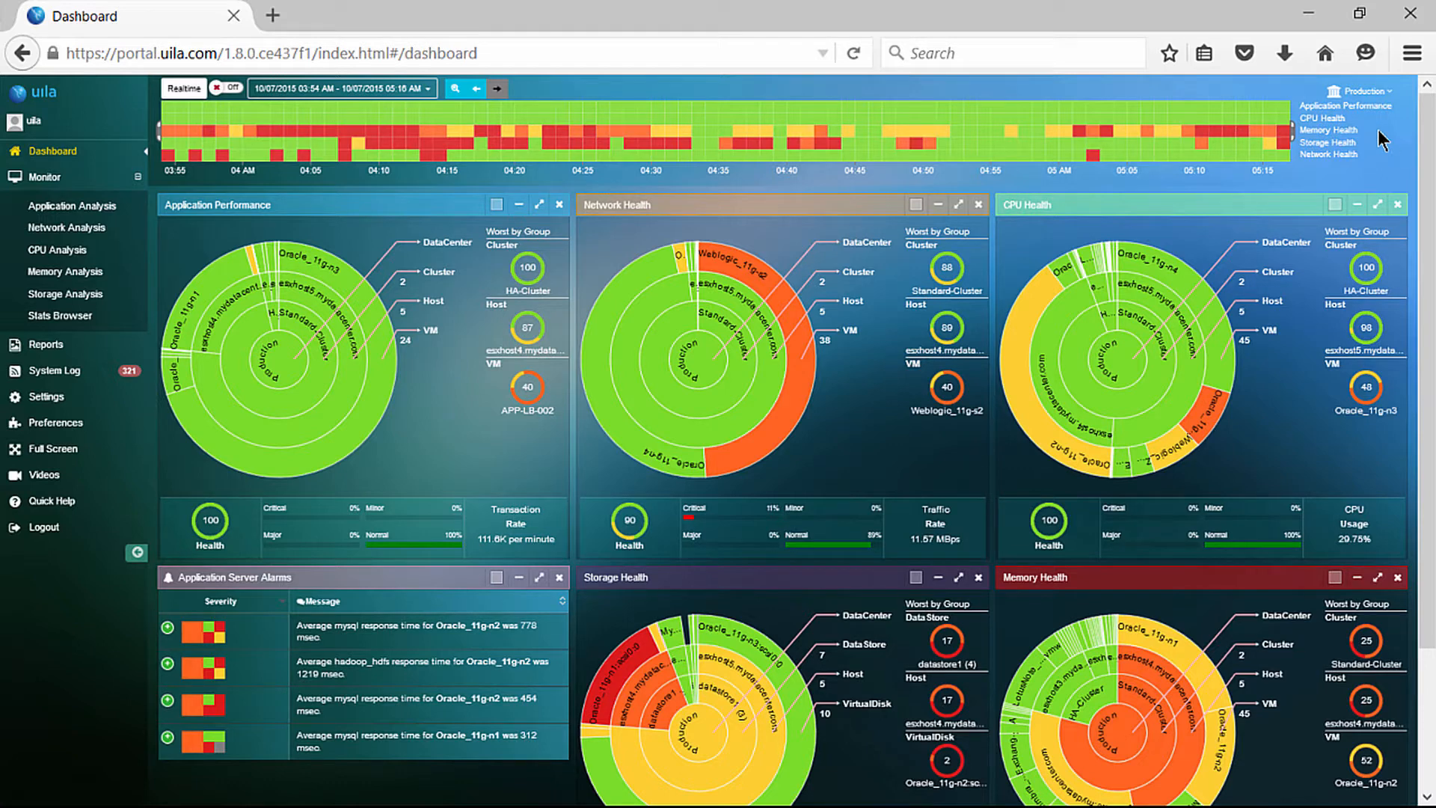
mouse_move(1375, 135)
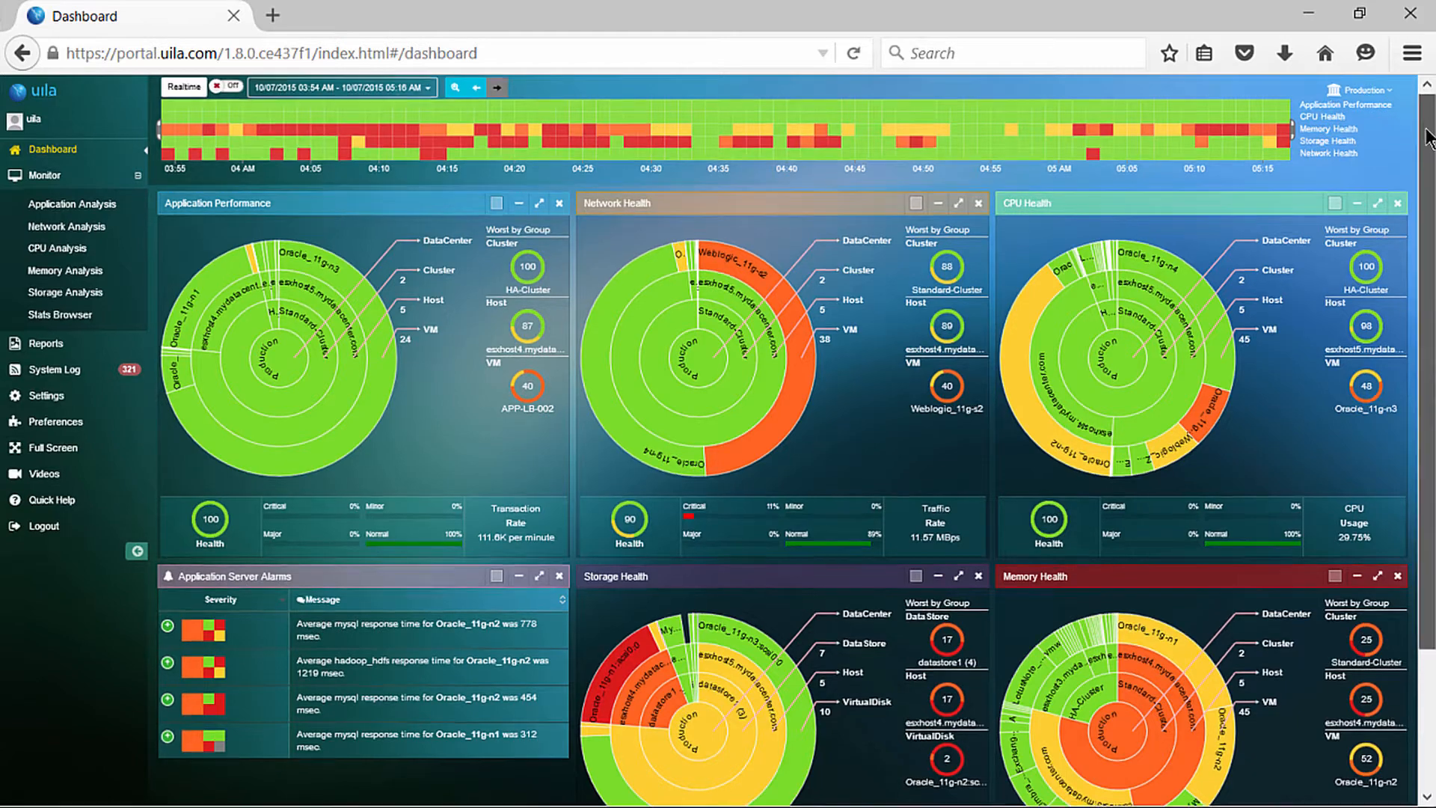
Select the 10/09/2015 01:00–01:59 AM slot on the timeline.
scroll("down", 3)
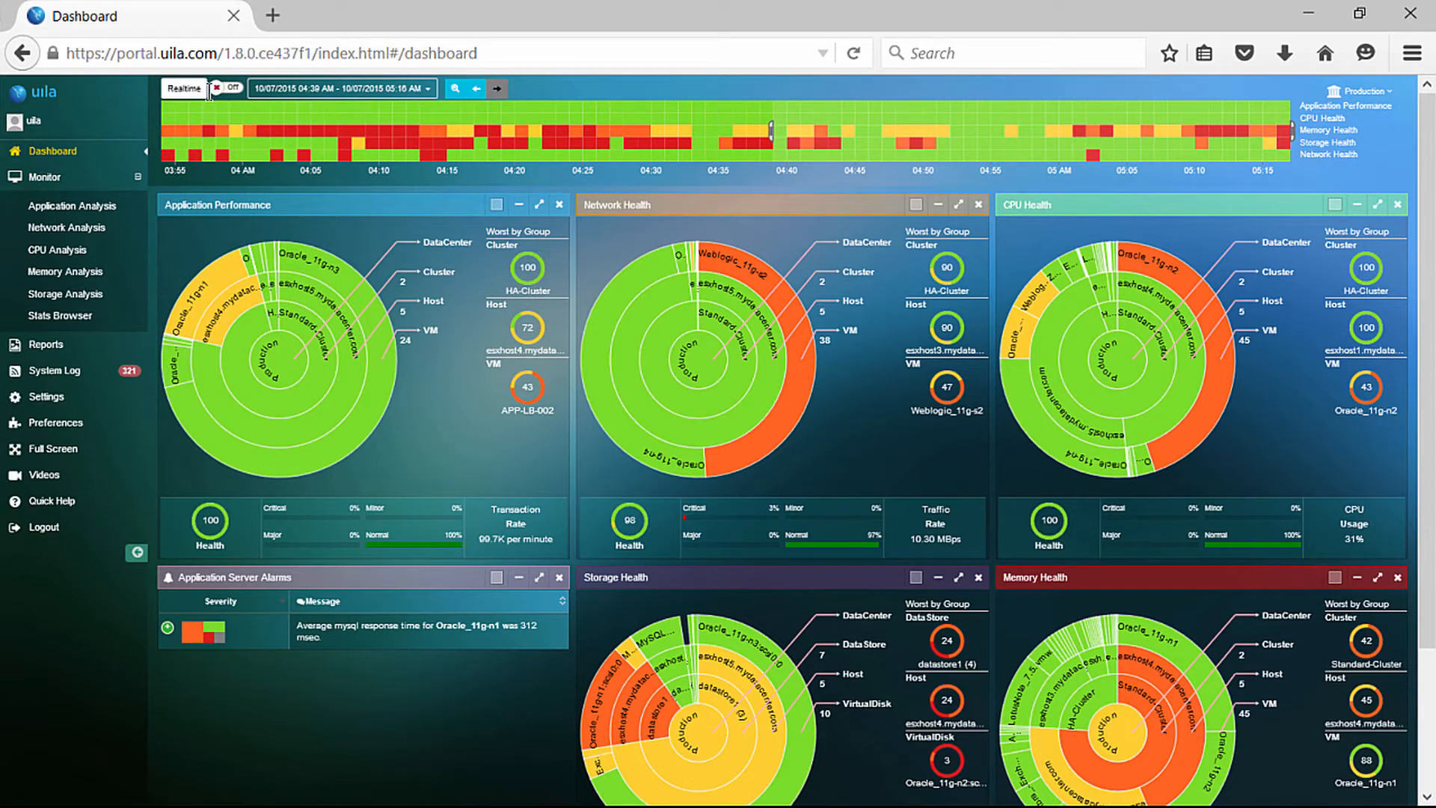
left_click(226, 88)
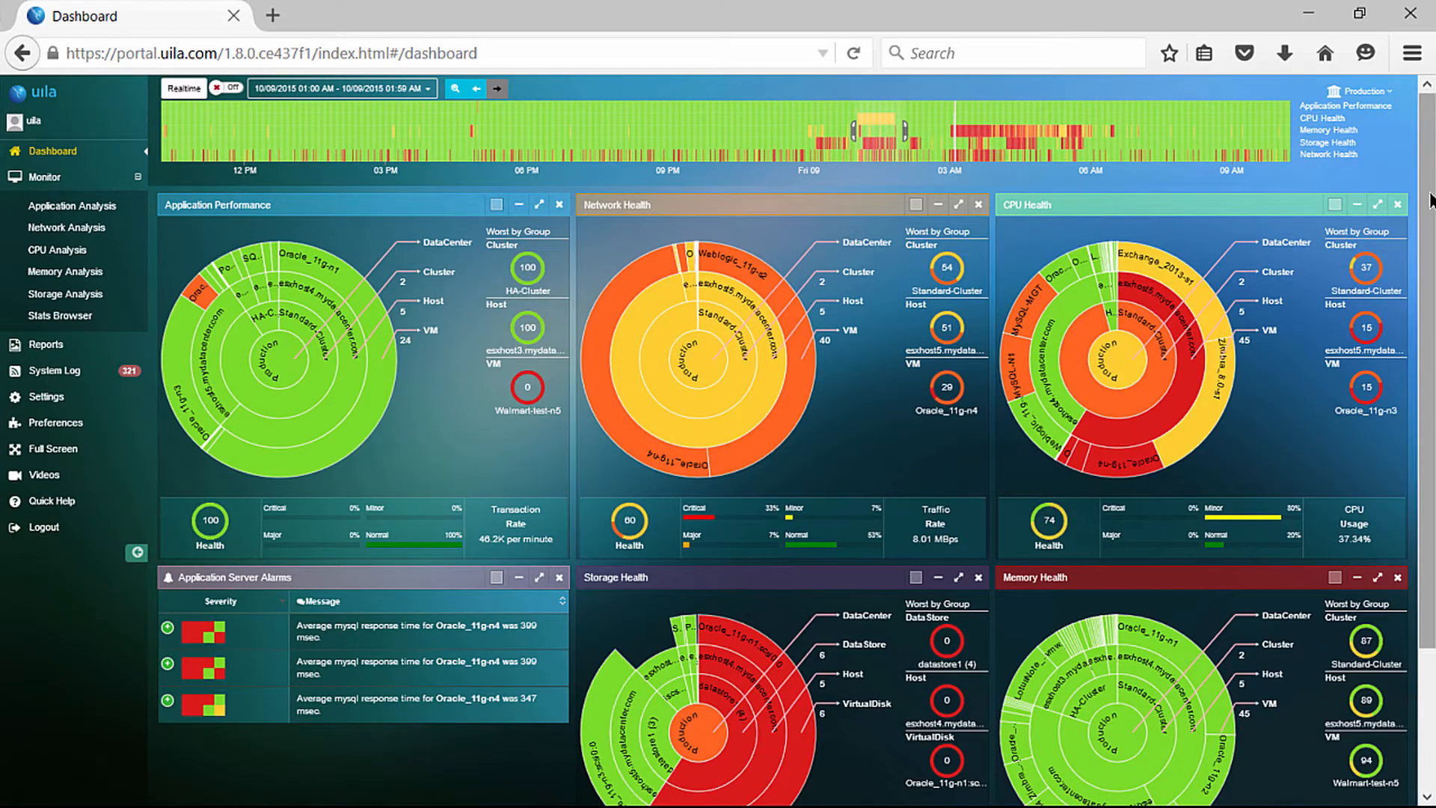
scroll("down", 3)
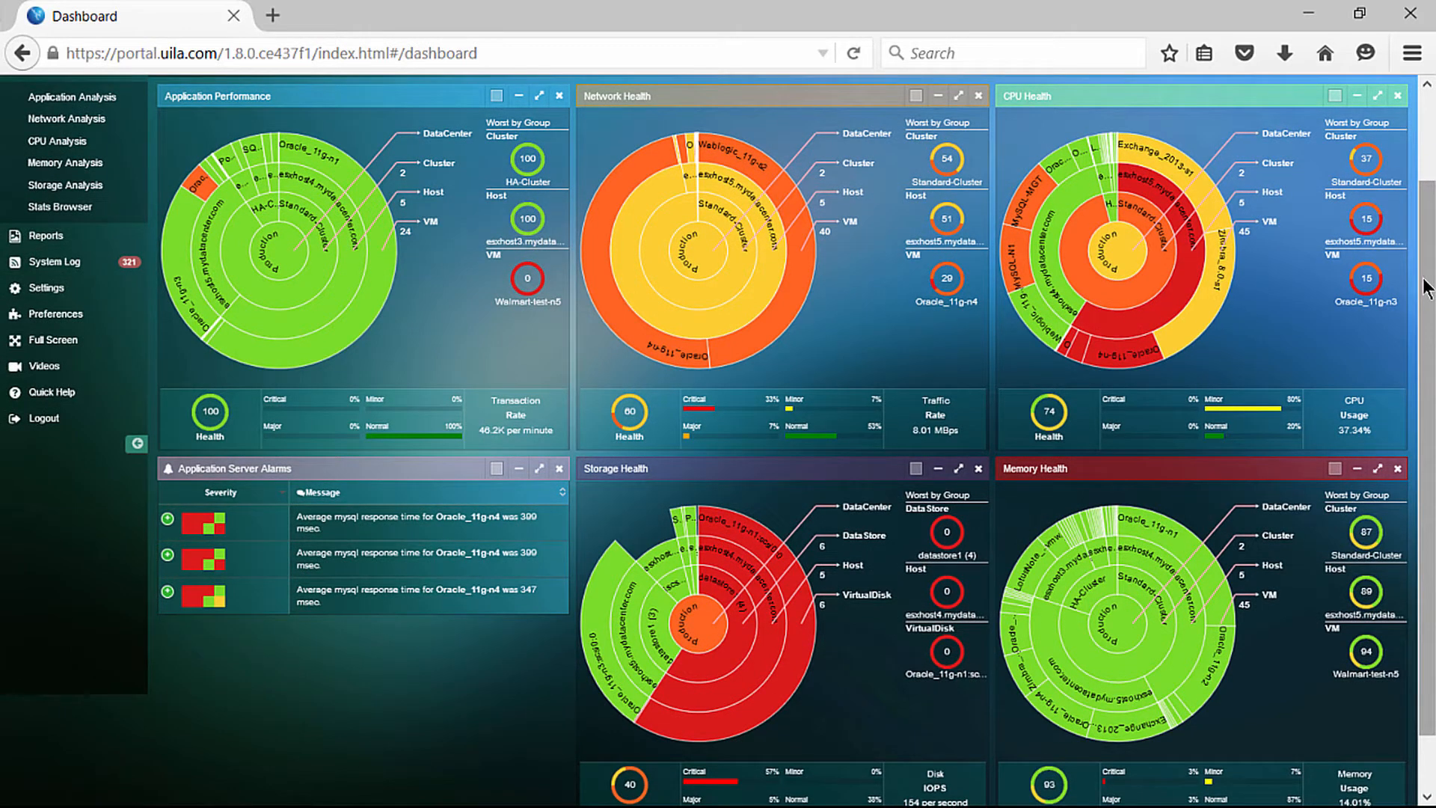
mouse_move(1253, 291)
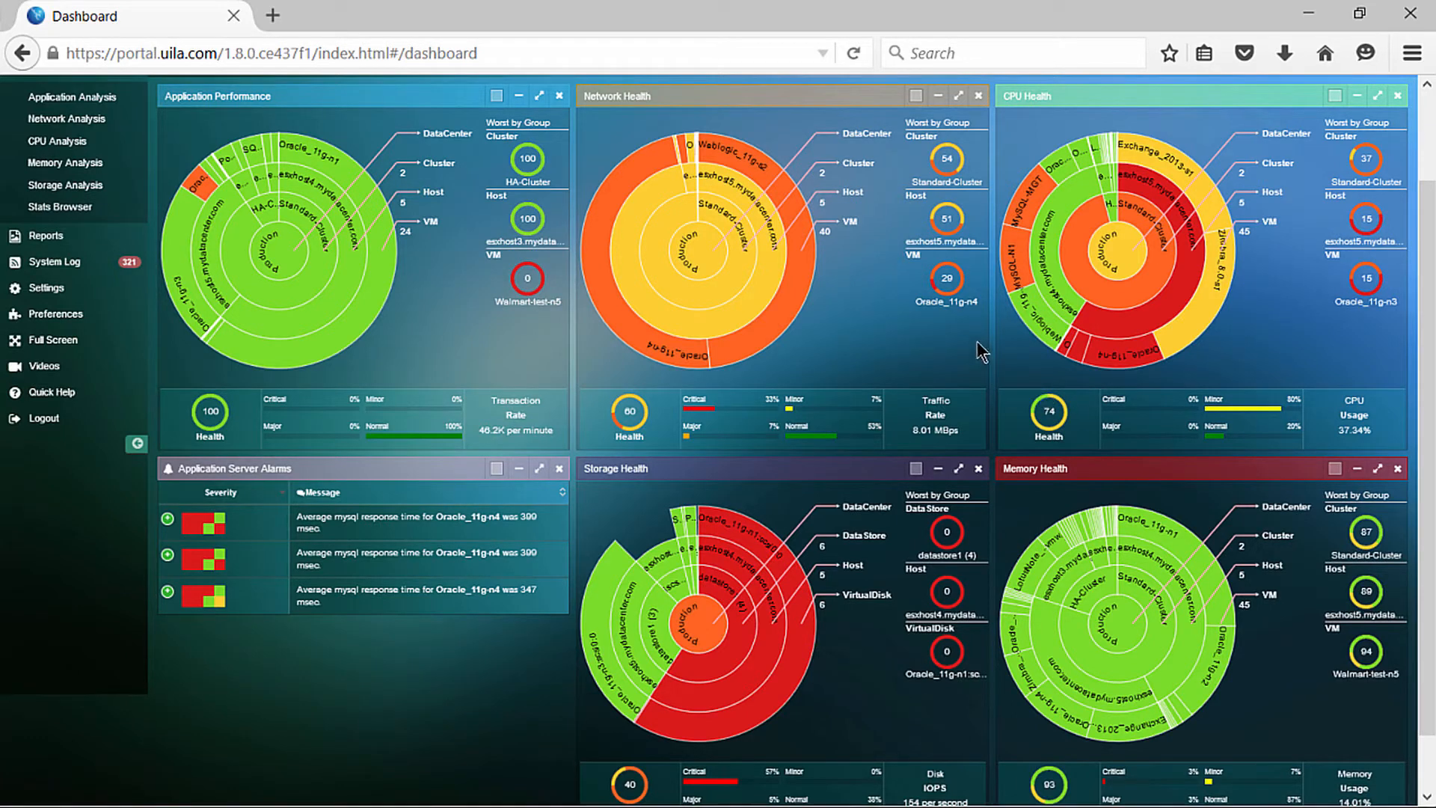
mouse_move(1246, 334)
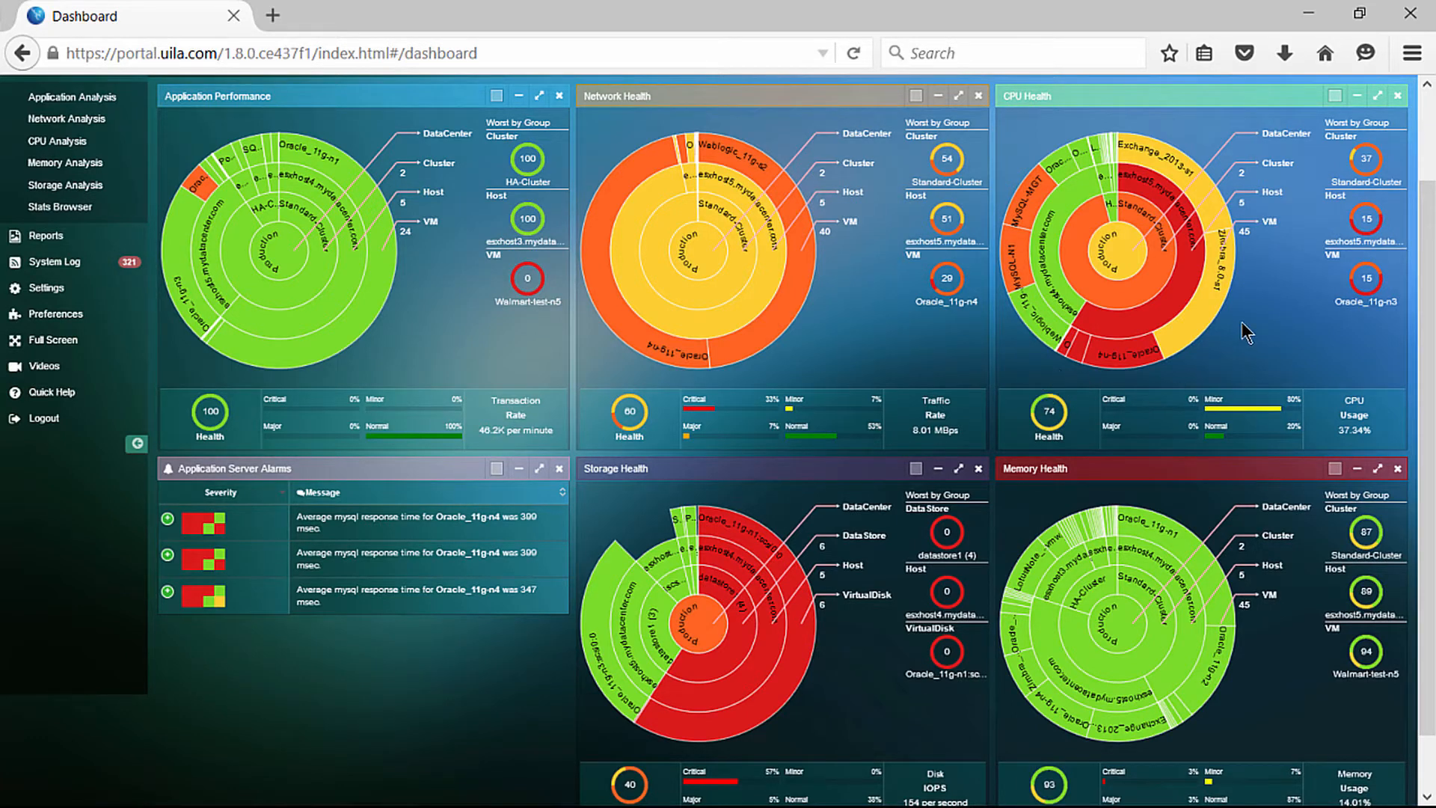
mouse_move(1280, 252)
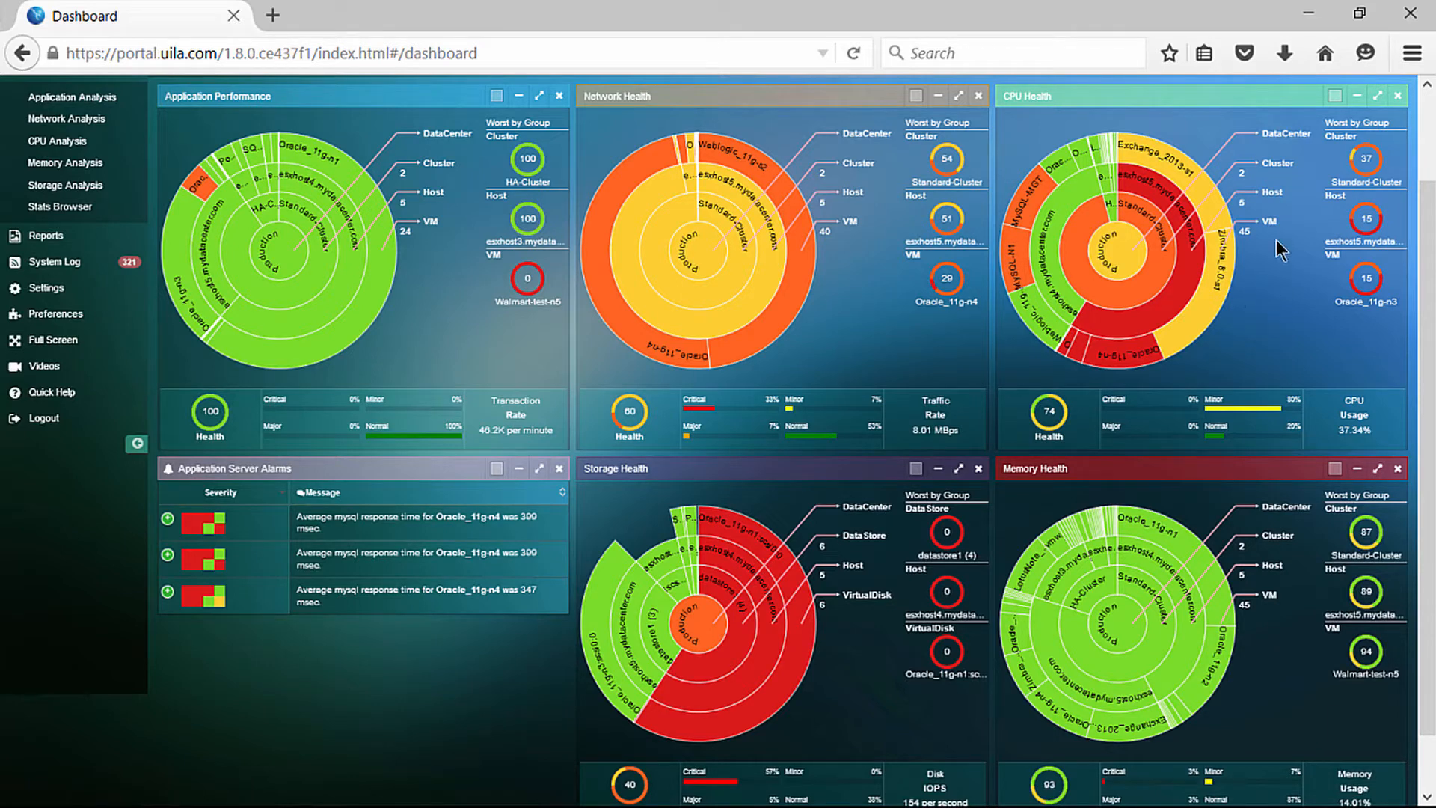
mouse_move(1295, 160)
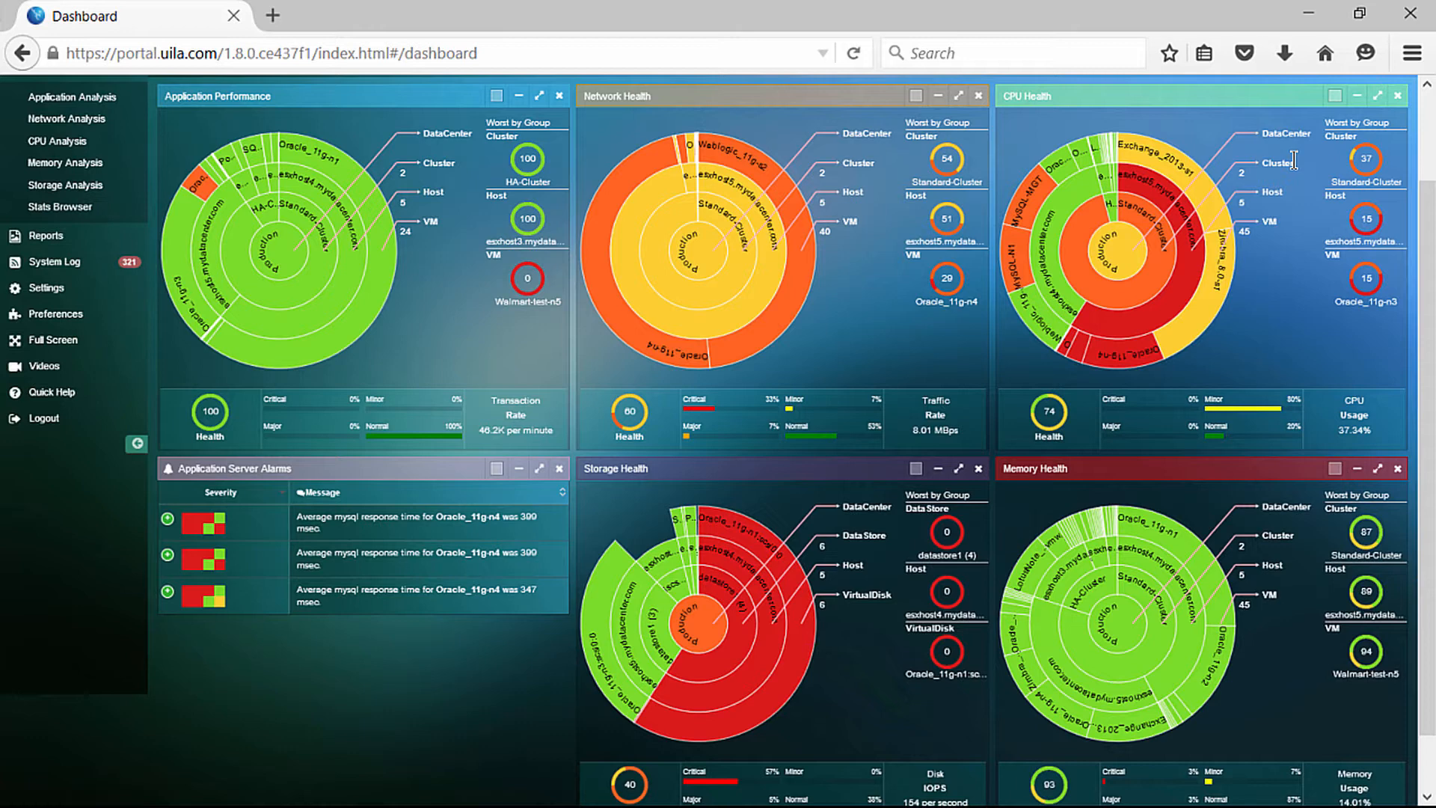
mouse_move(1317, 166)
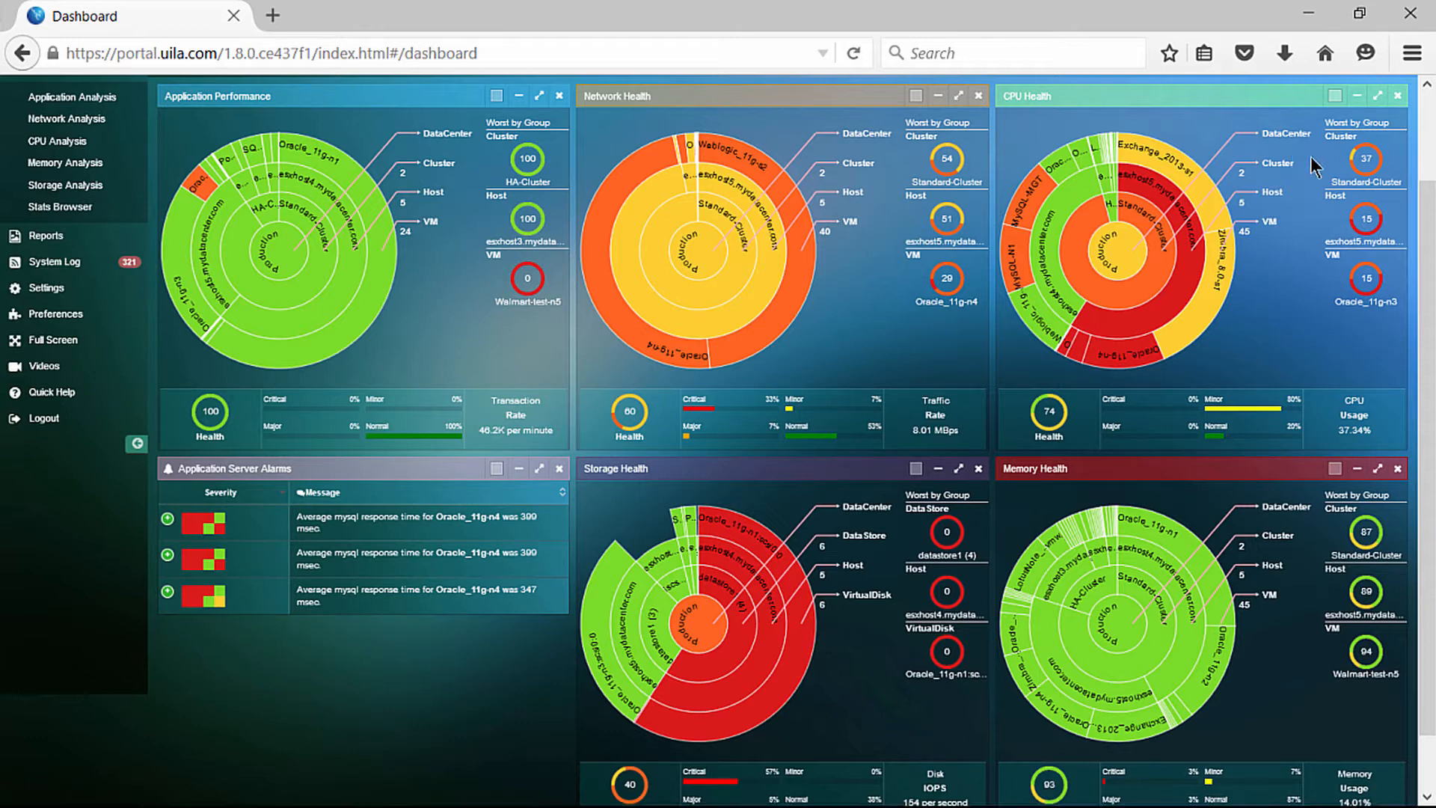
mouse_move(1317, 314)
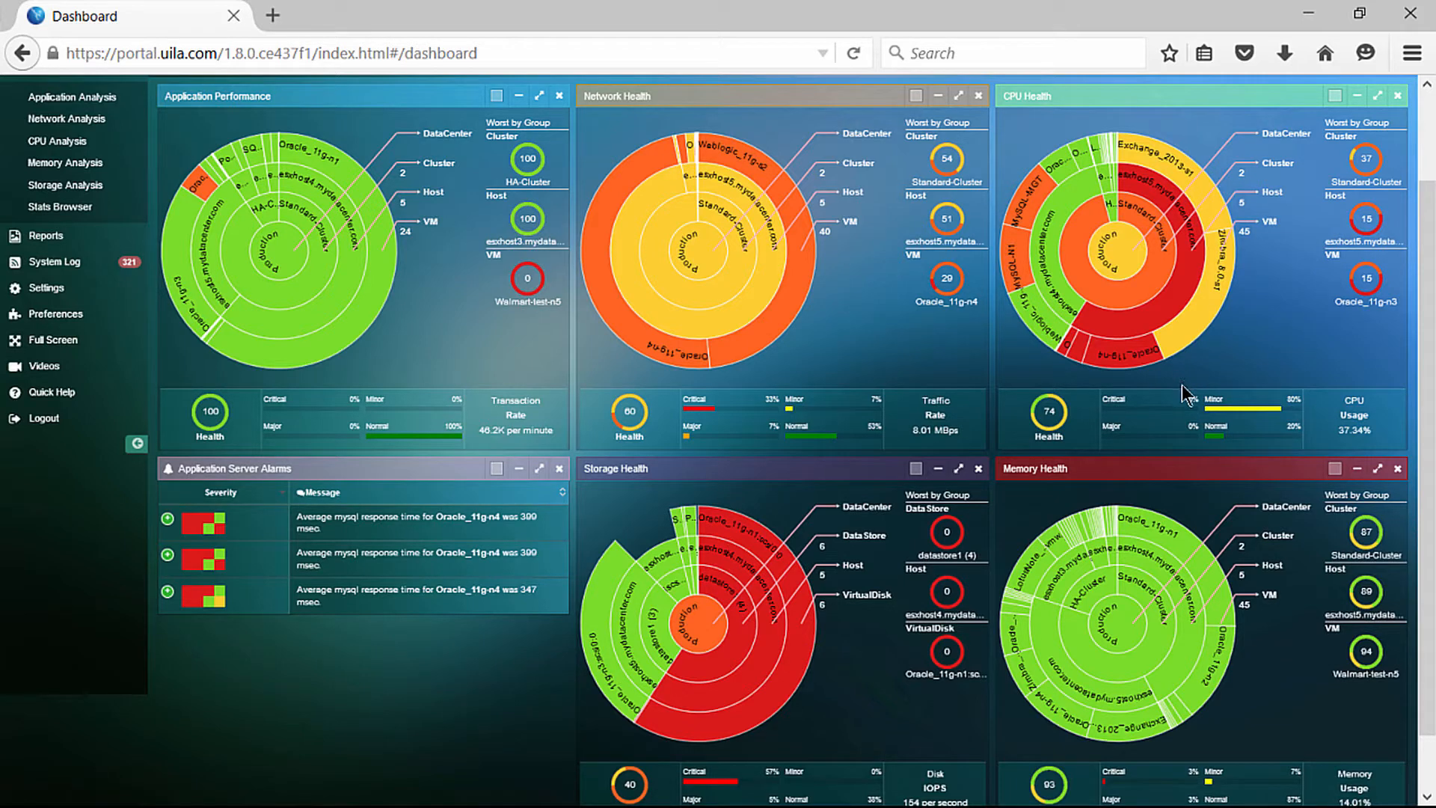
mouse_move(1185, 389)
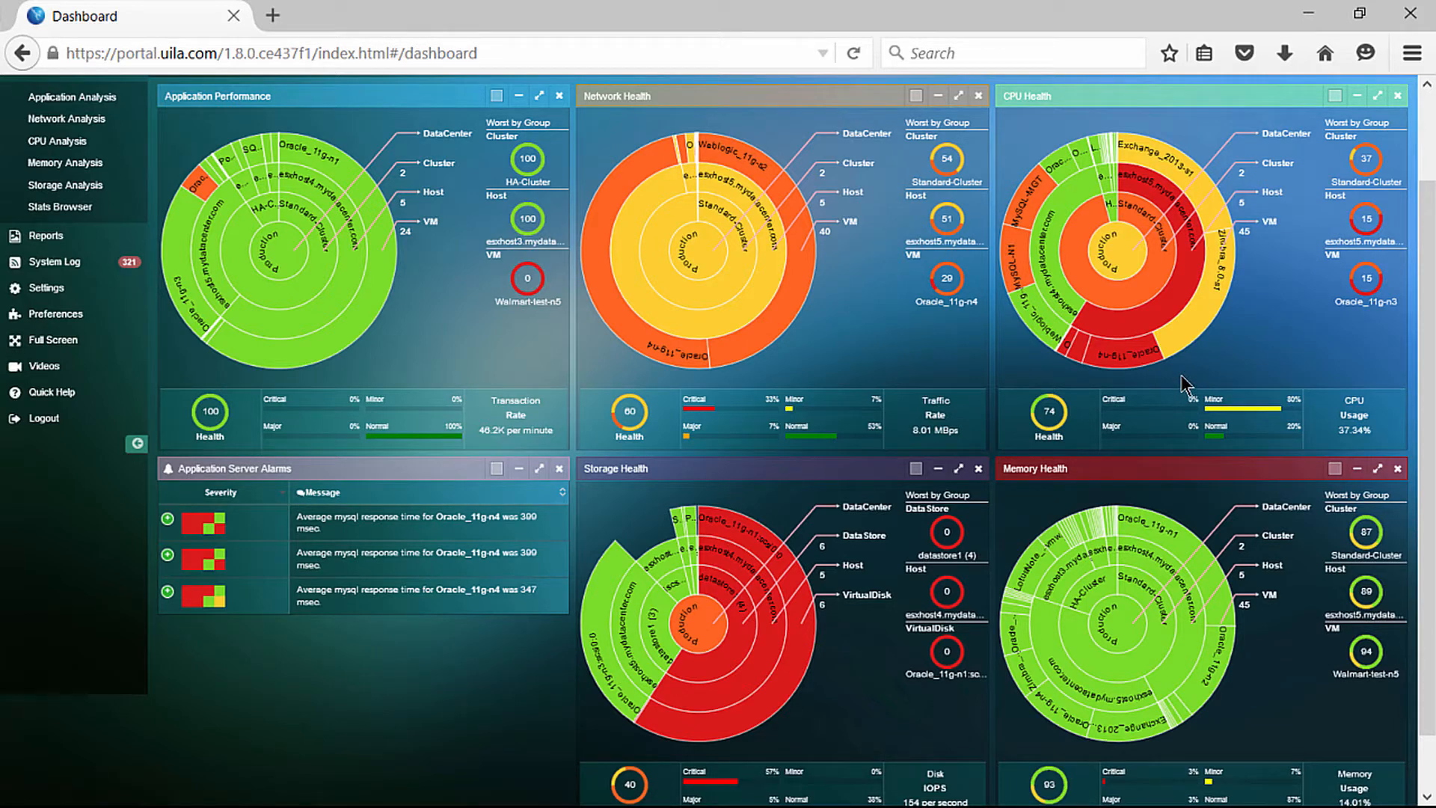
mouse_move(1322, 146)
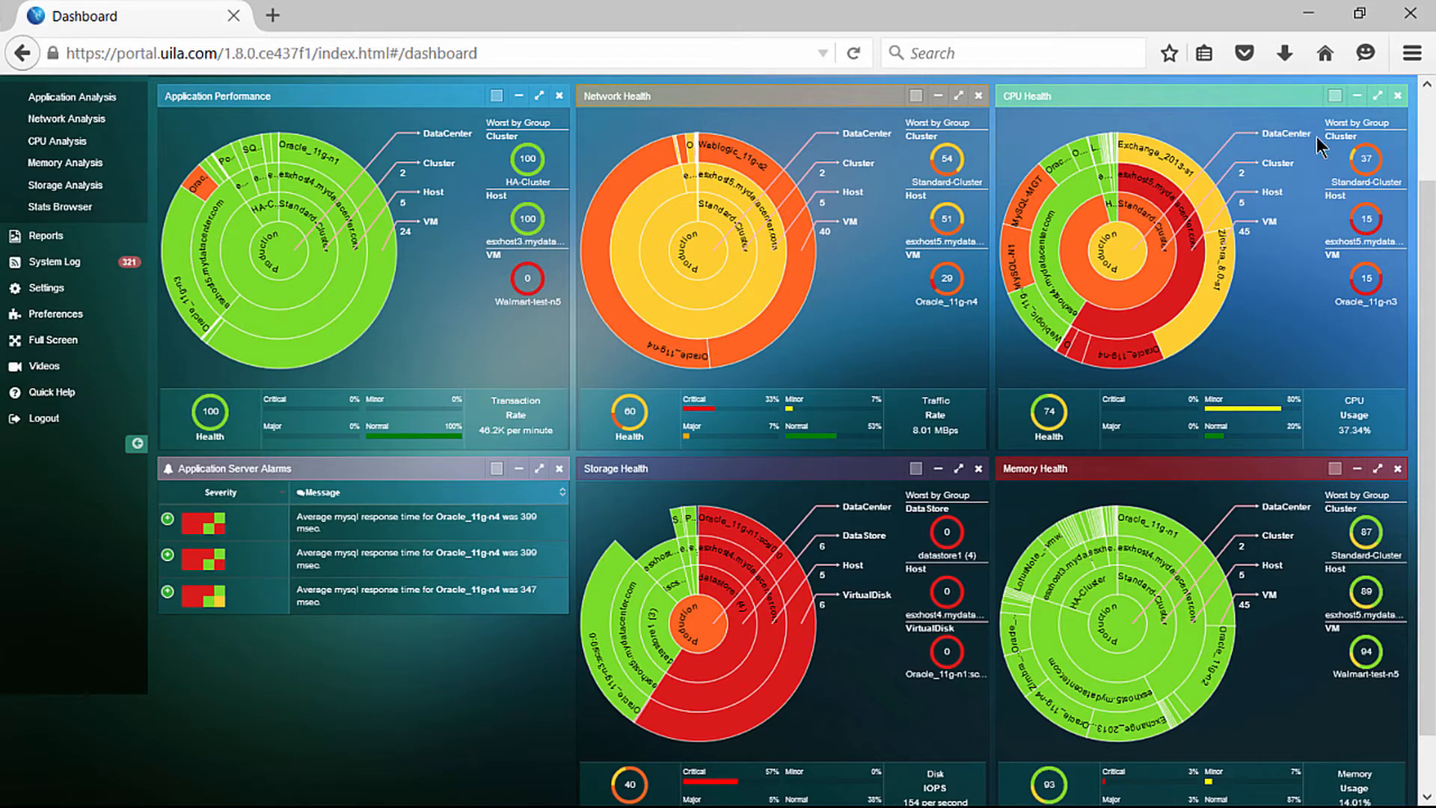
mouse_move(1303, 174)
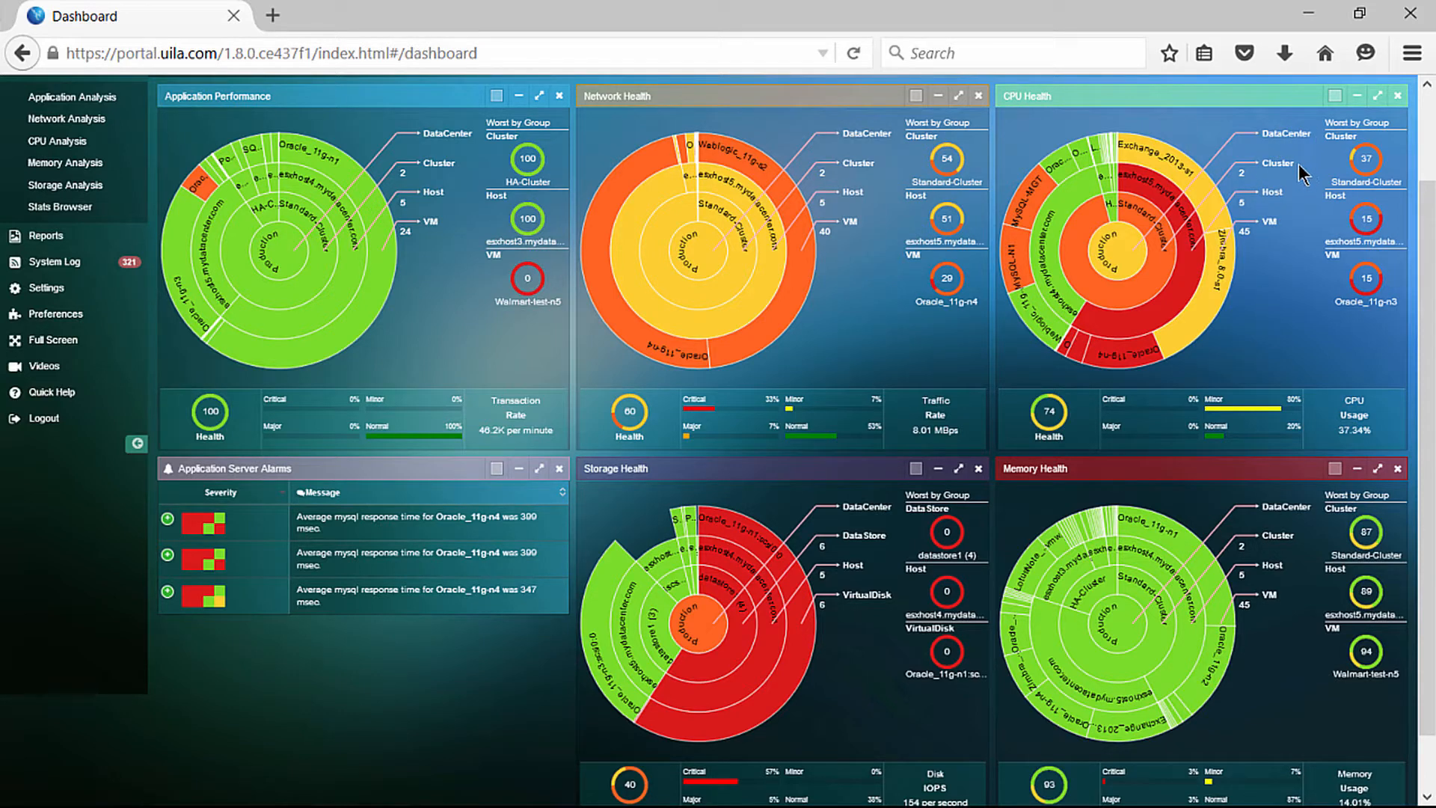
mouse_move(1292, 203)
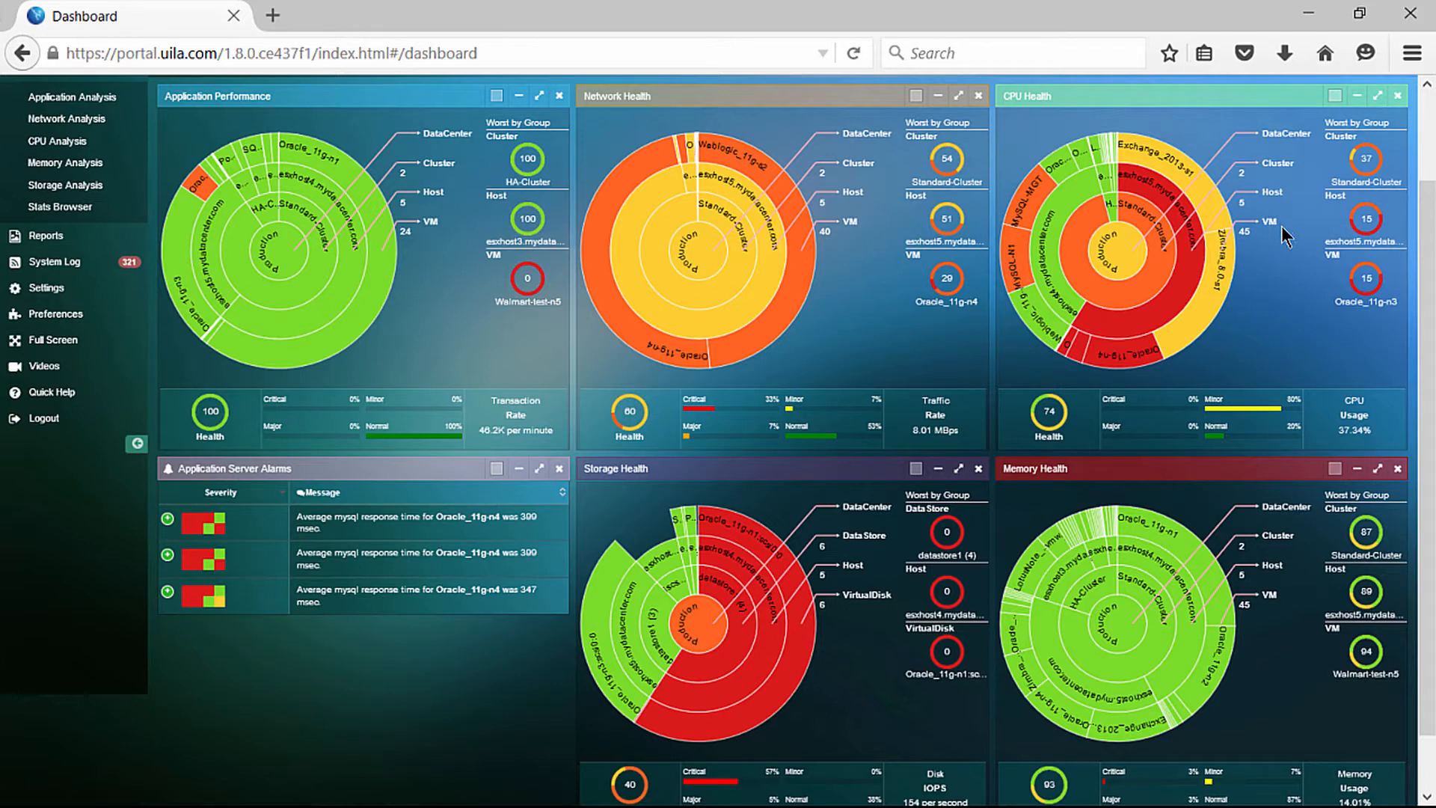
mouse_move(1319, 213)
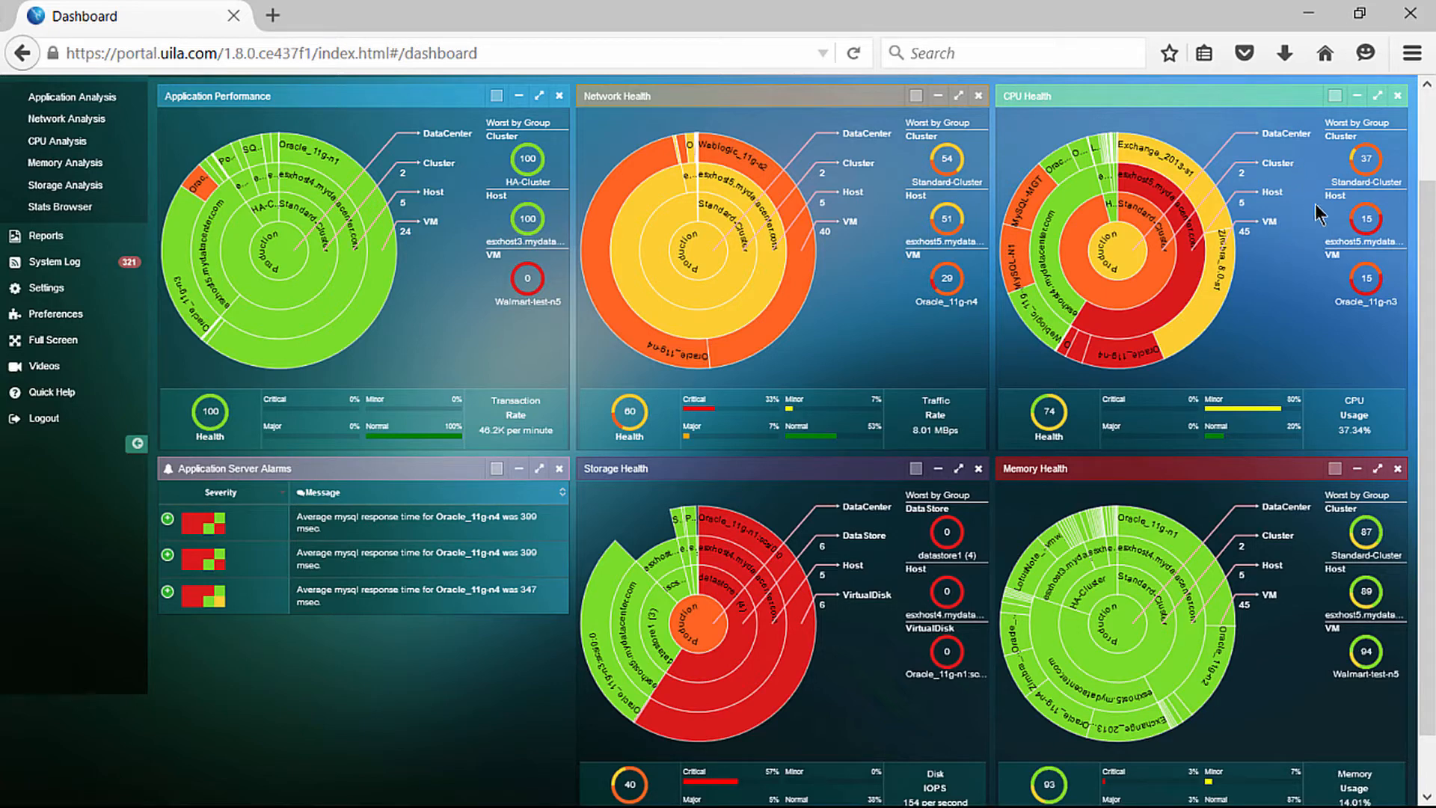
mouse_move(1364, 358)
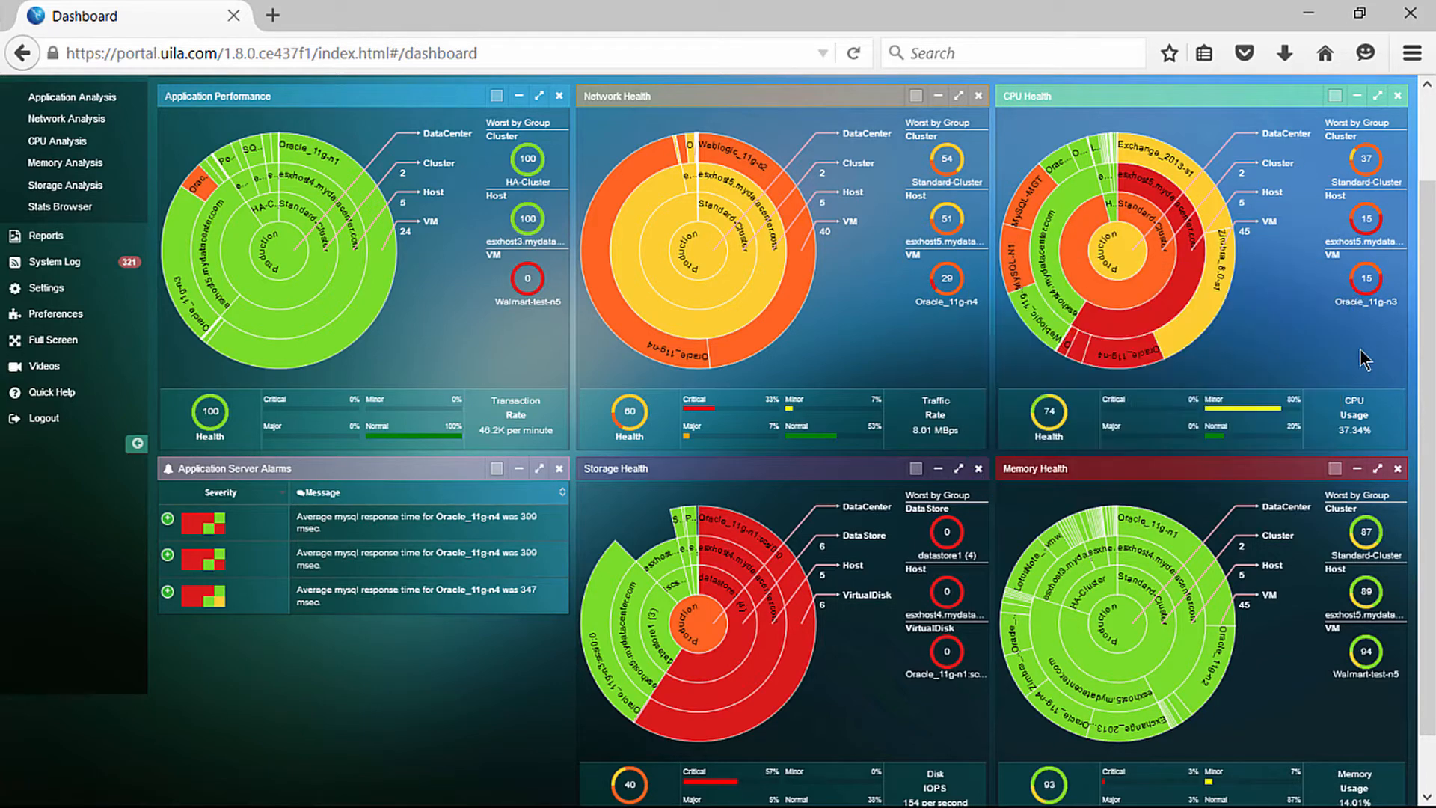
mouse_move(1330, 366)
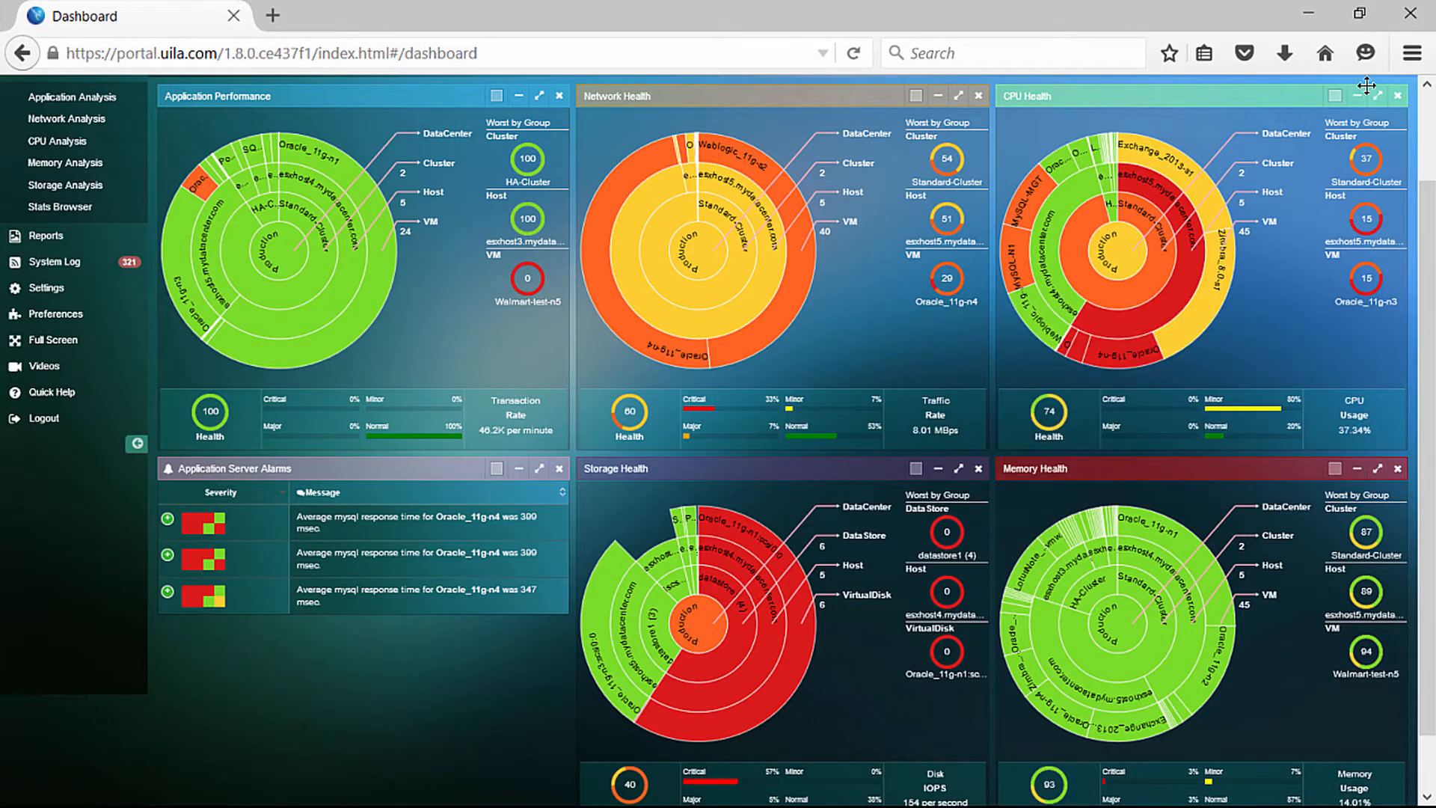
mouse_move(1385, 95)
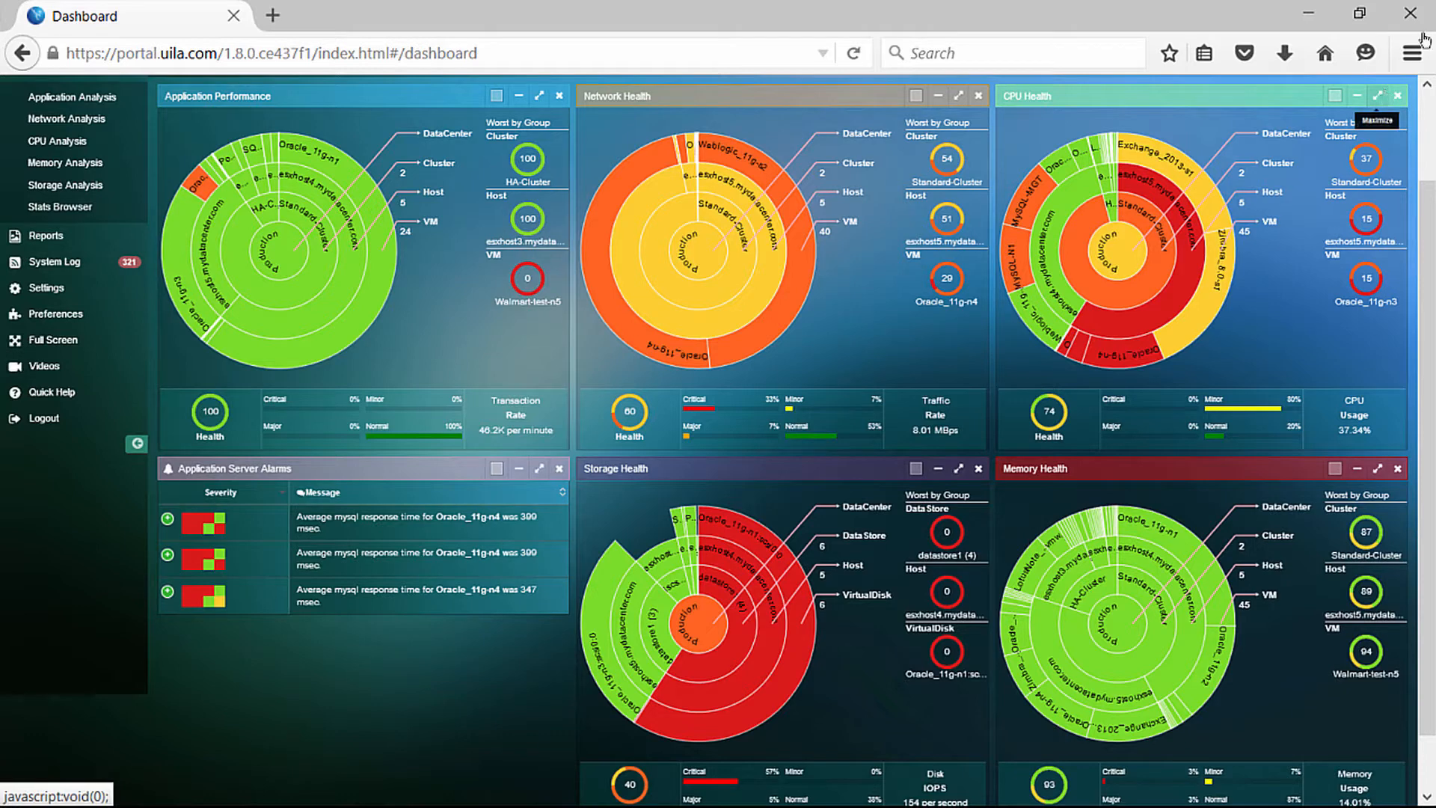
Maximize CPU Health and view its Host, Cluster, then VM tables.
left_click(1378, 95)
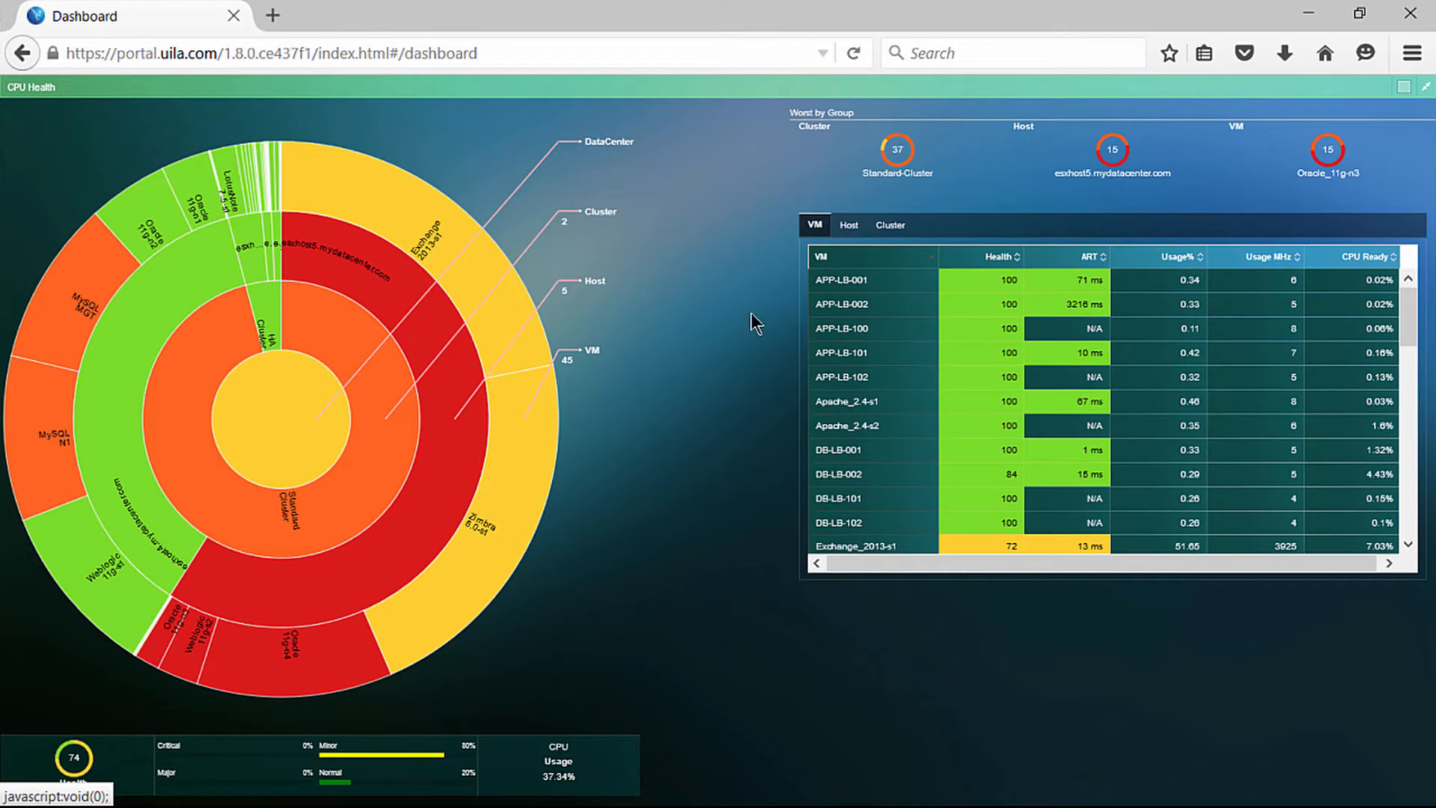
left_click(847, 225)
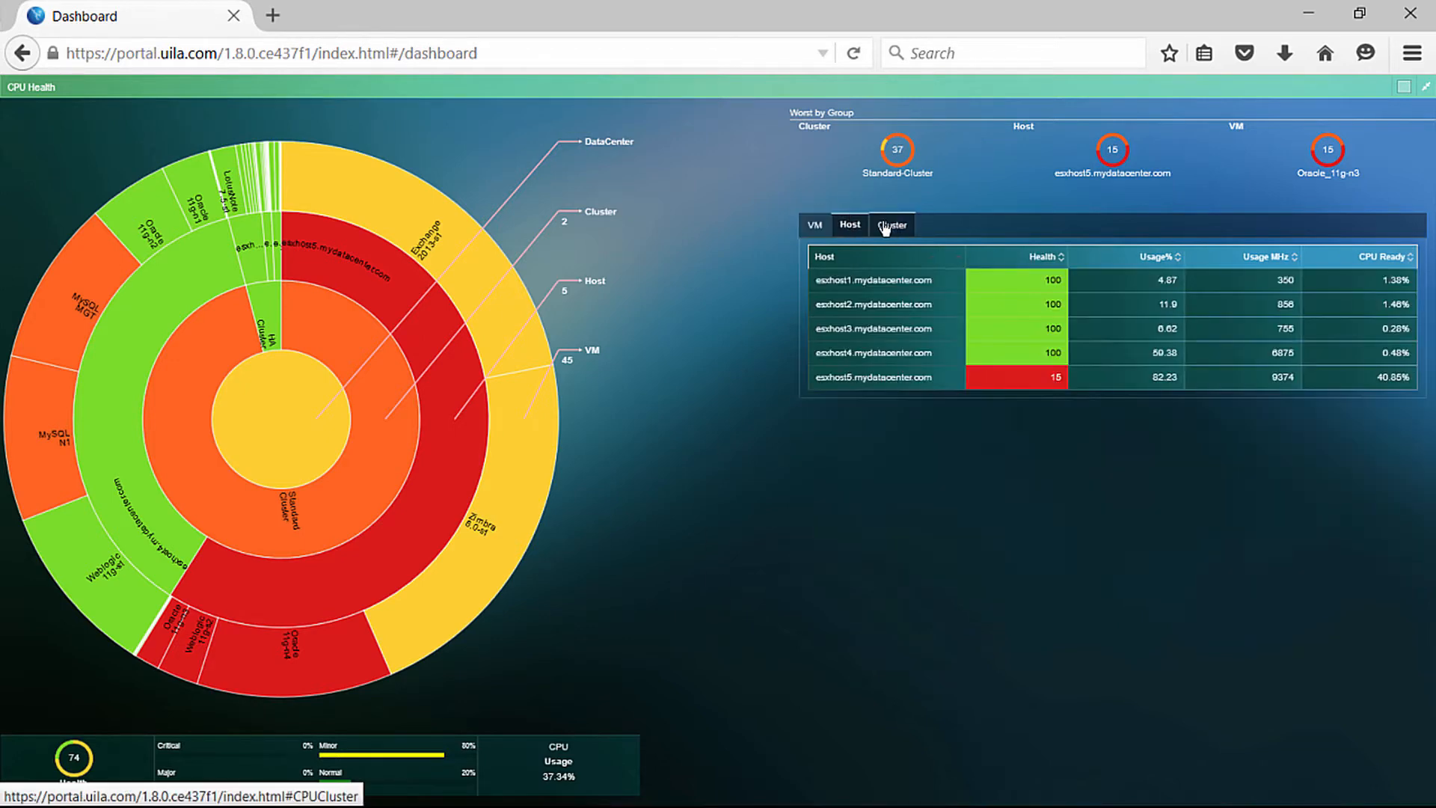
left_click(890, 224)
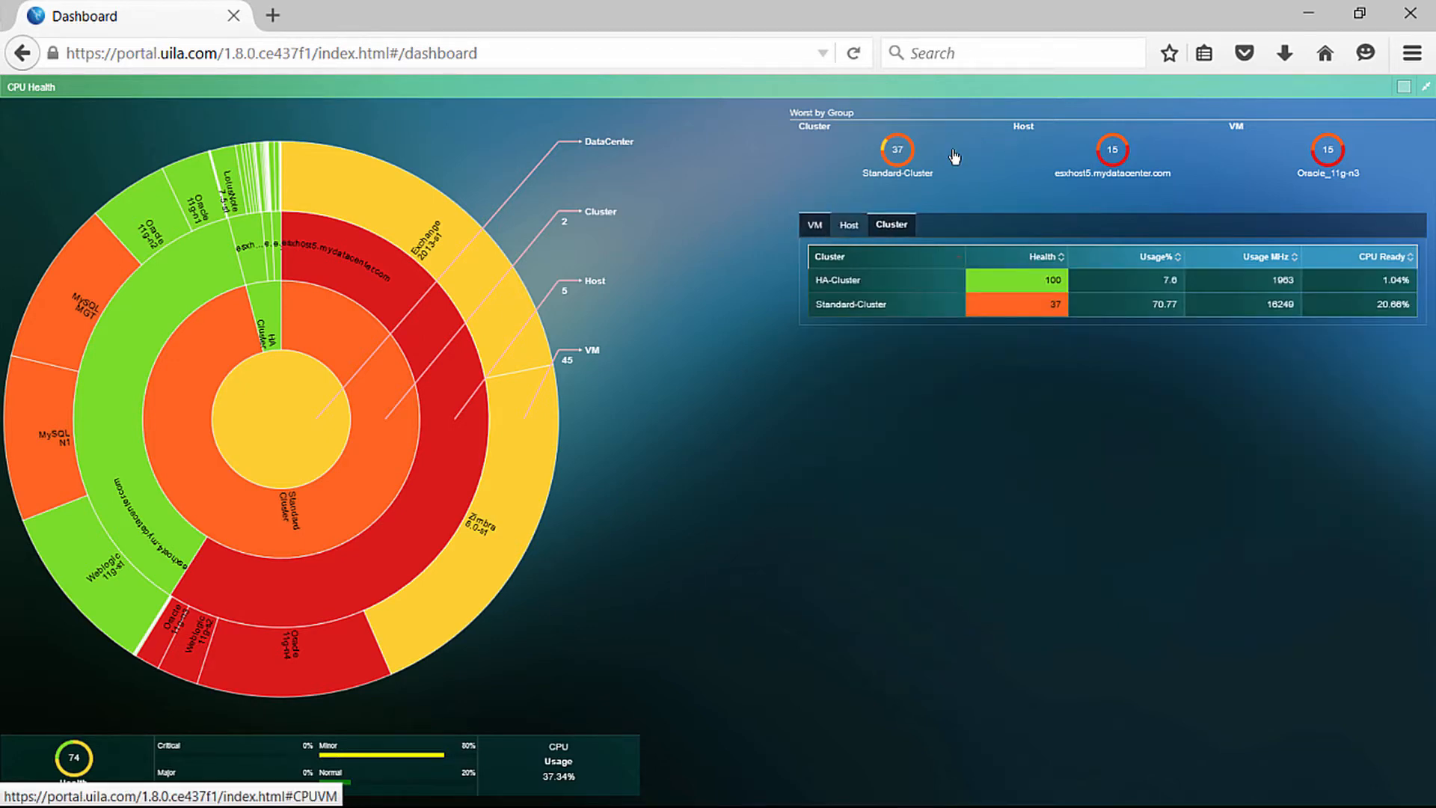
left_click(814, 224)
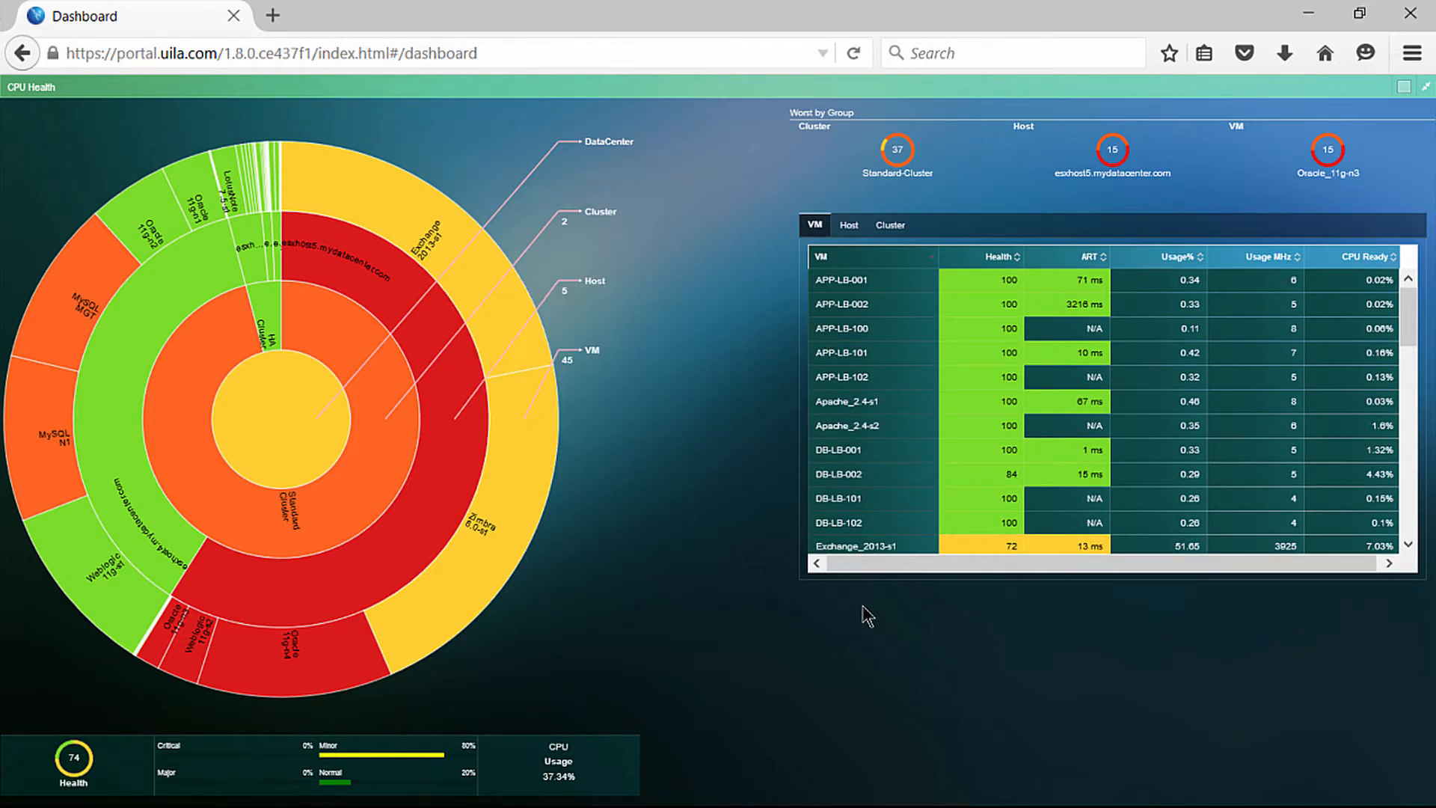
mouse_move(949, 616)
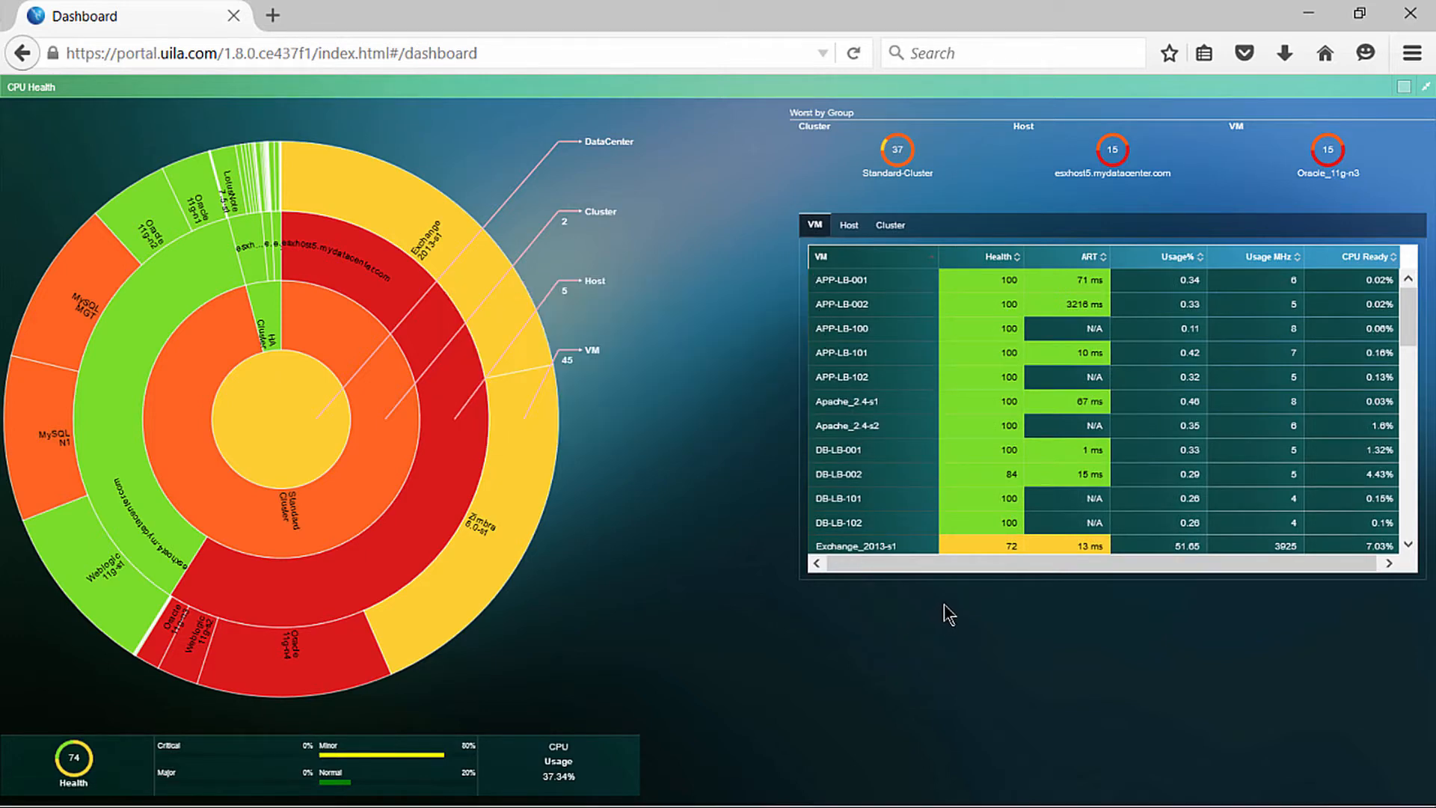
mouse_move(990, 602)
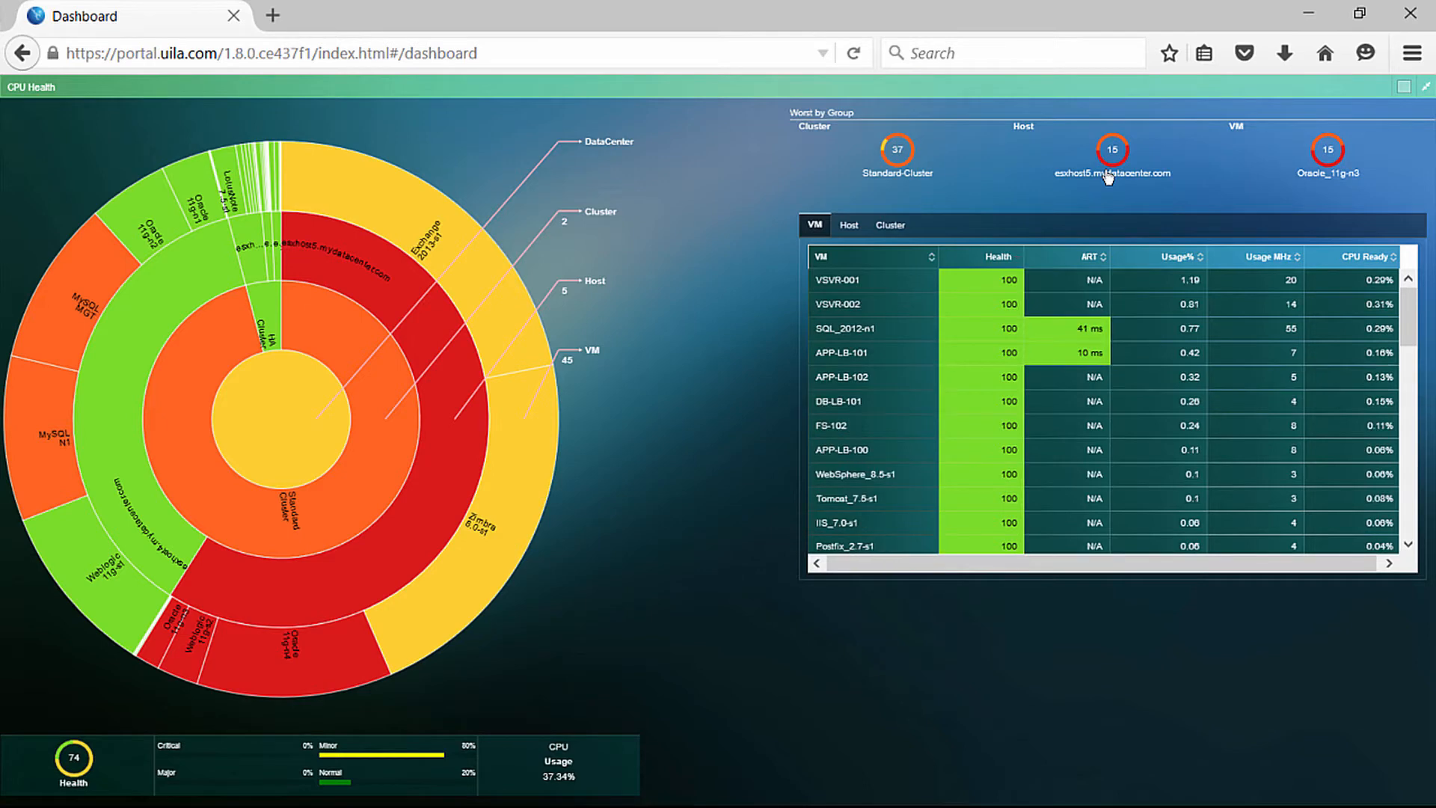
Sort the VM CPU table by Health, worst first.
left_click(997, 256)
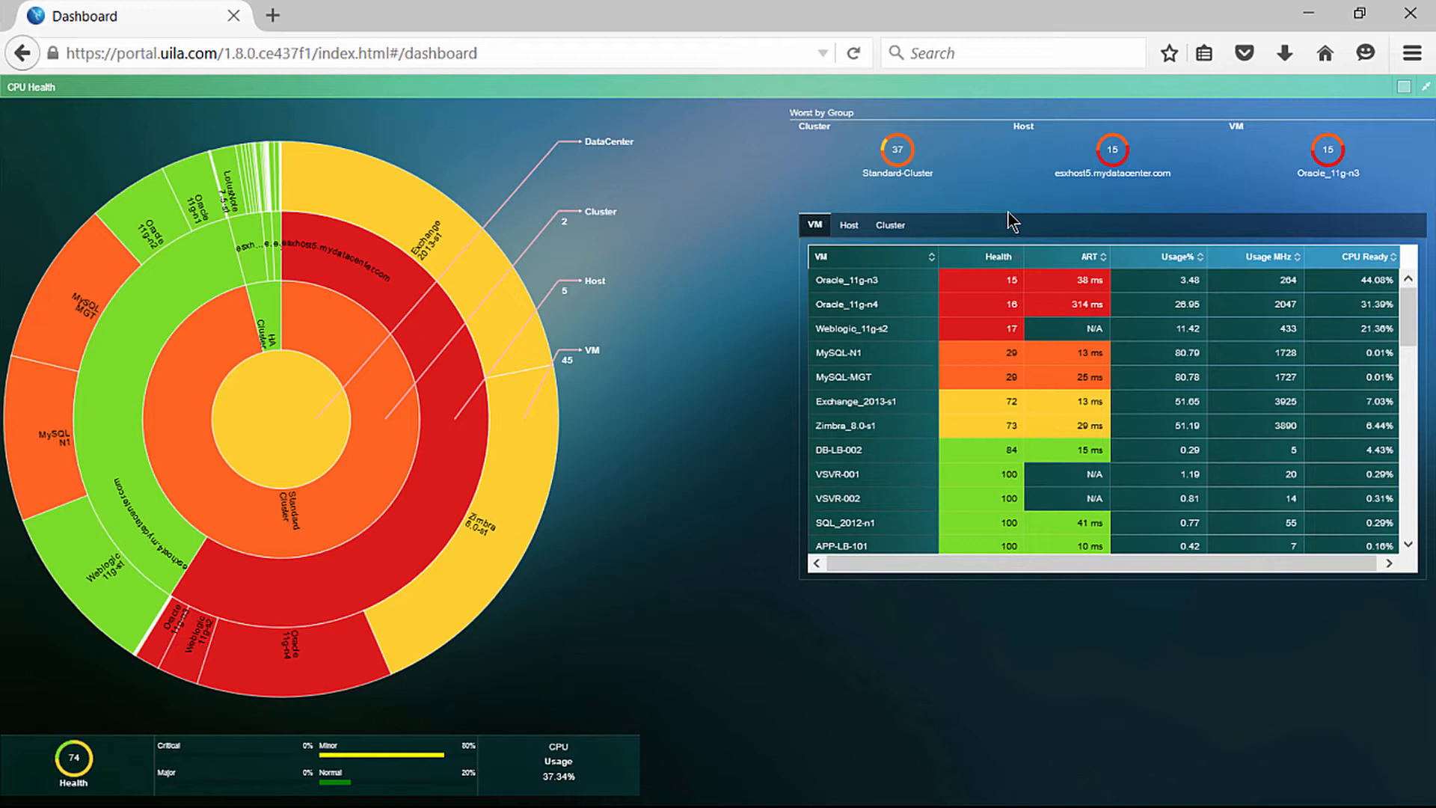
mouse_move(1015, 220)
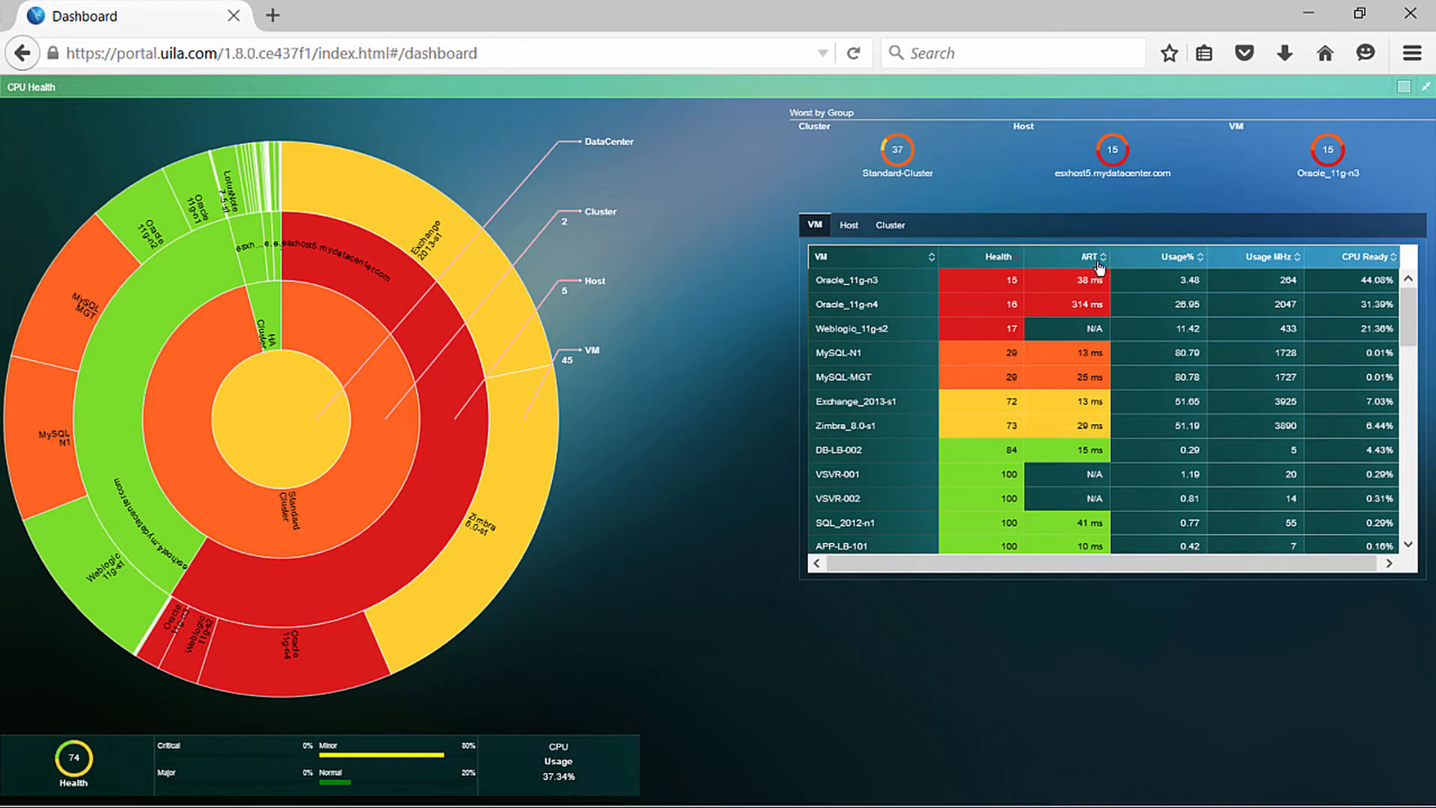
mouse_move(1201, 266)
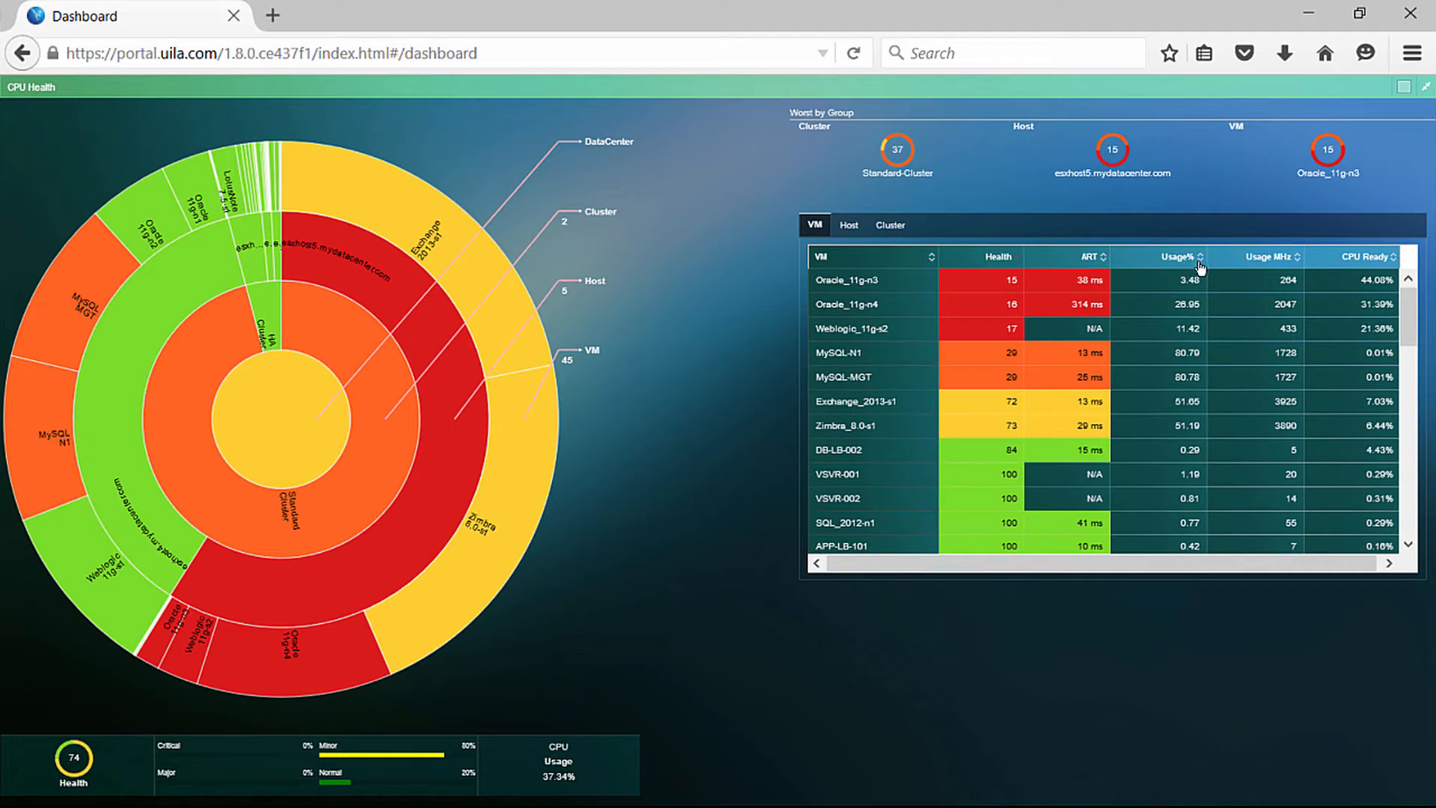
mouse_move(1368, 273)
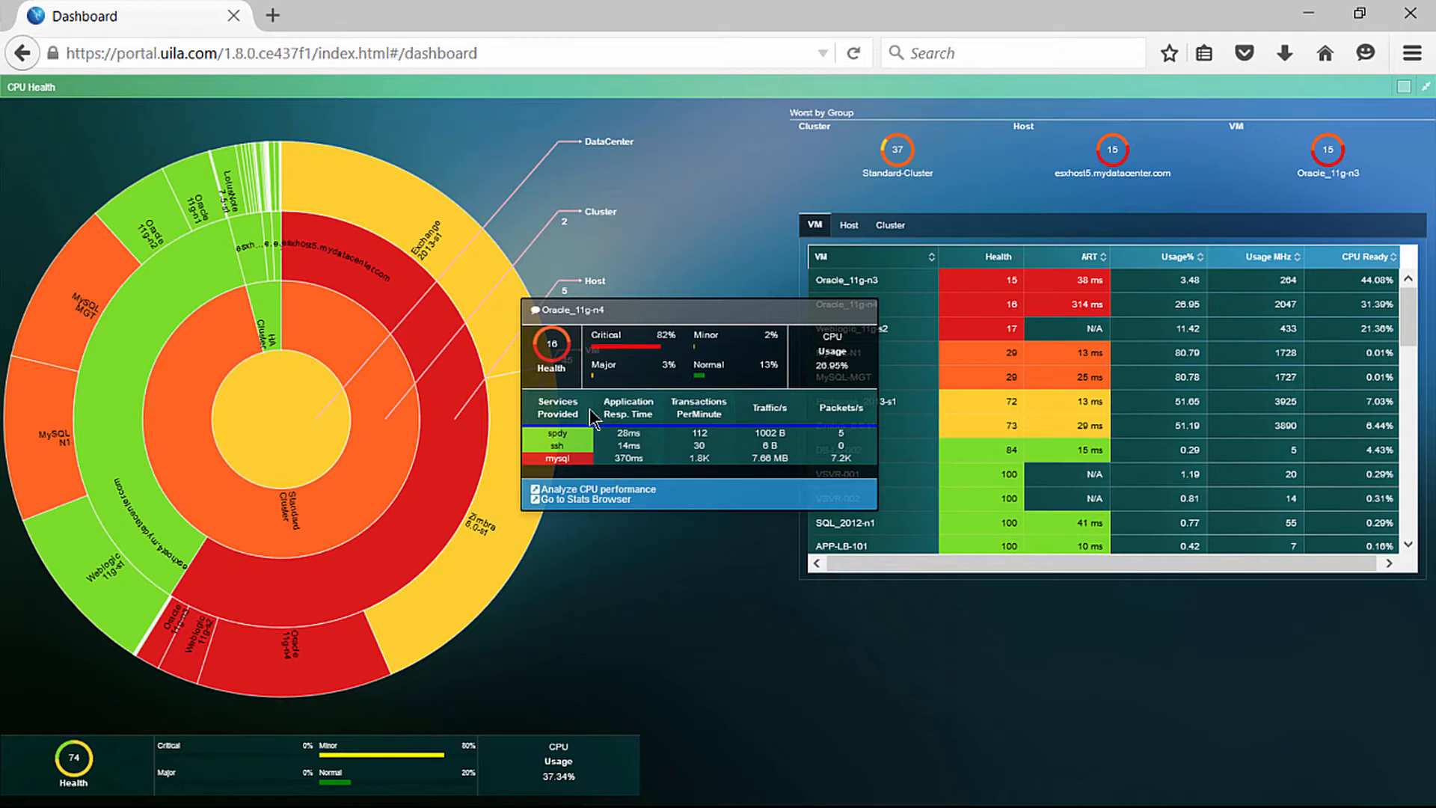
mouse_move(790, 477)
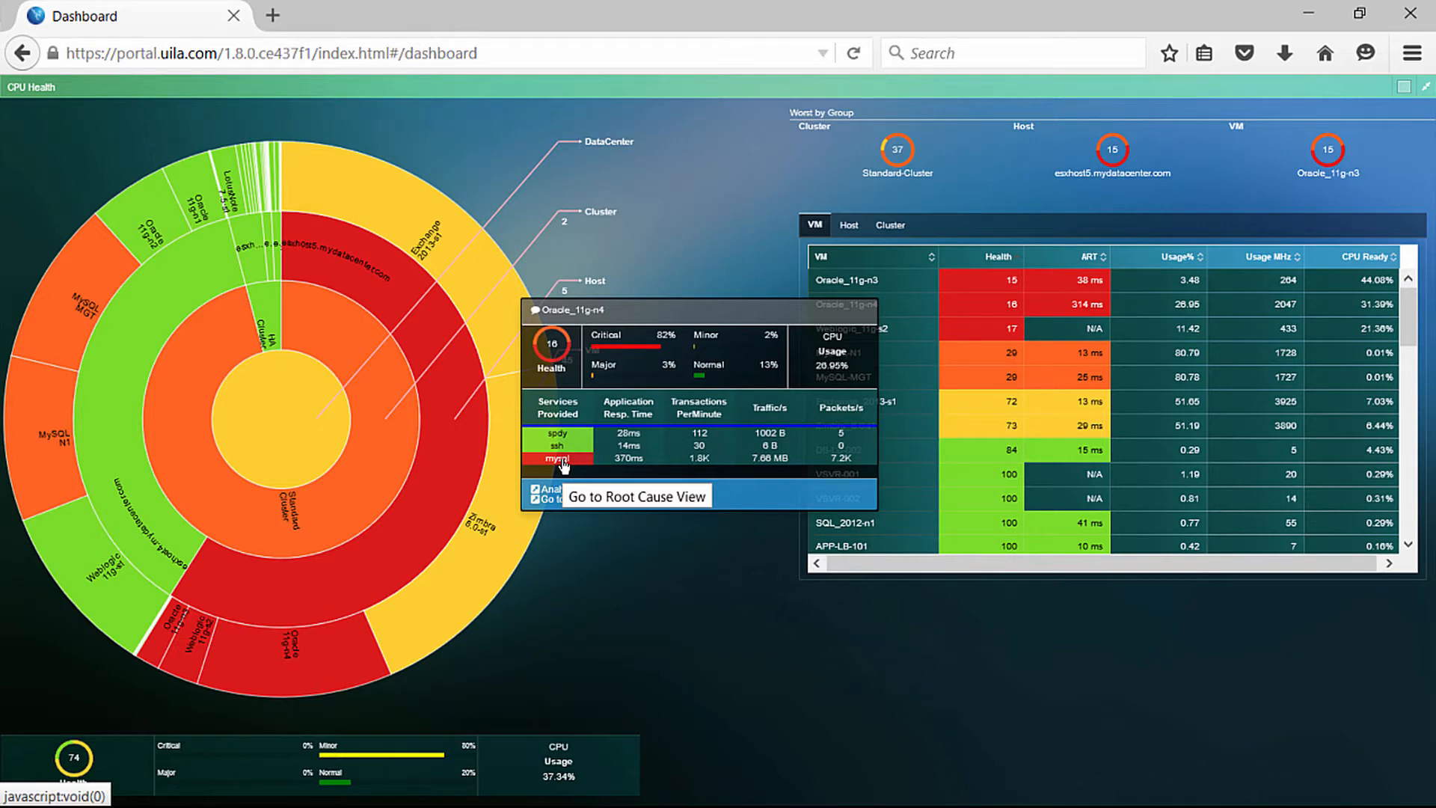
Open the Root Cause View for Oracle_11g-n4's MySQL service.
left_click(636, 495)
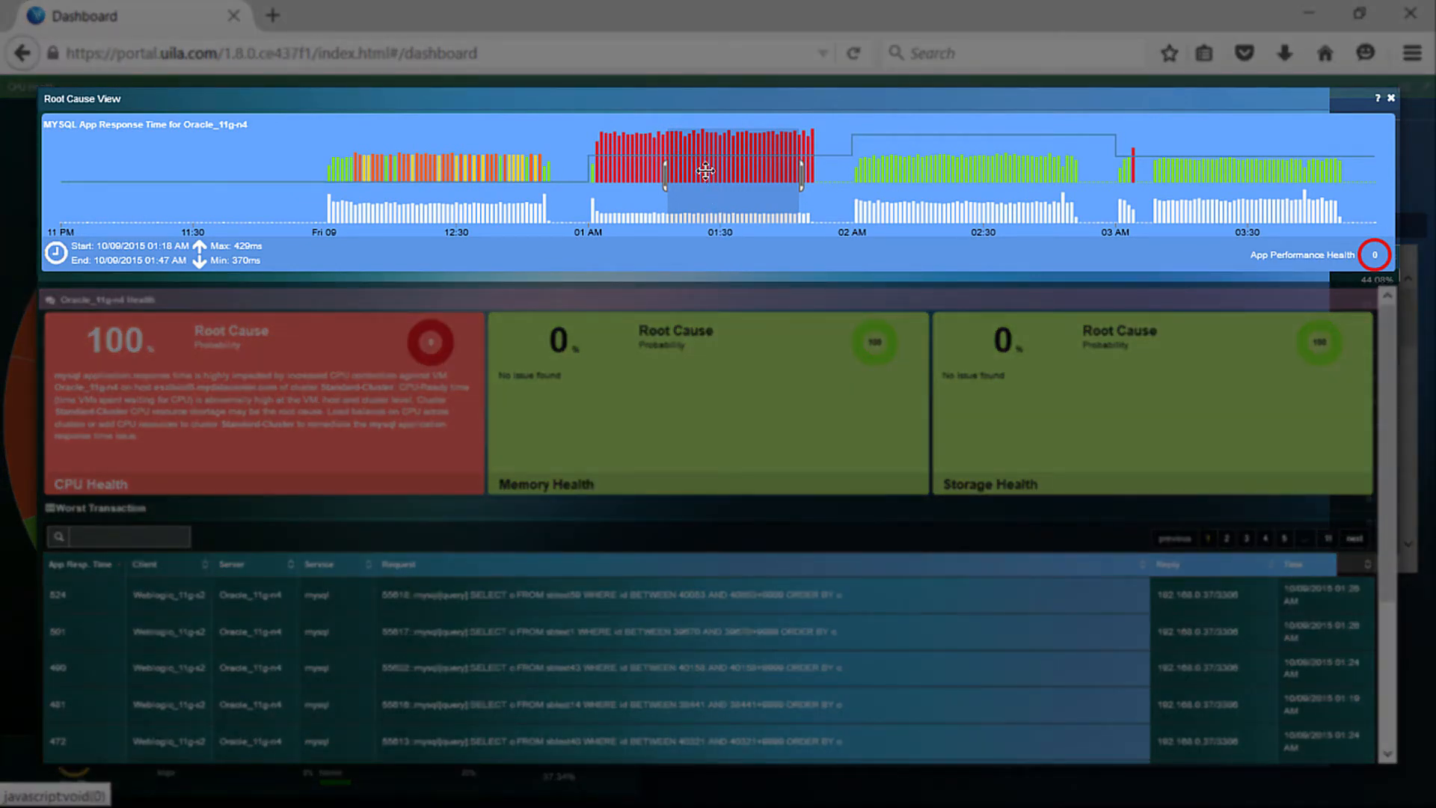
mouse_move(703, 170)
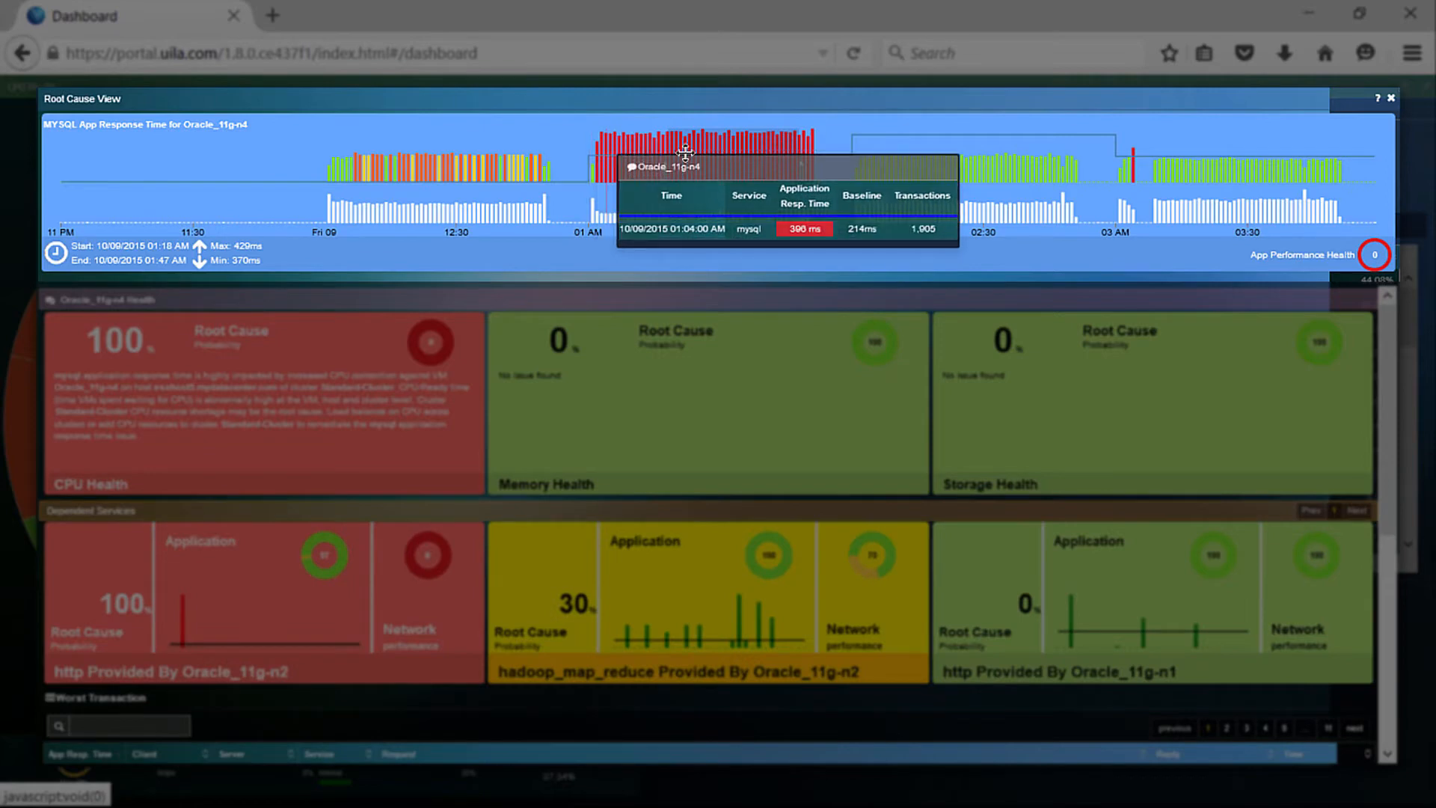
mouse_move(751, 265)
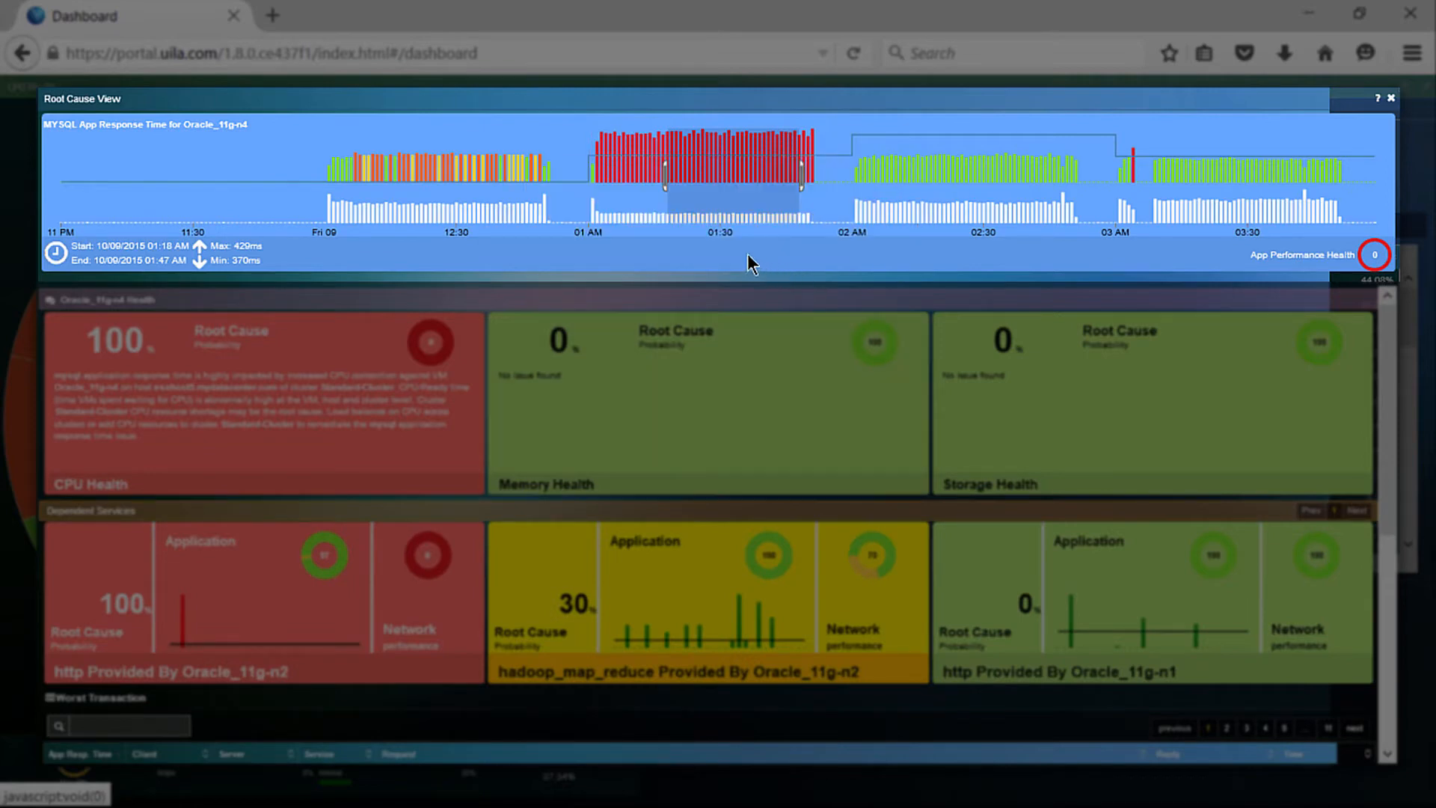
mouse_move(776, 250)
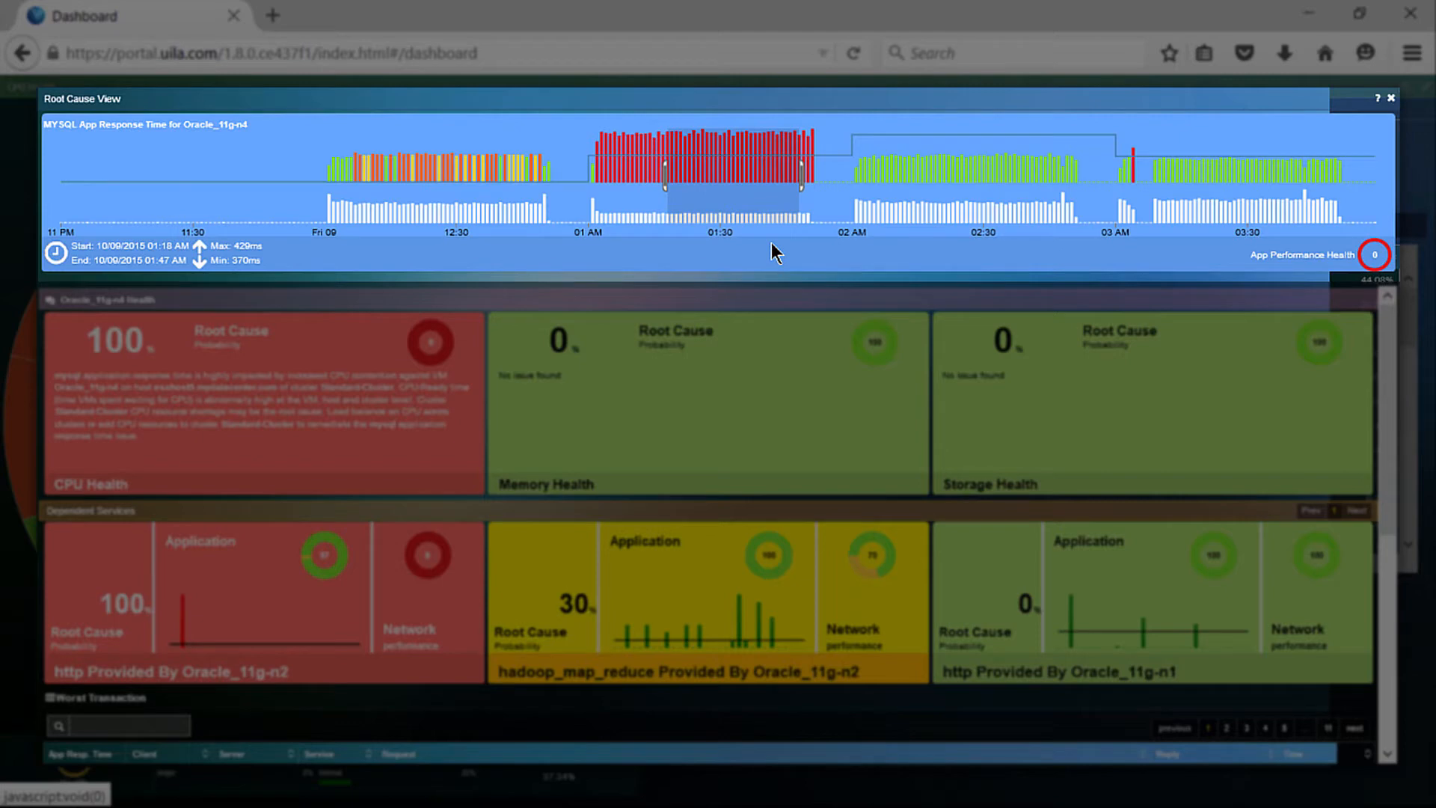
mouse_move(186, 277)
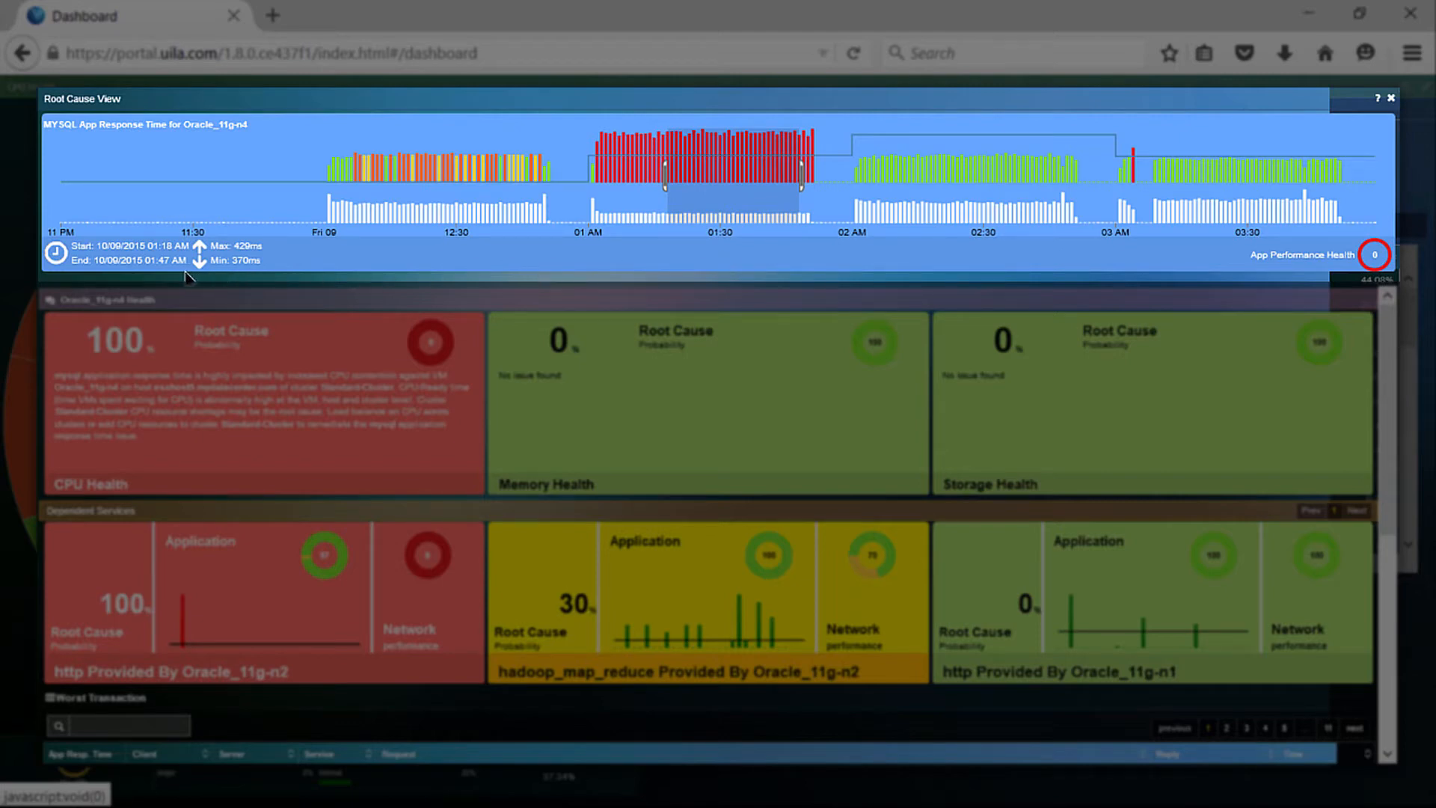
mouse_move(242, 269)
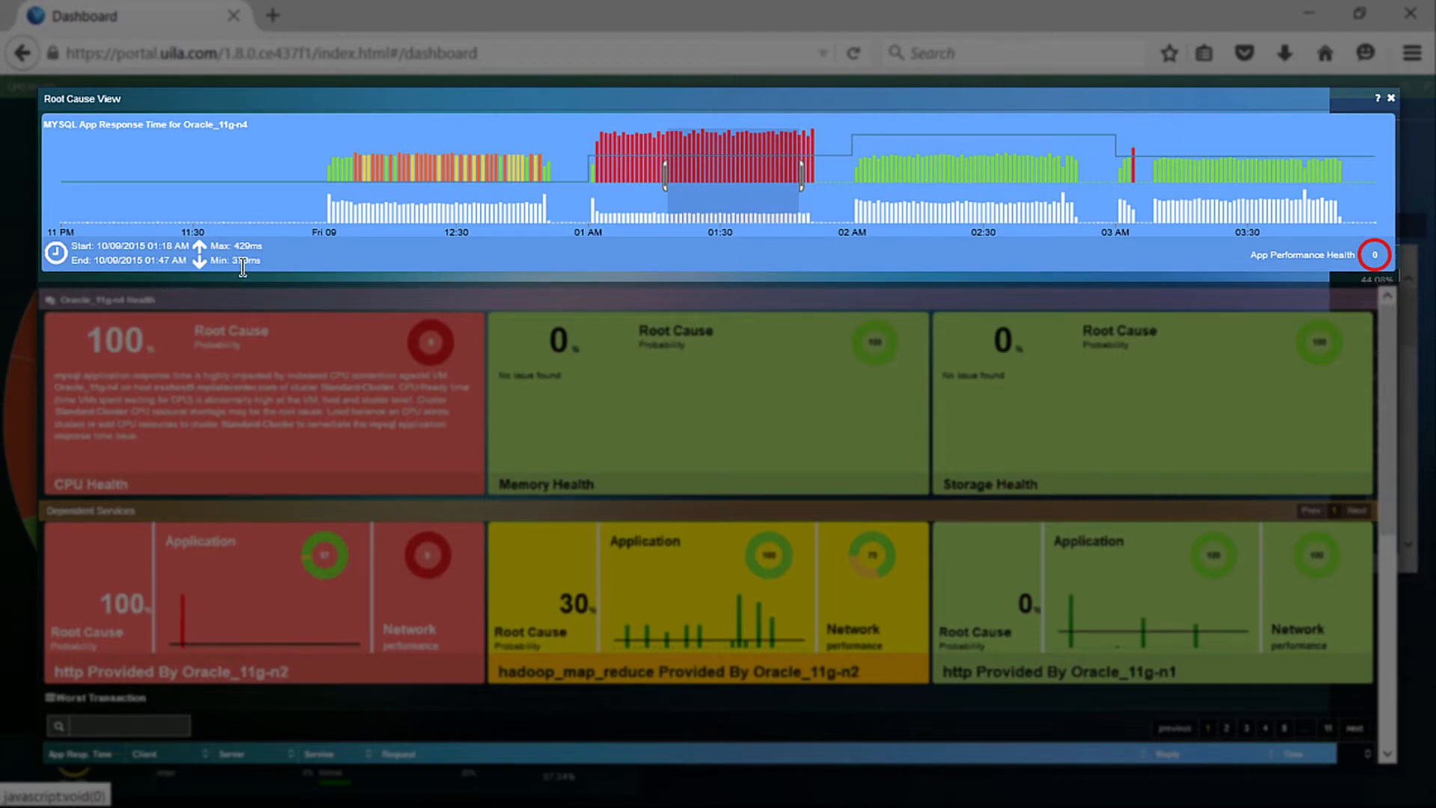
mouse_move(272, 277)
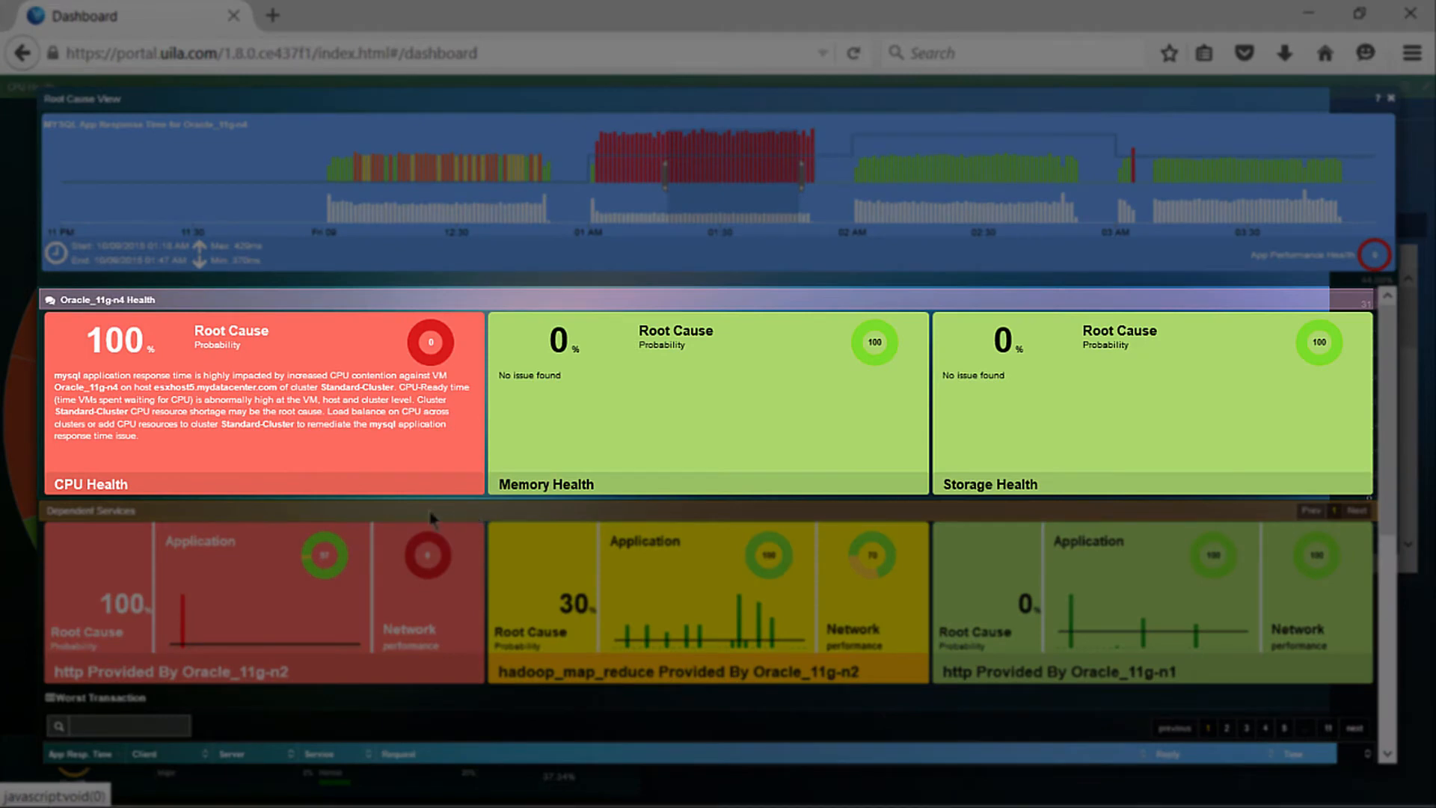
mouse_move(819, 513)
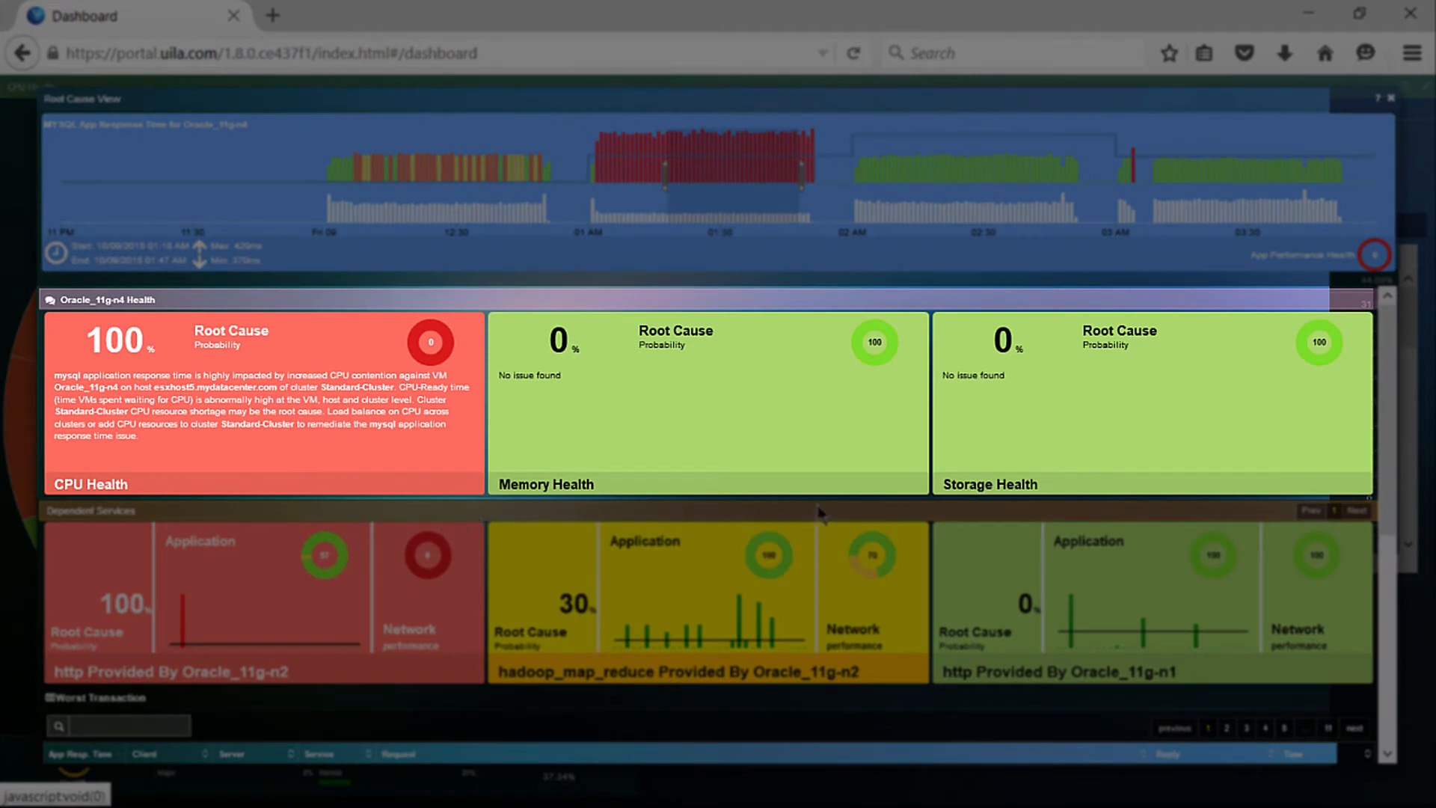
mouse_move(983, 521)
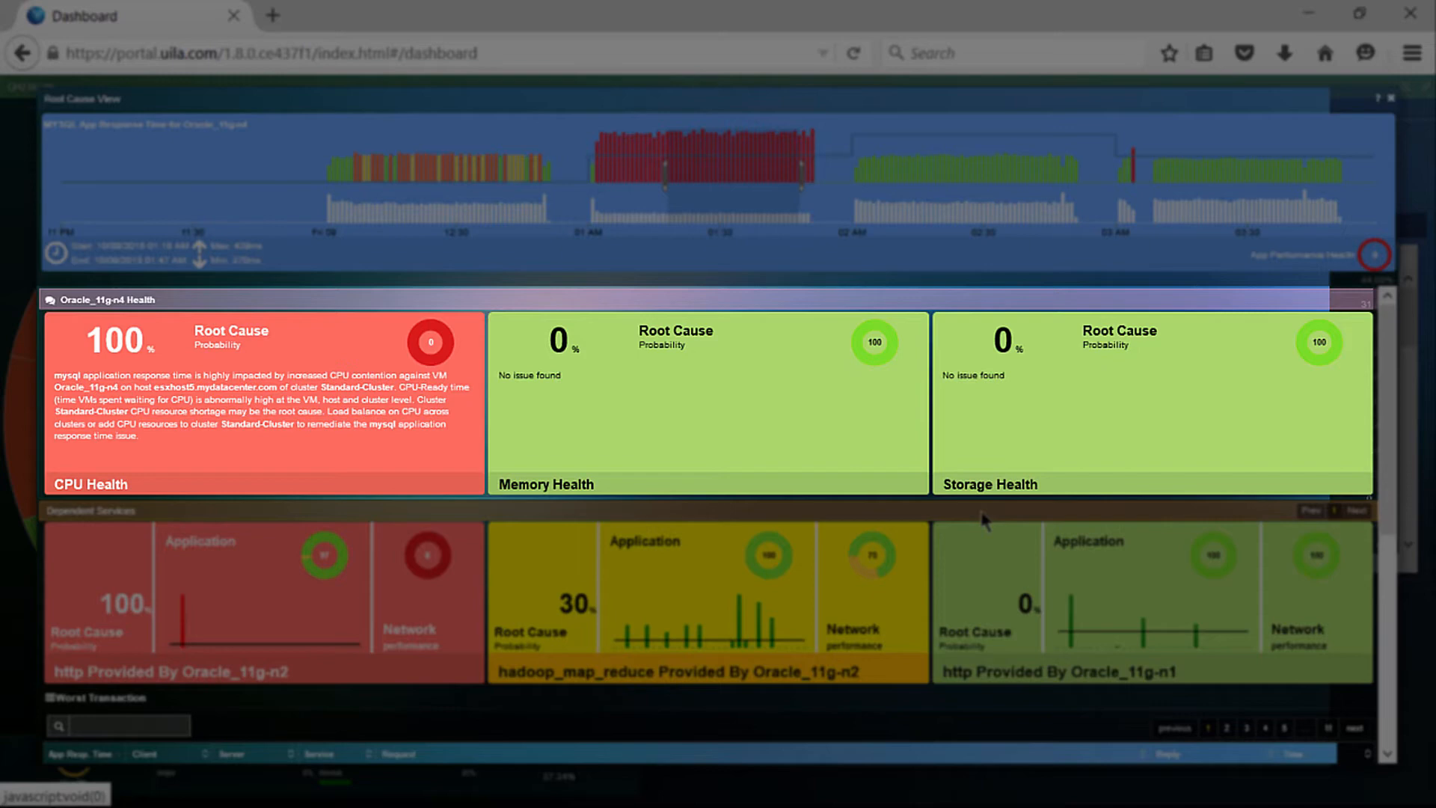
mouse_move(989, 519)
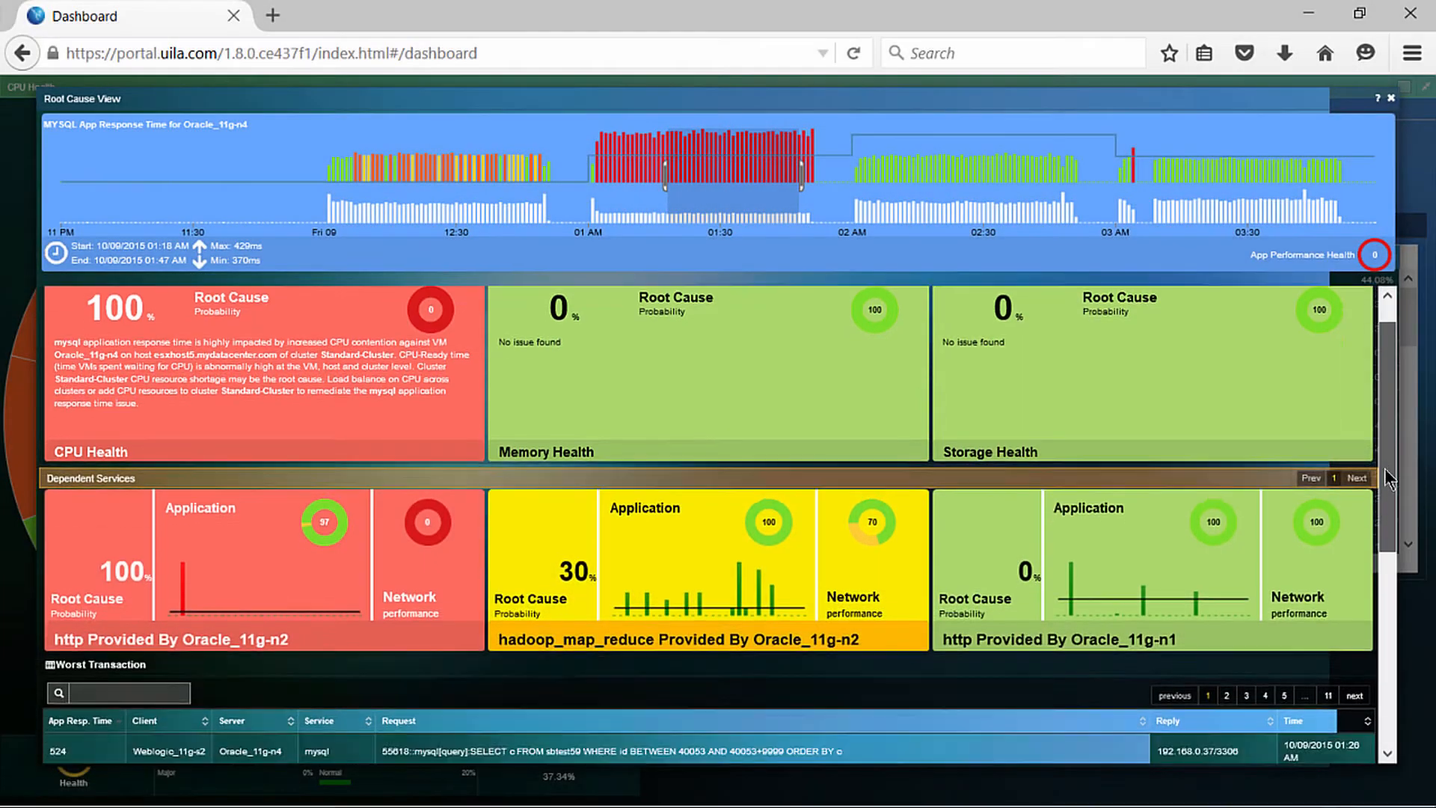
Scroll to the Worst Transaction table of slow MySQL queries.
scroll("down", 3)
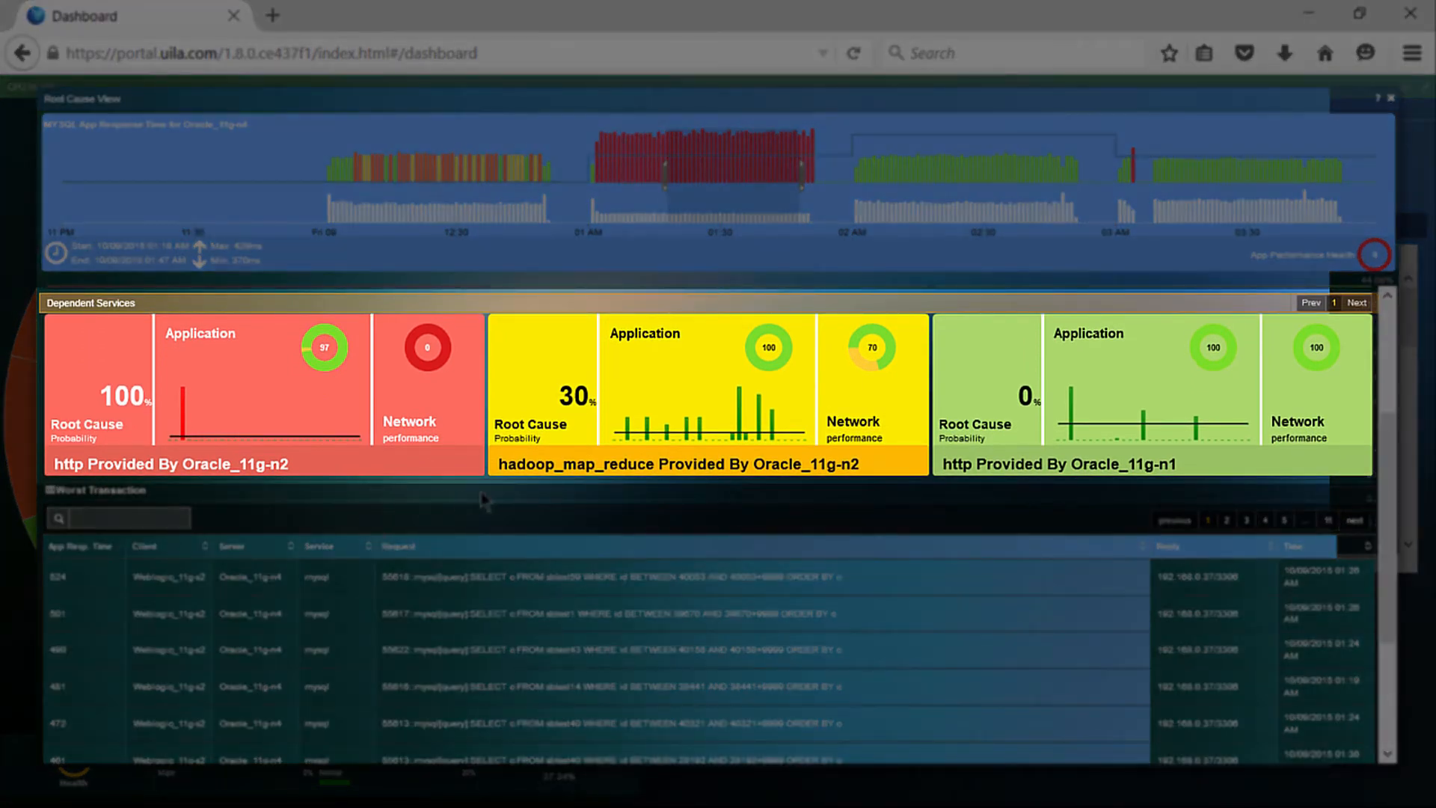
mouse_move(808, 533)
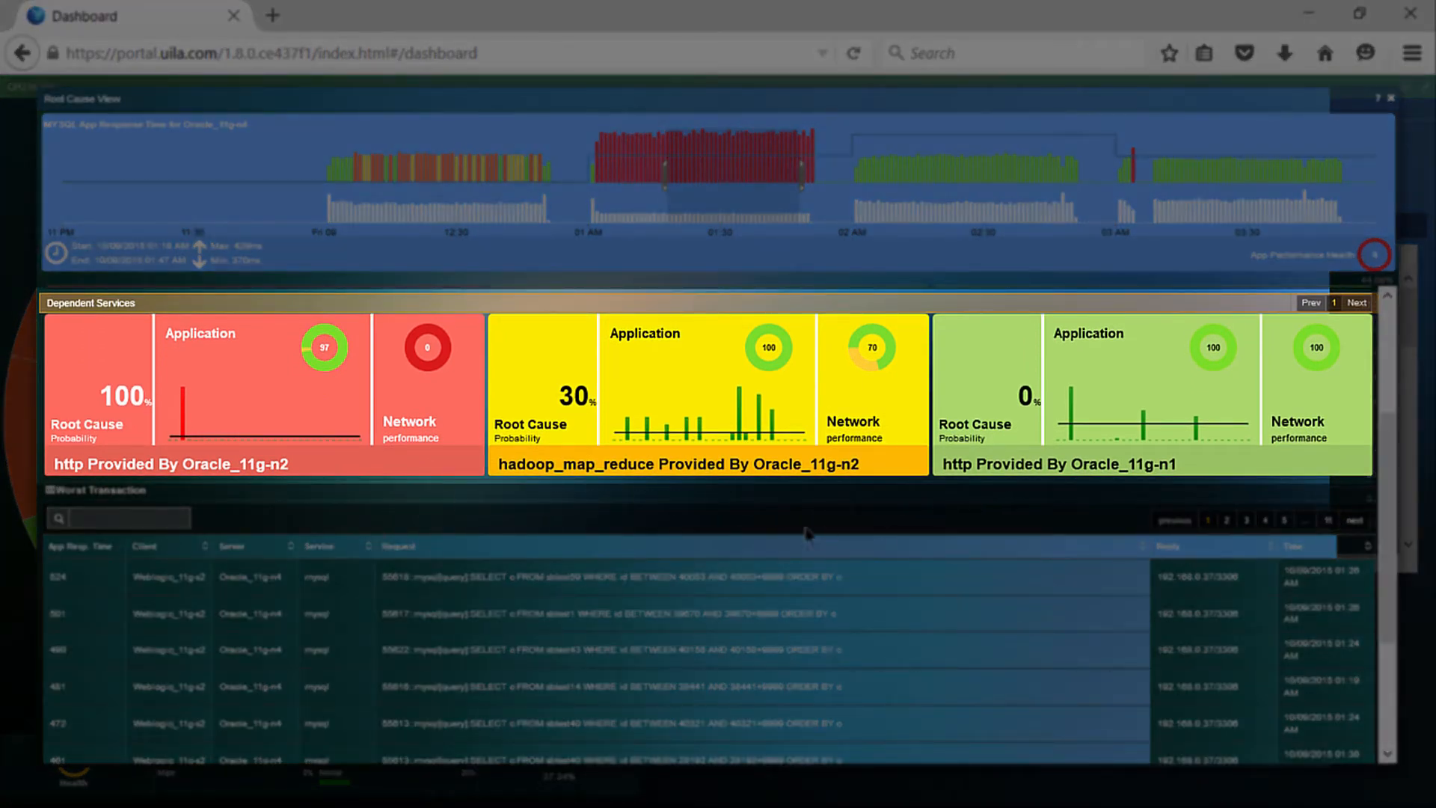
mouse_move(326, 351)
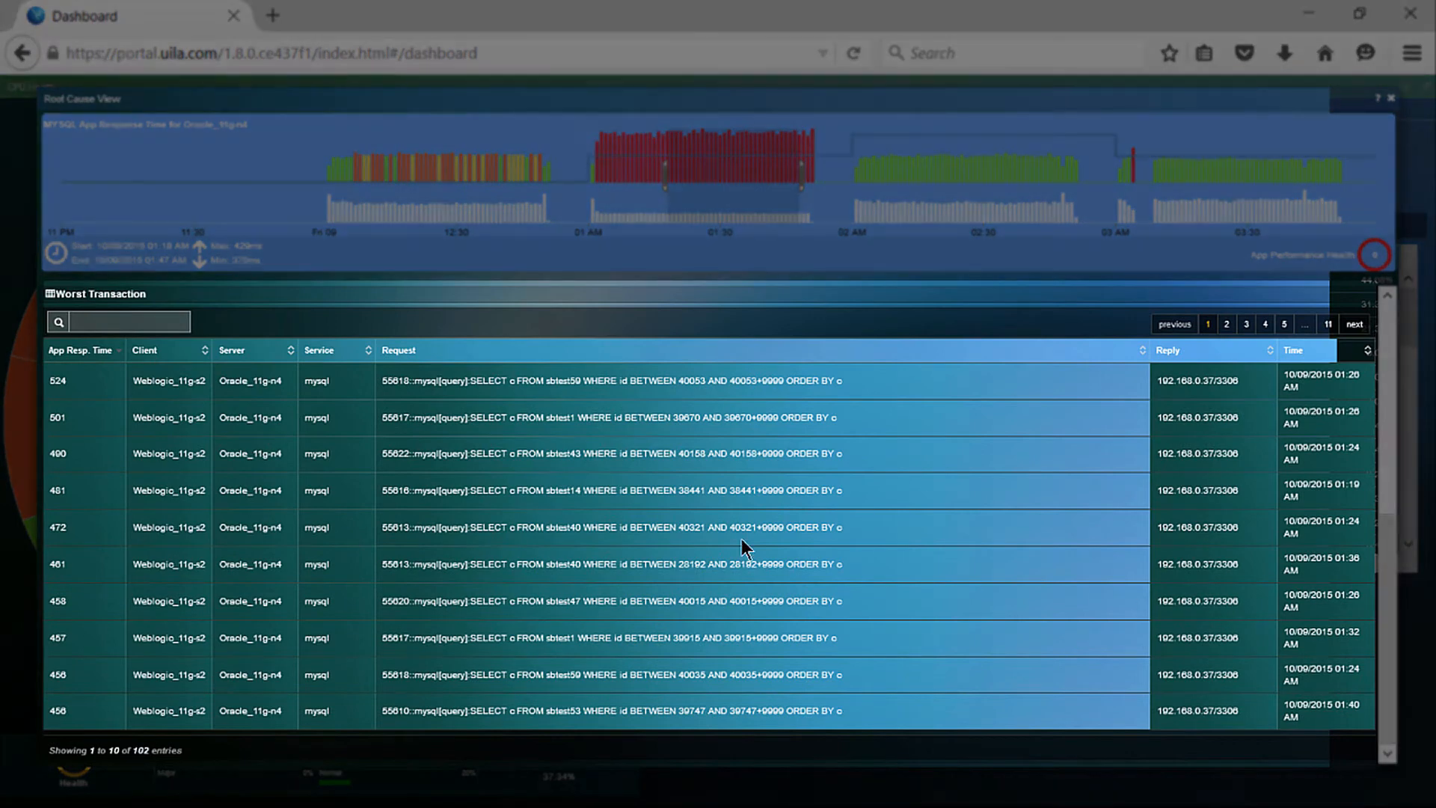
mouse_move(255, 403)
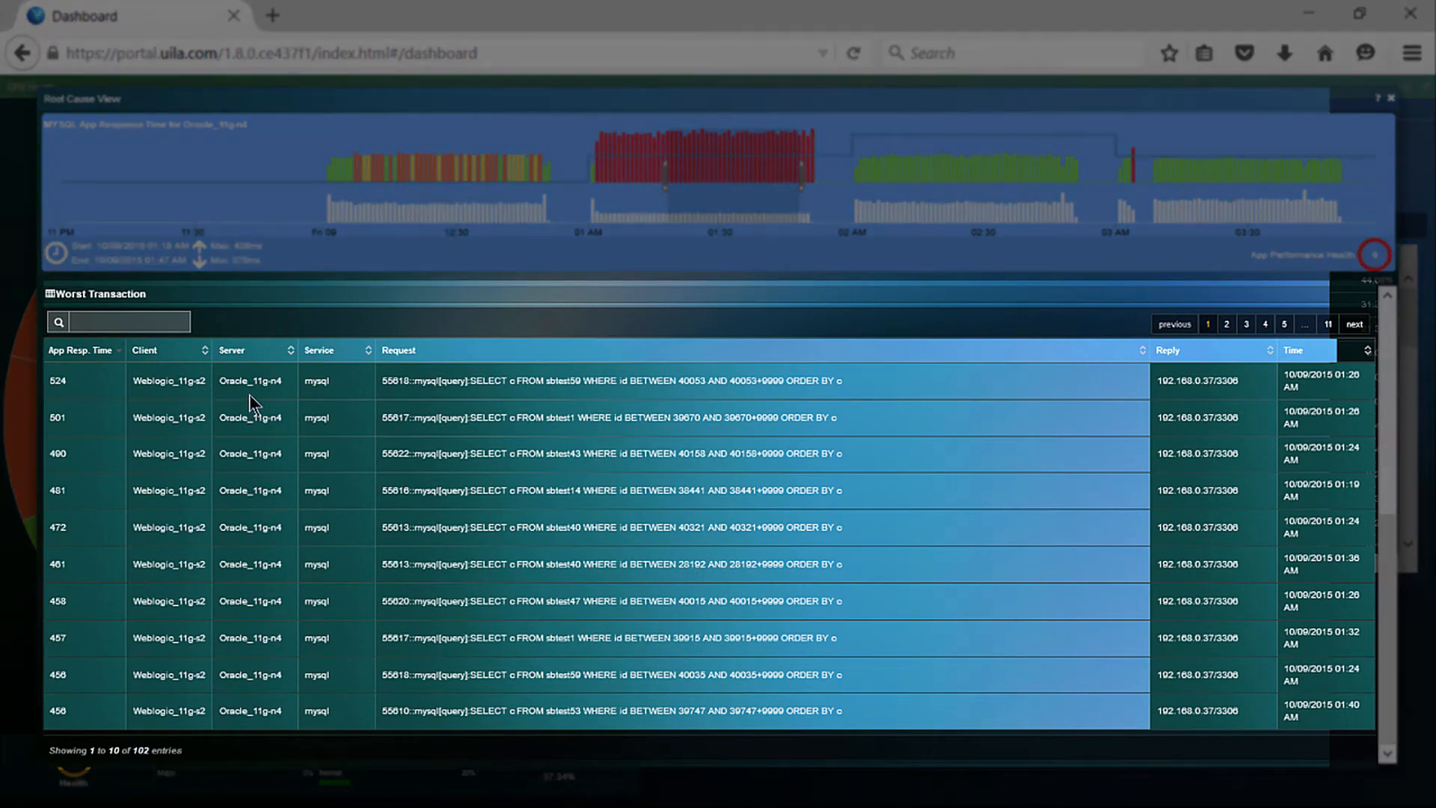
mouse_move(285, 401)
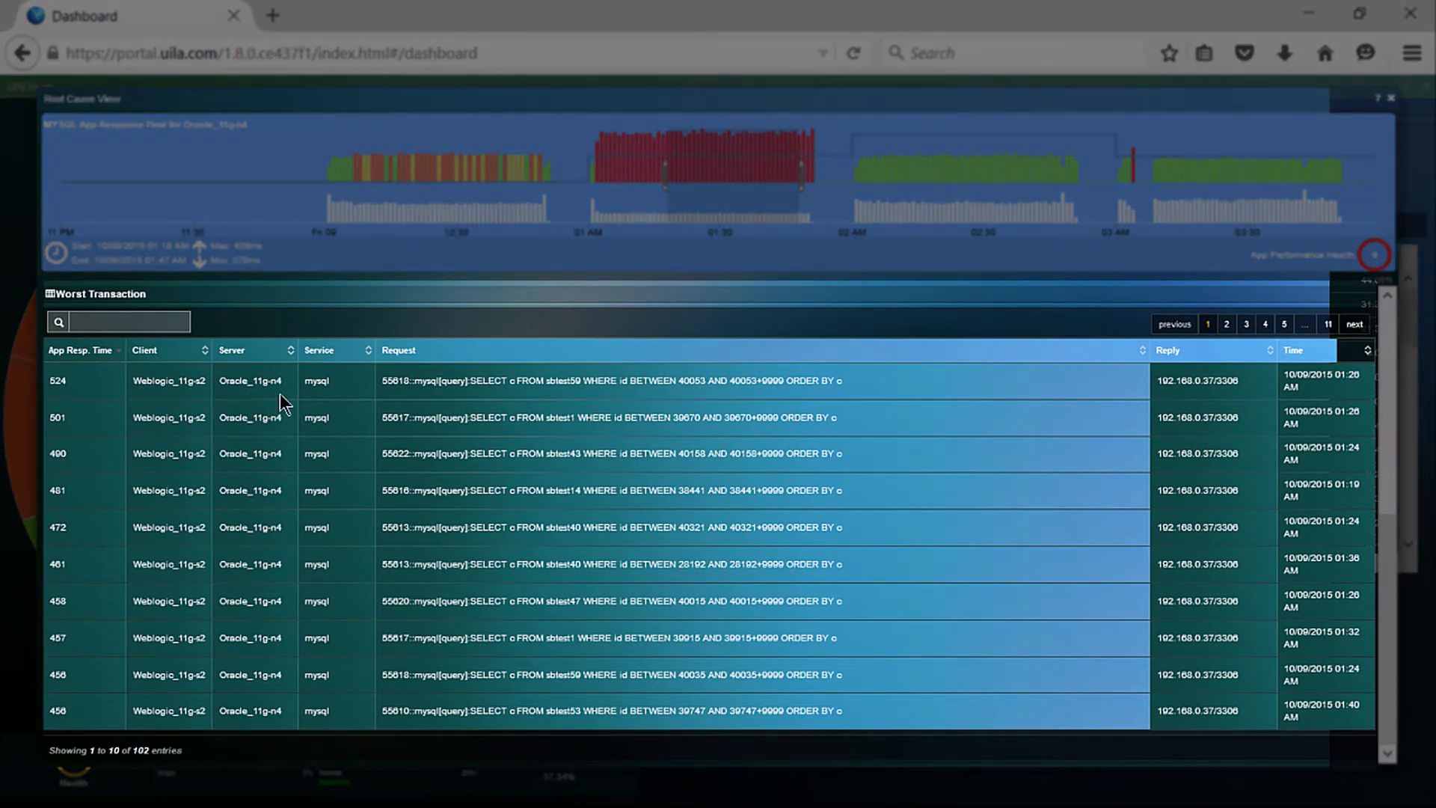
mouse_move(466, 396)
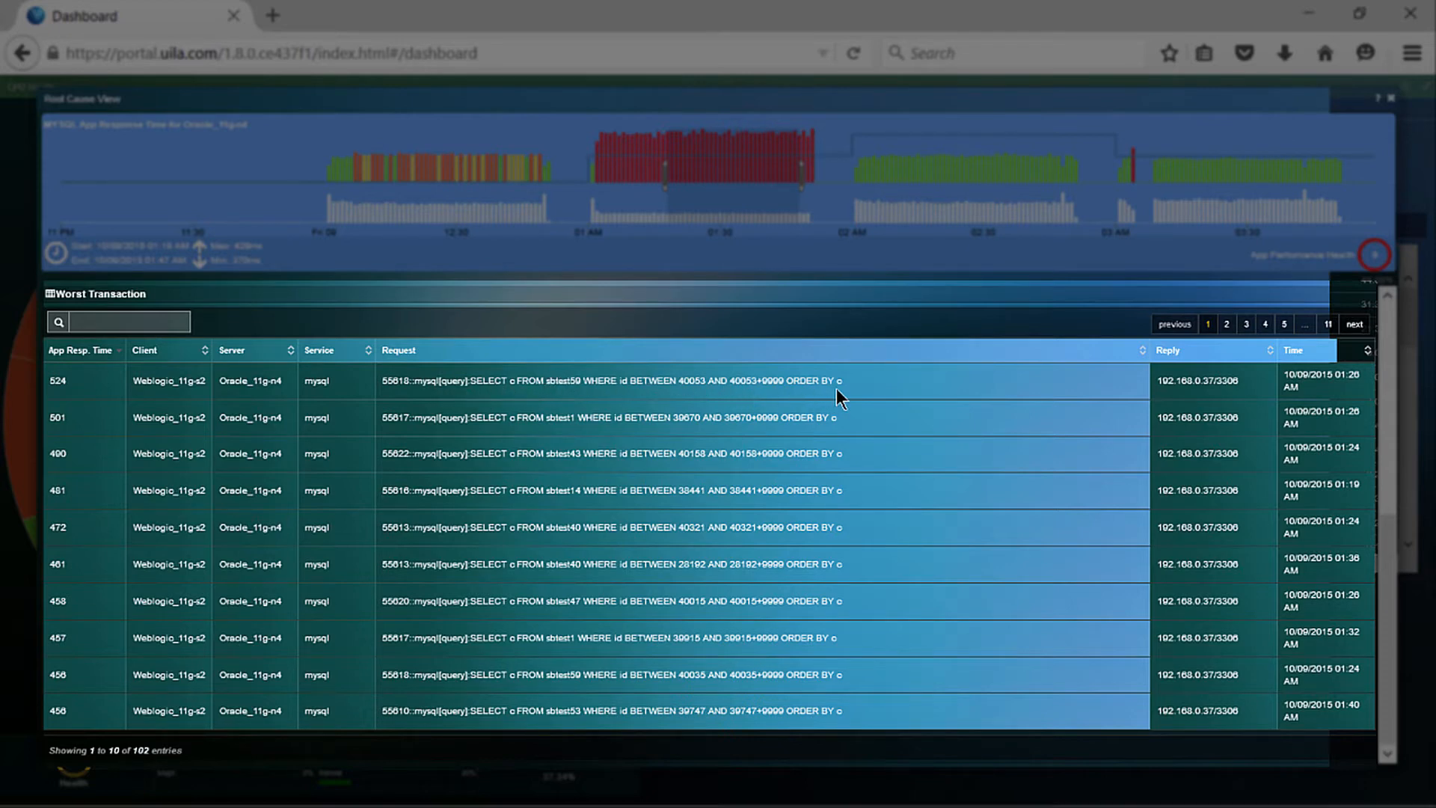
mouse_move(1262, 384)
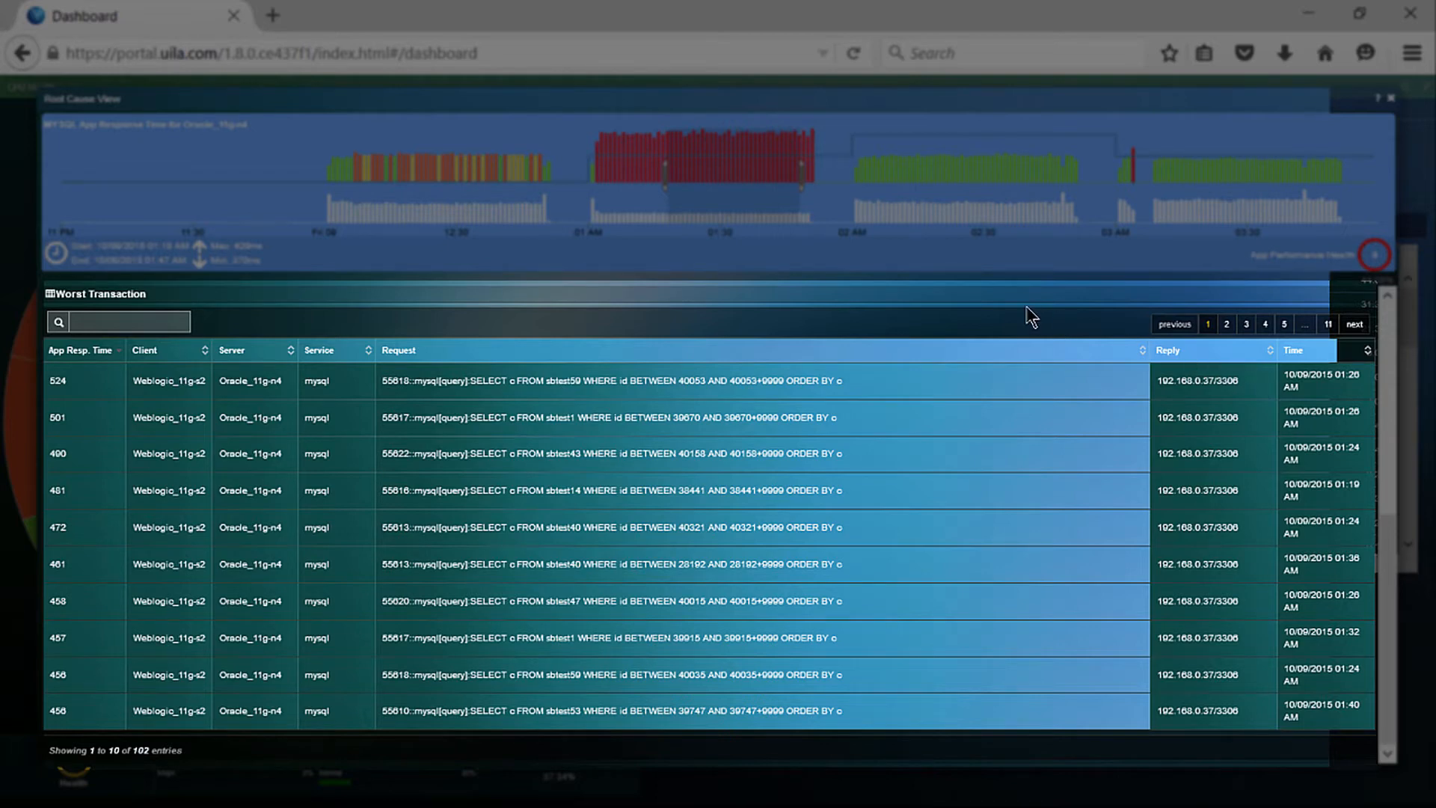
mouse_move(1017, 312)
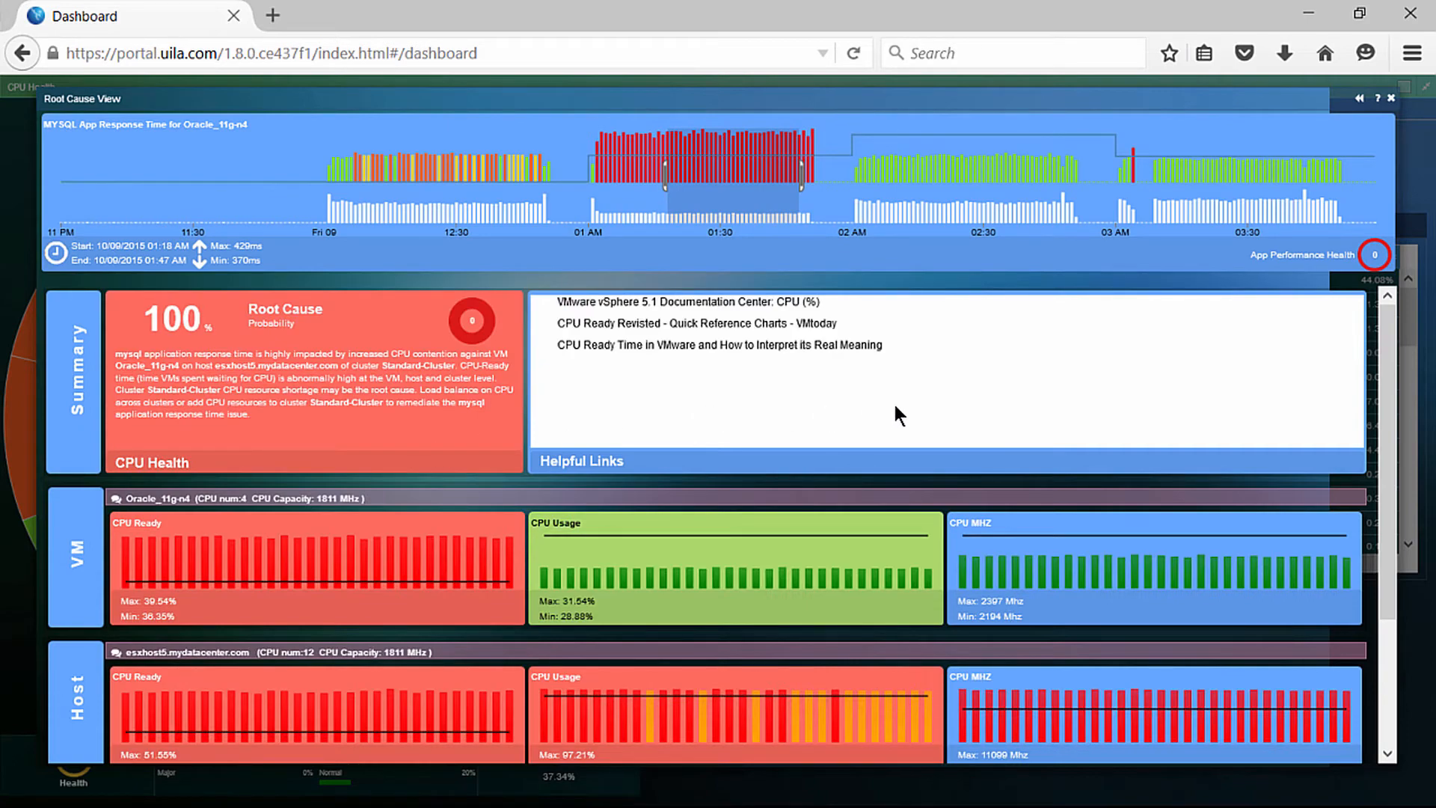
mouse_move(1367, 357)
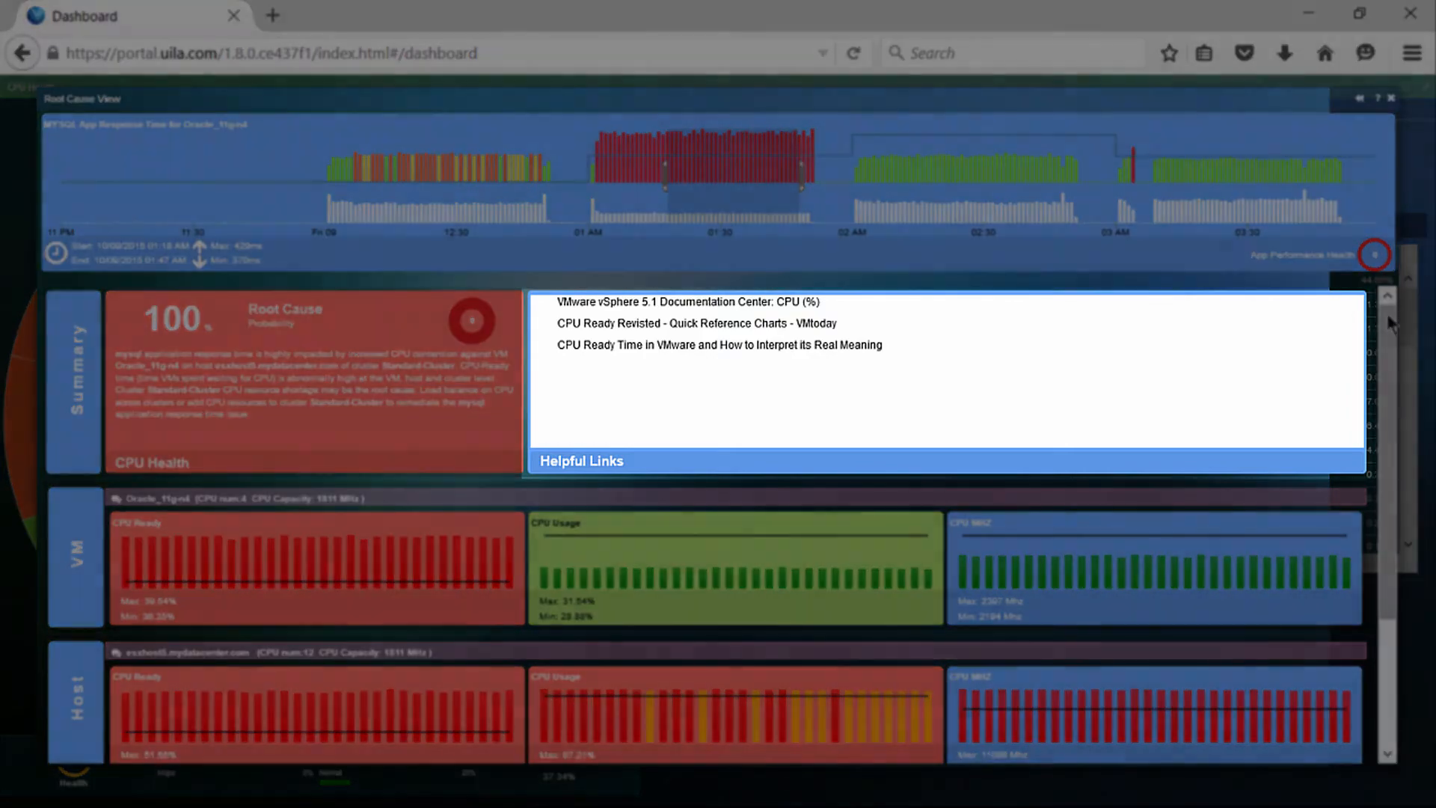
mouse_move(607, 378)
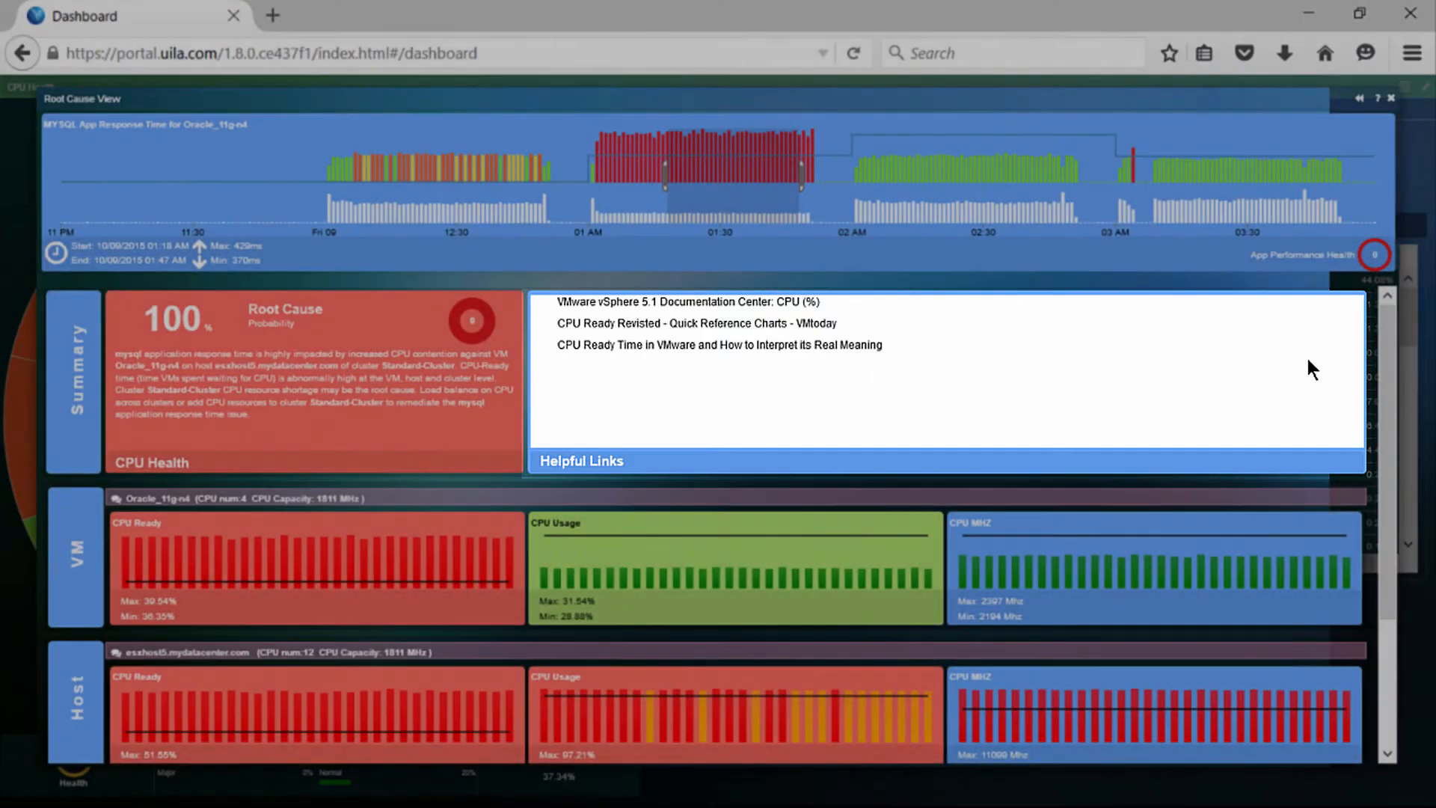
Scroll through CPU Ready, Usage and MHz charts for VM, host and cluster.
scroll("down", 3)
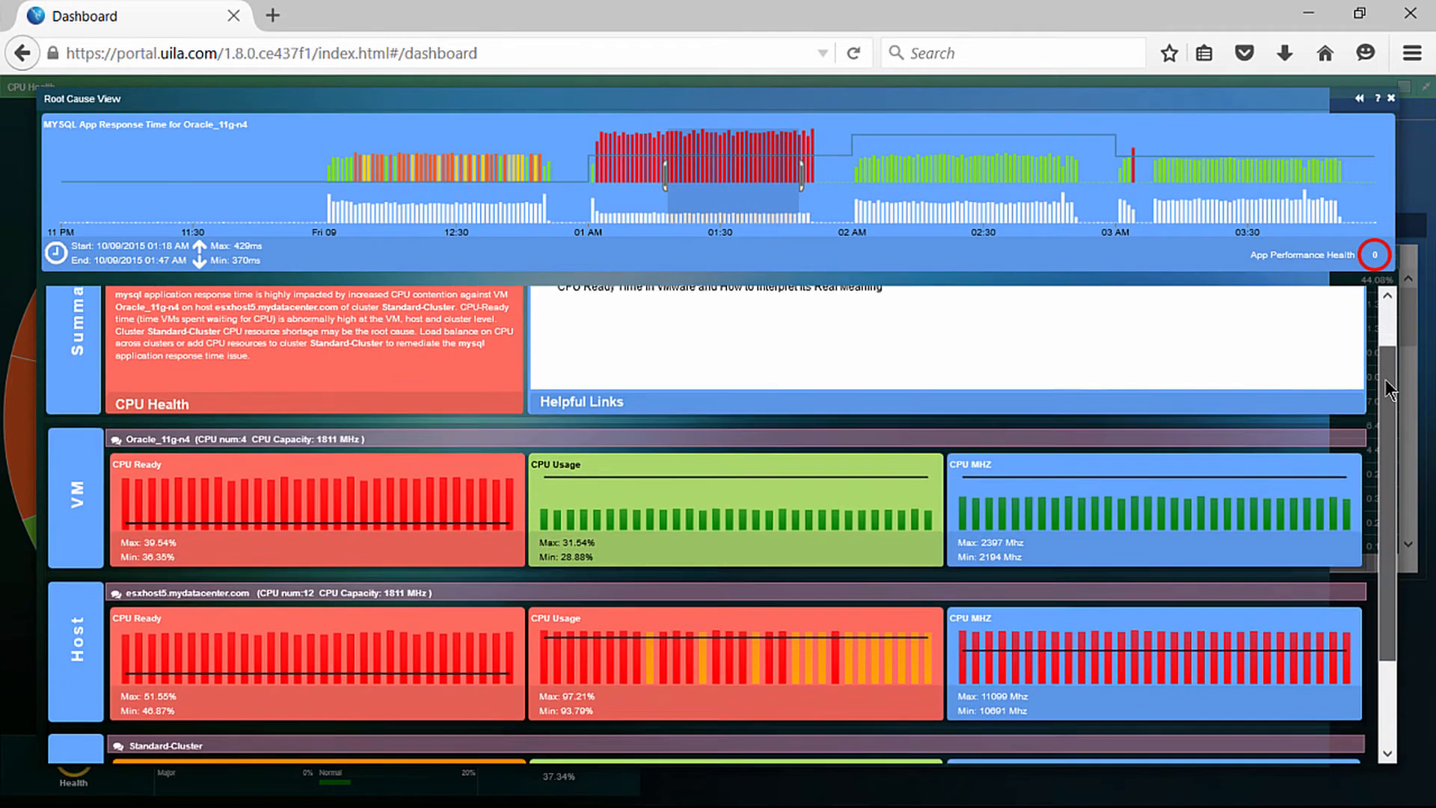
scroll("down", 3)
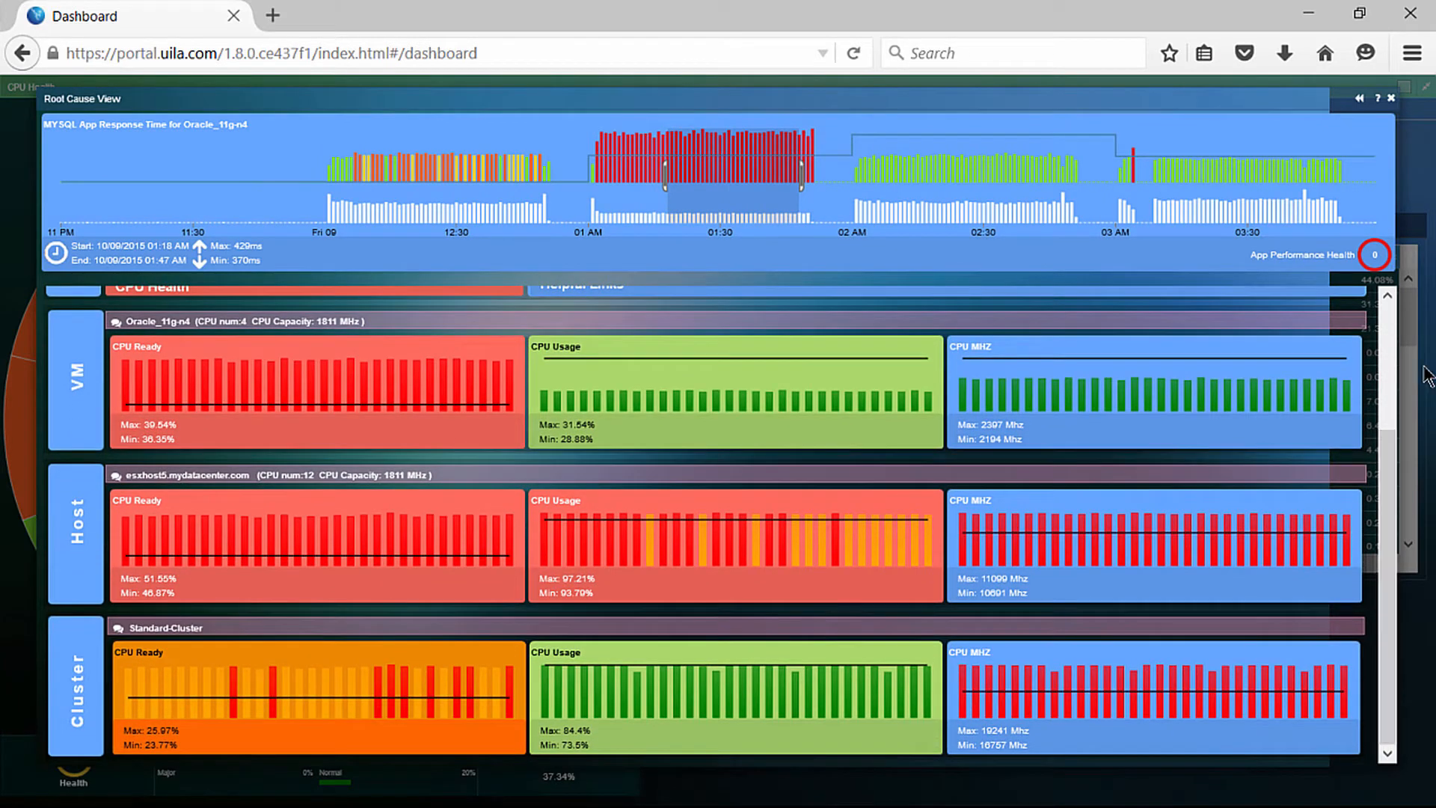
mouse_move(449, 462)
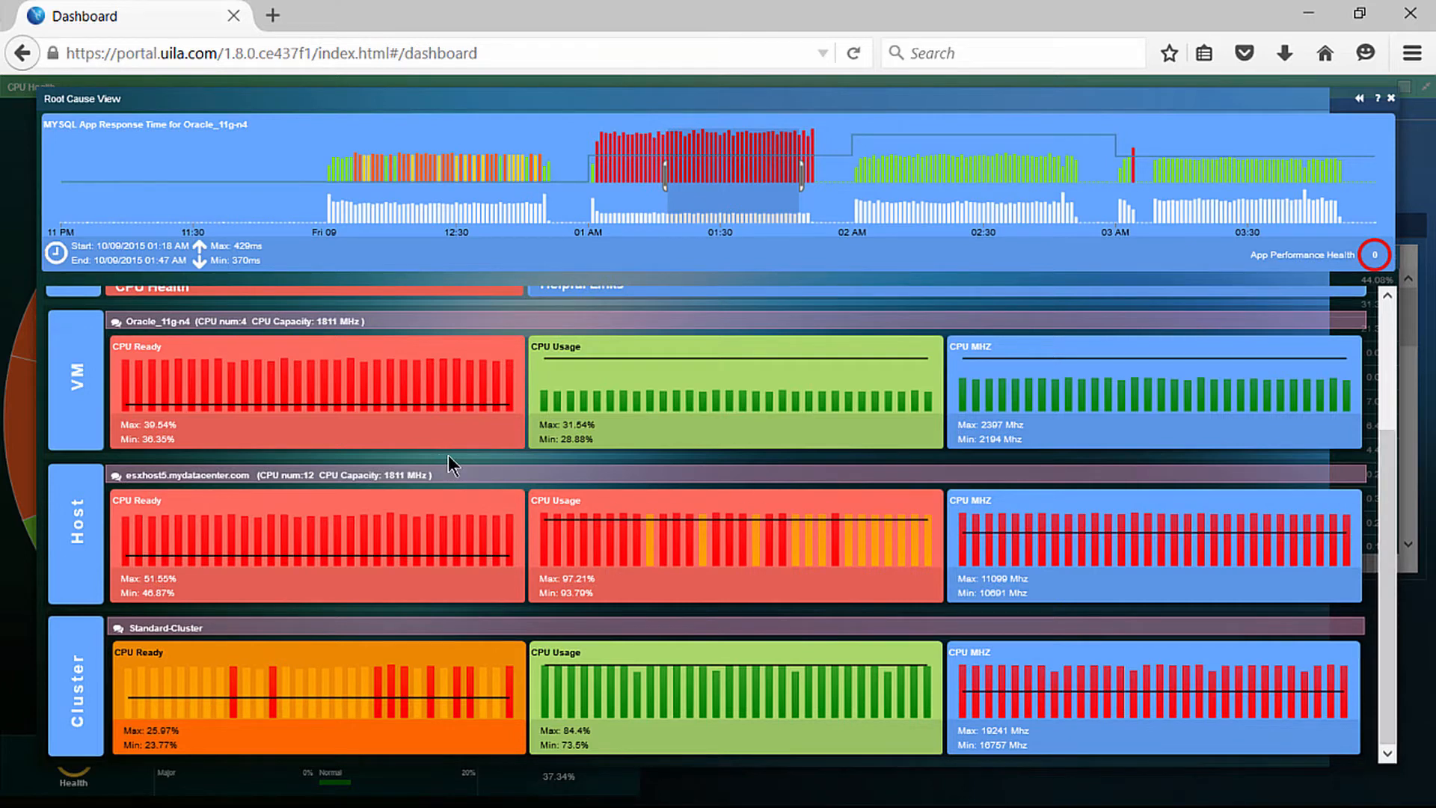
mouse_move(457, 624)
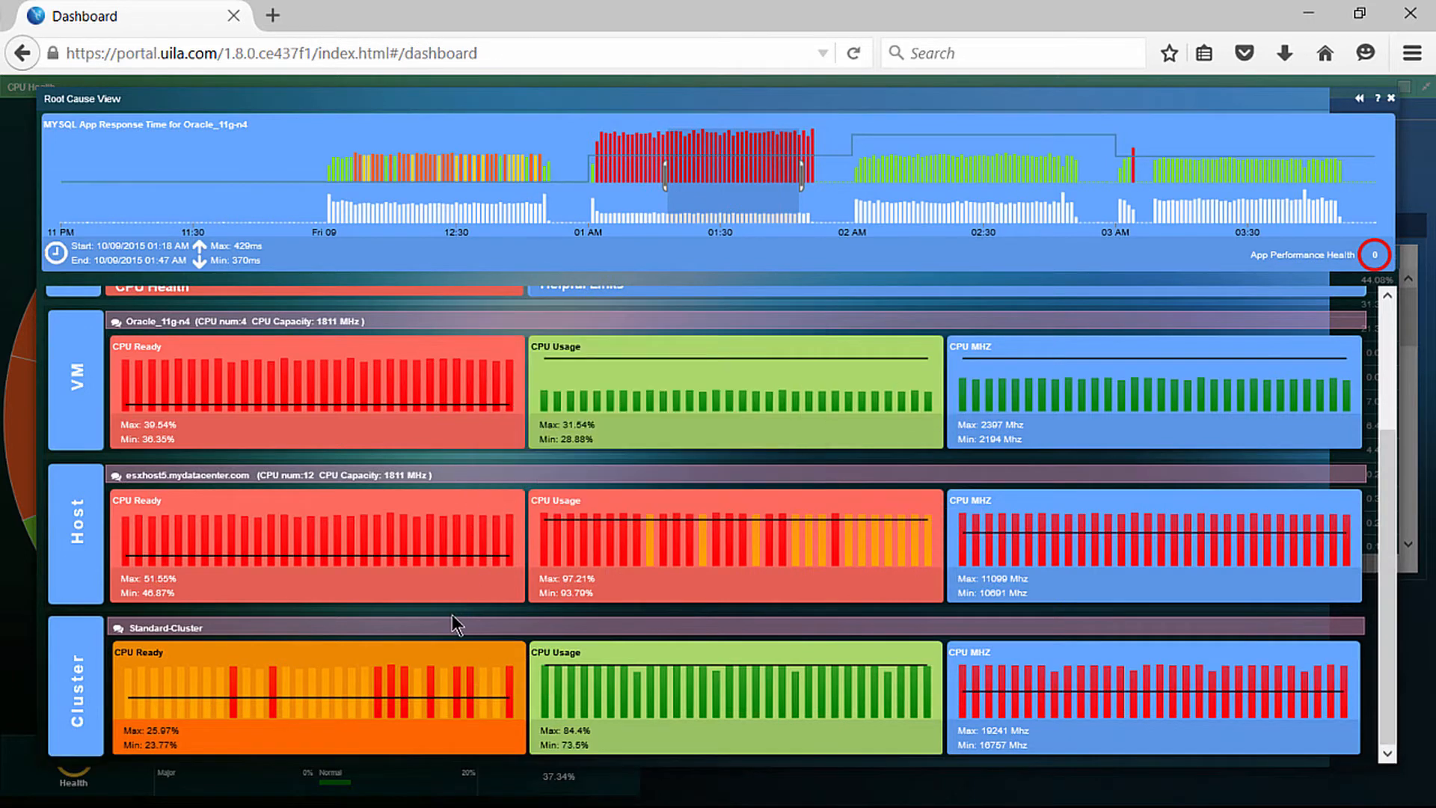
mouse_move(487, 736)
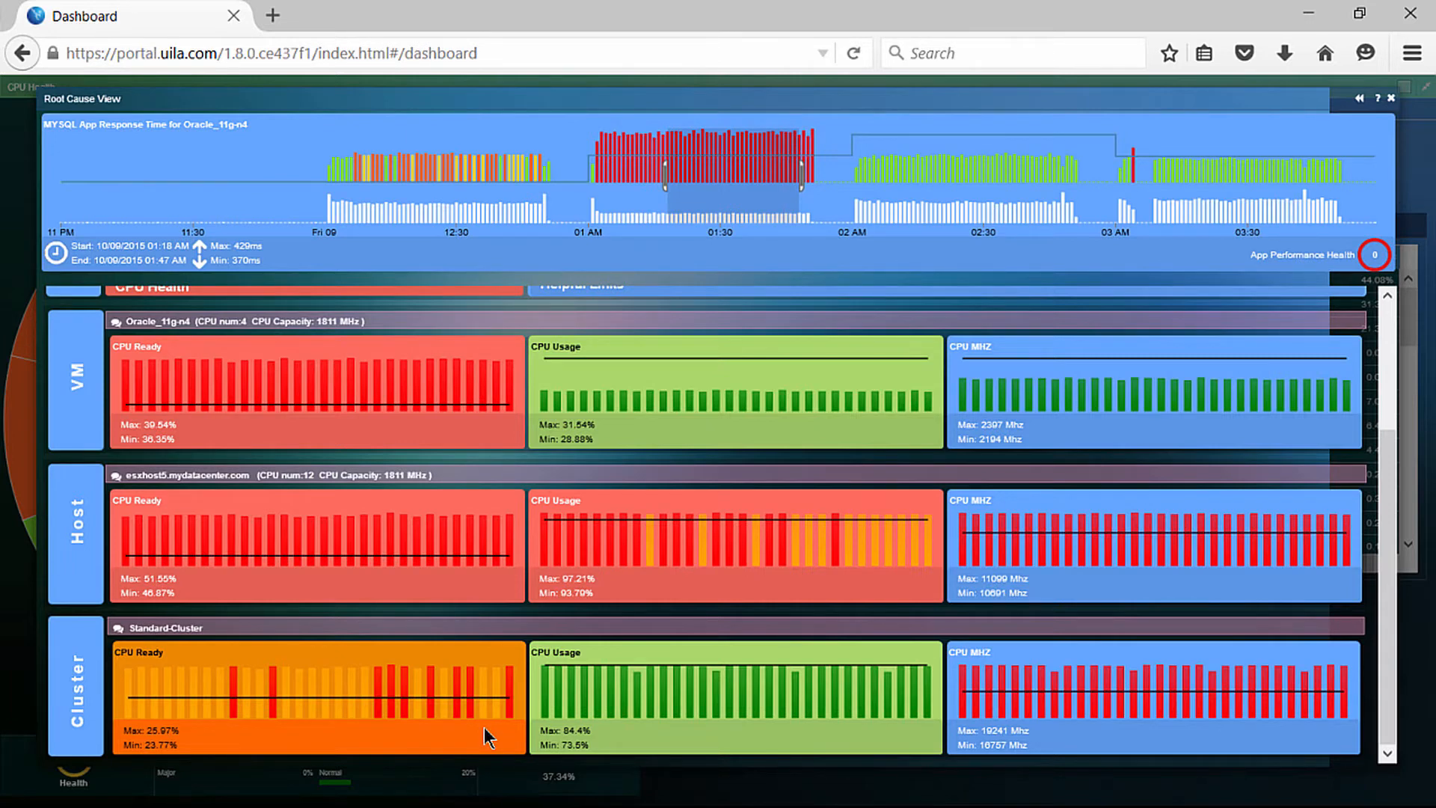
mouse_move(264, 439)
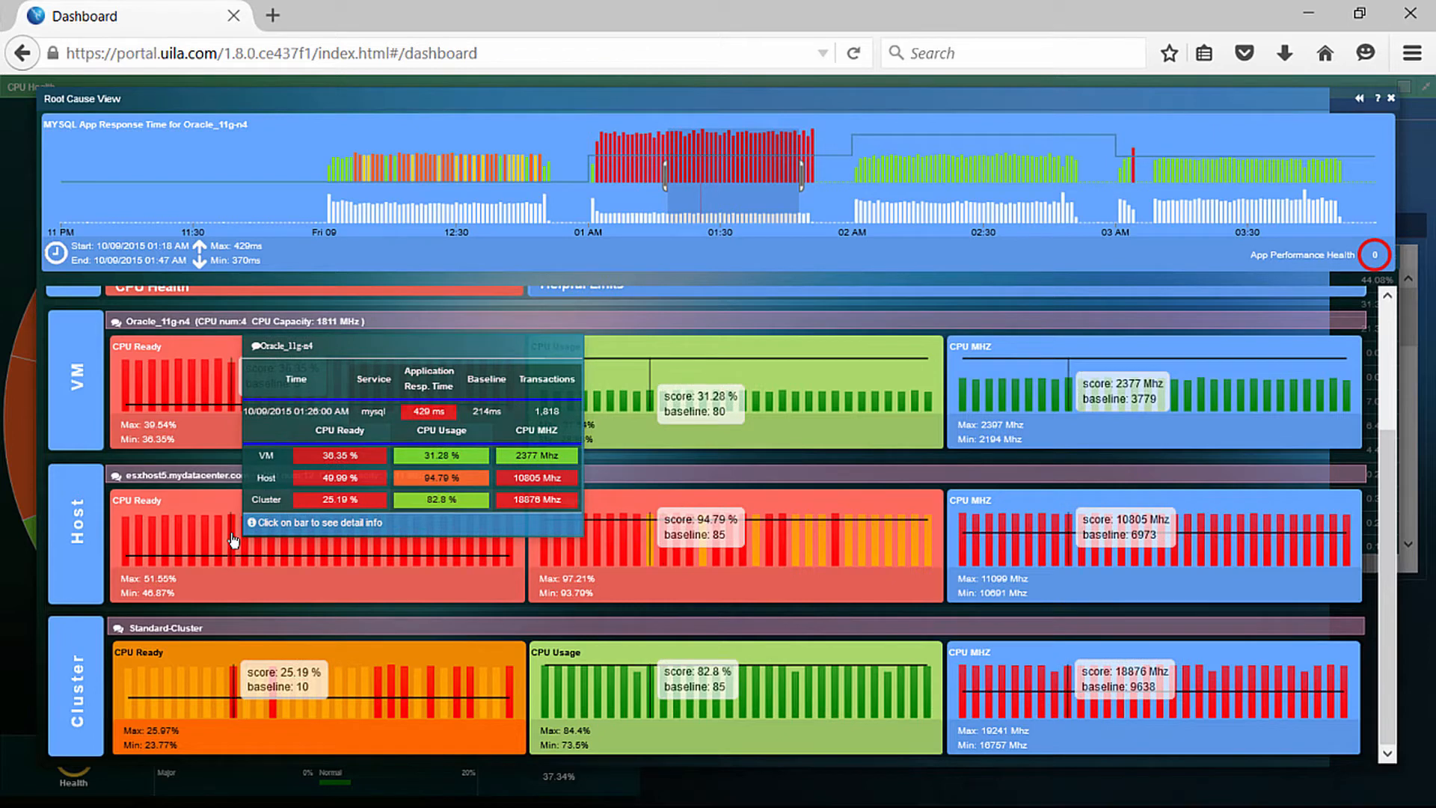
left_click(233, 538)
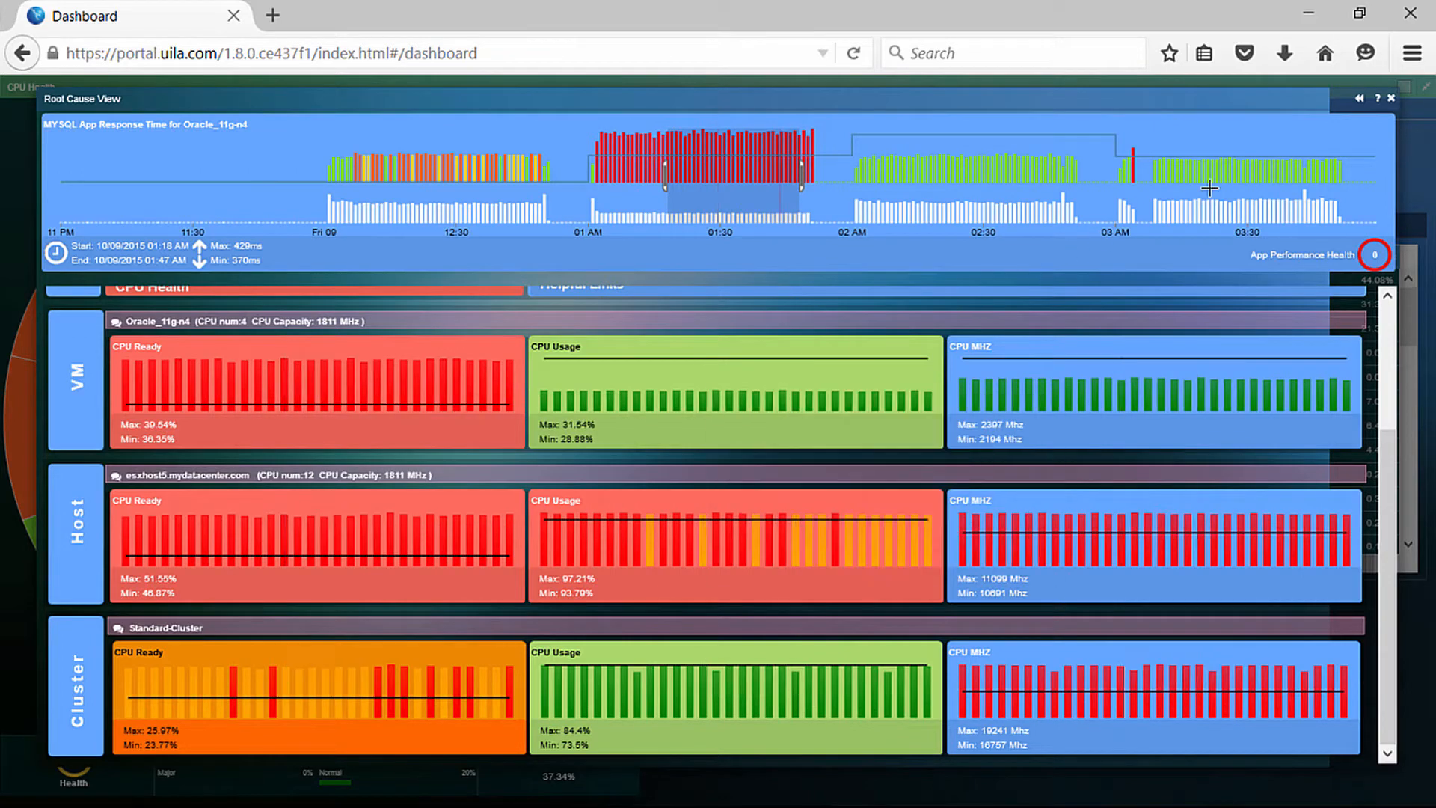
Close the root cause analysis and open the CPU Health panel's colour palette.
left_click(1392, 98)
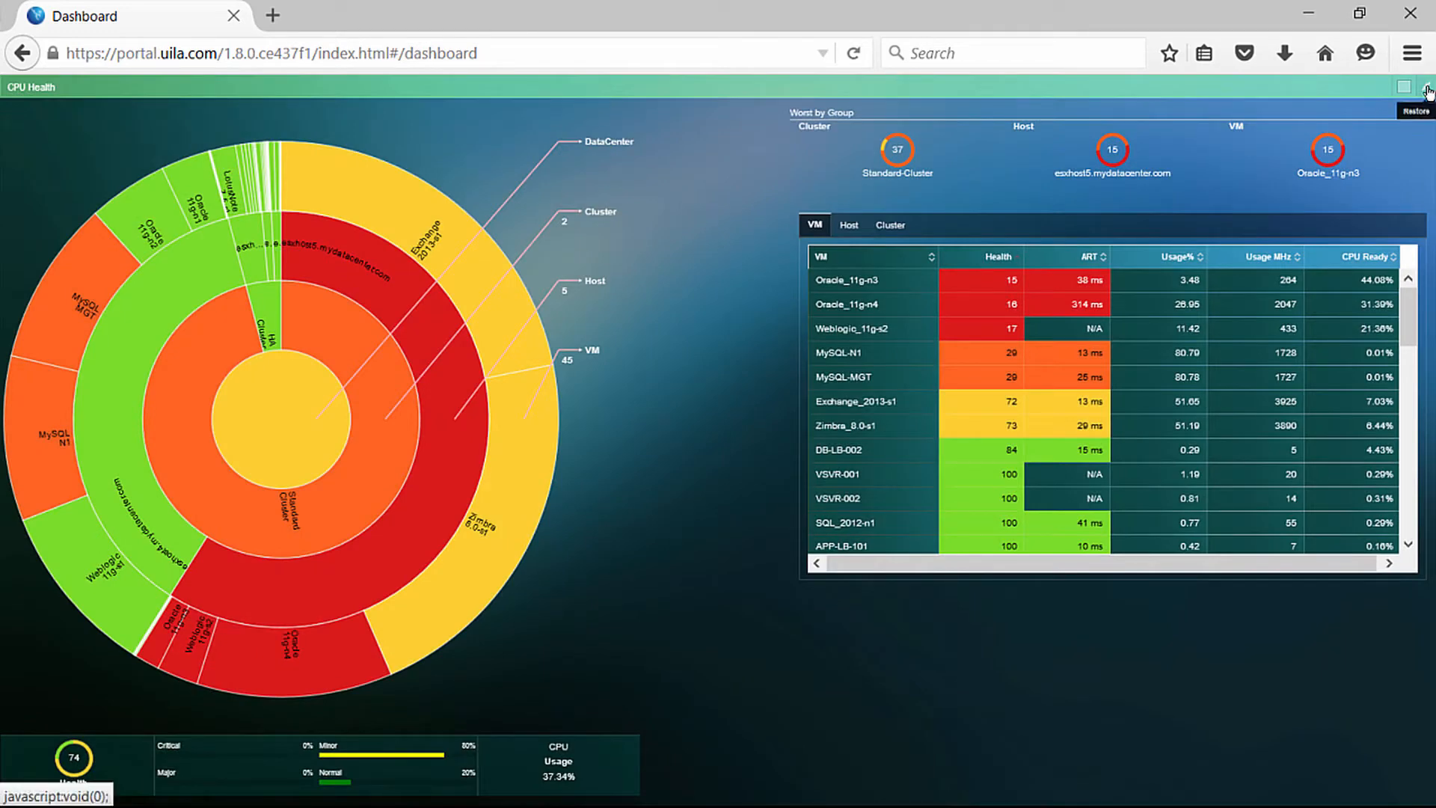
mouse_move(1407, 90)
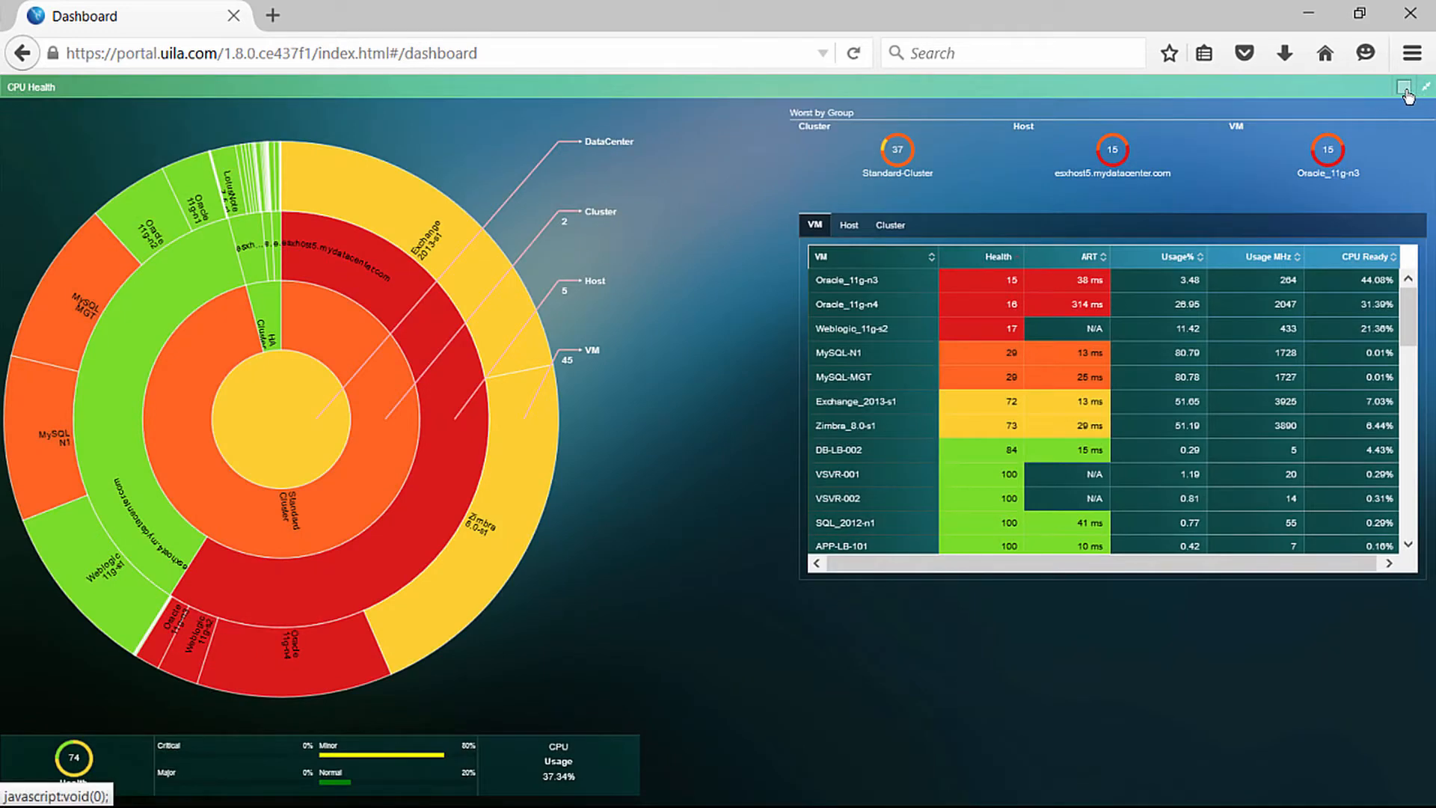
left_click(1406, 87)
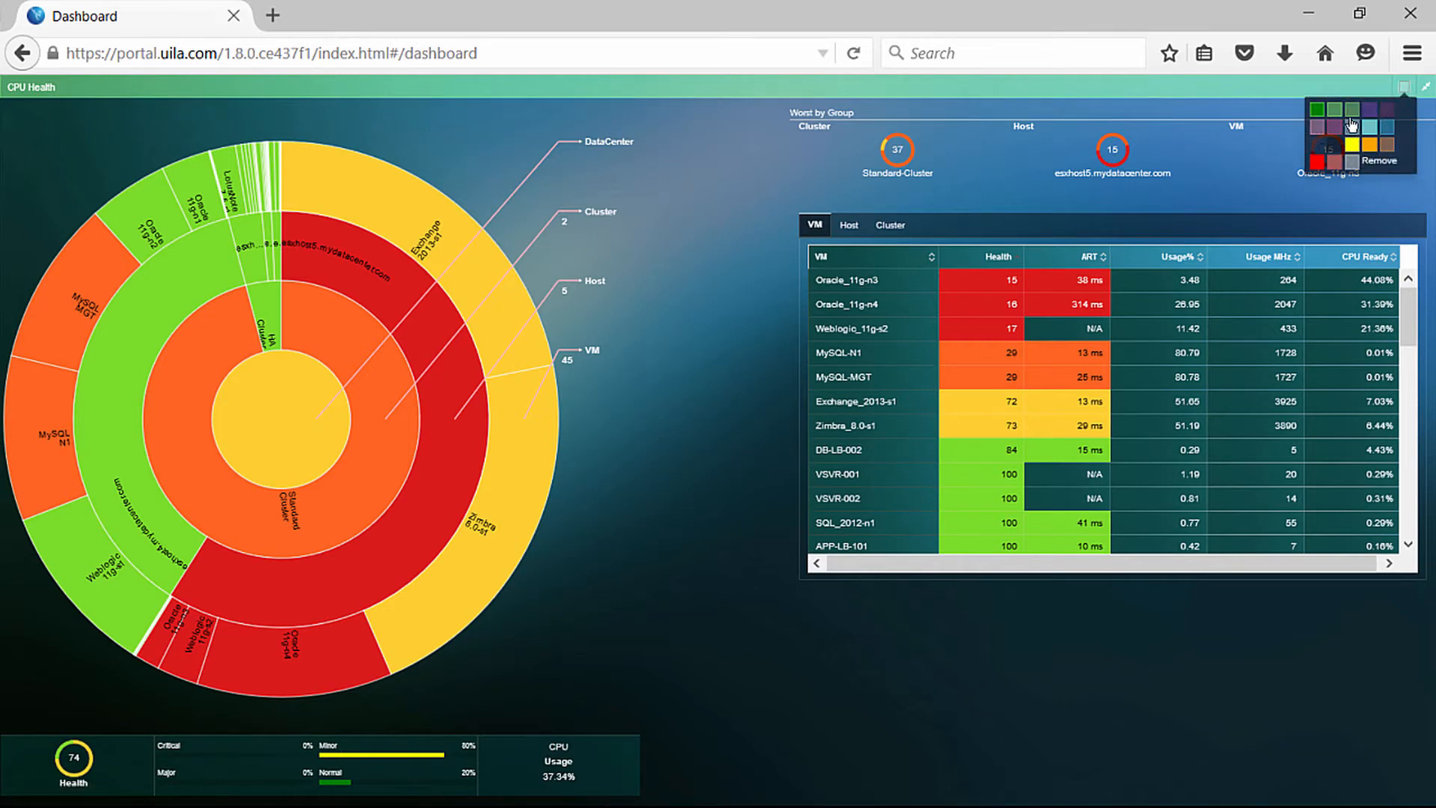
mouse_move(1331, 110)
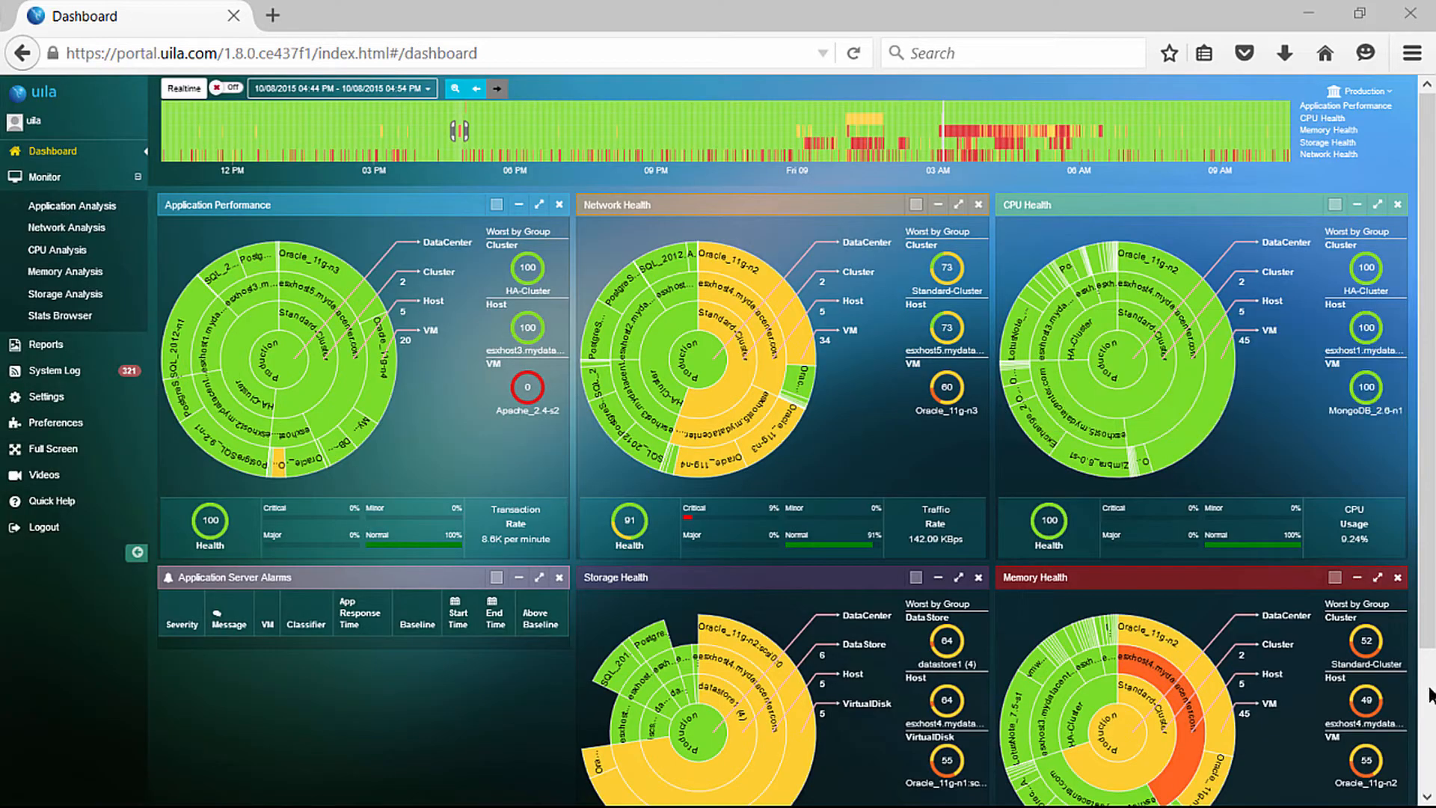
mouse_move(1377, 578)
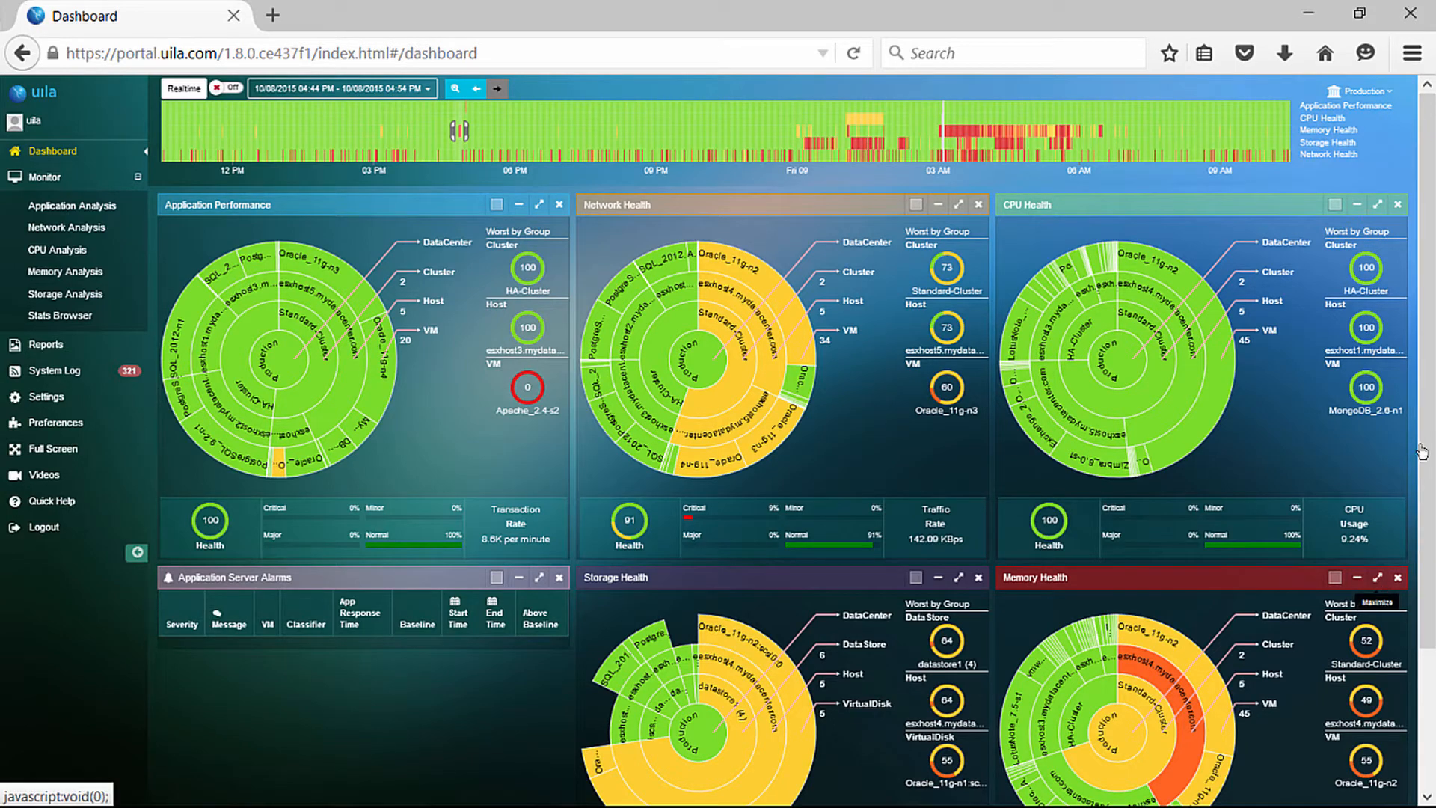
Maximize the Memory Health panel to show its per-VM memory table.
left_click(1378, 577)
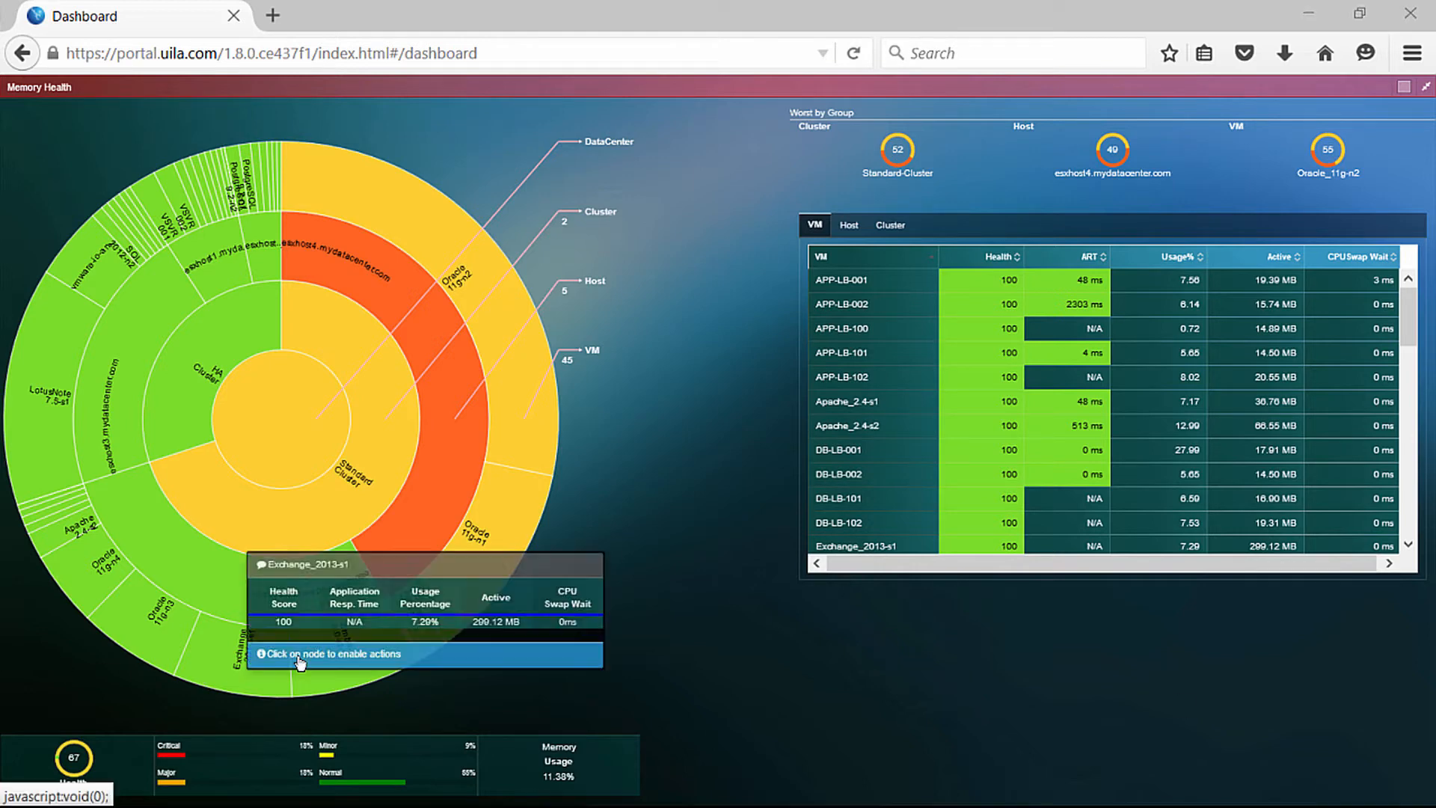
mouse_move(867, 227)
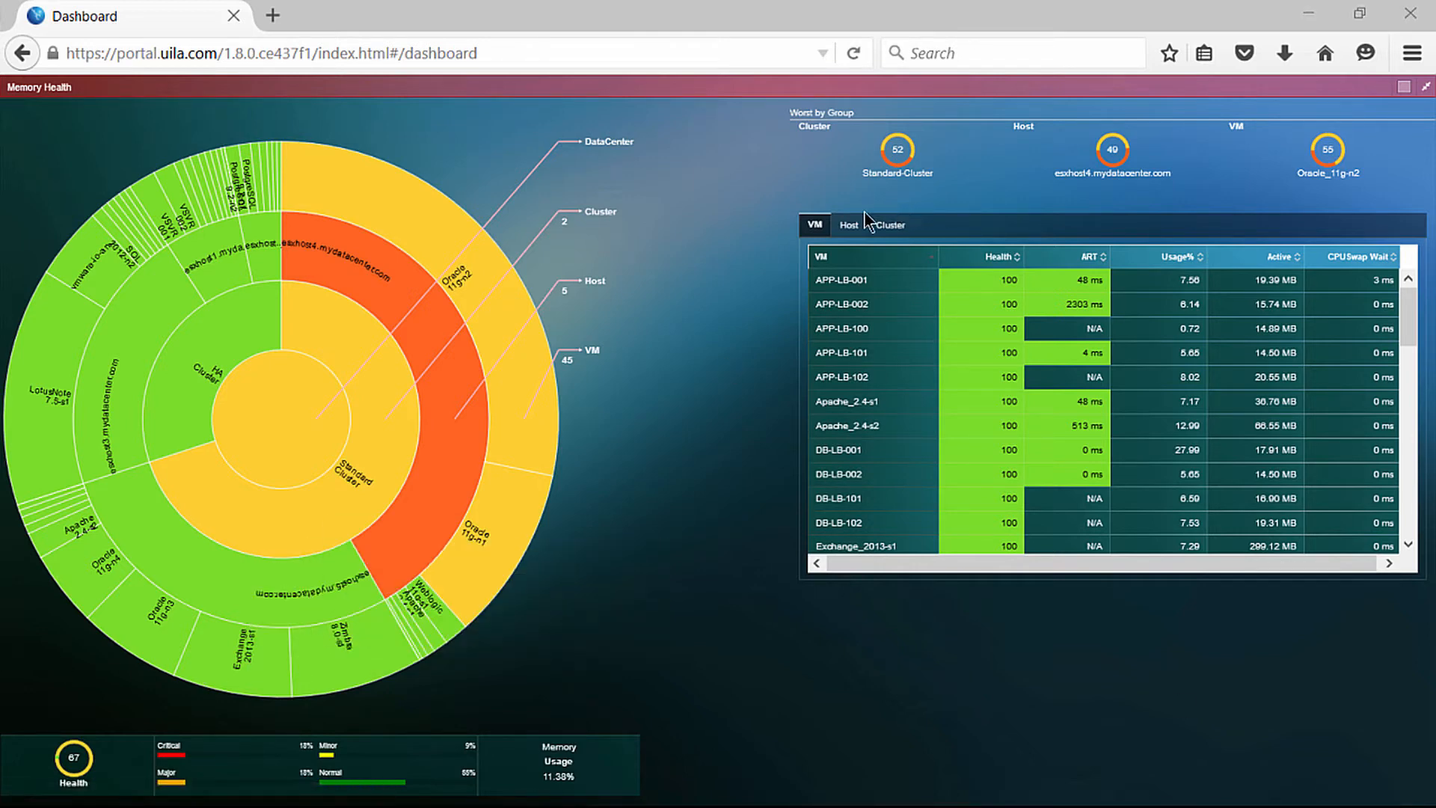
mouse_move(420, 543)
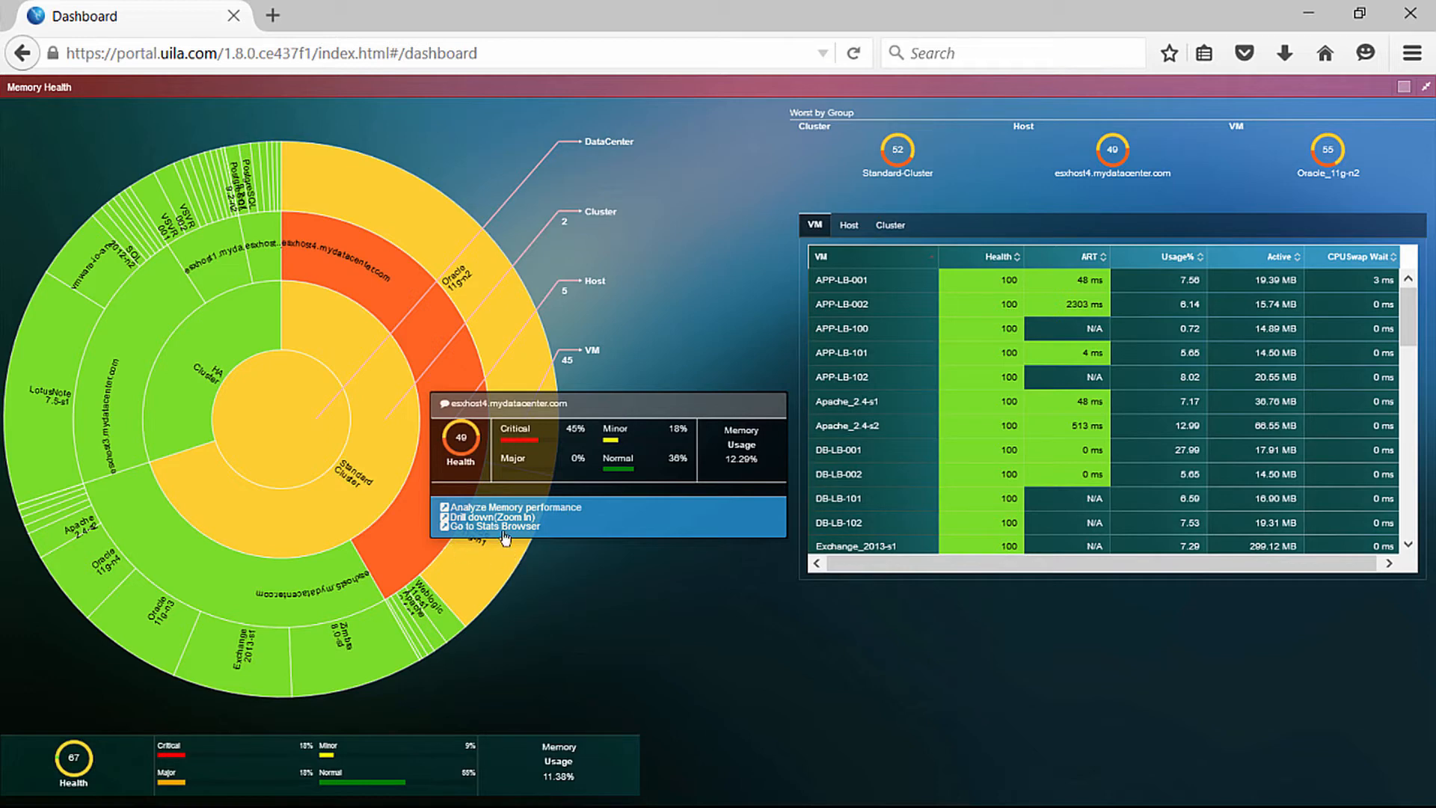
Drill down into host esxhost4 to list only its eight VMs.
left_click(490, 517)
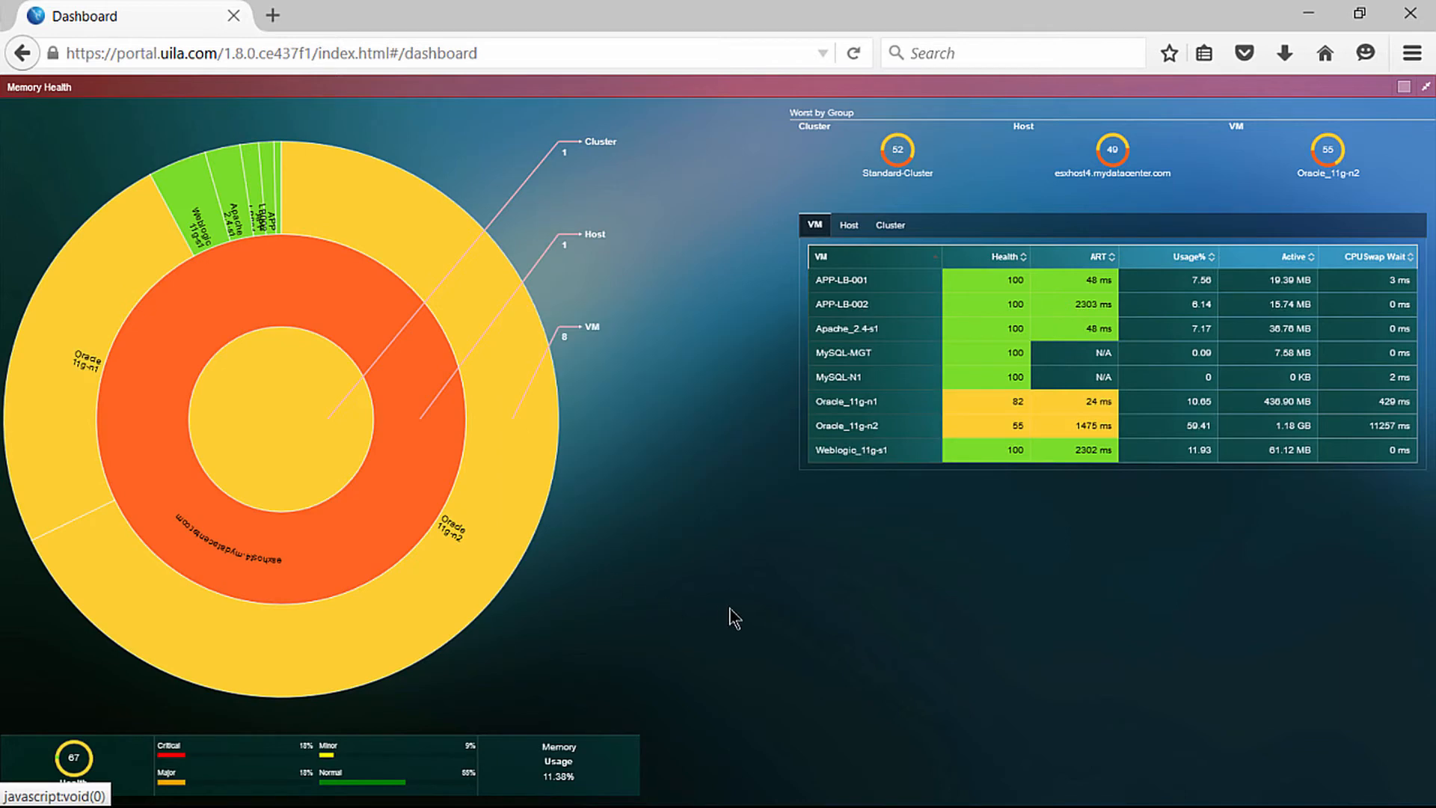
mouse_move(746, 612)
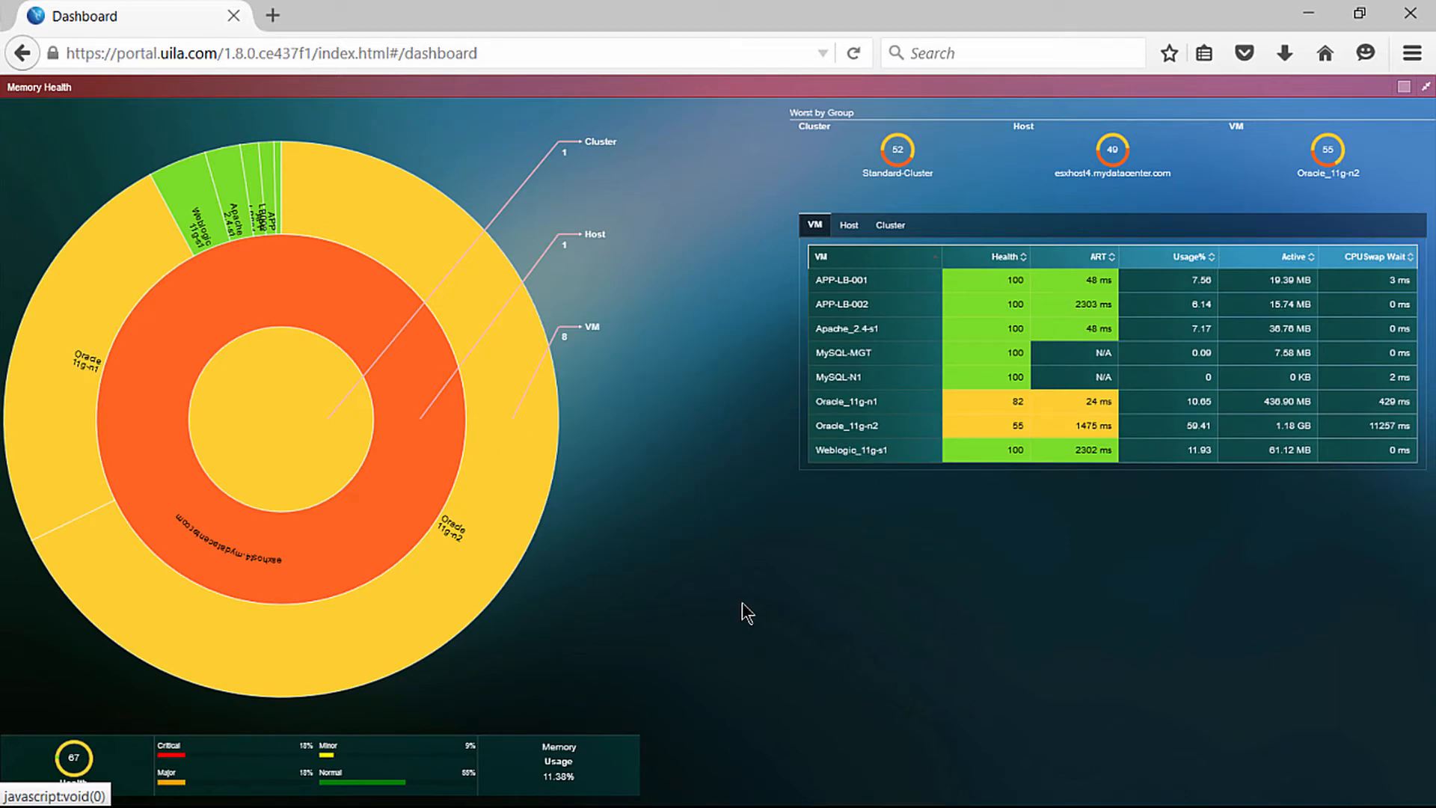
mouse_move(905, 559)
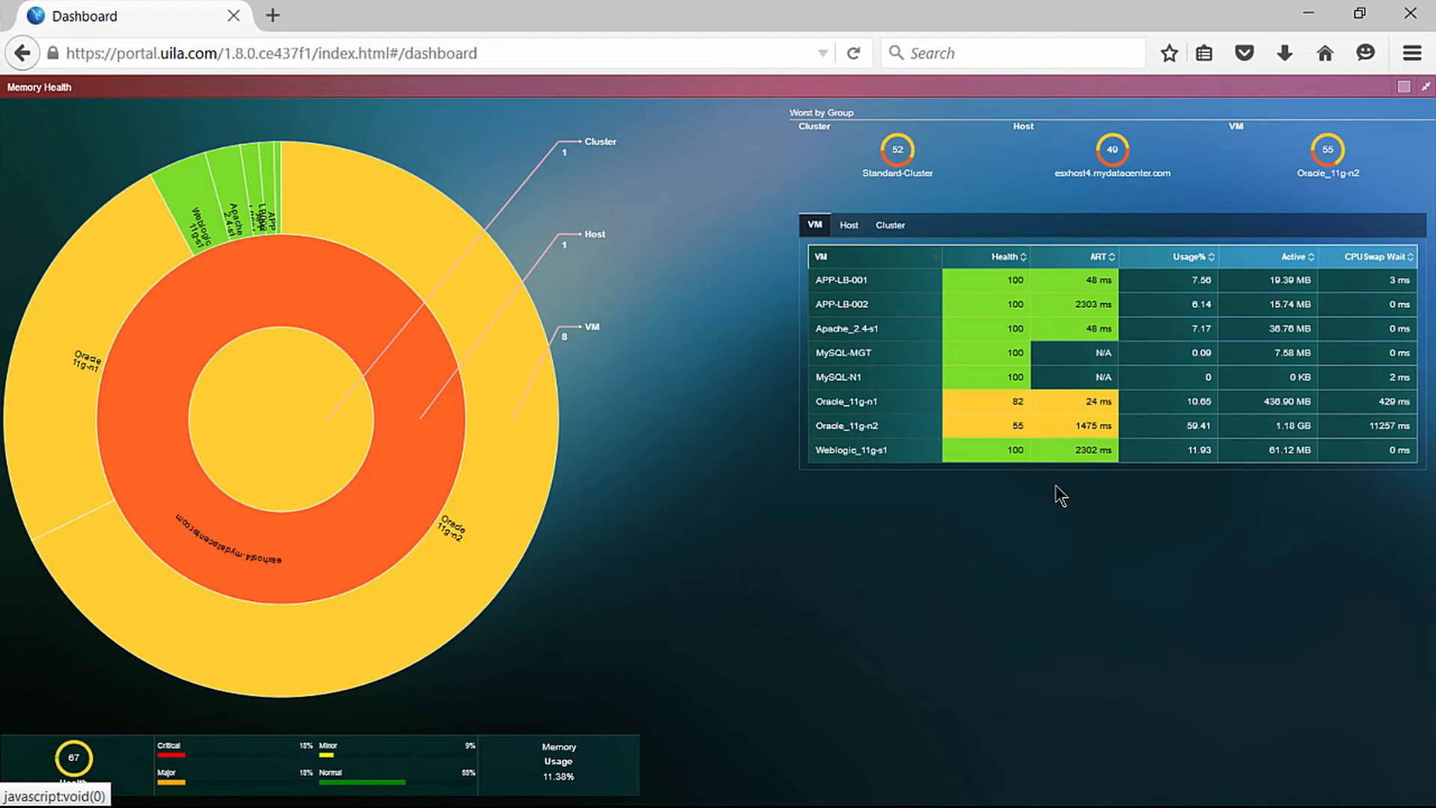
mouse_move(1228, 495)
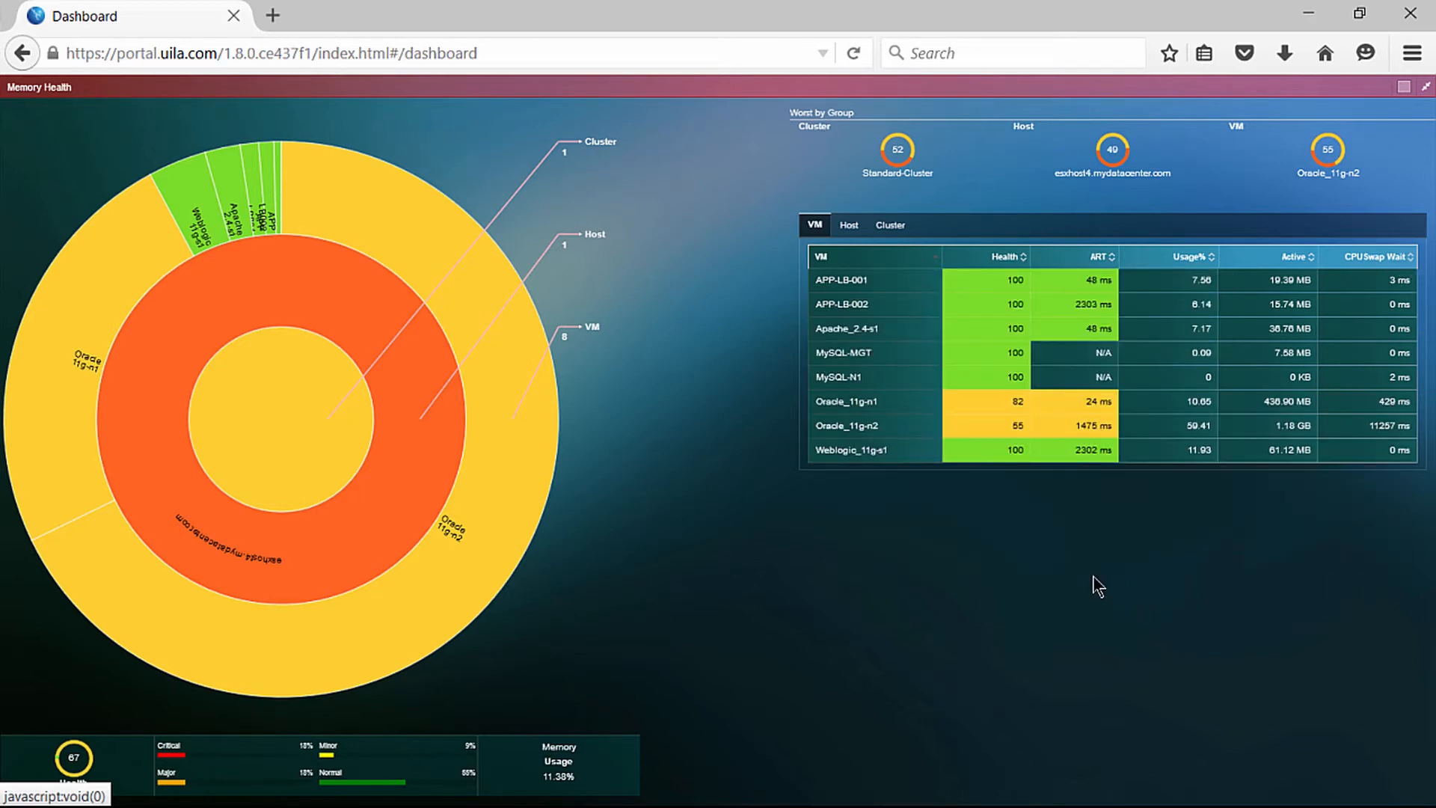
mouse_move(750, 444)
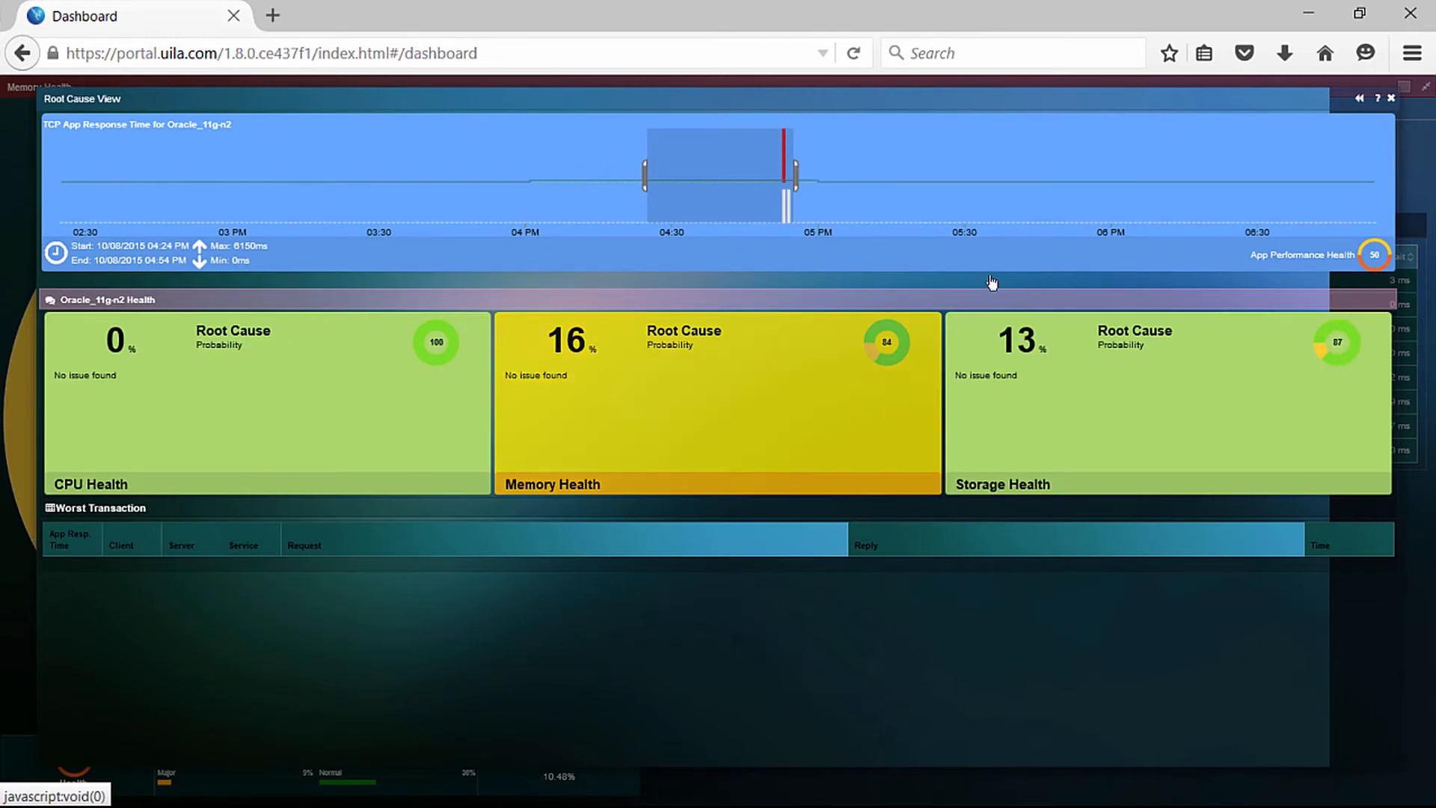
Scroll through Oracle_11g-n2's memory usage and swap wait charts.
scroll("down", 3)
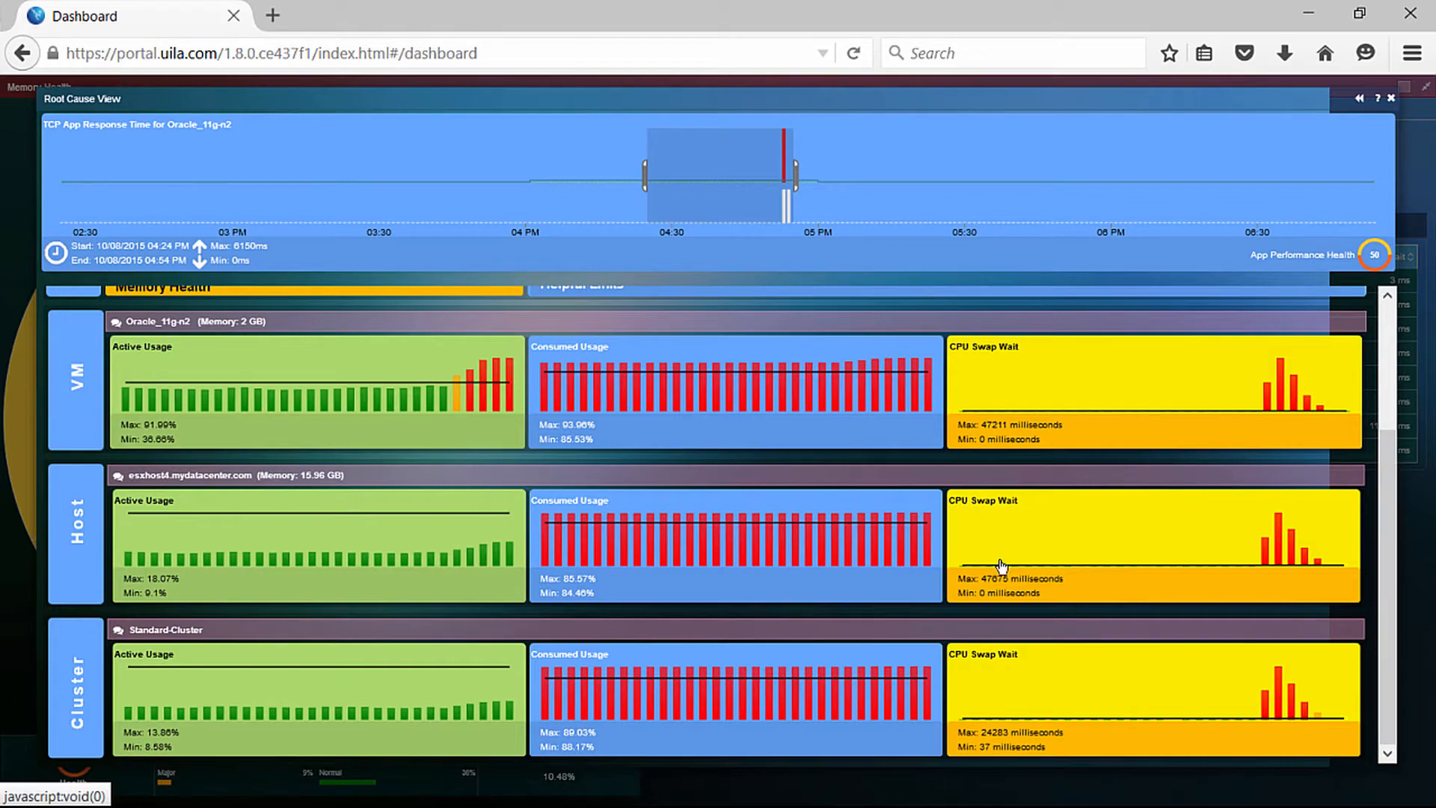
mouse_move(80, 627)
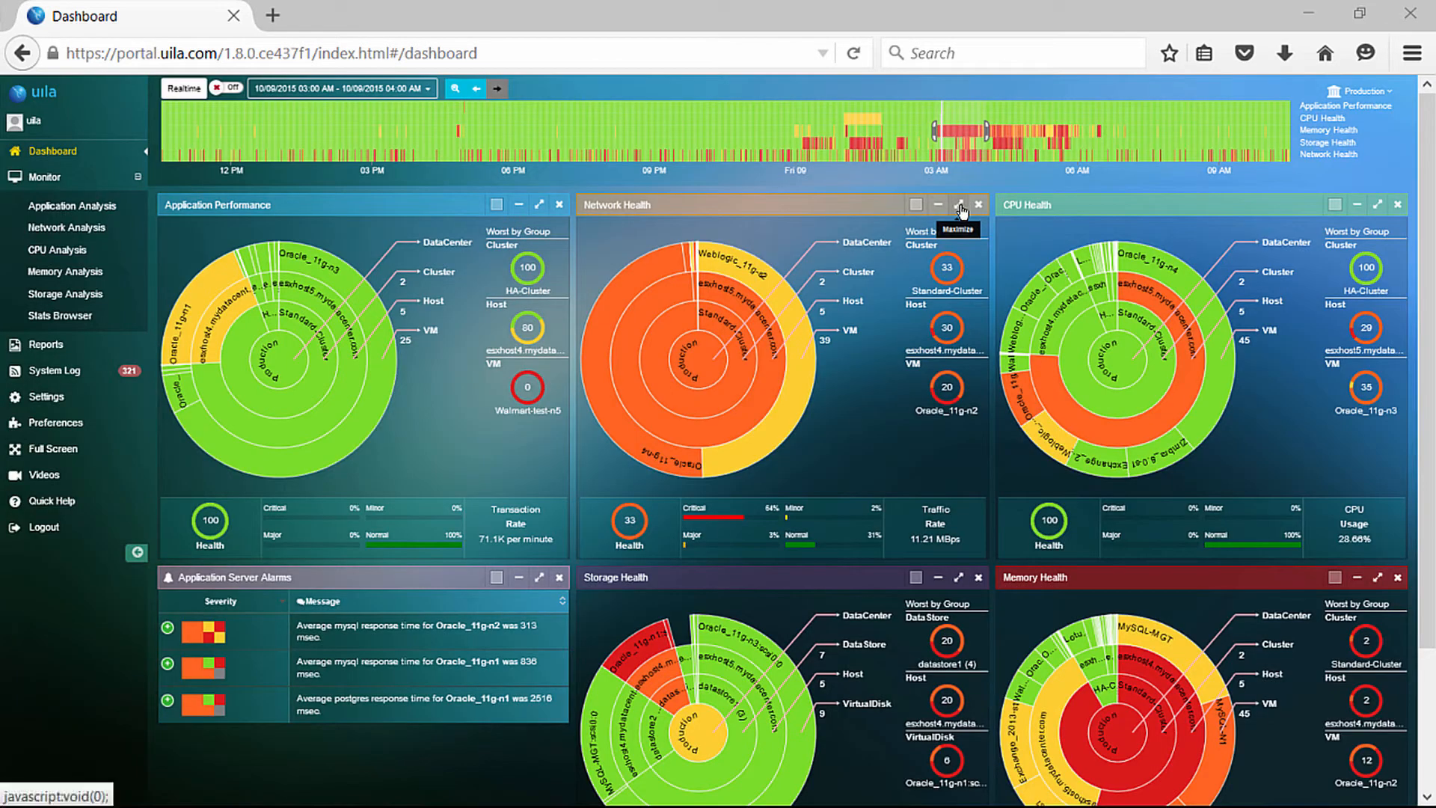
Maximize the Network Health panel to list per-VM network stats.
left_click(961, 204)
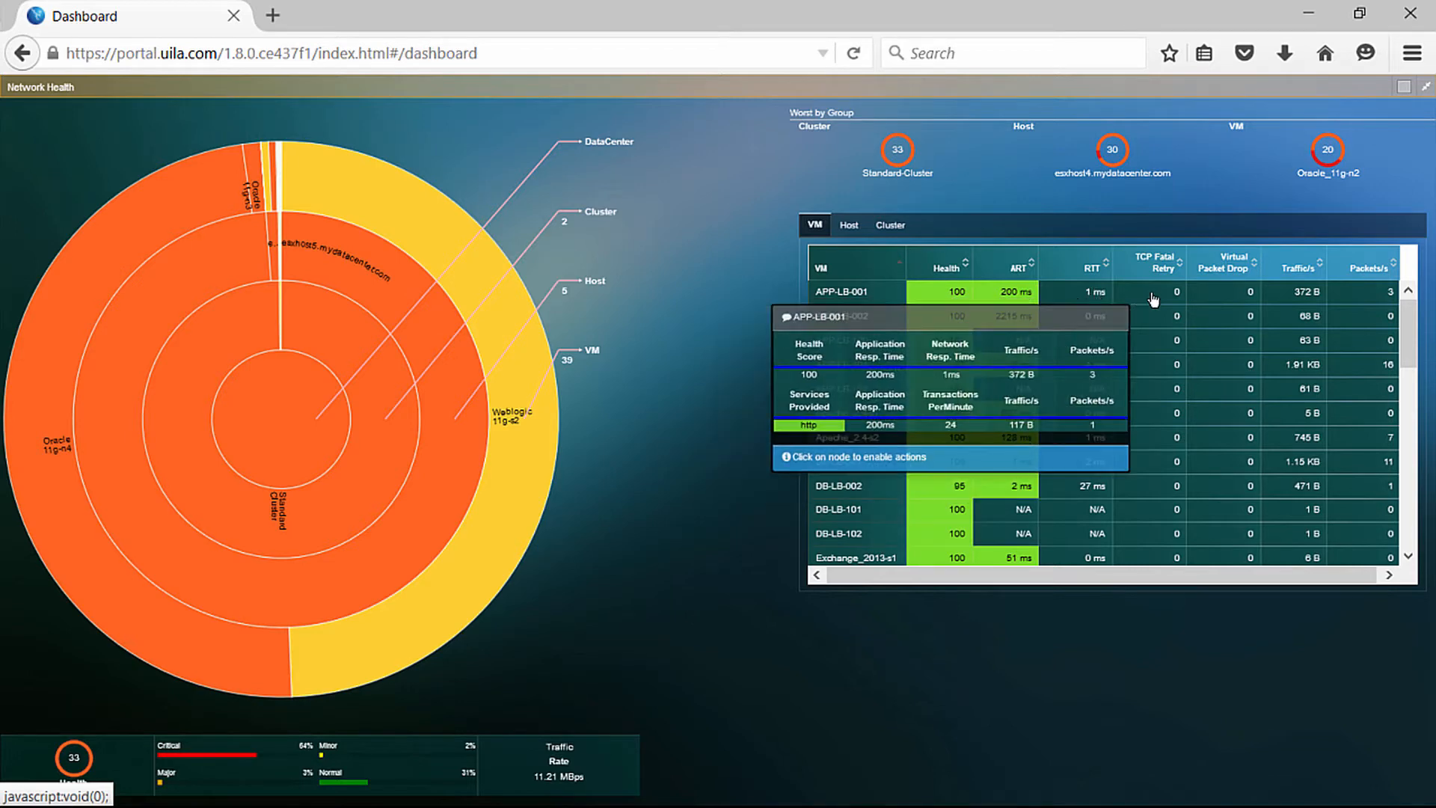
mouse_move(1249, 284)
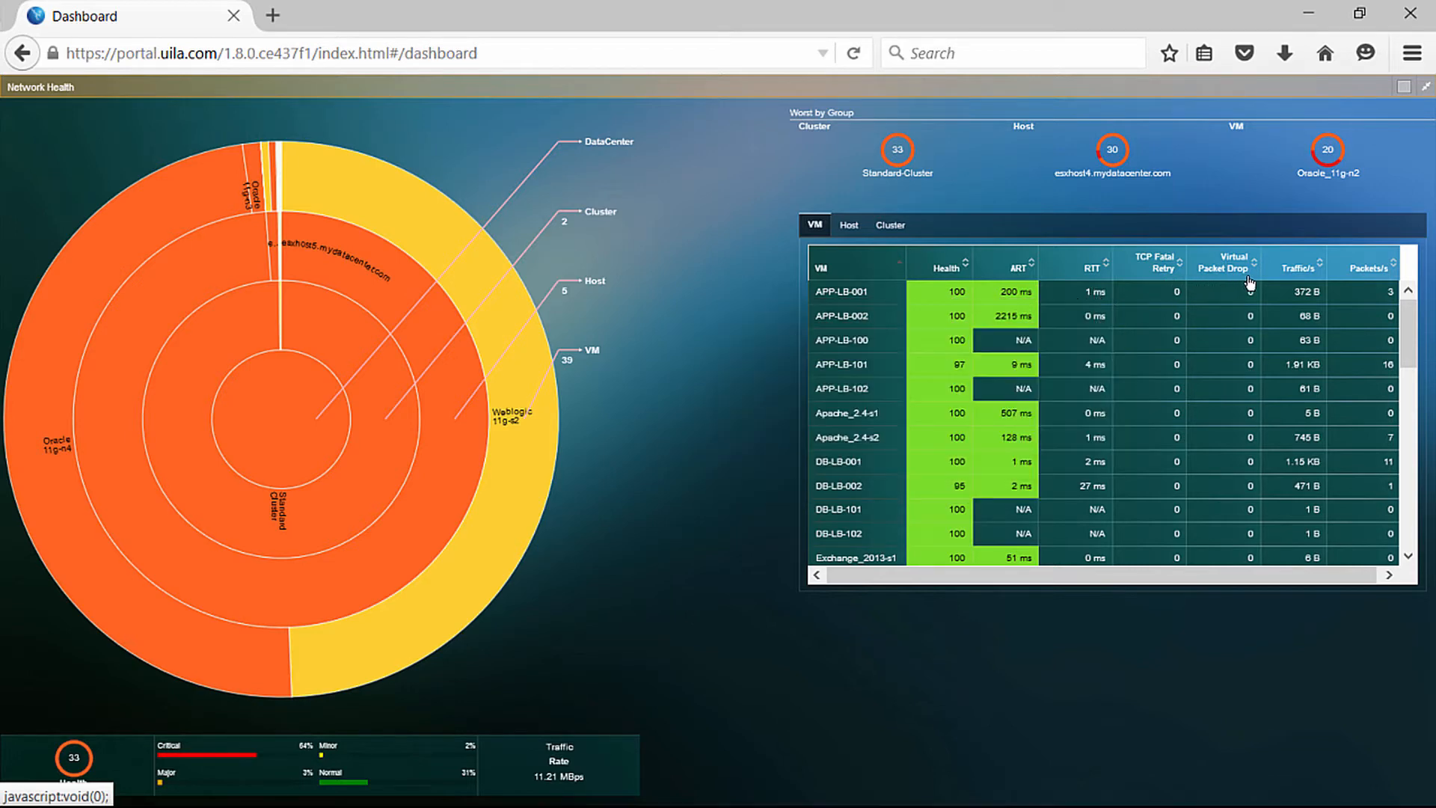
mouse_move(1356, 287)
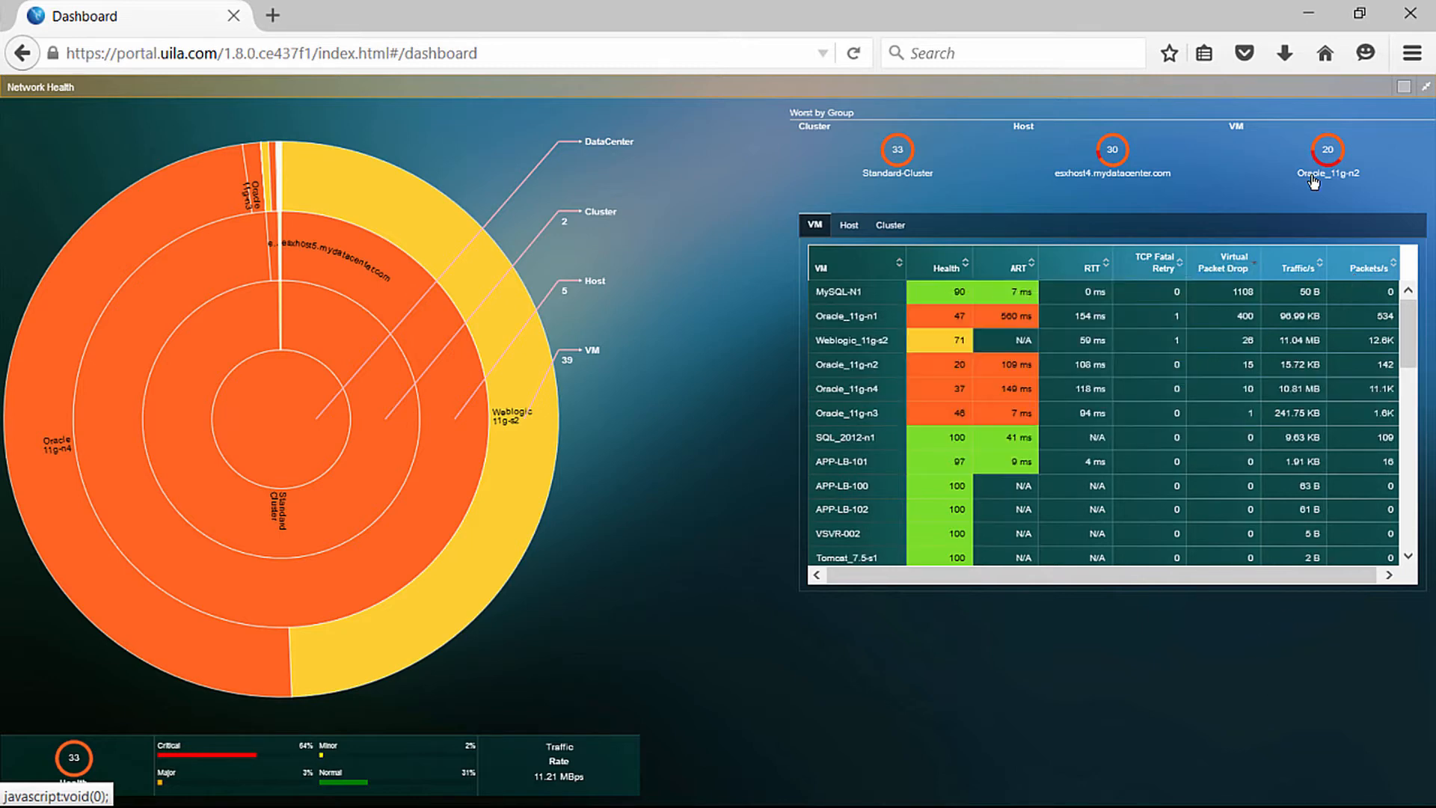
mouse_move(1265, 315)
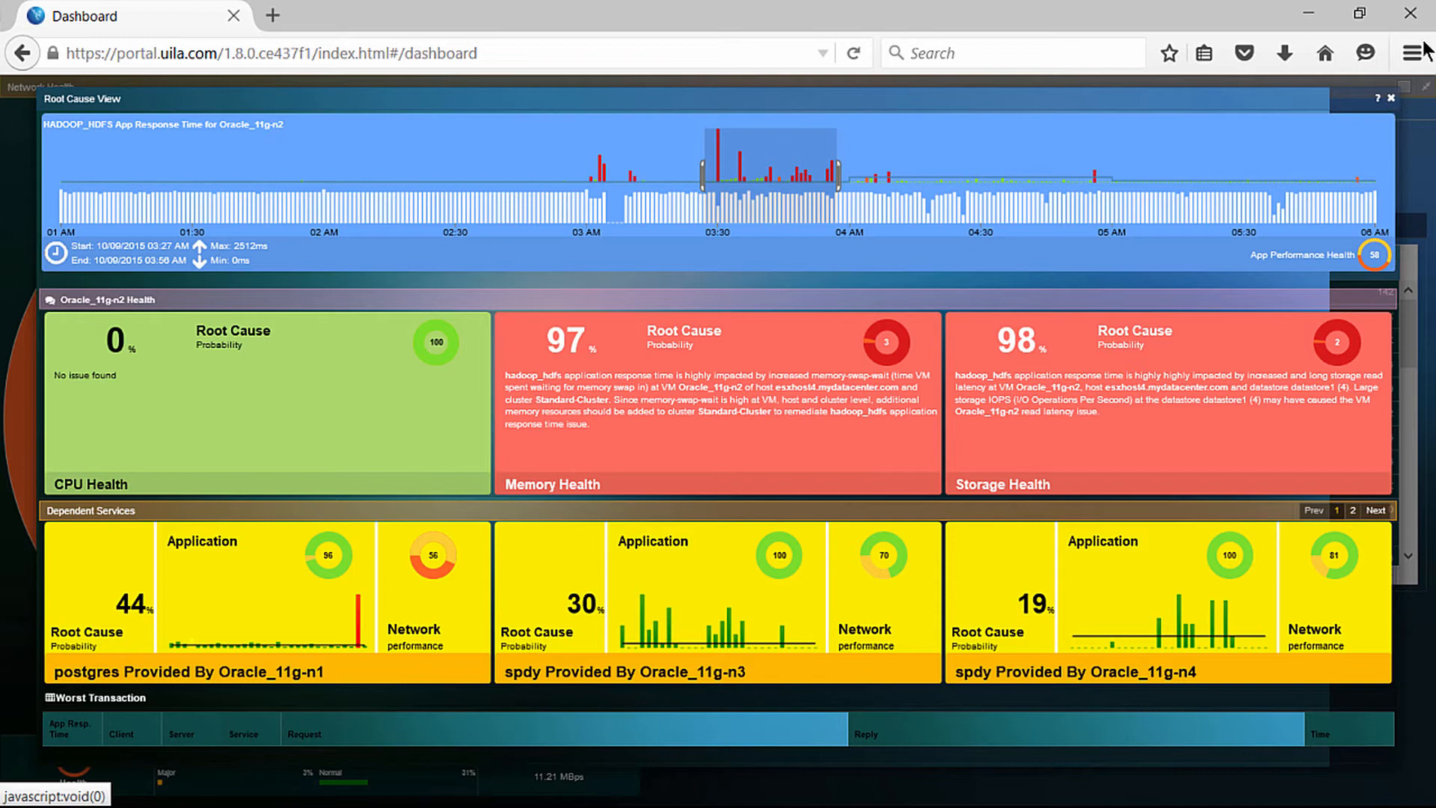
mouse_move(1421, 44)
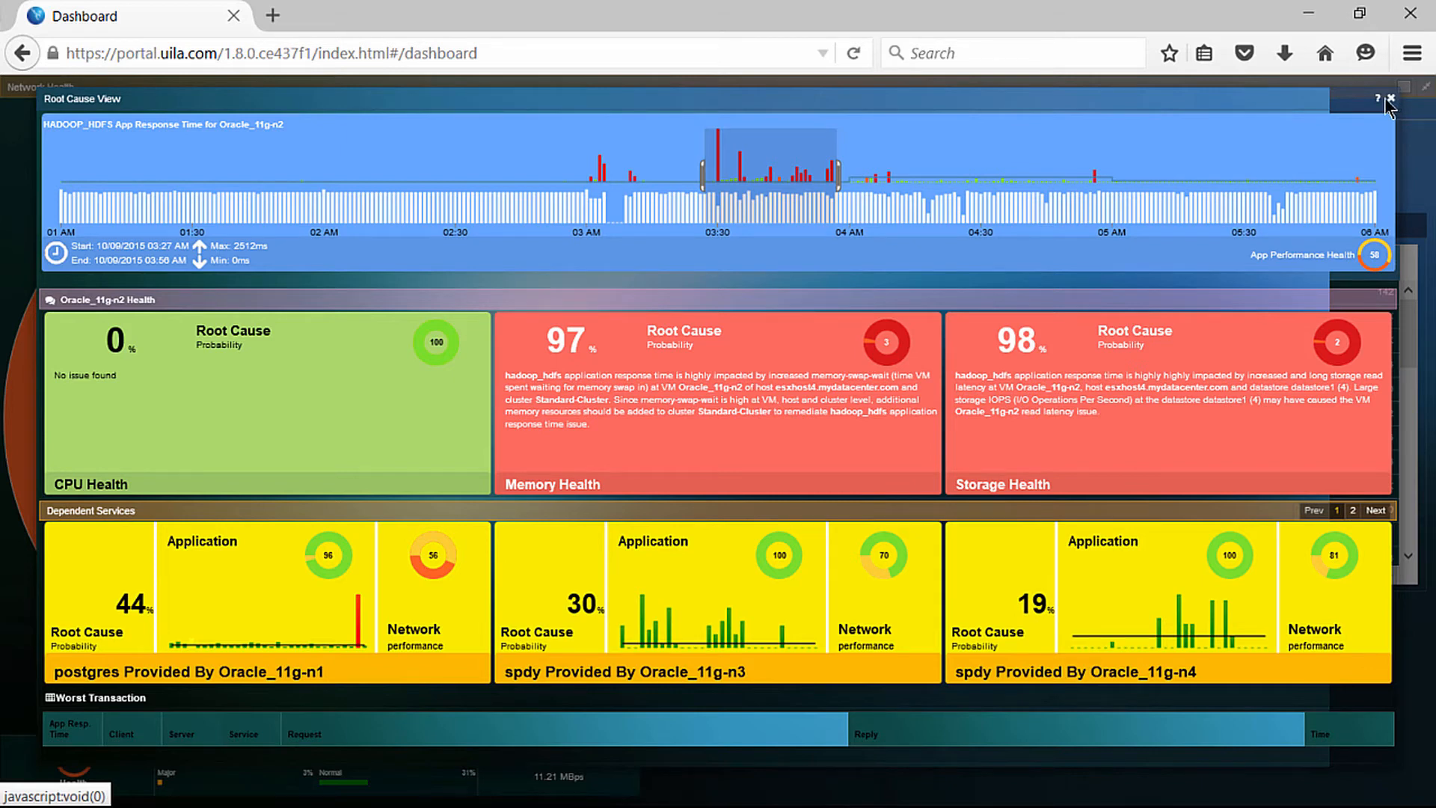
mouse_move(1424, 43)
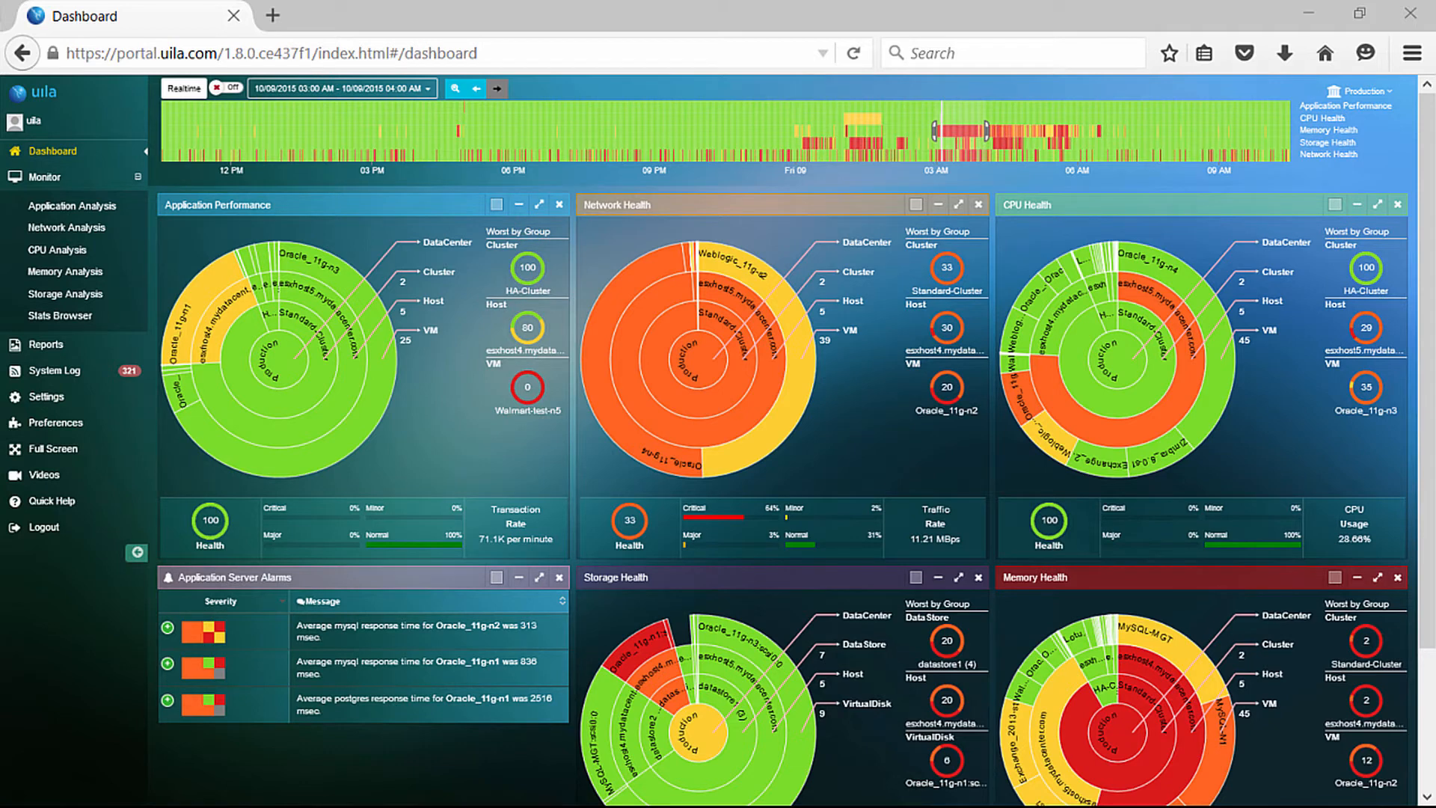
mouse_move(879, 616)
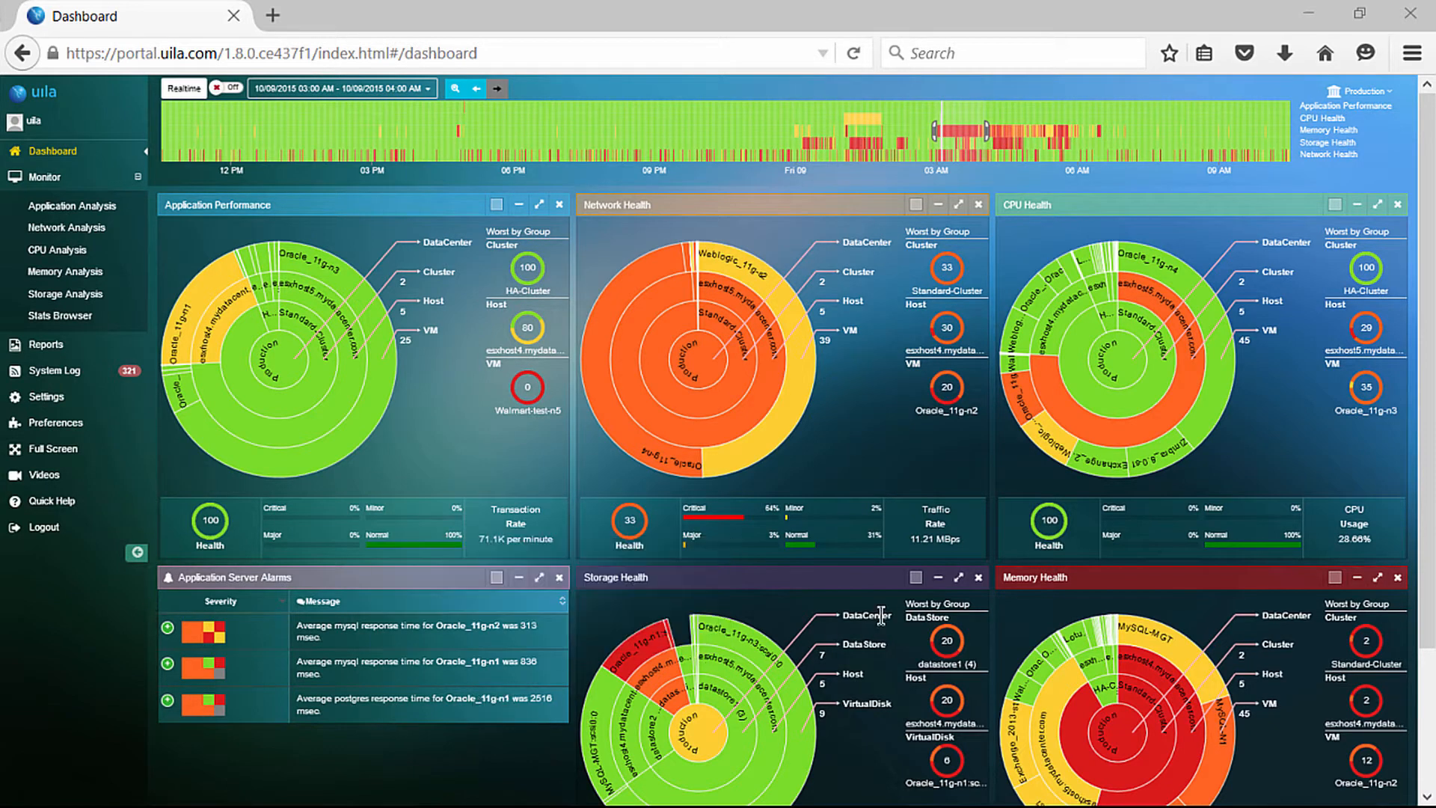
Maximize the Storage Health panel to list per-virtual-disk latency and IOPS.
left_click(960, 577)
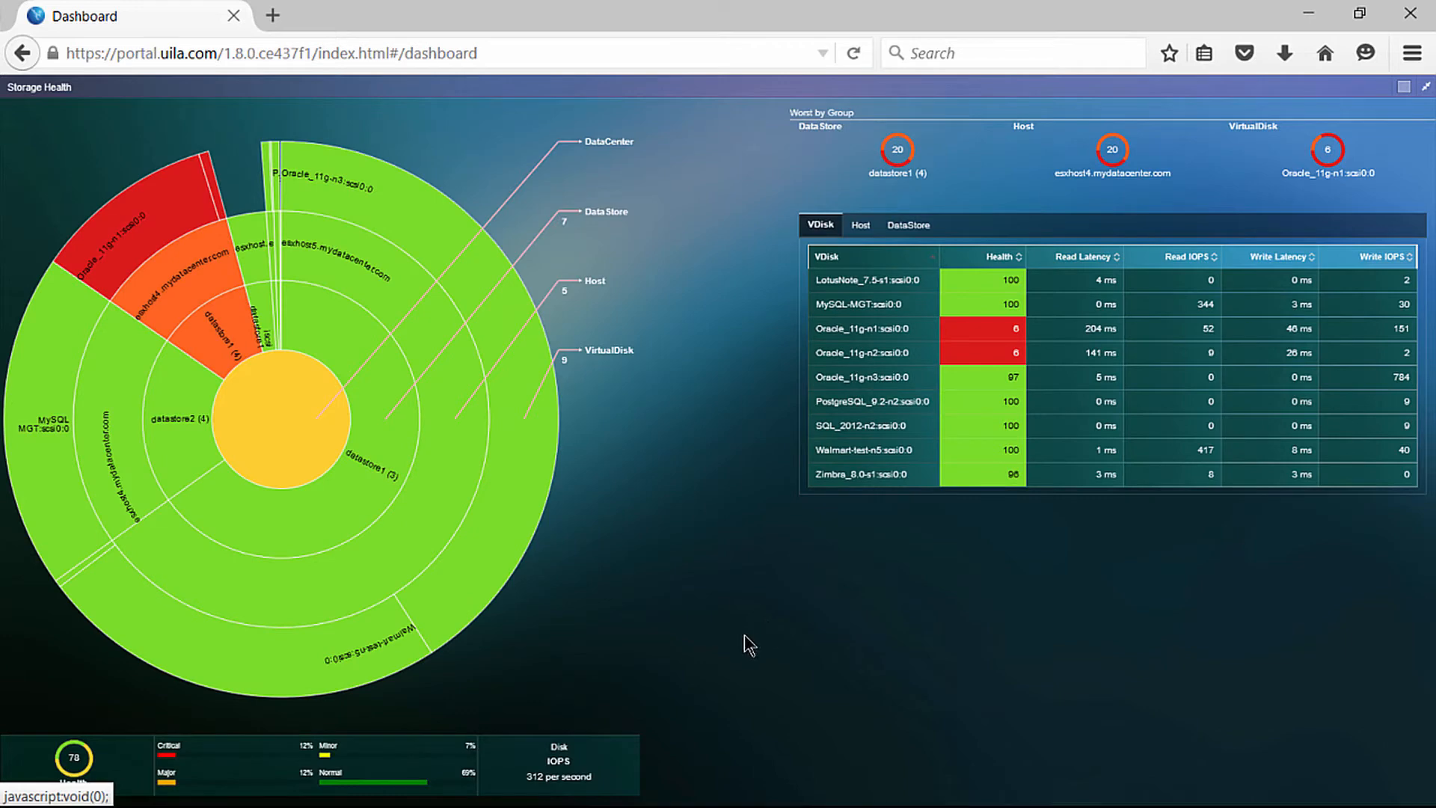
mouse_move(638, 206)
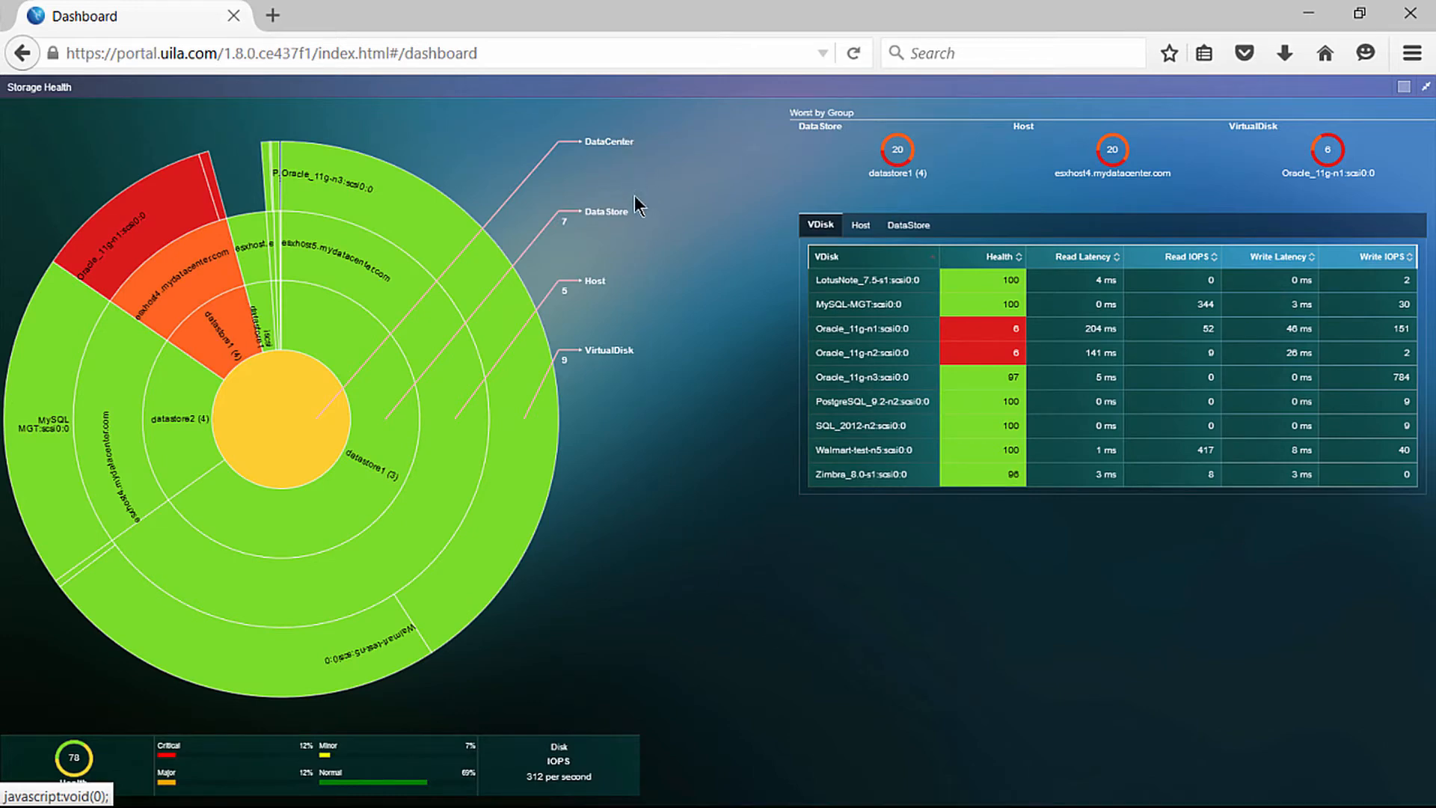
mouse_move(644, 382)
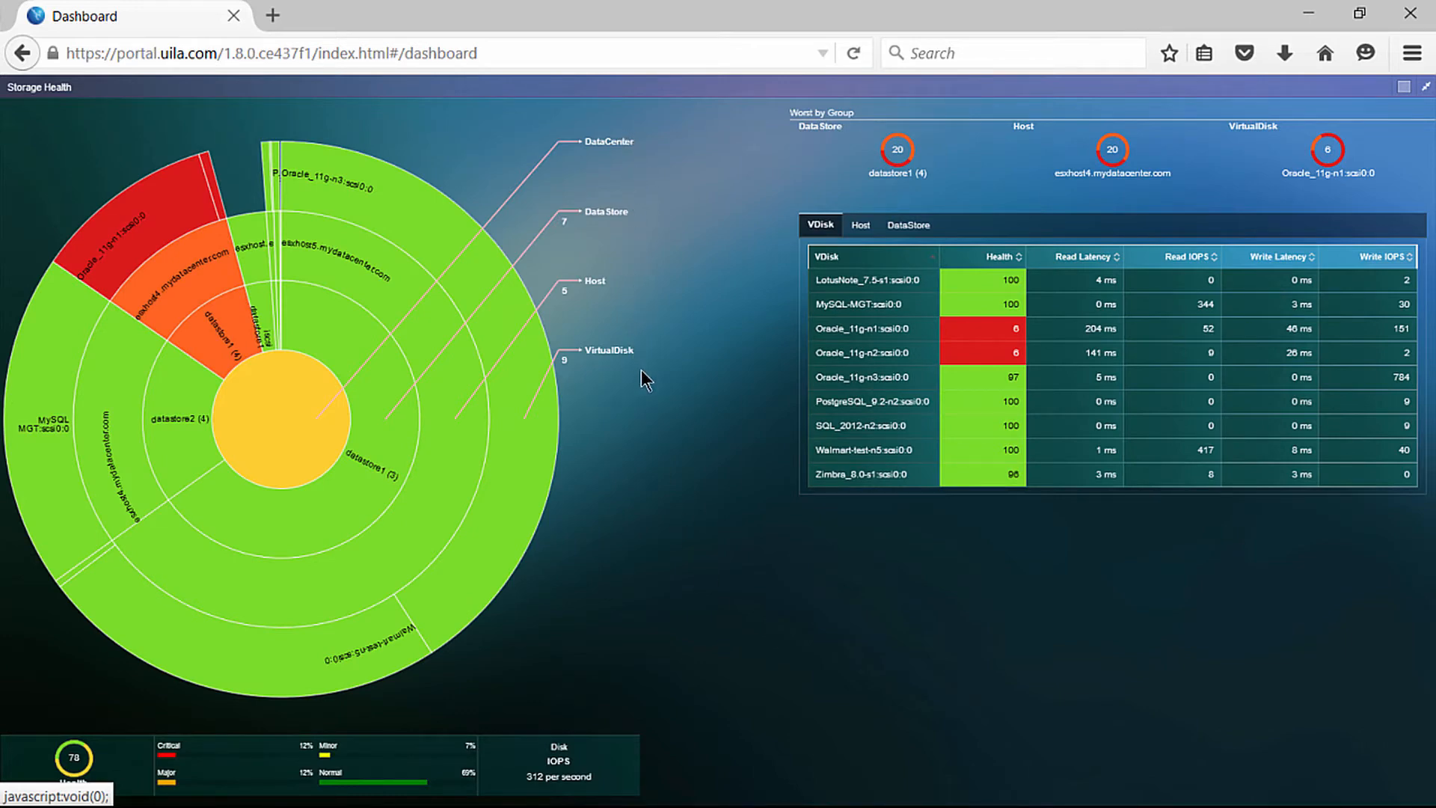
mouse_move(758, 452)
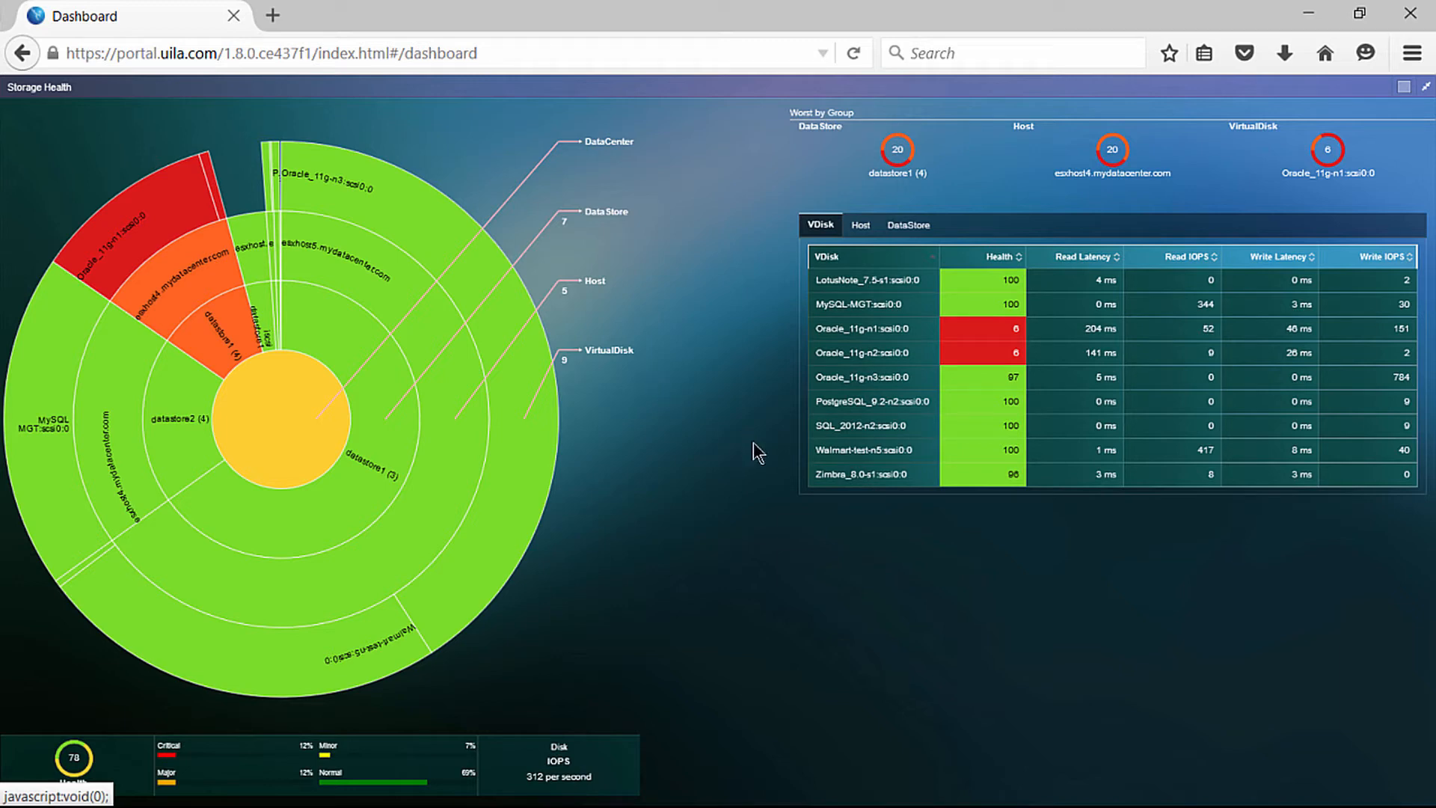
mouse_move(989, 551)
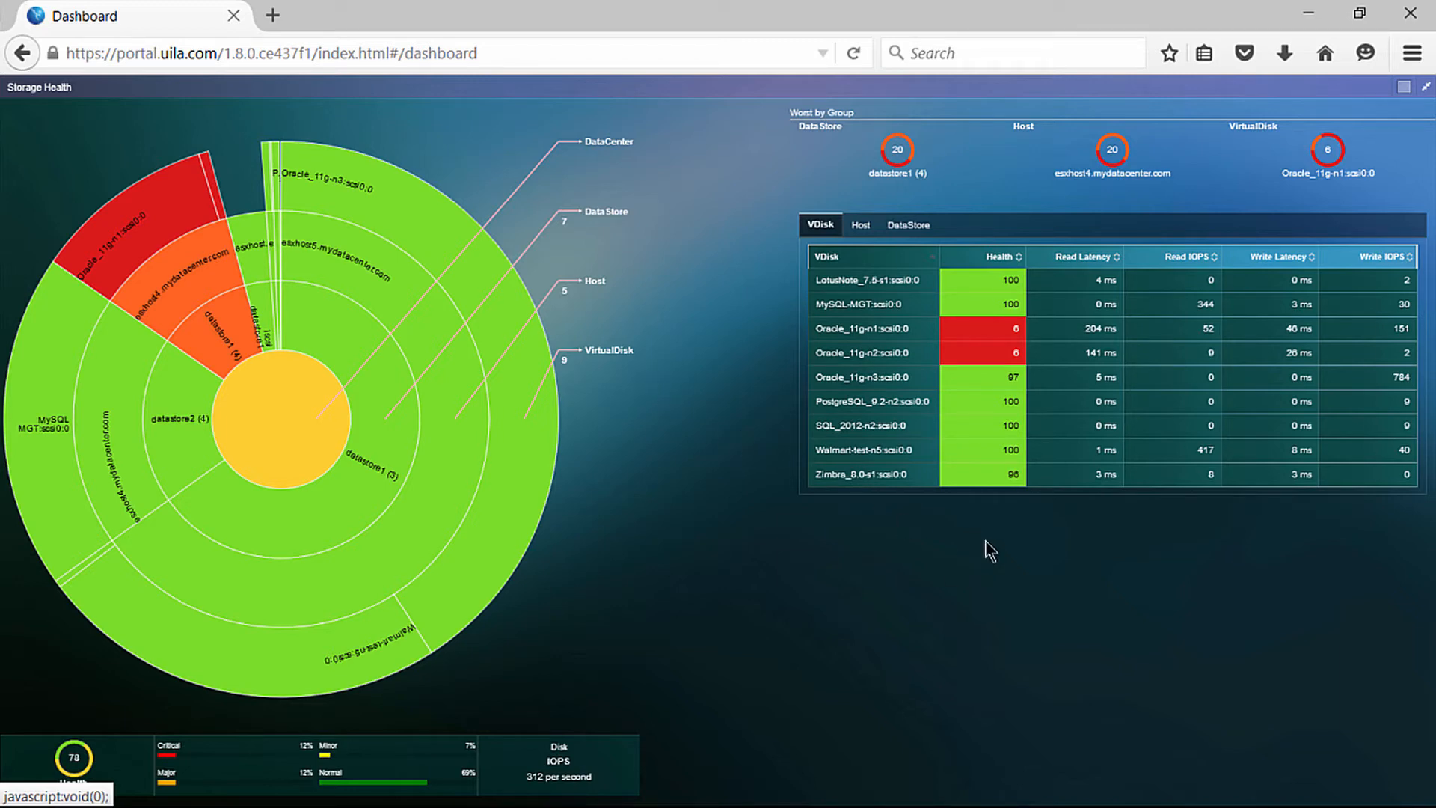
mouse_move(972, 556)
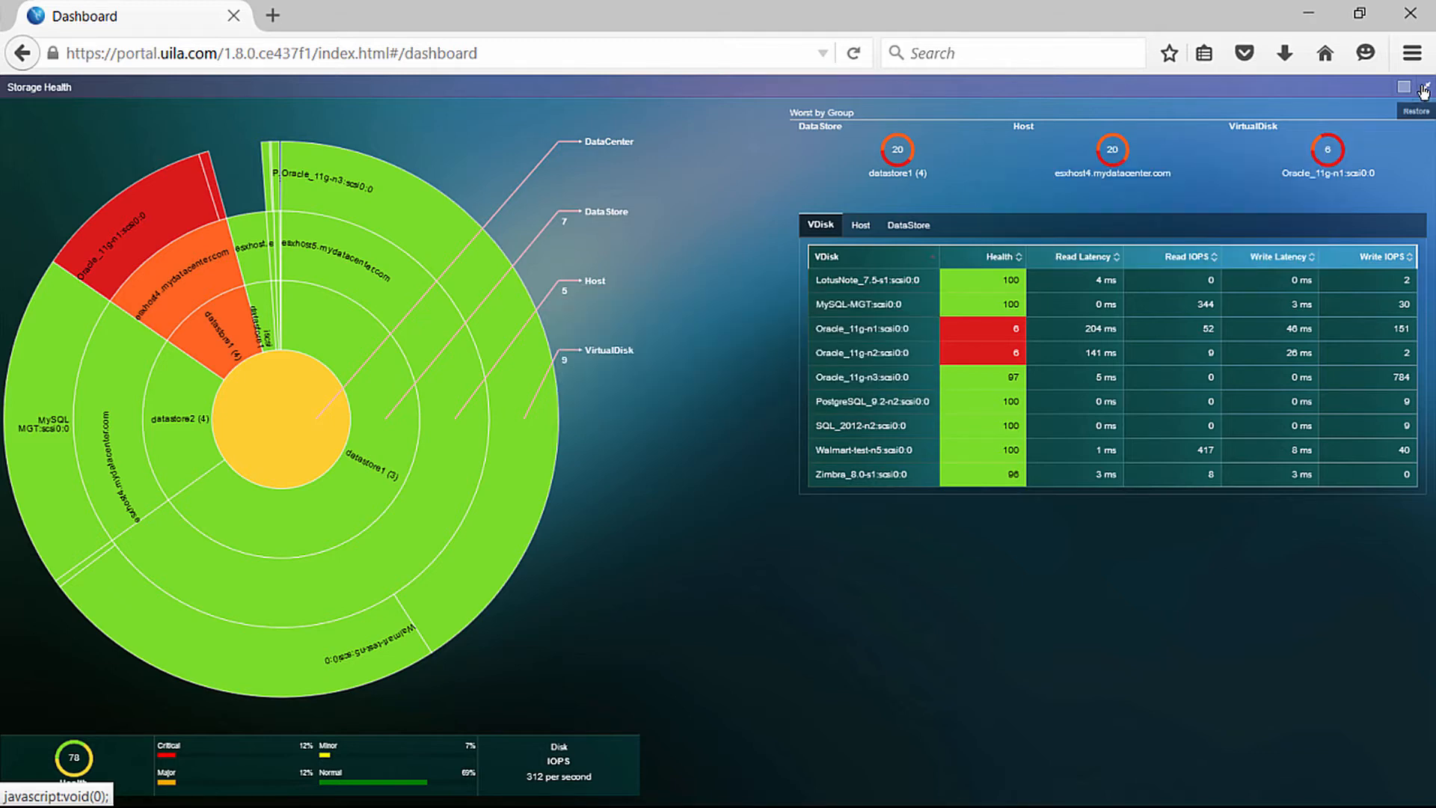
Return from the storage view to the full dashboard for 03:16–06:02 AM.
left_click(1415, 93)
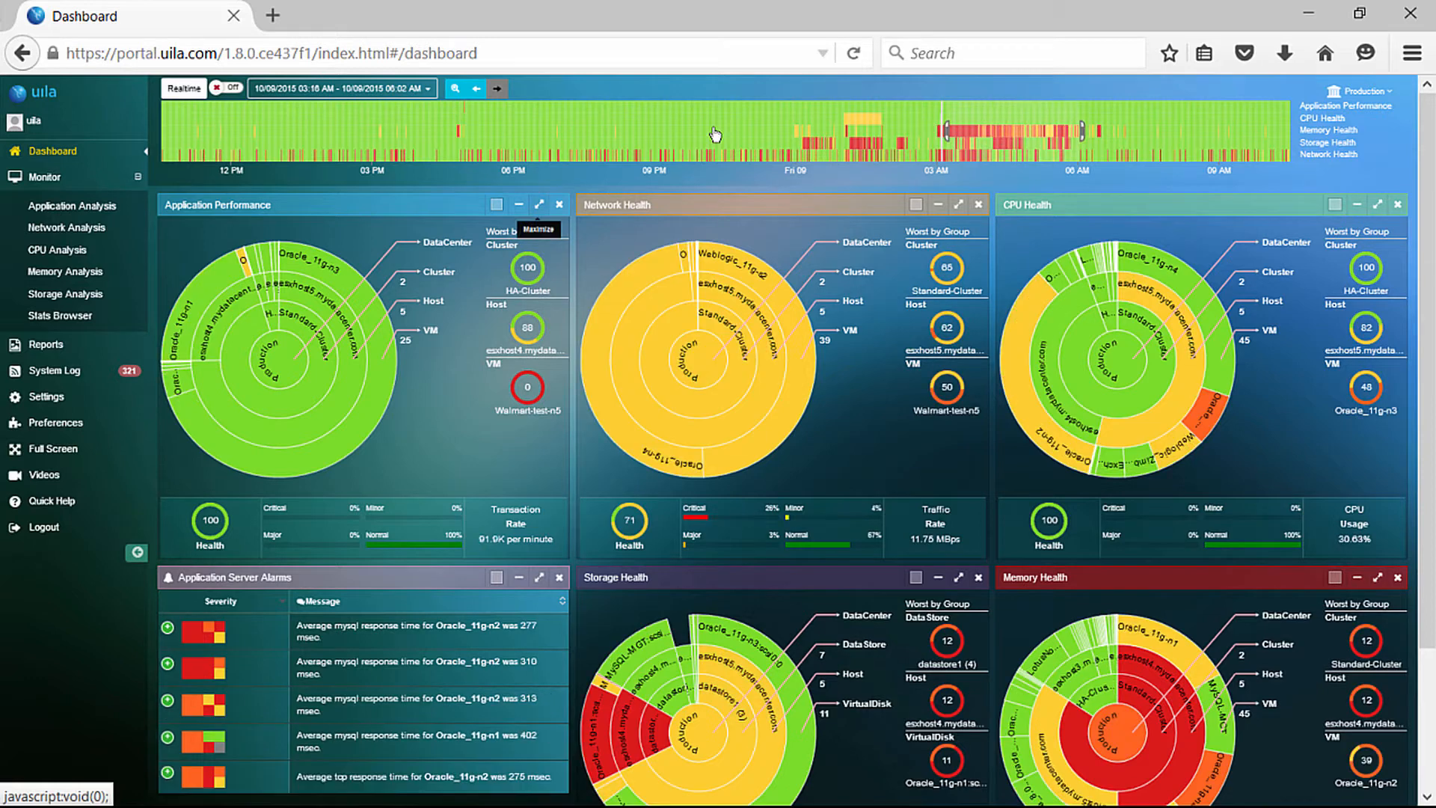
Click a dashboard panel while staying on the 03:16–06:02 AM window.
left_click(539, 204)
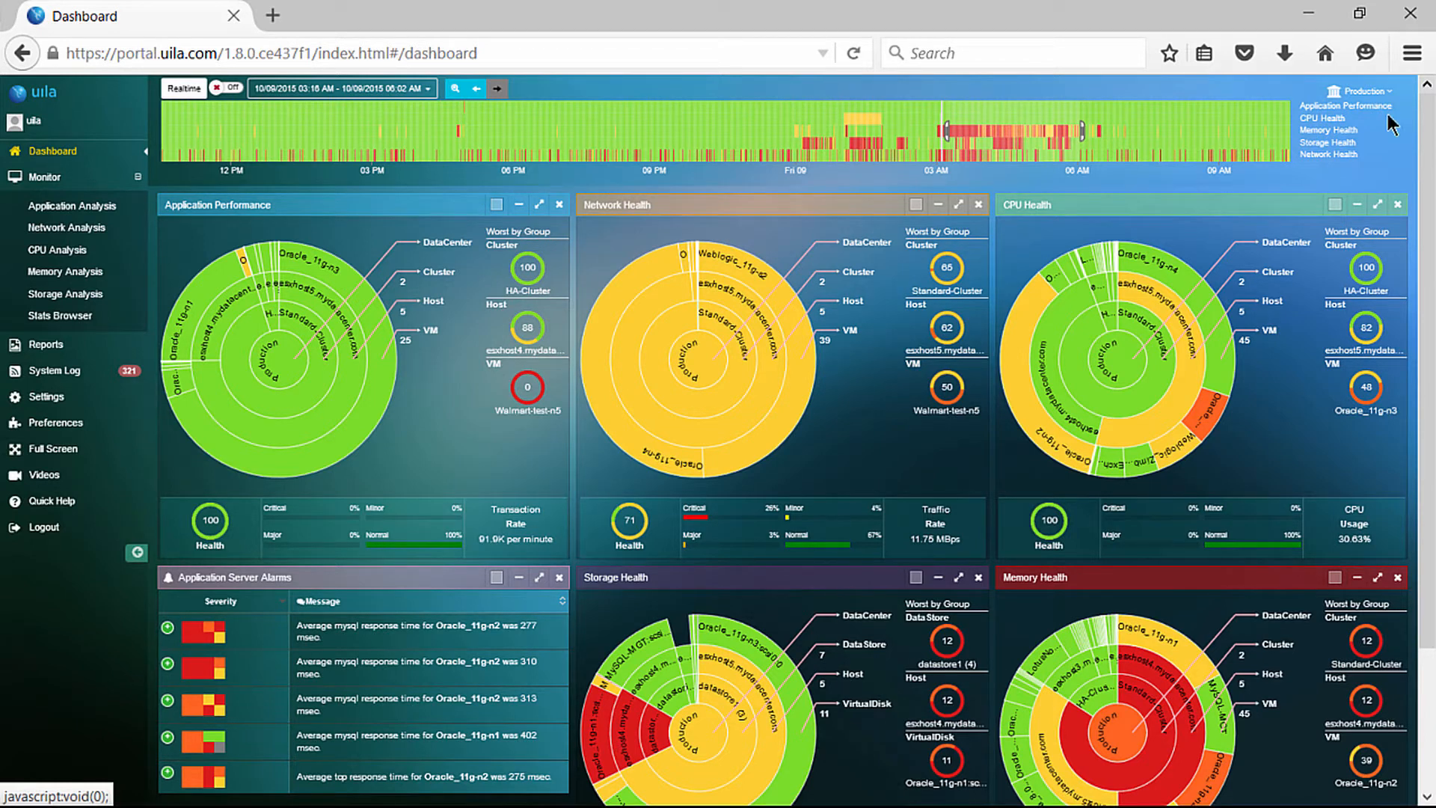
mouse_move(539, 576)
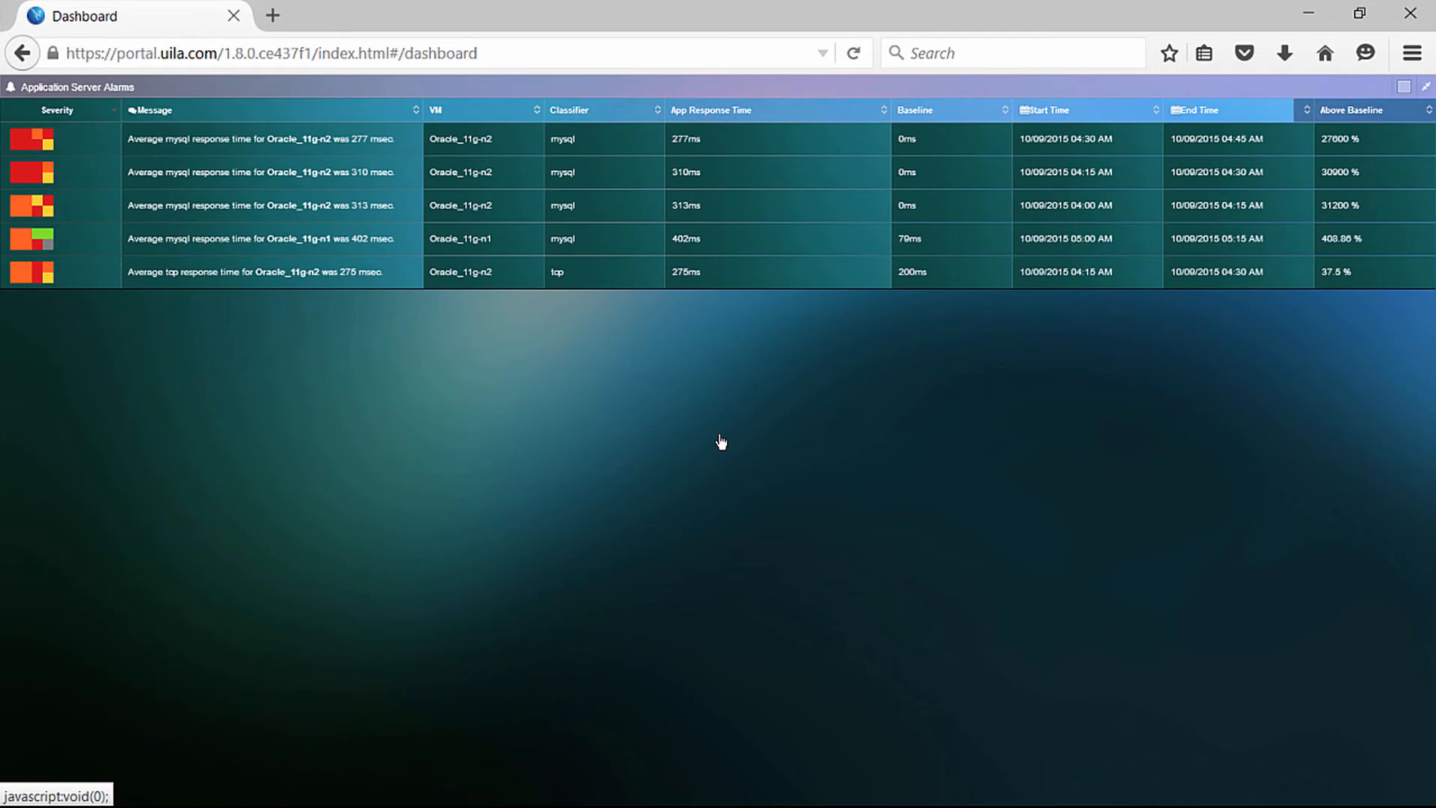
mouse_move(13, 311)
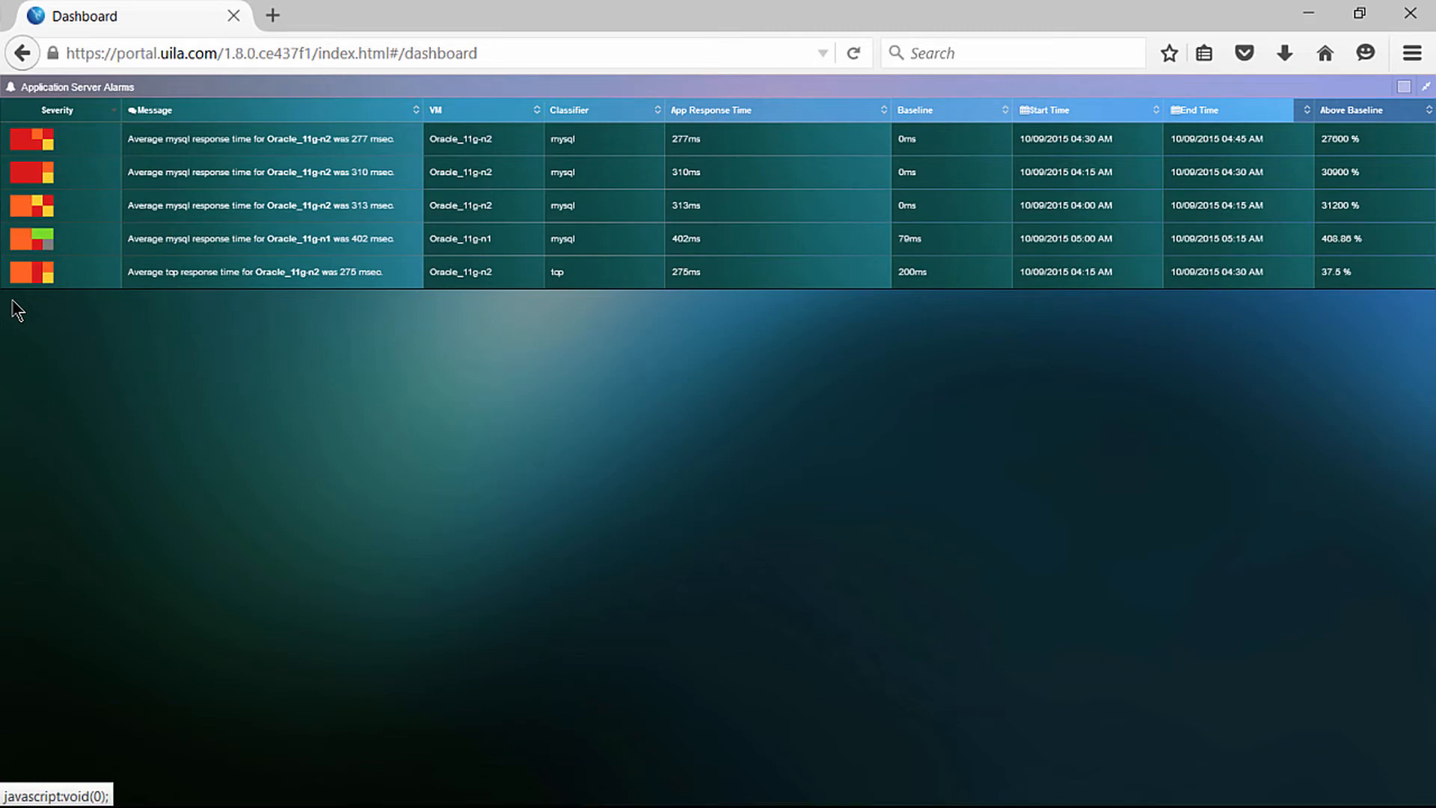
mouse_move(21, 273)
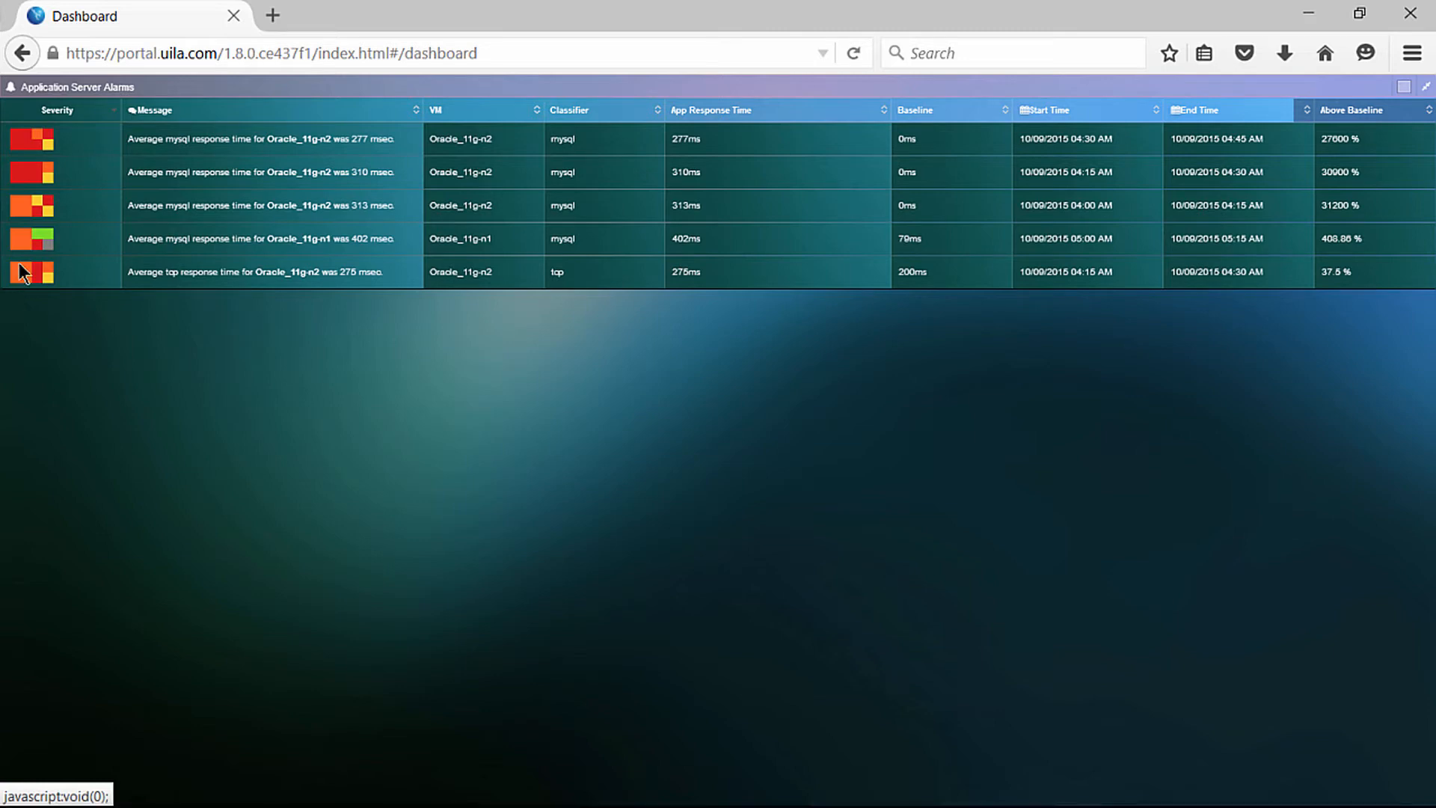
mouse_move(37, 142)
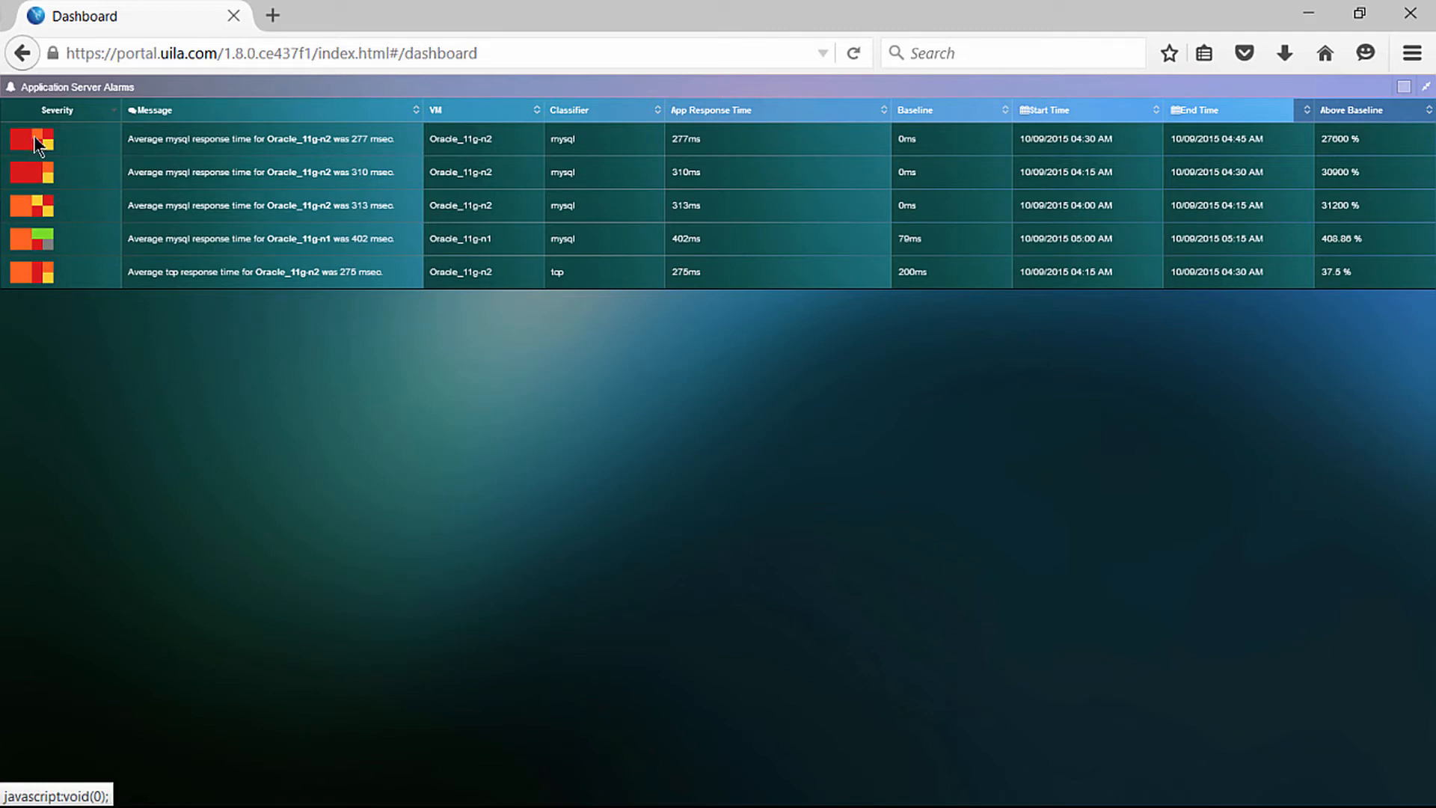
mouse_move(57, 150)
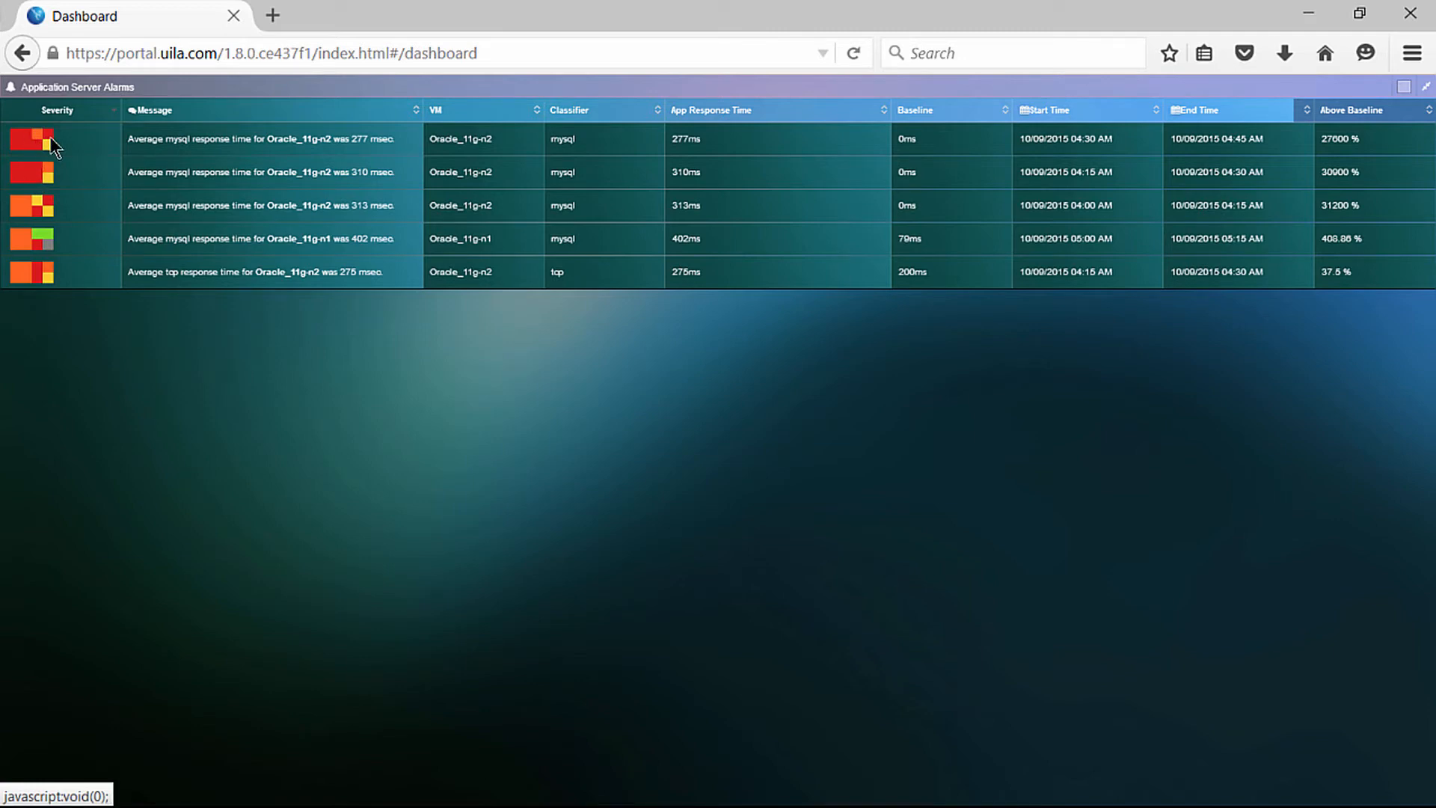
mouse_move(44, 158)
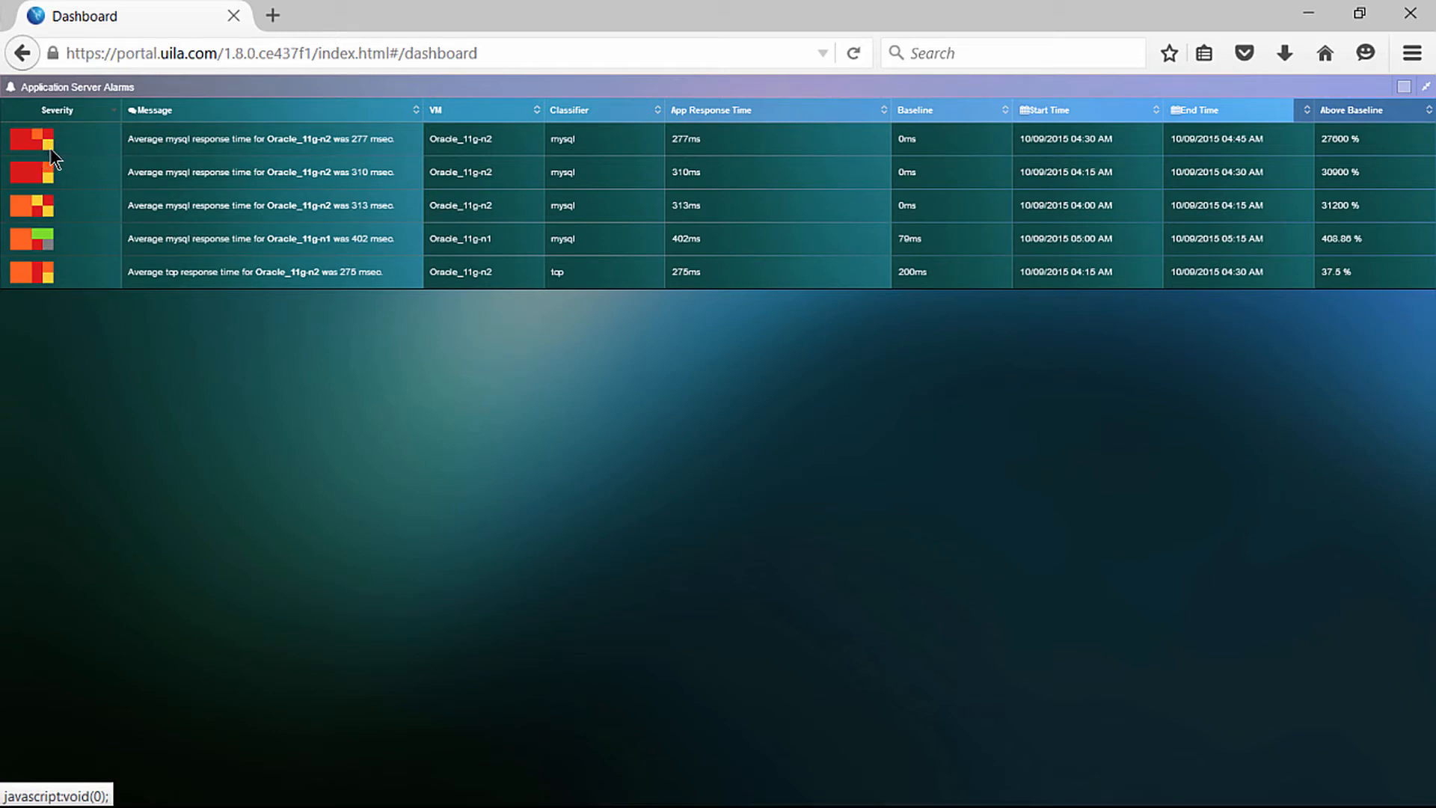
mouse_move(264, 277)
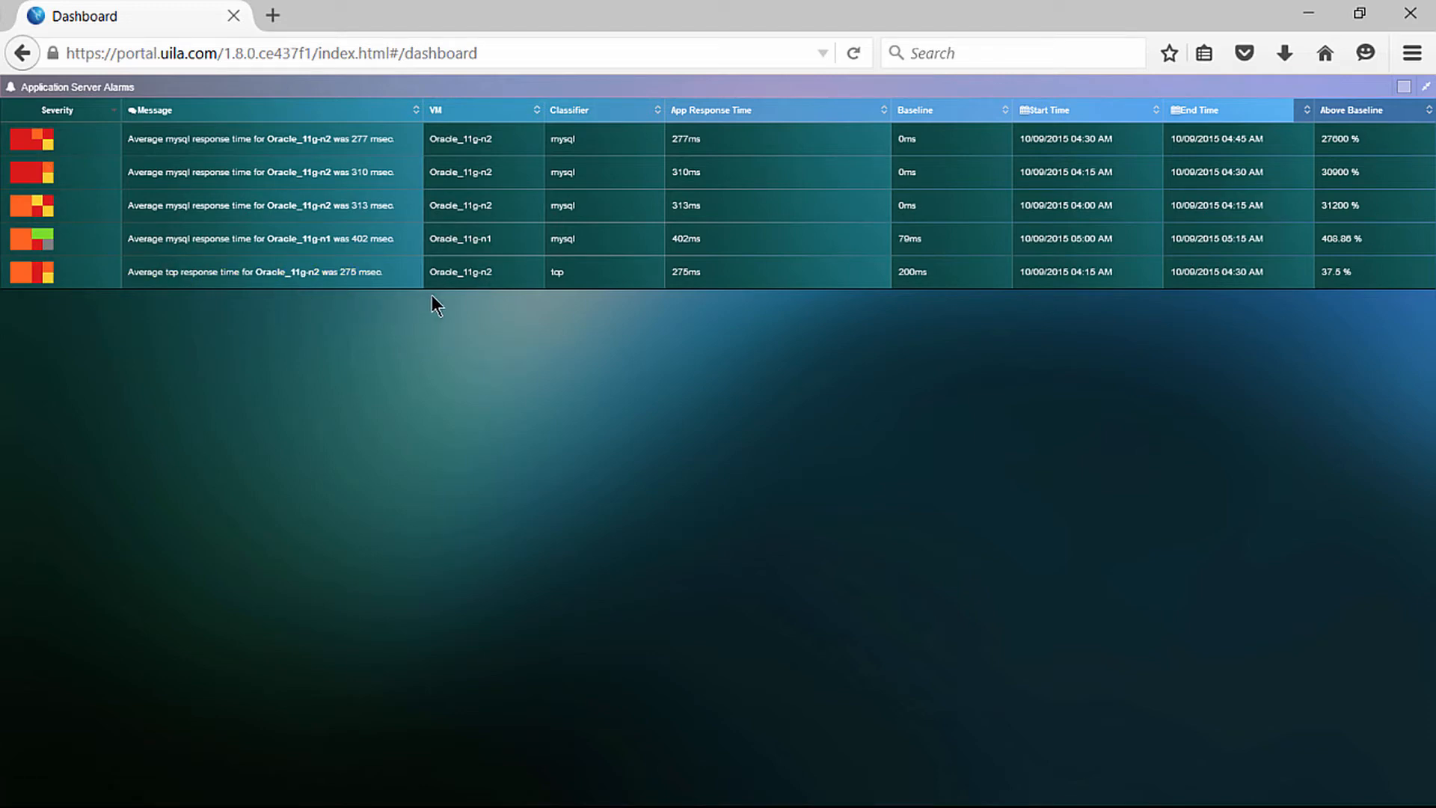
mouse_move(485, 324)
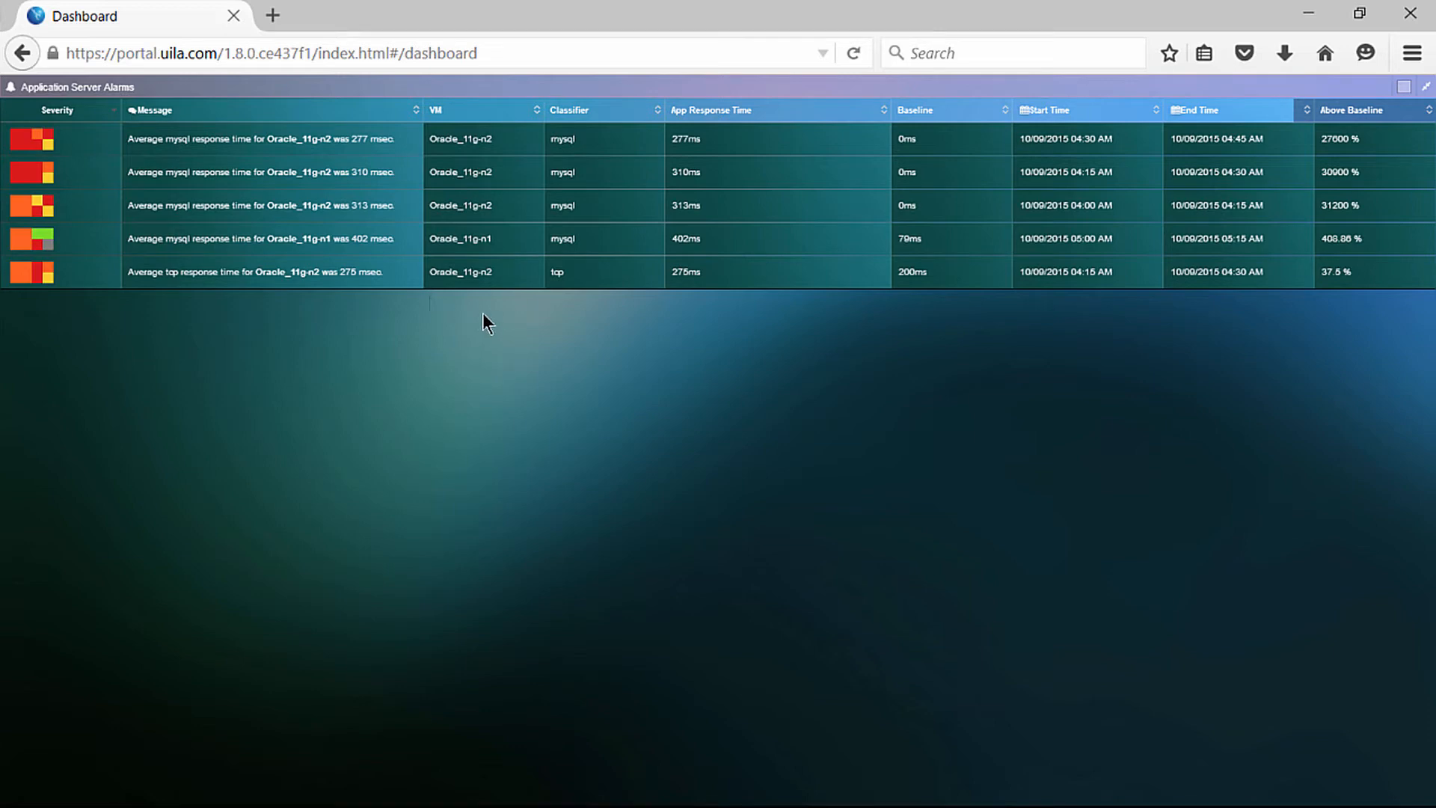
mouse_move(549, 117)
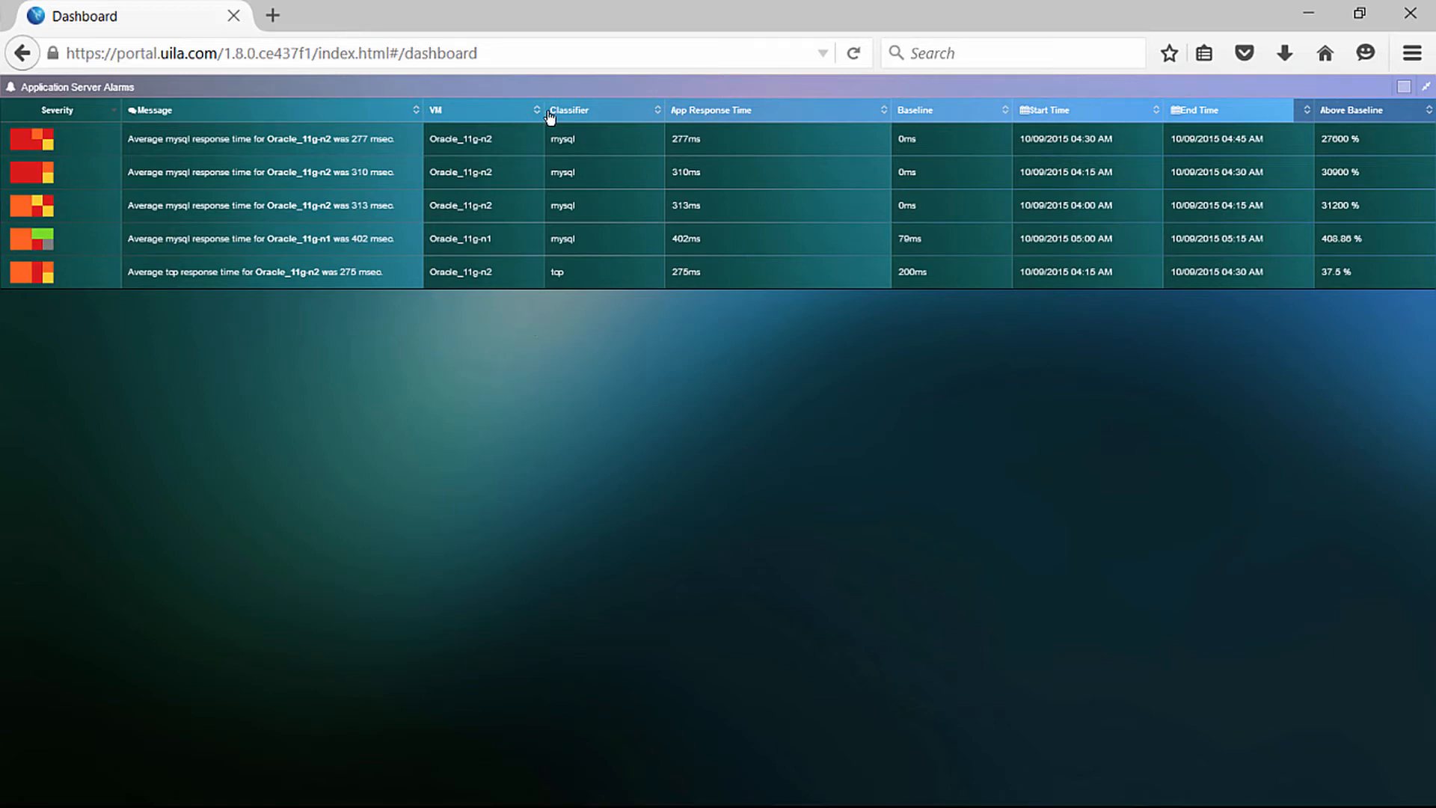
mouse_move(726, 122)
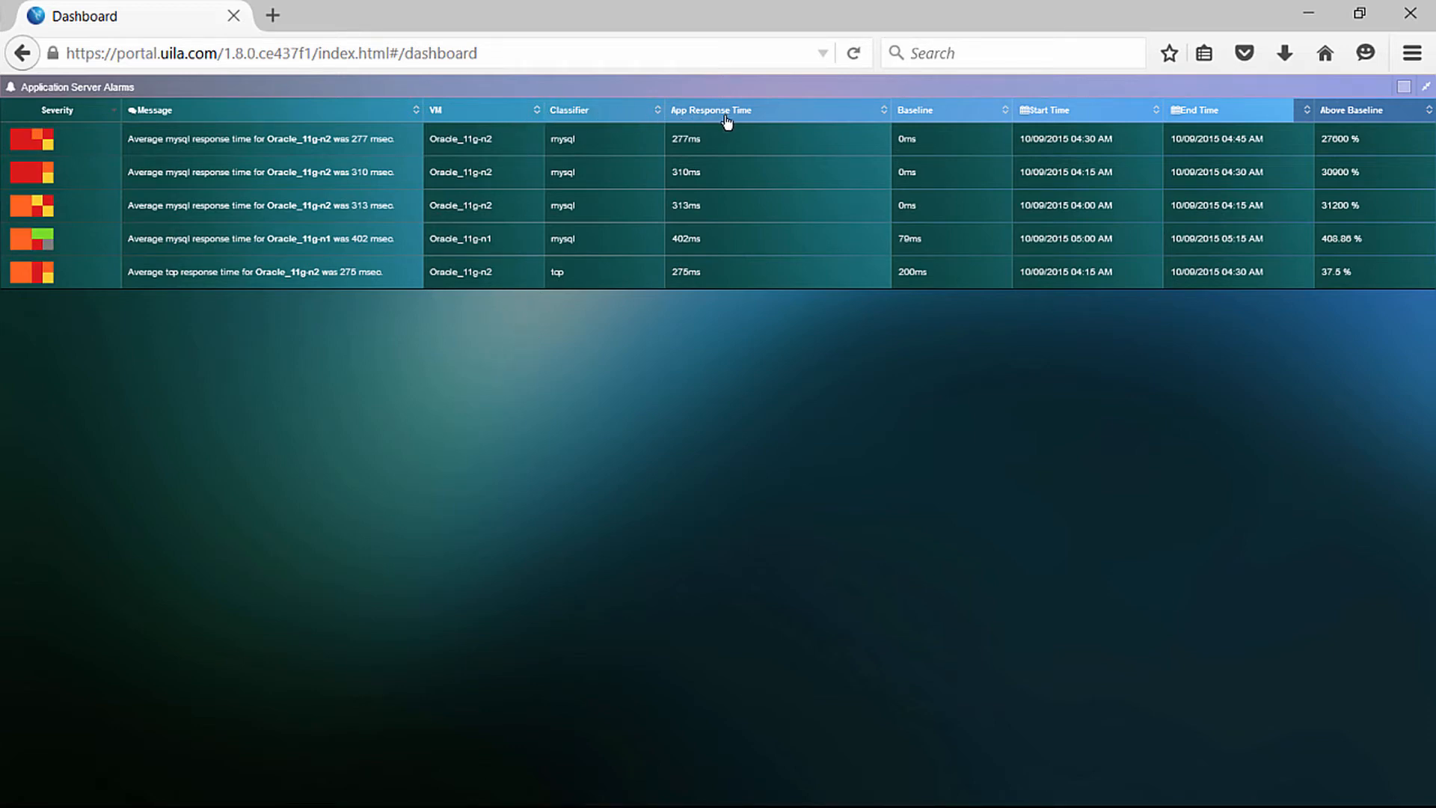
mouse_move(1081, 117)
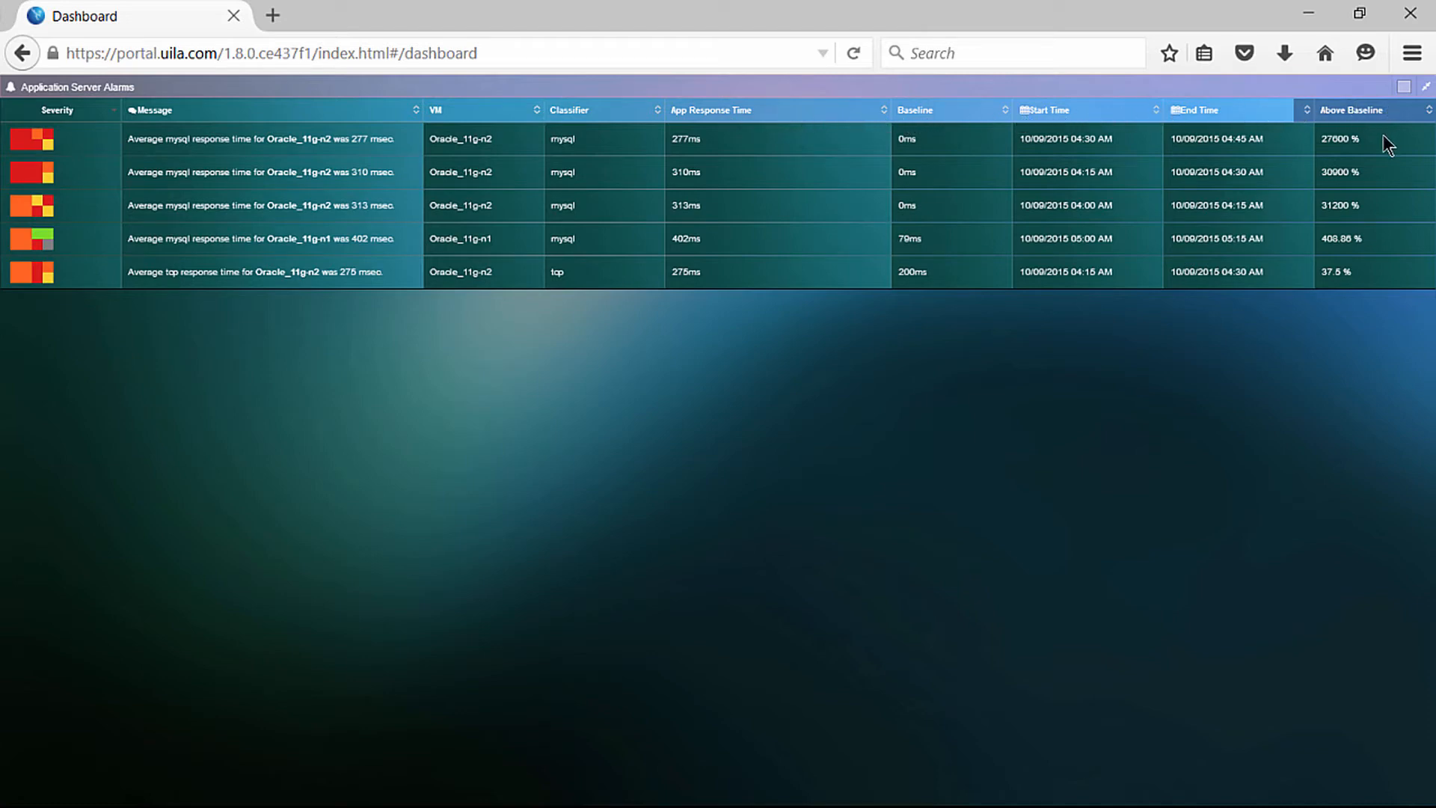
mouse_move(1396, 298)
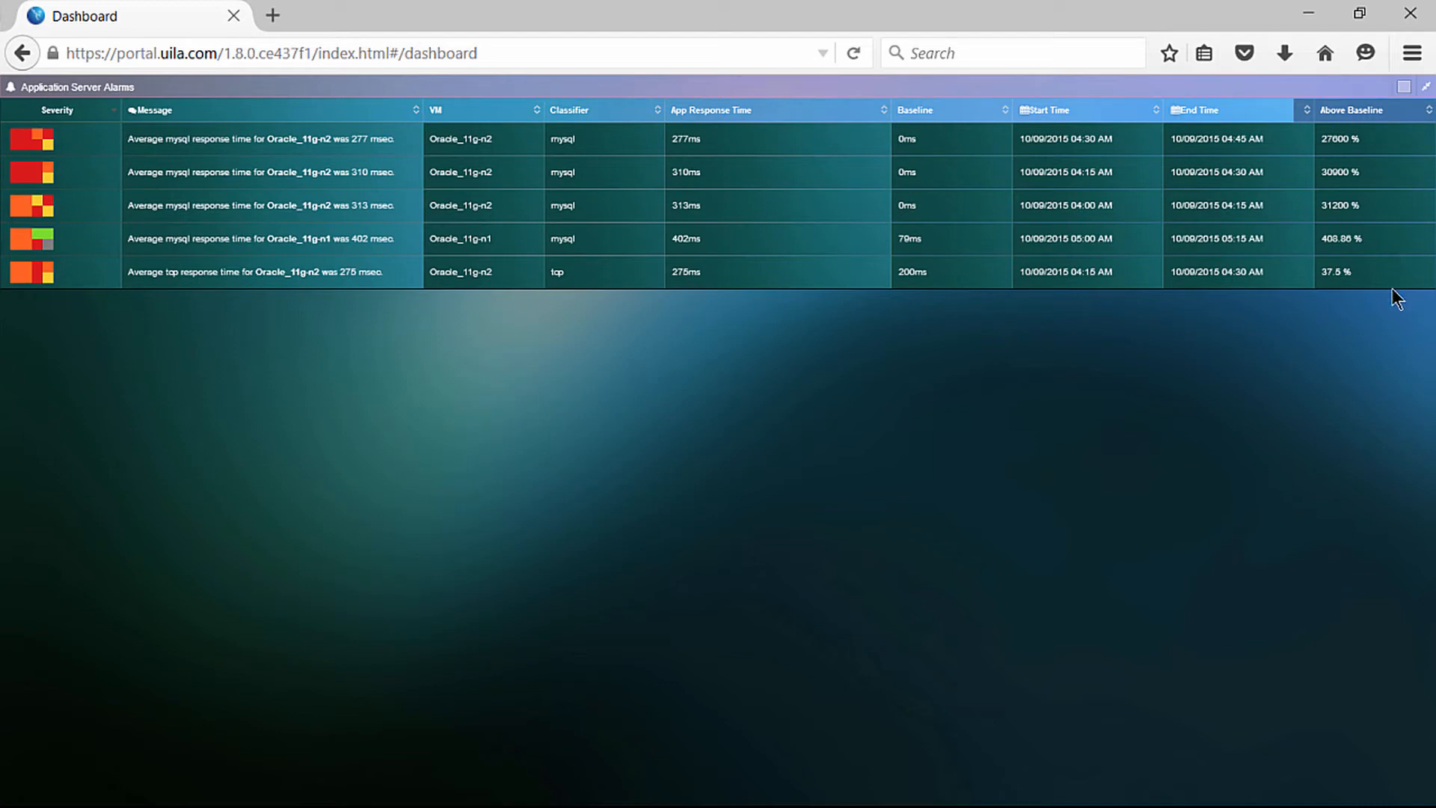
mouse_move(1012, 297)
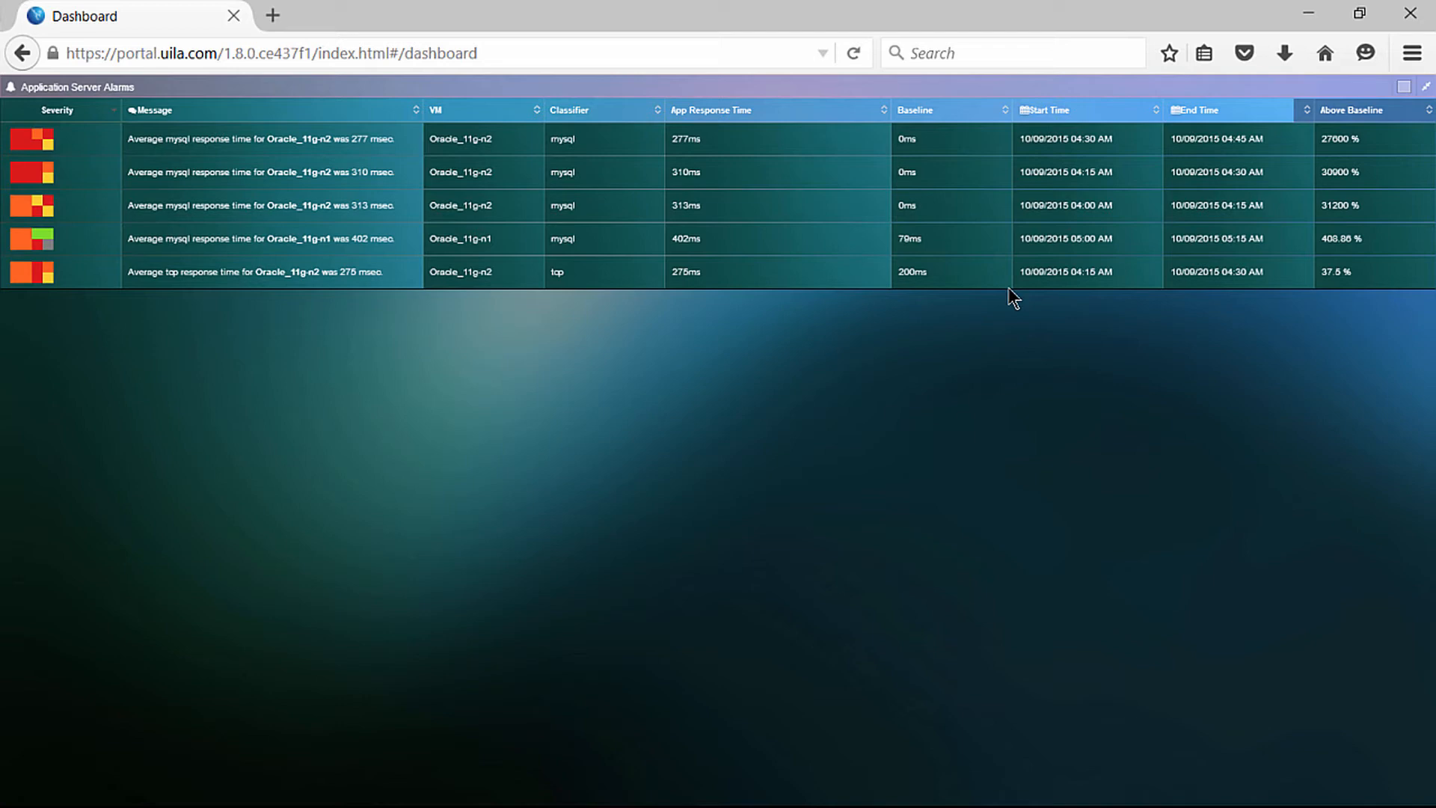
mouse_move(1427, 84)
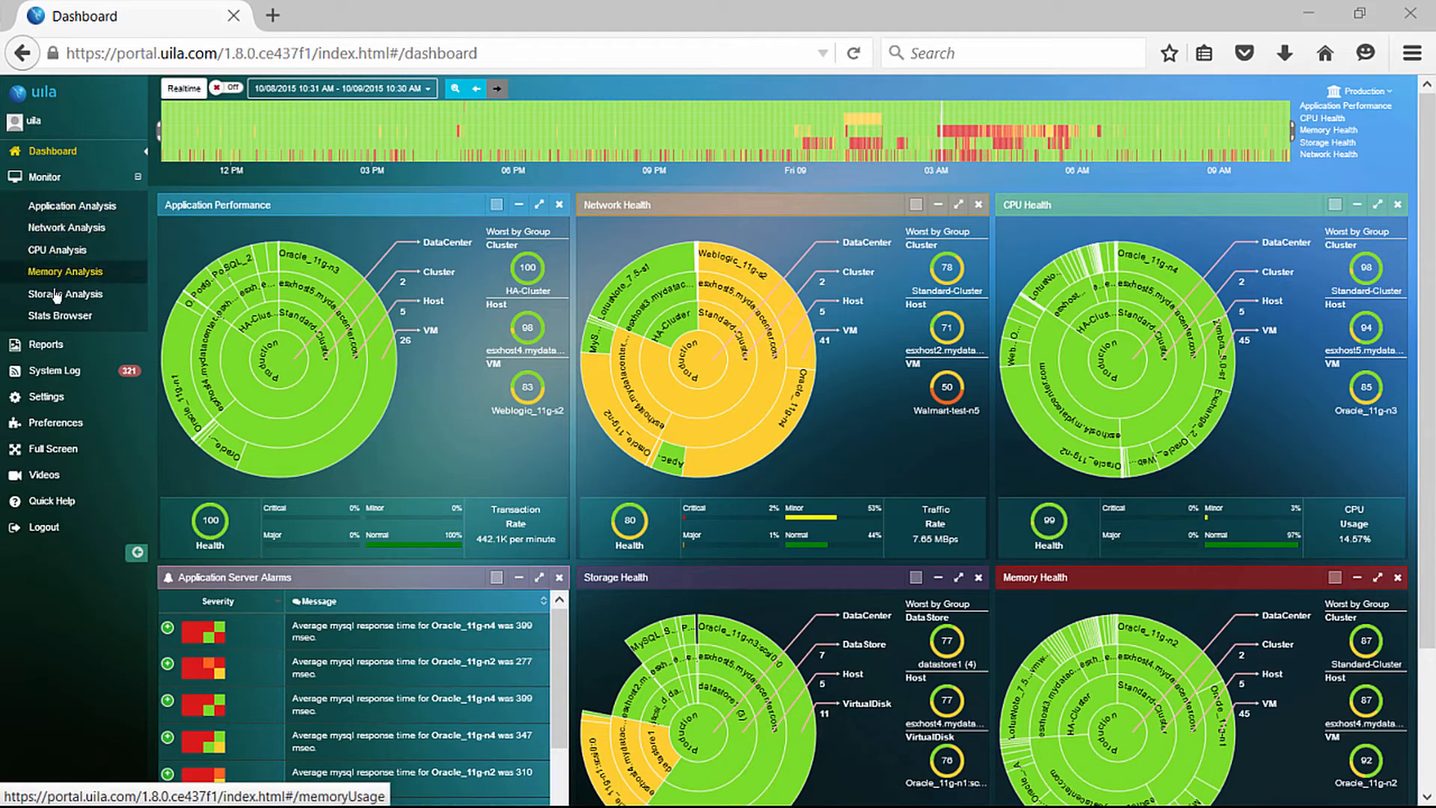
mouse_move(54, 370)
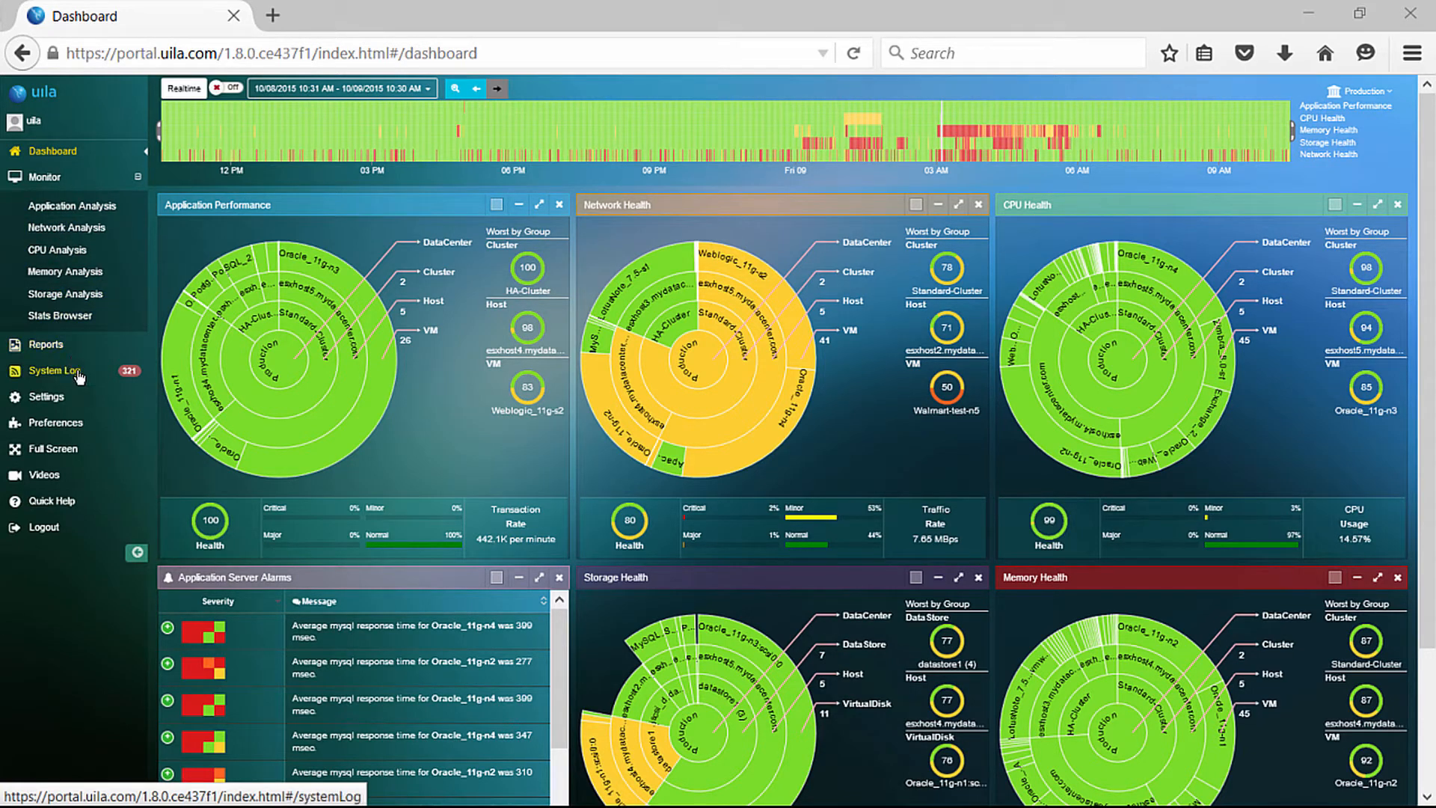
mouse_move(52, 449)
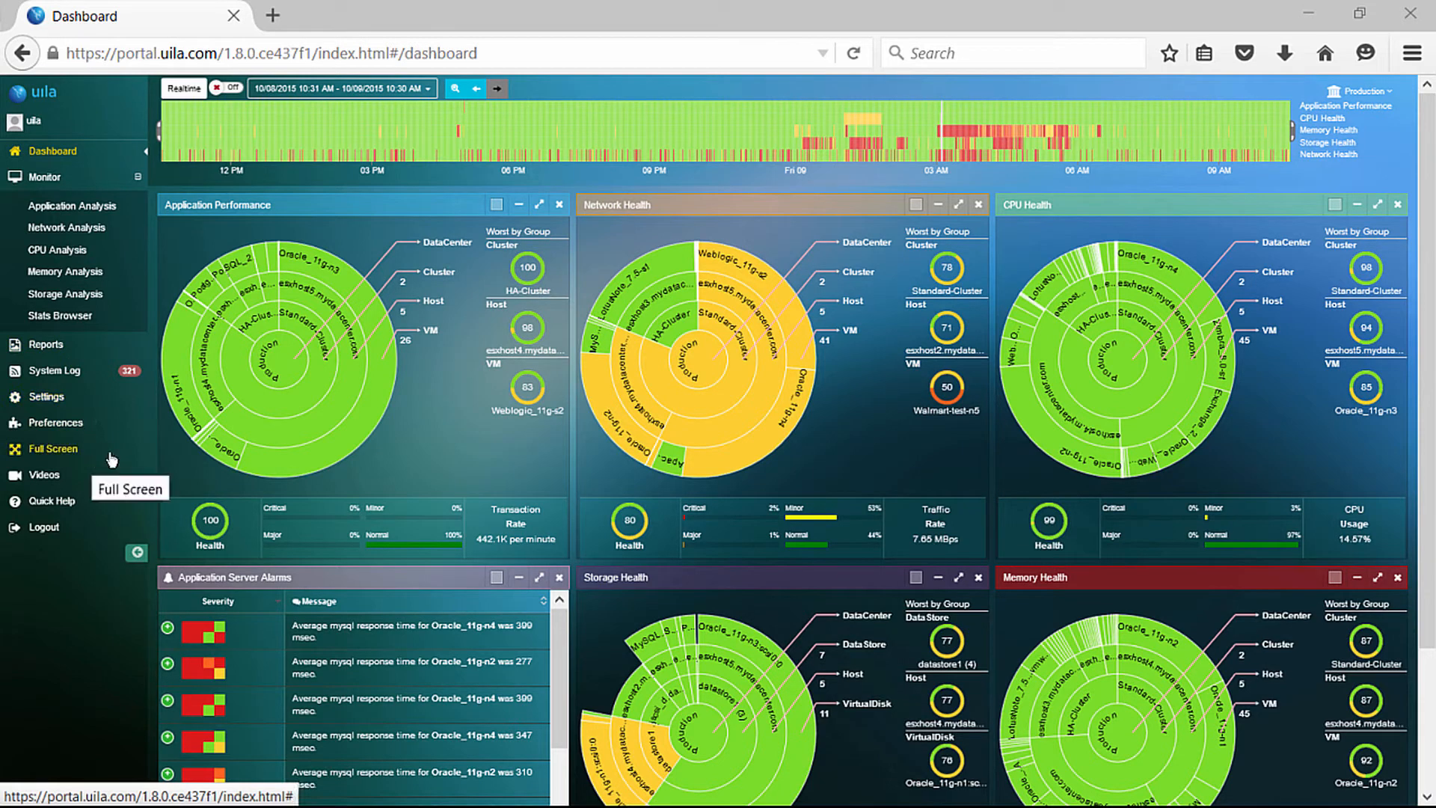
mouse_move(462, 458)
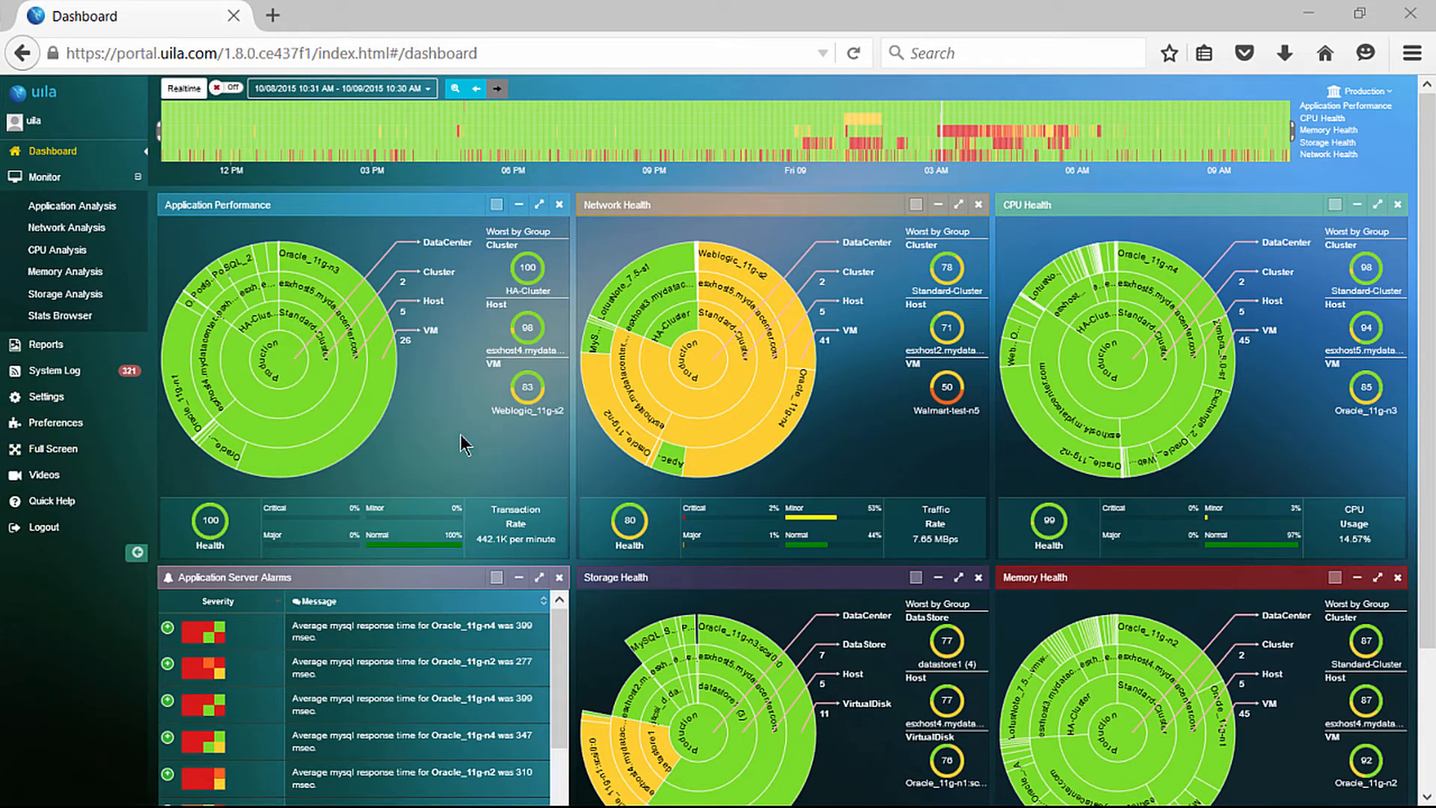
mouse_move(78, 205)
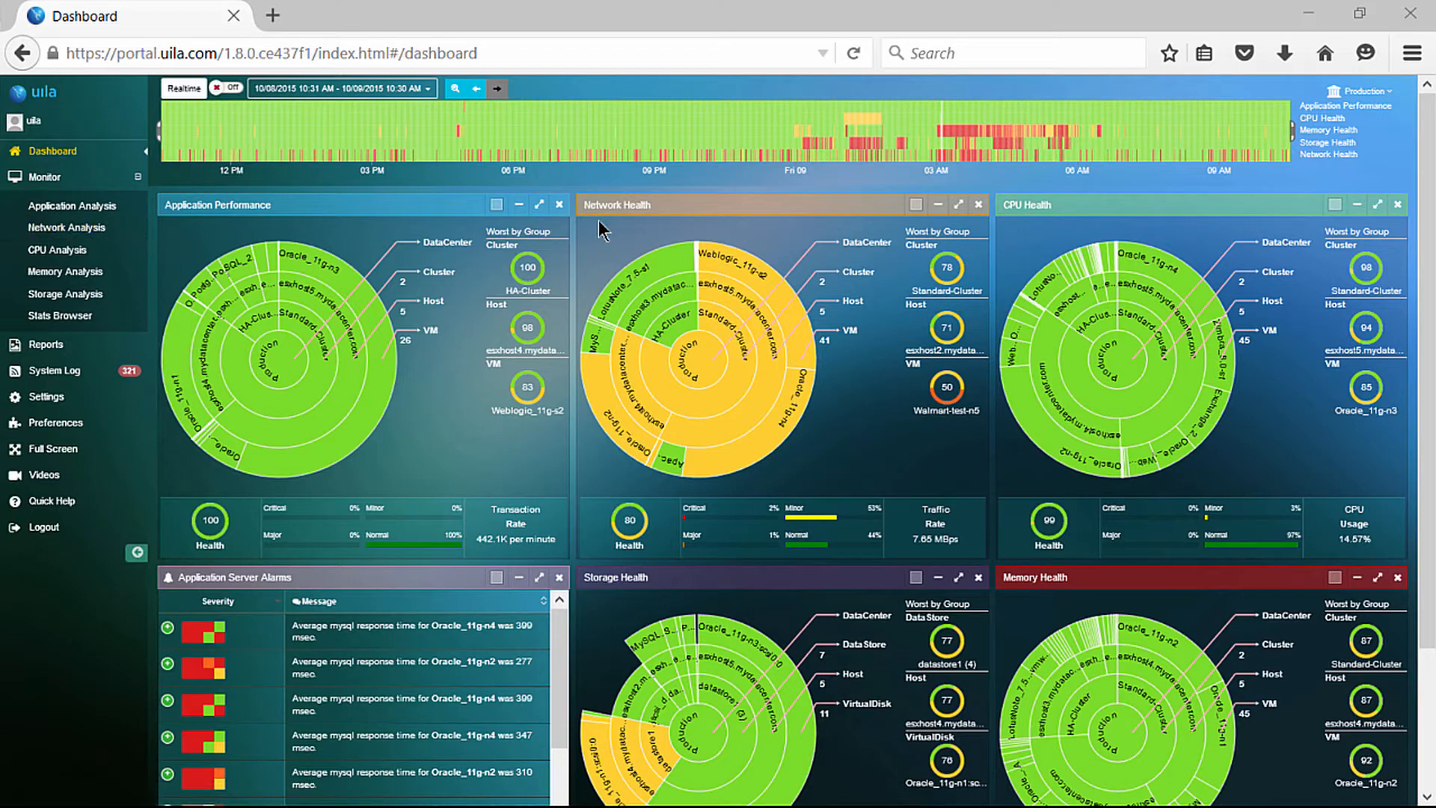
left_click(72, 205)
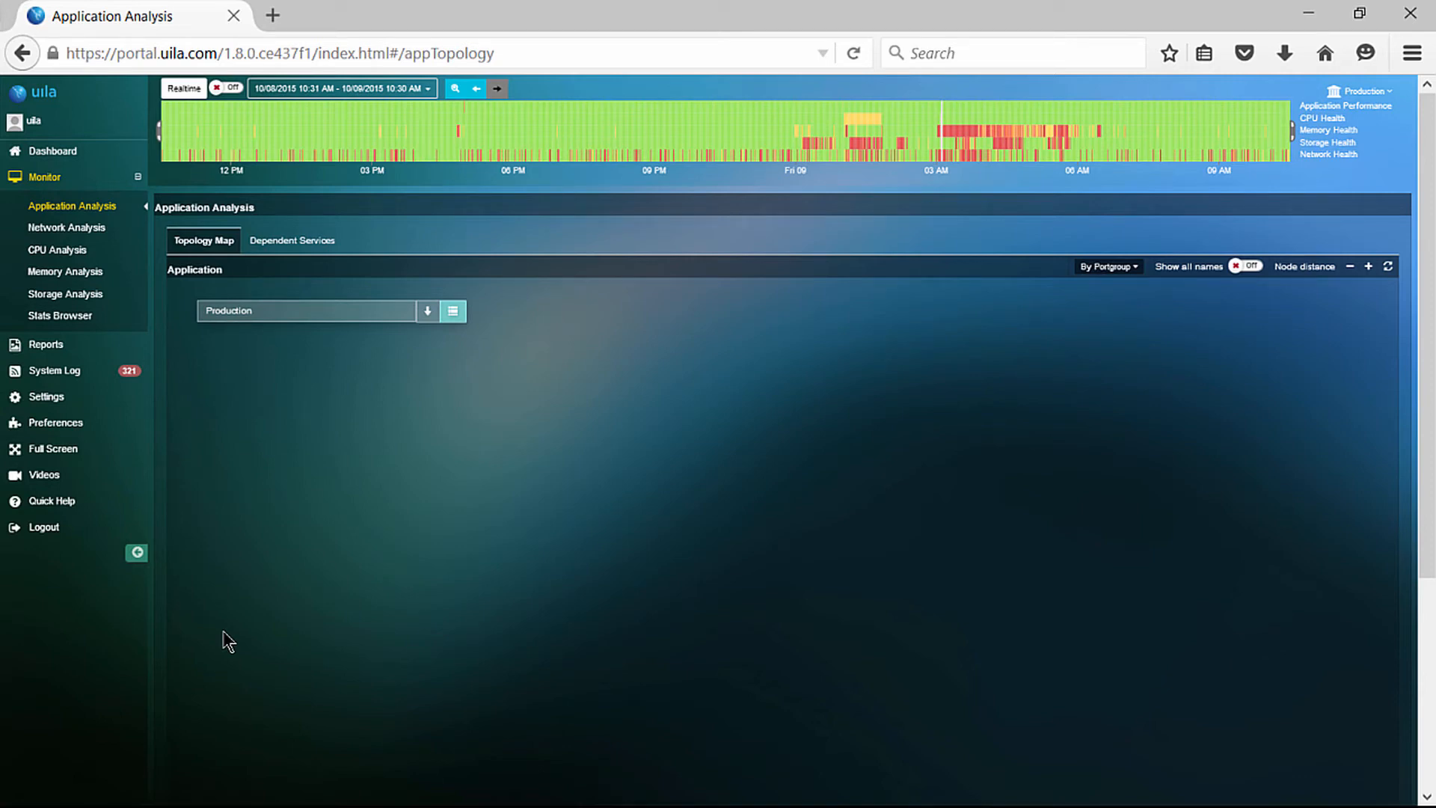
mouse_move(45, 344)
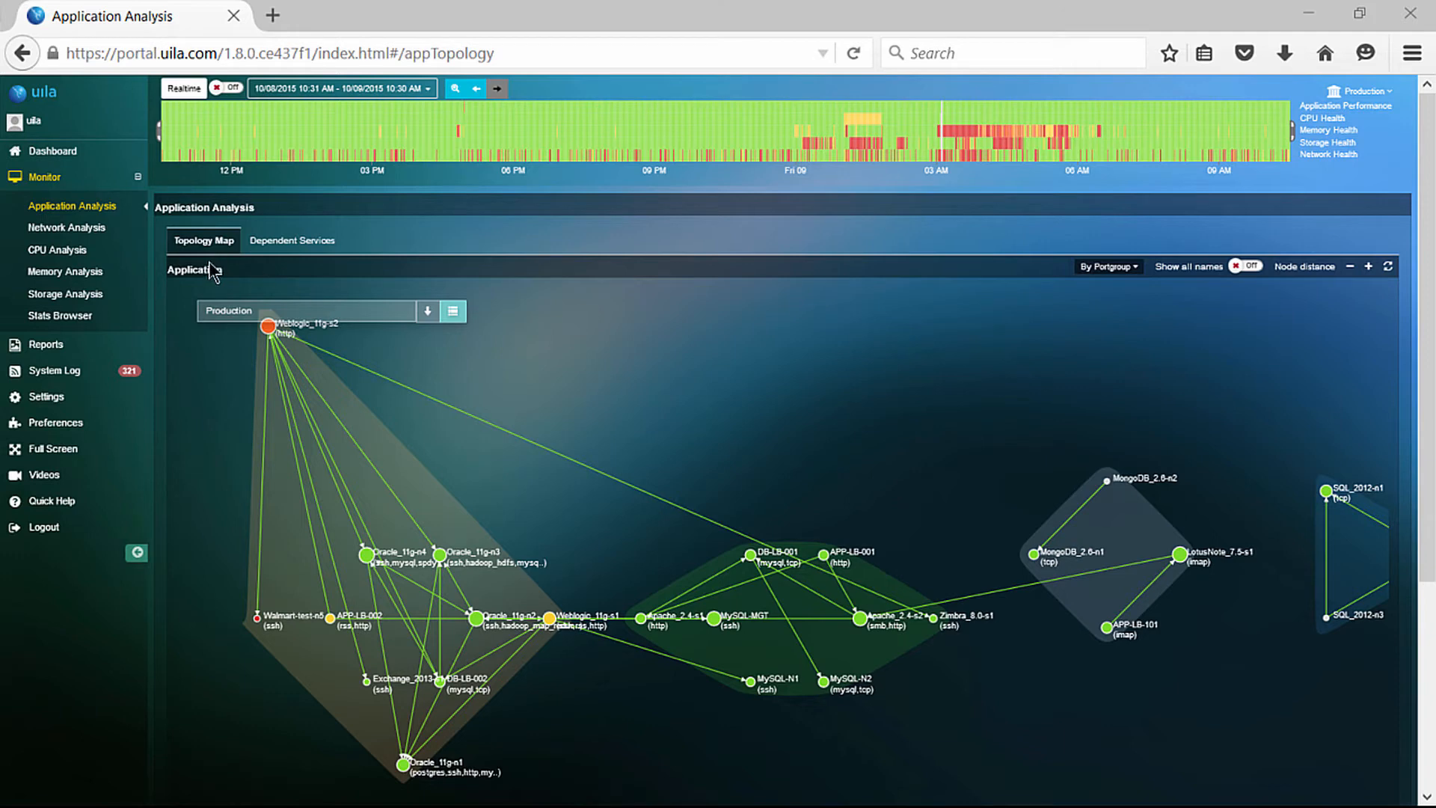
mouse_move(291, 241)
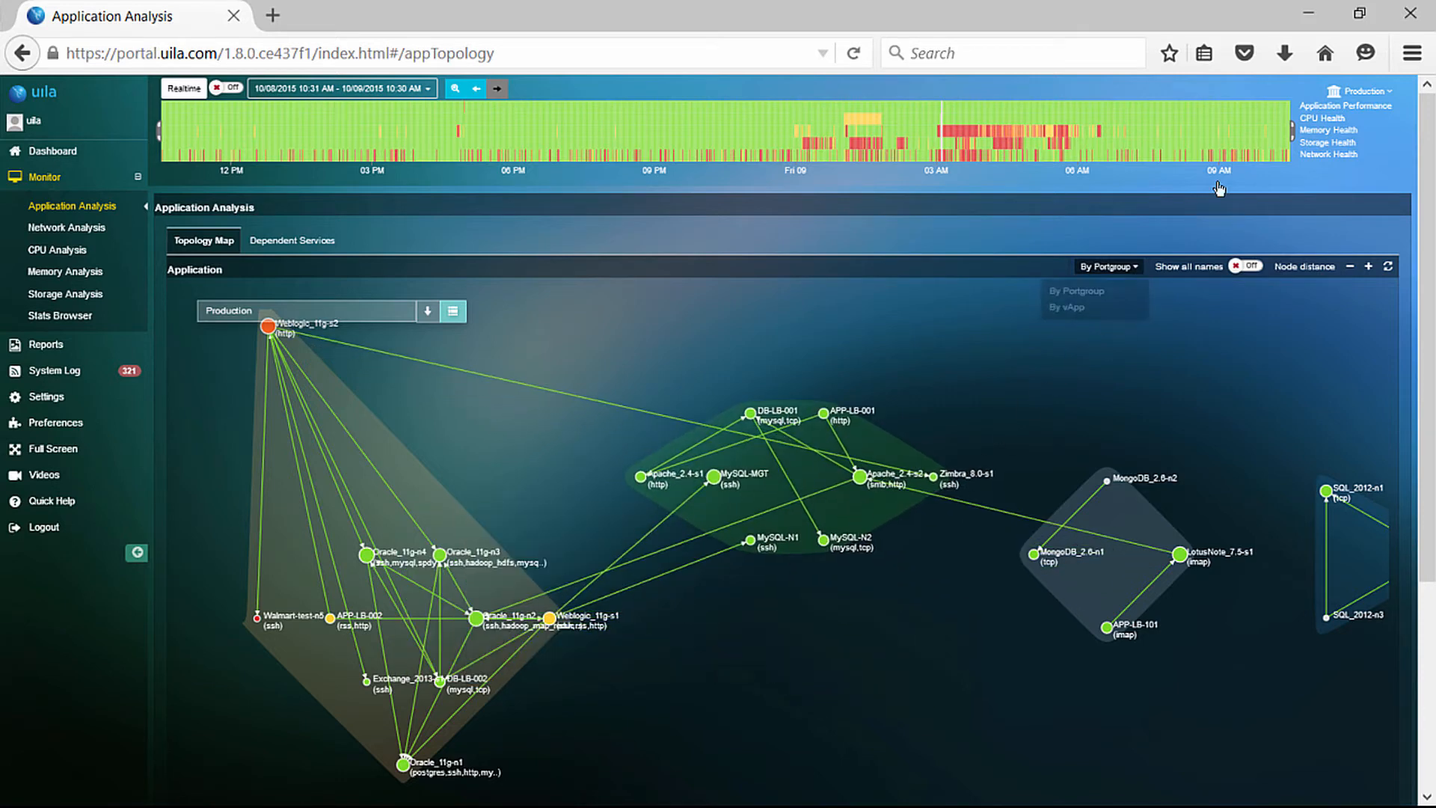
Keep the Production map grouped by port group and list the application groups.
left_click(1107, 267)
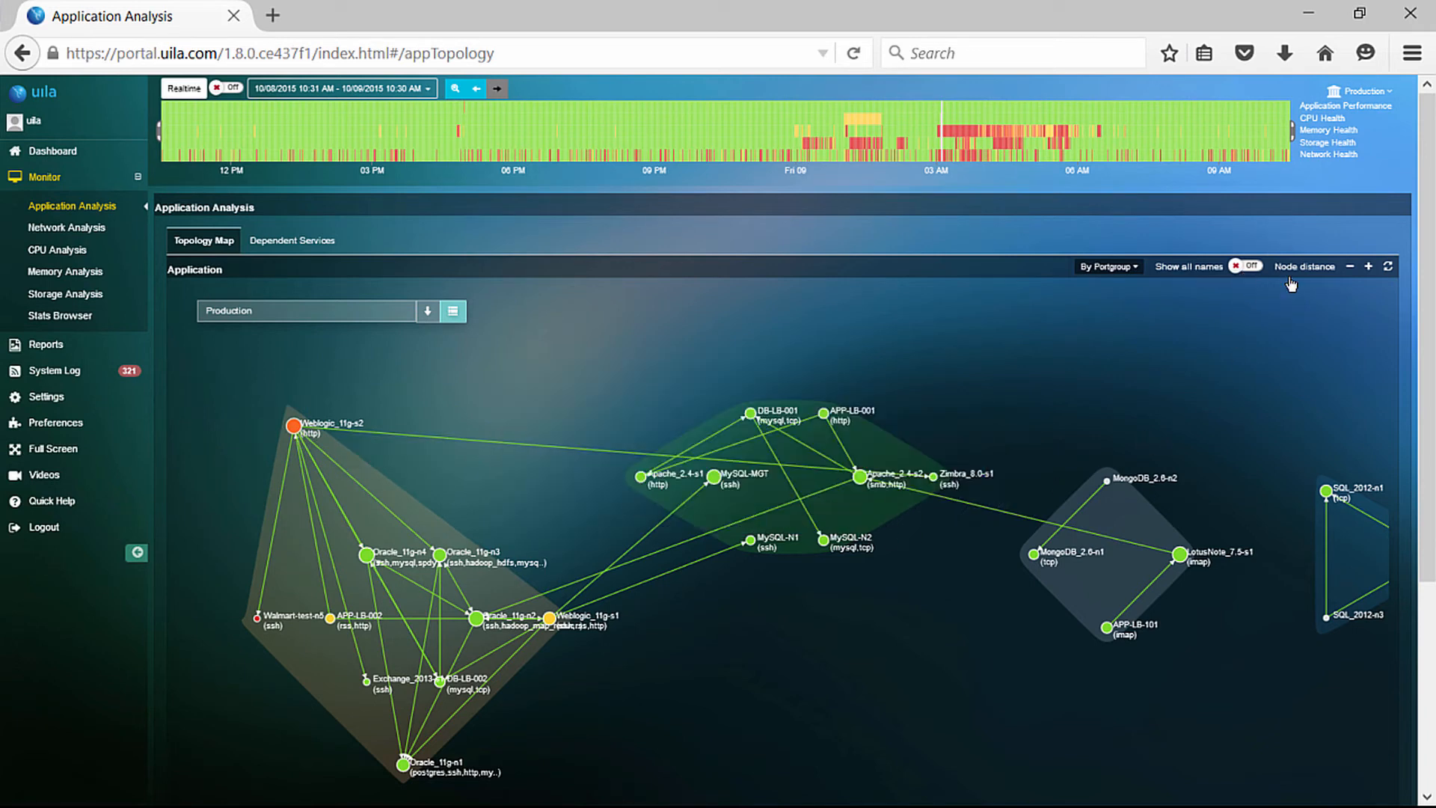
mouse_move(1351, 273)
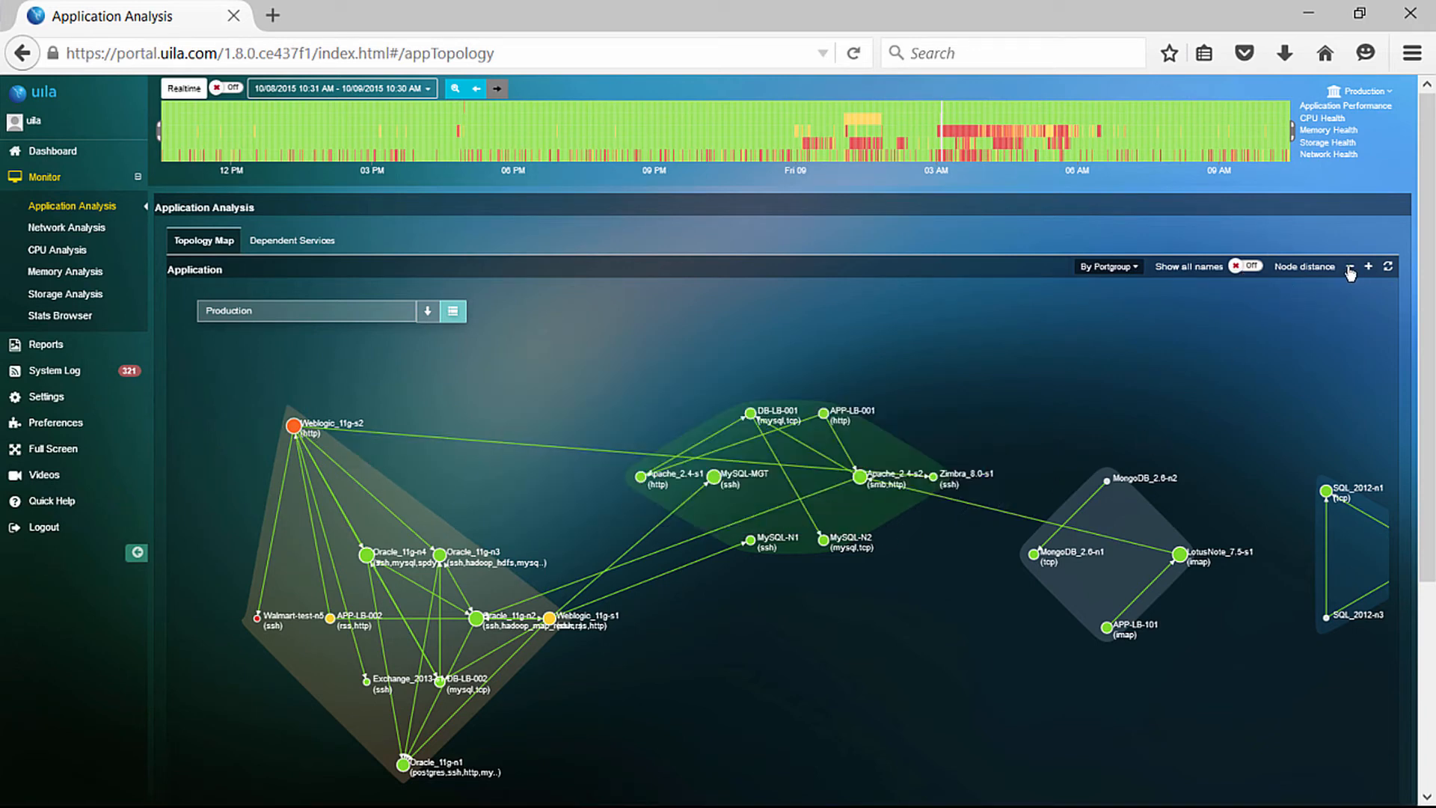
mouse_move(1338, 548)
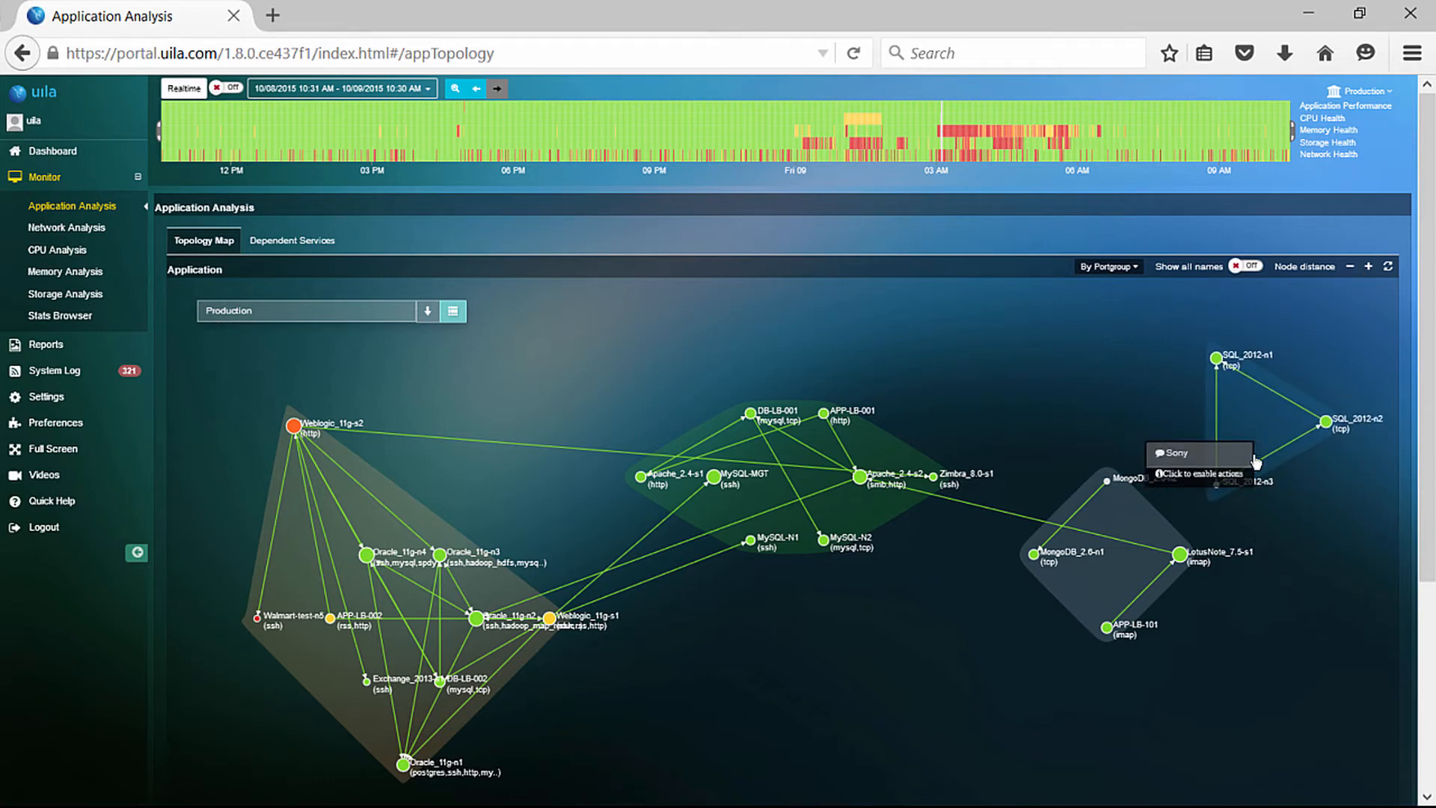
mouse_move(666, 748)
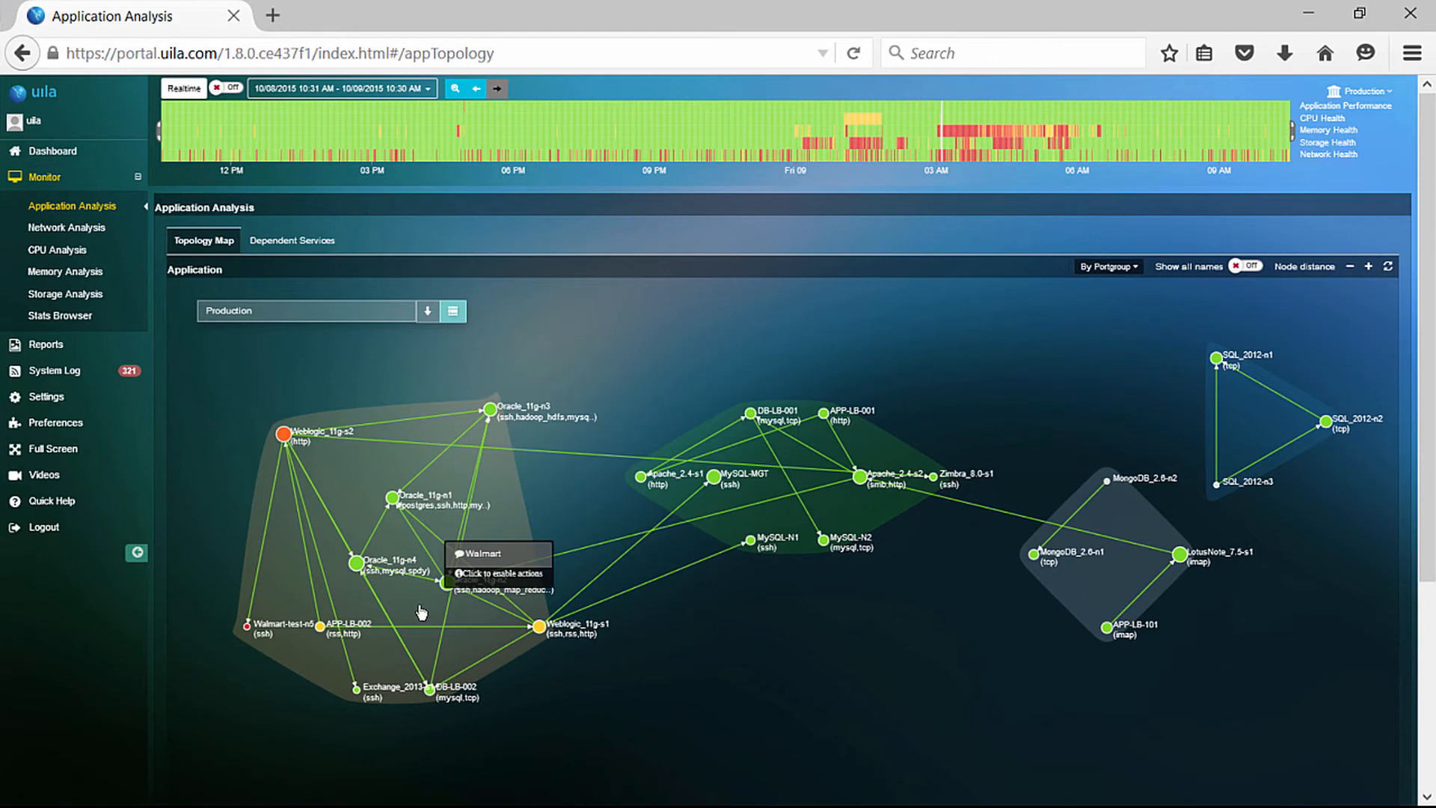
left_click(425, 311)
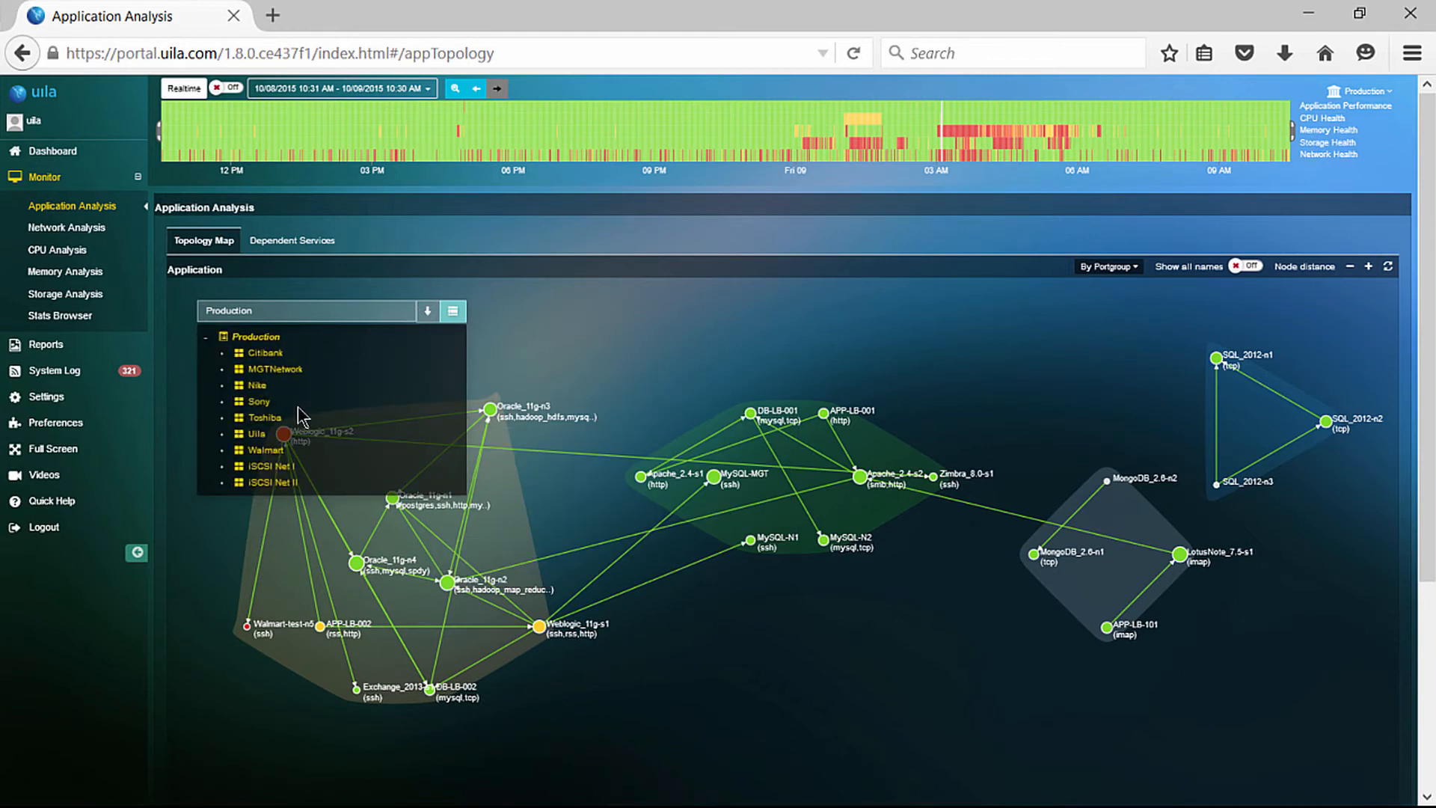
mouse_move(273, 466)
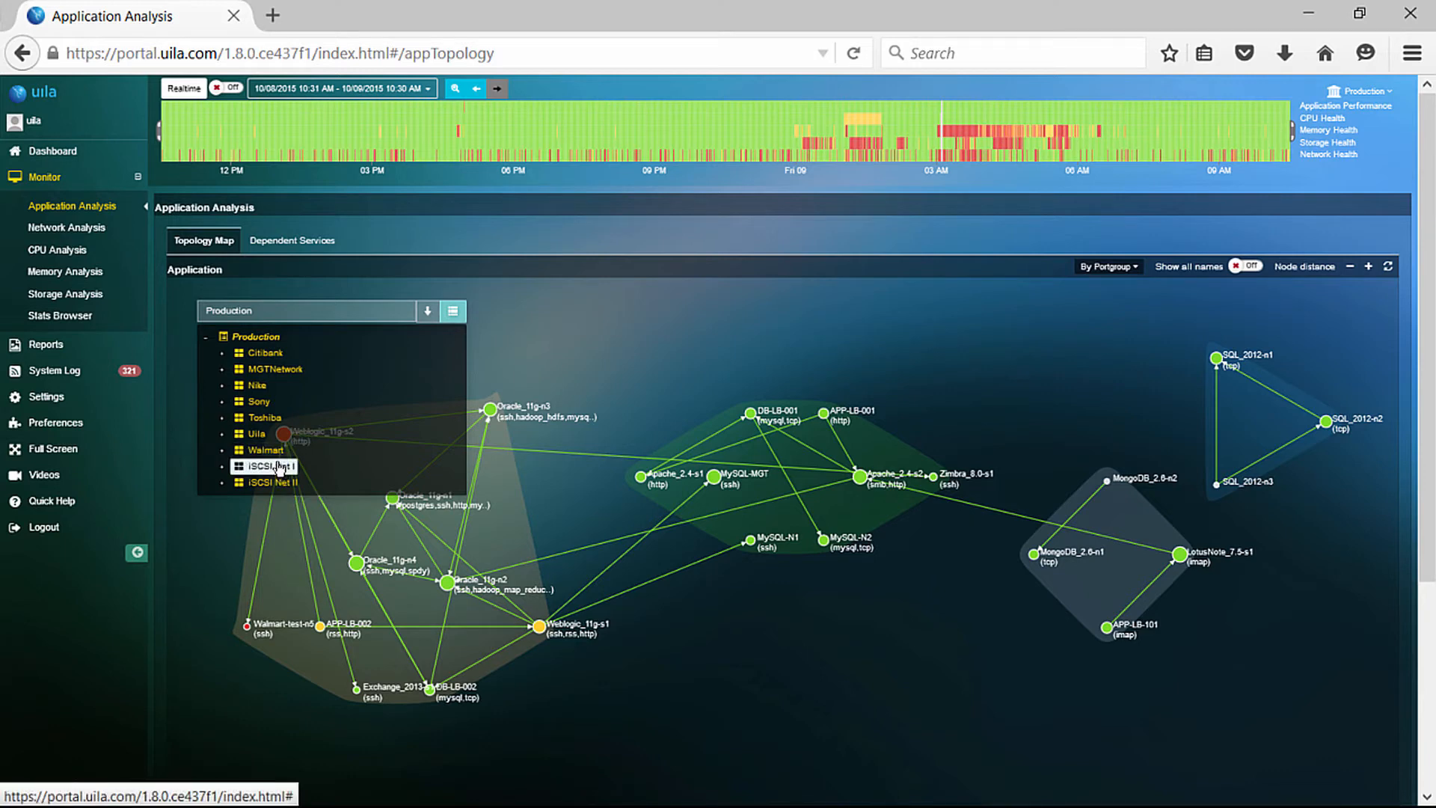
Filter the map to Walmart and add Weblogic_11g-s2 to Dependent Services.
left_click(265, 449)
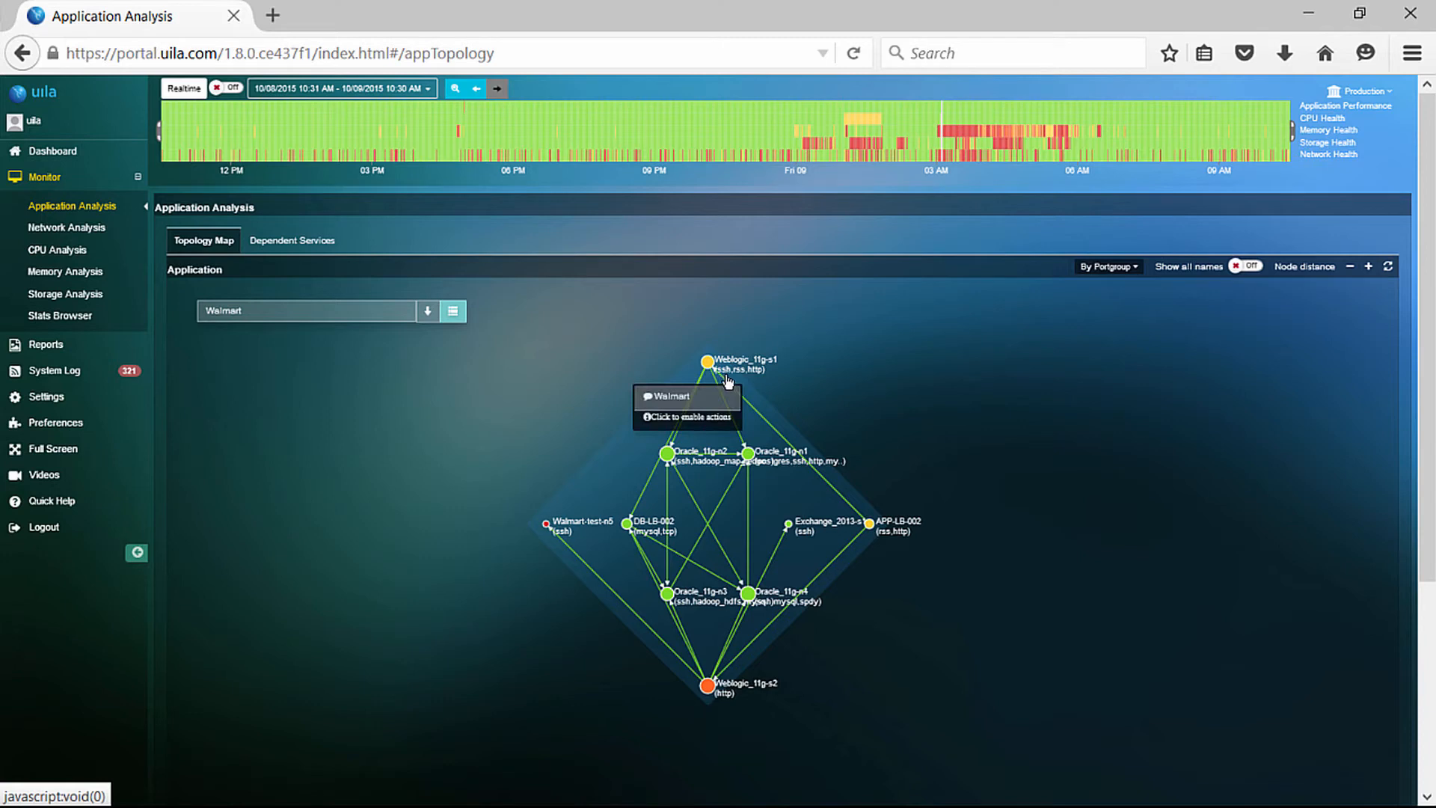
mouse_move(767, 387)
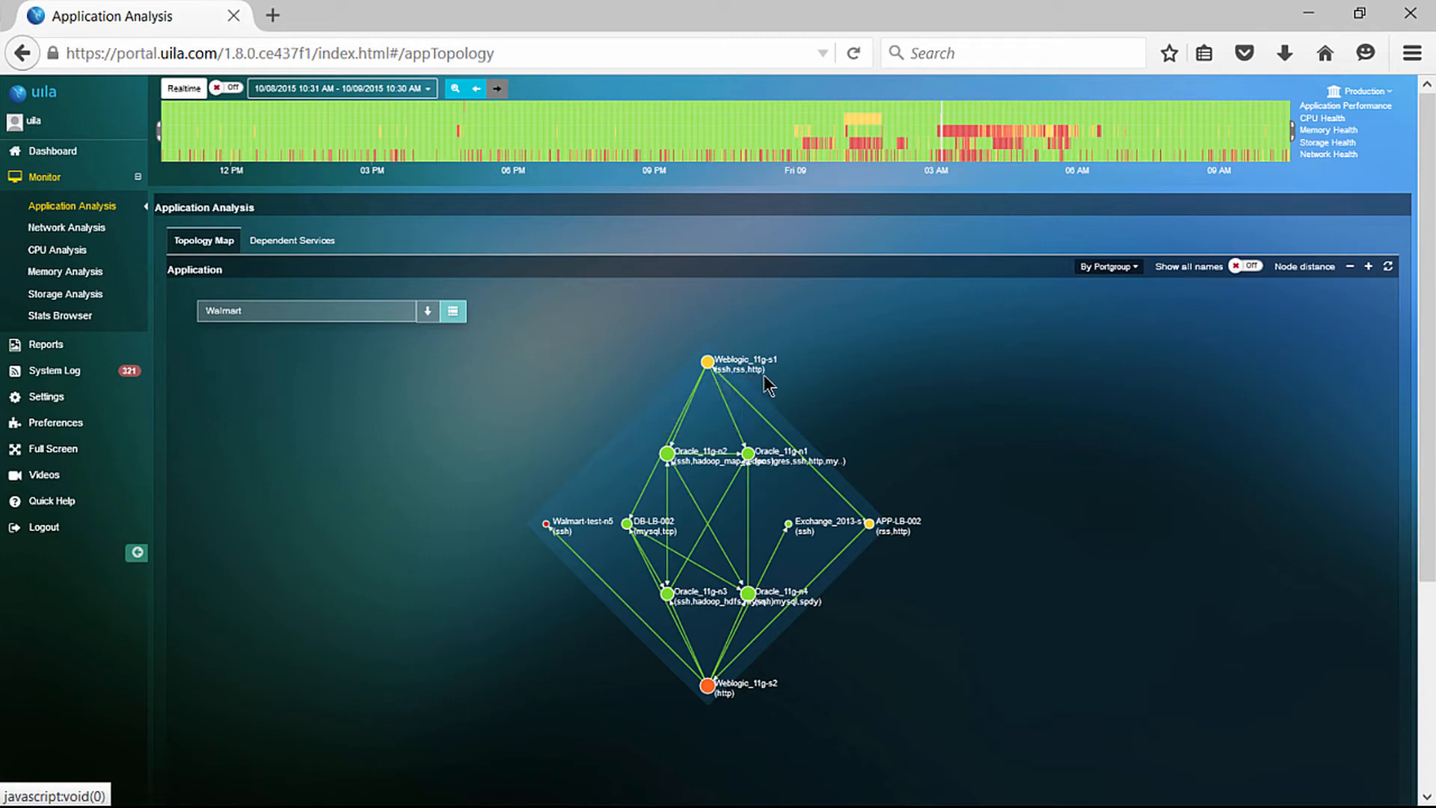
mouse_move(774, 388)
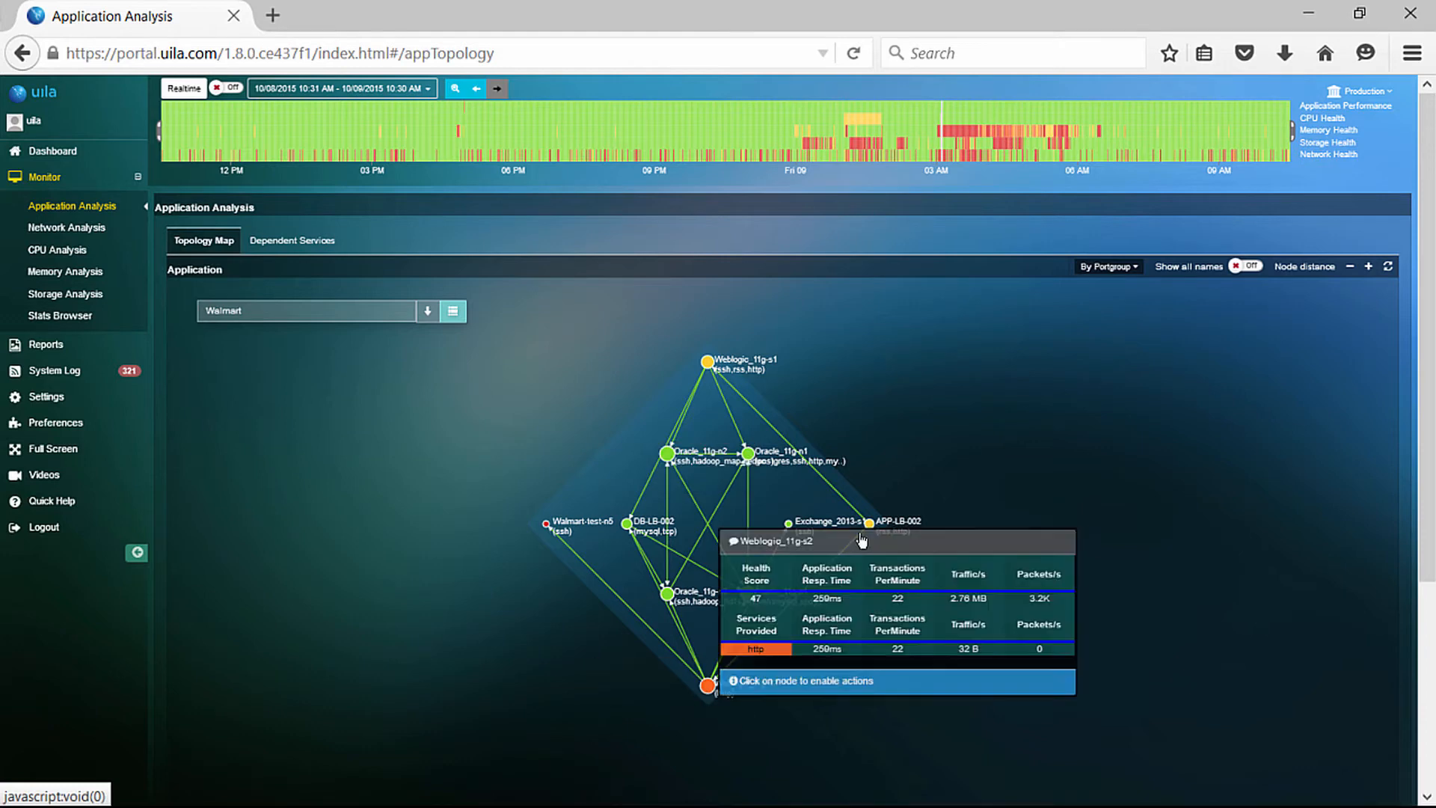
left_click(706, 685)
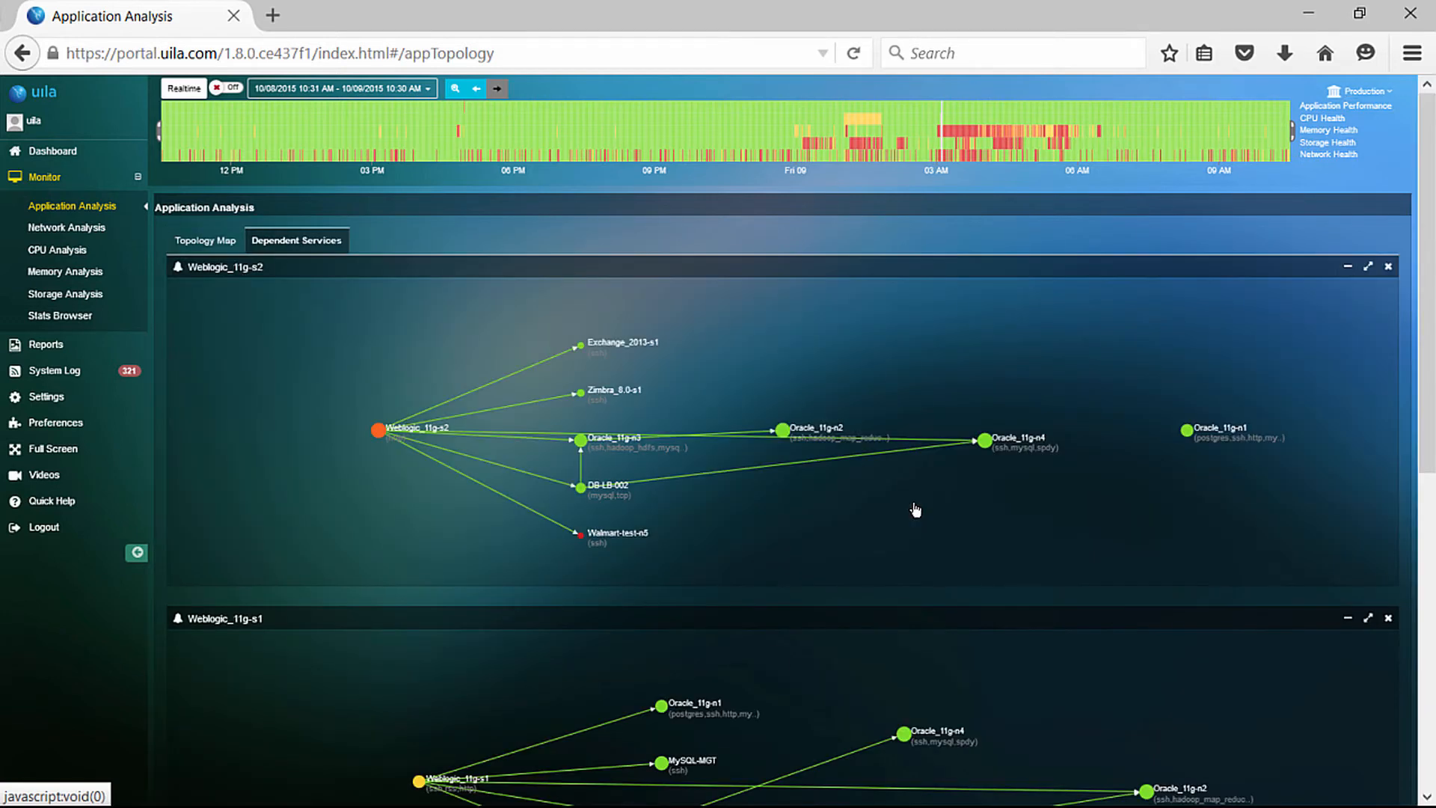
mouse_move(527, 577)
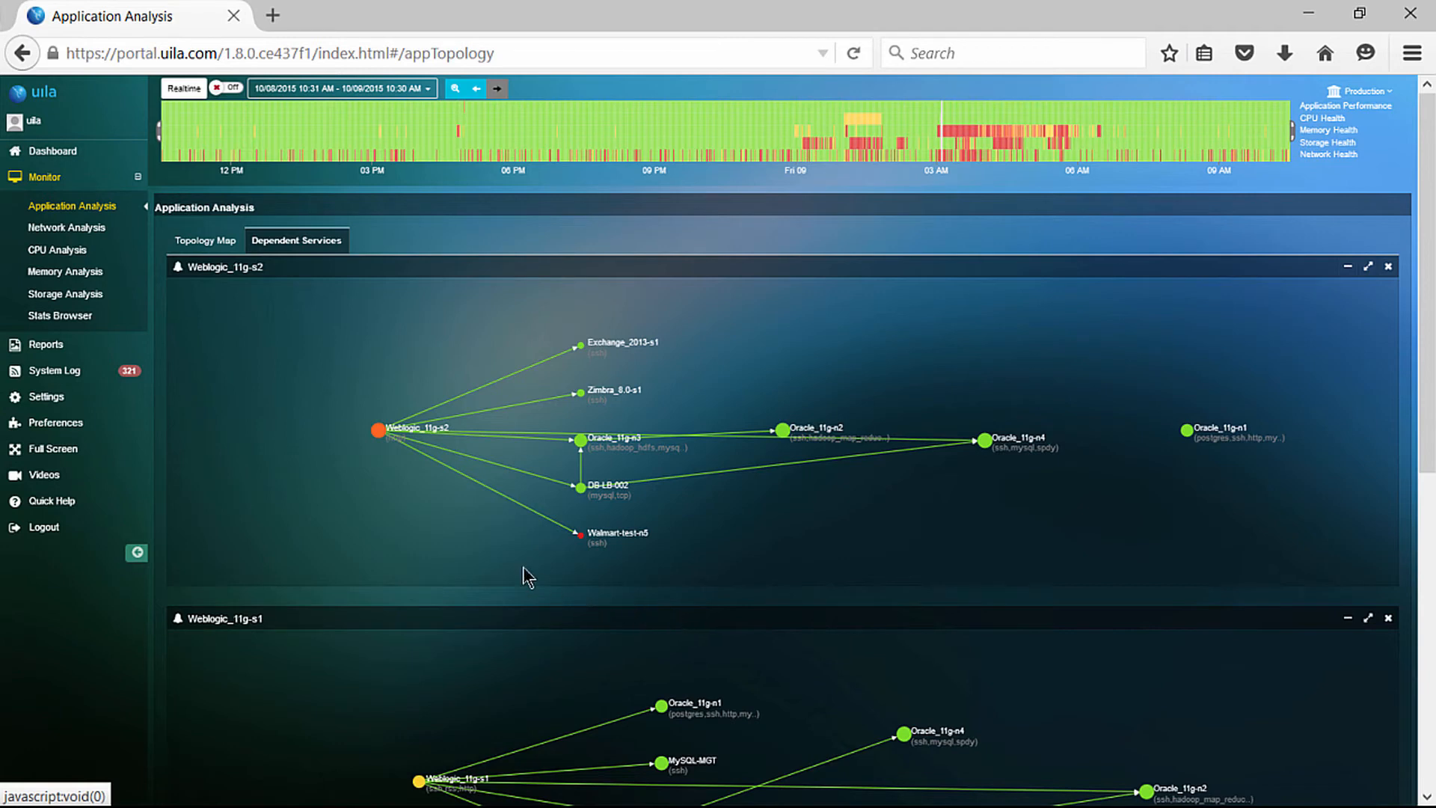
mouse_move(474, 515)
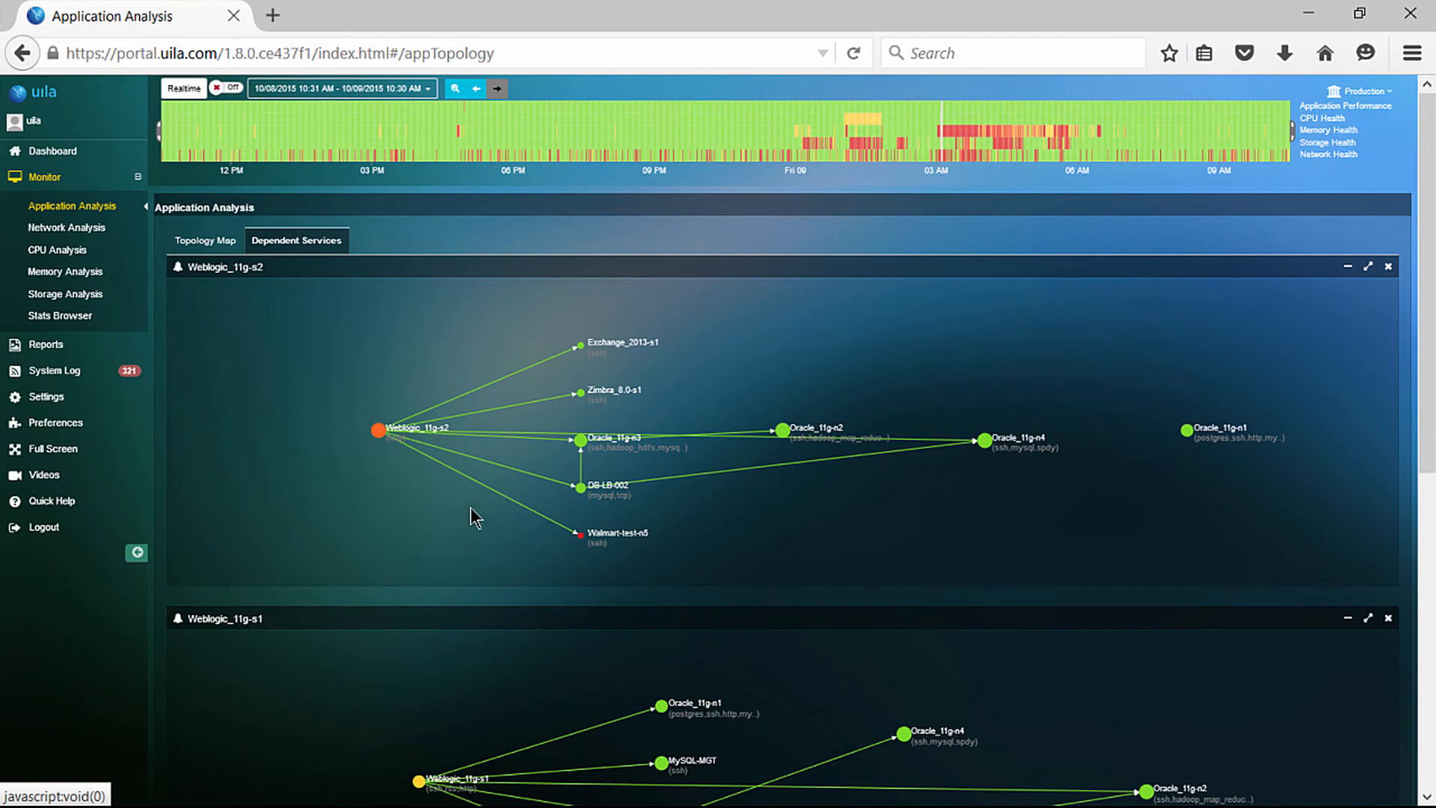
mouse_move(583, 465)
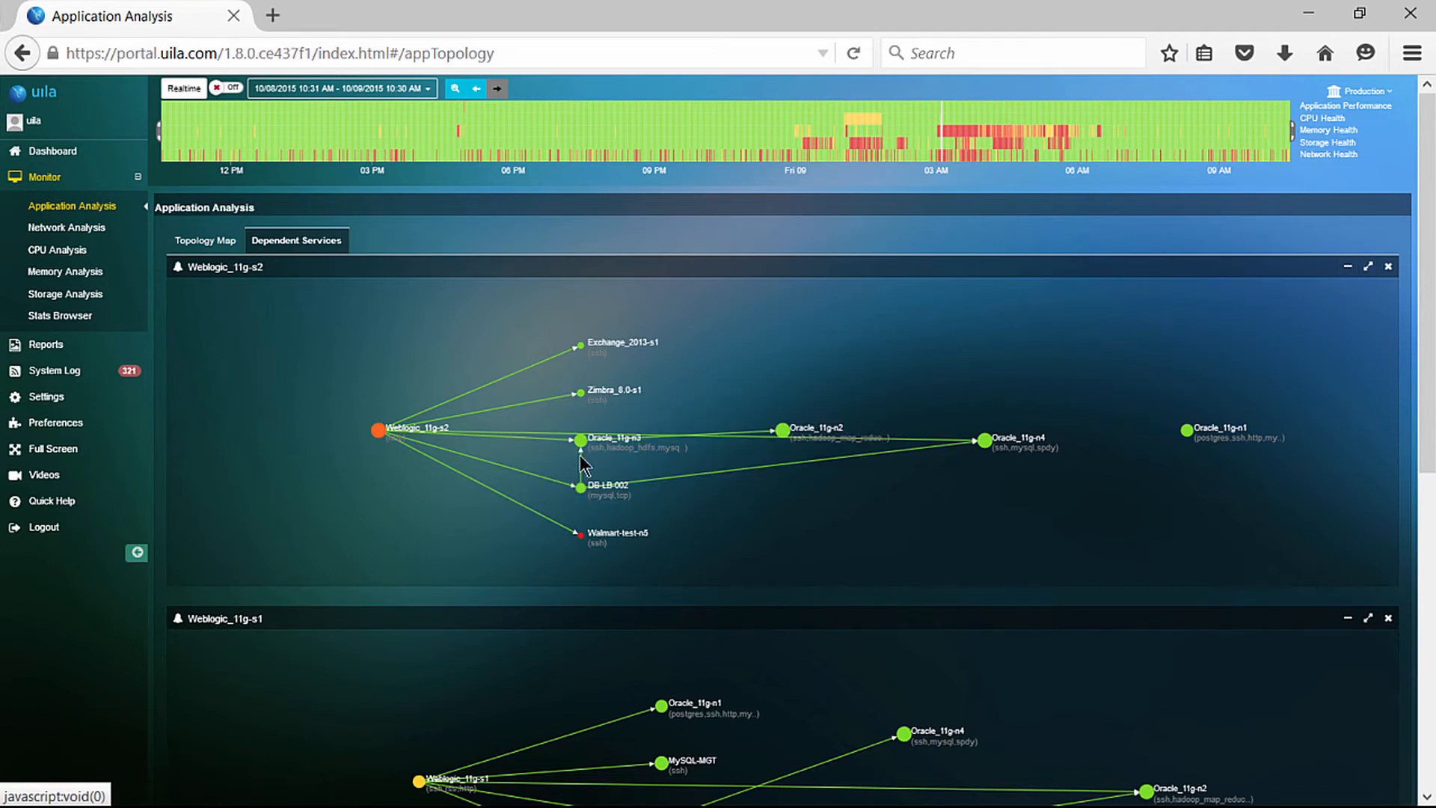
mouse_move(758, 490)
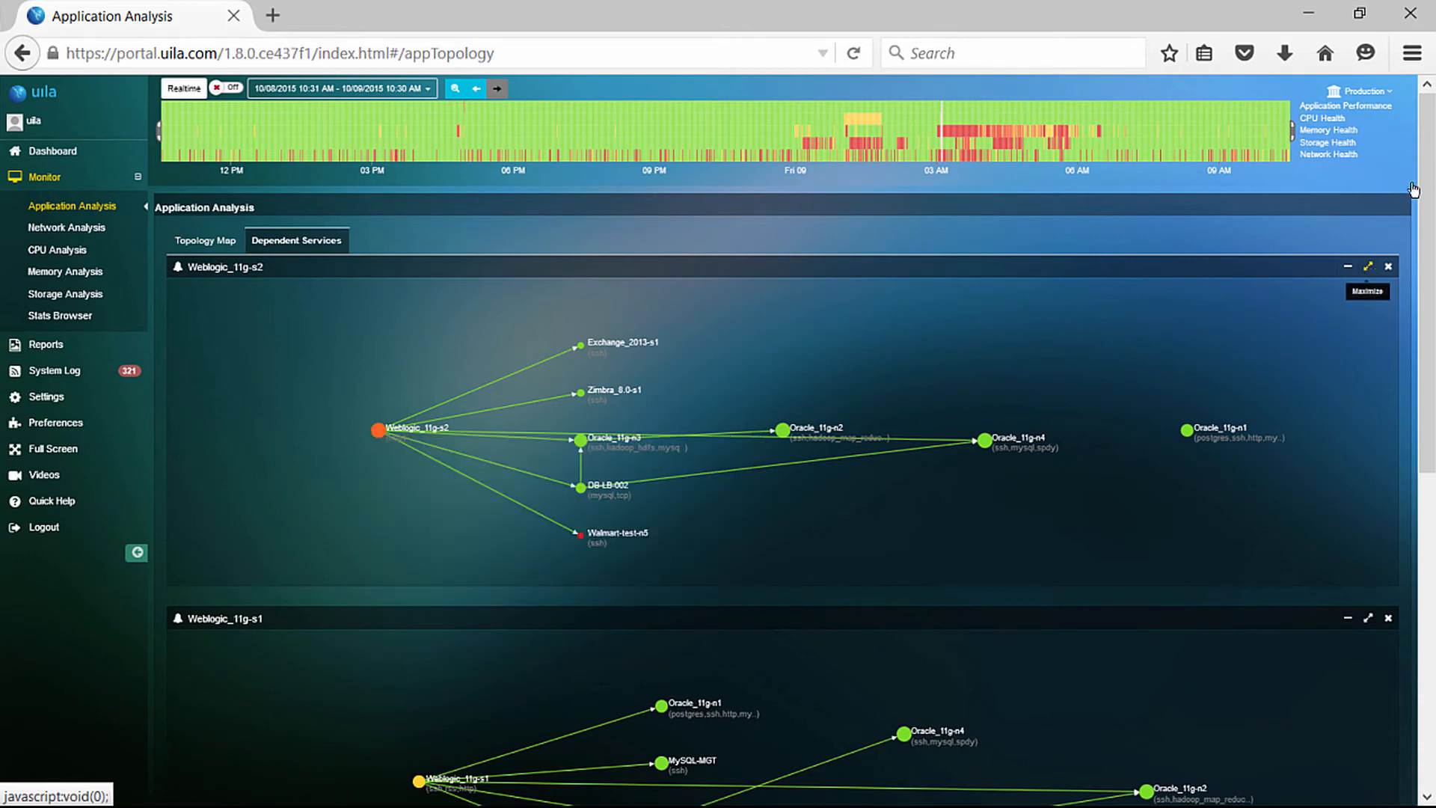
Maximize the Weblogic_11g-s2 dependency graph, then go to Network Analysis.
left_click(1367, 266)
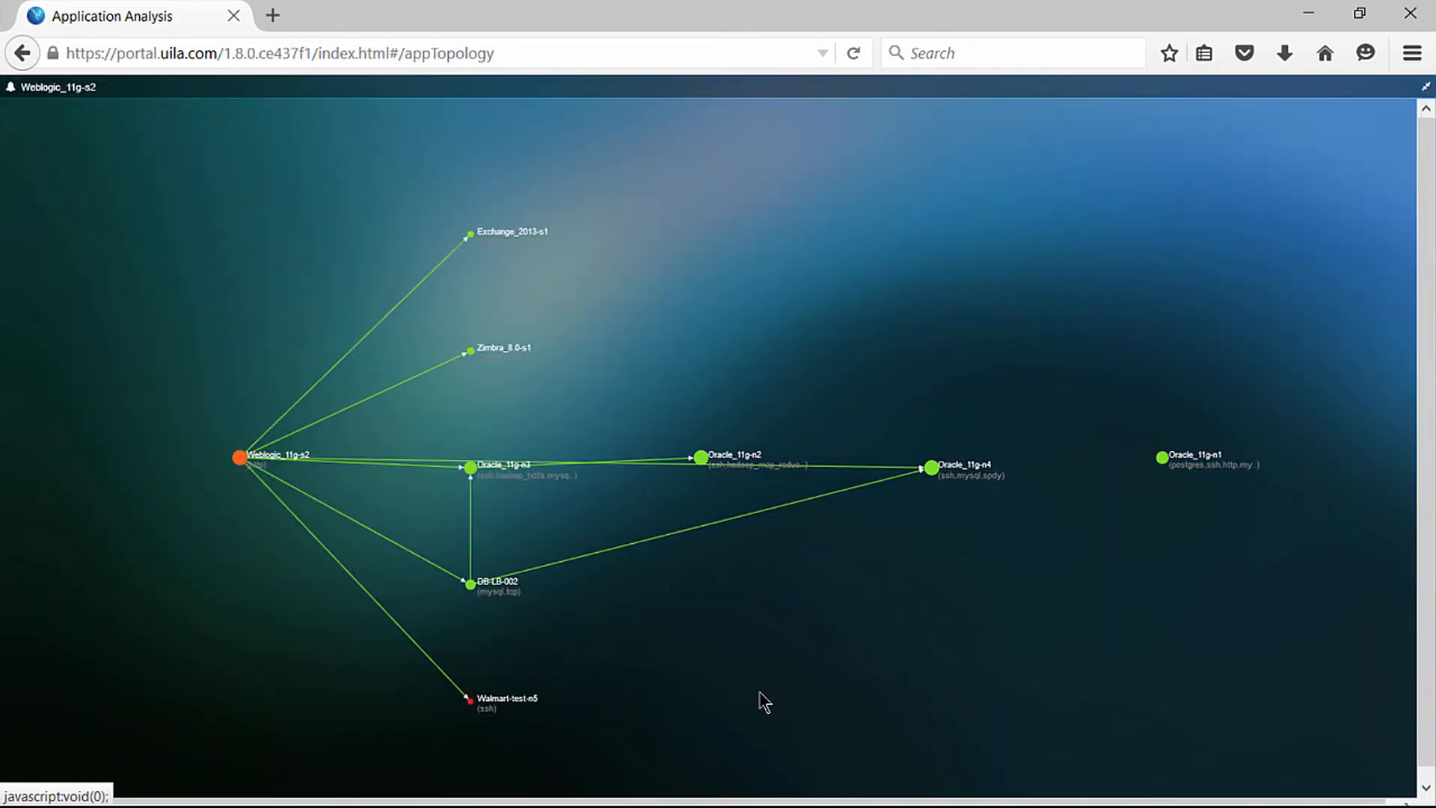
mouse_move(701, 671)
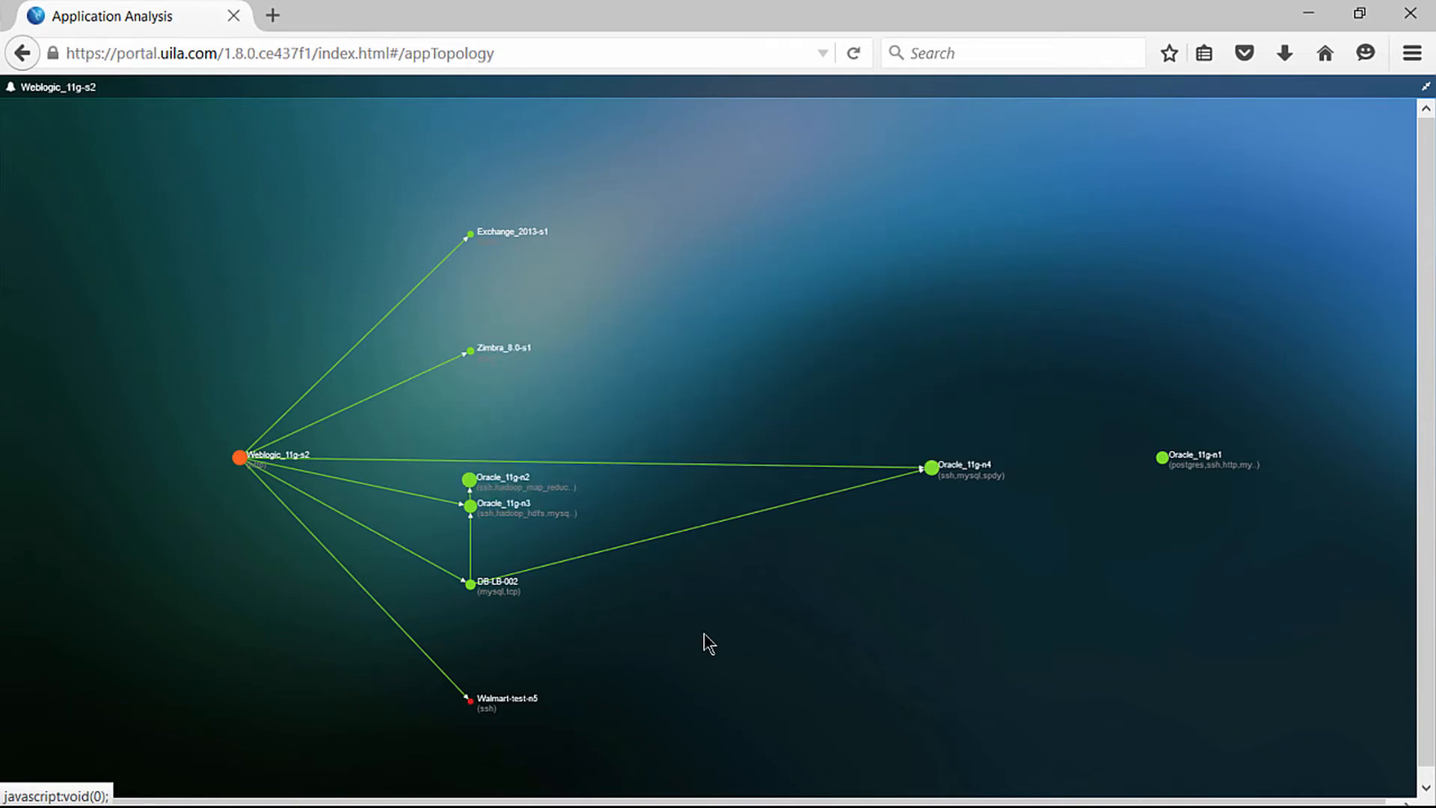
mouse_move(613, 714)
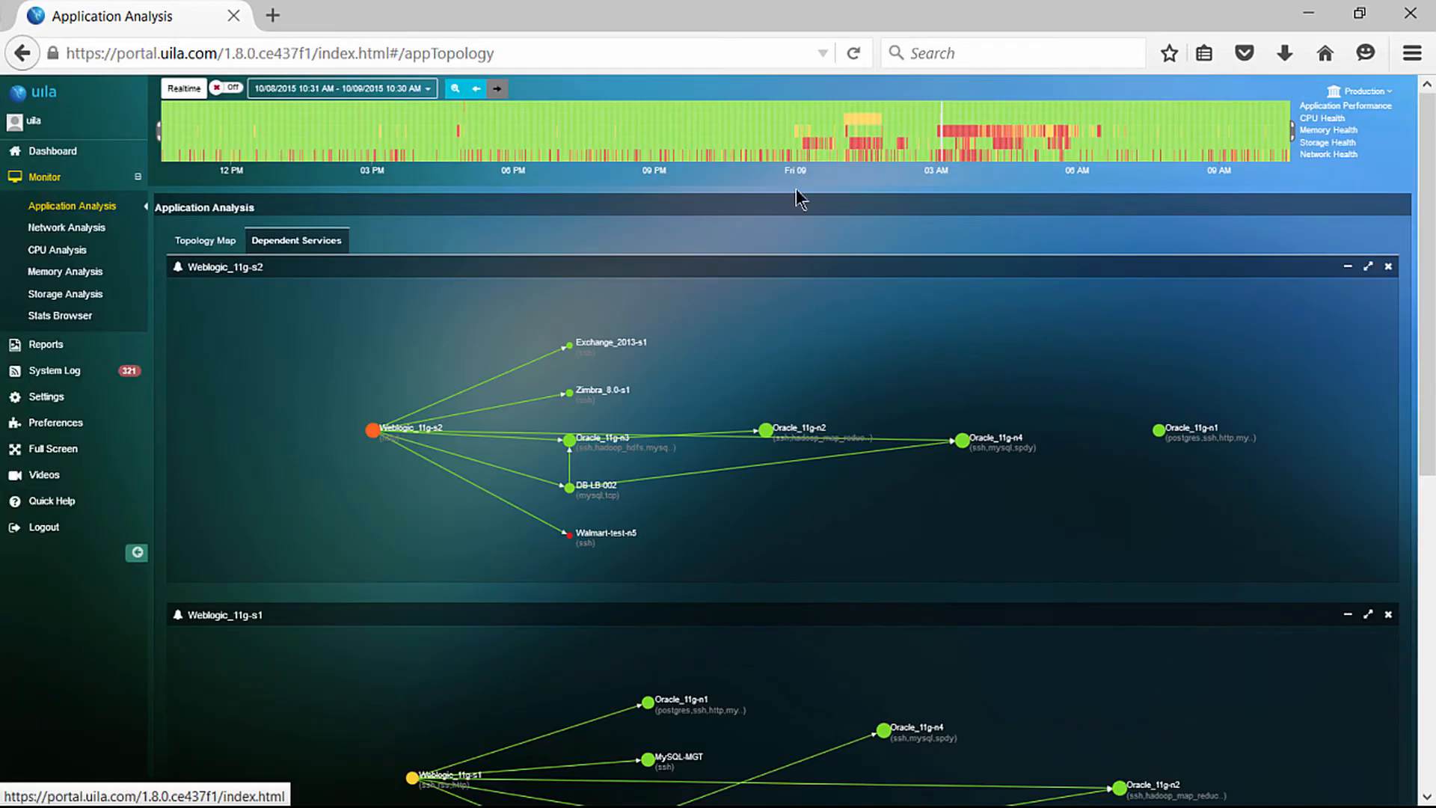
left_click(66, 228)
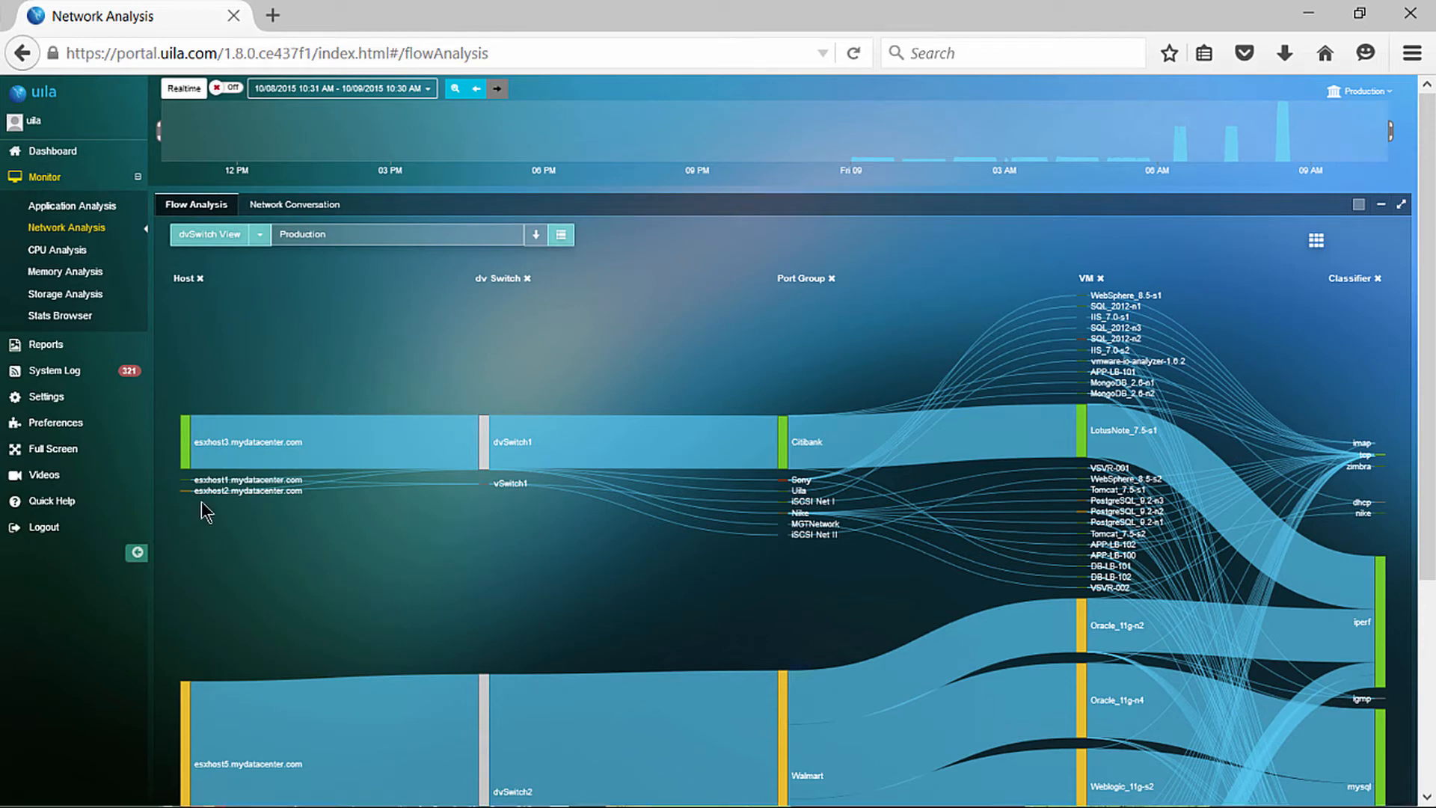
mouse_move(982, 383)
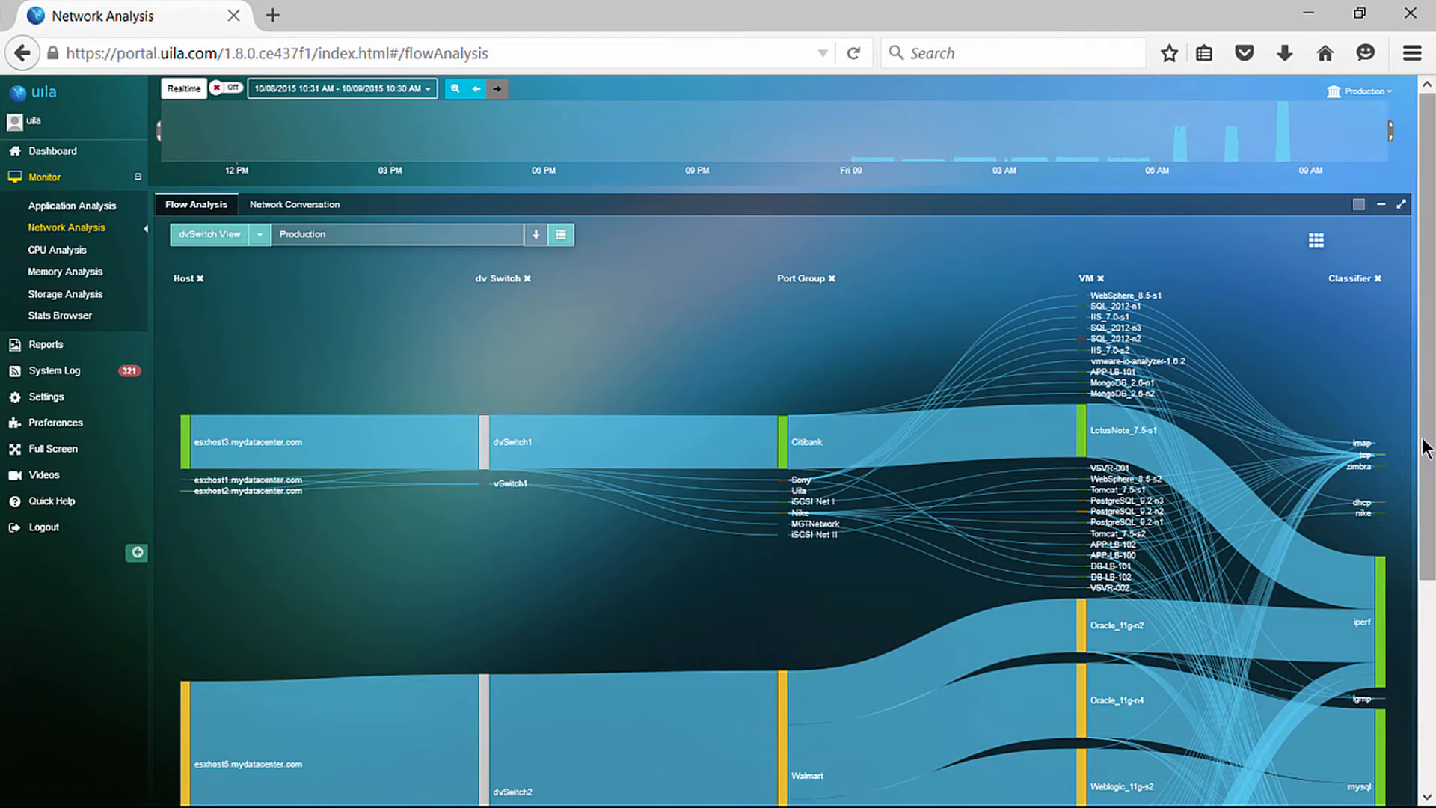
Scroll the dvSwitch View flow diagram, then switch it to NetworkSwitch View.
scroll("down", 3)
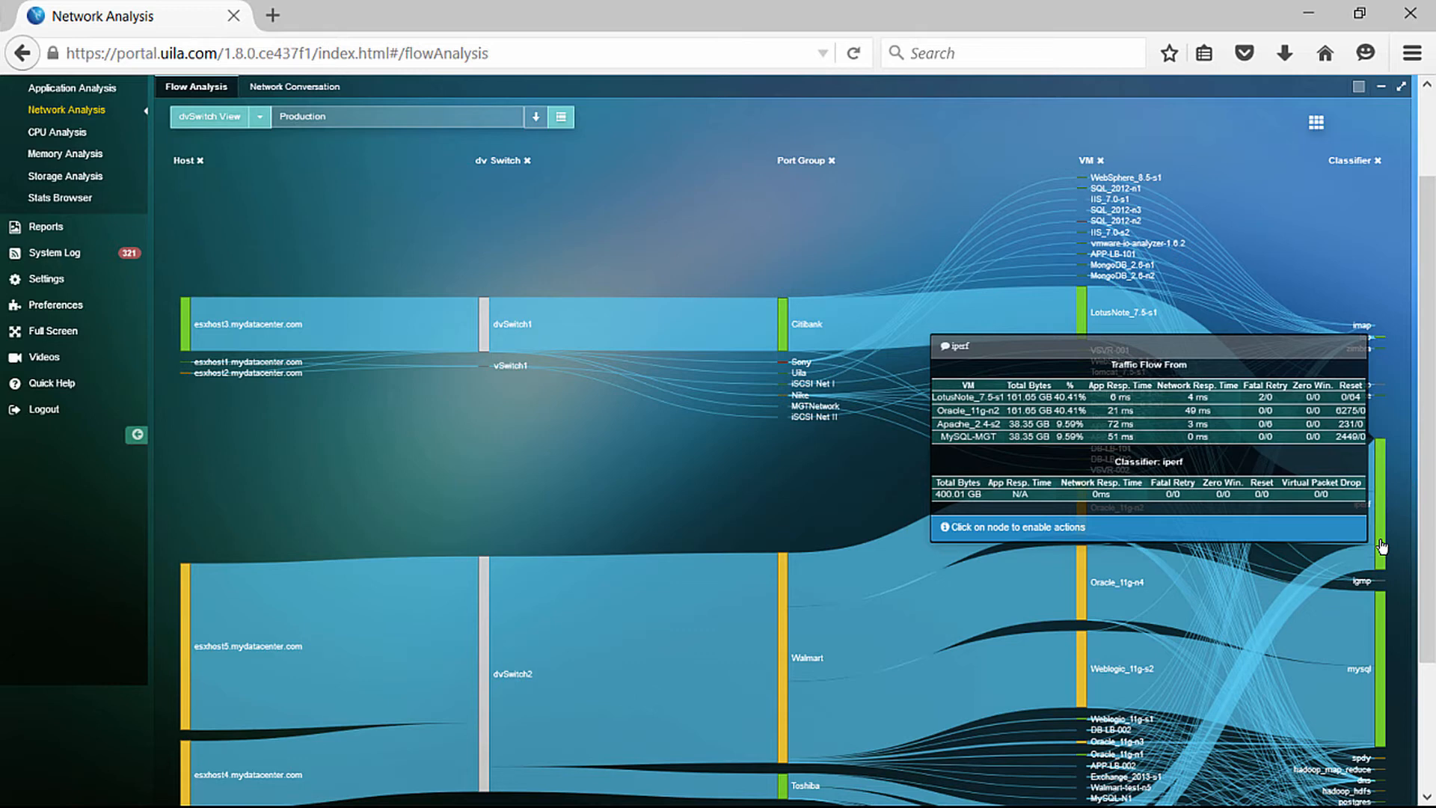
mouse_move(1420, 415)
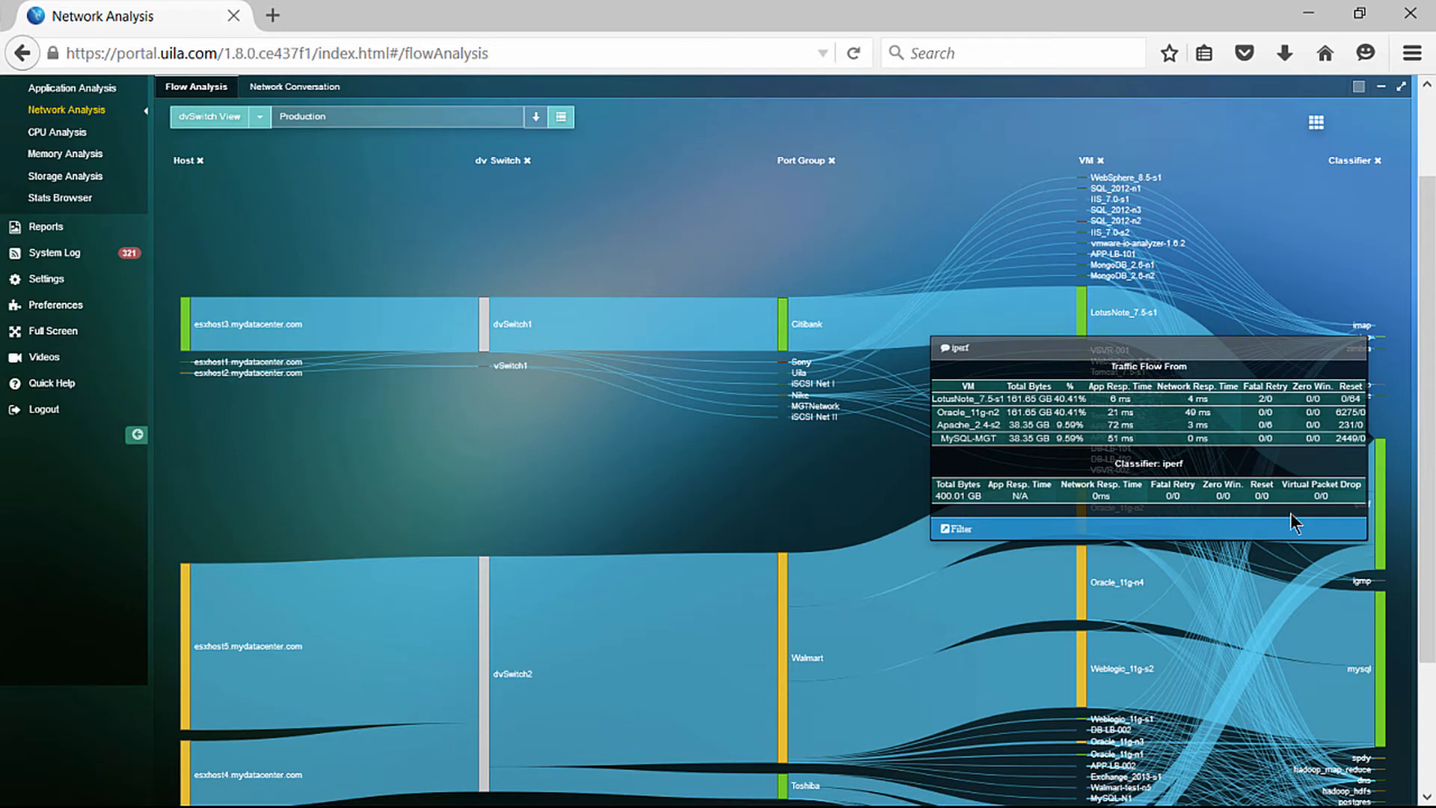
mouse_move(1103, 420)
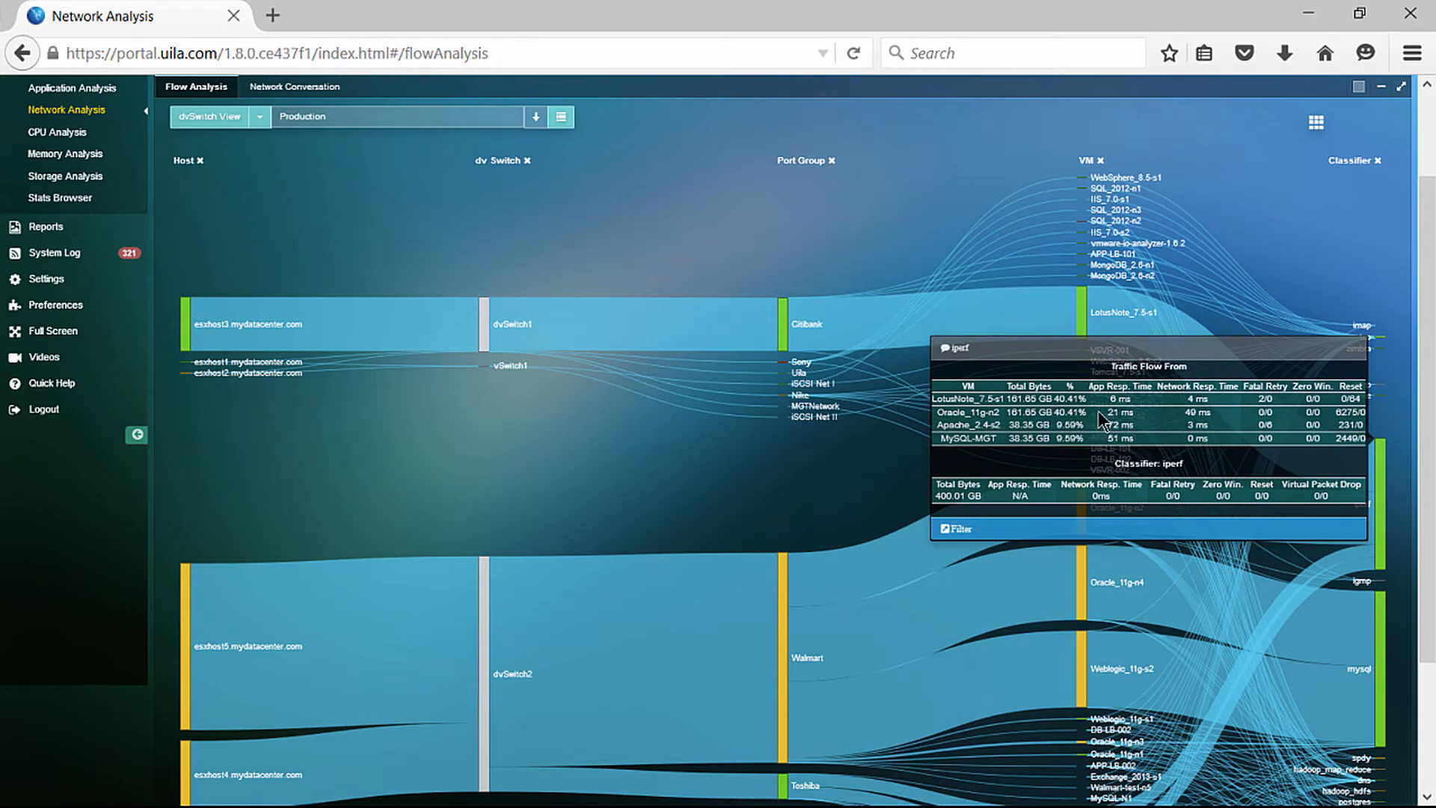
mouse_move(1228, 408)
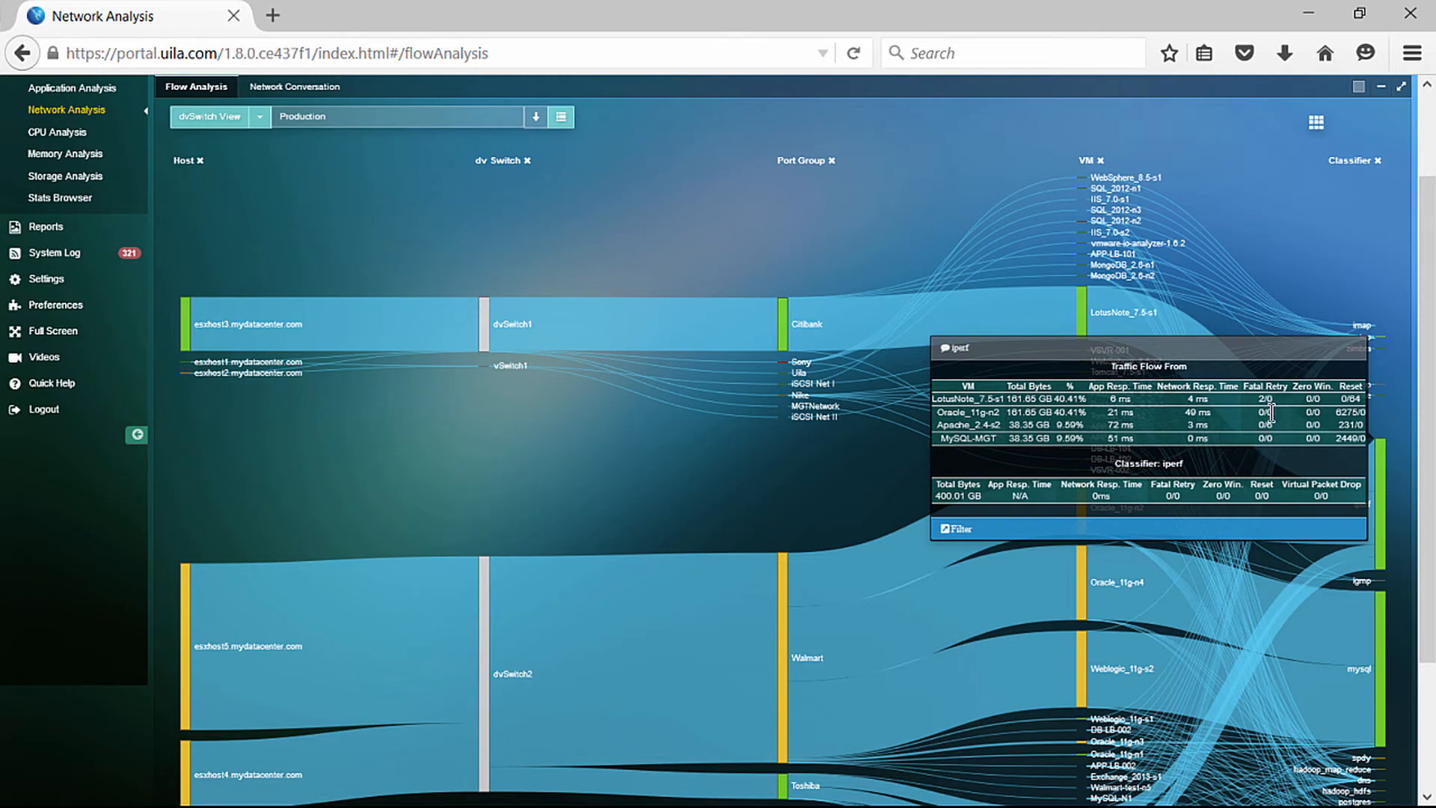
mouse_move(1354, 460)
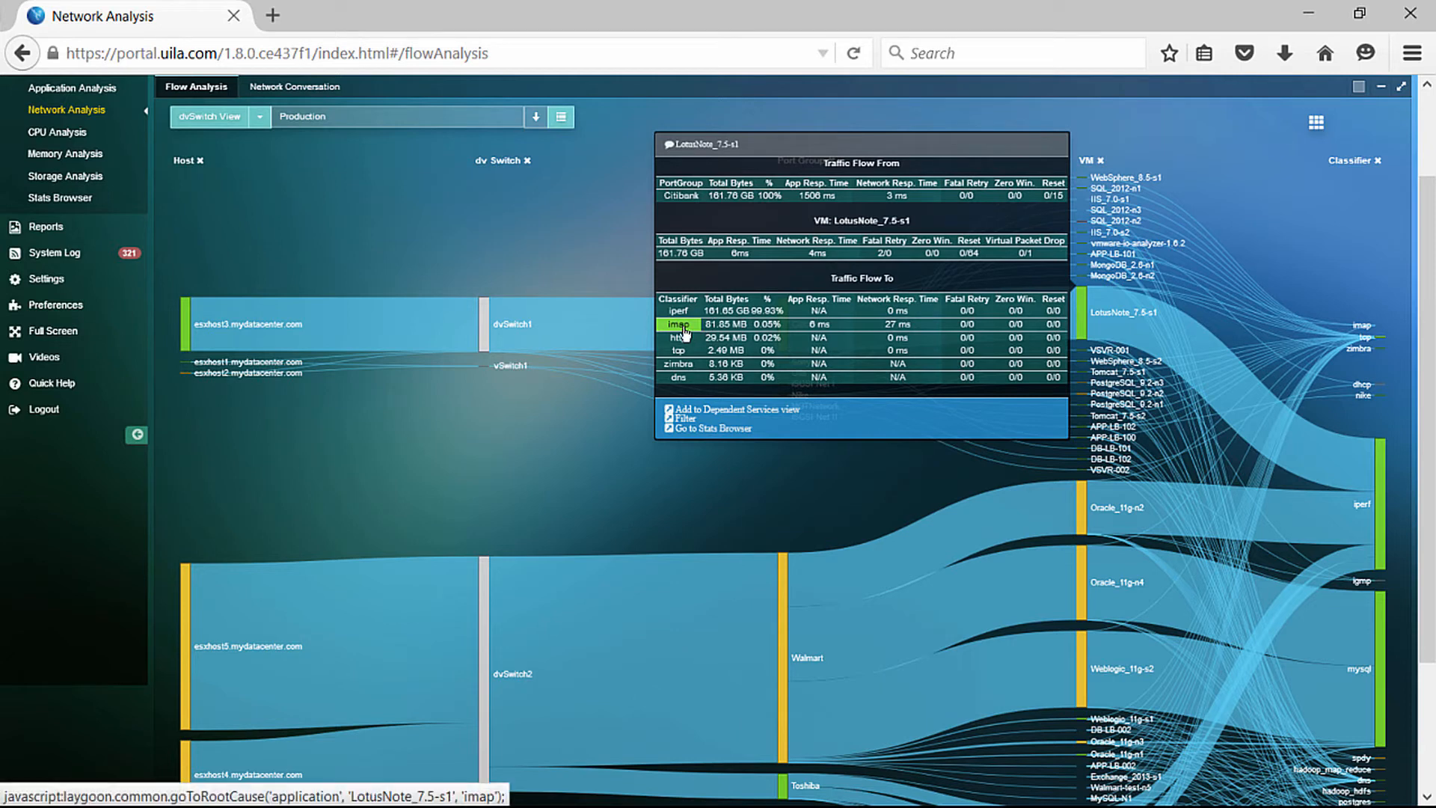
mouse_move(679, 324)
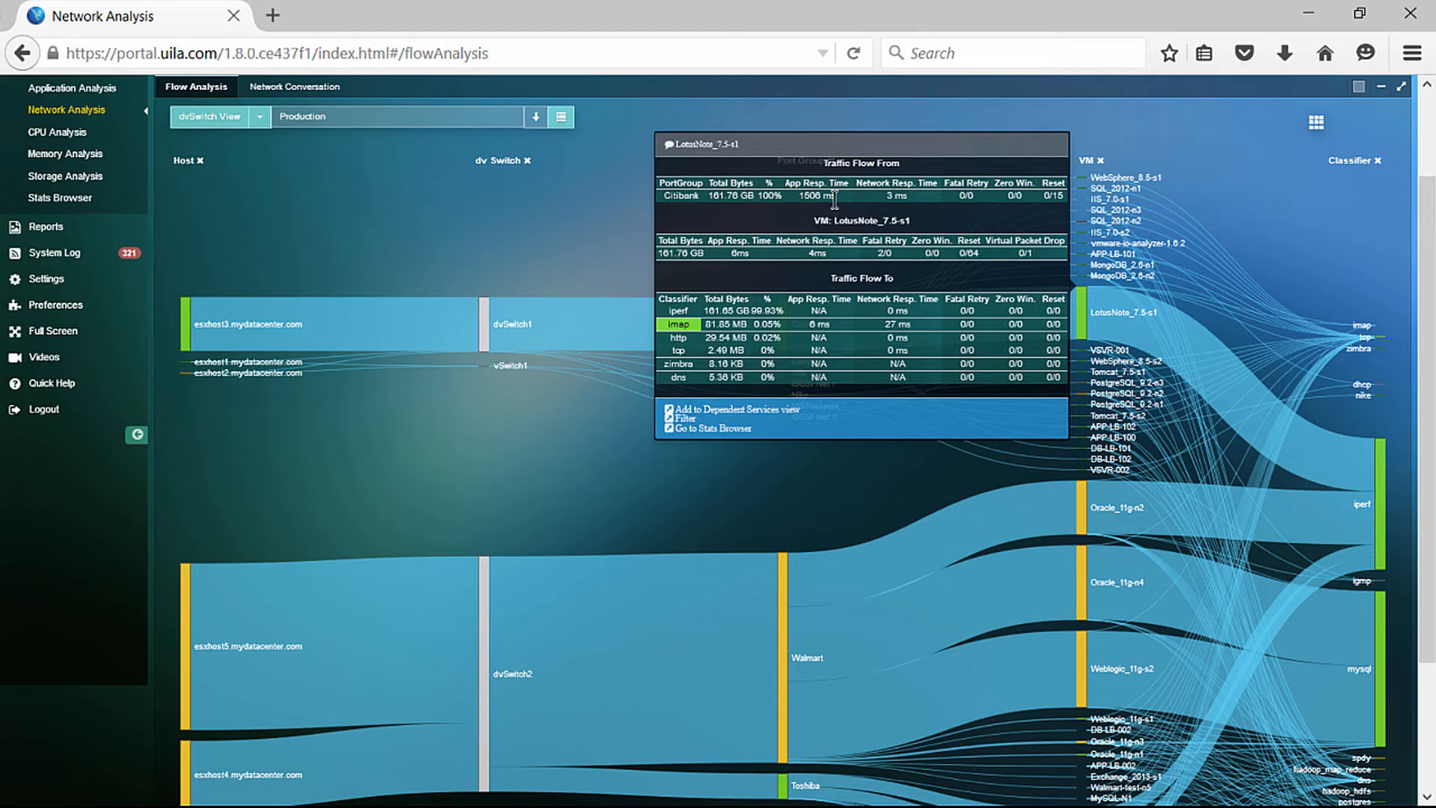
mouse_move(917, 217)
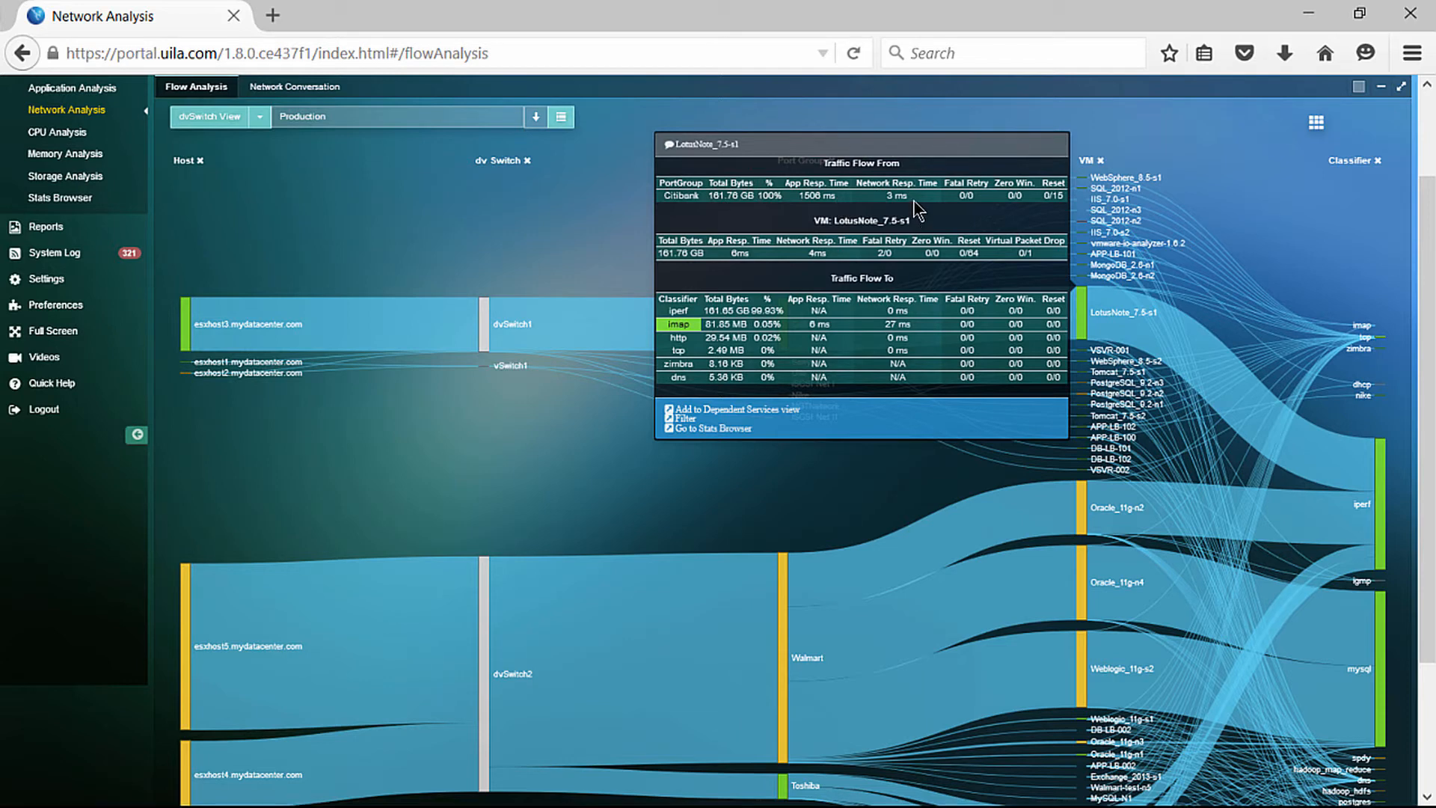
mouse_move(858, 477)
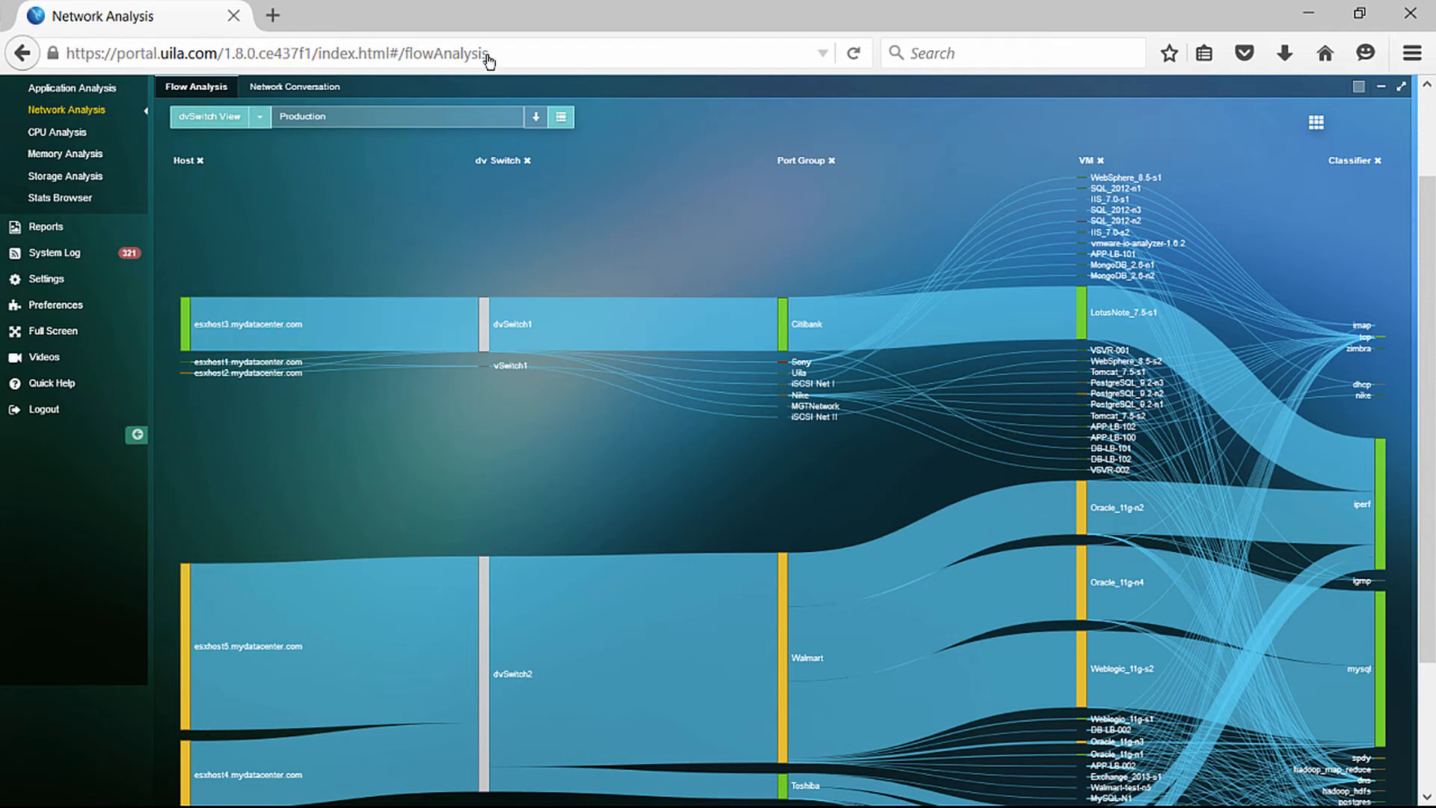
left_click(218, 117)
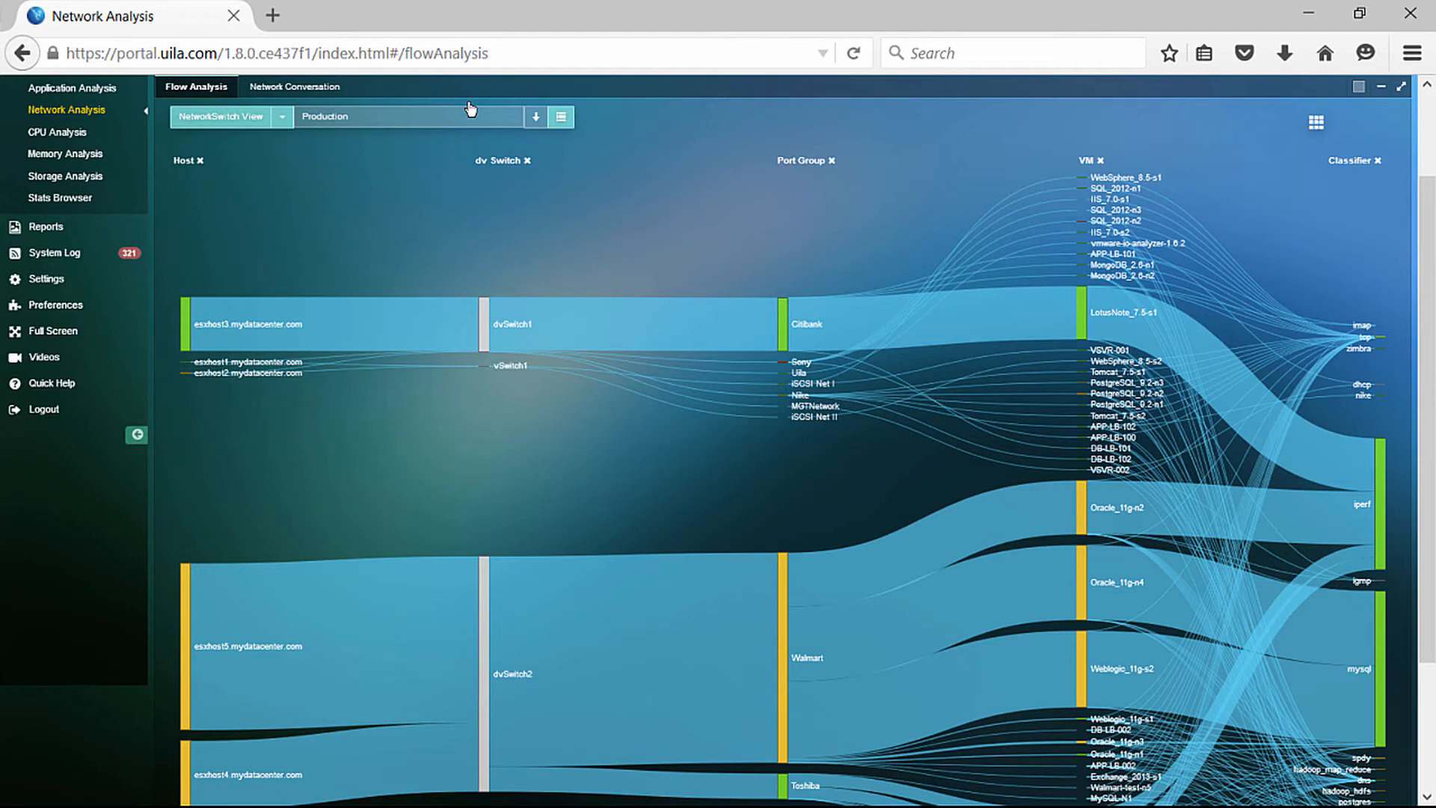
mouse_move(241, 183)
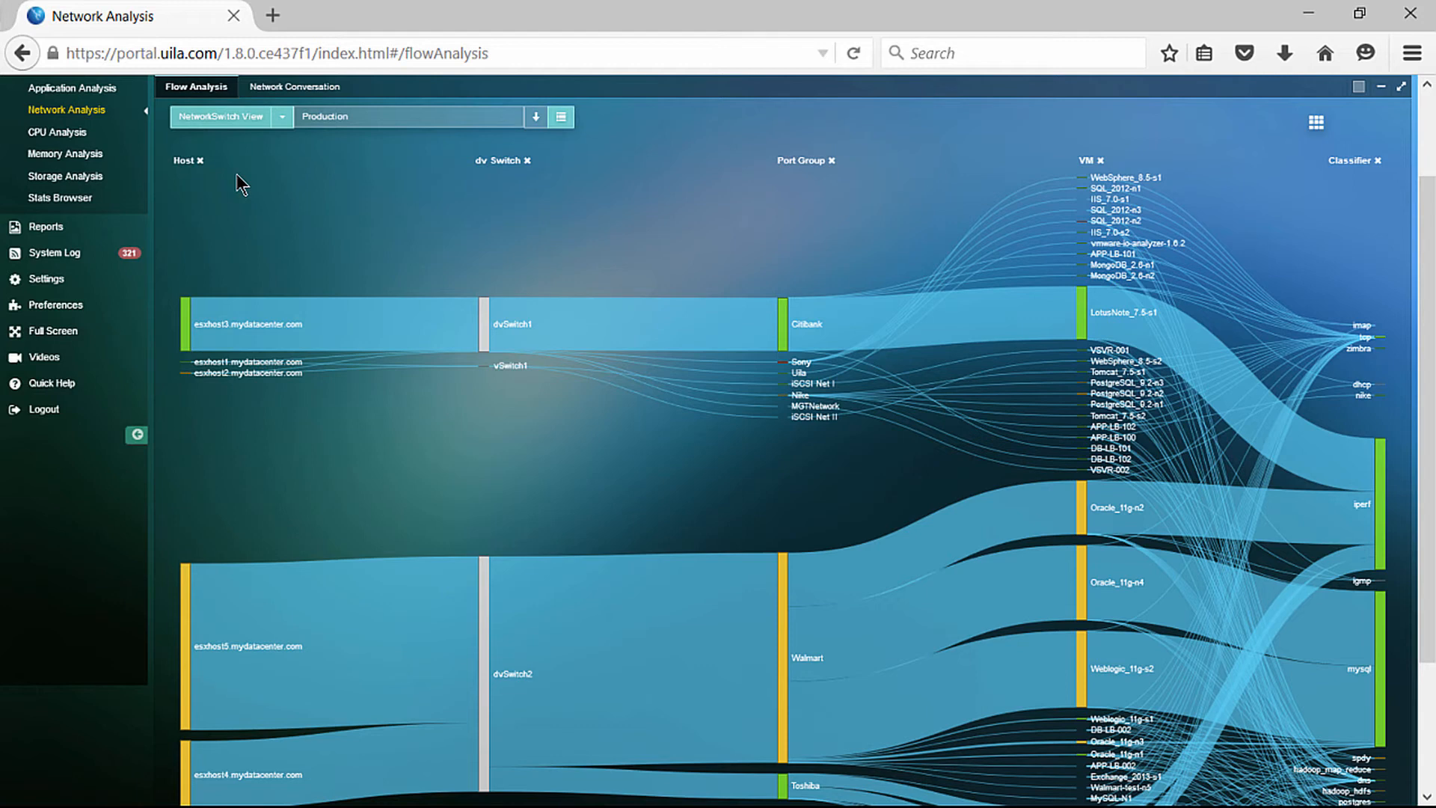
mouse_move(407, 211)
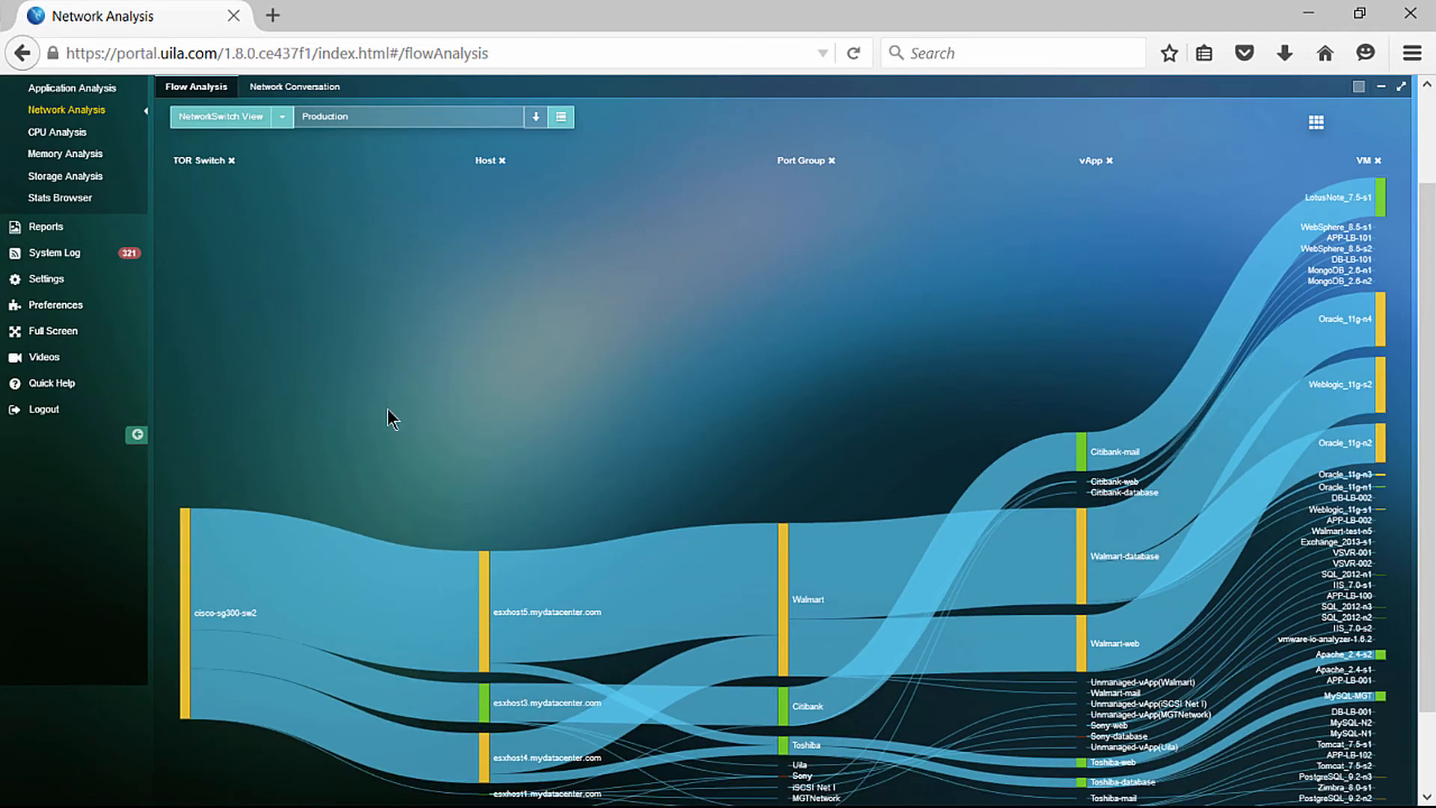
mouse_move(1338, 336)
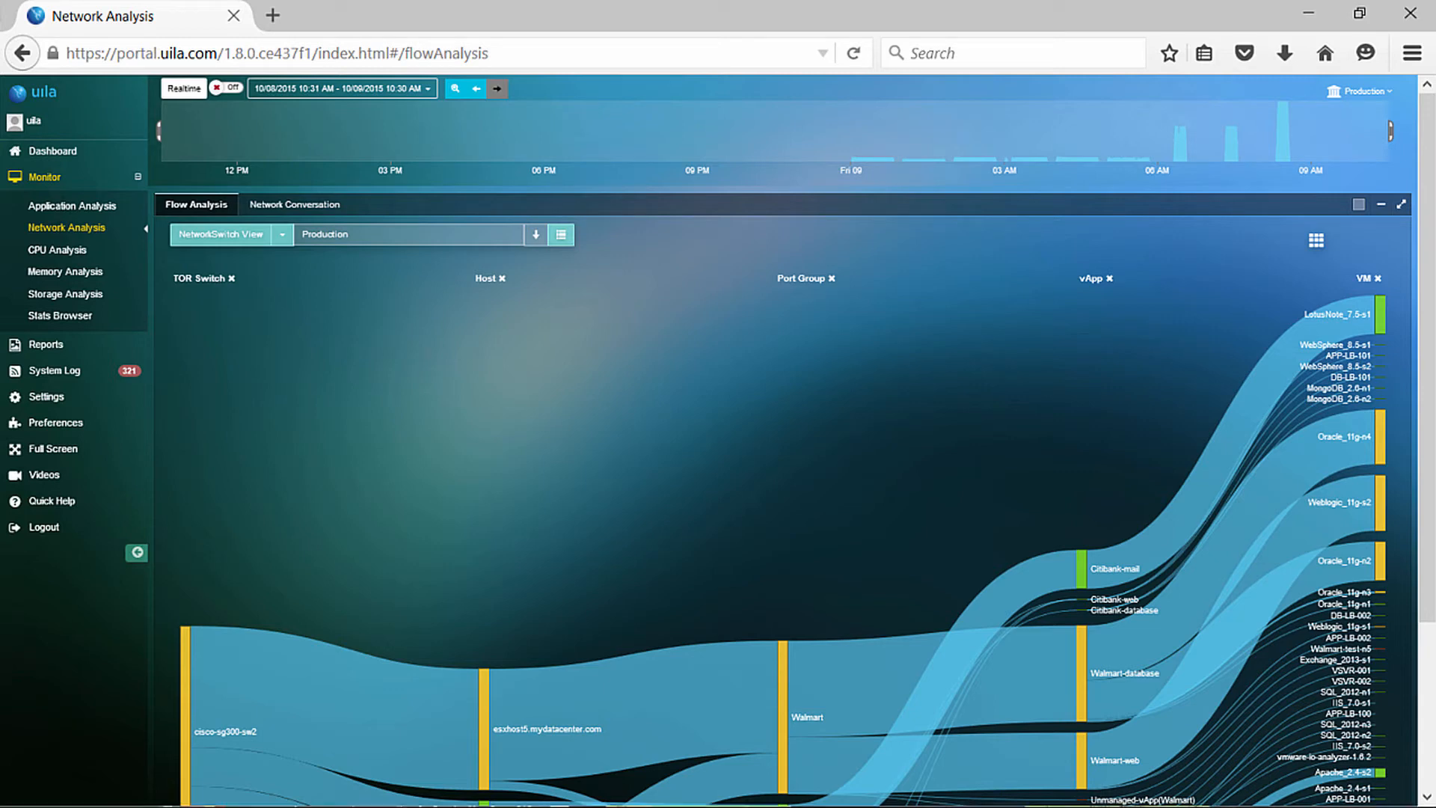
mouse_move(462, 372)
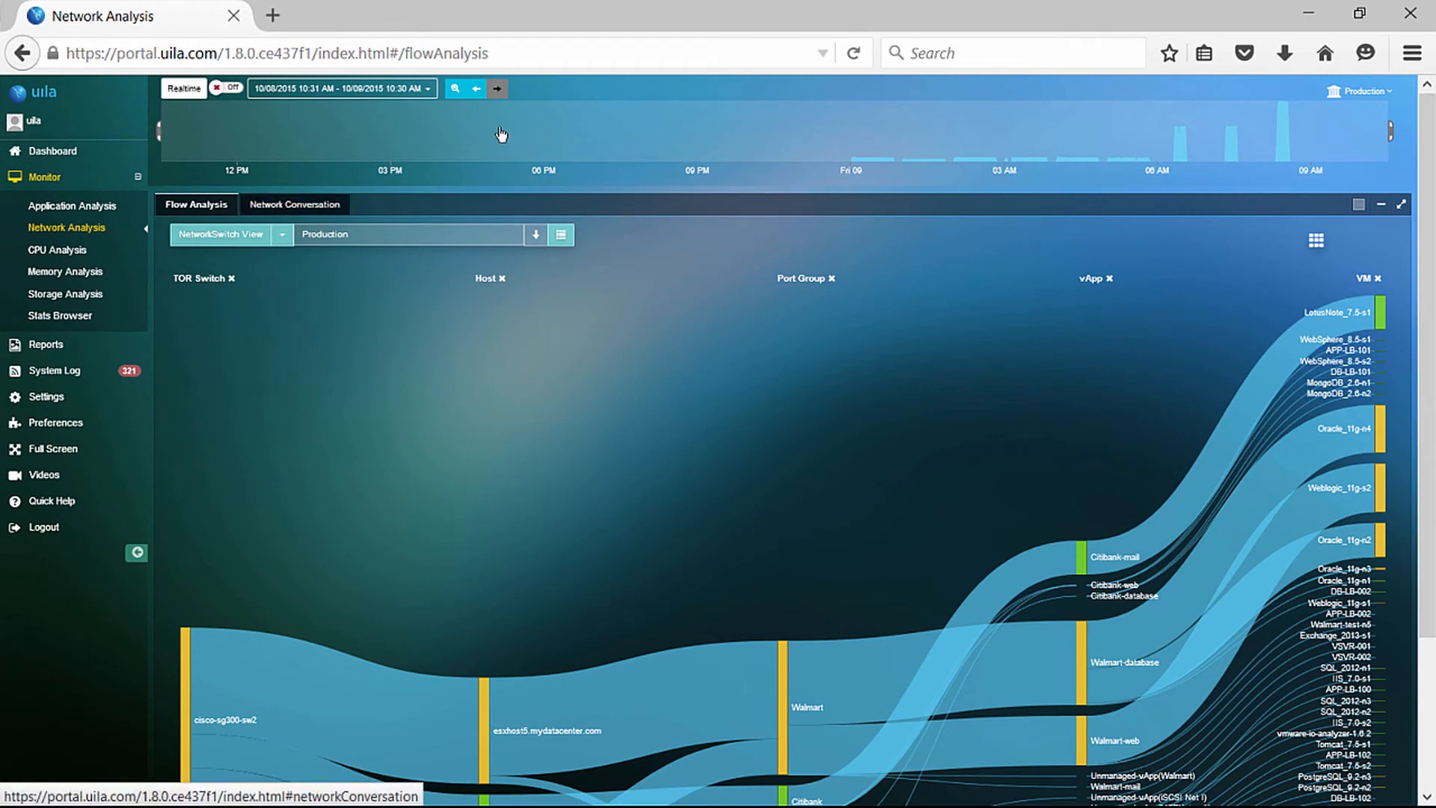
Show Weblogic_11g-s1's VM conversations in the Network Conversation Top N Chord chart.
left_click(294, 204)
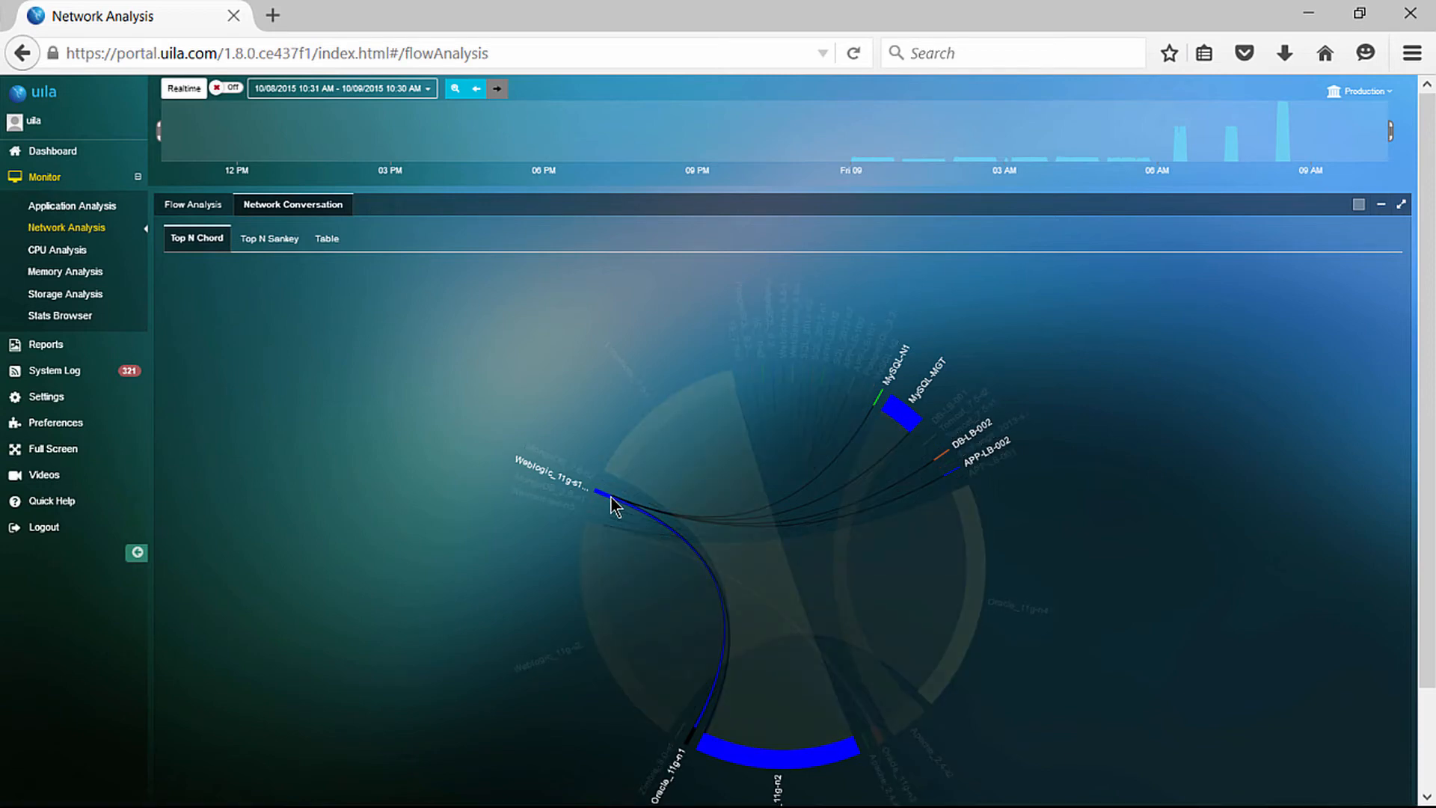
mouse_move(569, 492)
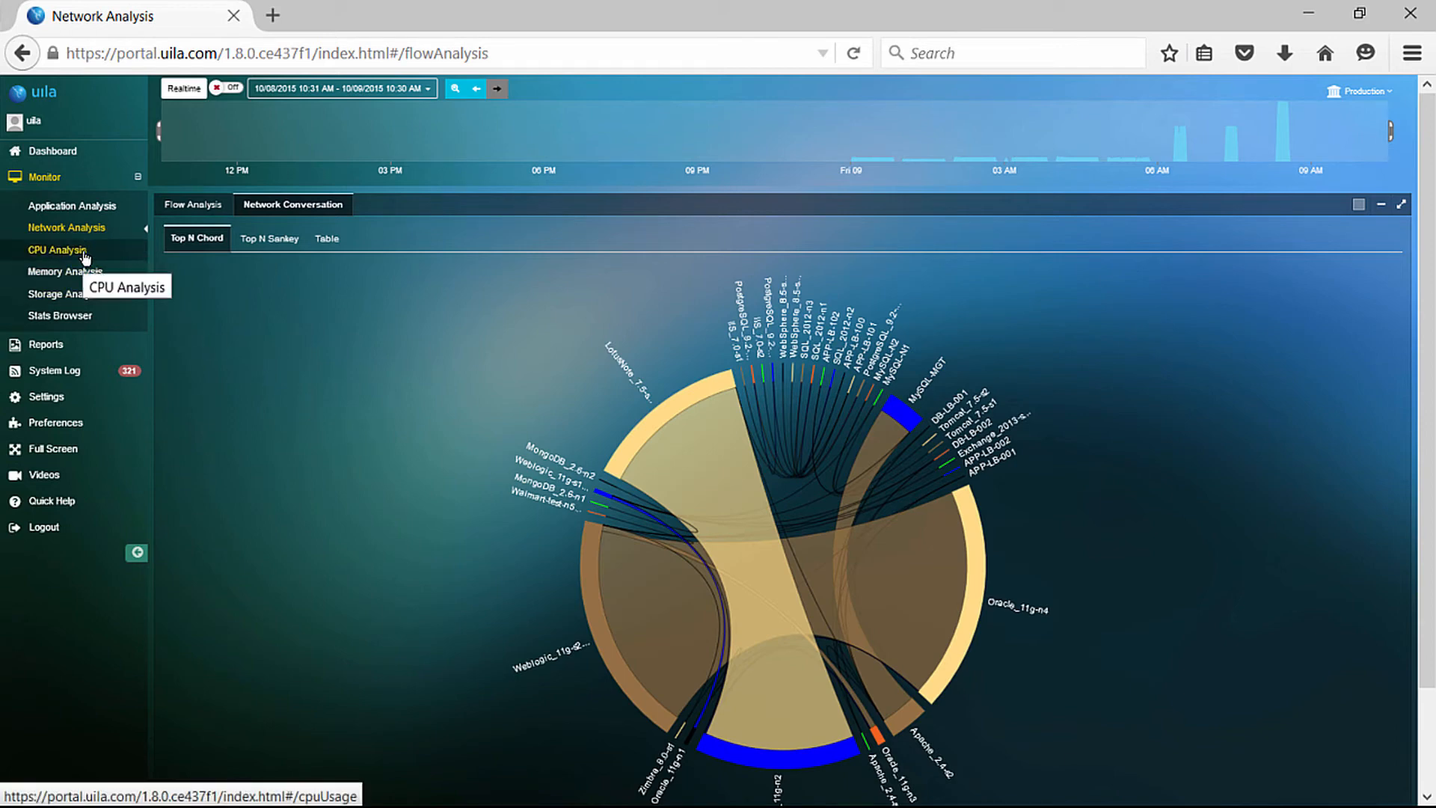
Open Monitor > CPU Analysis to see the circle-packing CPU usage chart.
left_click(58, 249)
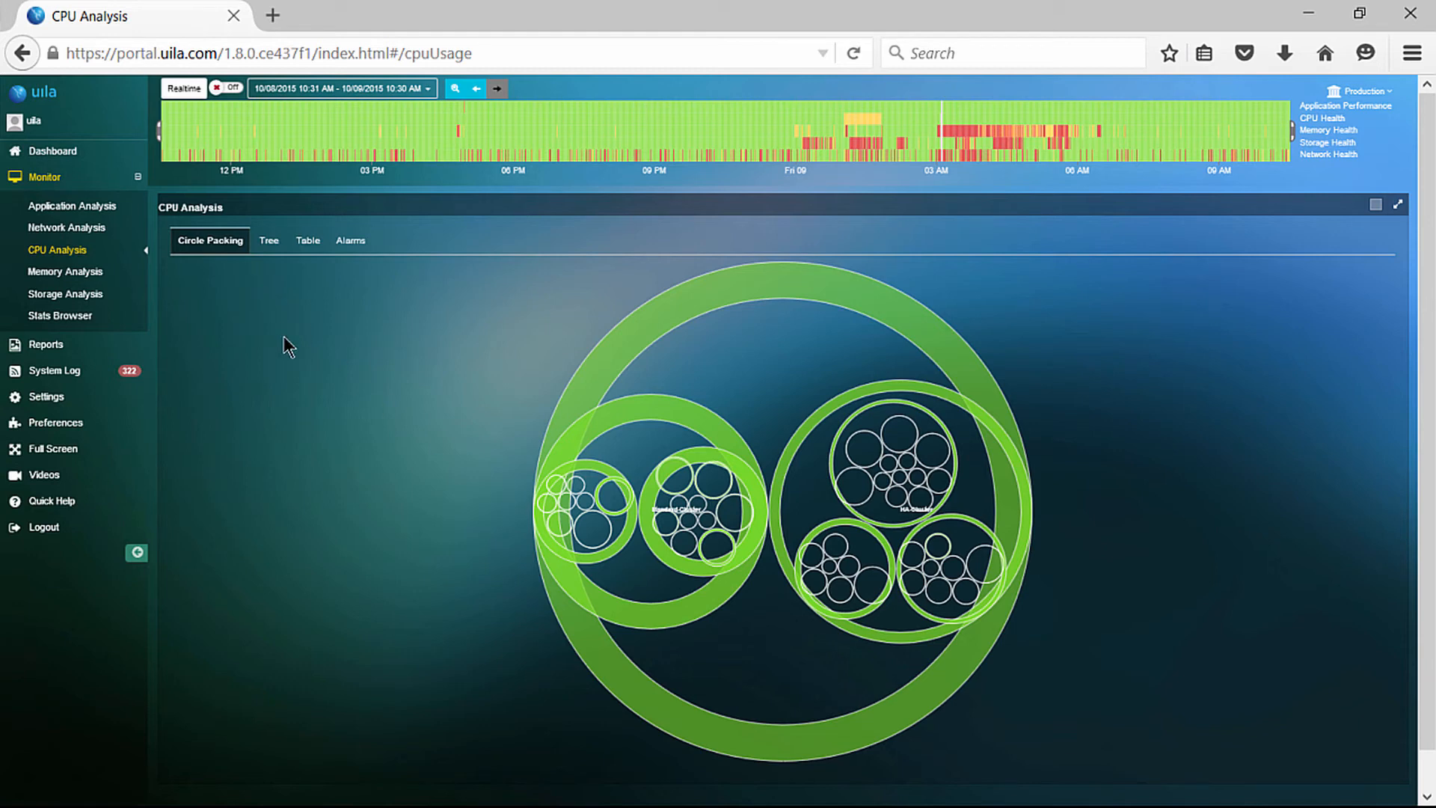
mouse_move(364, 364)
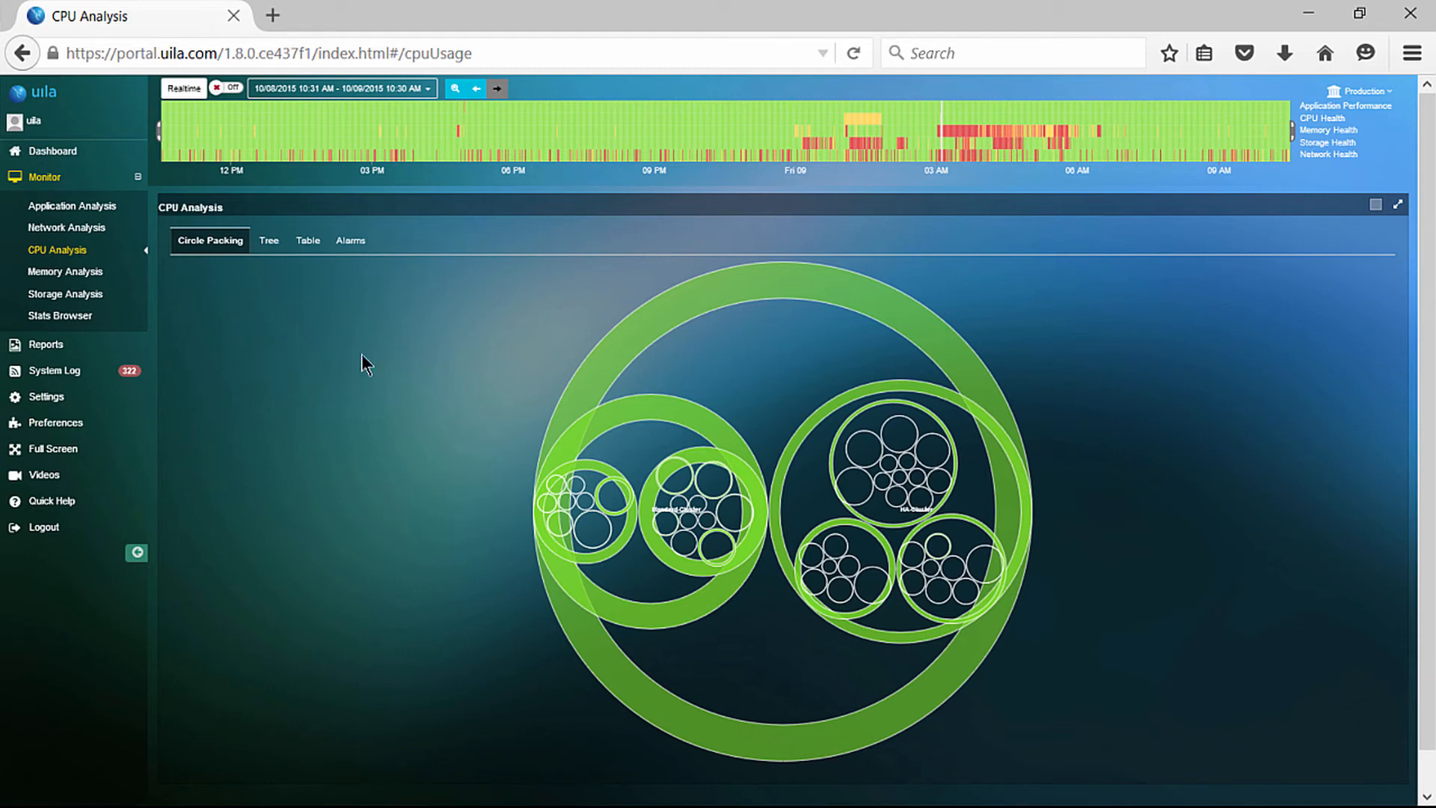
mouse_move(502, 380)
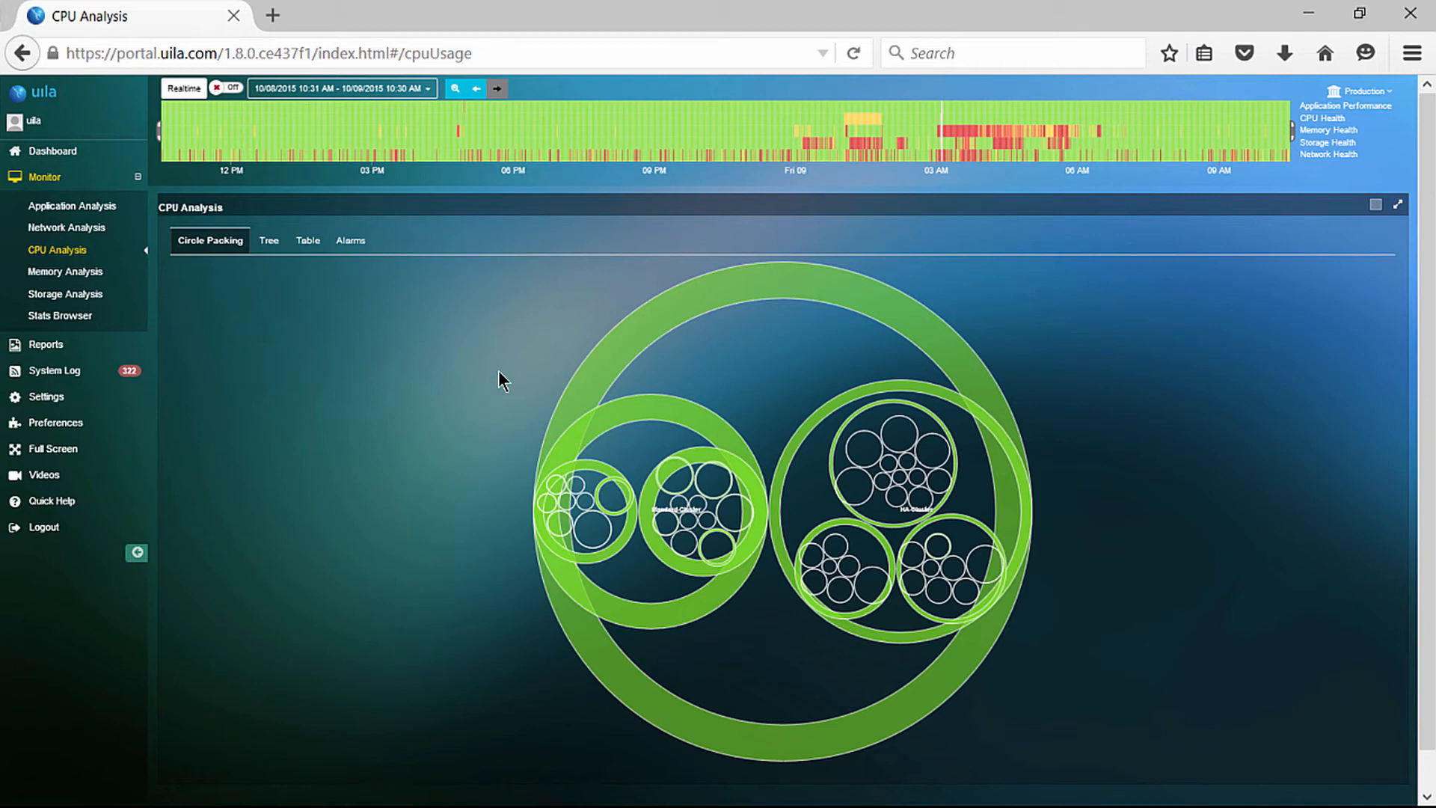
mouse_move(1236, 243)
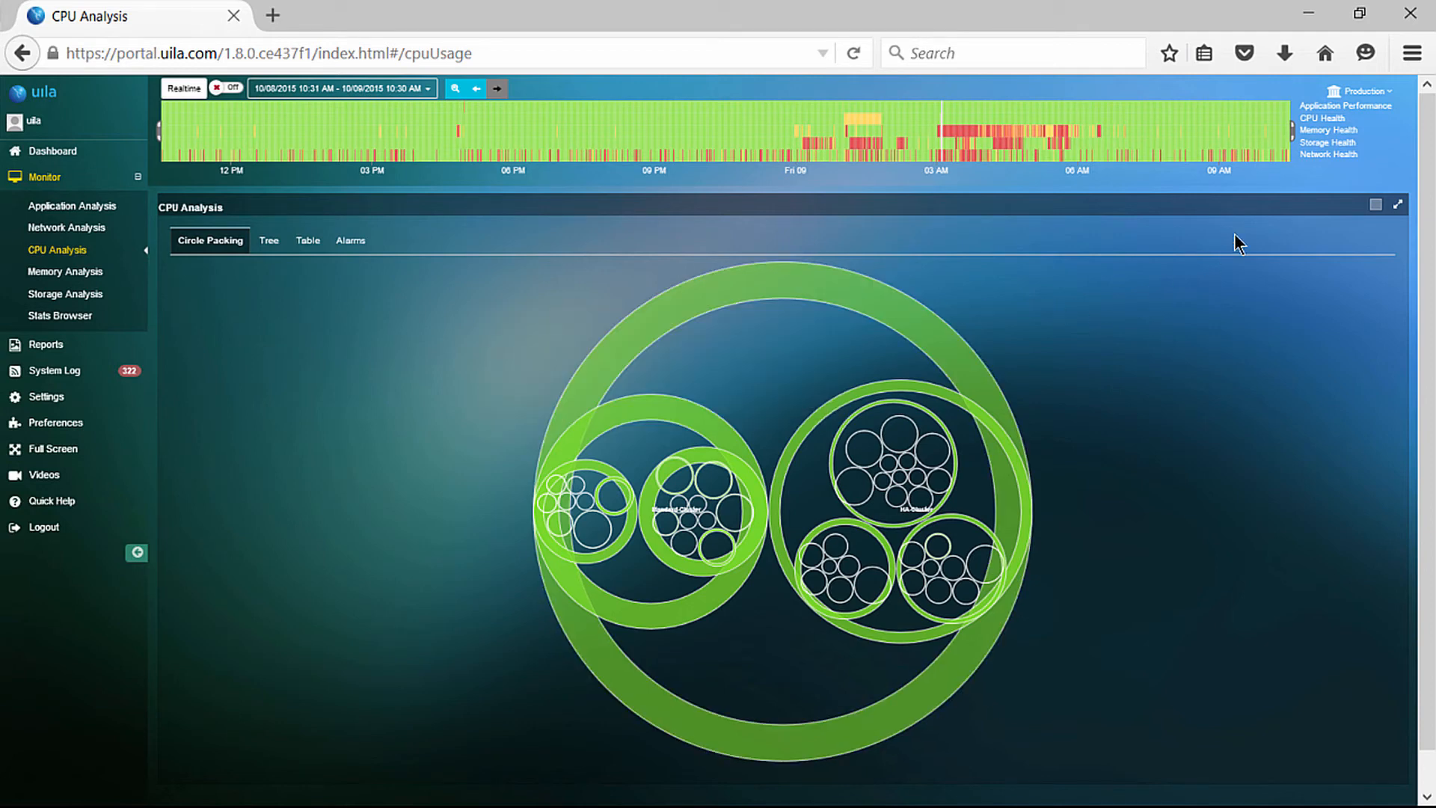
mouse_move(1244, 238)
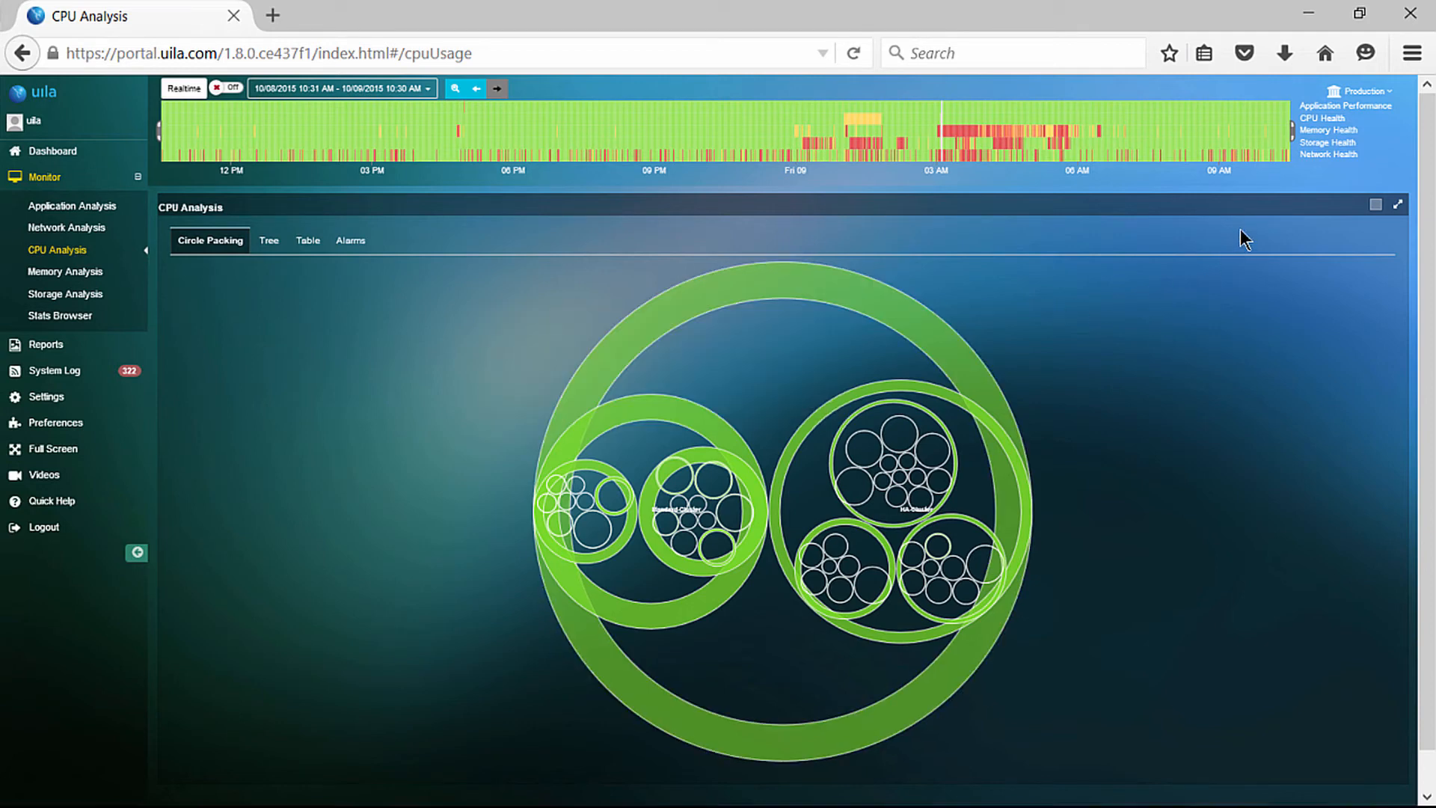
mouse_move(269, 240)
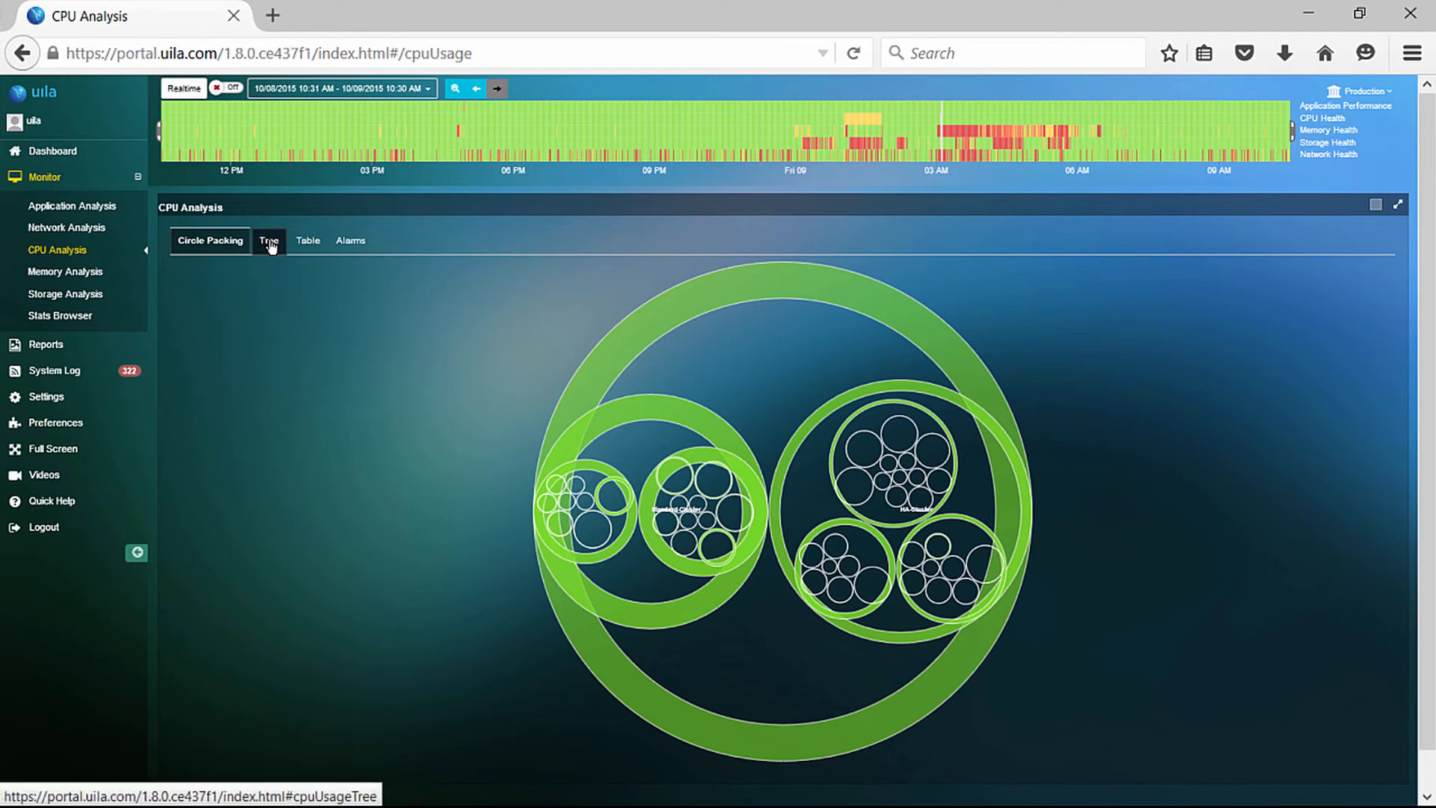
Switch CPU Analysis to Tree view and expand esxhost5.mydatacenter.com into its VMs.
left_click(270, 240)
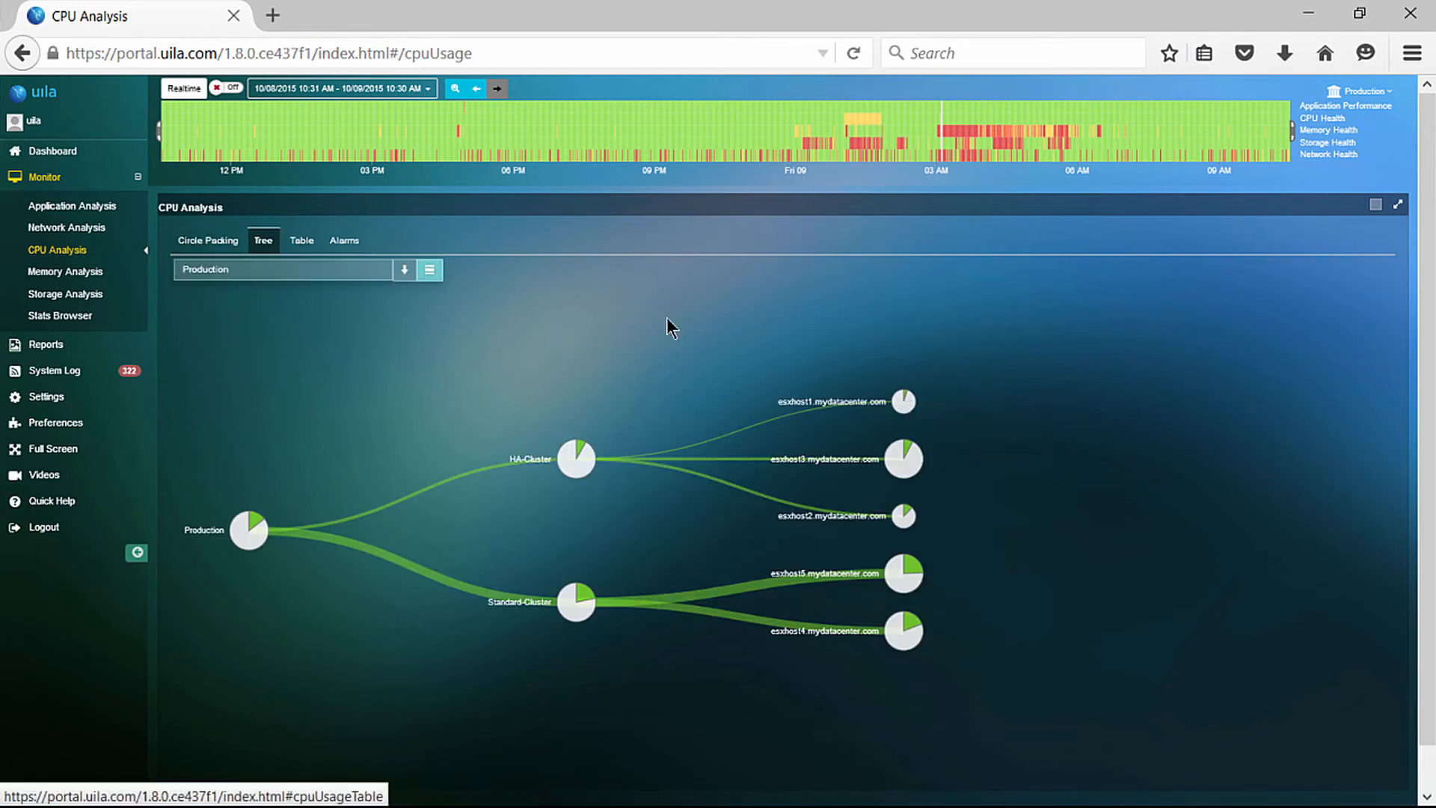
mouse_move(952, 510)
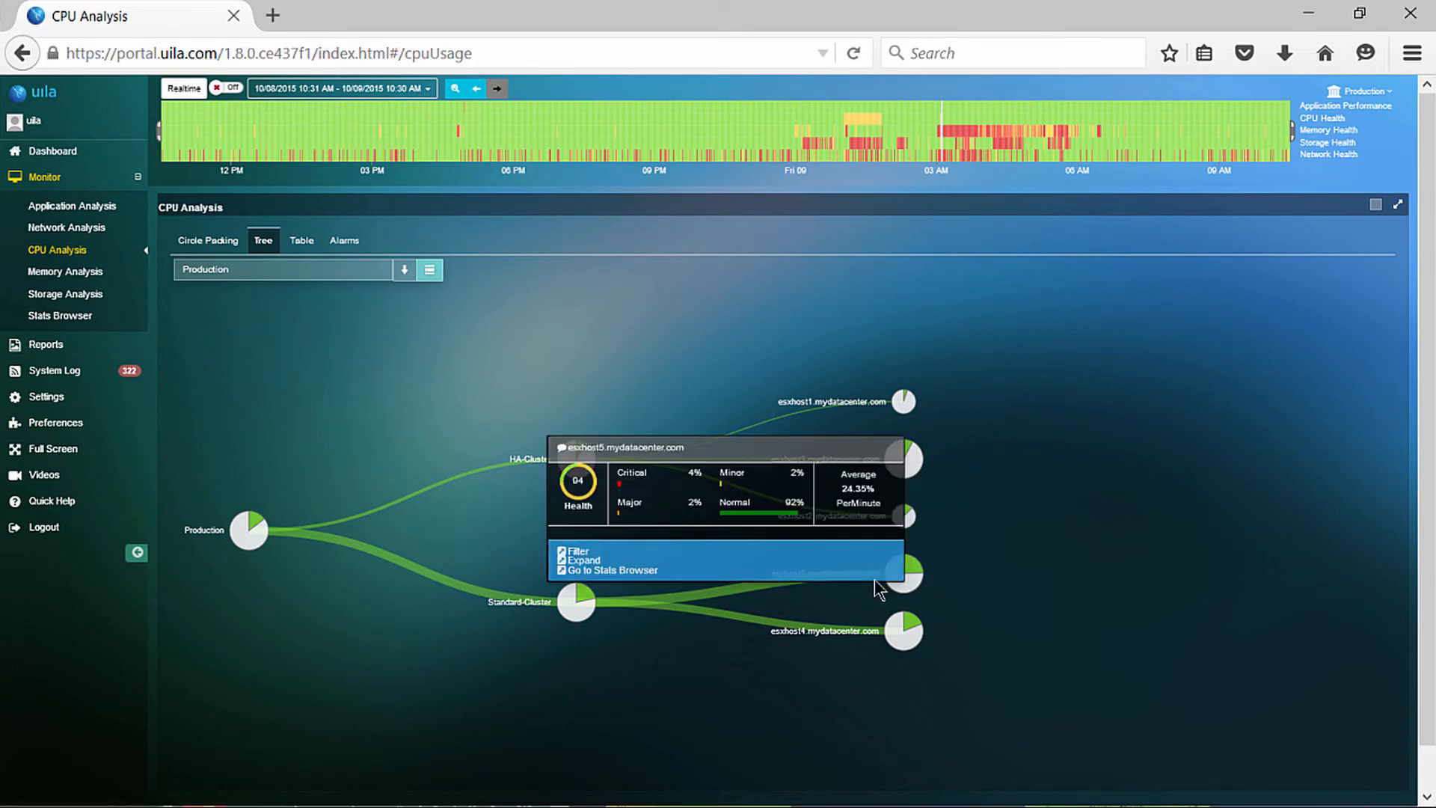
left_click(582, 560)
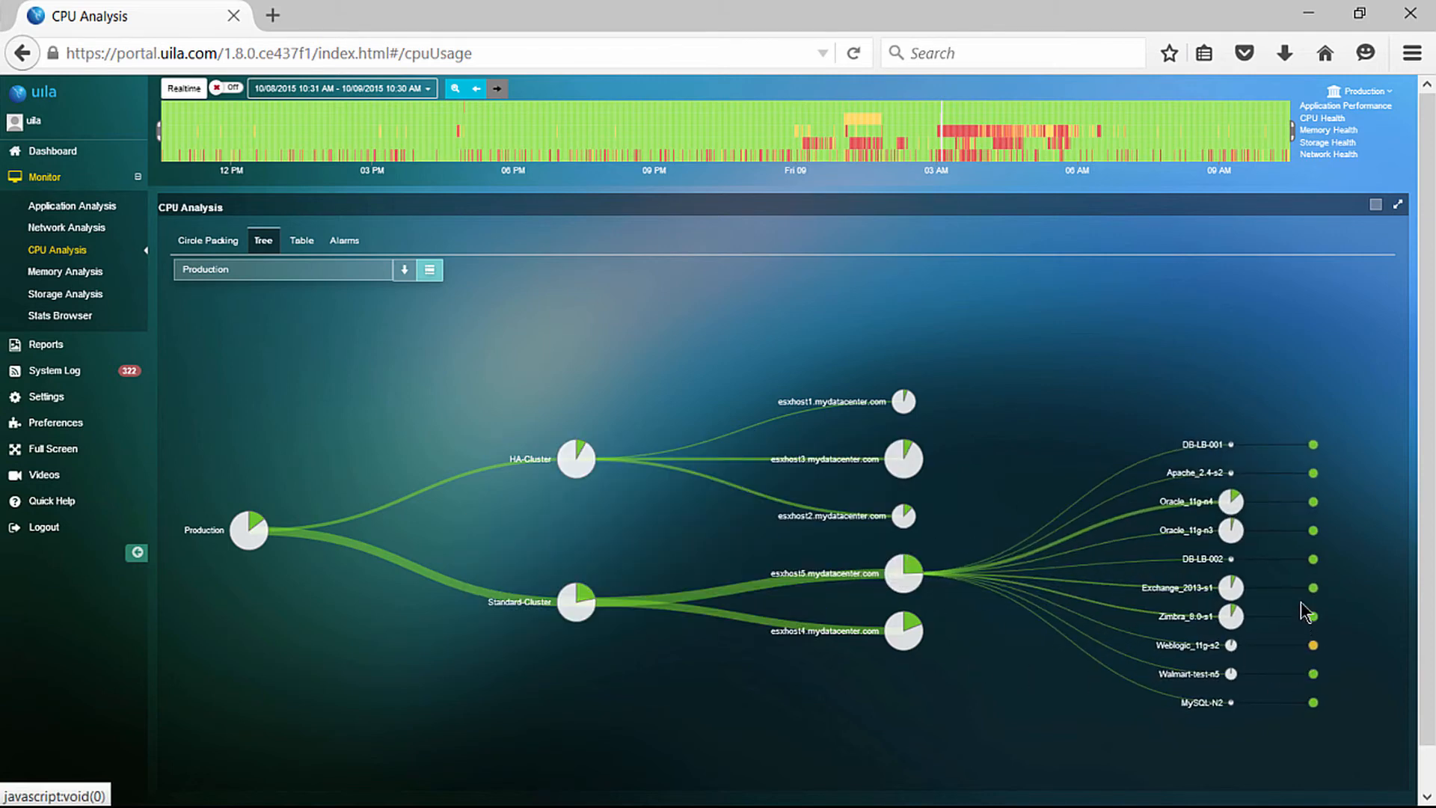
mouse_move(1316, 623)
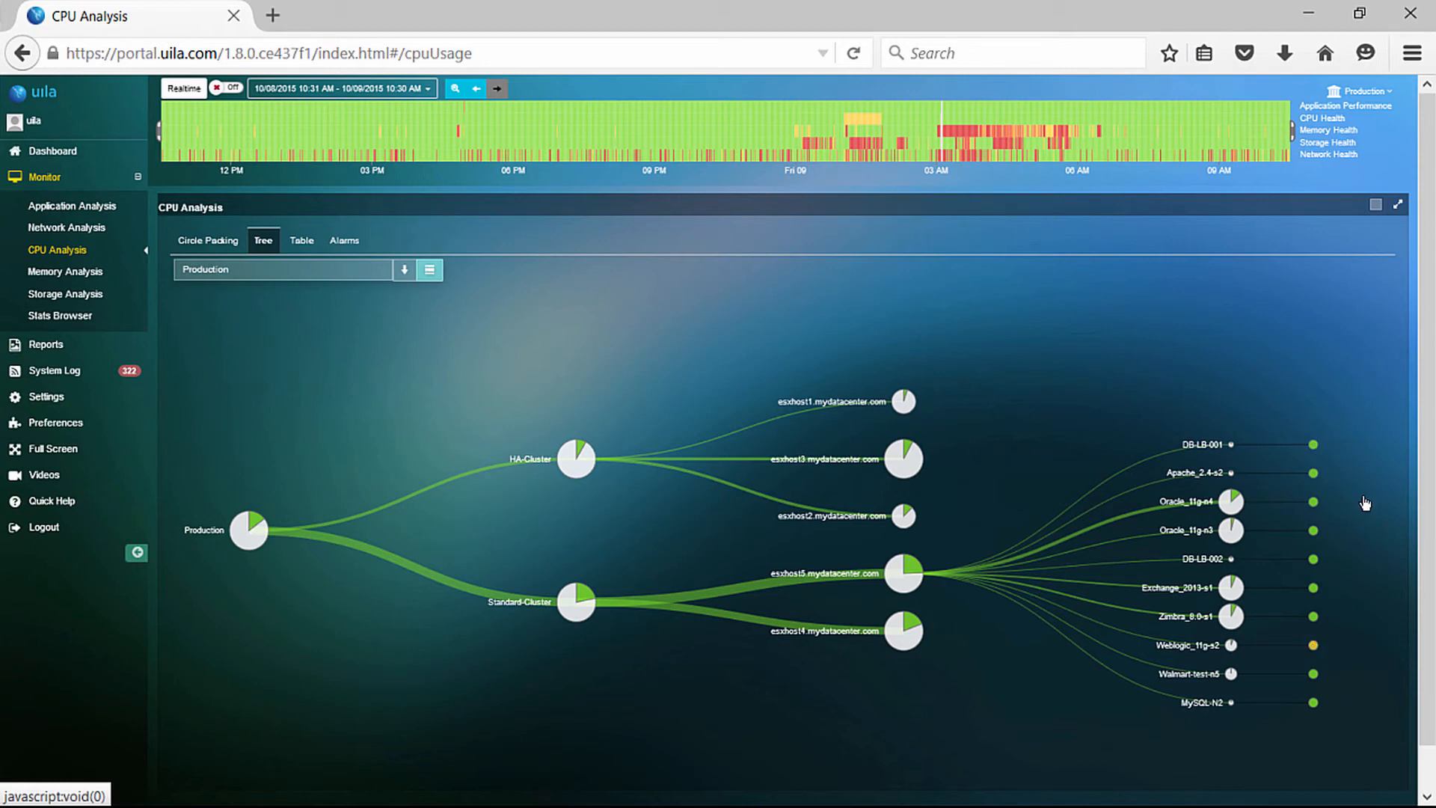
mouse_move(1312, 656)
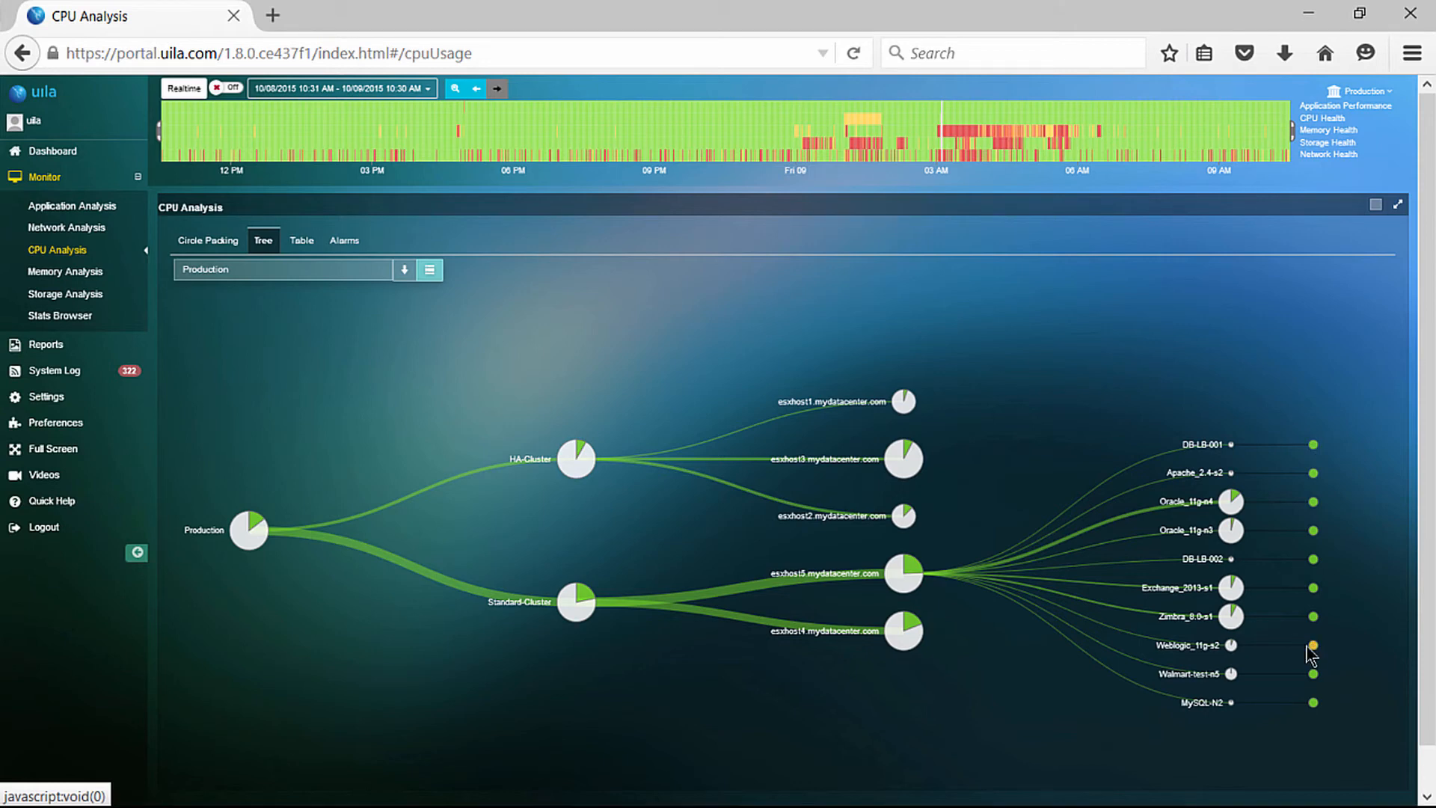
mouse_move(1278, 664)
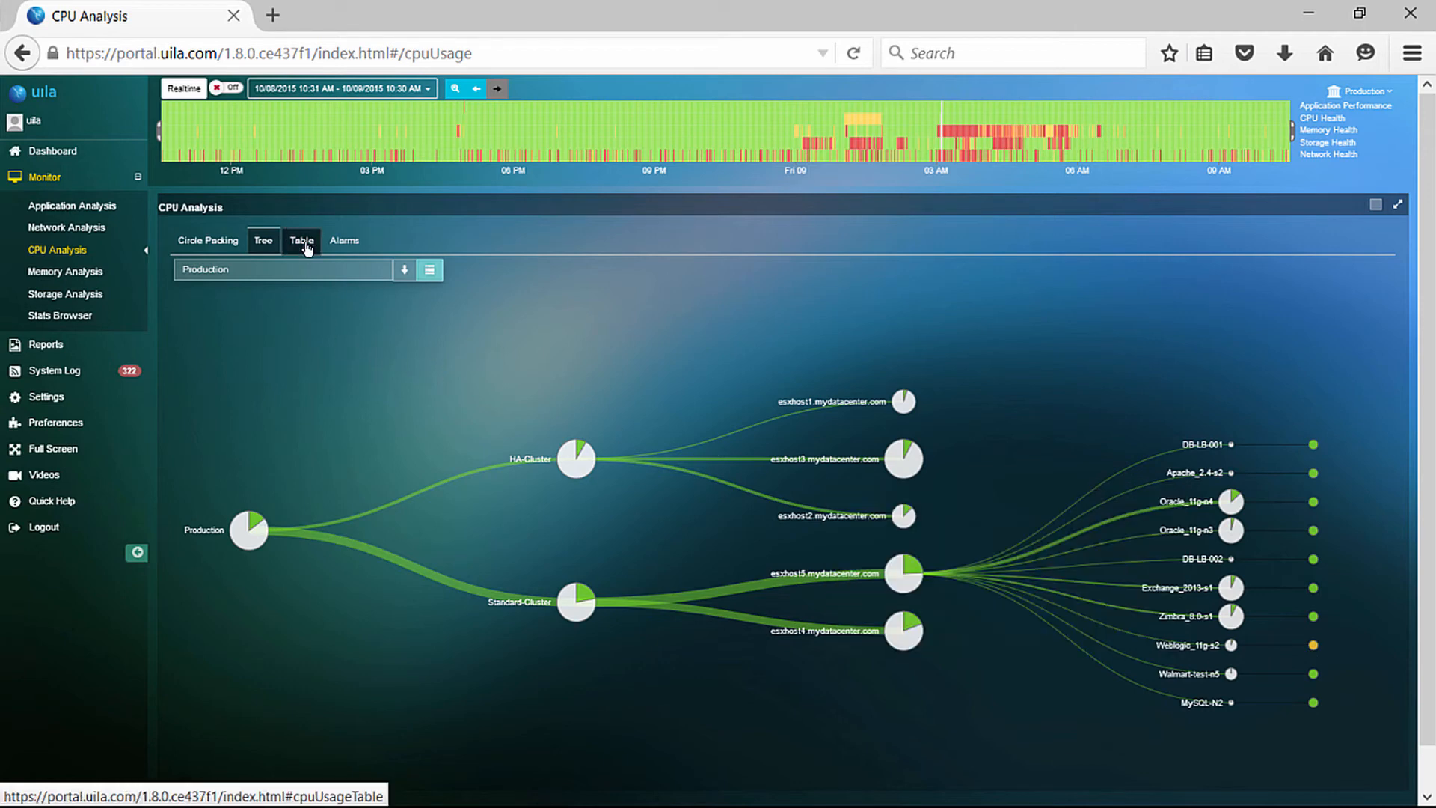
Show the per-VM CPU table with health, ART, usage and CPU Ready, and scroll through it.
left_click(302, 240)
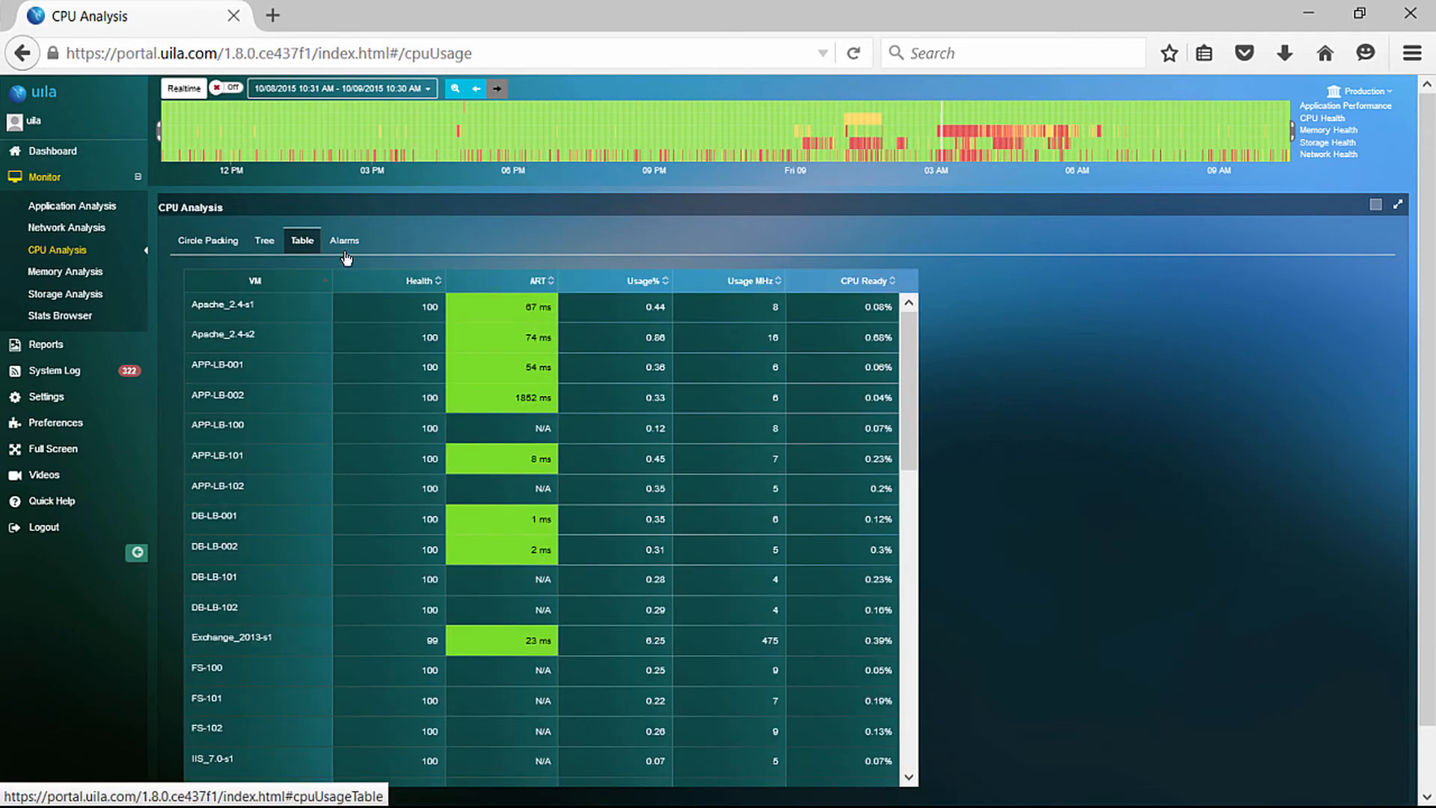
scroll("down", 3)
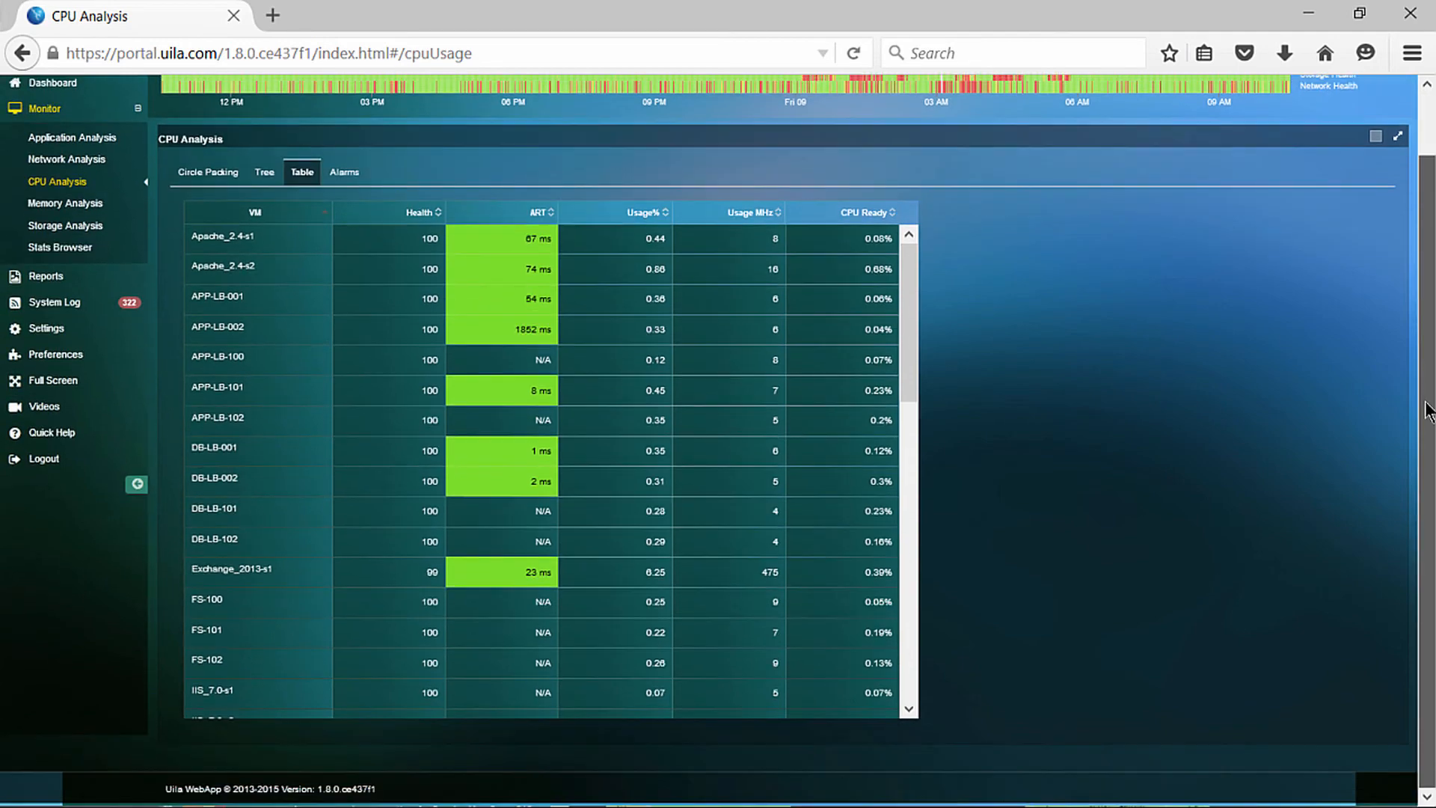
scroll("down", 3)
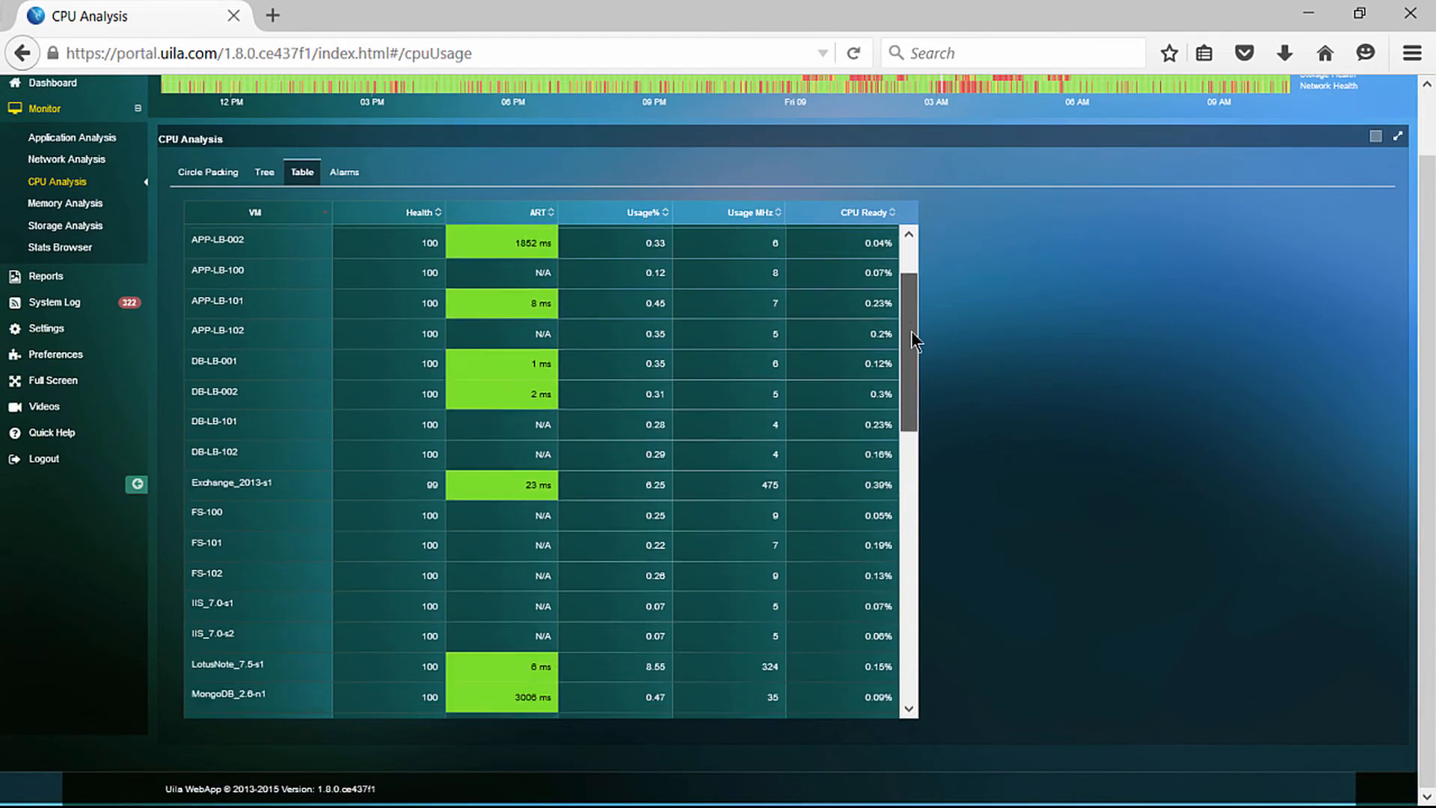
scroll("down", 3)
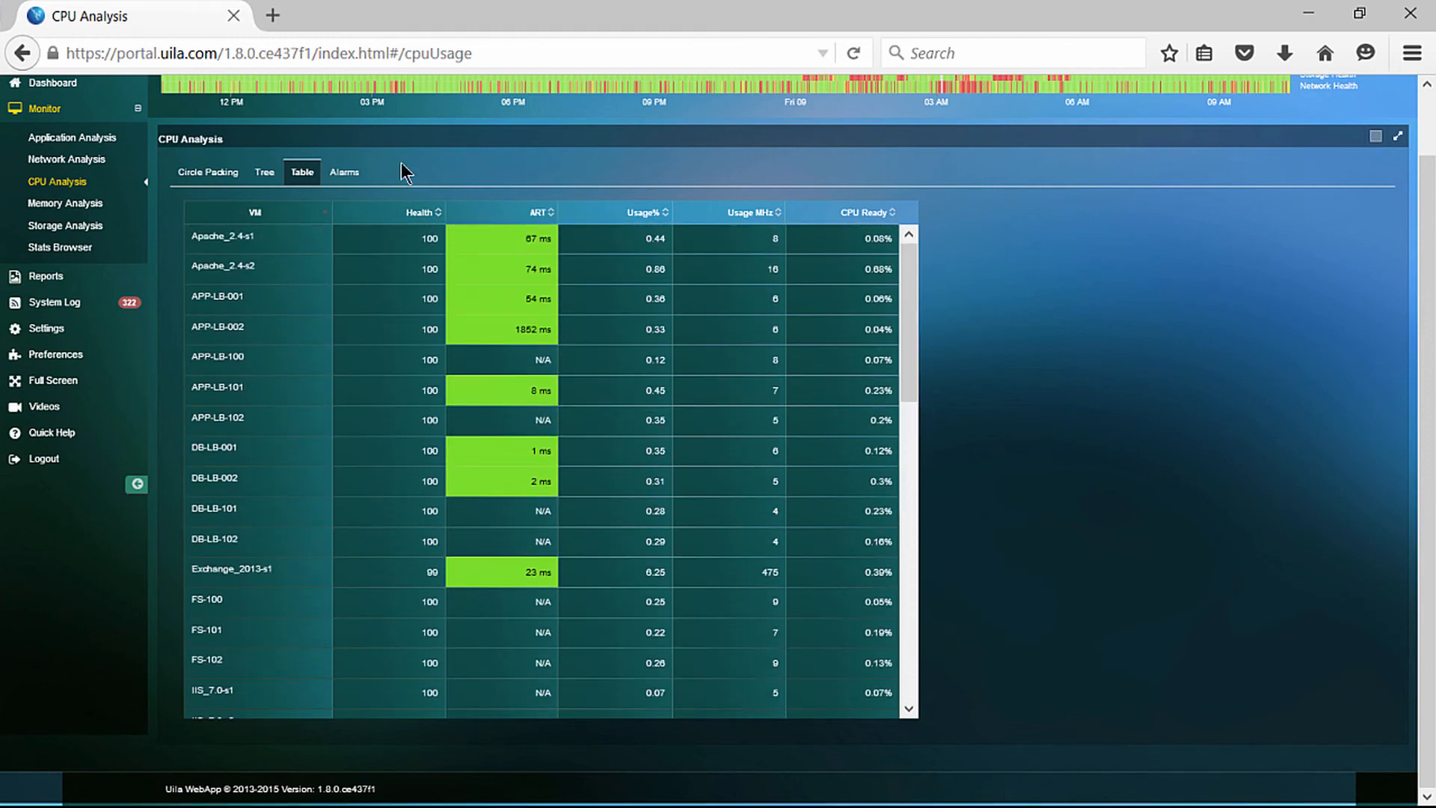
List CPU alarms, including MySQL-N1 at 98.13% usage and Oracle_11g-n3 CPU Ready 52.73%.
left_click(347, 239)
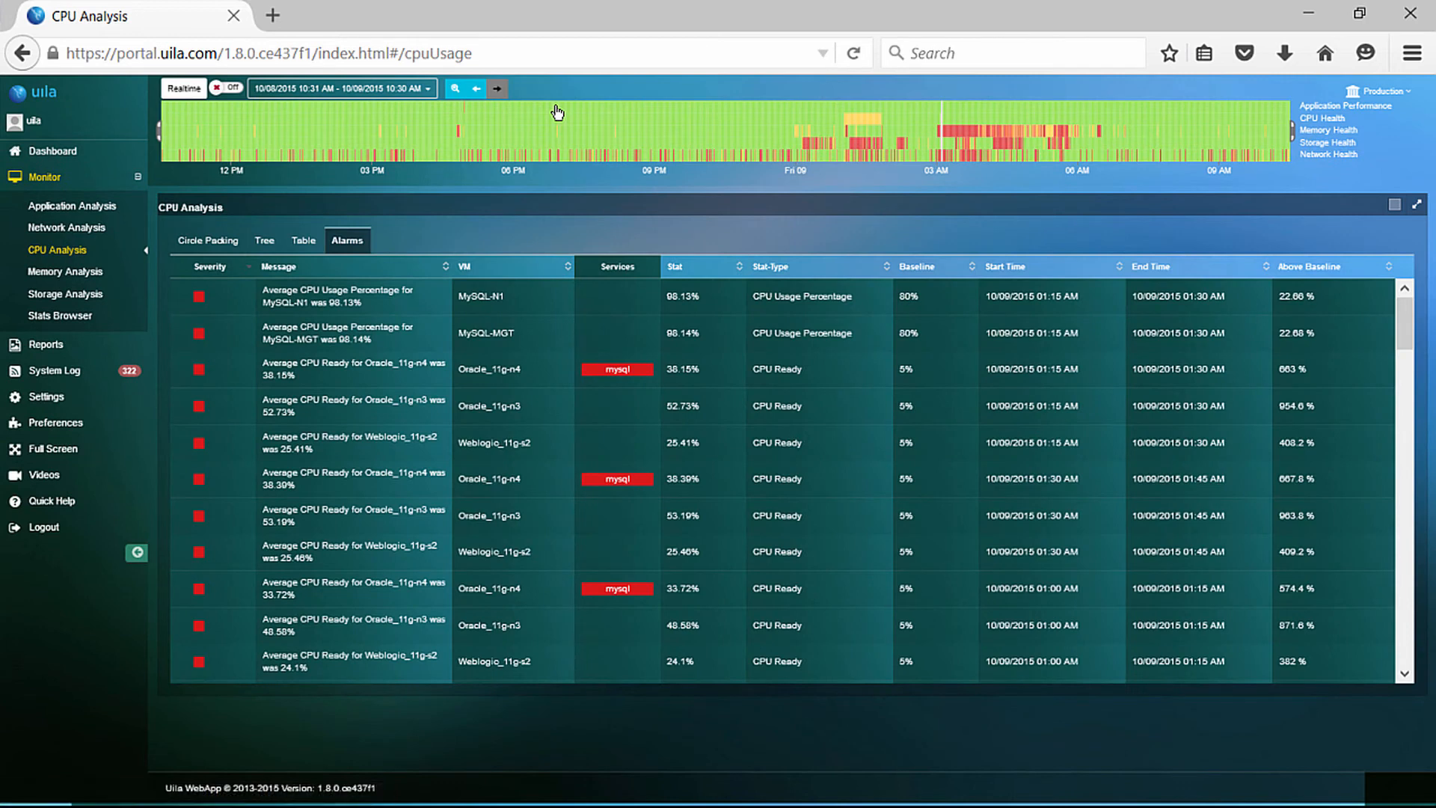
mouse_move(424, 217)
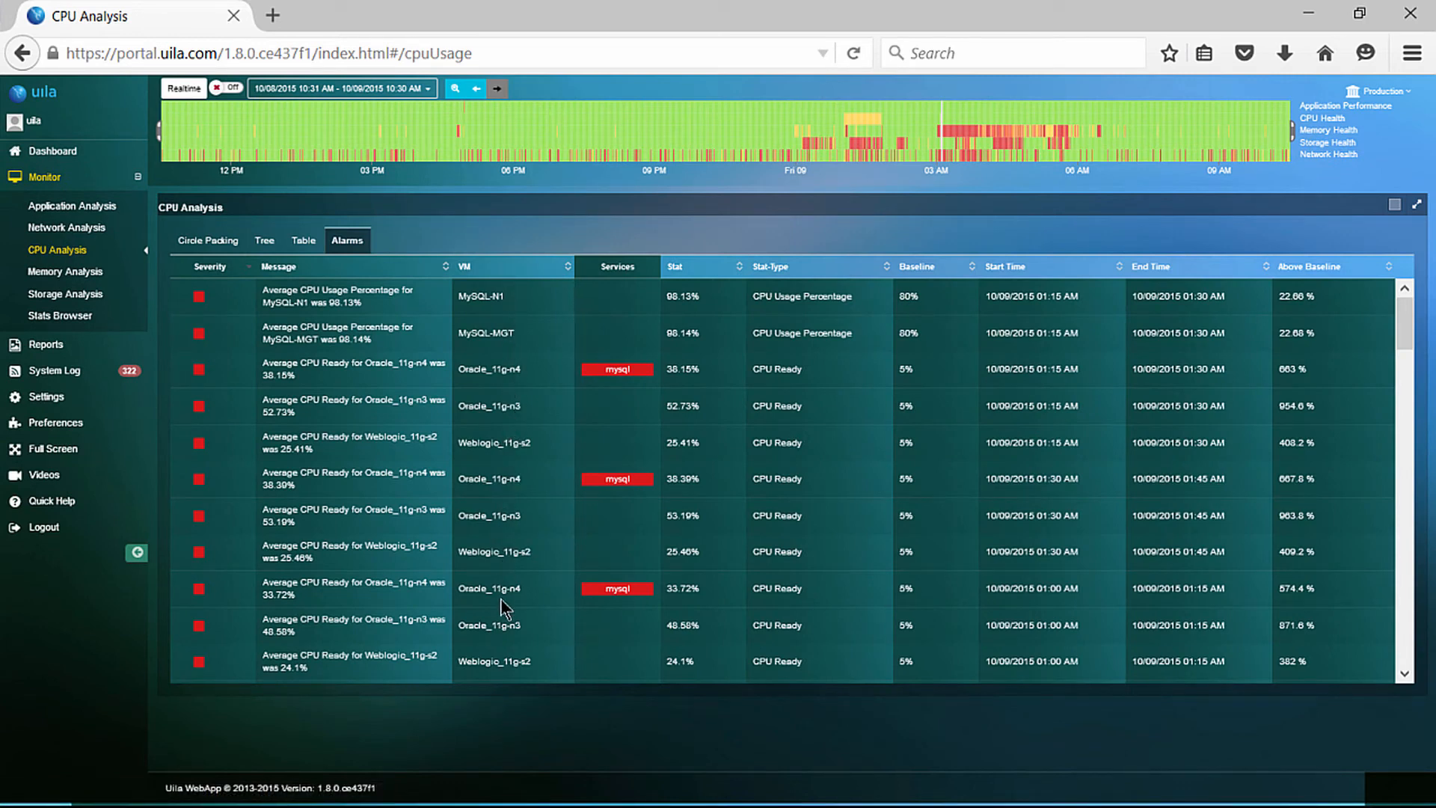
mouse_move(574, 424)
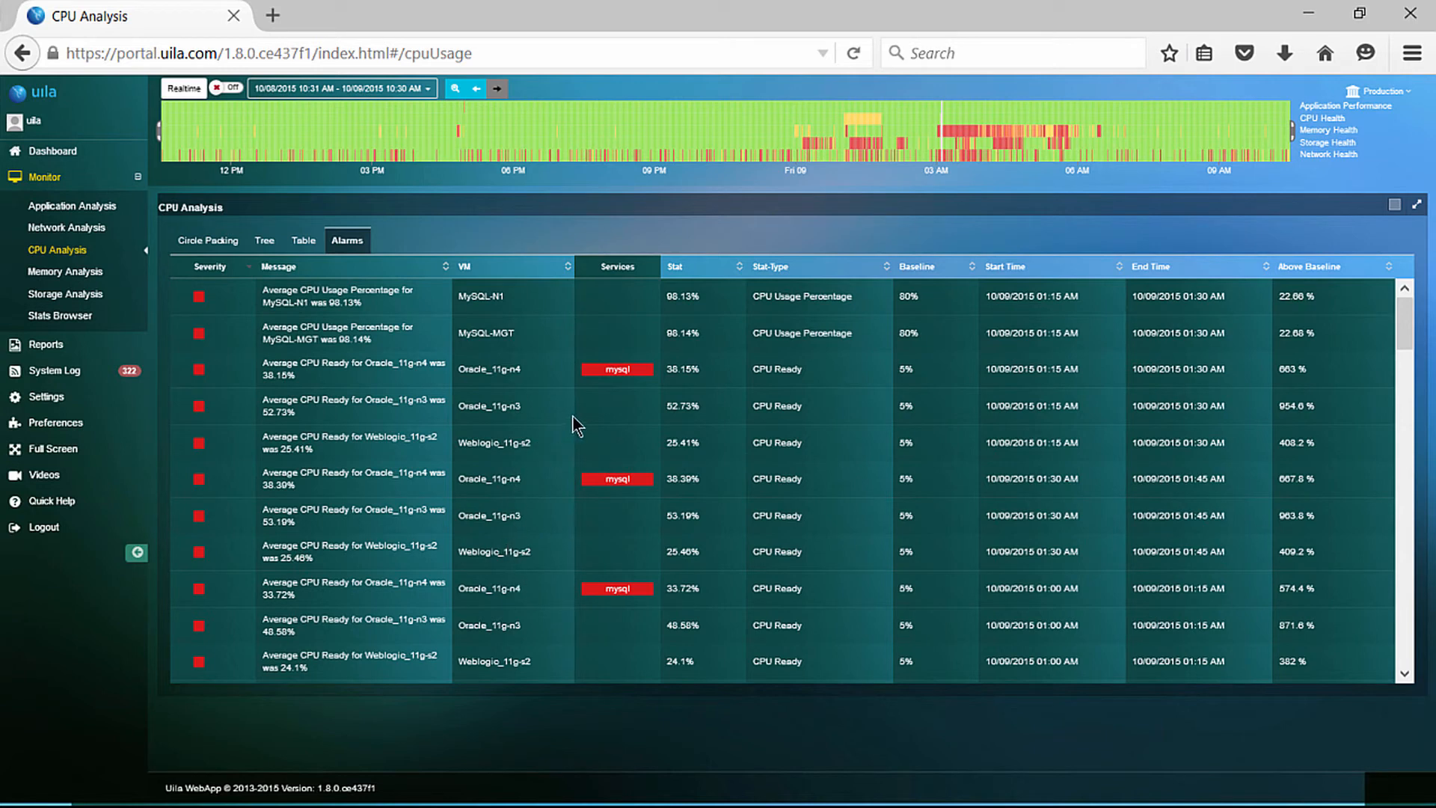
mouse_move(609, 408)
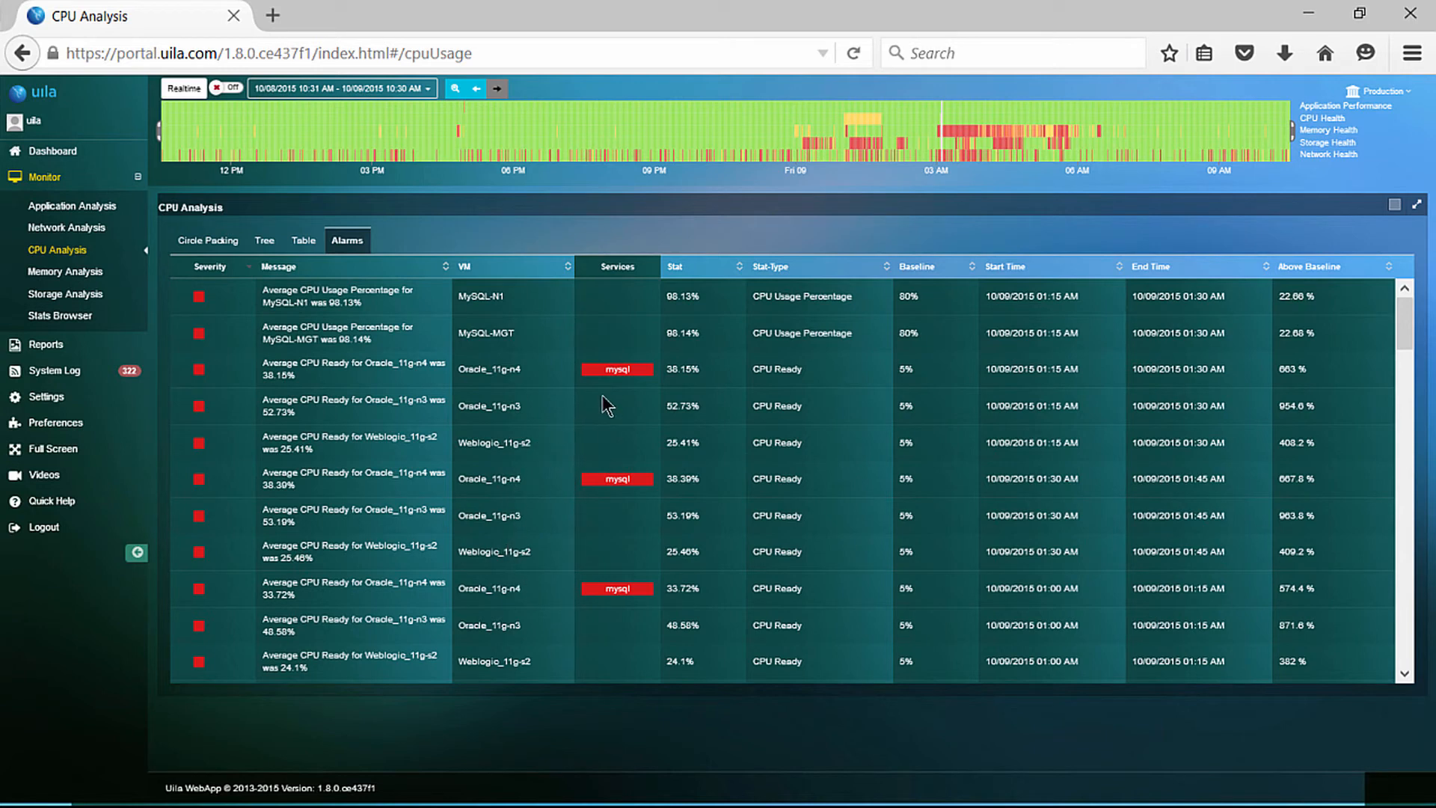
mouse_move(790, 334)
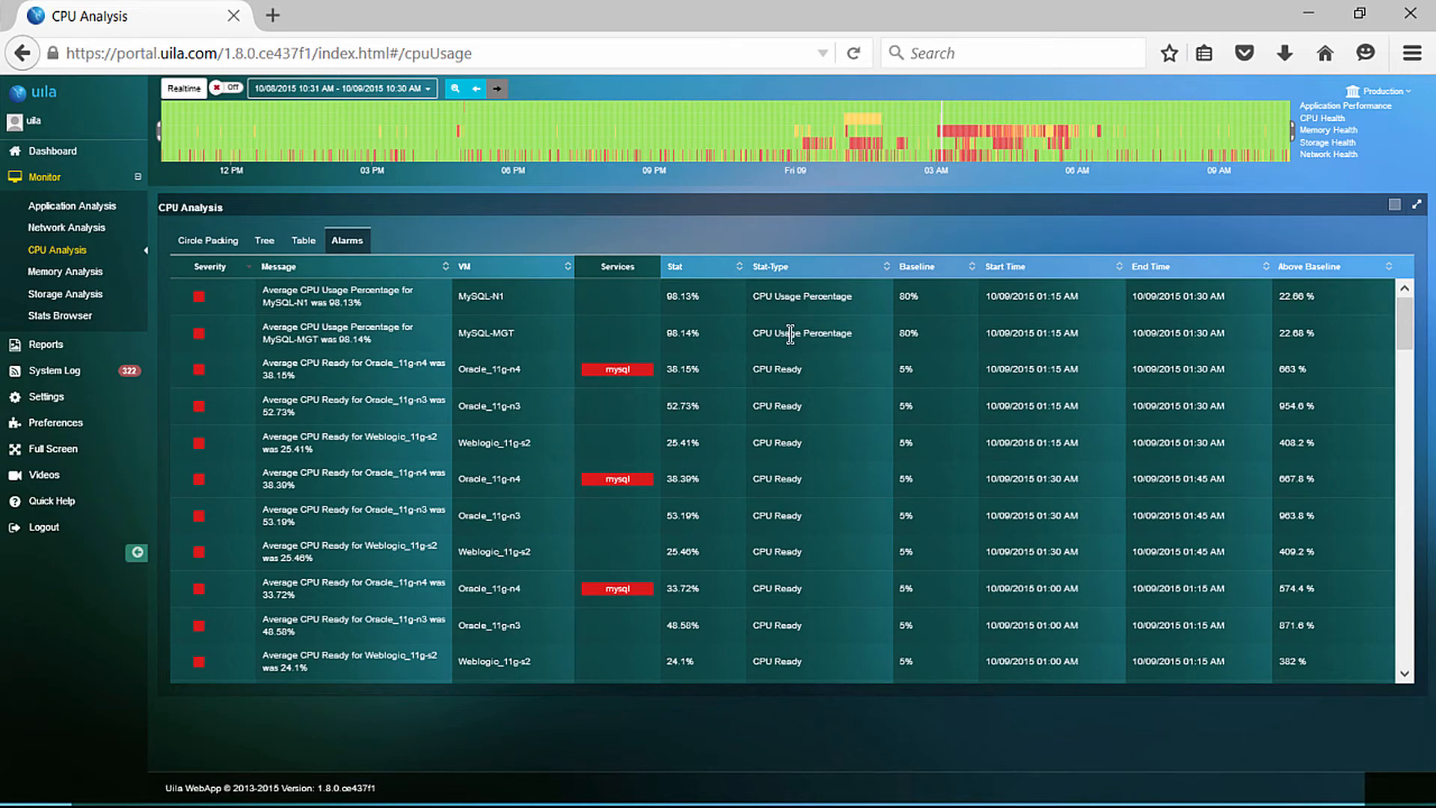
mouse_move(809, 294)
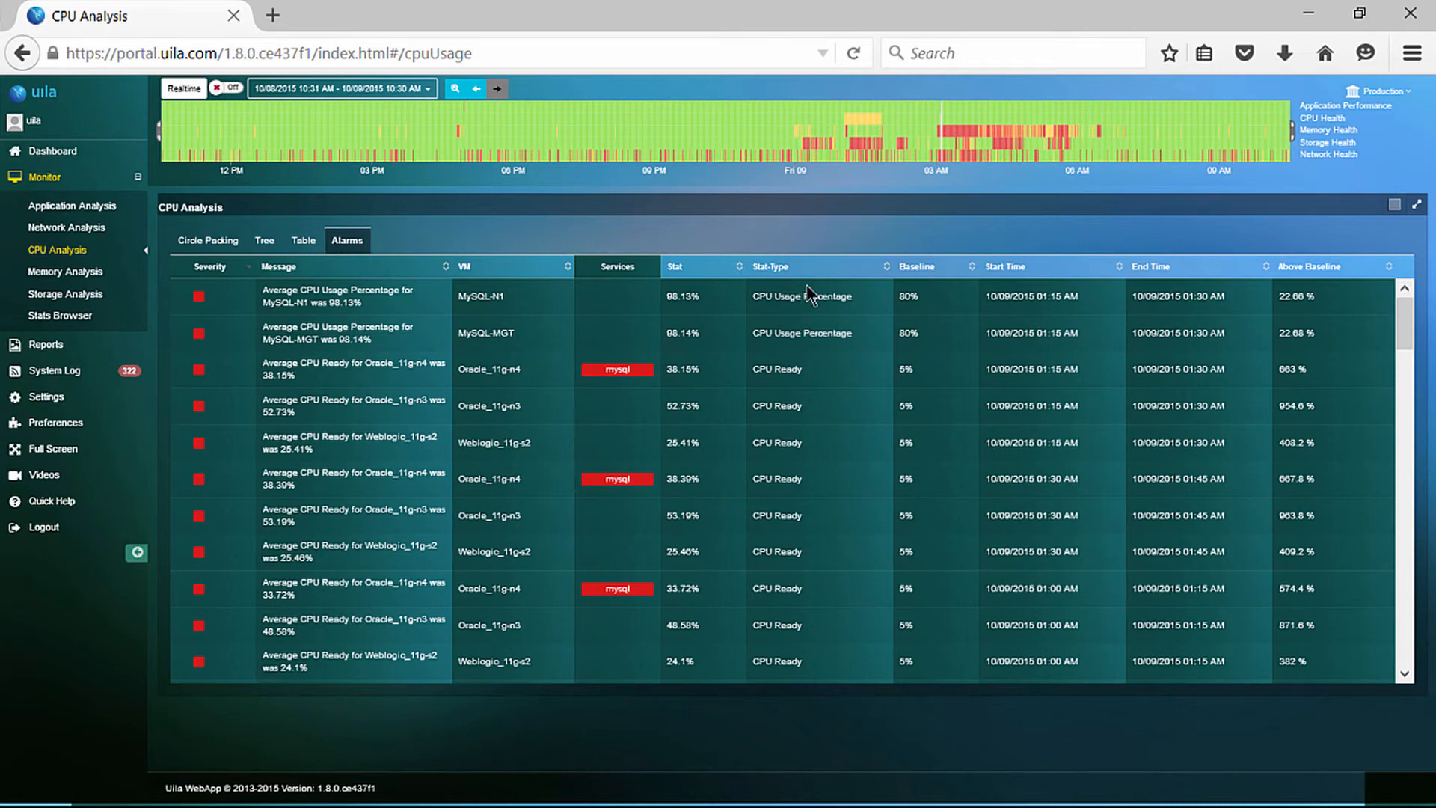
mouse_move(621, 304)
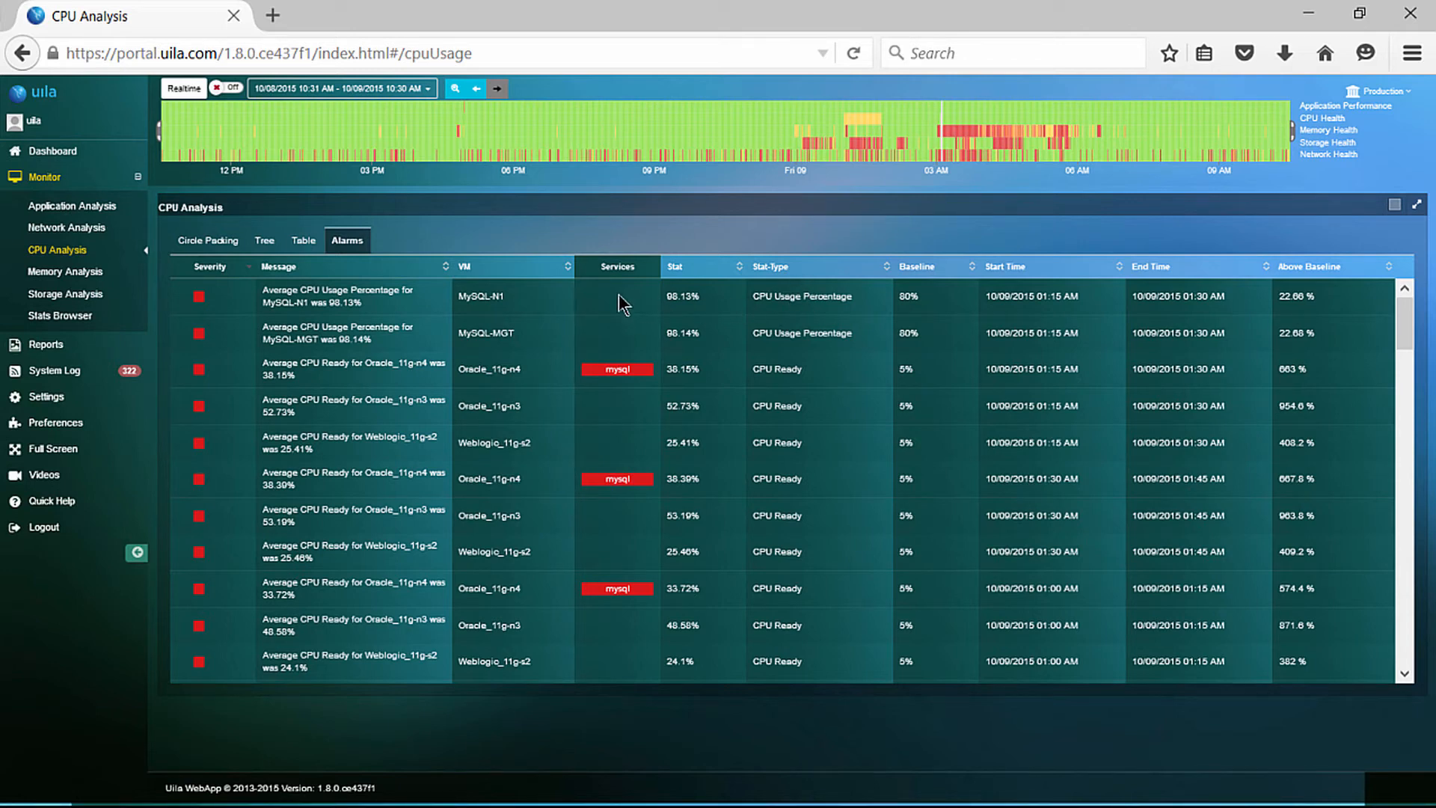
mouse_move(65, 273)
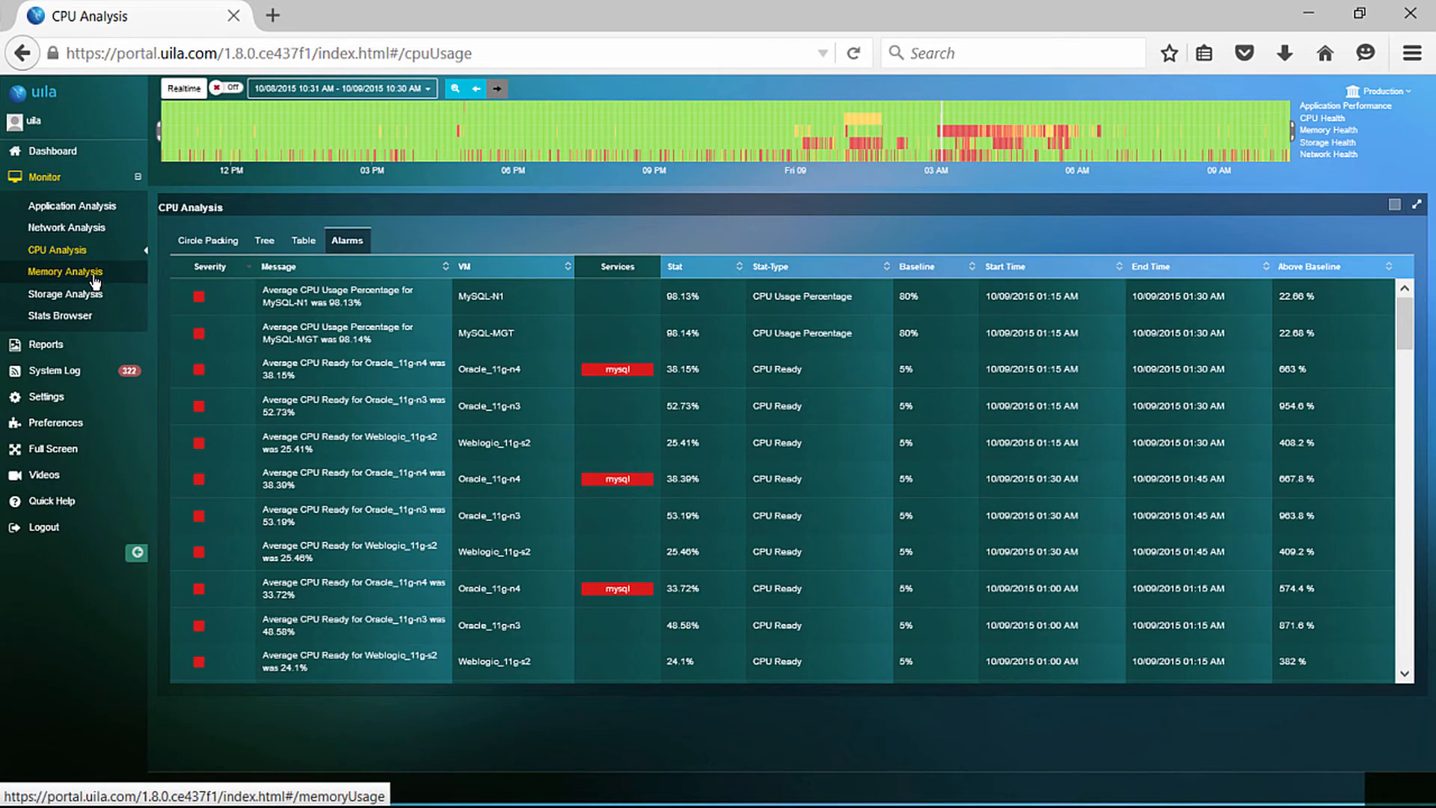
Open Memory Analysis and view its Tree, Table and Alarms tabs in turn.
left_click(65, 271)
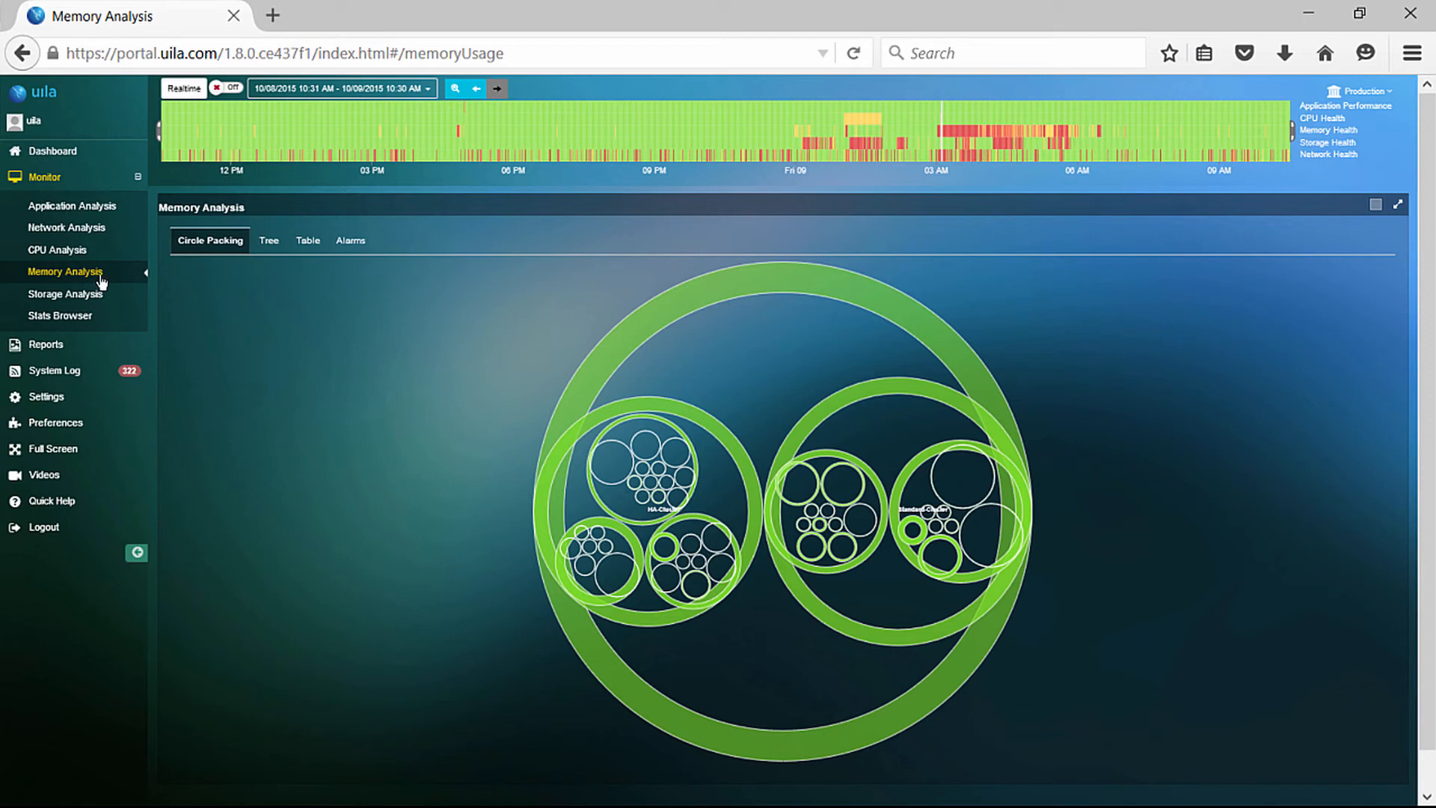
left_click(264, 240)
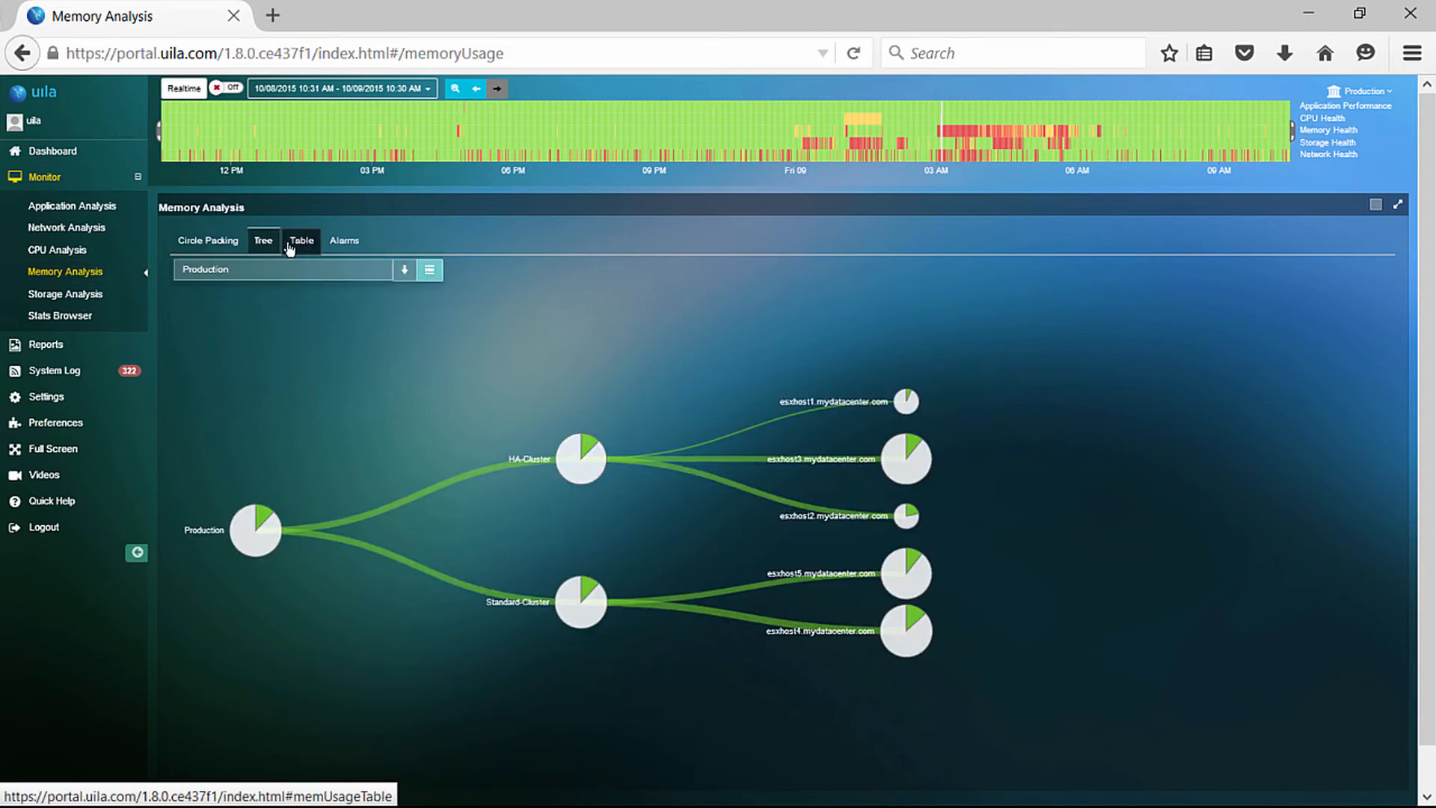
left_click(302, 240)
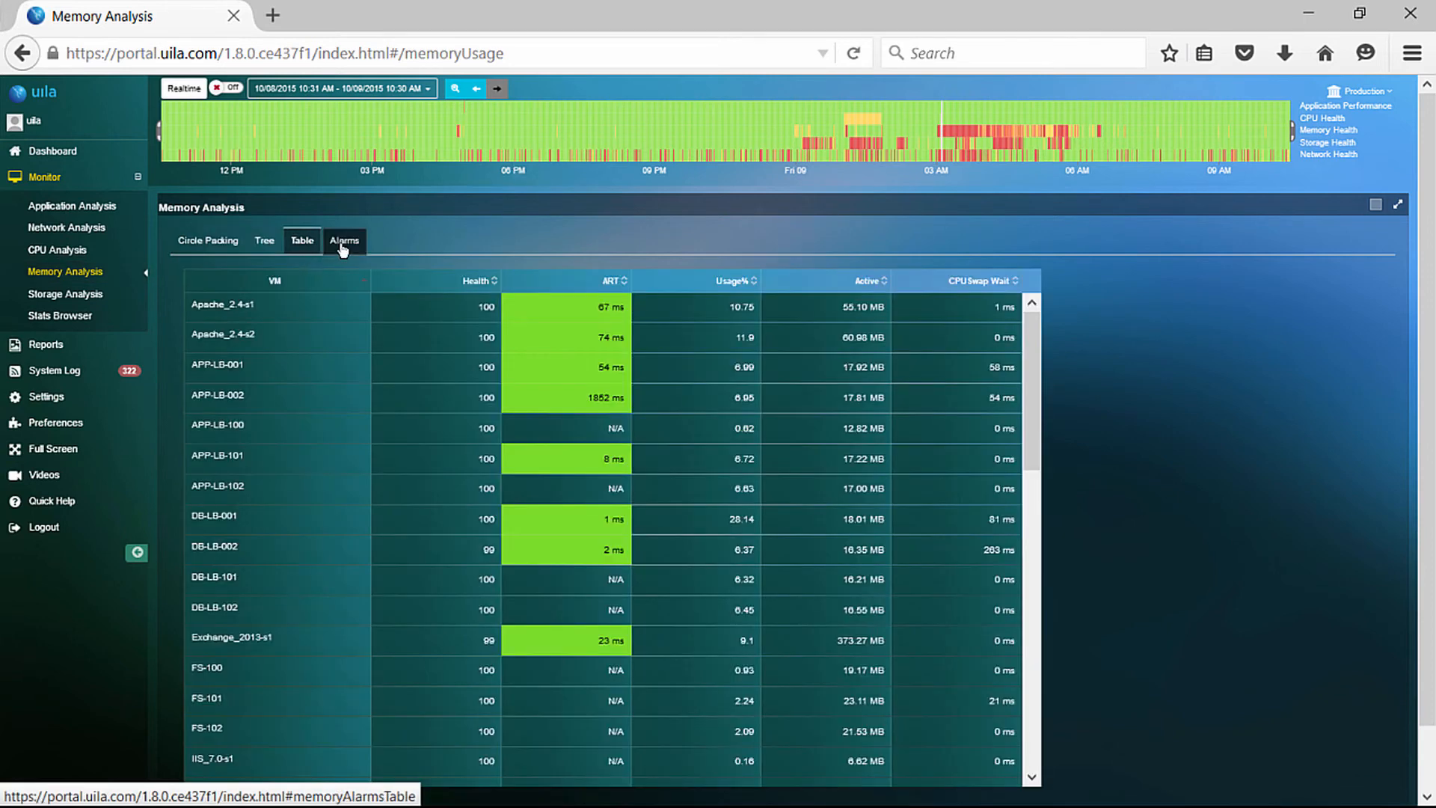
left_click(346, 241)
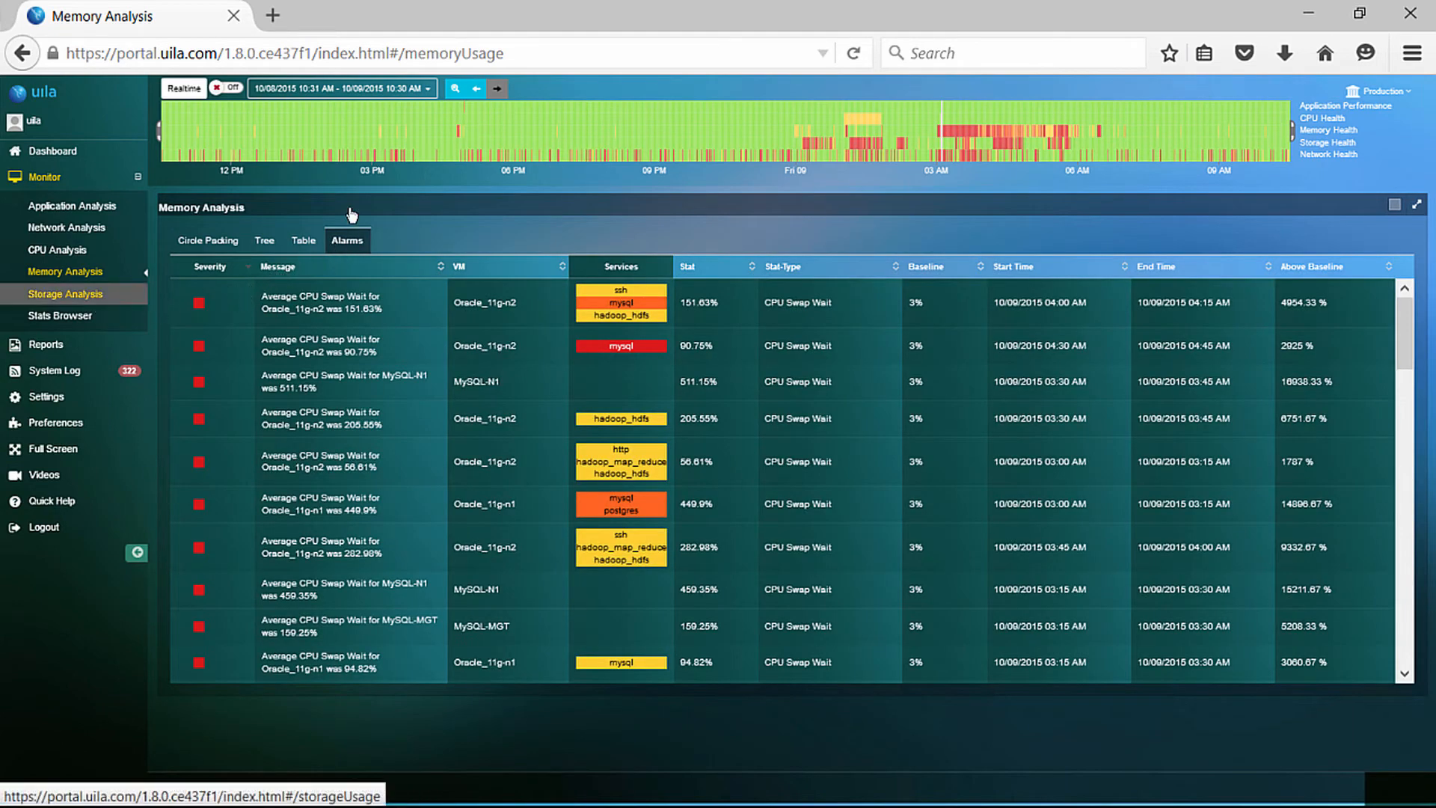
Open Monitor > Storage Analysis to see datastores flowing through hosts and VMs.
left_click(65, 293)
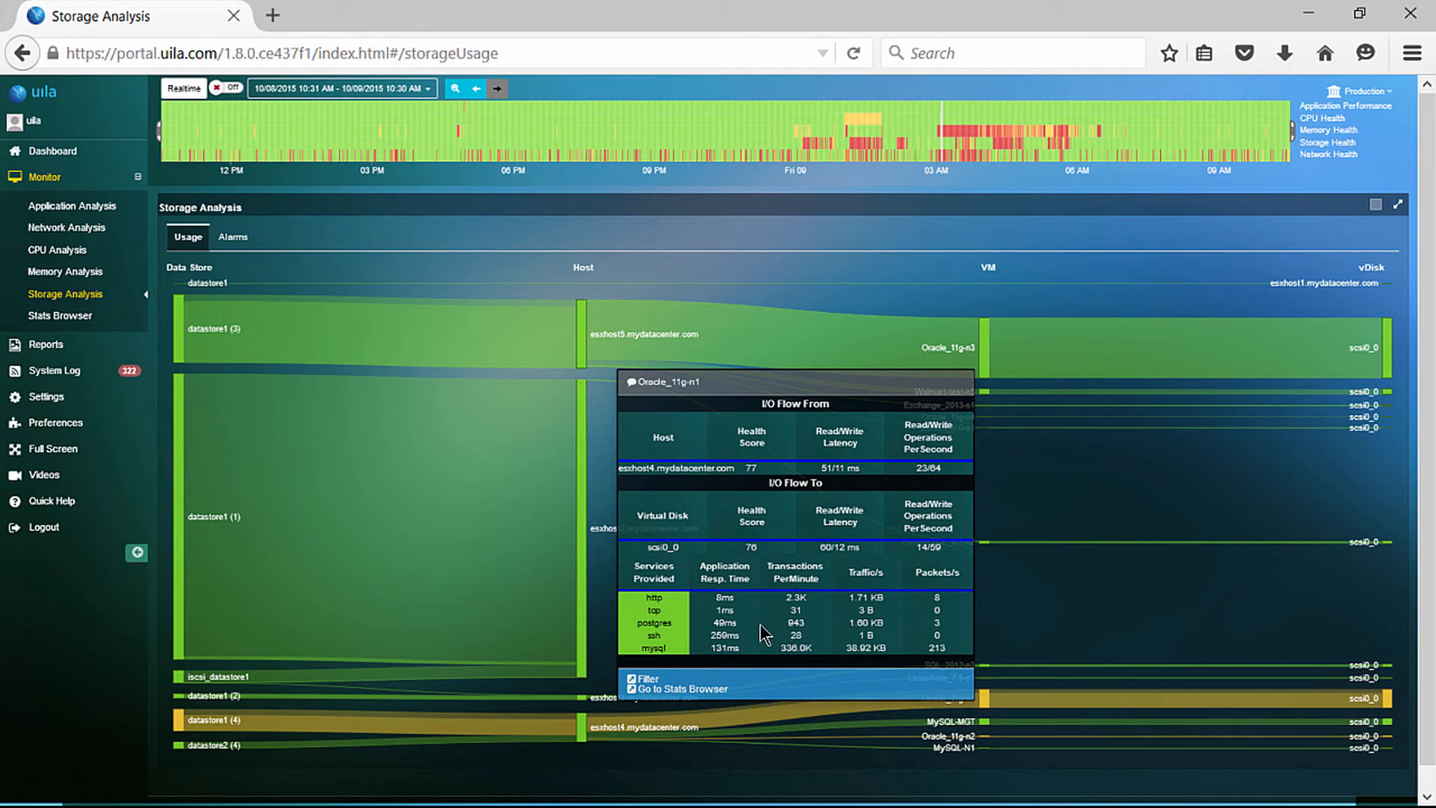
mouse_move(920, 470)
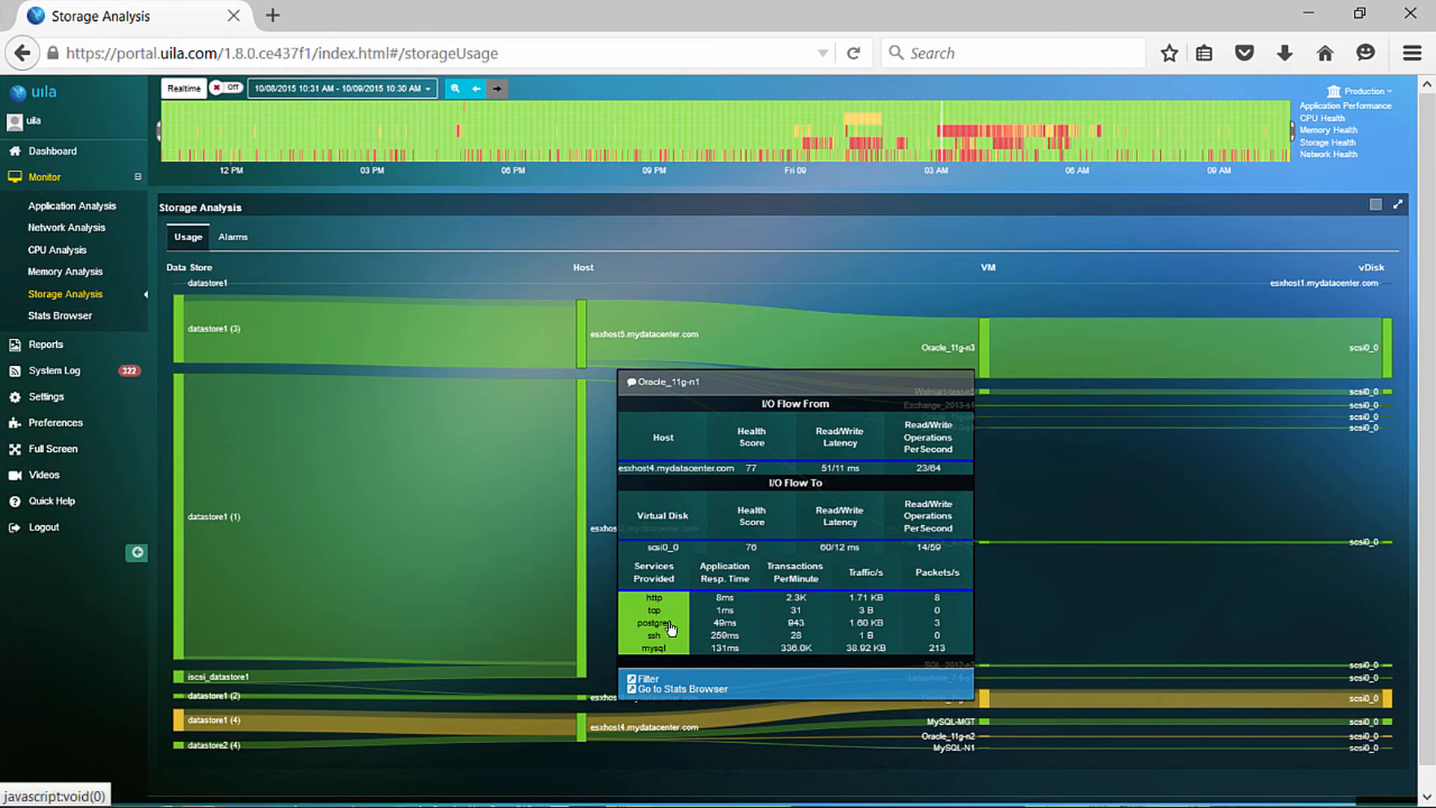
mouse_move(652, 637)
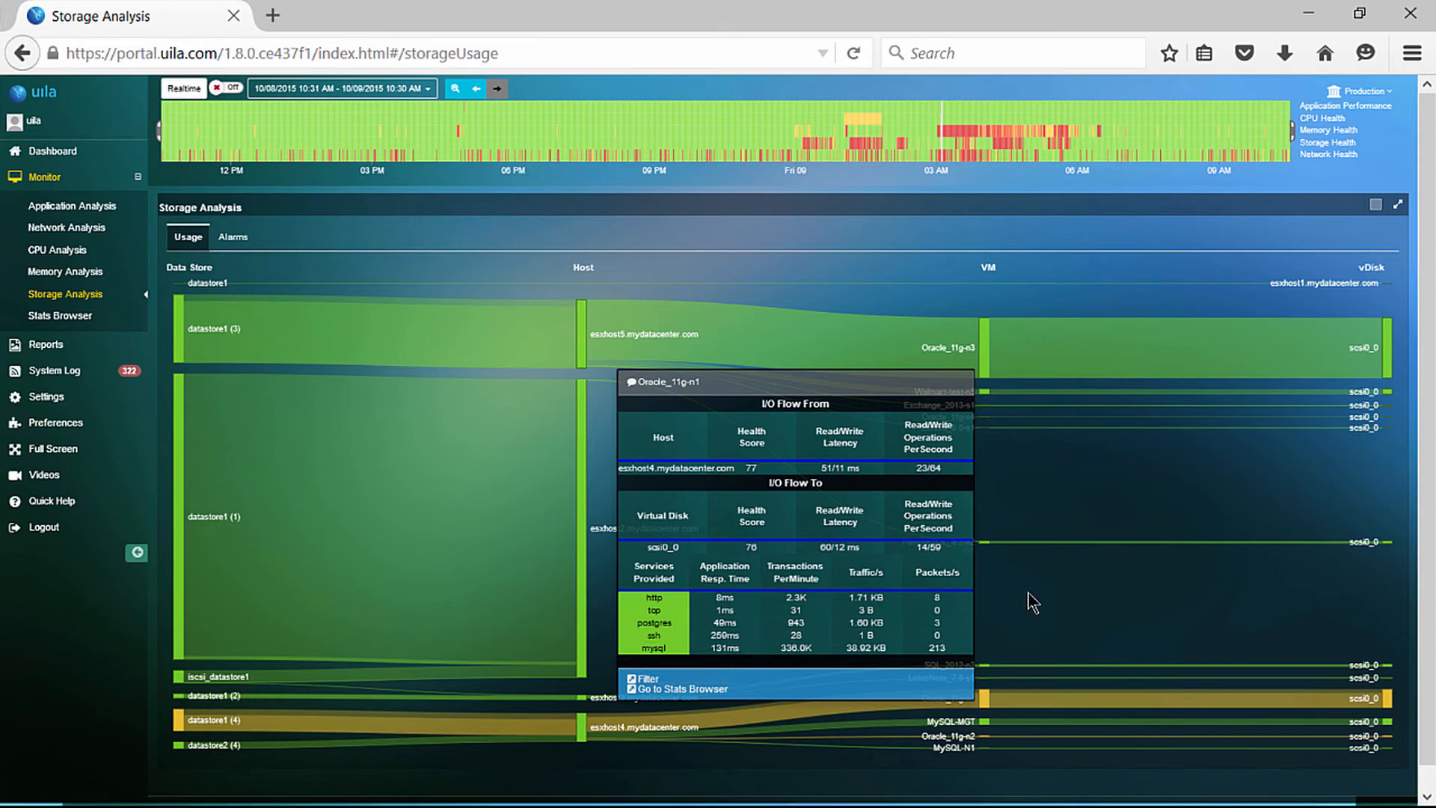
mouse_move(562, 681)
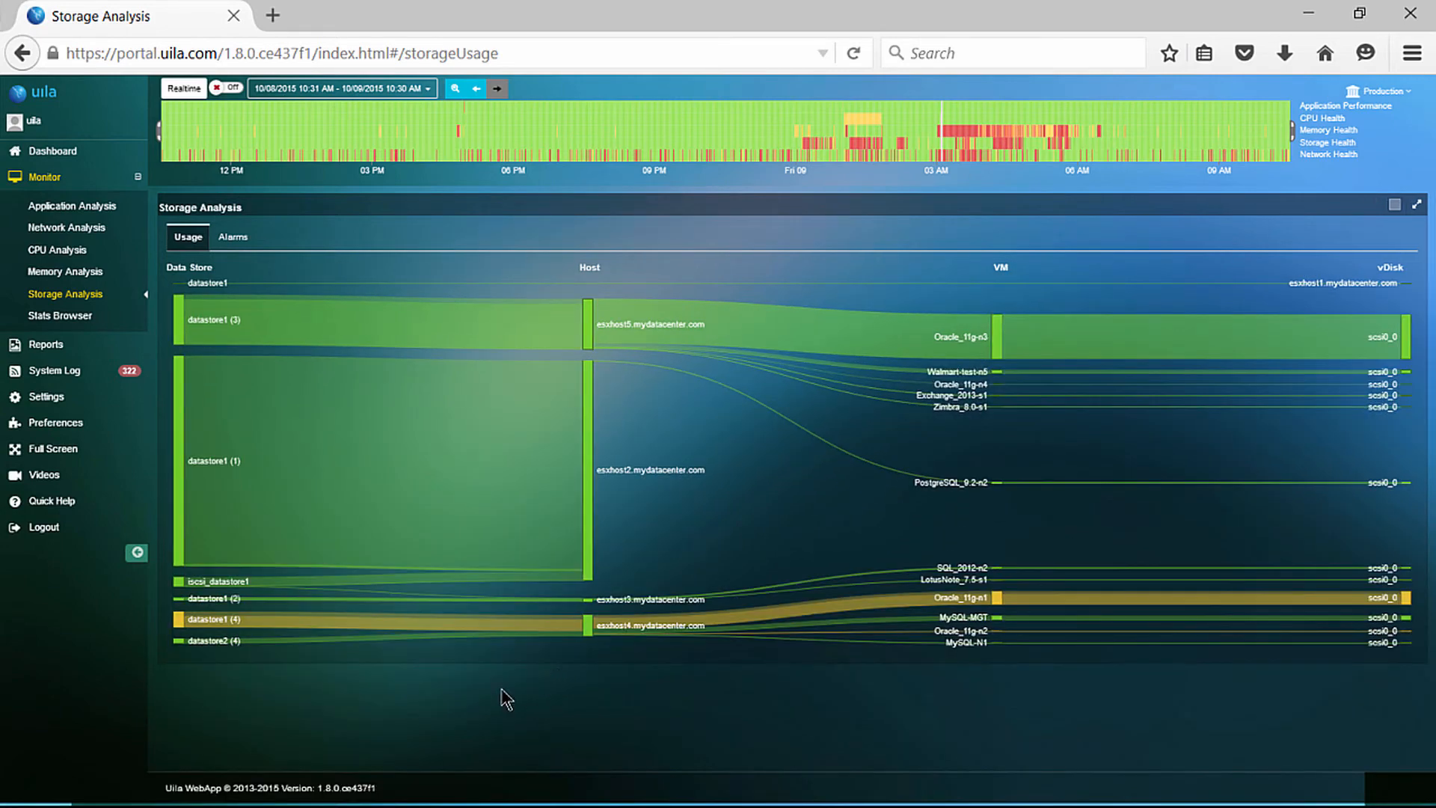
mouse_move(237, 468)
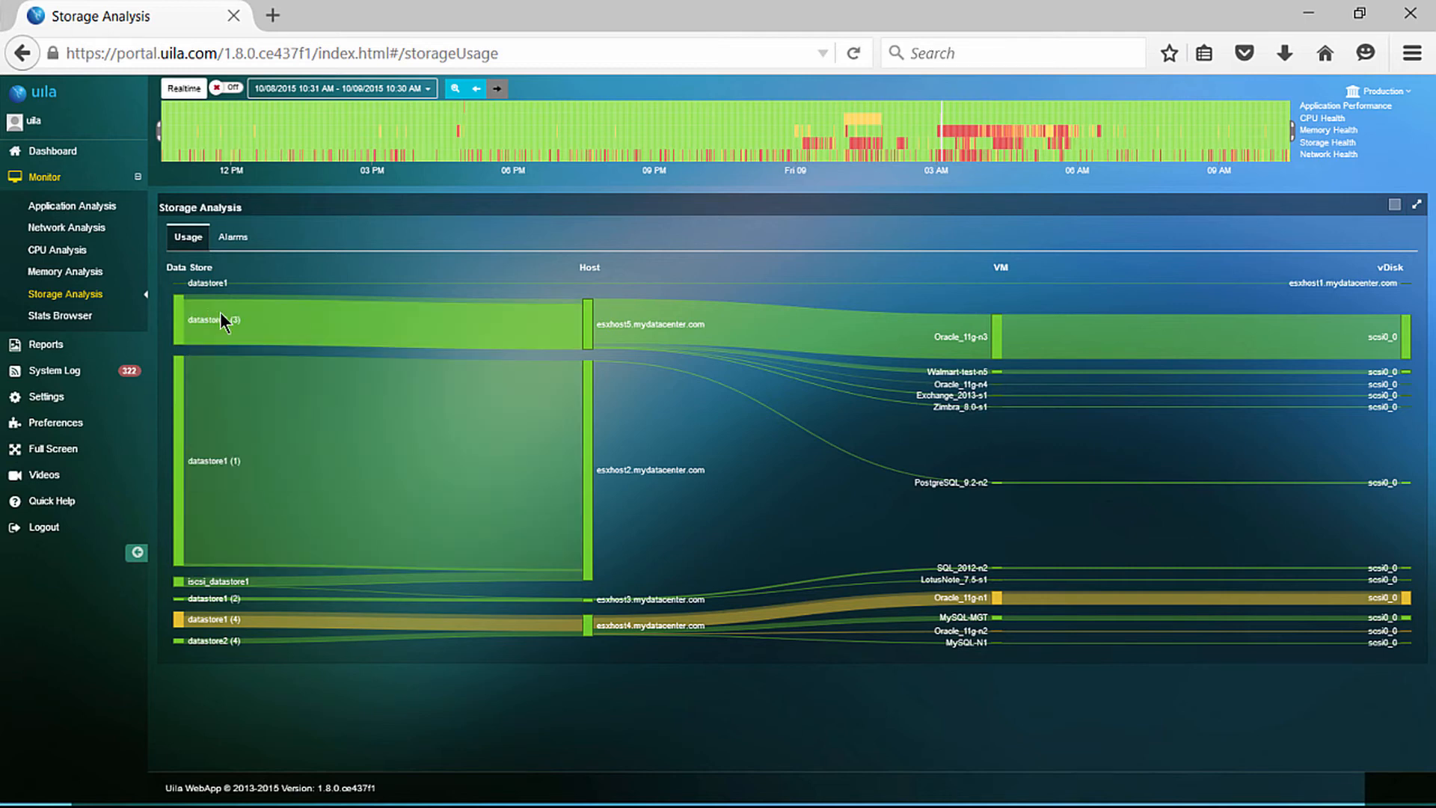
mouse_move(257, 334)
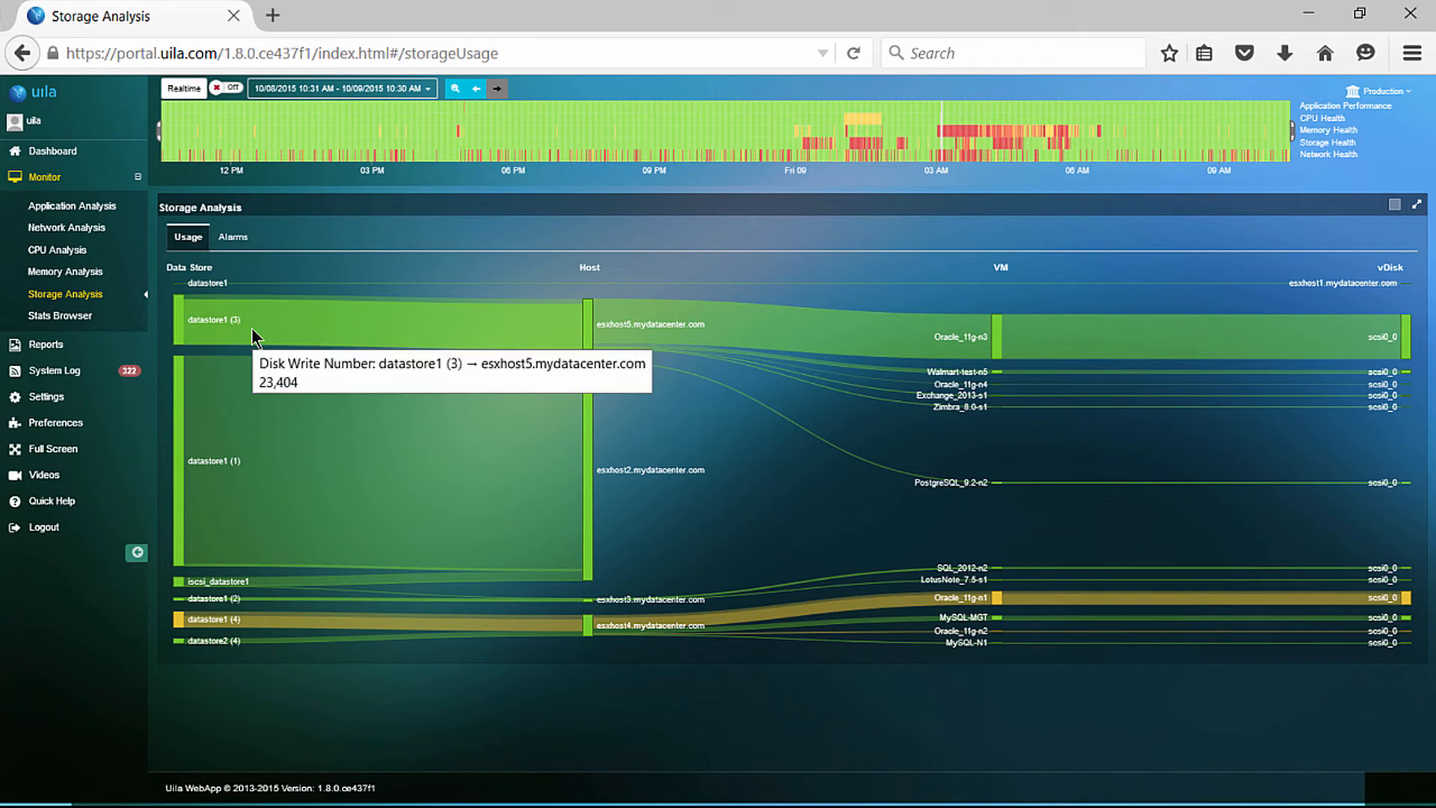
mouse_move(261, 313)
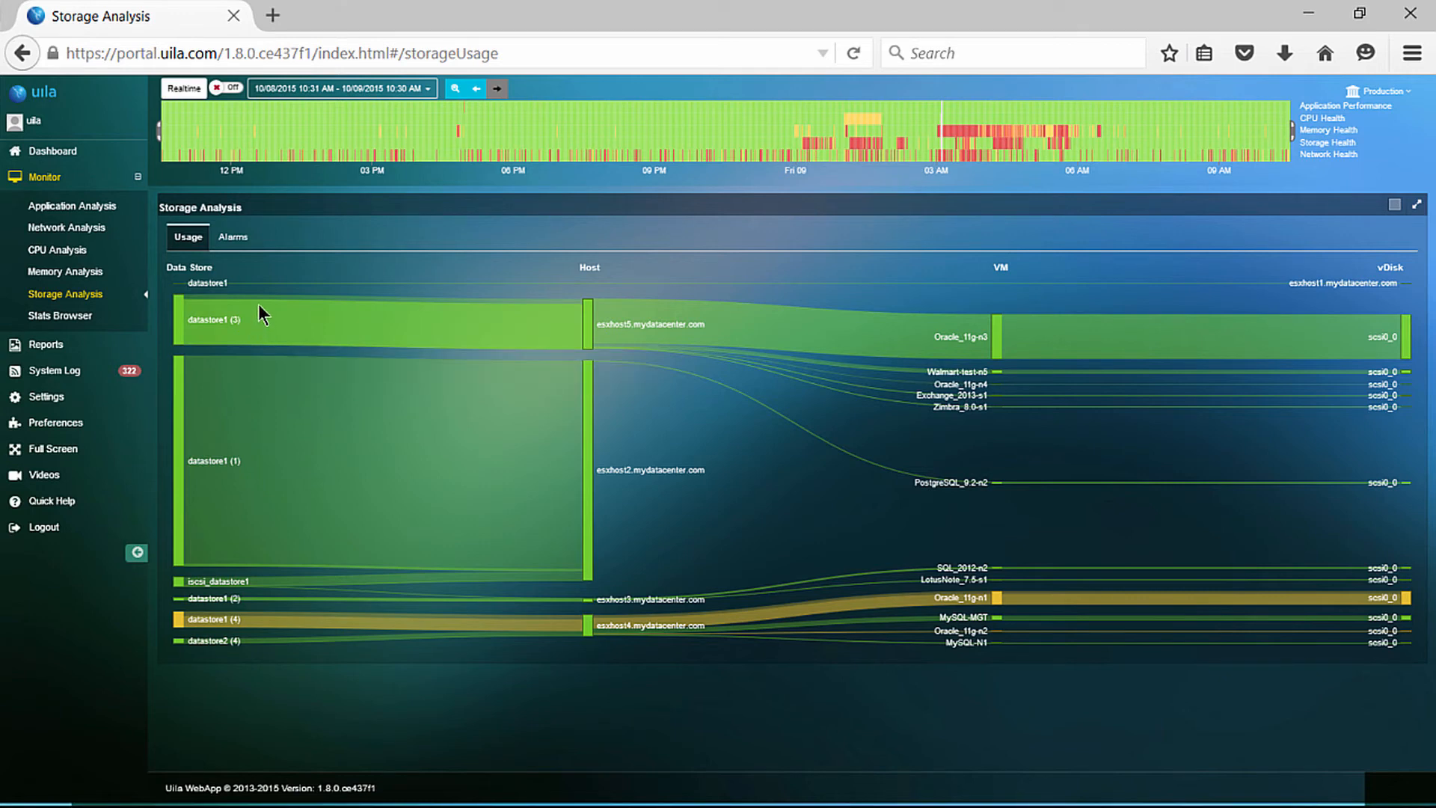
mouse_move(261, 311)
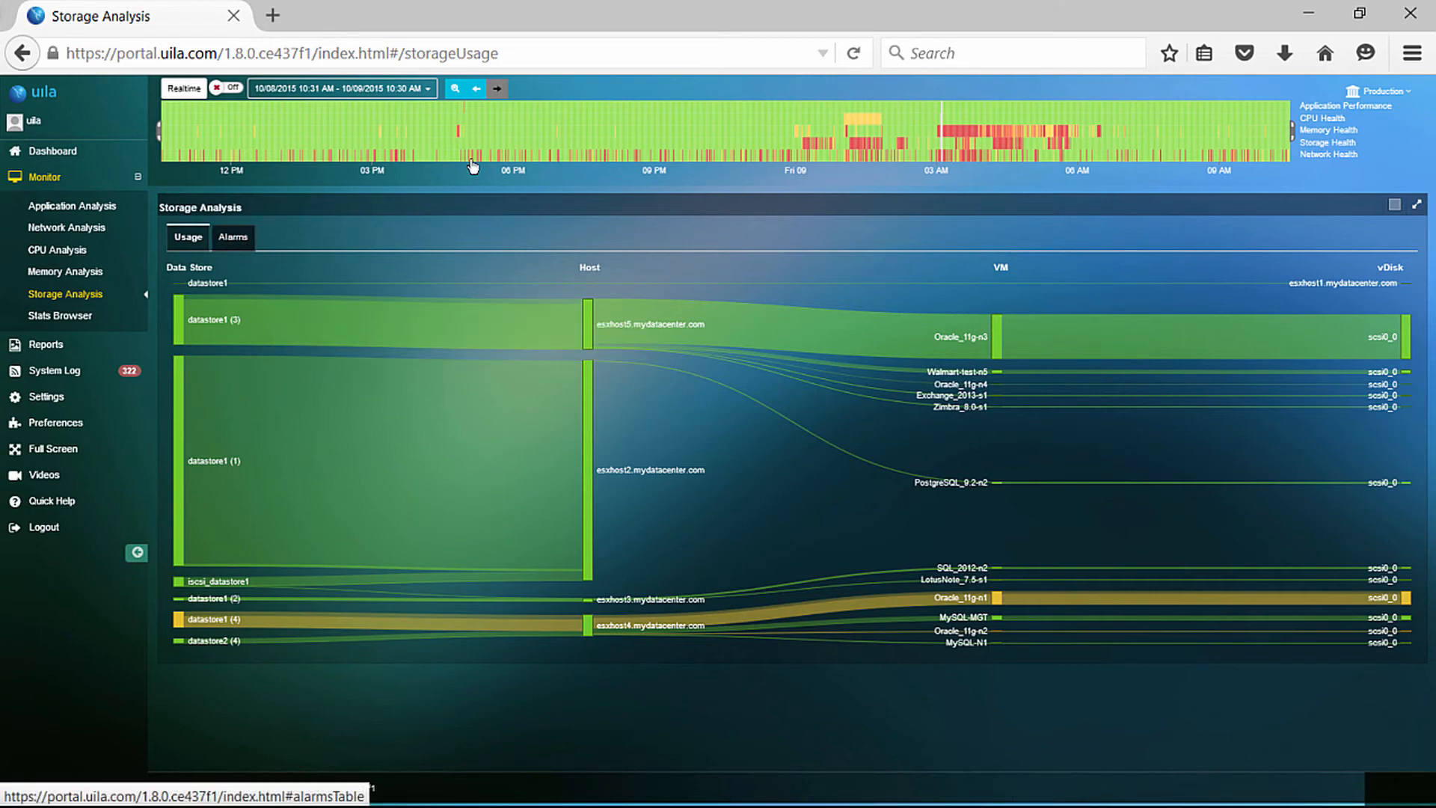
Review storage latency alarms like Oracle_11g-n1 read latency, then open Stats Browser.
left_click(233, 237)
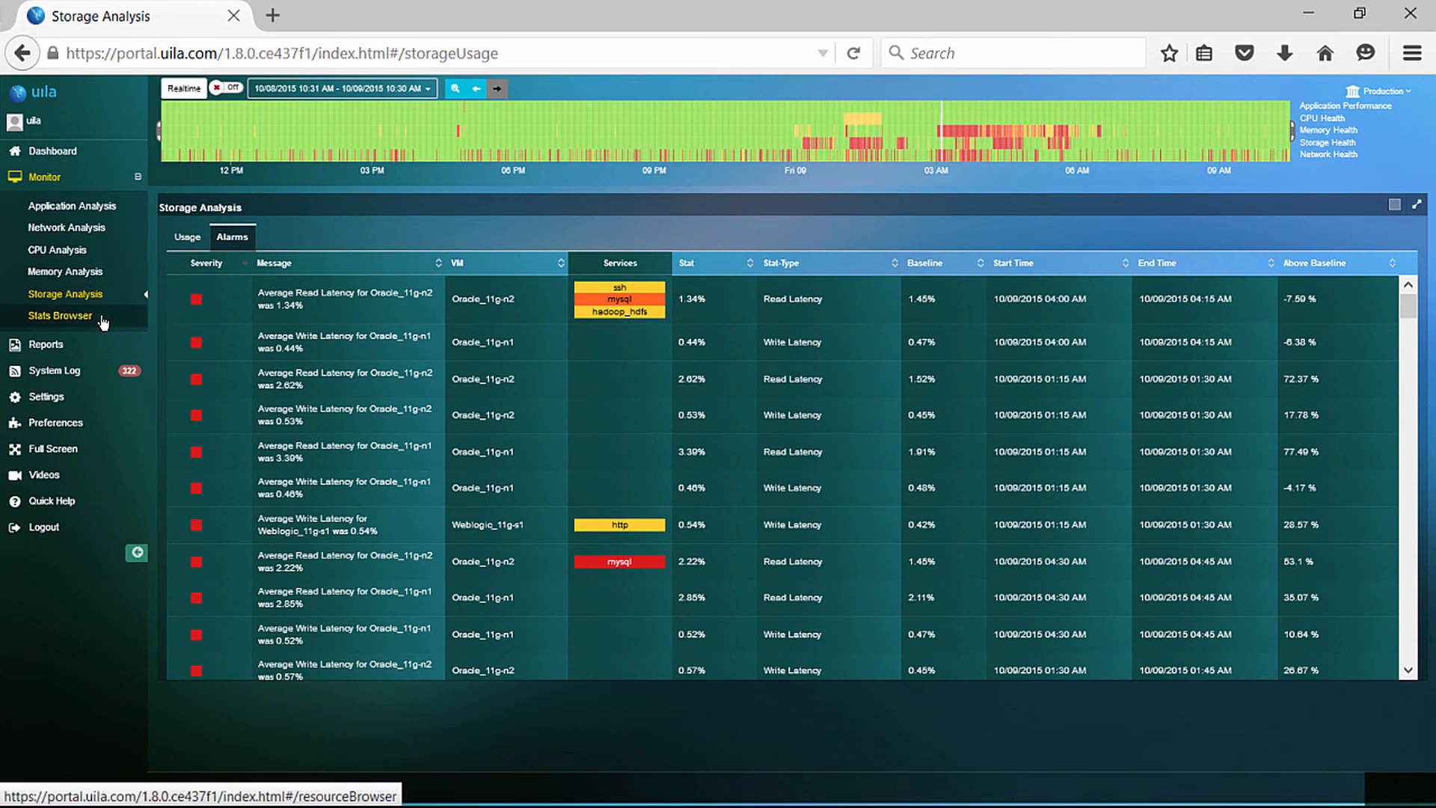
mouse_move(61, 314)
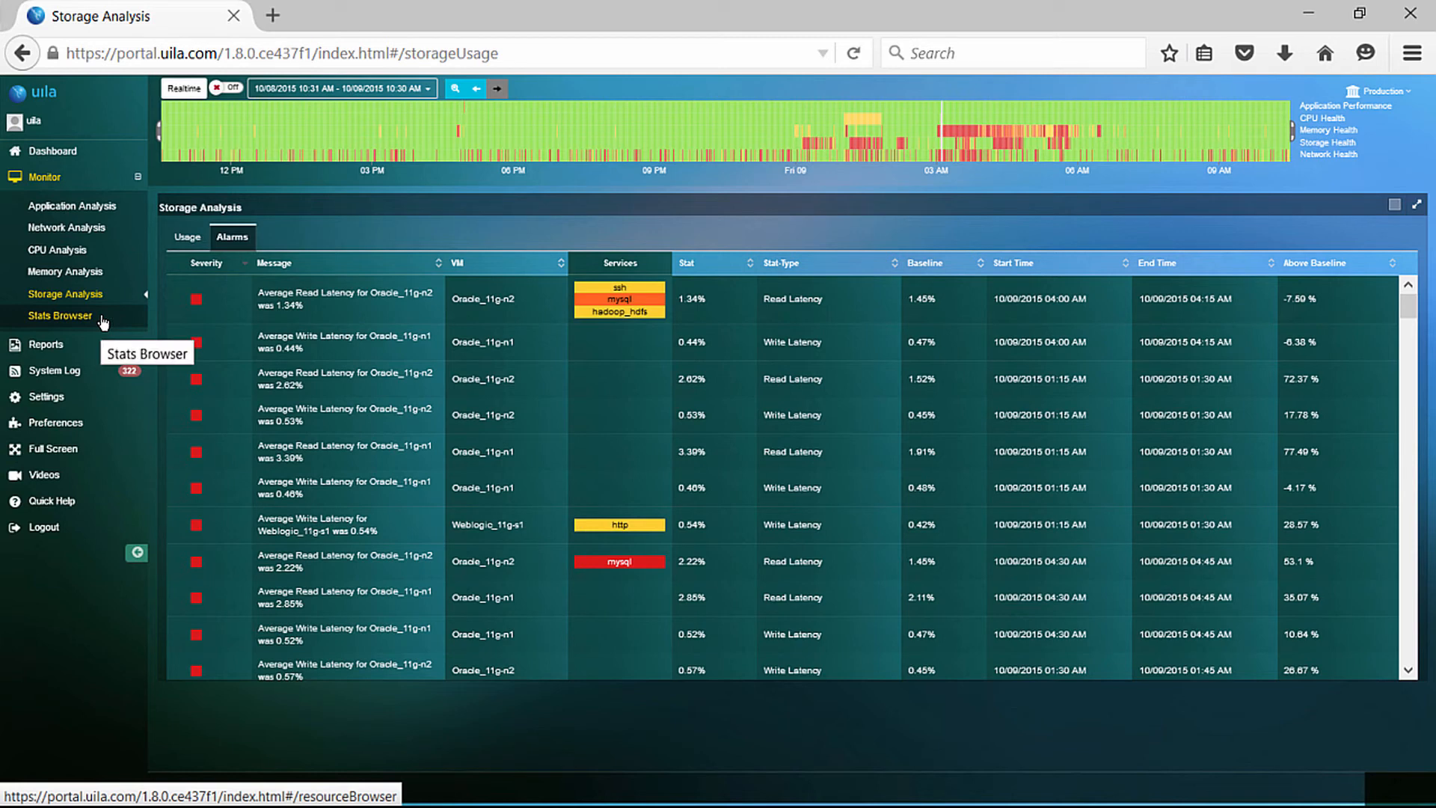
left_click(61, 315)
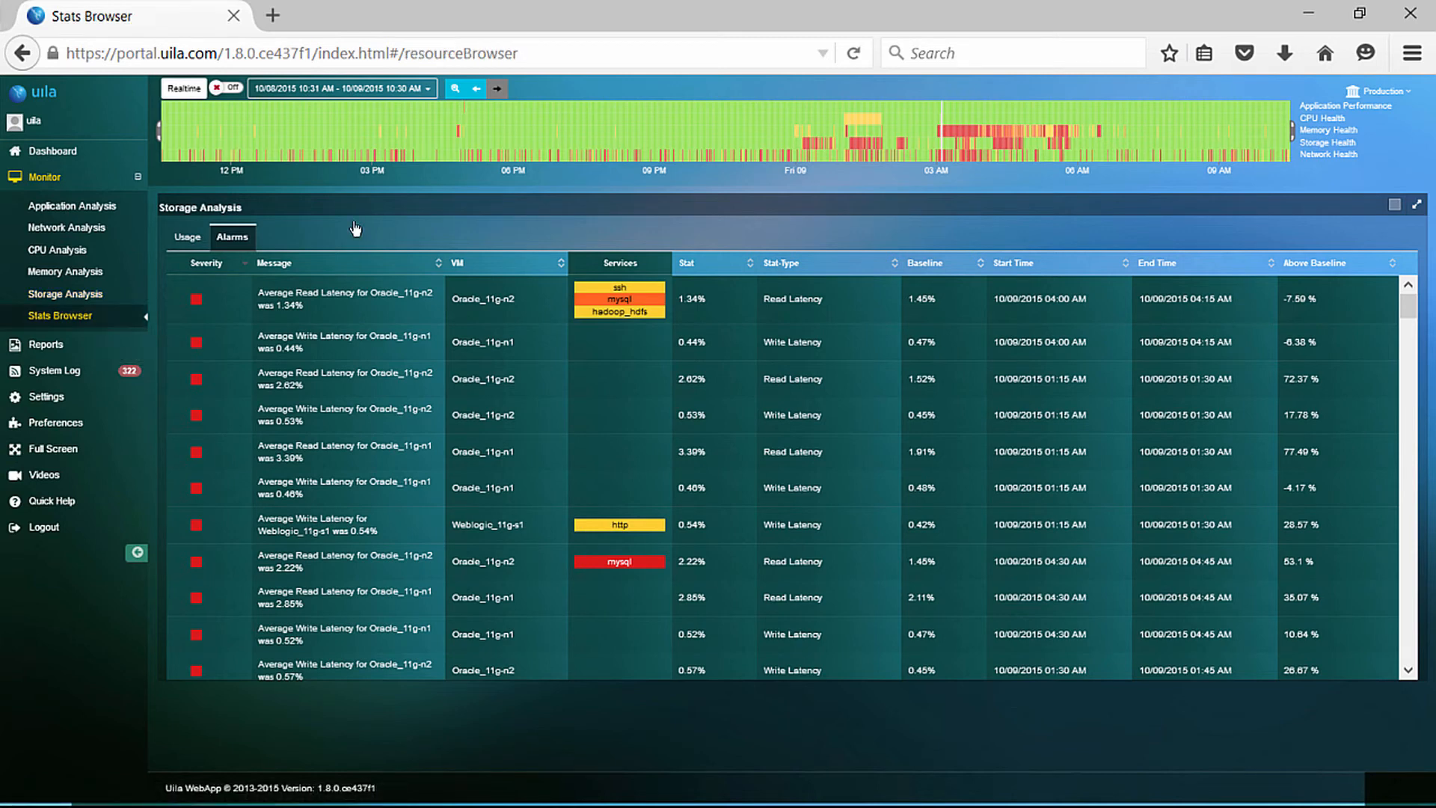
Retarget the Stats Browser from LotusNote_7.5-s1 to VM Weblogic_11g-s1 via a 'web' name search.
left_click(60, 315)
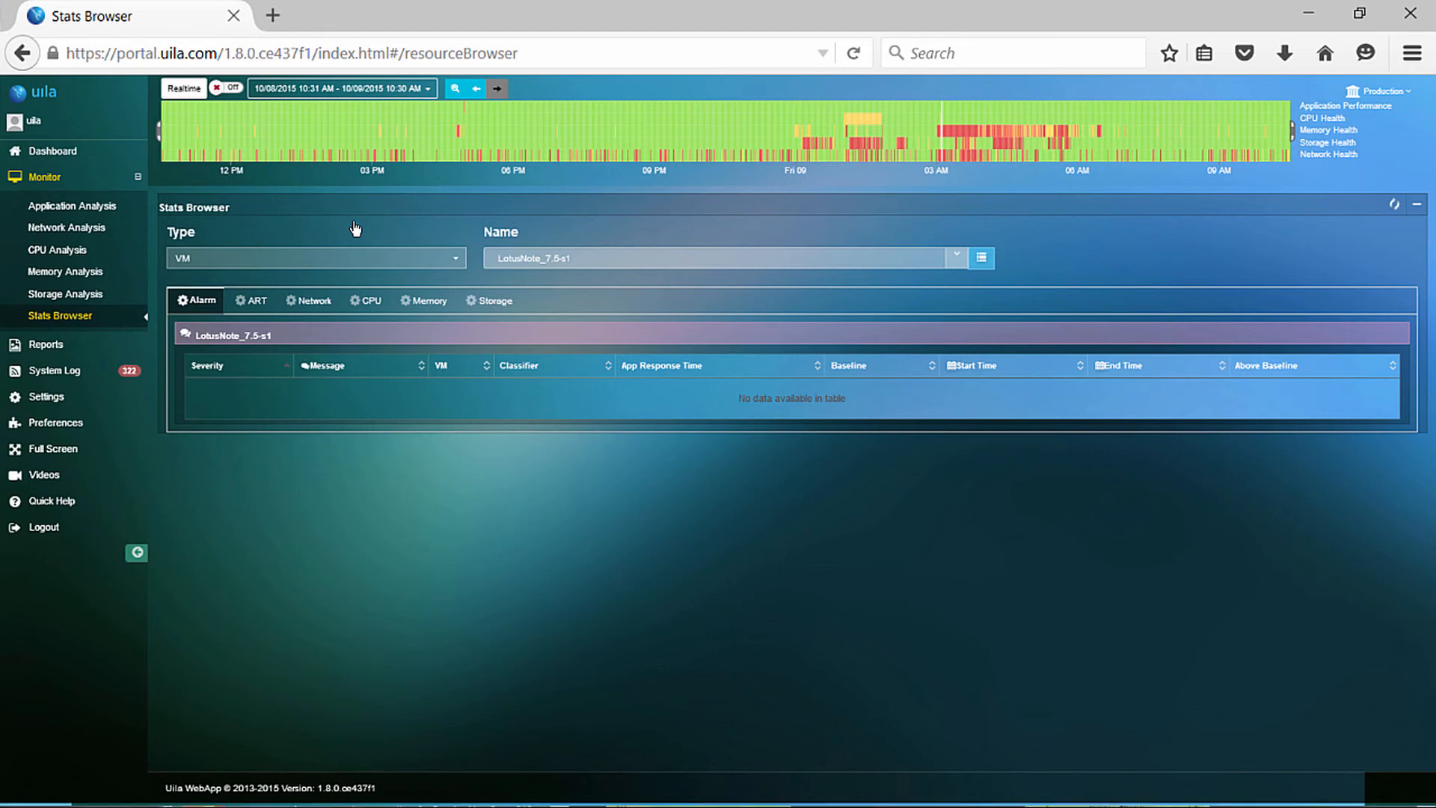
mouse_move(535, 511)
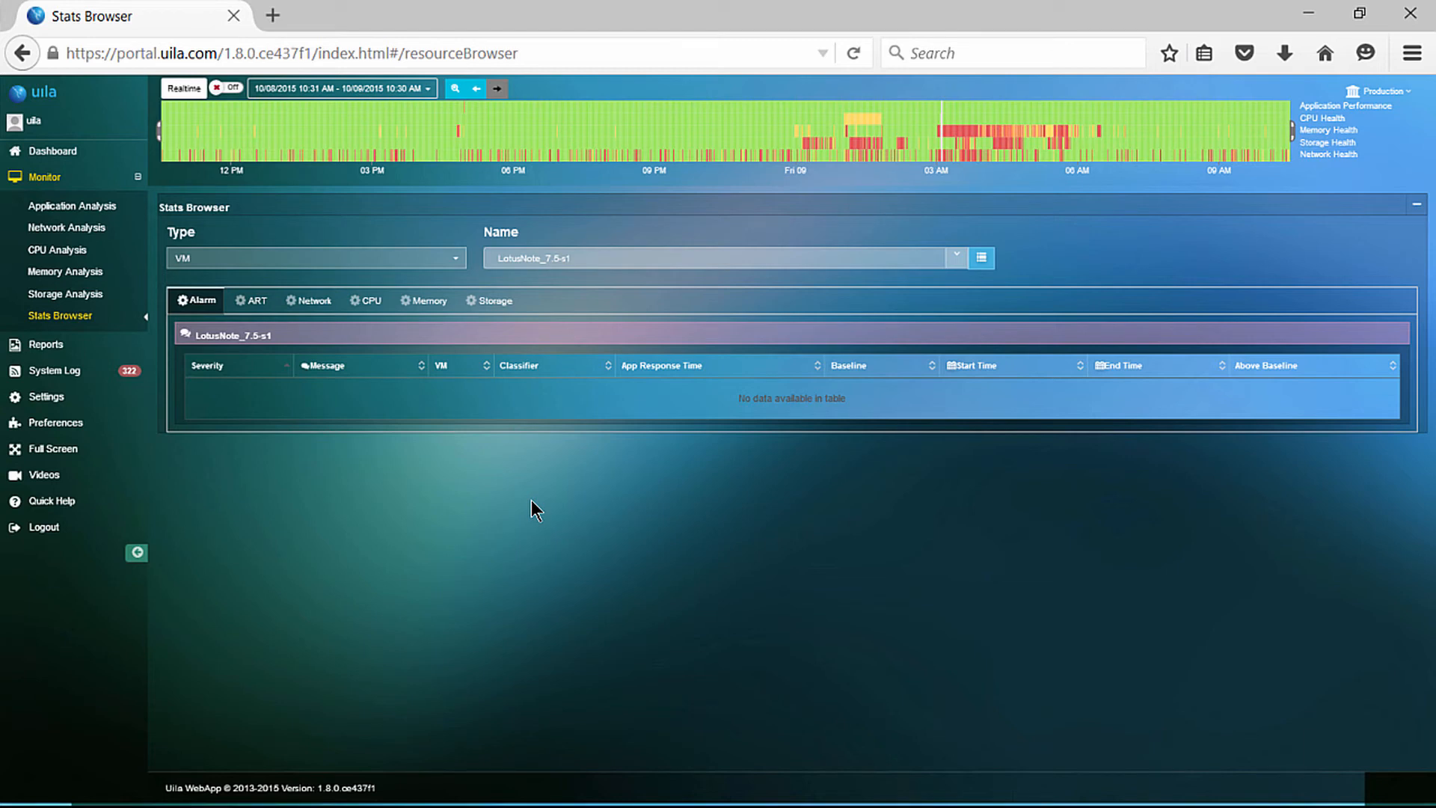
mouse_move(535, 506)
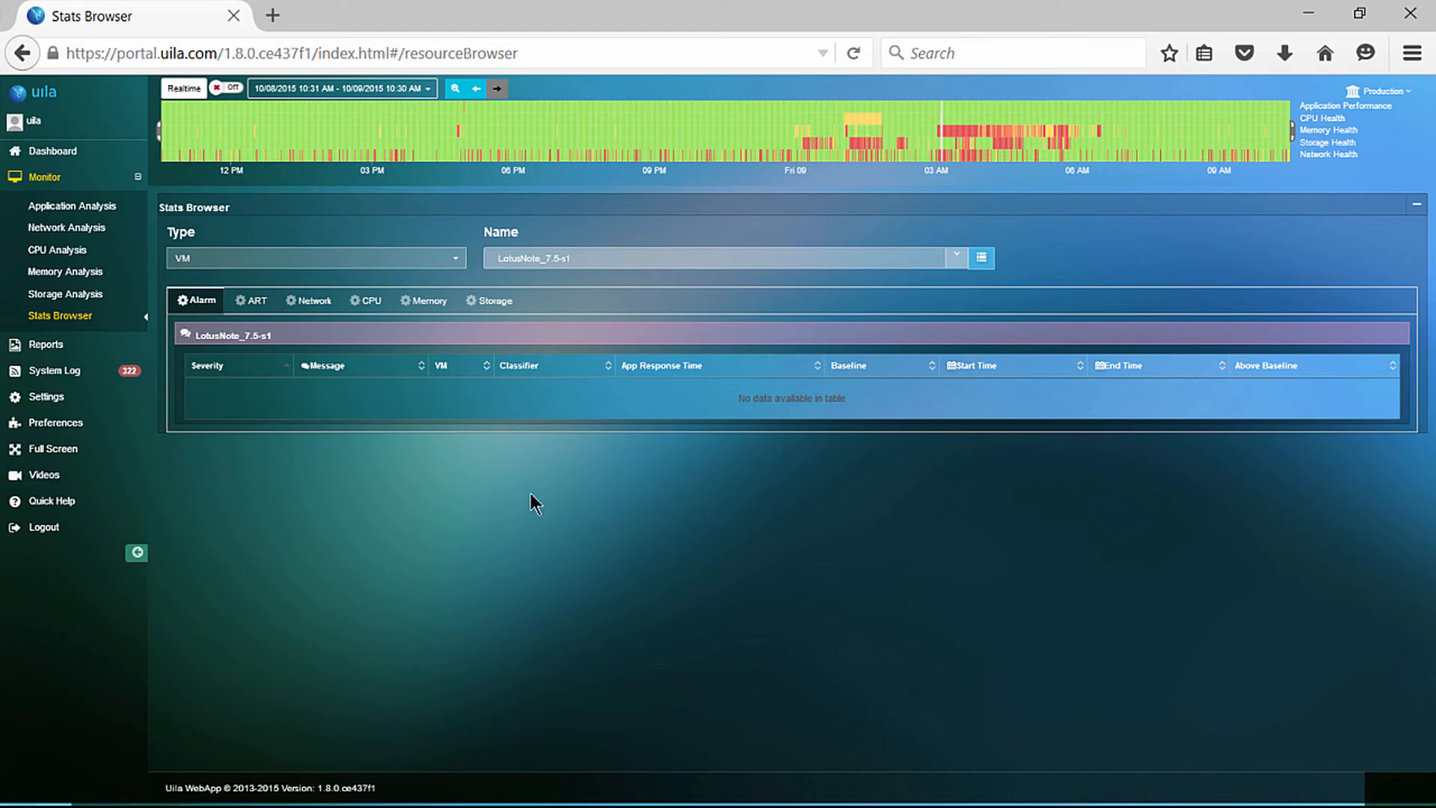
left_click(315, 258)
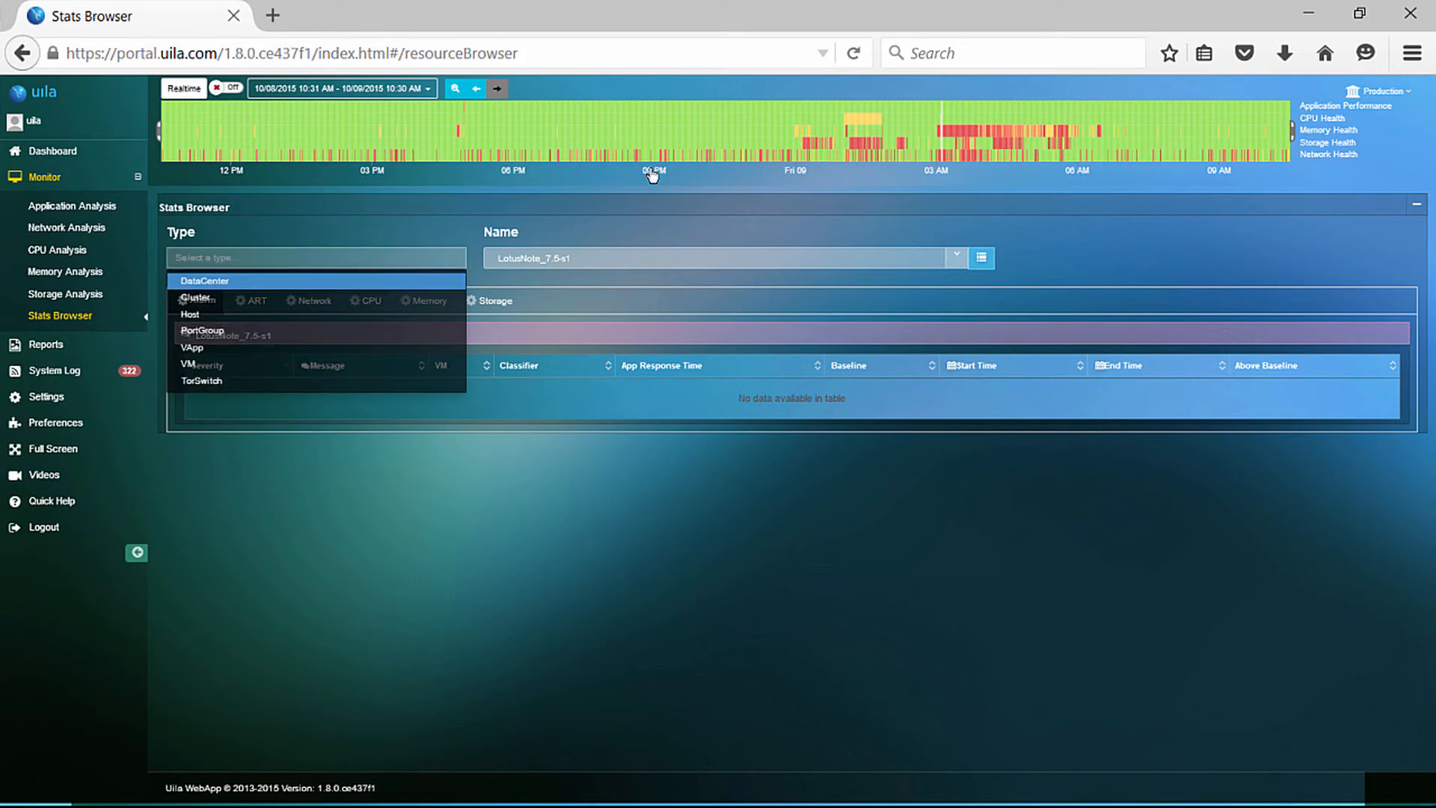
mouse_move(463, 236)
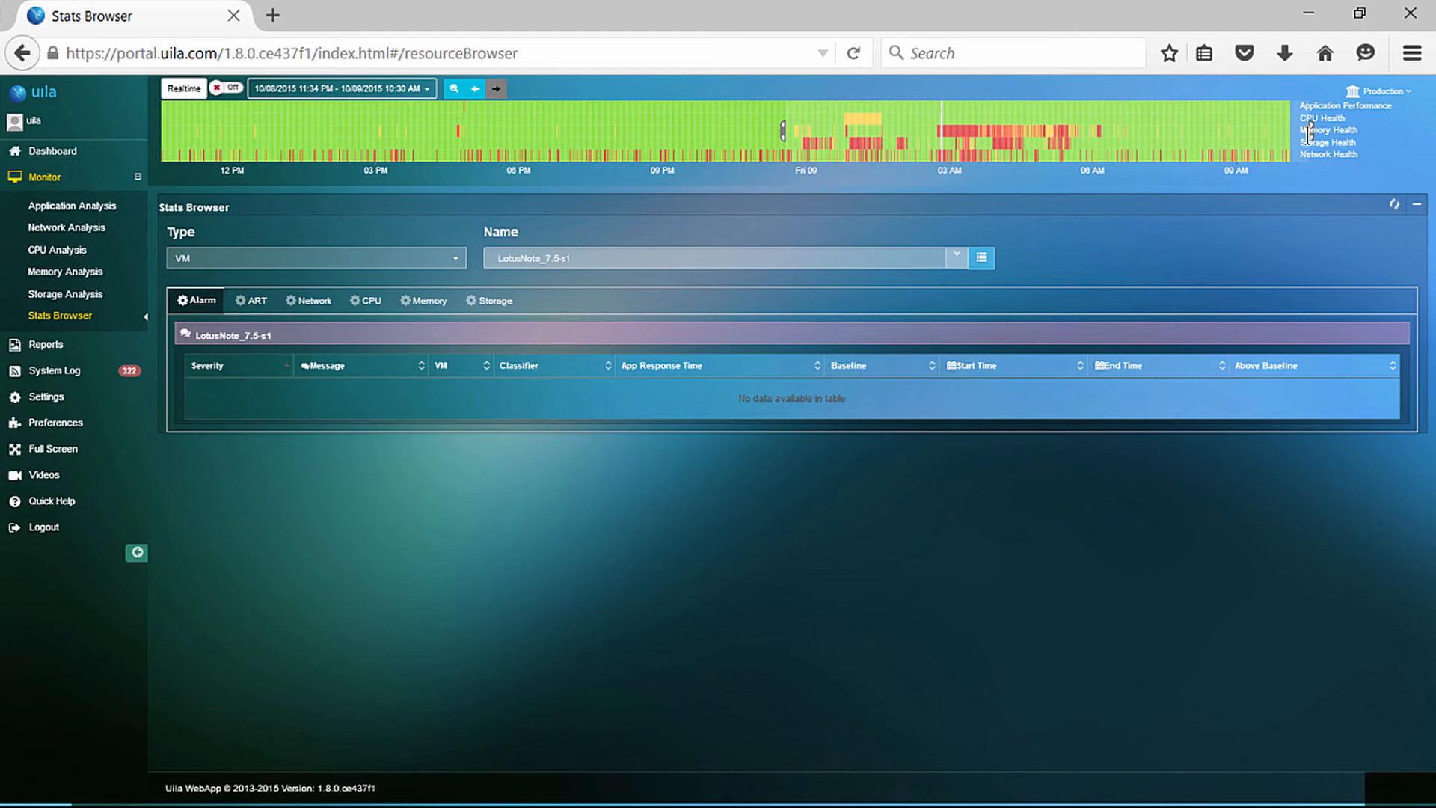
mouse_move(1213, 139)
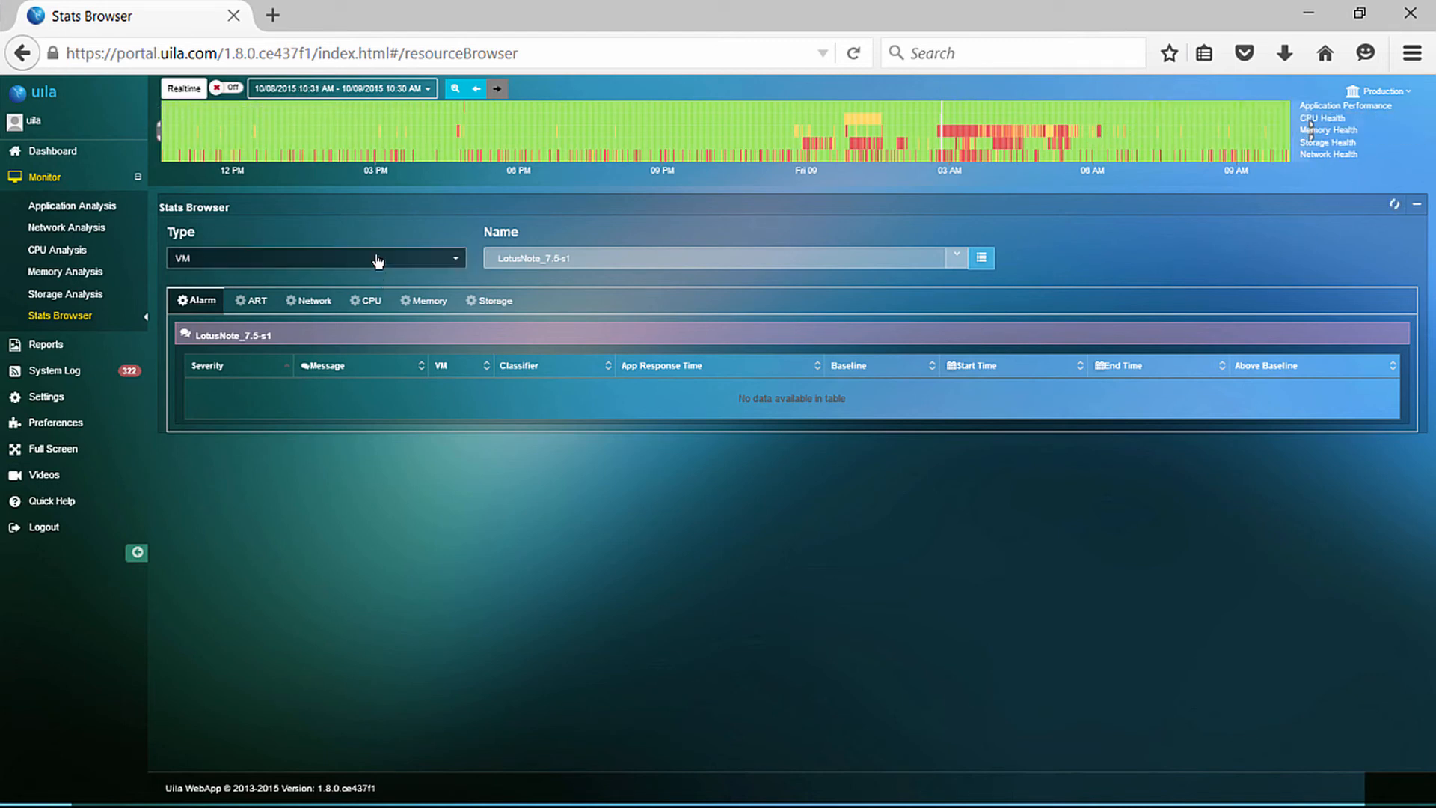
left_click(955, 257)
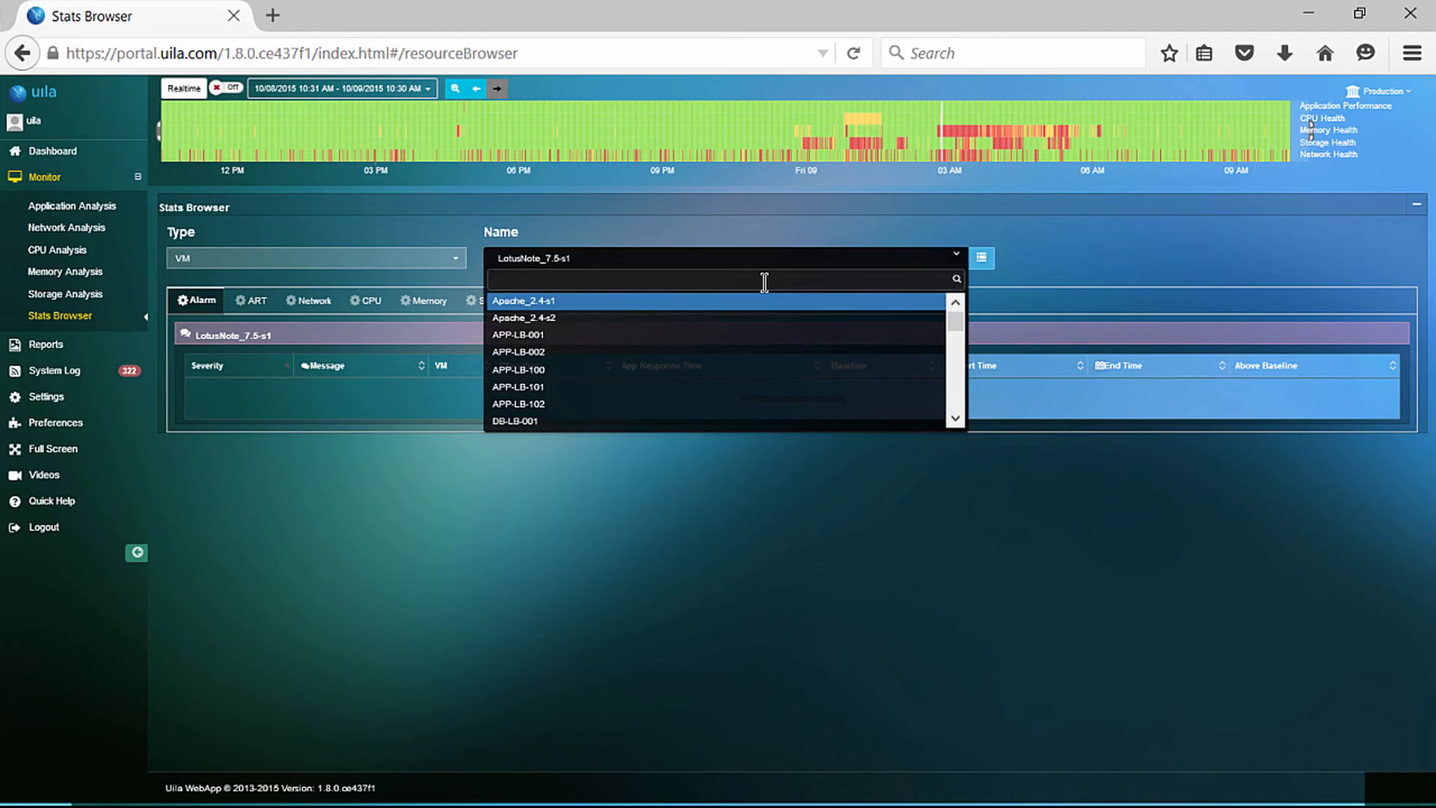
type("web")
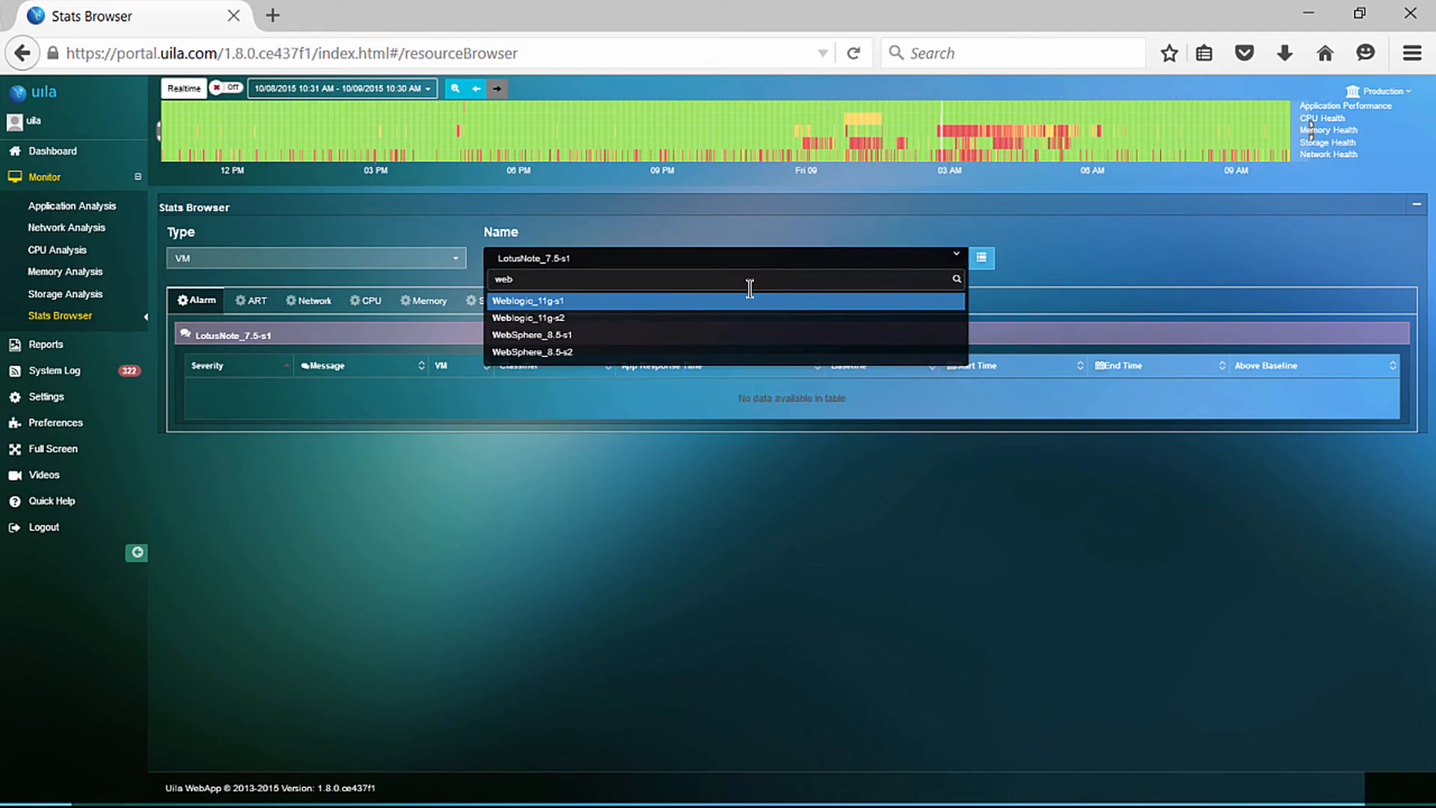
left_click(527, 301)
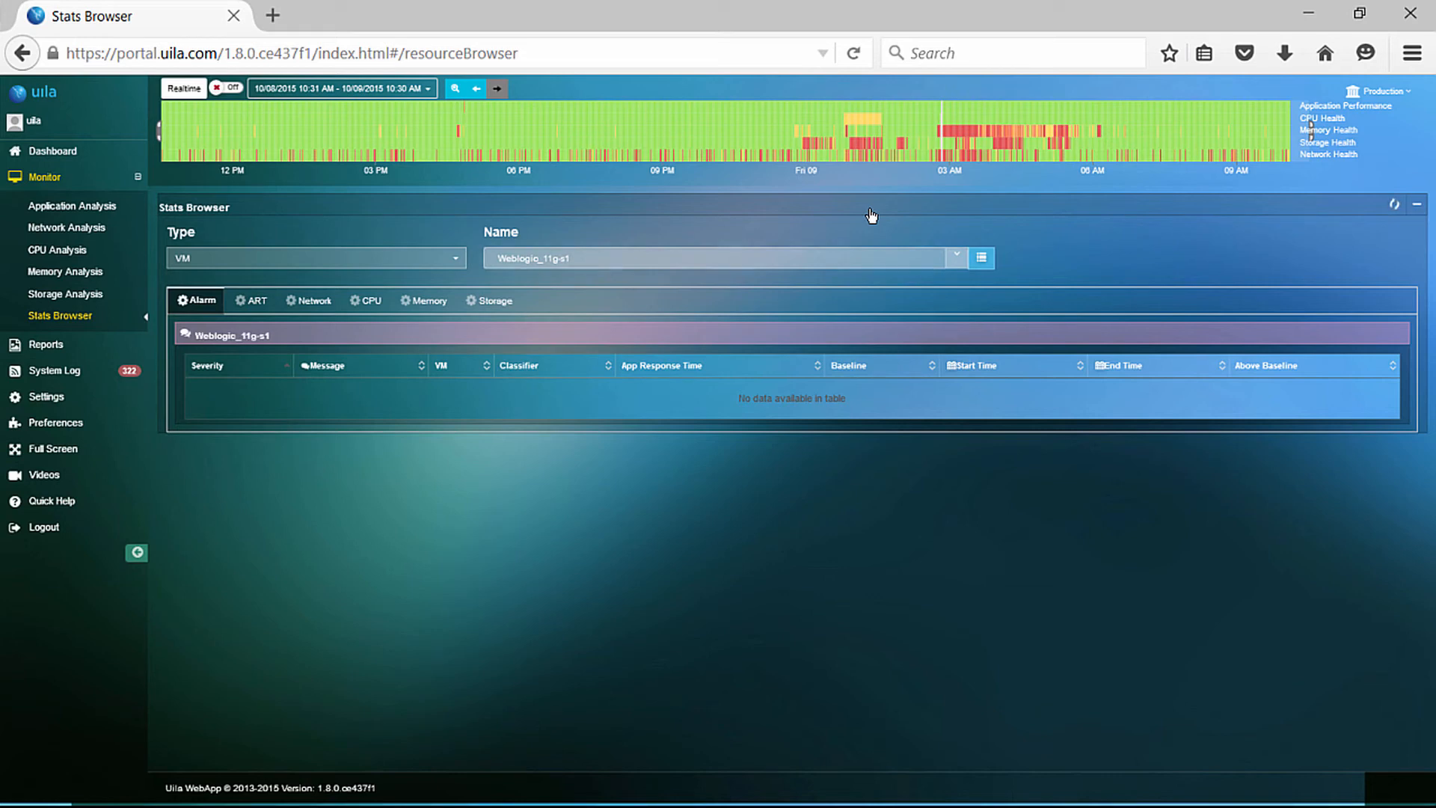
mouse_move(841, 285)
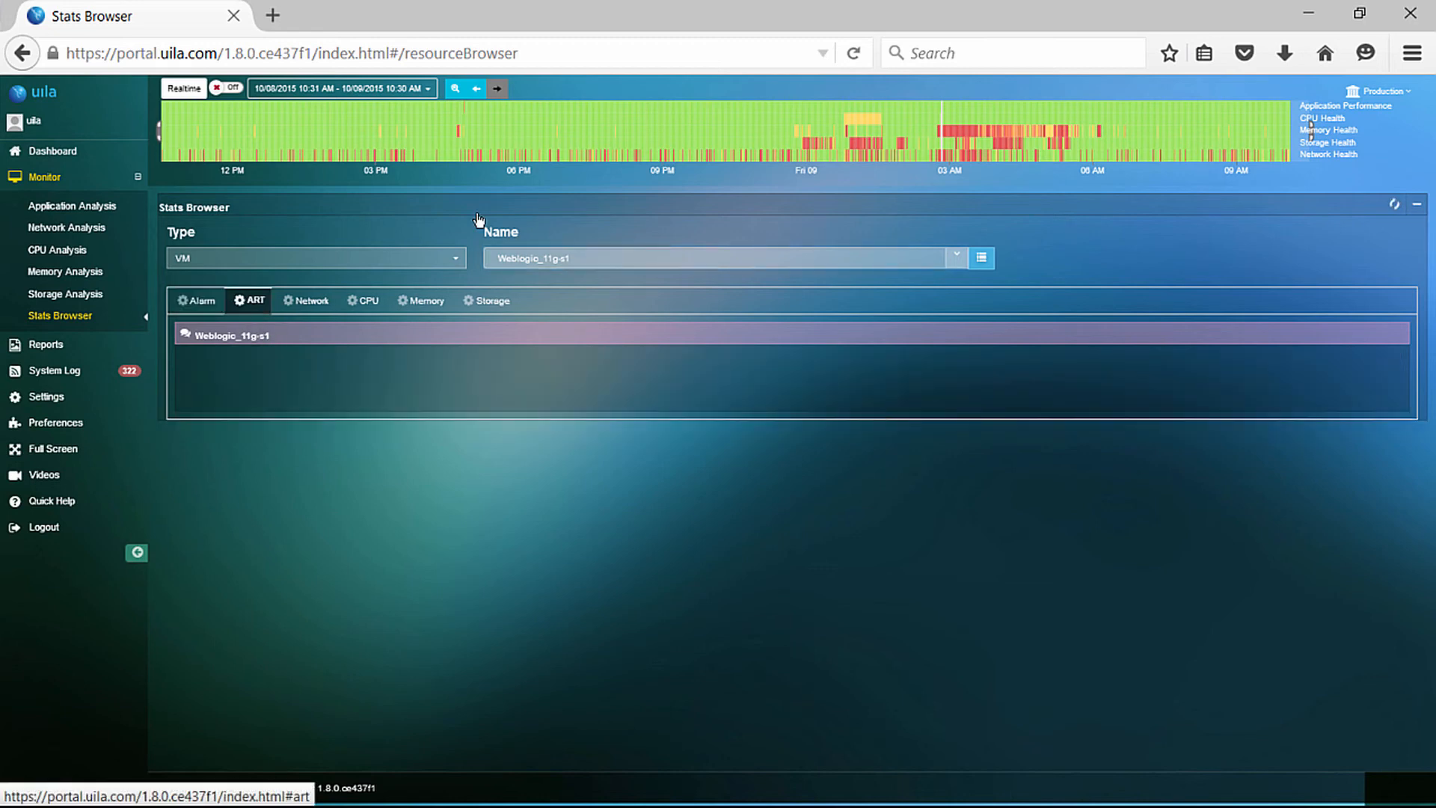
Step through Weblogic_11g-s1's response time, Network, CPU, Memory and Storage charts.
left_click(231, 335)
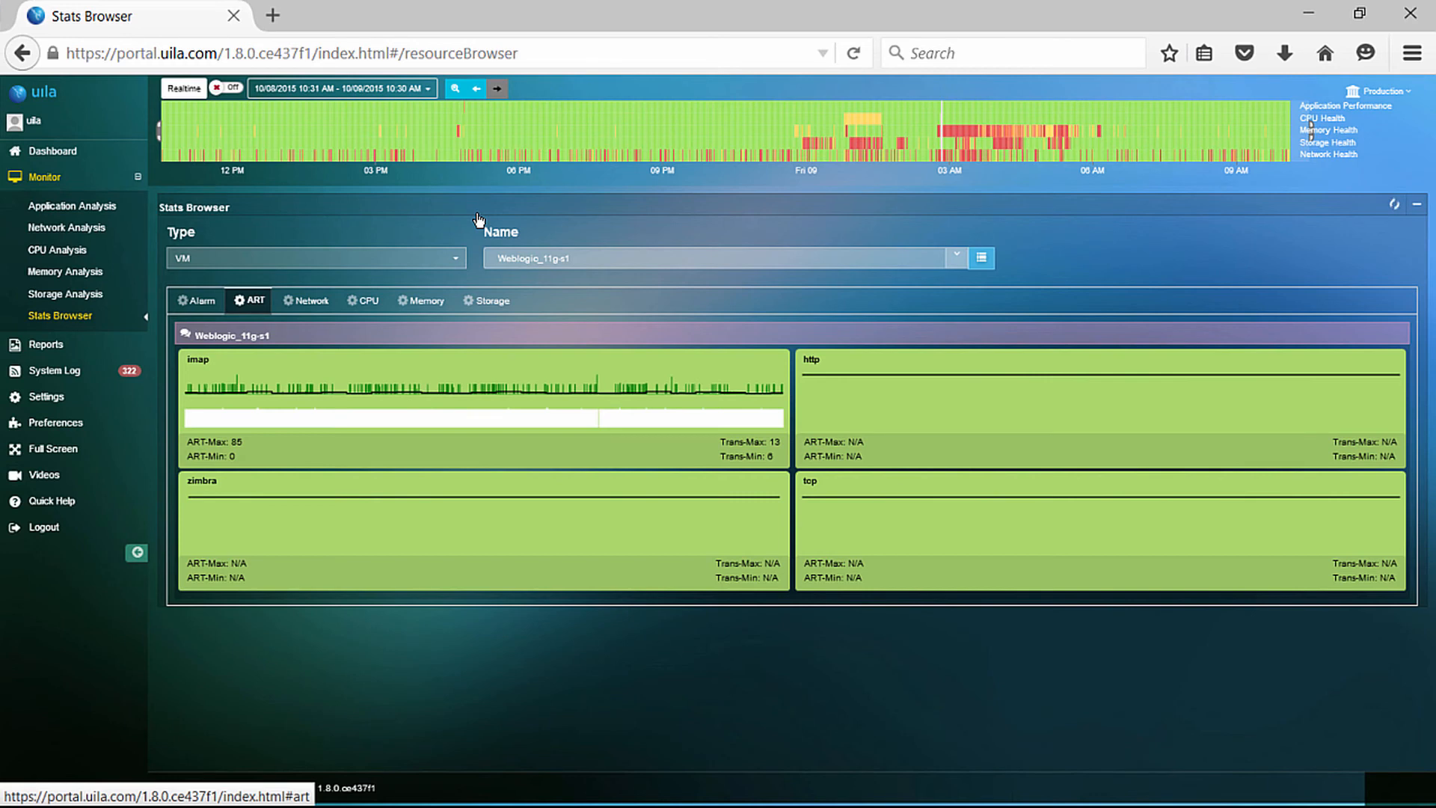
mouse_move(302, 316)
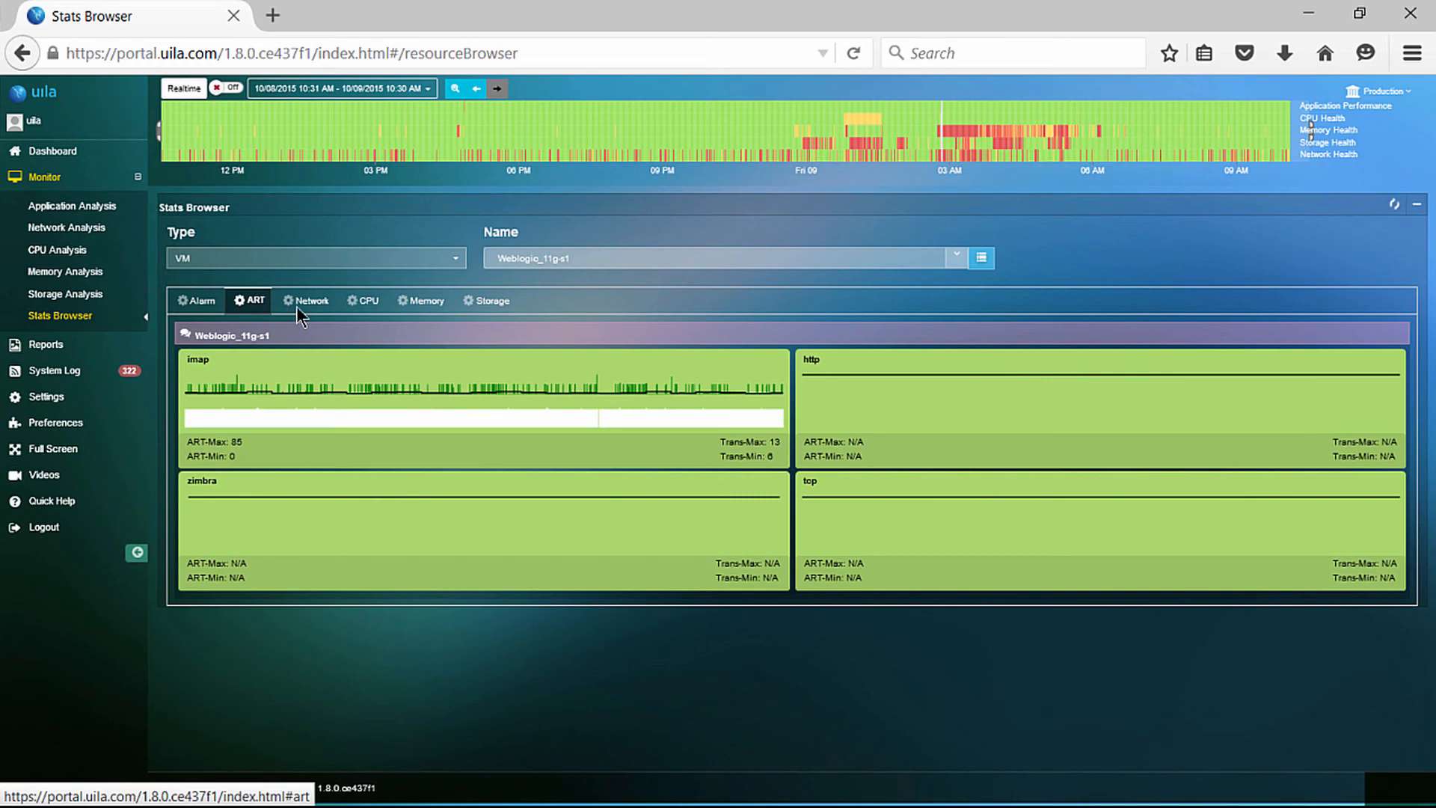
left_click(311, 301)
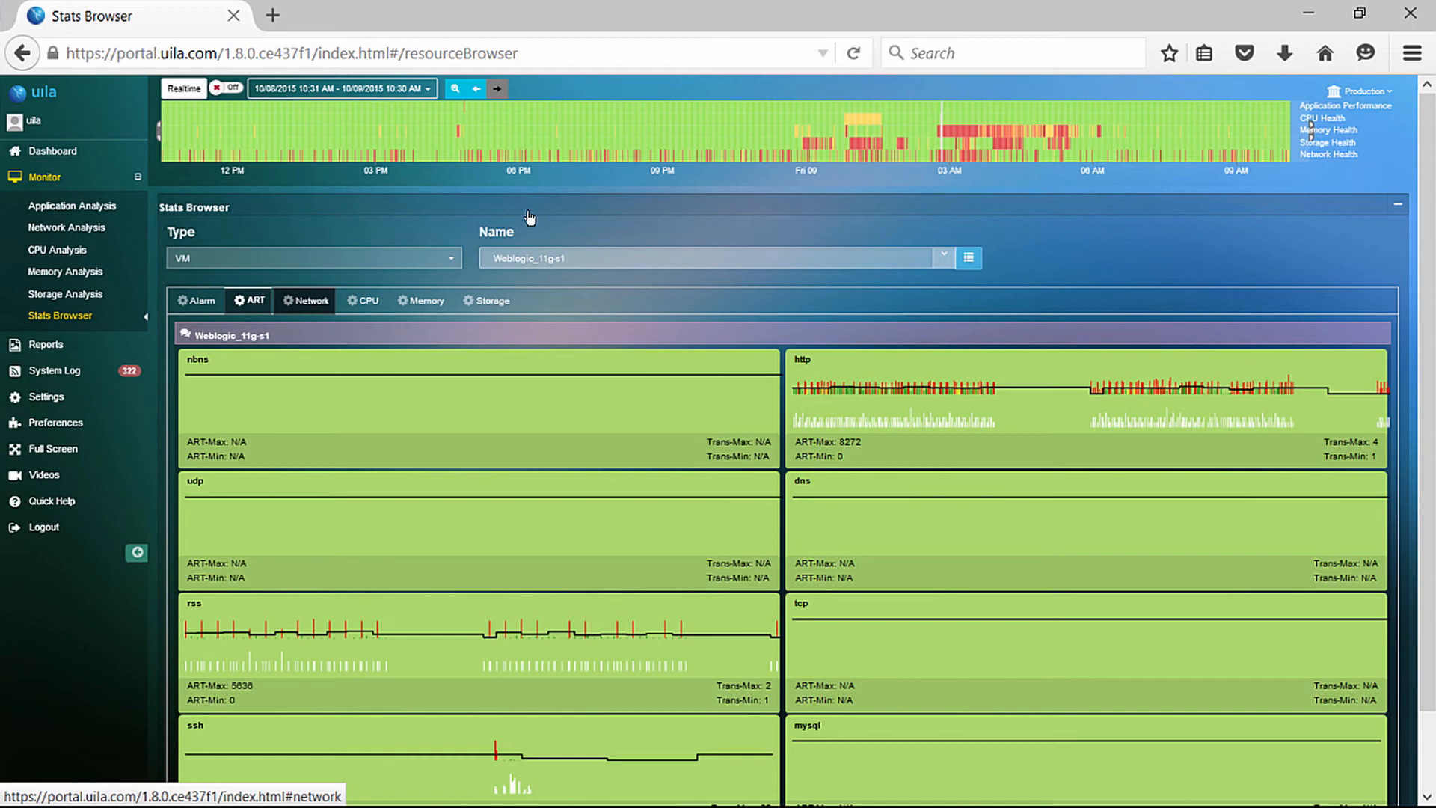
left_click(310, 301)
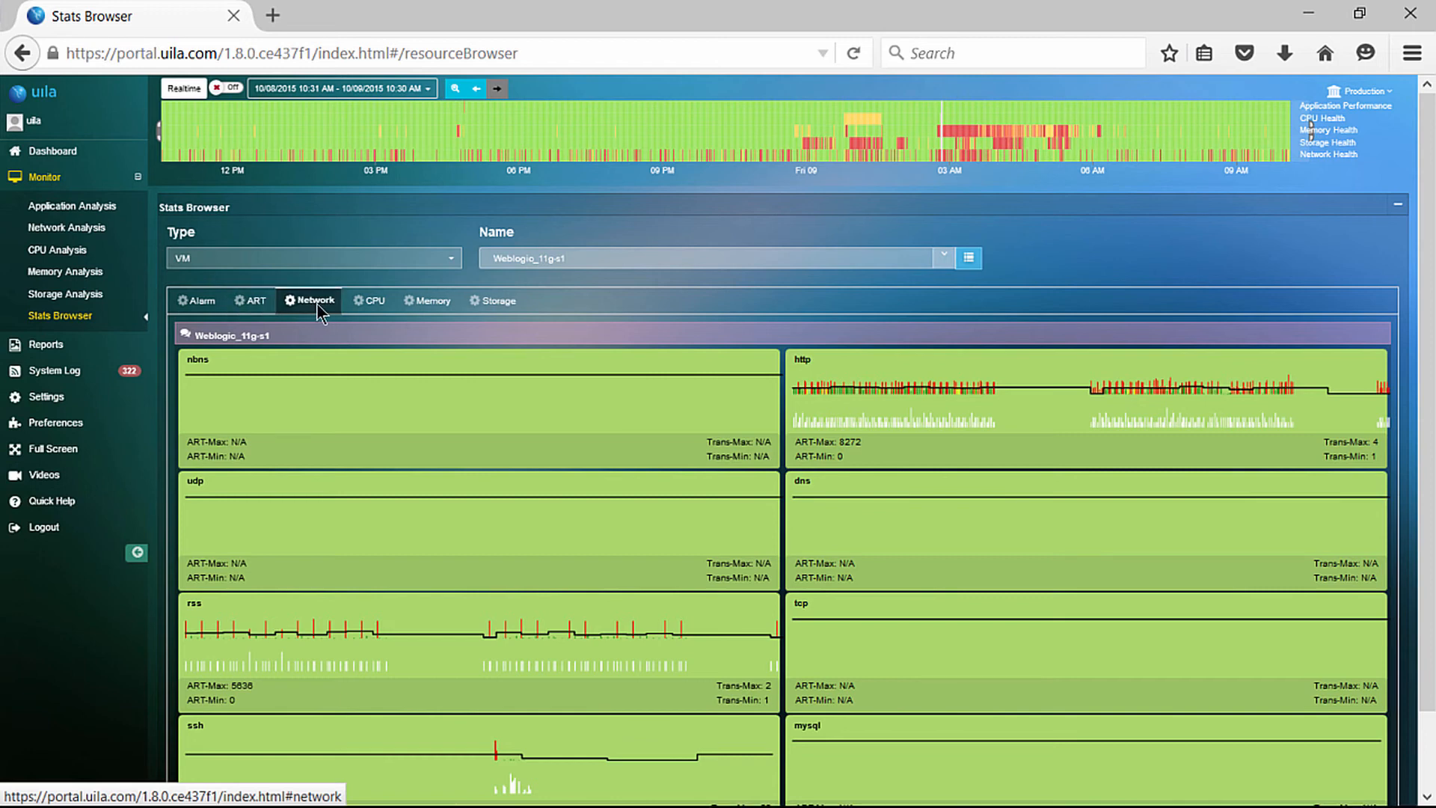
left_click(372, 301)
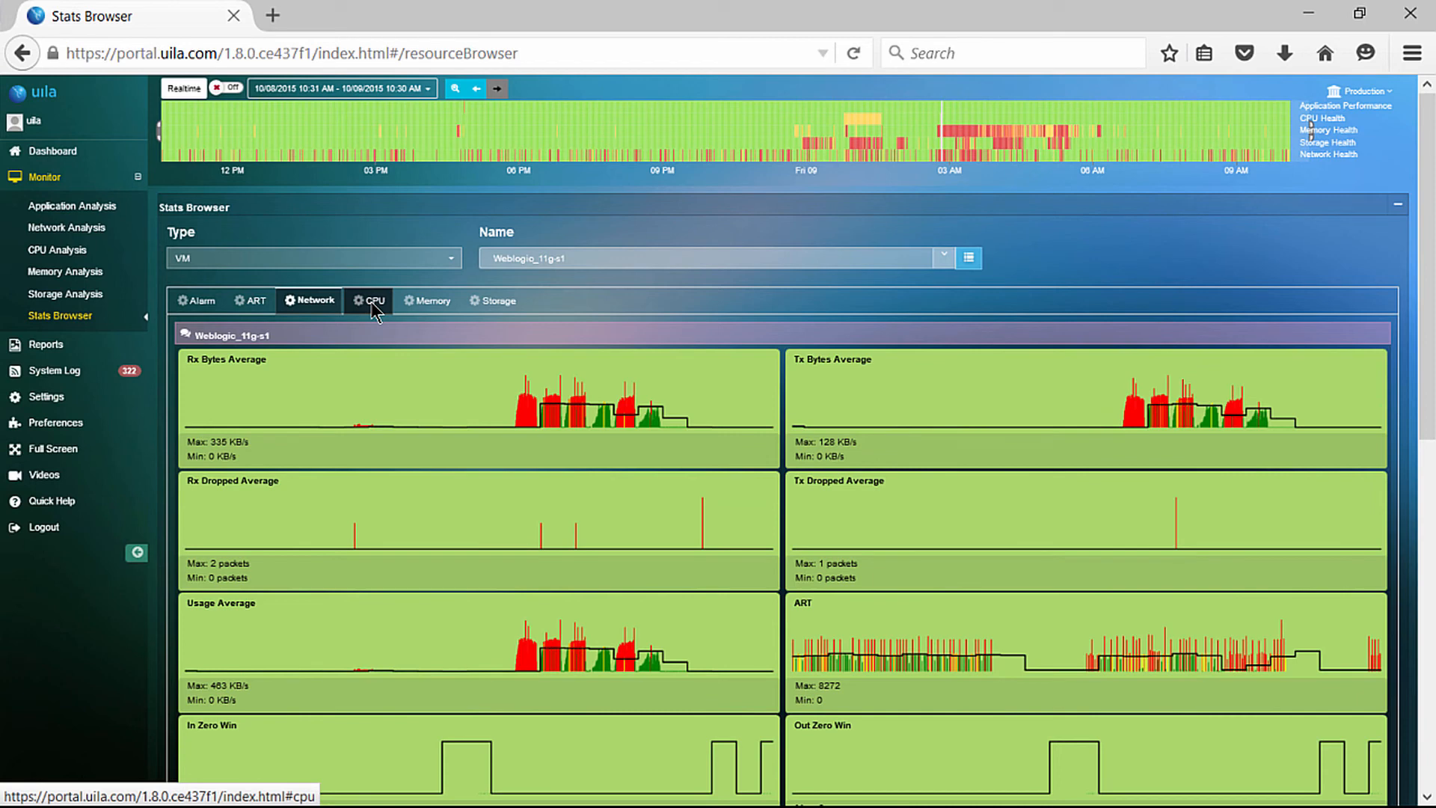
left_click(368, 300)
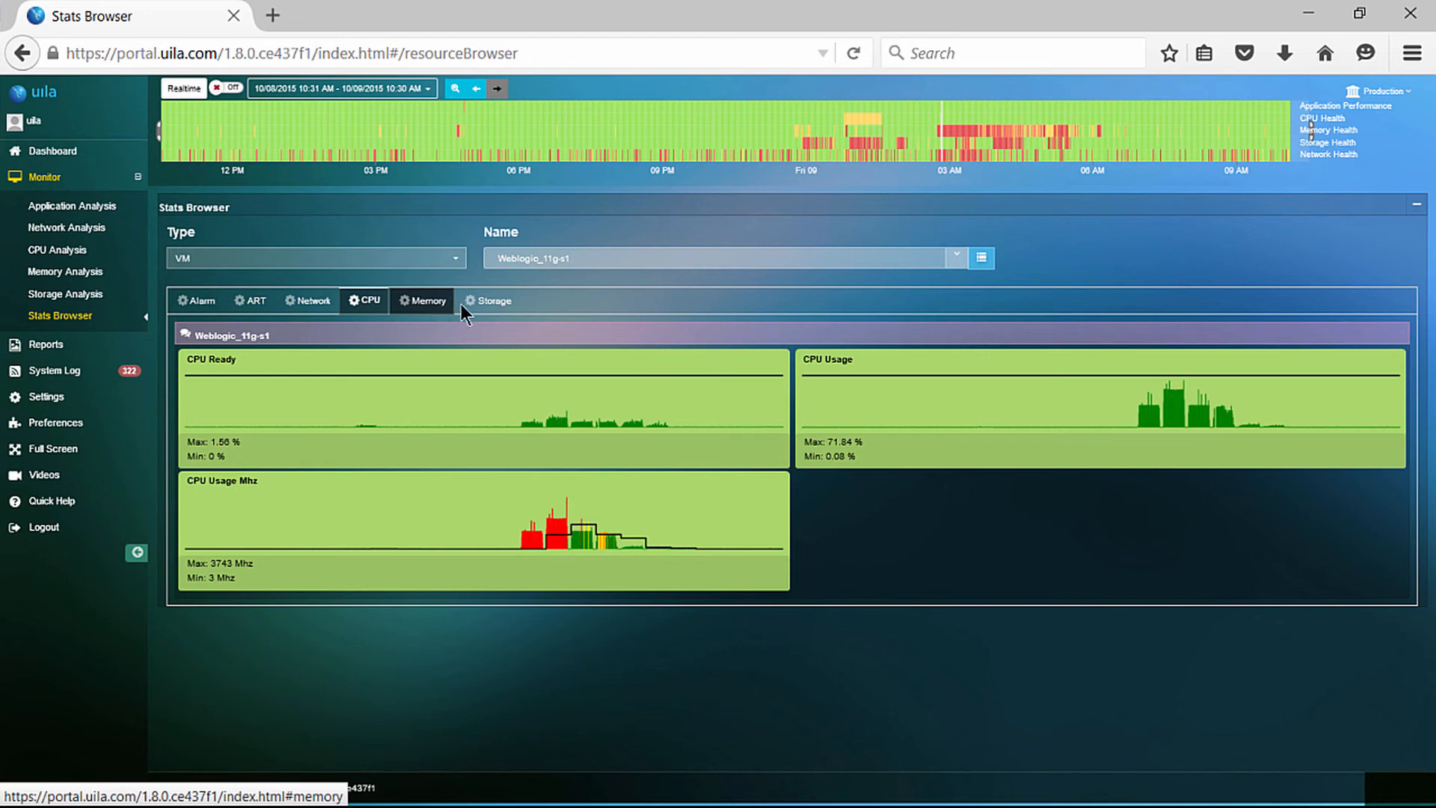
left_click(422, 301)
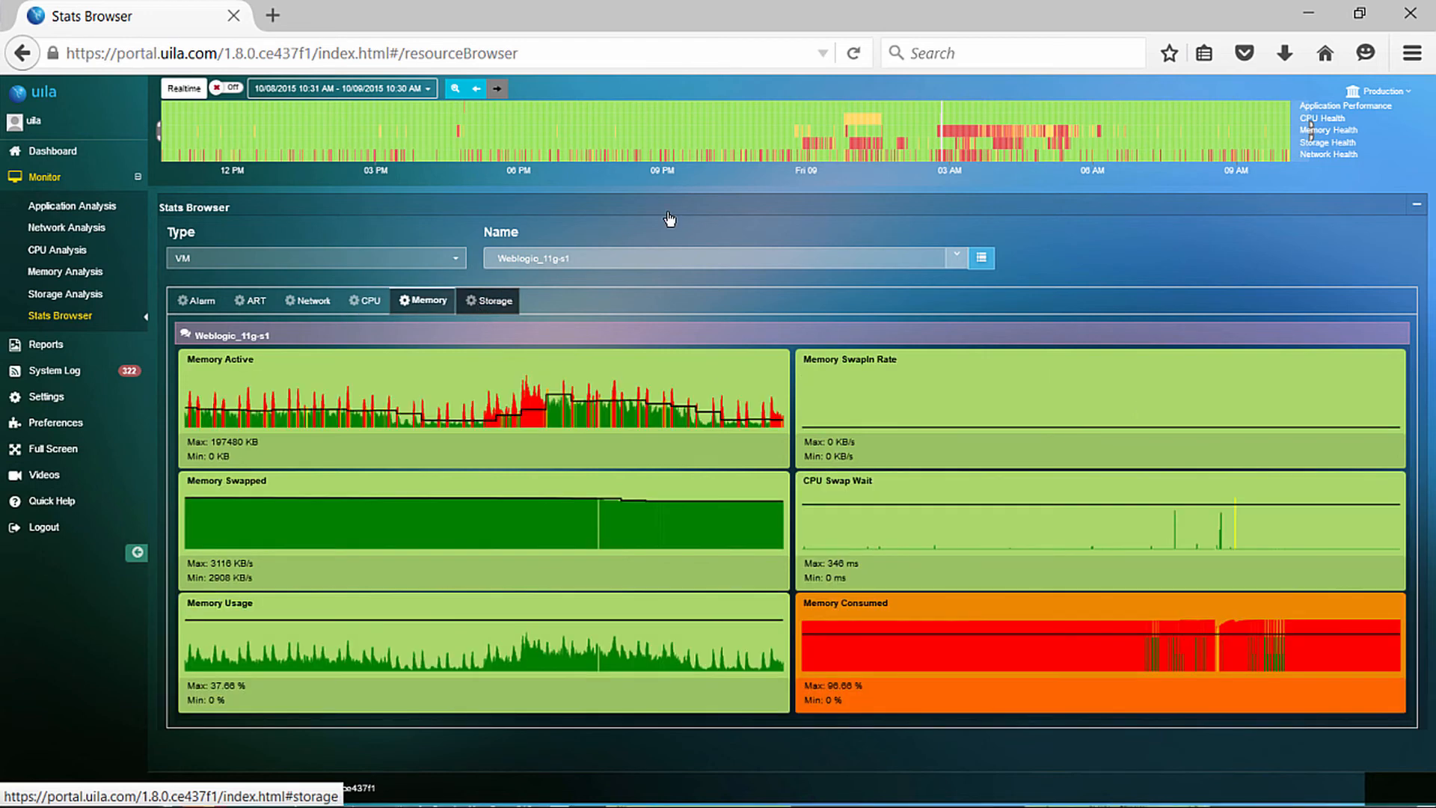
left_click(494, 301)
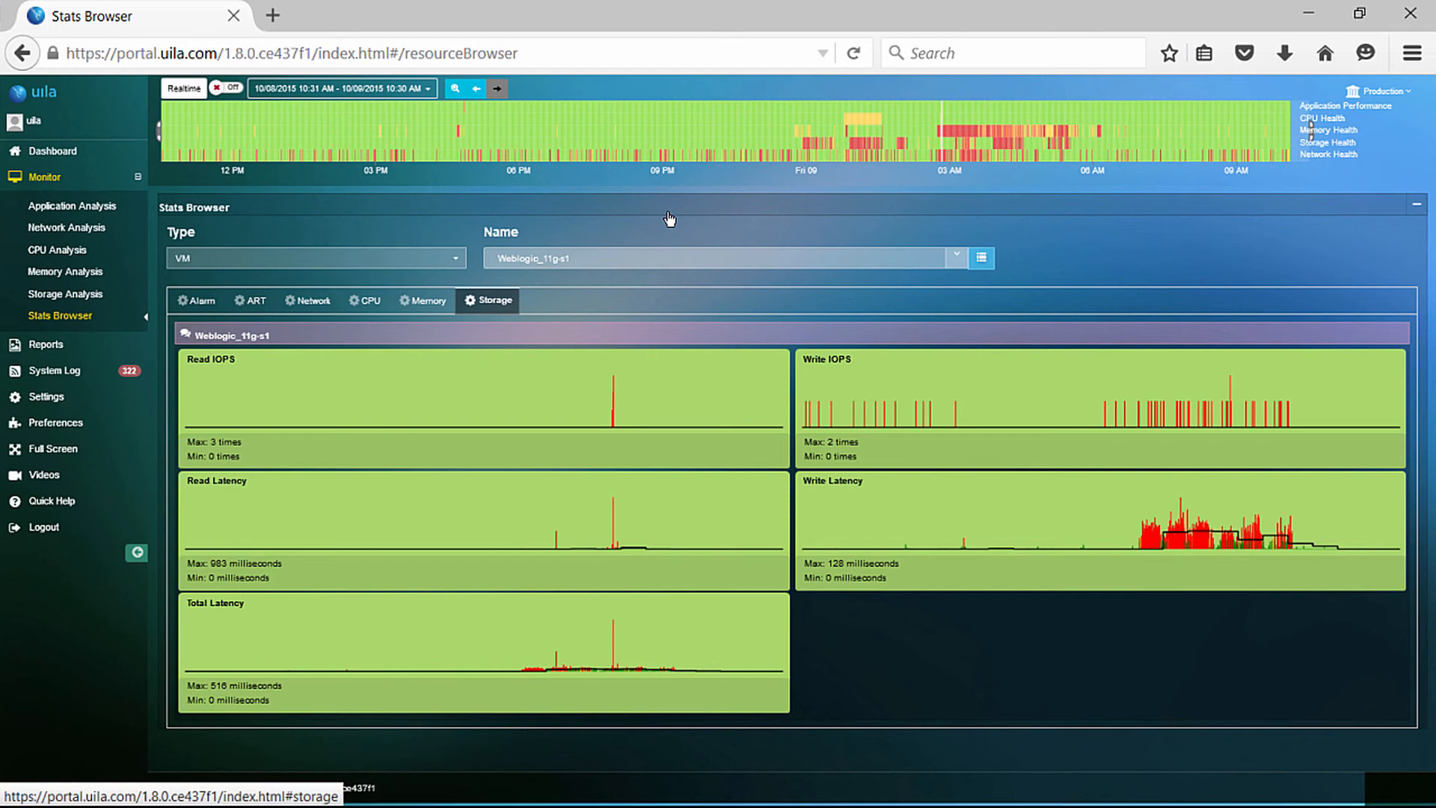
mouse_move(45, 343)
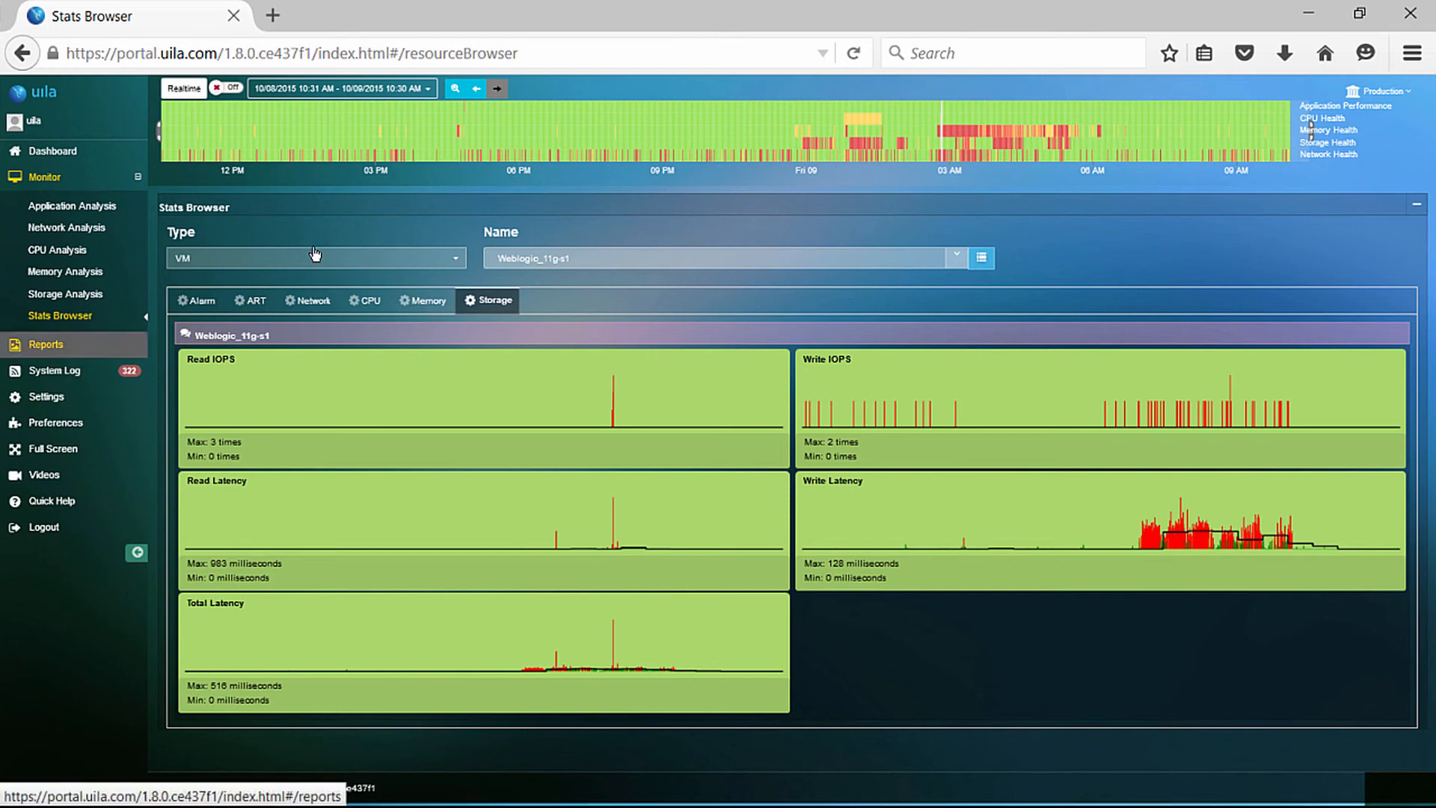
Show the Reports page with its On Demand PDF report list.
left_click(44, 344)
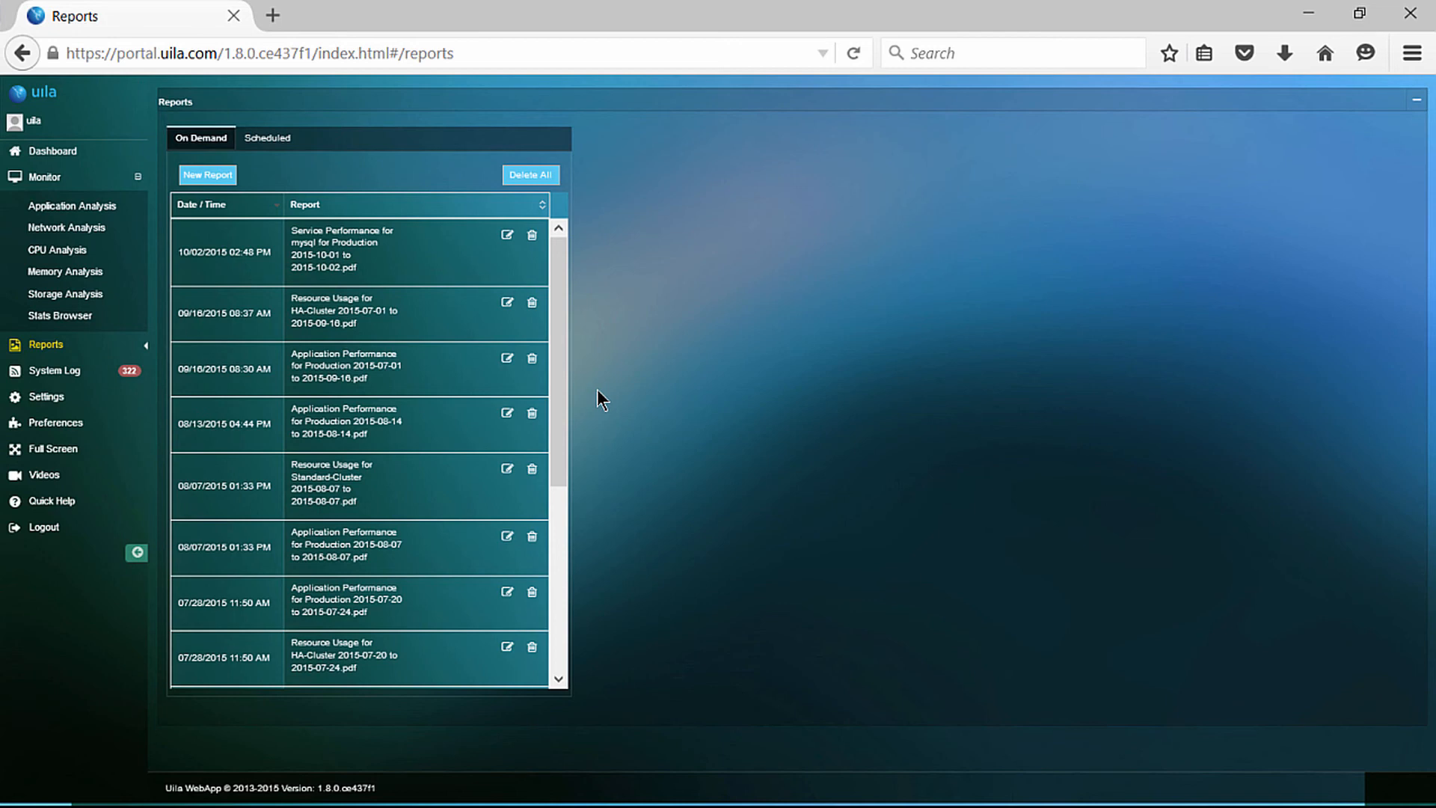
mouse_move(621, 387)
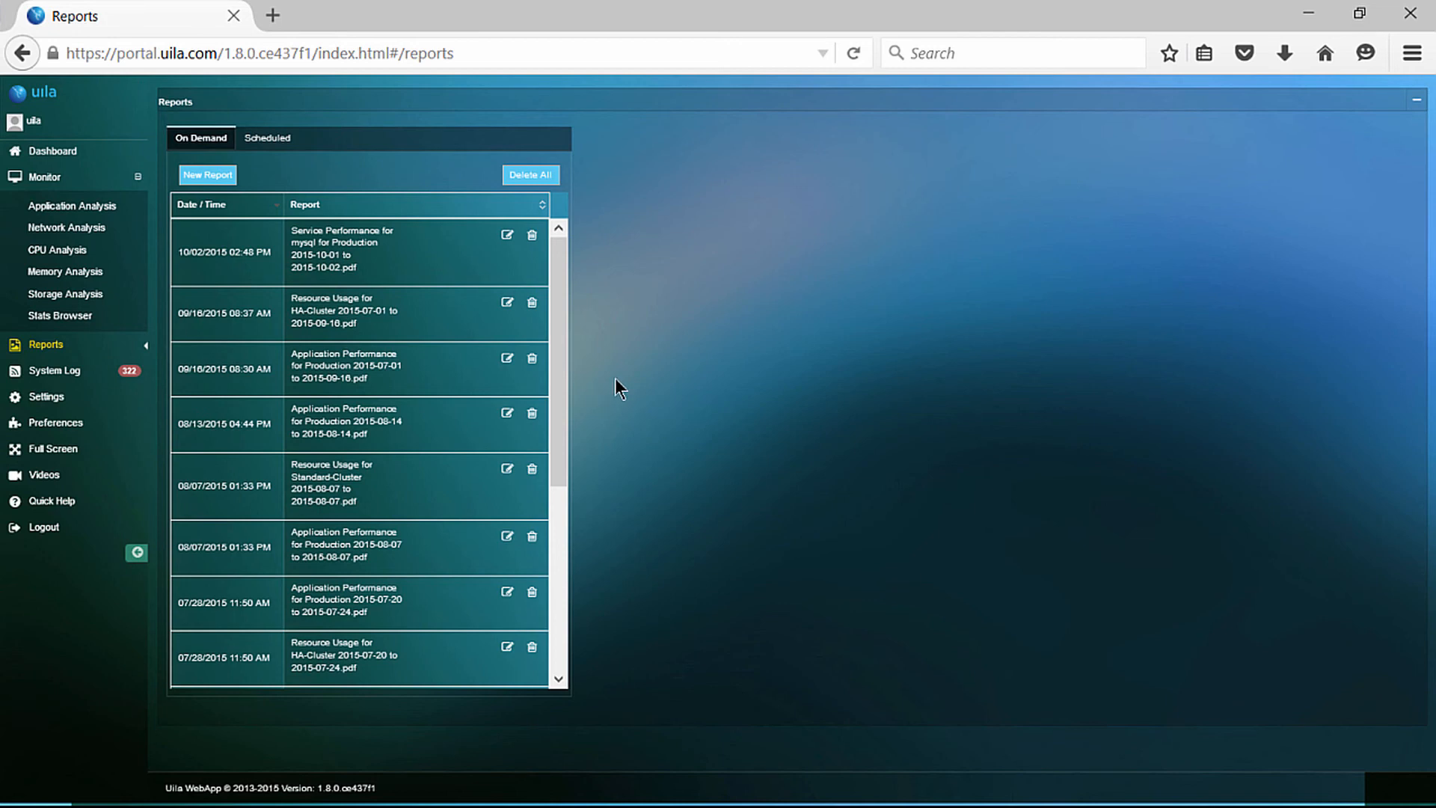
mouse_move(614, 382)
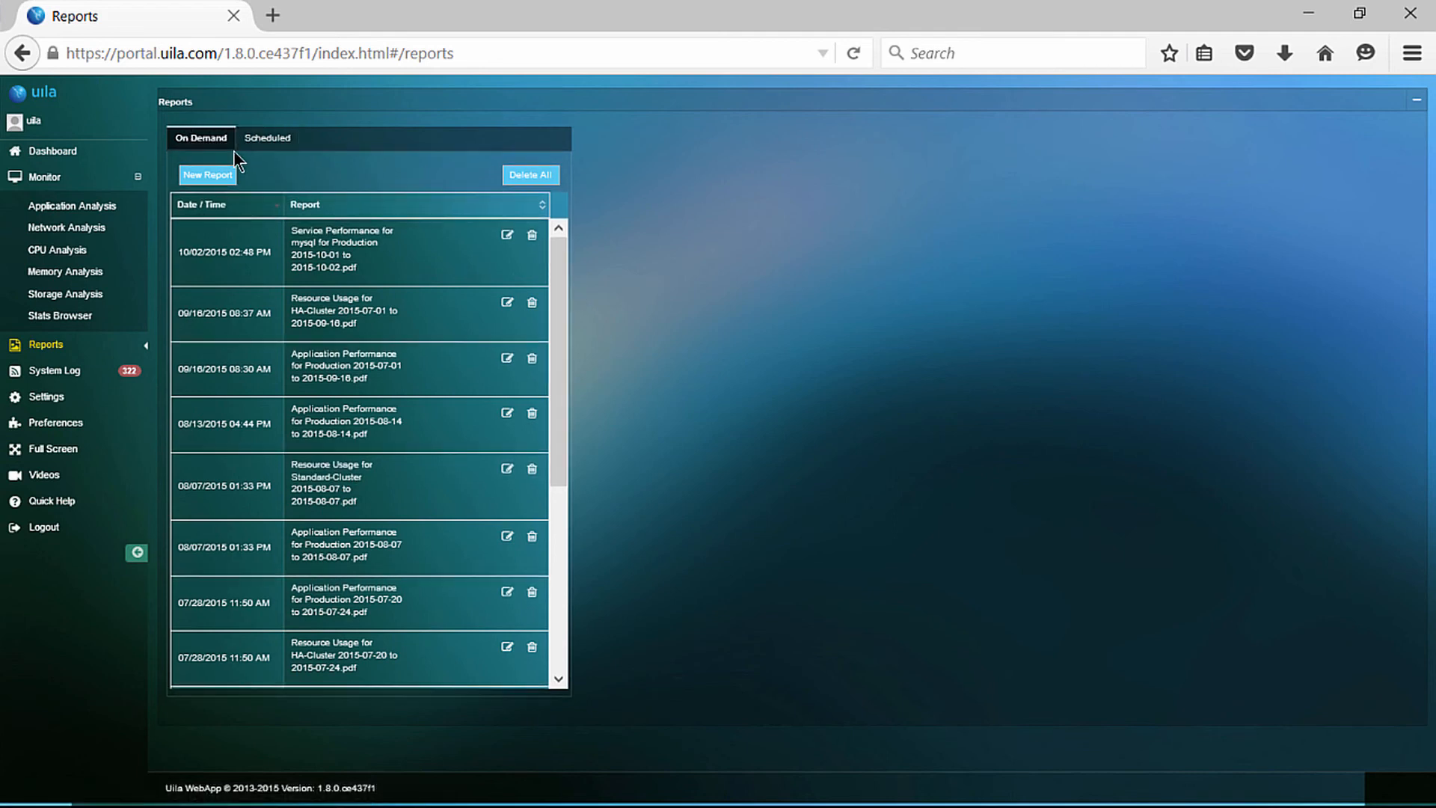
left_click(268, 138)
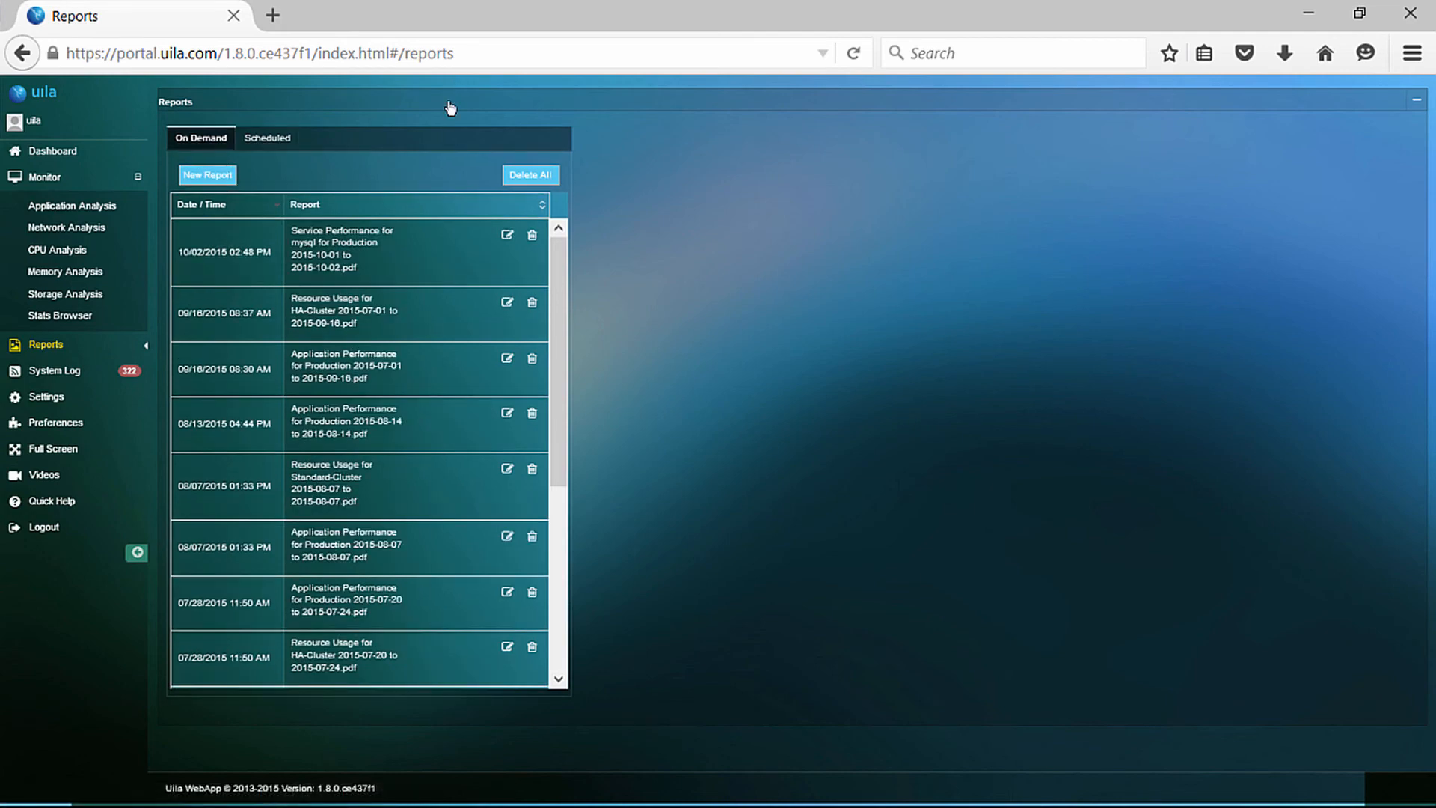
Generate a Resource Usage report for HA-Cluster (2015-10-05 to 2015-10-09) and view its PDF.
left_click(207, 175)
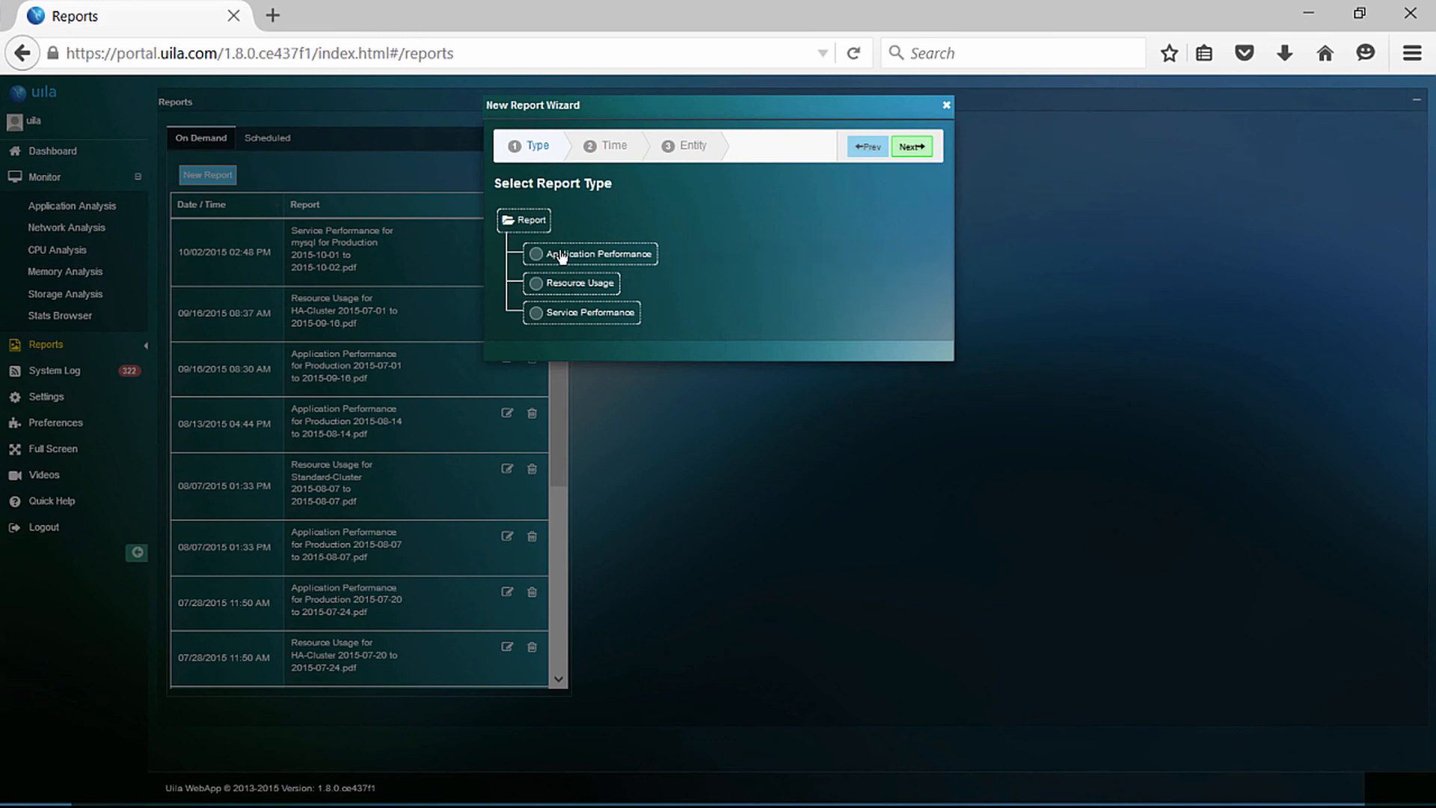
left_click(535, 283)
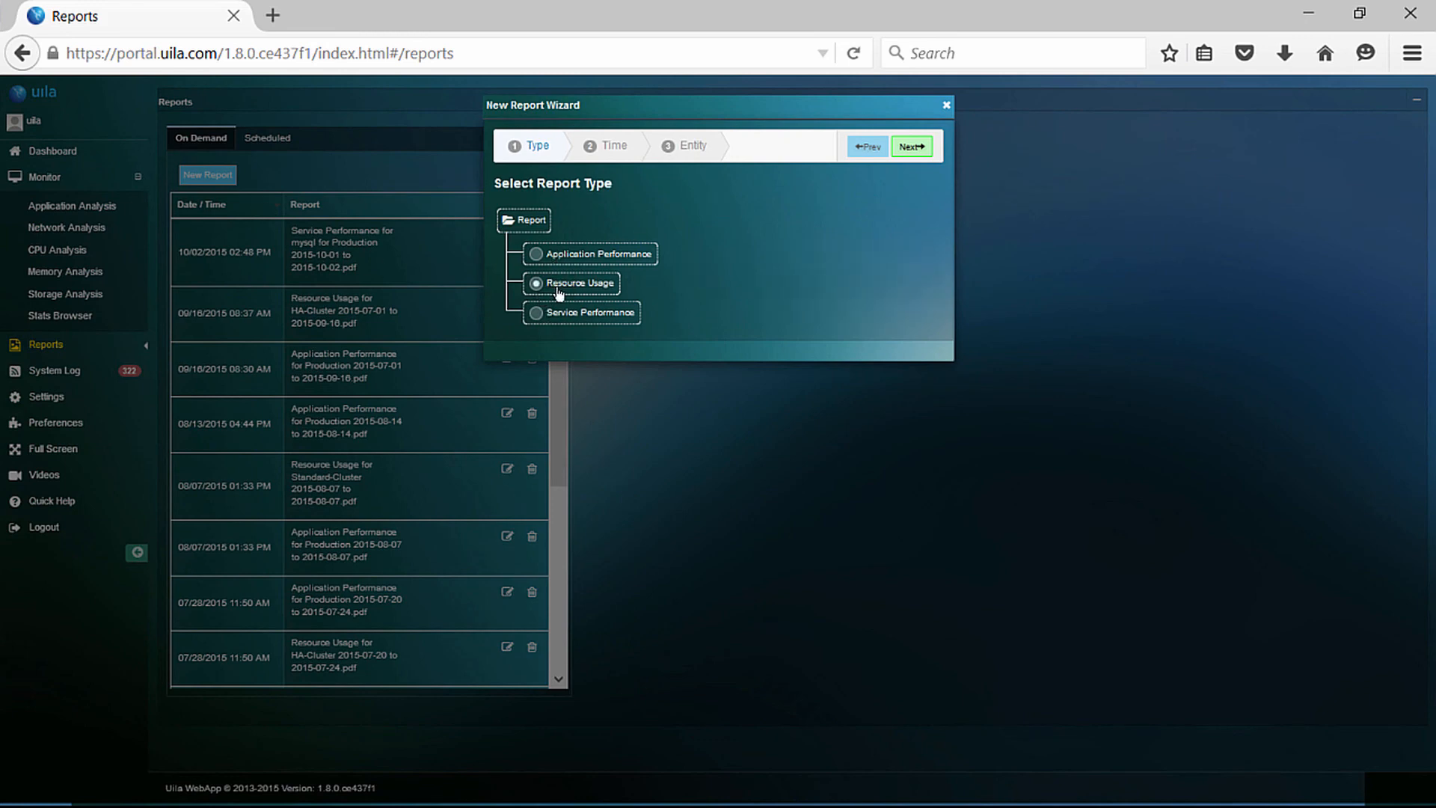
left_click(911, 146)
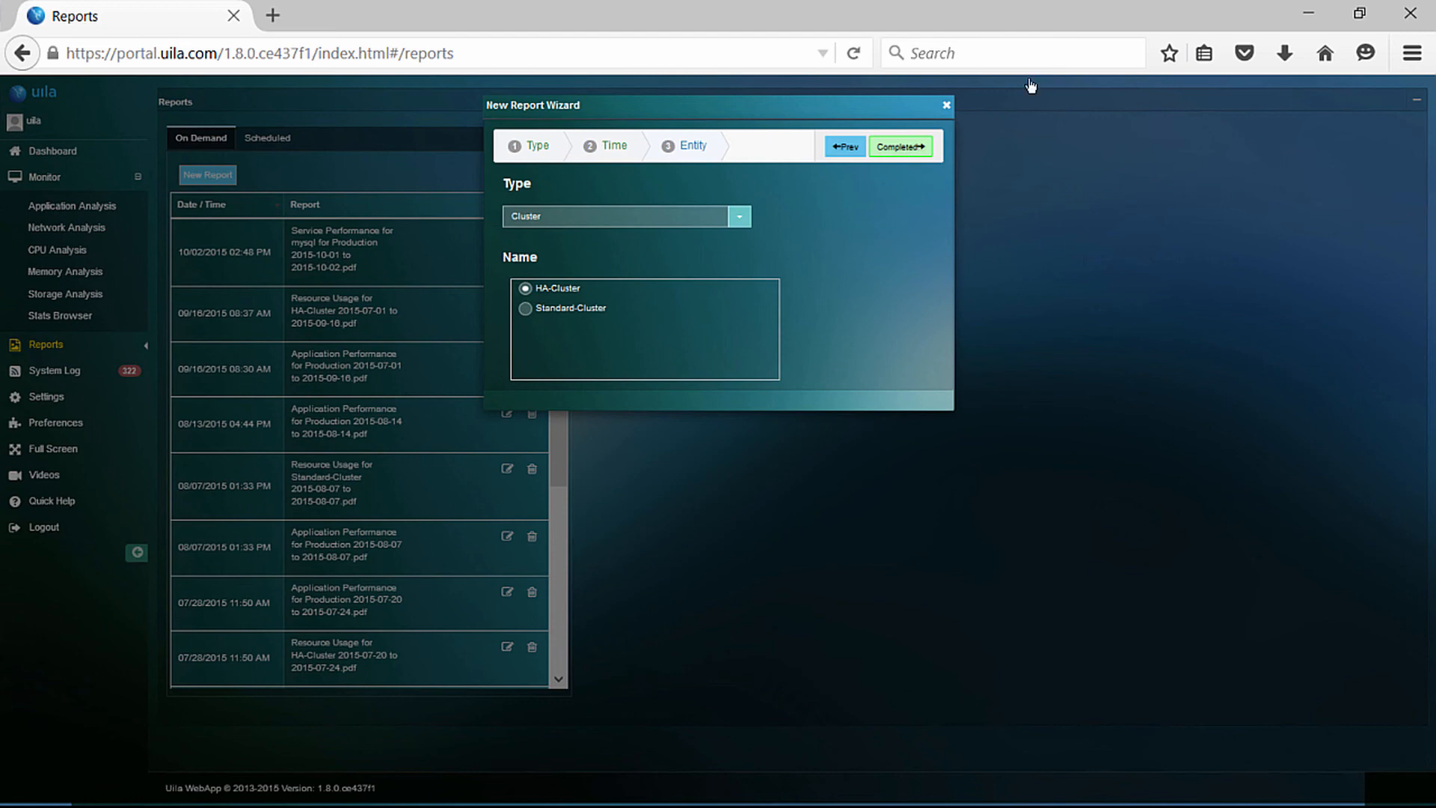
left_click(899, 147)
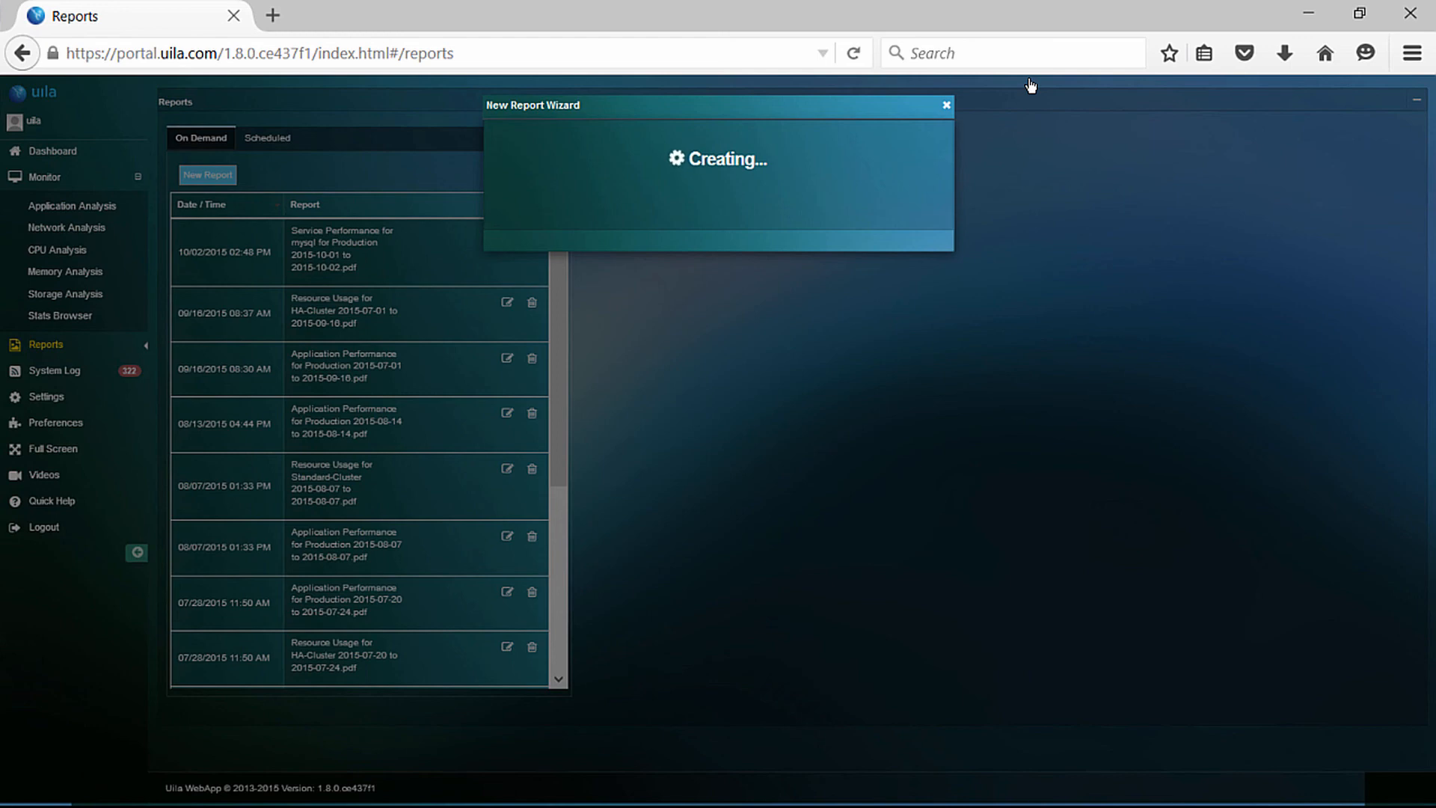
mouse_move(1306, 168)
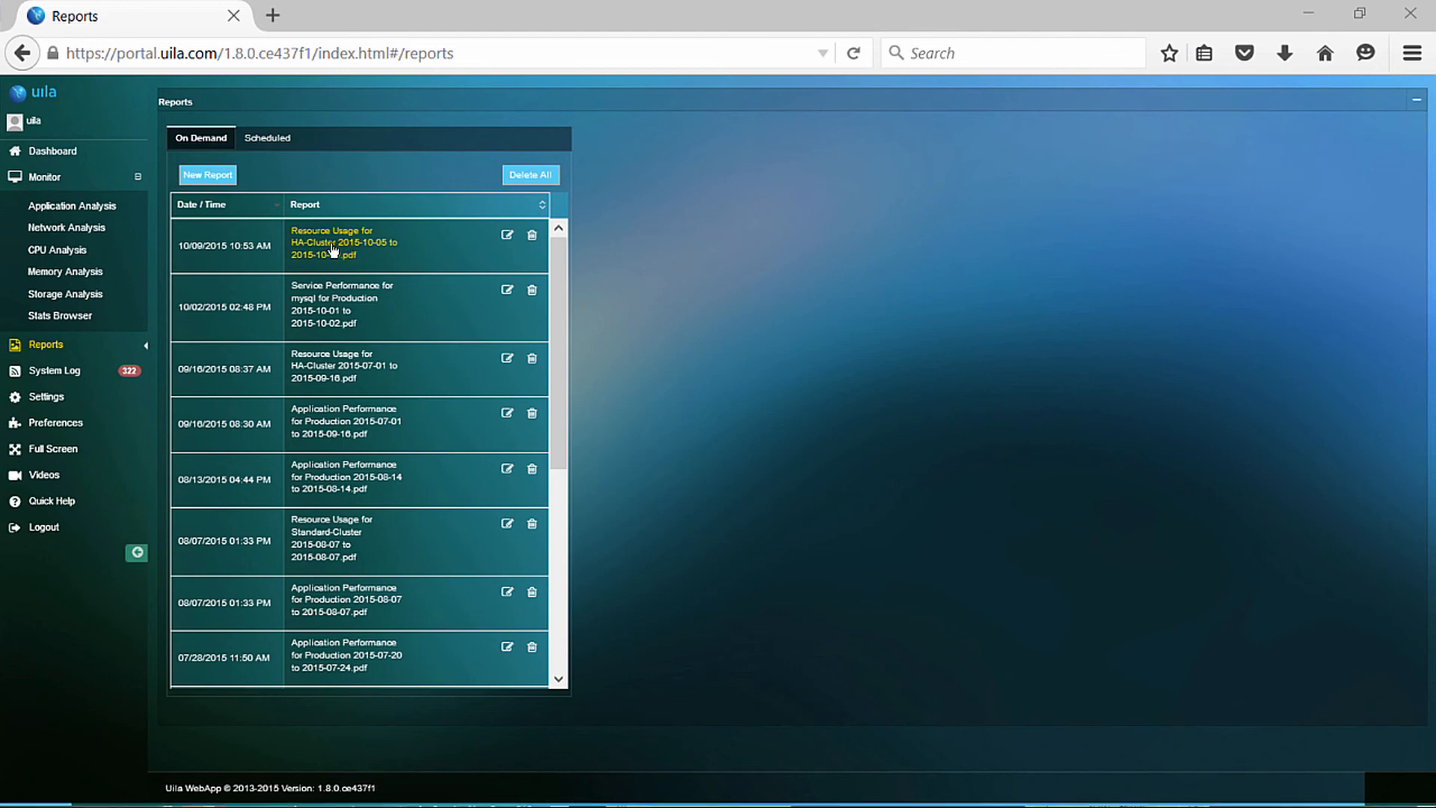
left_click(332, 242)
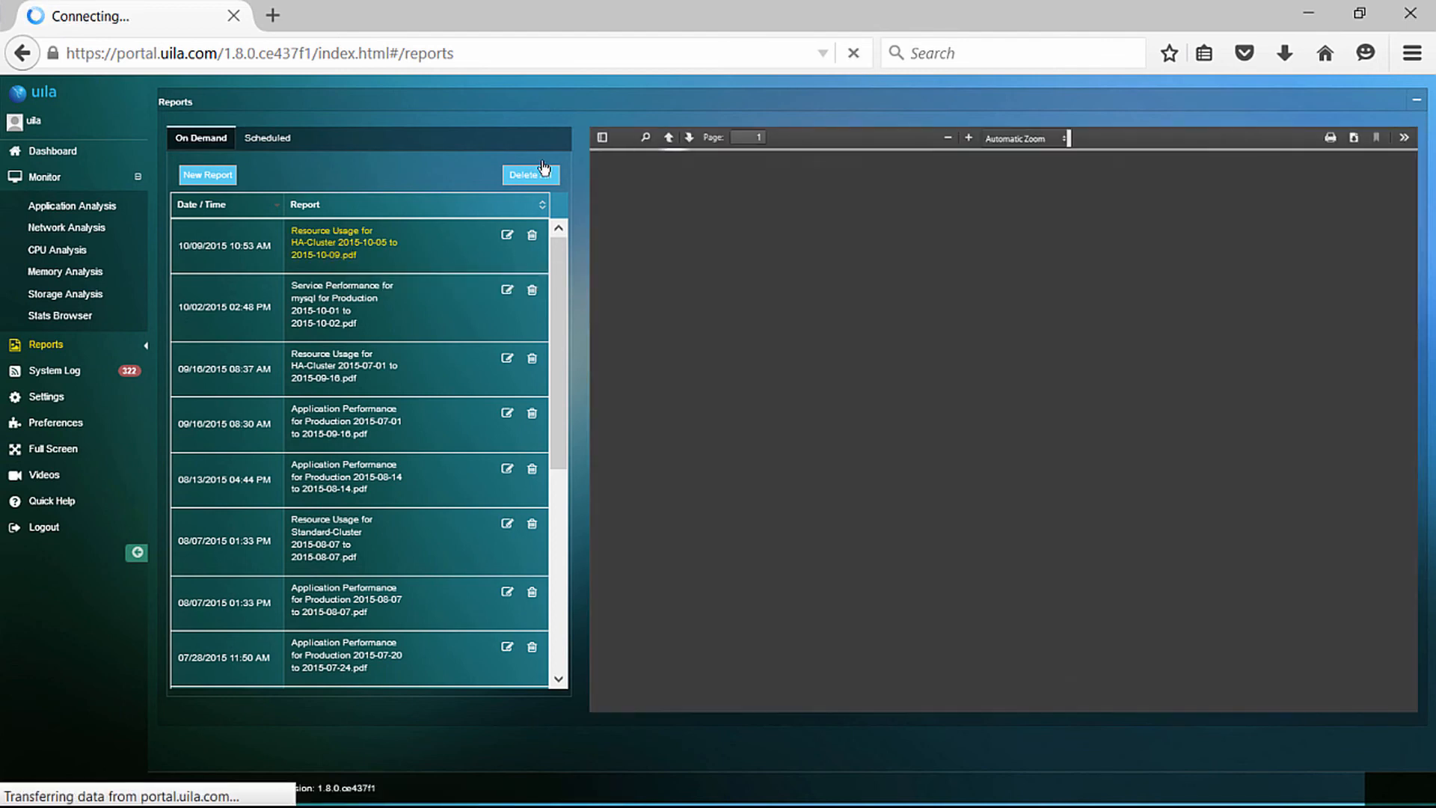
left_click(343, 243)
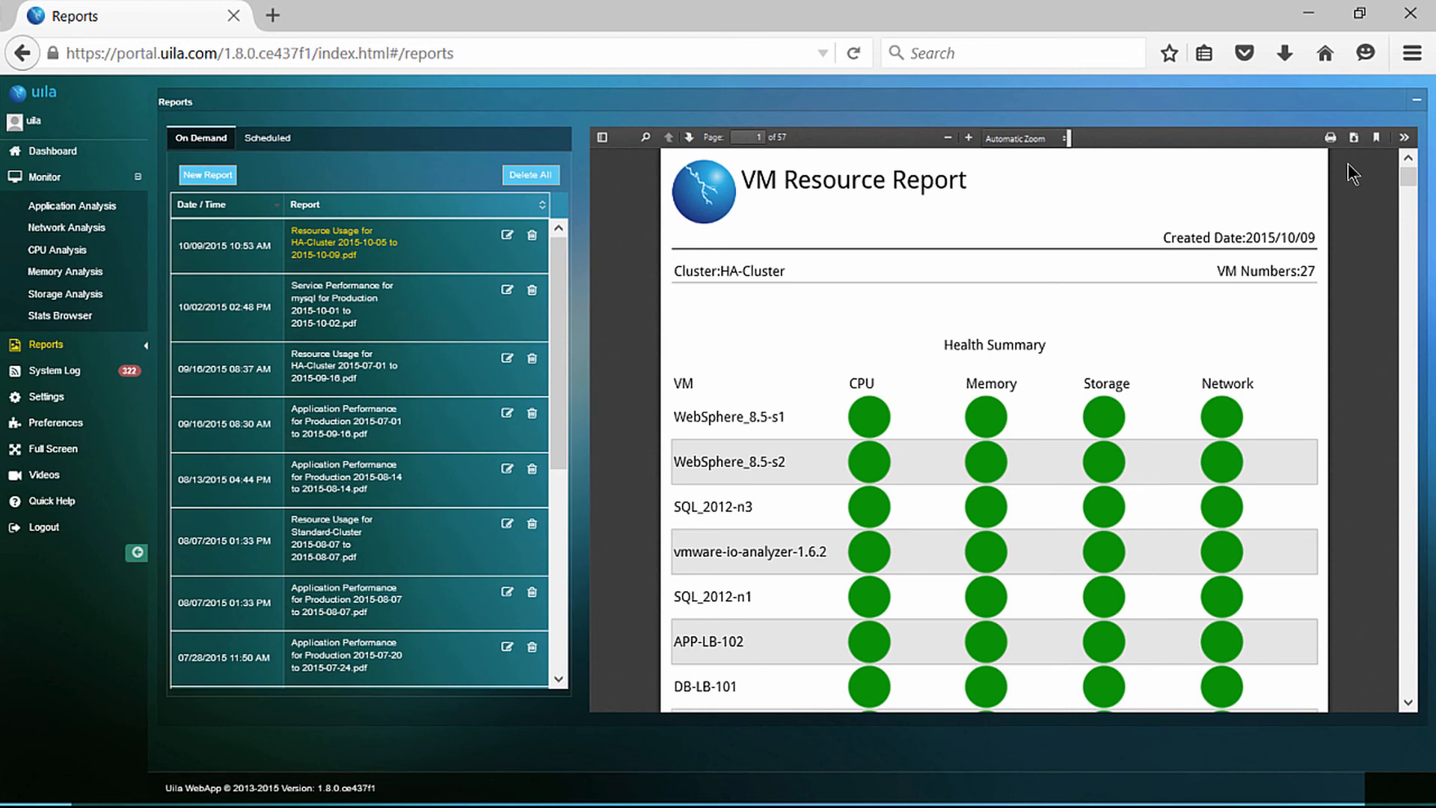
mouse_move(1354, 138)
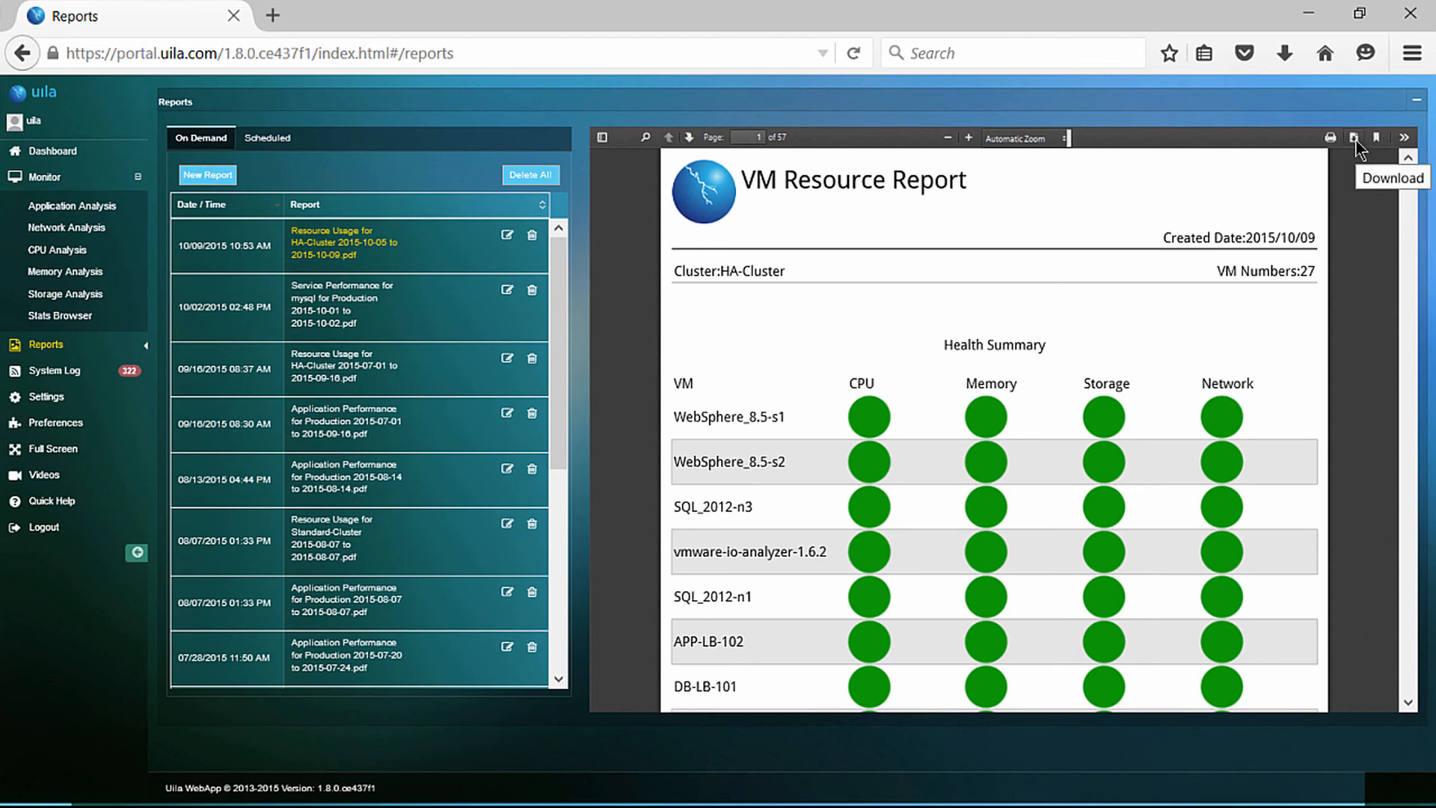
mouse_move(593, 380)
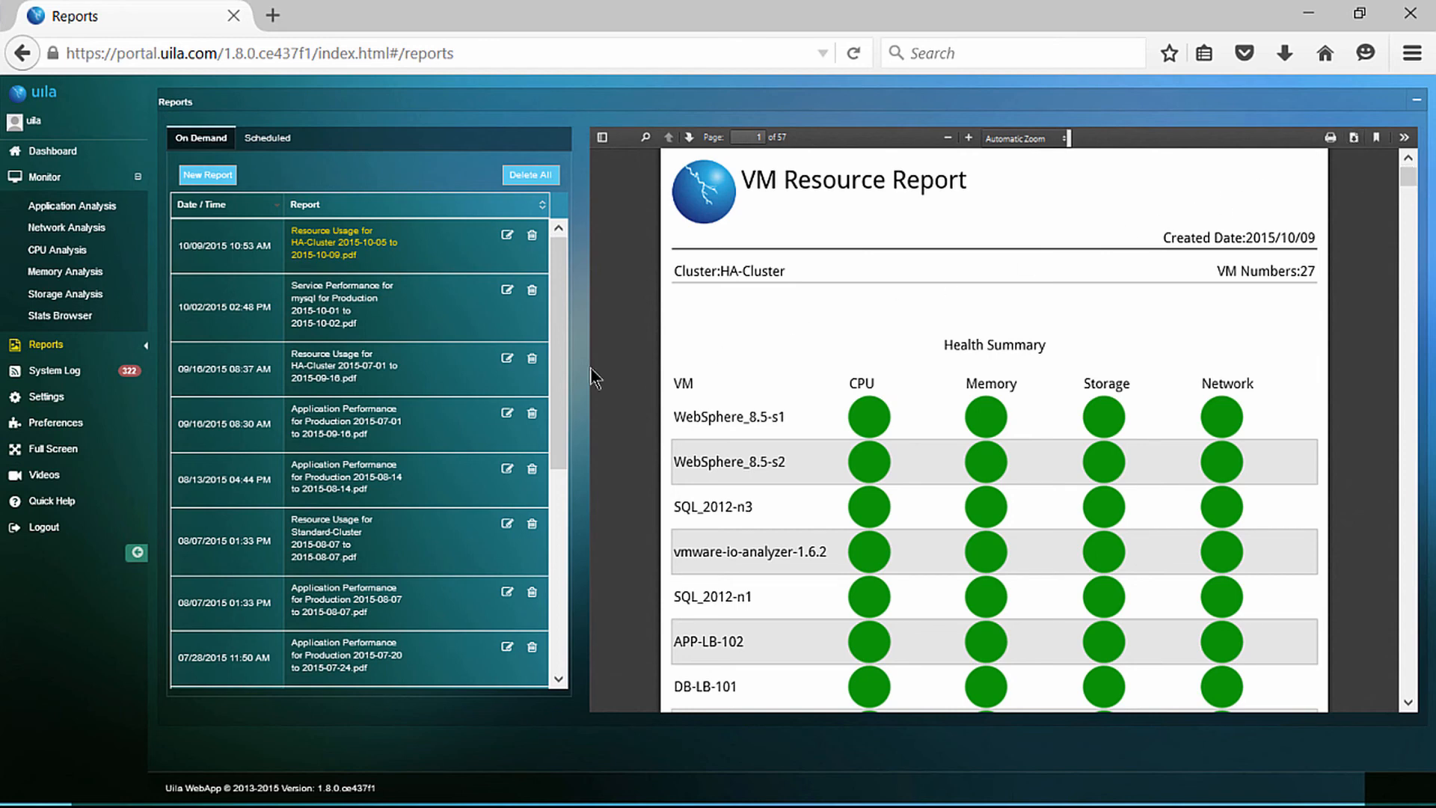
mouse_move(46, 397)
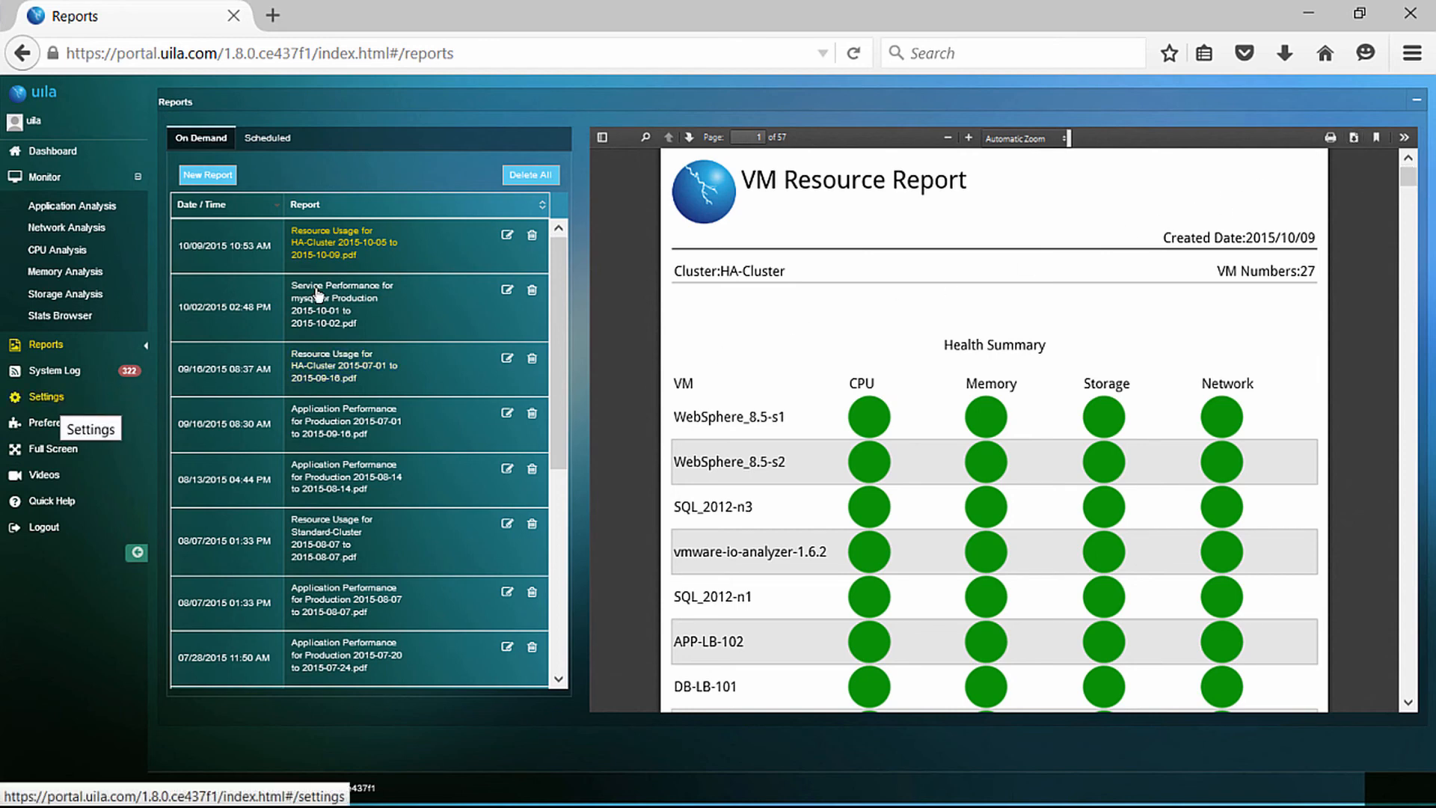
In Settings' VST Configuration, expand HA-Cluster's hosts to show their active dvSwitch1 VSTs.
left_click(45, 396)
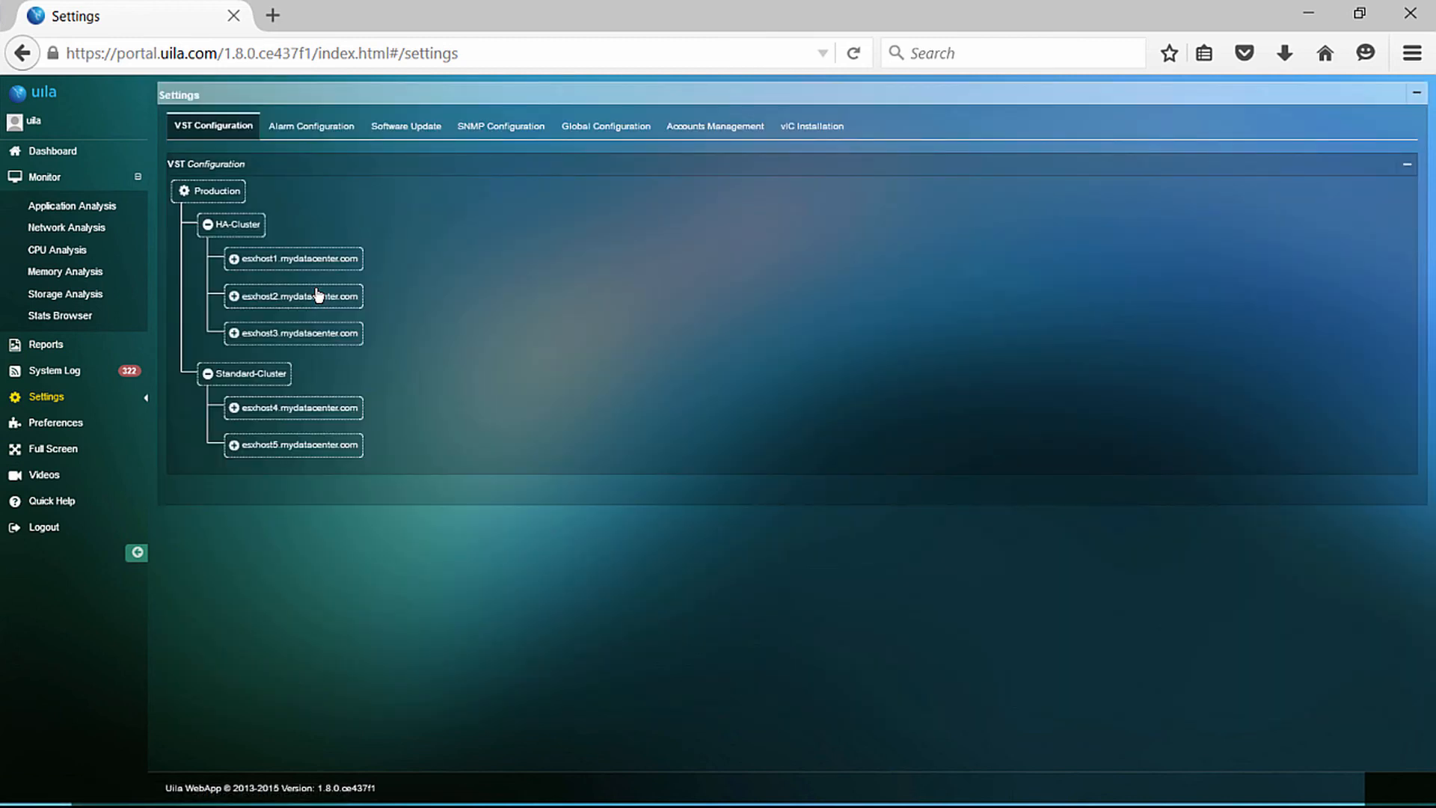
mouse_move(546, 456)
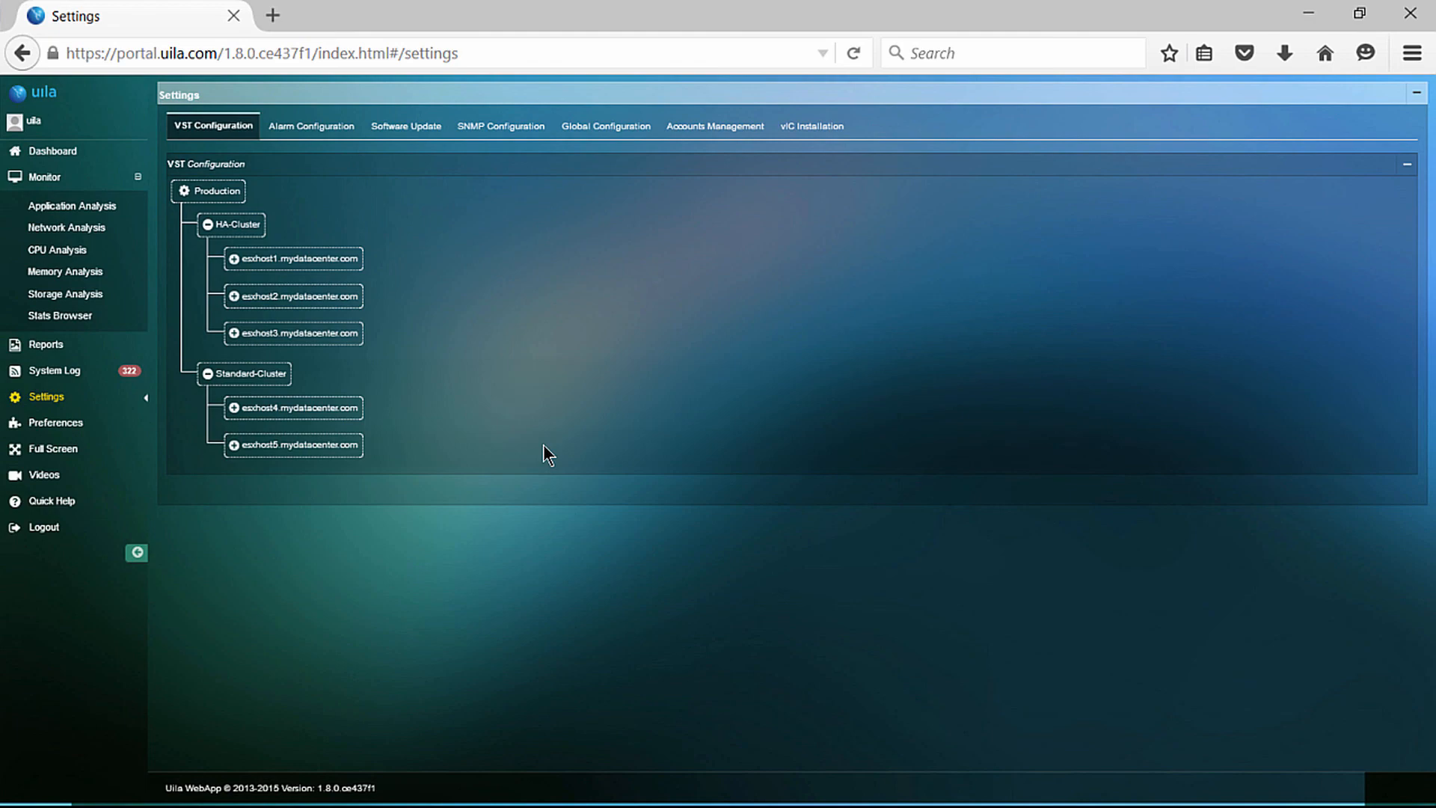
mouse_move(232, 355)
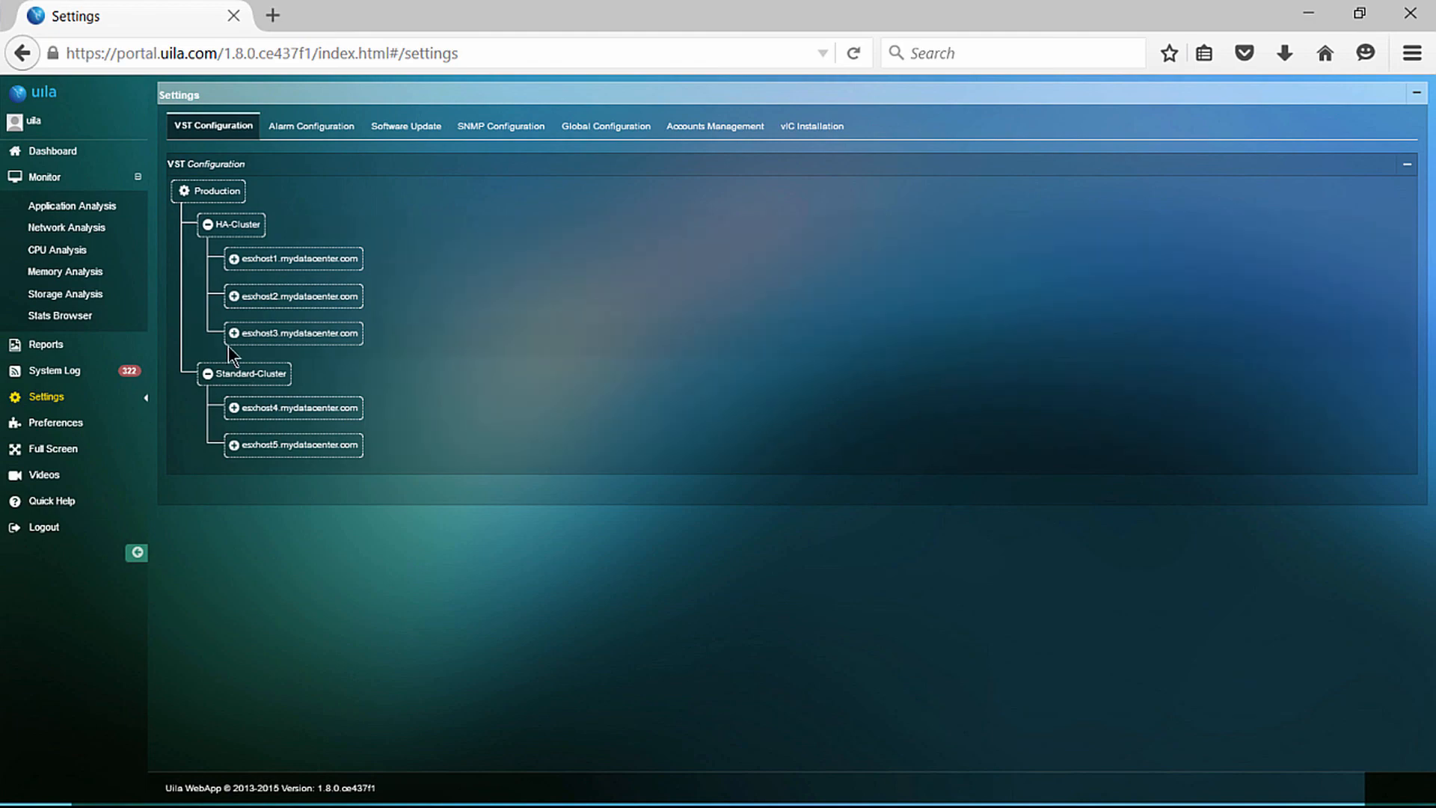
left_click(236, 296)
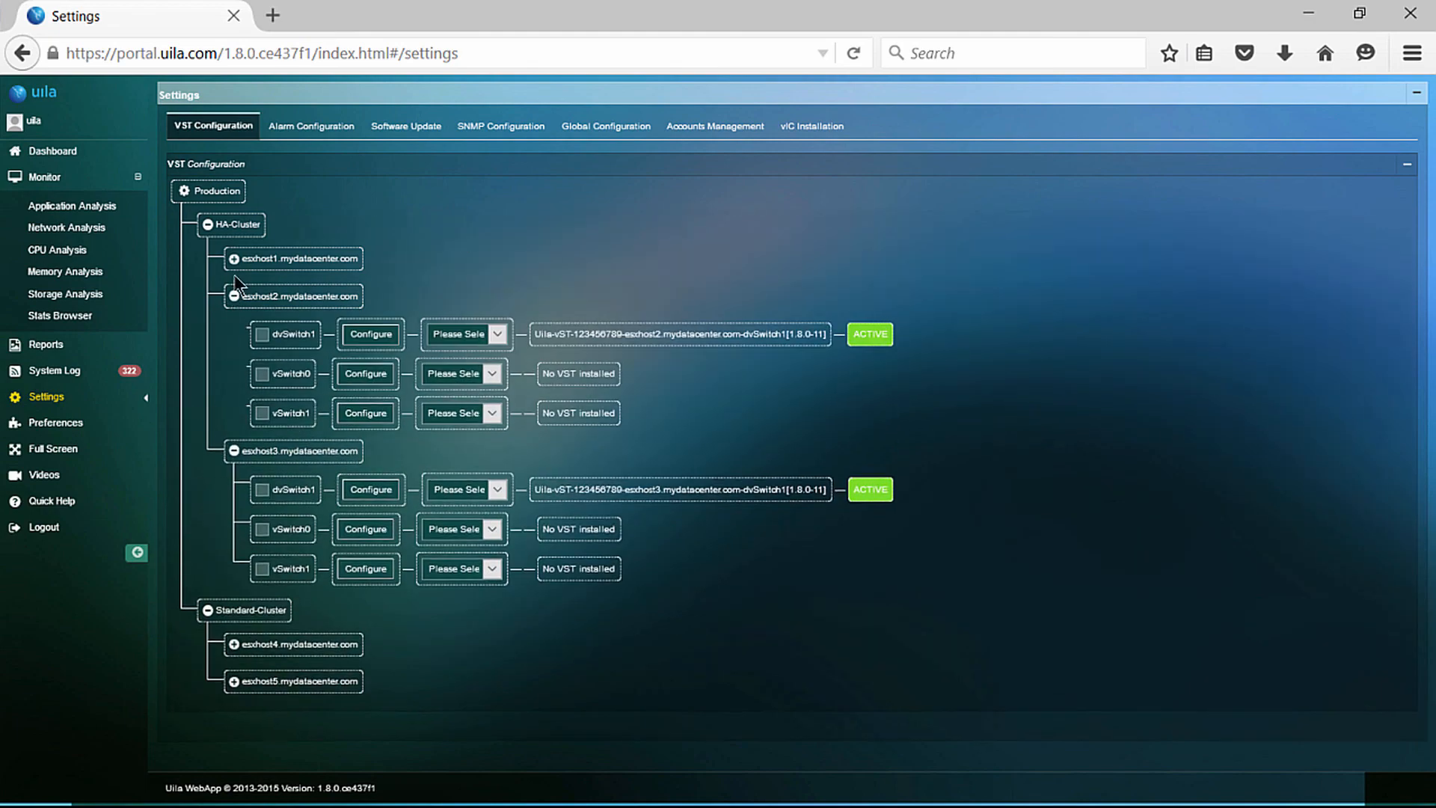
left_click(237, 259)
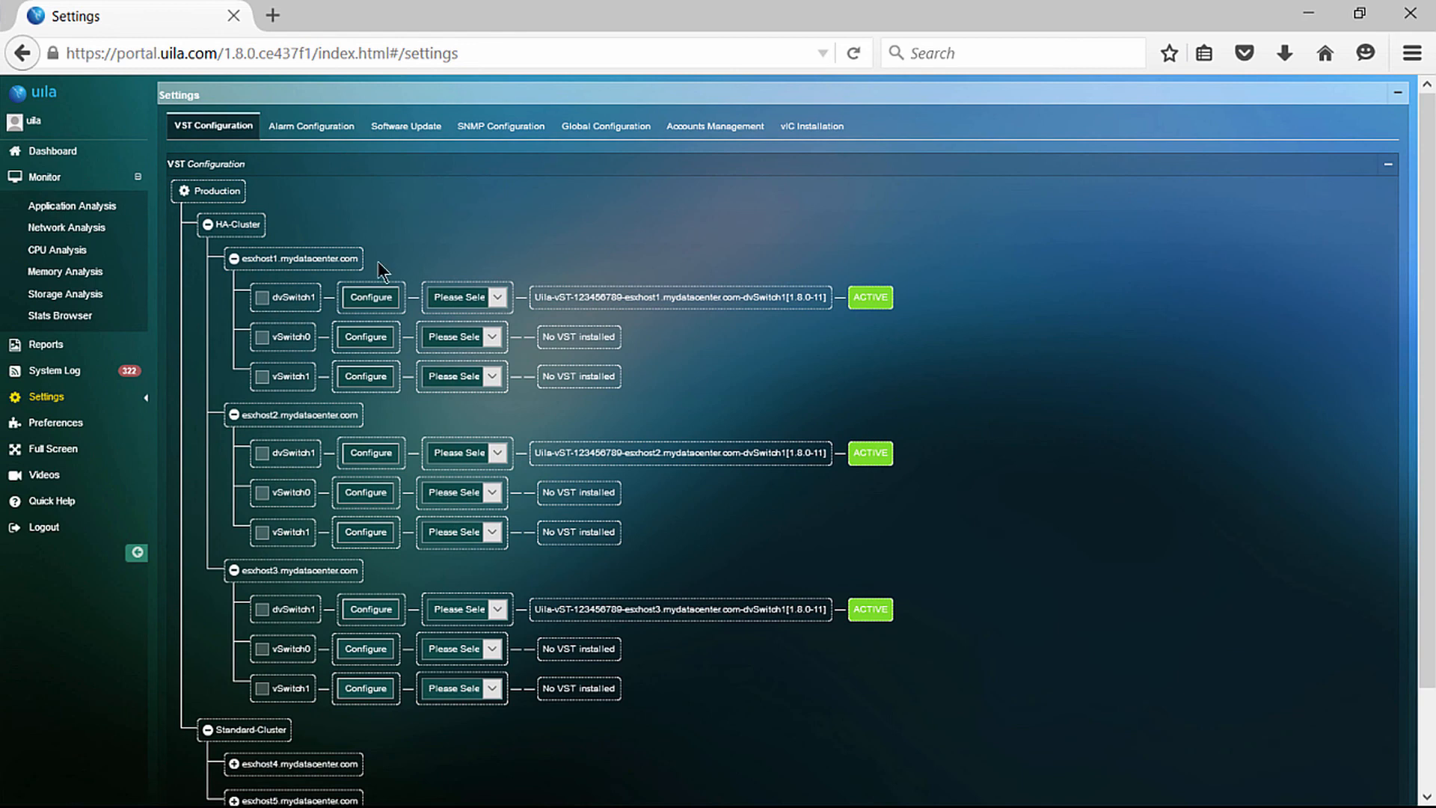
mouse_move(407, 251)
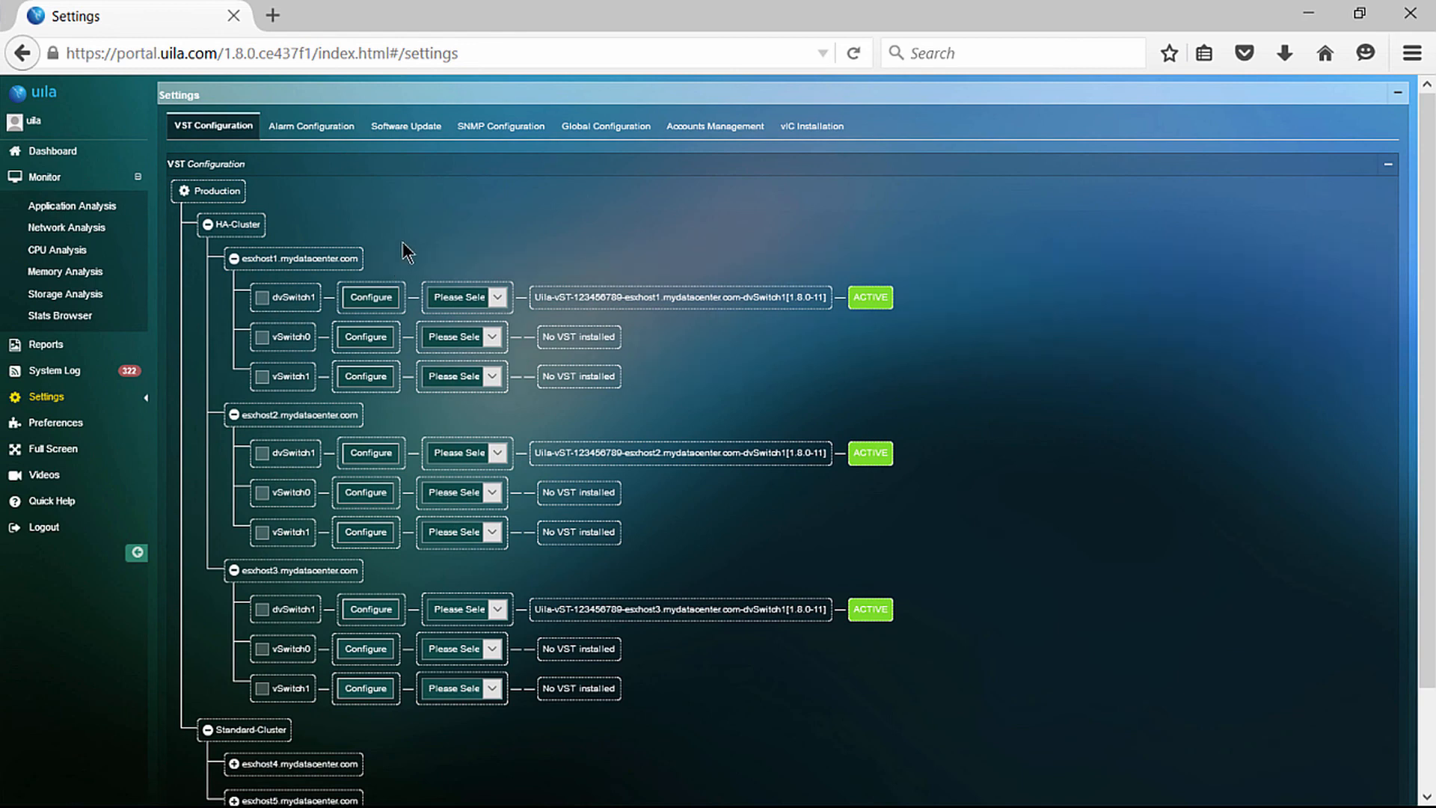
mouse_move(790, 248)
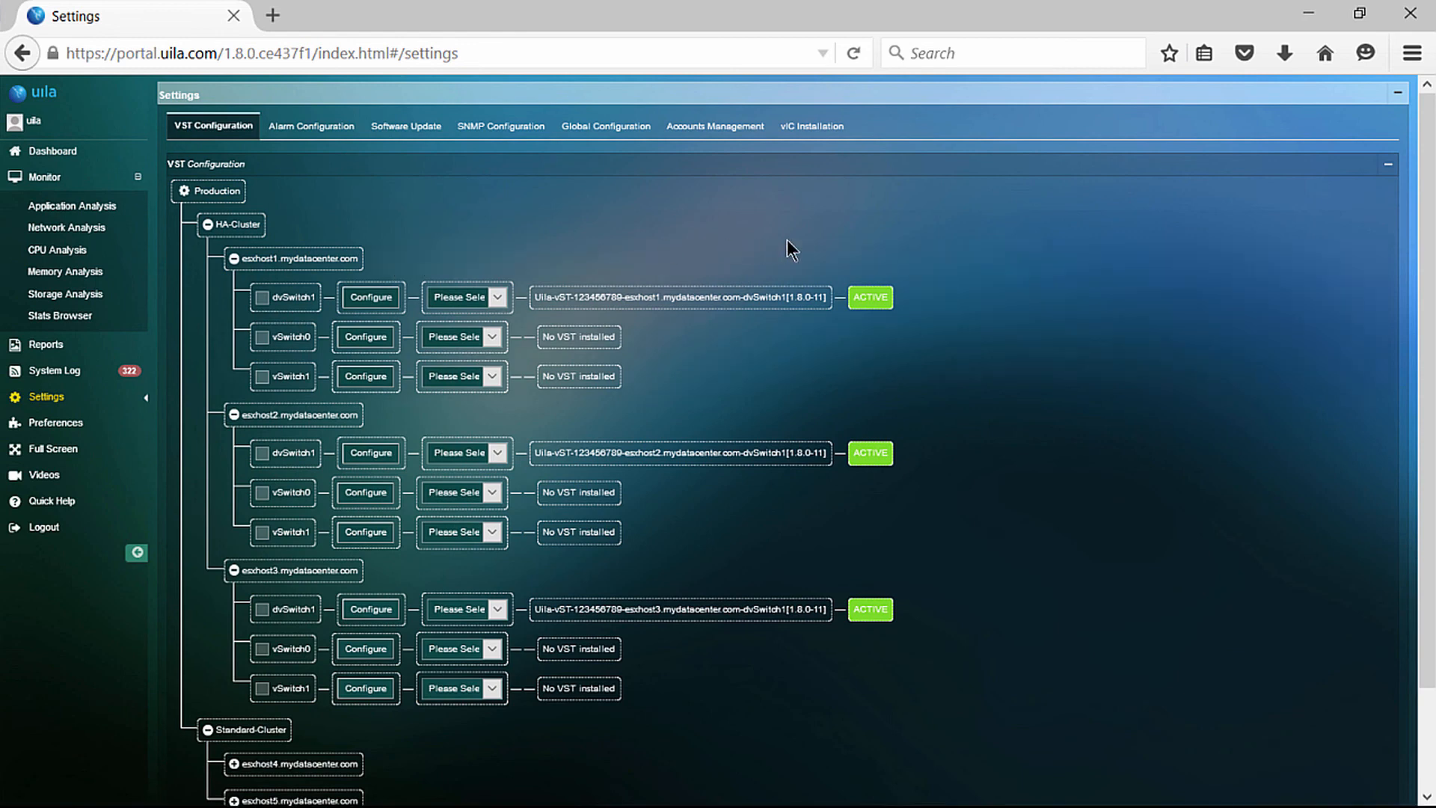
mouse_move(332, 293)
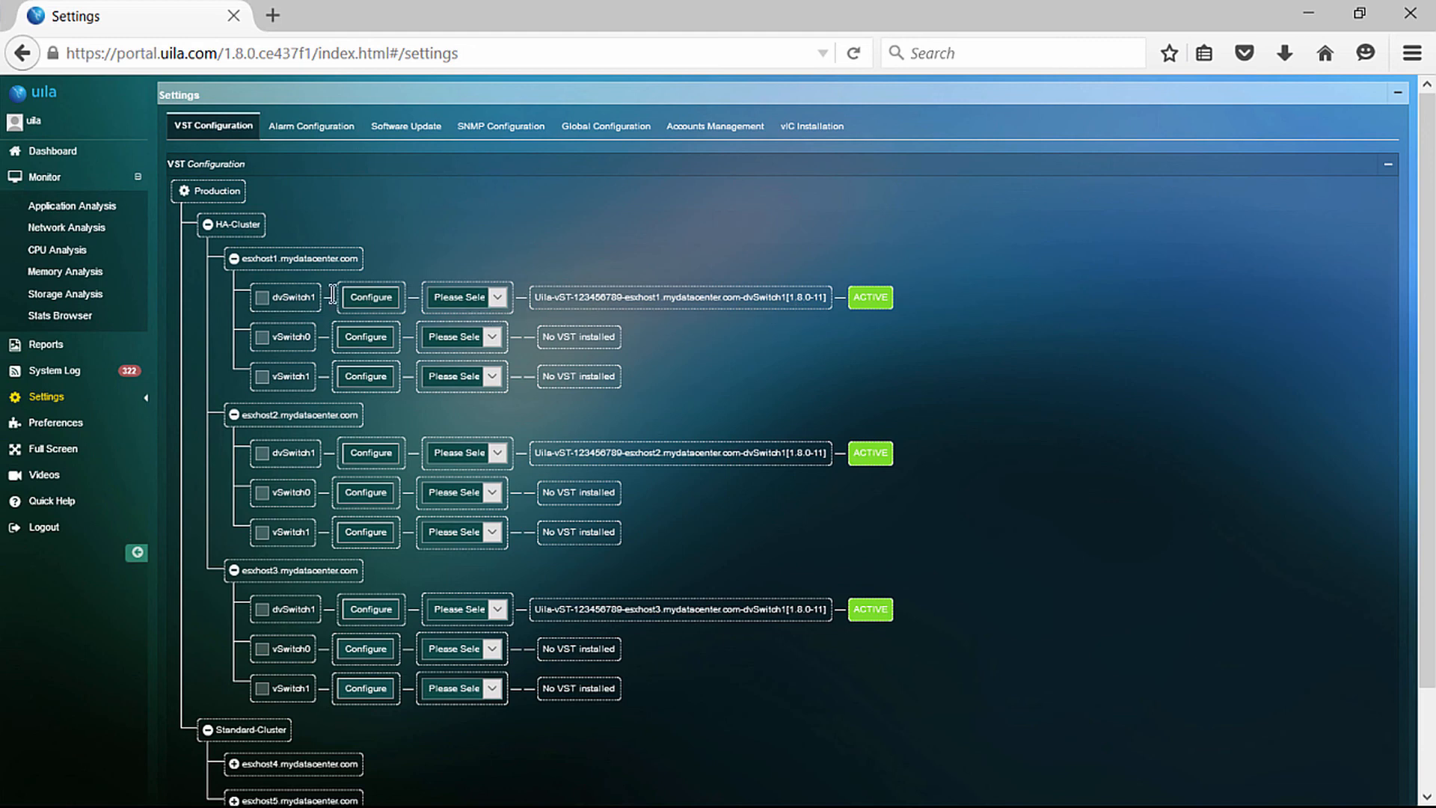
mouse_move(255, 270)
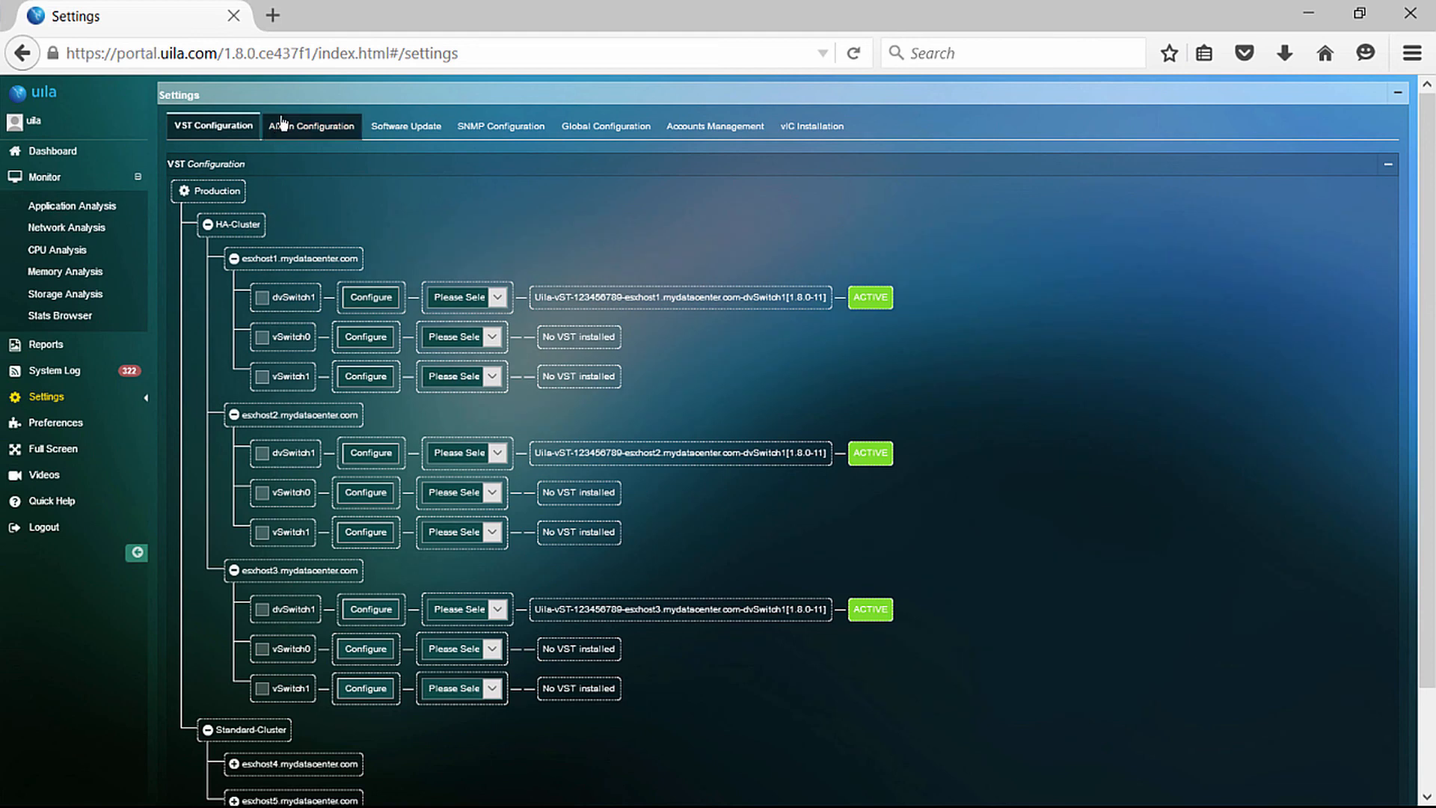
Check Software Update status, then view SNMP switches 192.168.0.251 and 192.168.0.252.
left_click(313, 125)
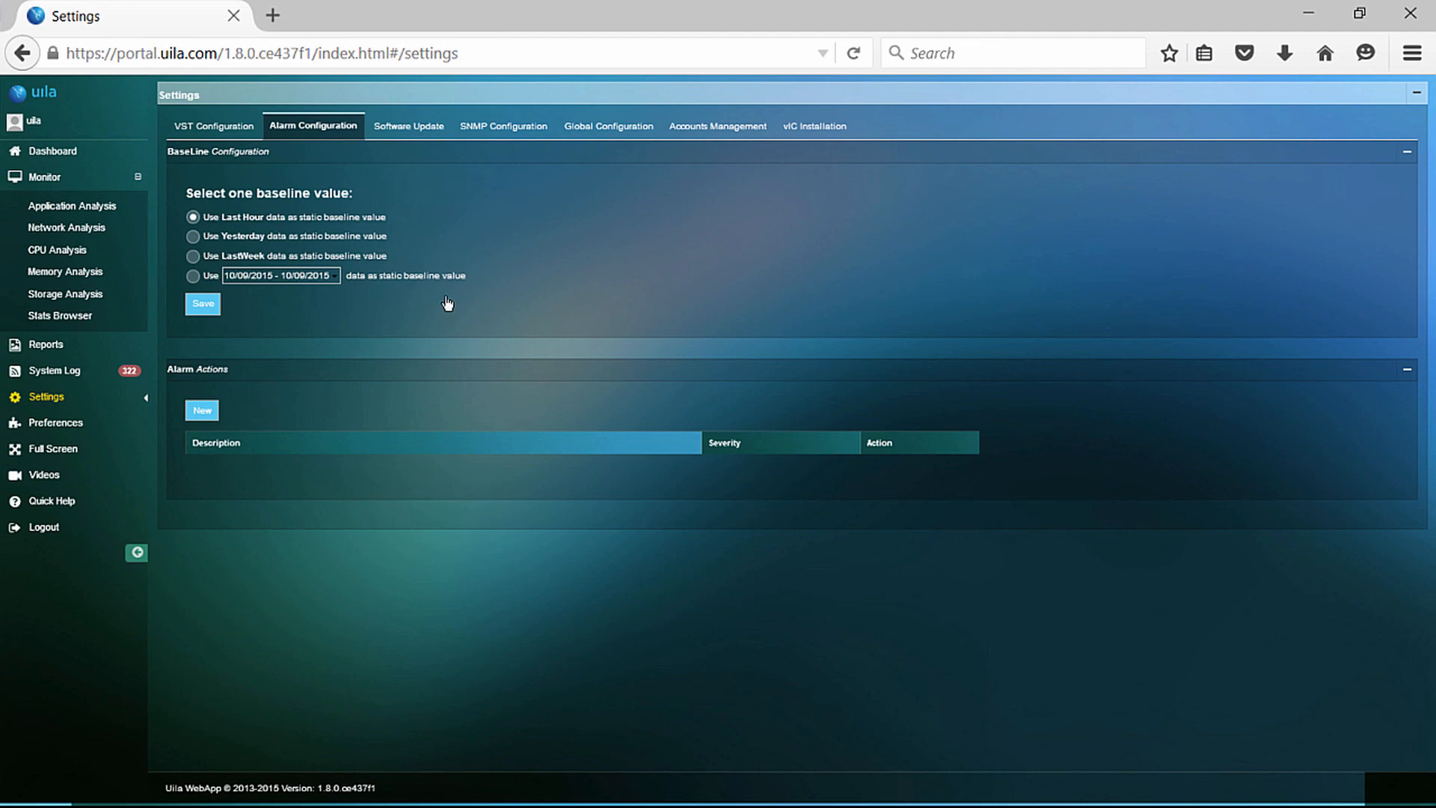
left_click(201, 410)
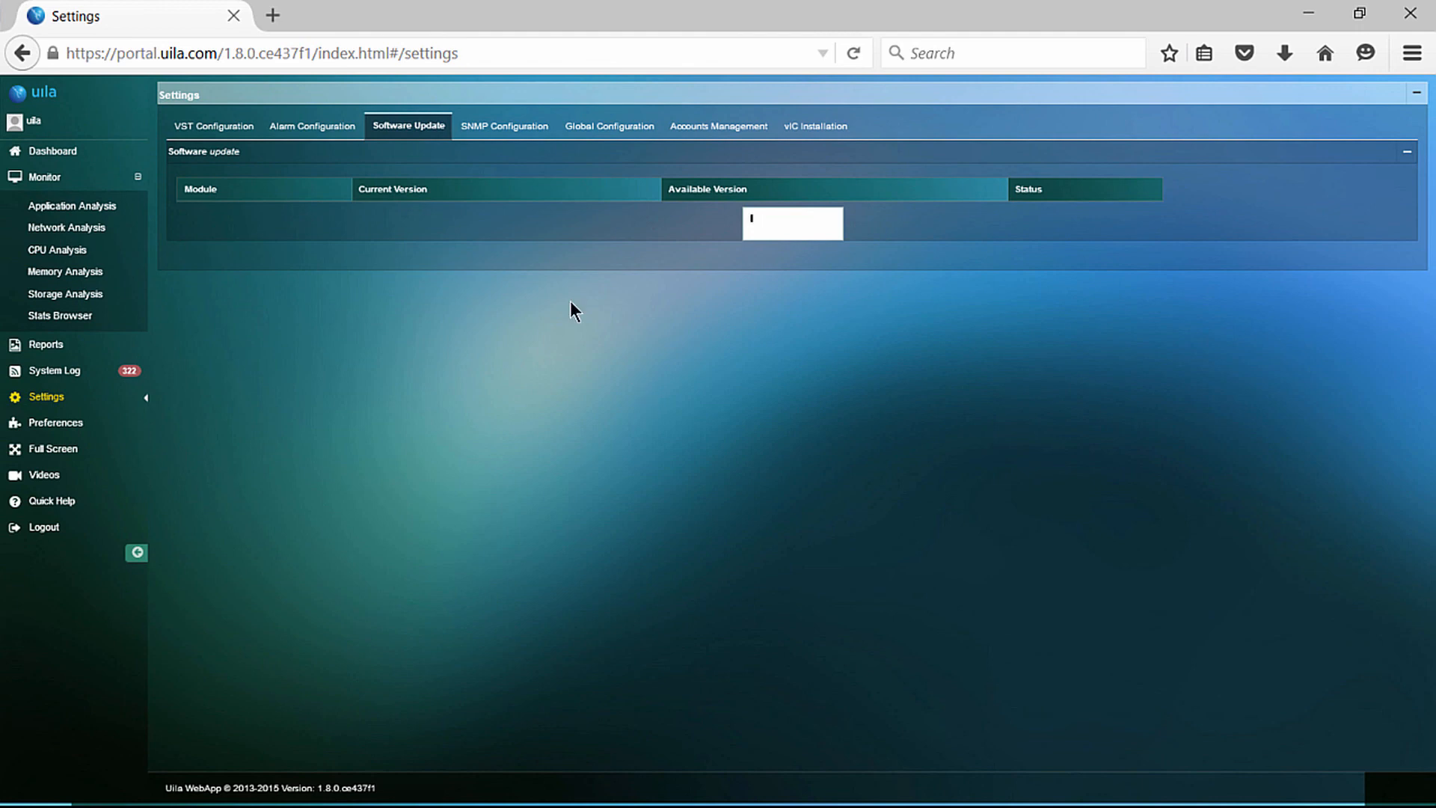
mouse_move(701, 72)
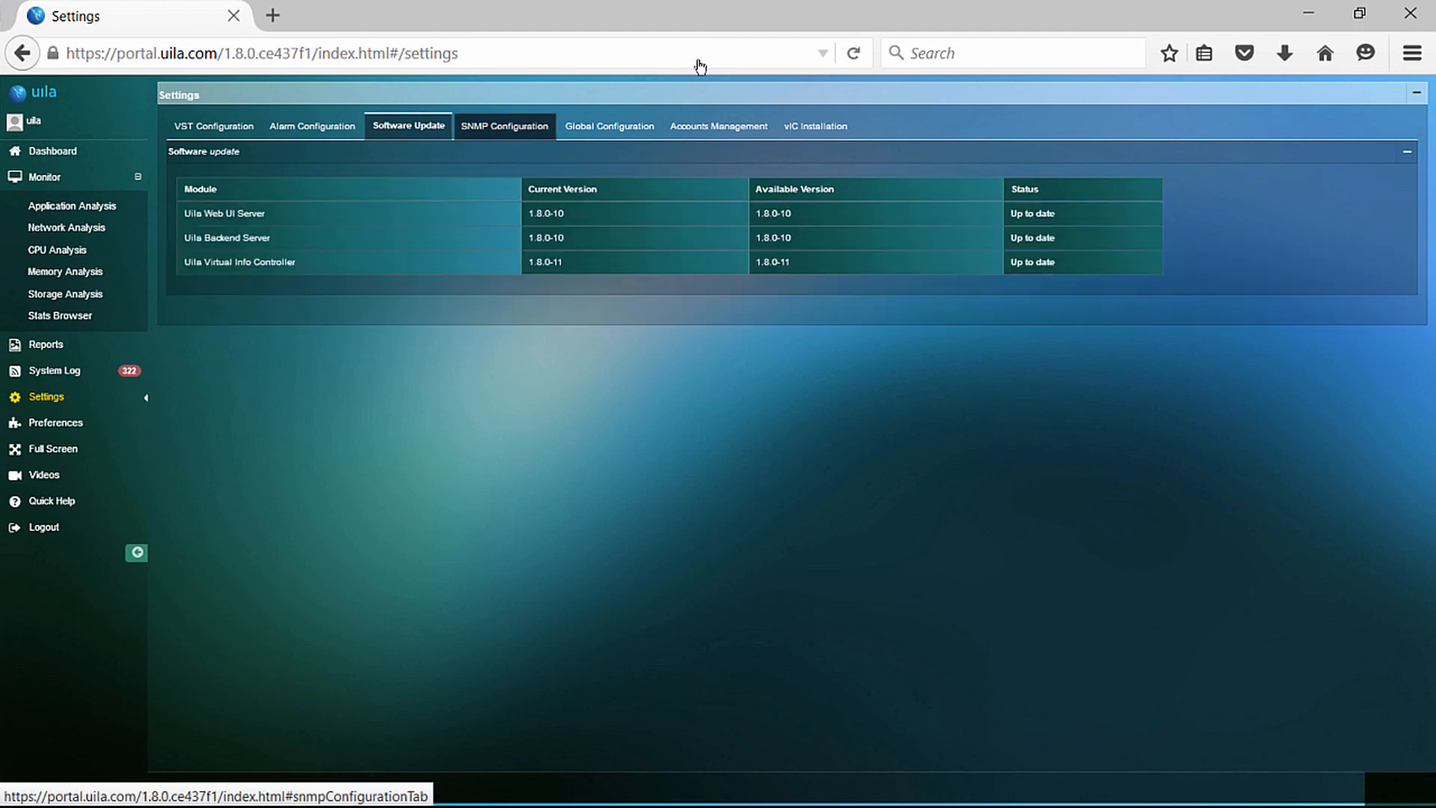
left_click(502, 126)
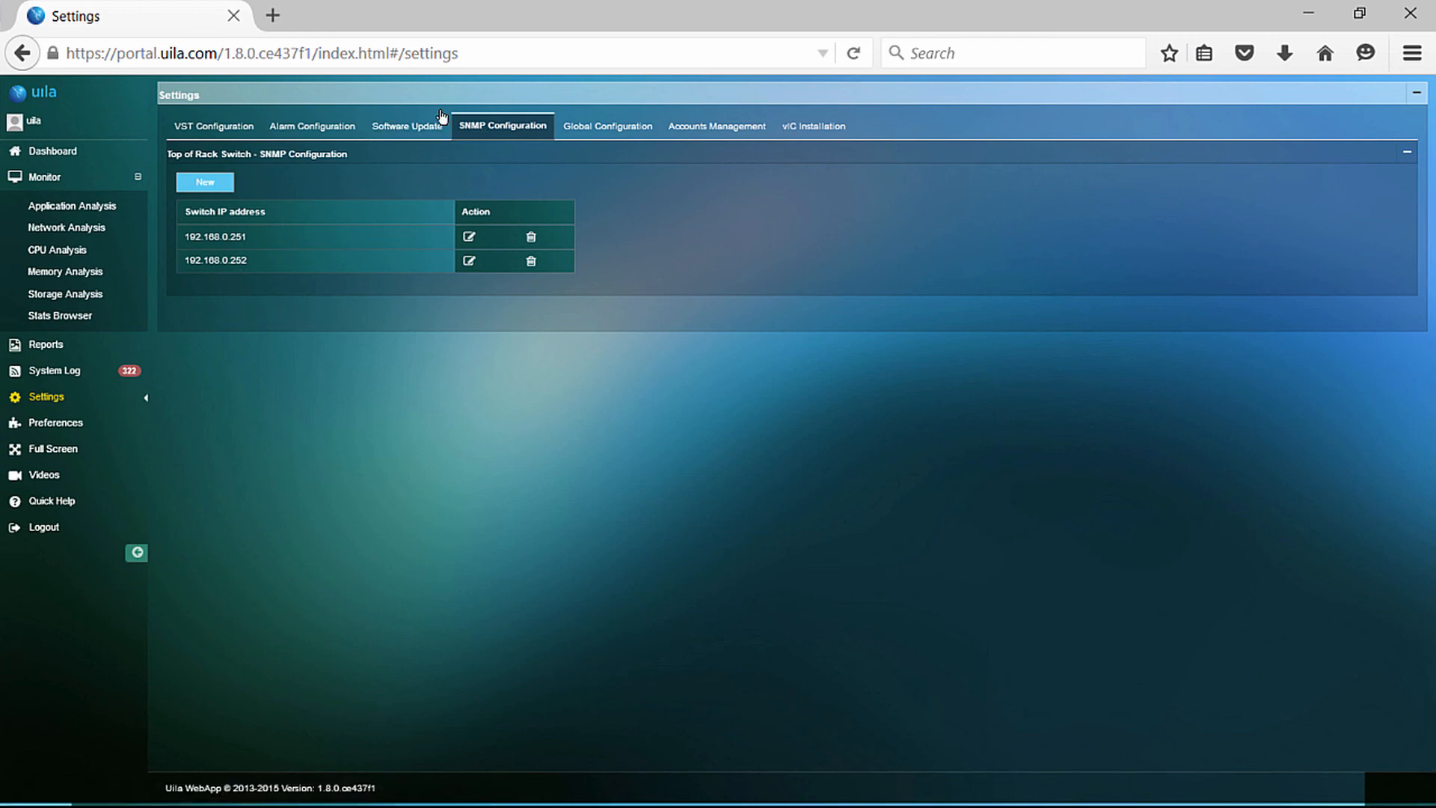
Bring up the blank SNMP top-of-rack switch dialog with version 3 selected.
left_click(204, 181)
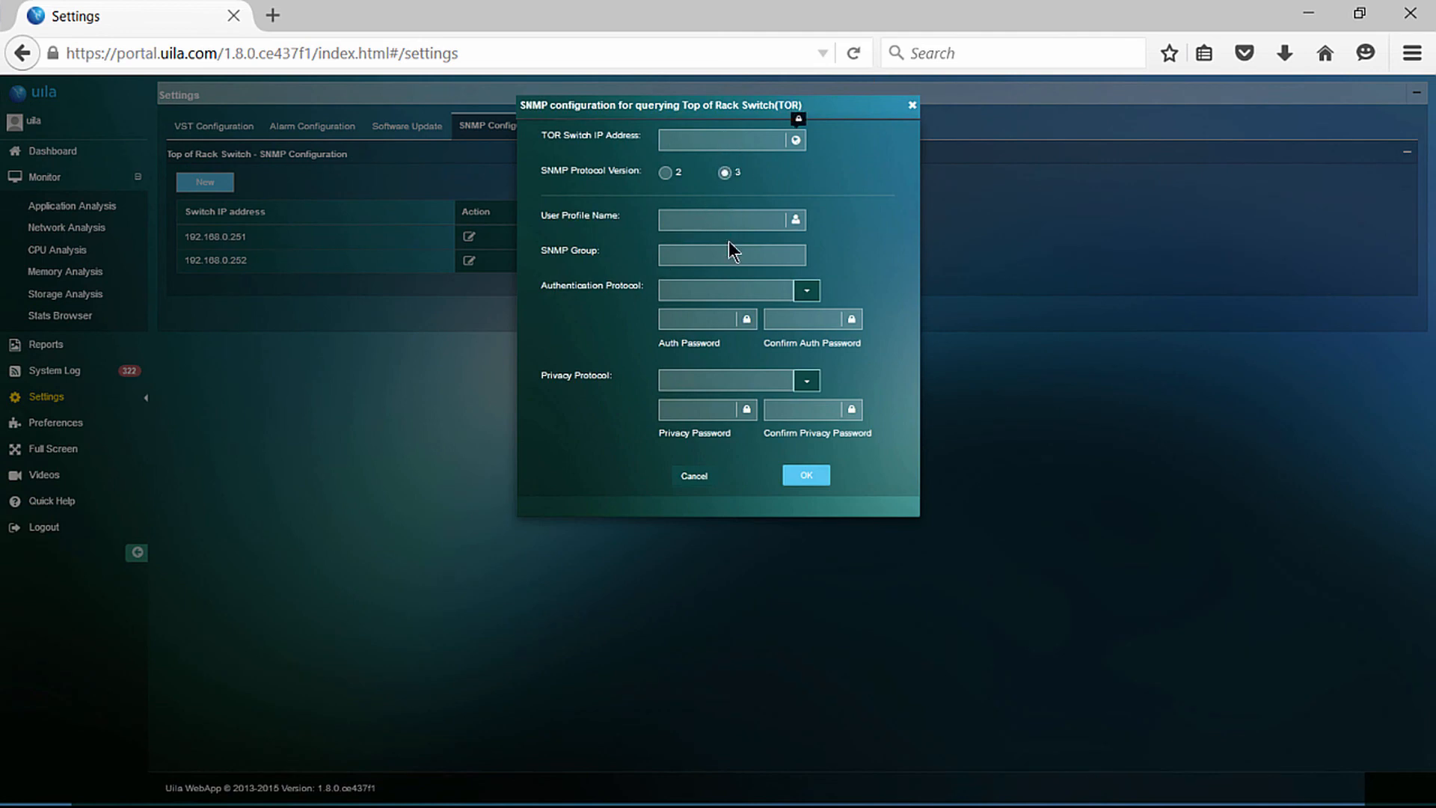
mouse_move(740, 469)
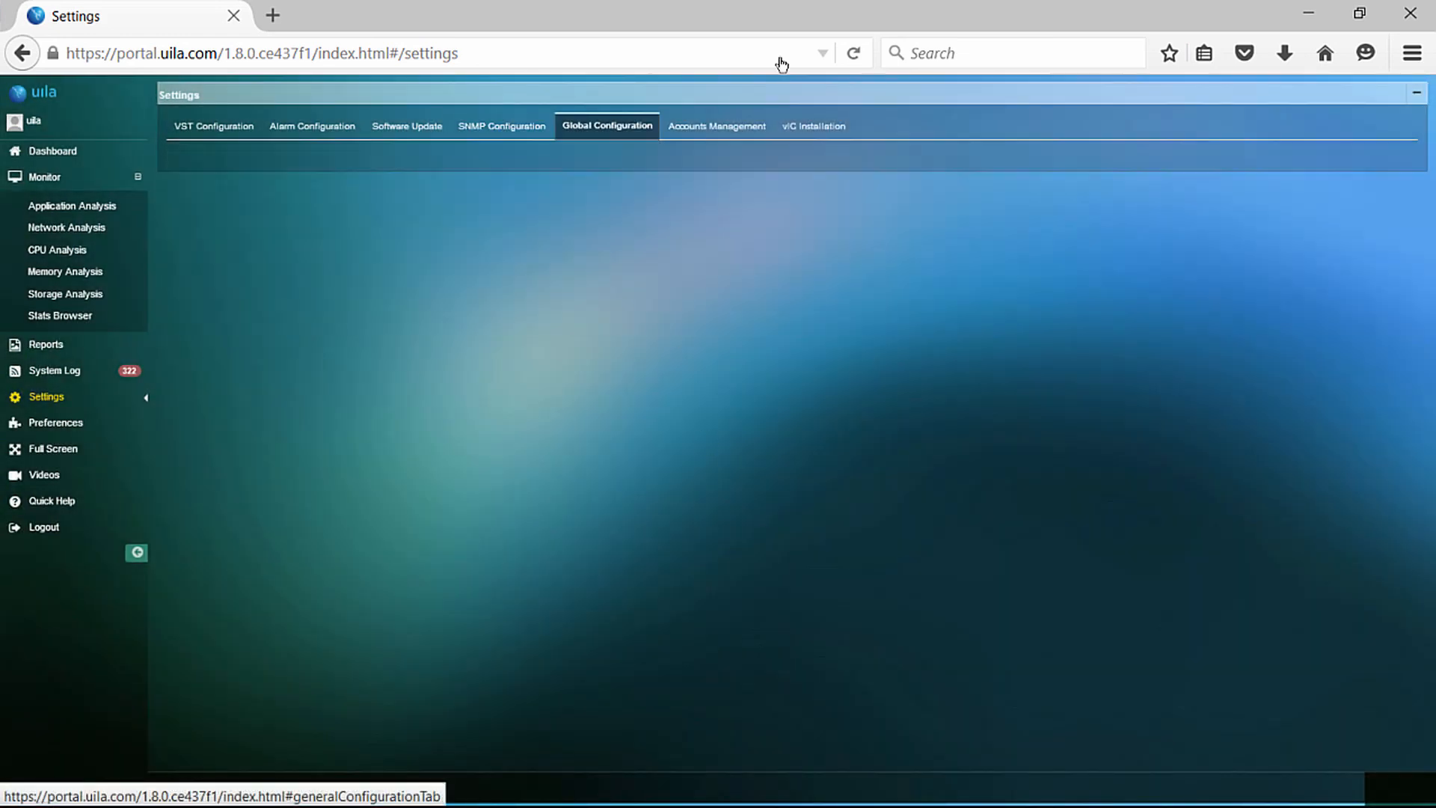
Enter SMTP server mail.mycompany.com, then view Accounts Management listing standard user demo1.
left_click(607, 125)
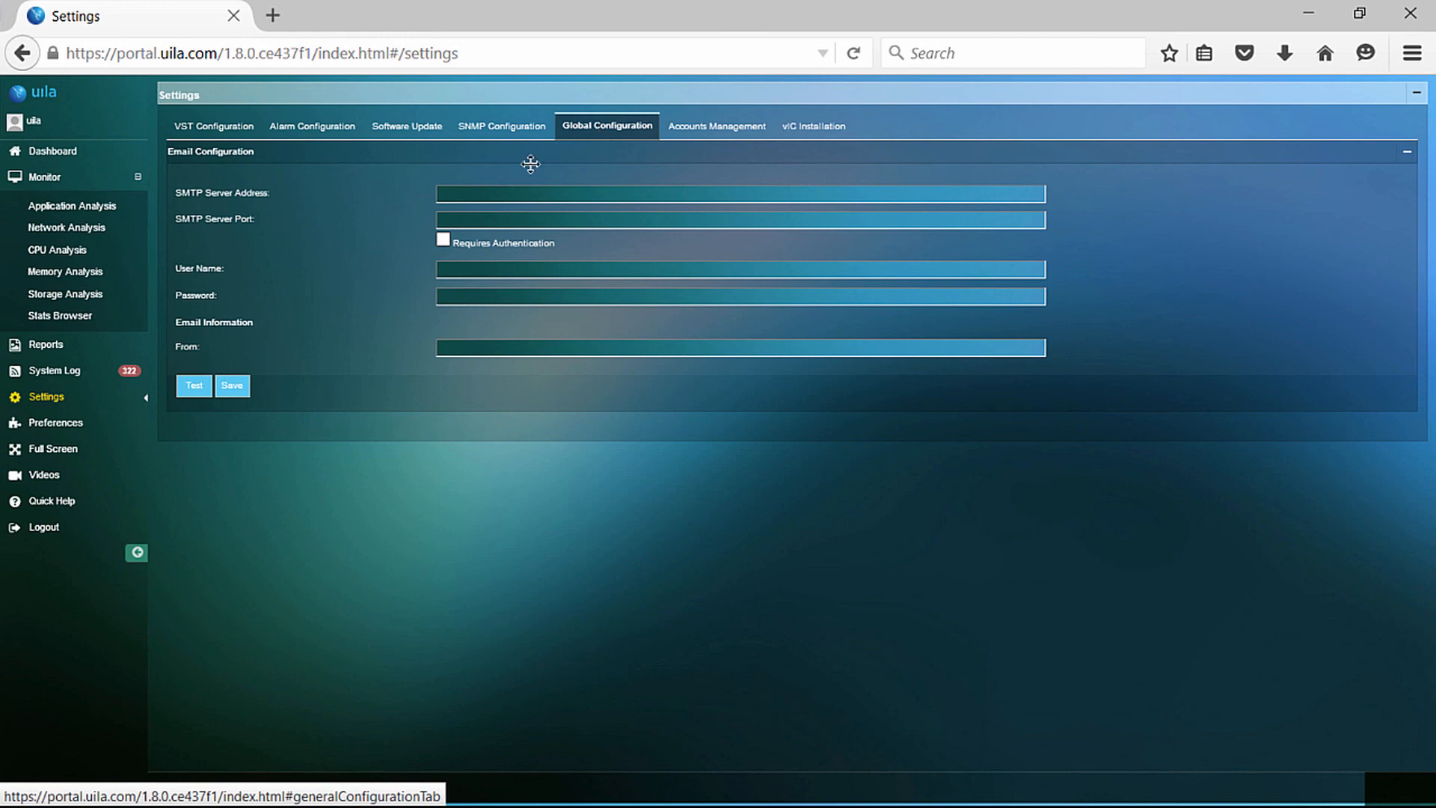
type("mail.mycompany")
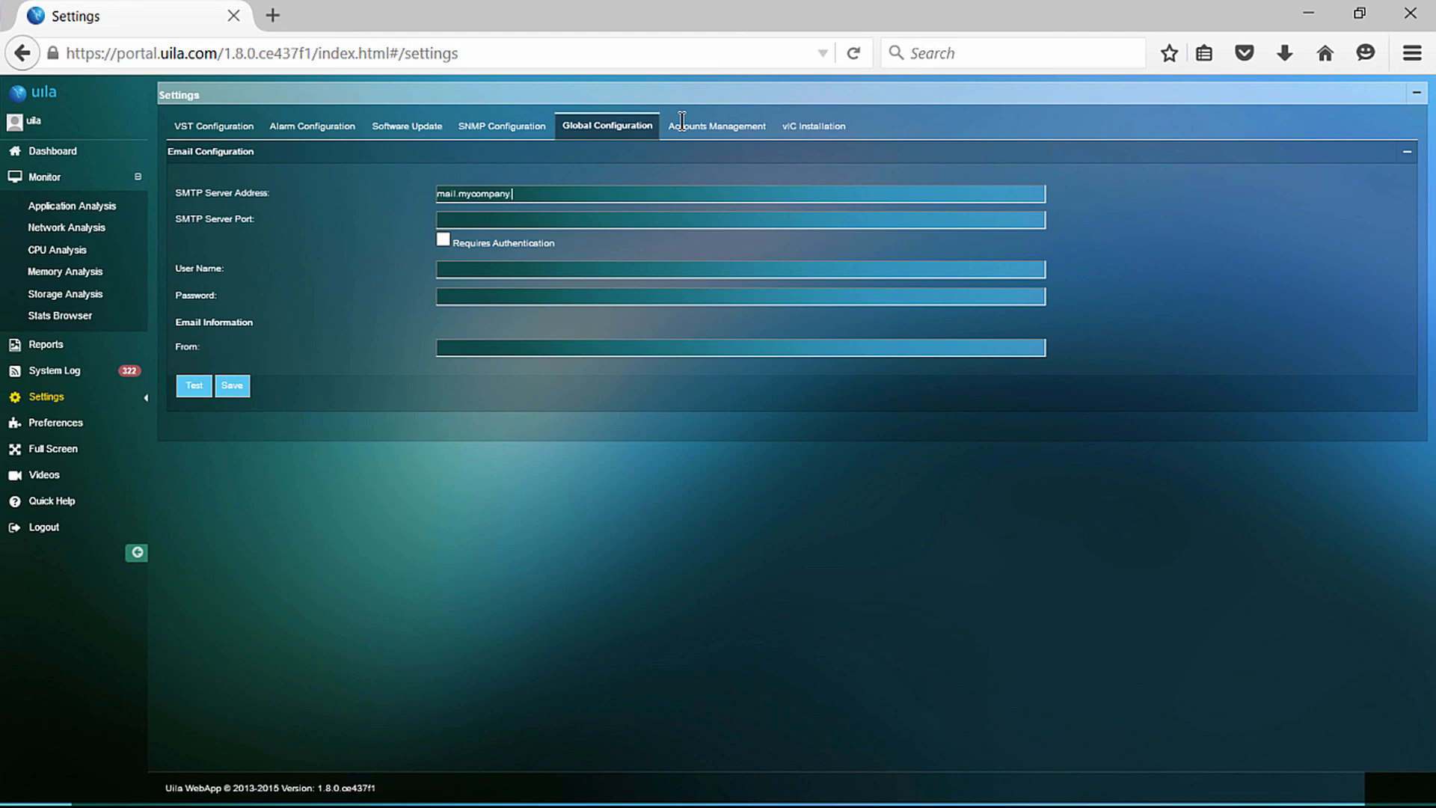
type(".com")
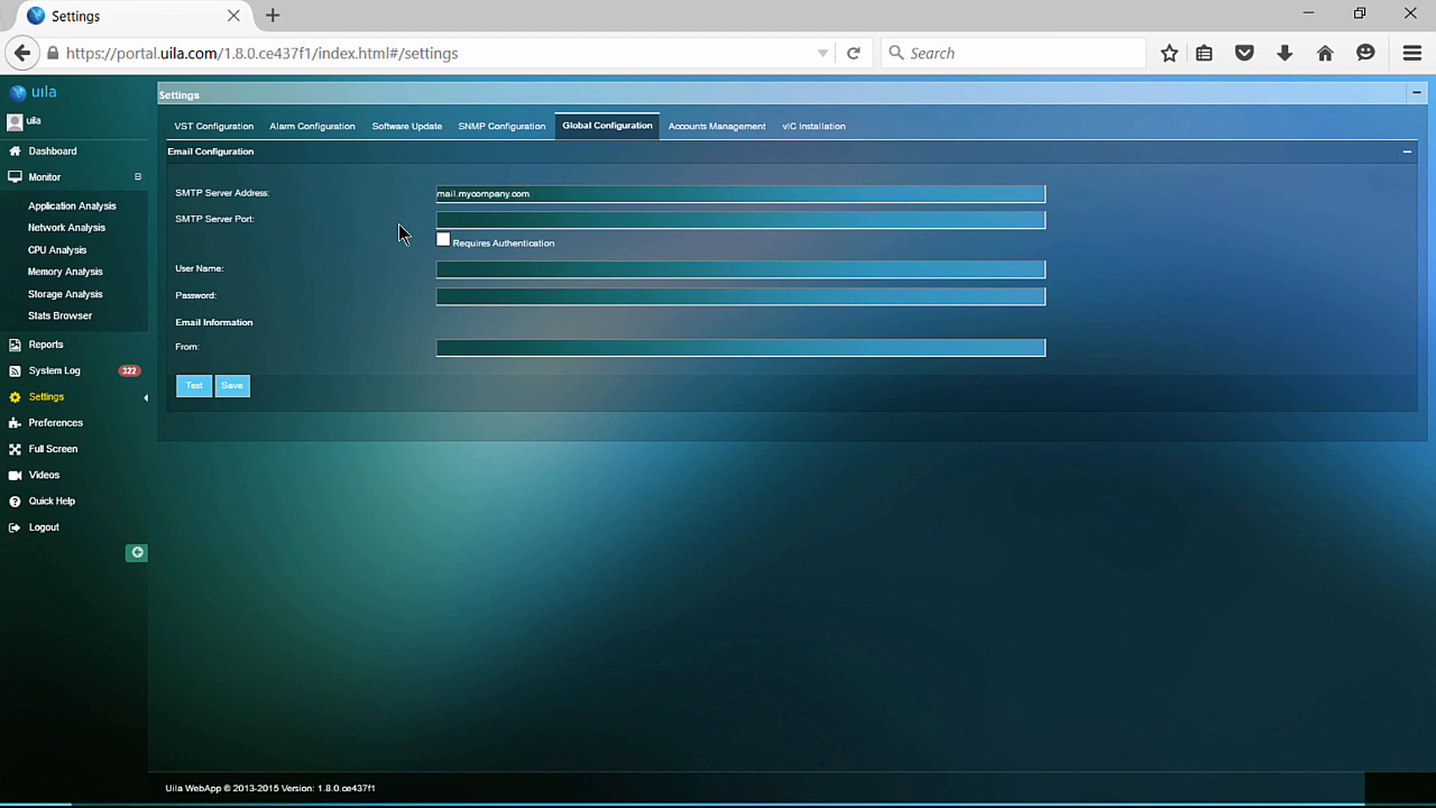
mouse_move(717, 125)
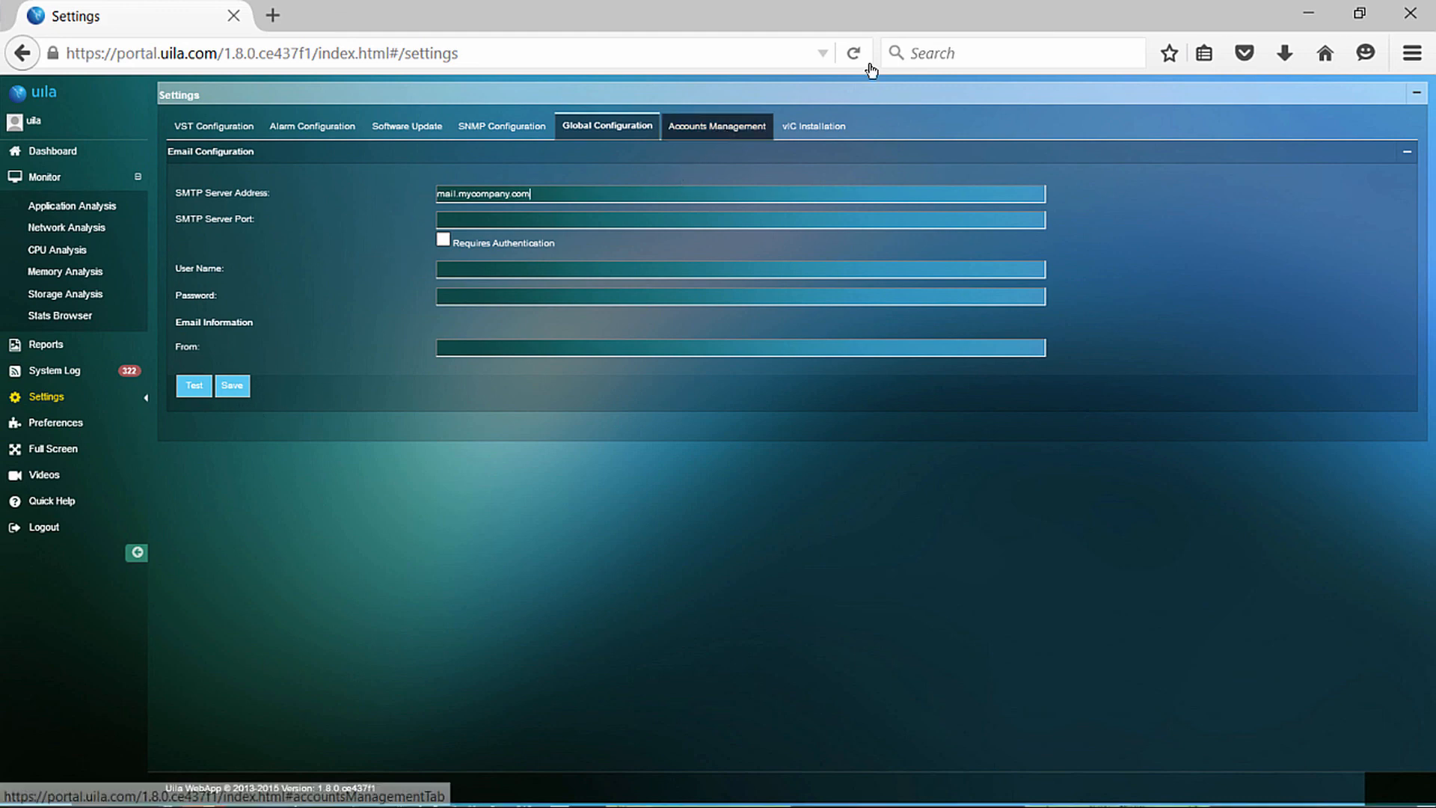
left_click(717, 126)
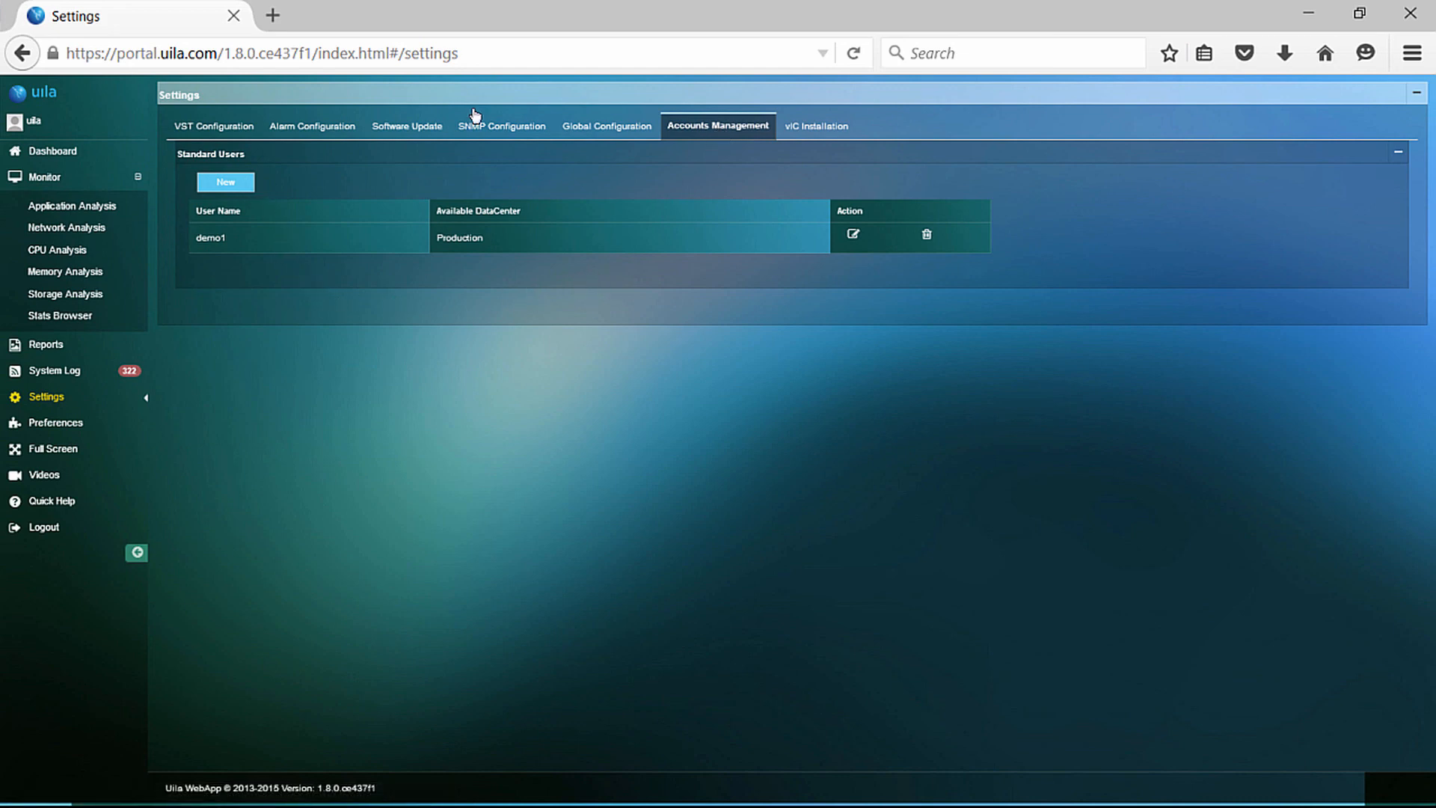
Draft a standard user with login 'Joe', discard it, then view the vIC Installation status.
left_click(225, 182)
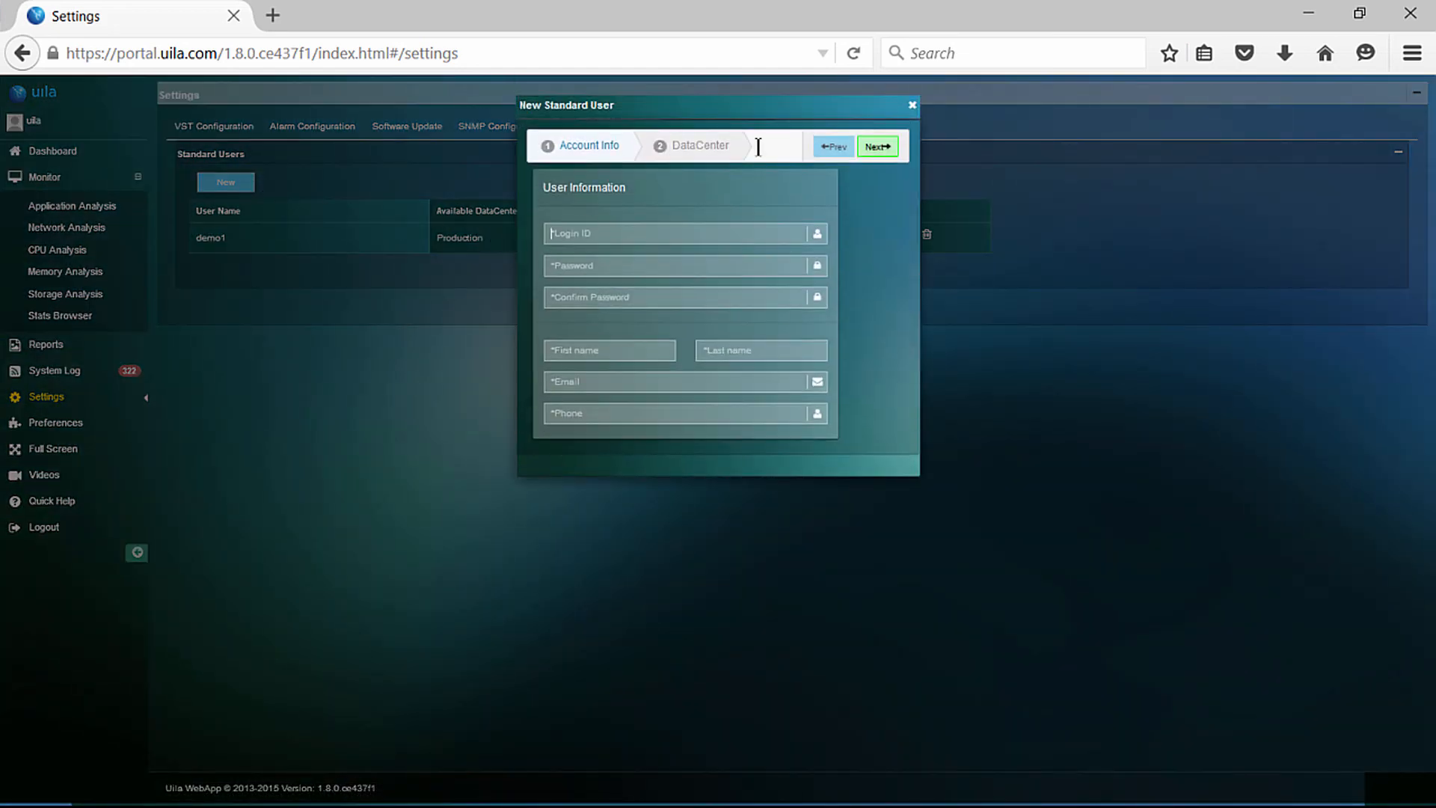
type("Joe")
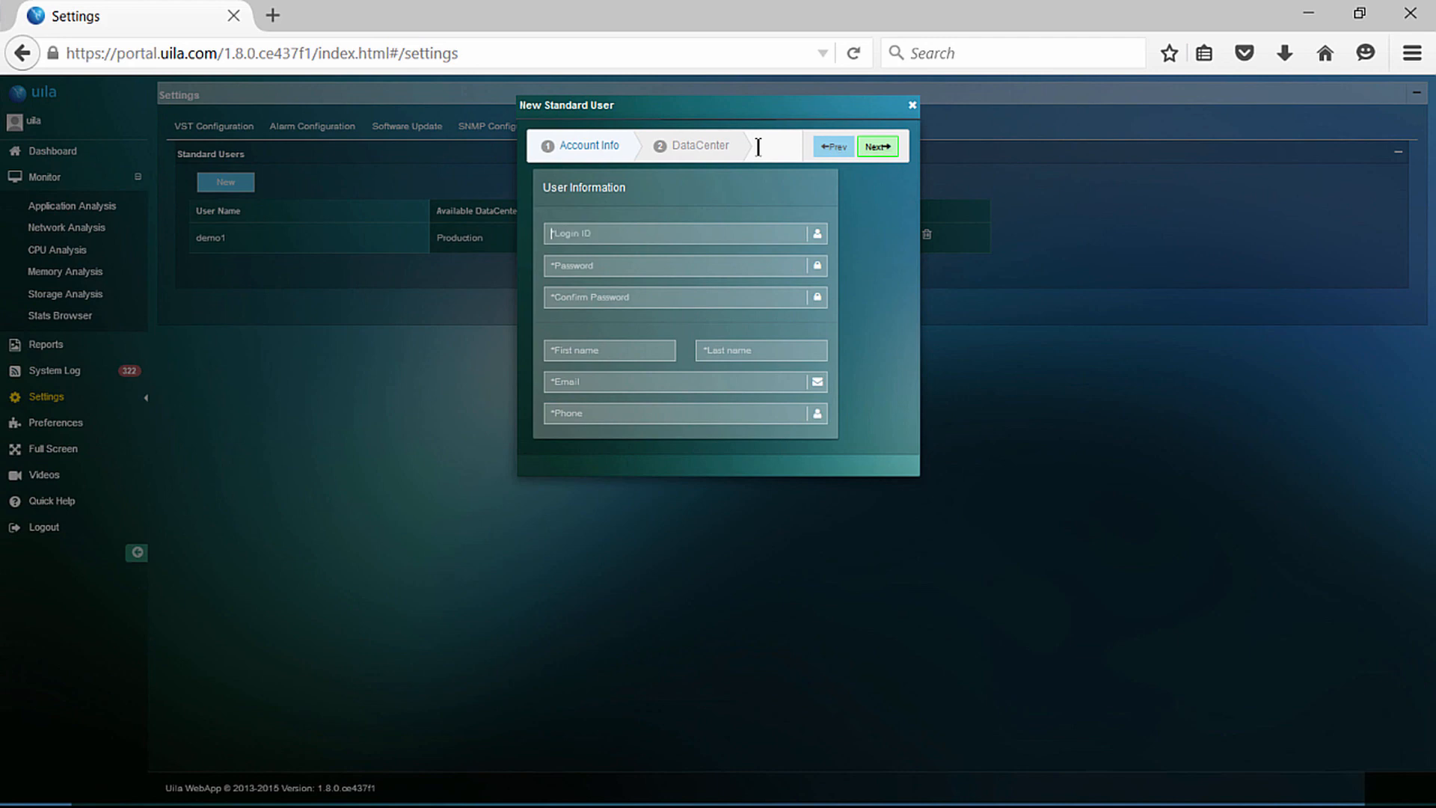
type("Joe")
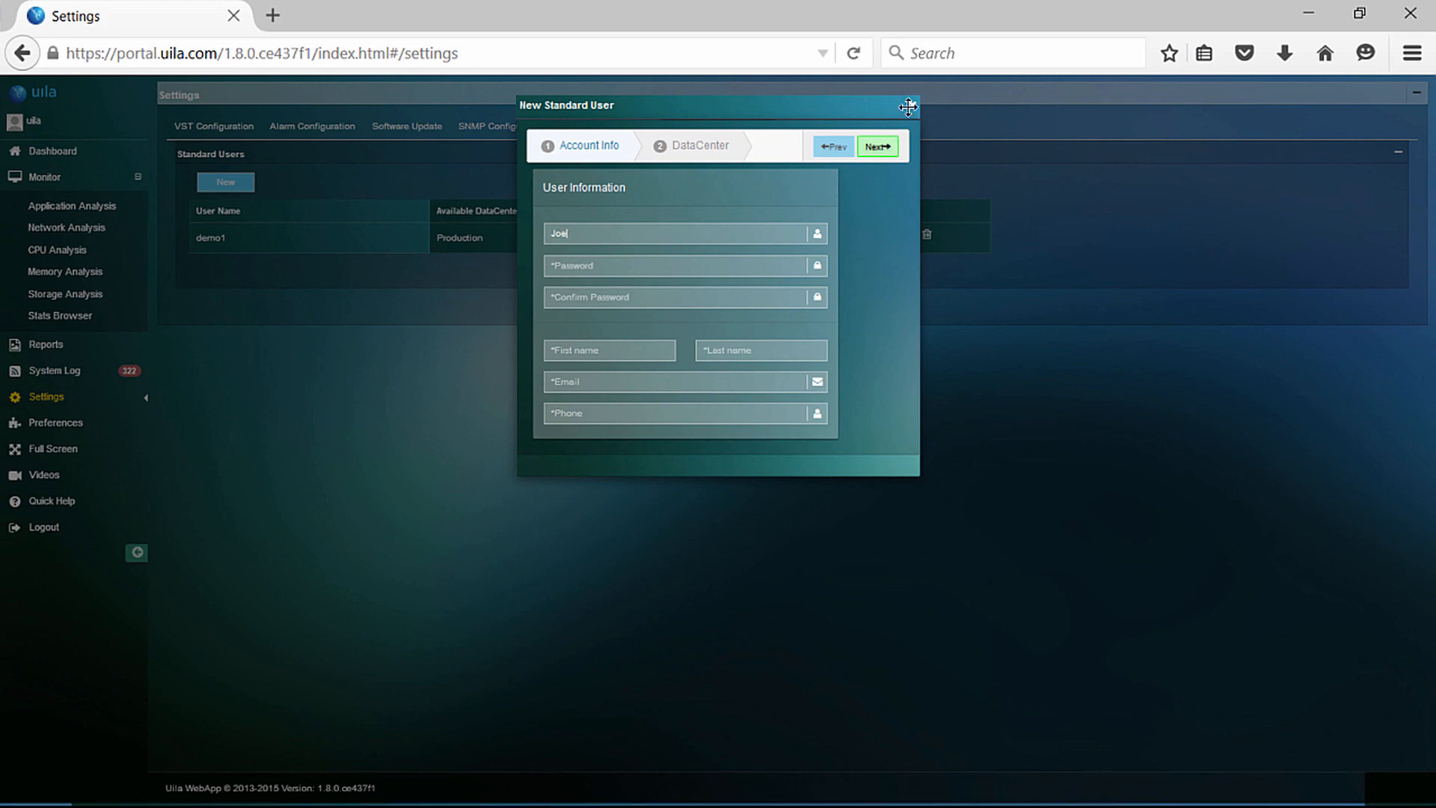
left_click(908, 105)
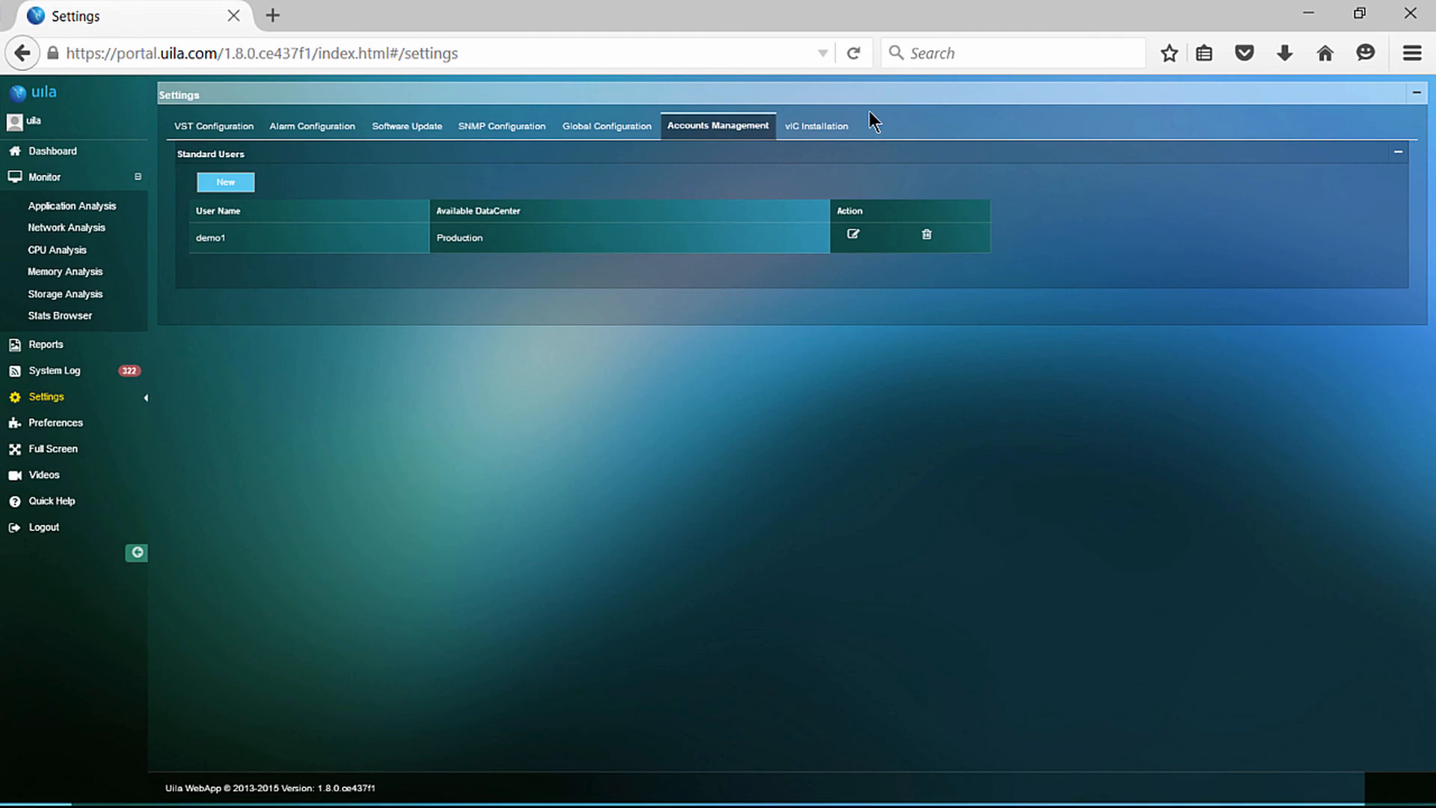
left_click(813, 125)
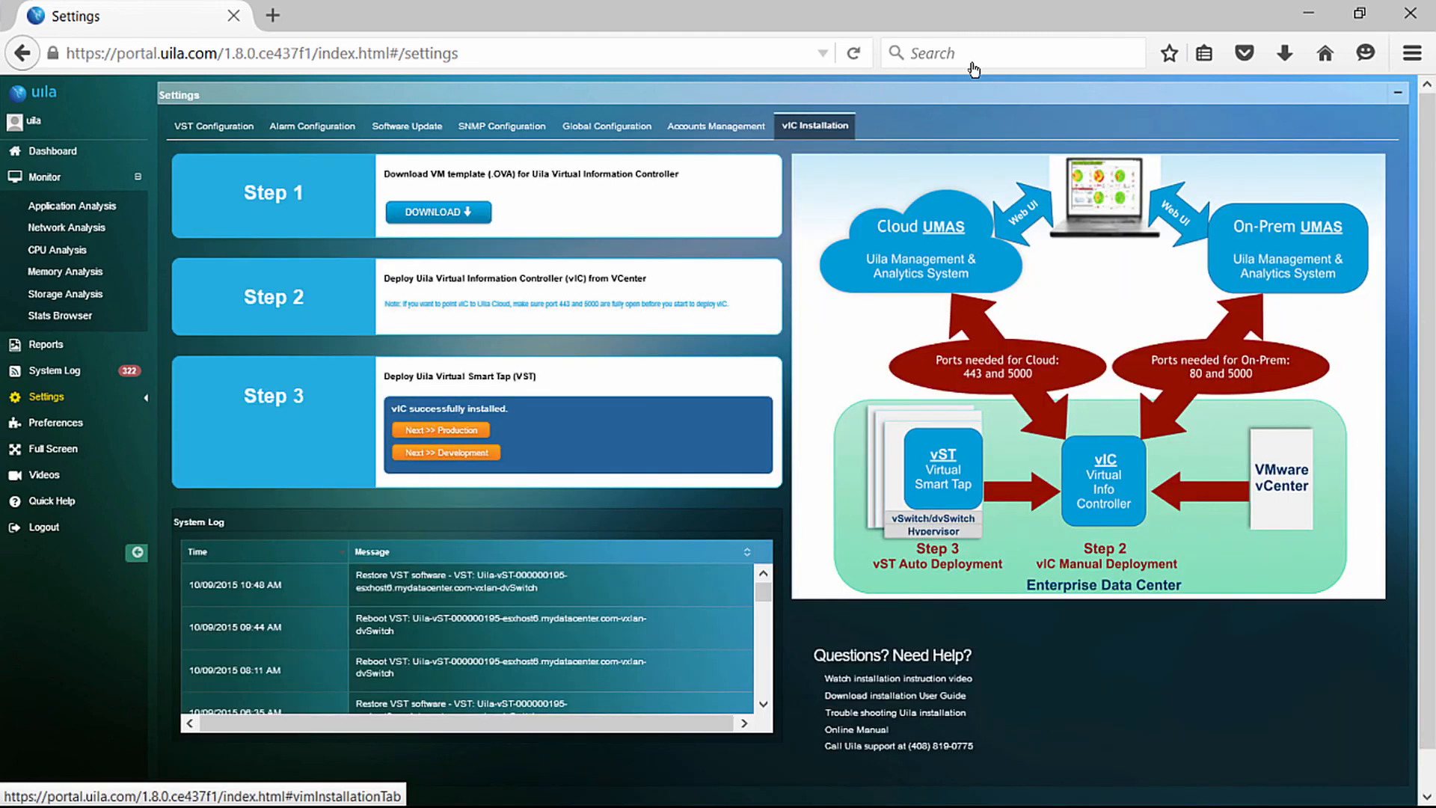
mouse_move(750, 352)
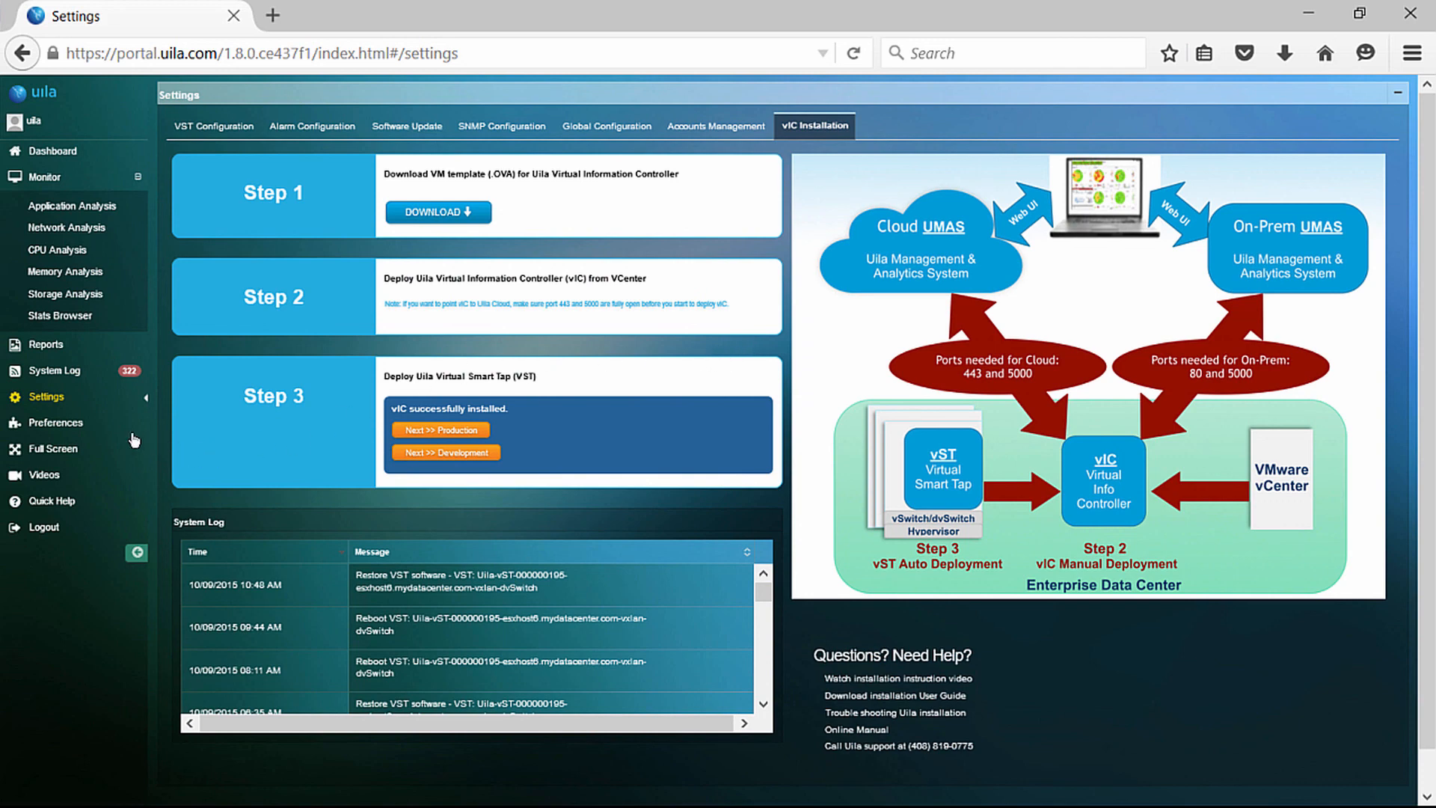
In Preferences' Dashboard Configuration, select the Video Helper widget among the non-selected widgets.
left_click(54, 422)
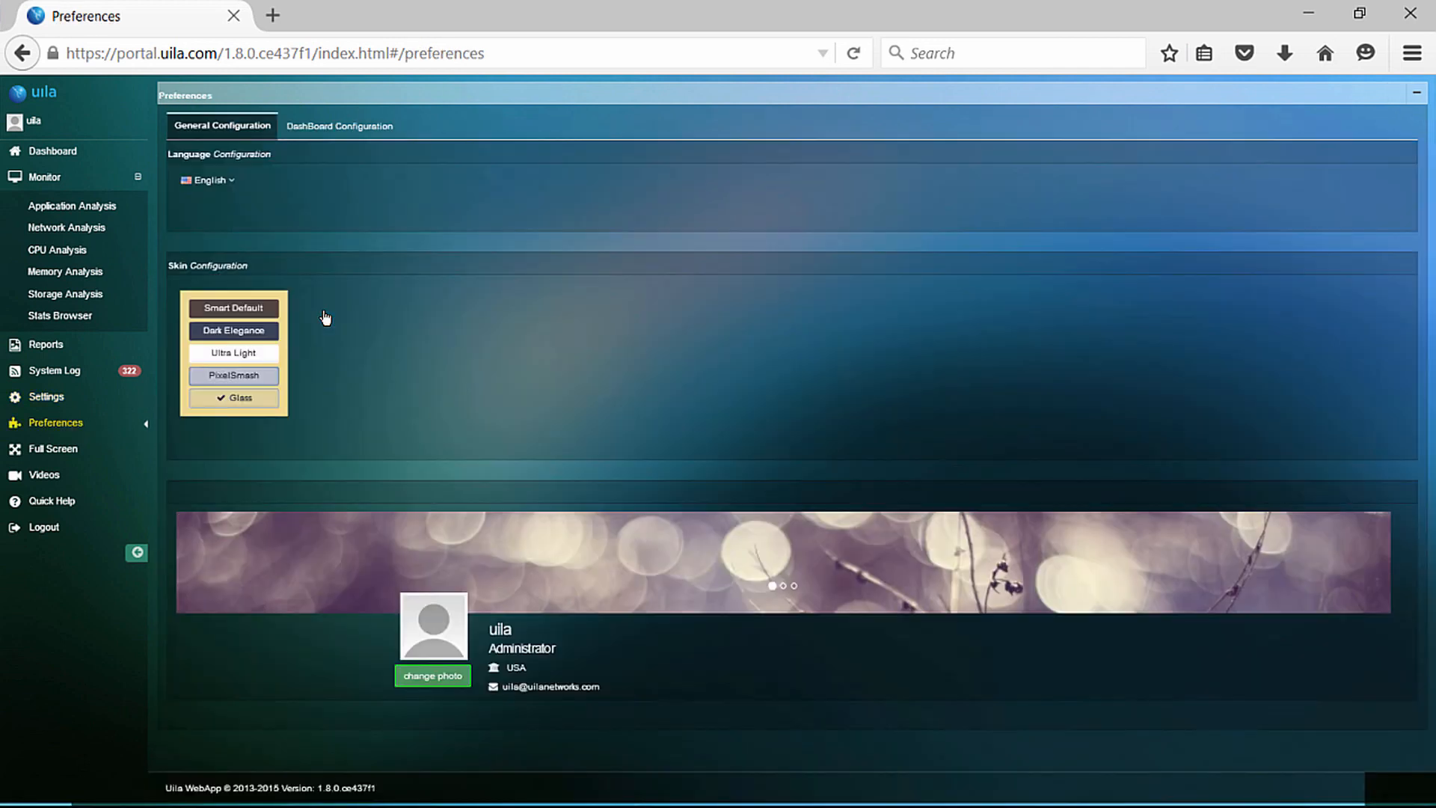
mouse_move(262, 195)
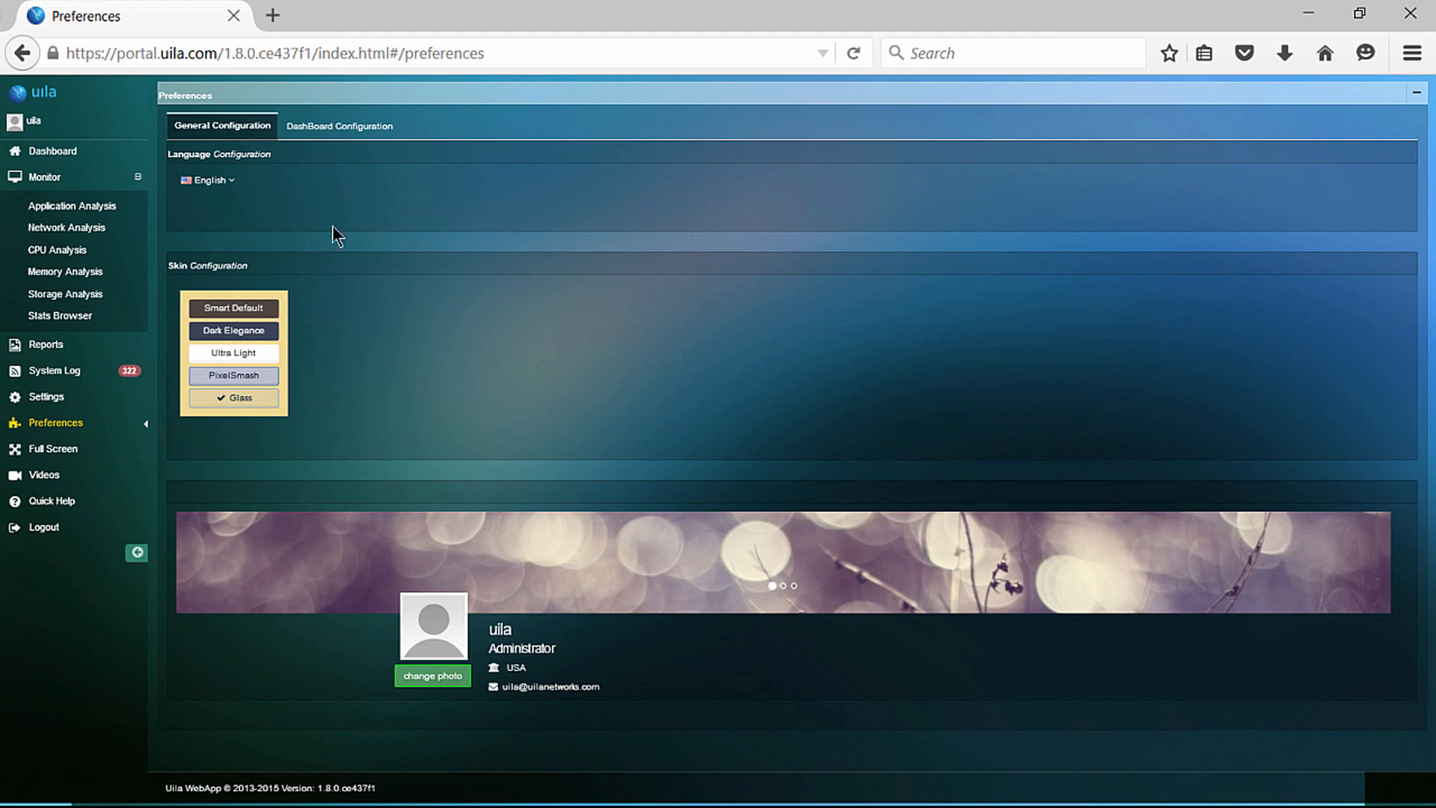
left_click(340, 126)
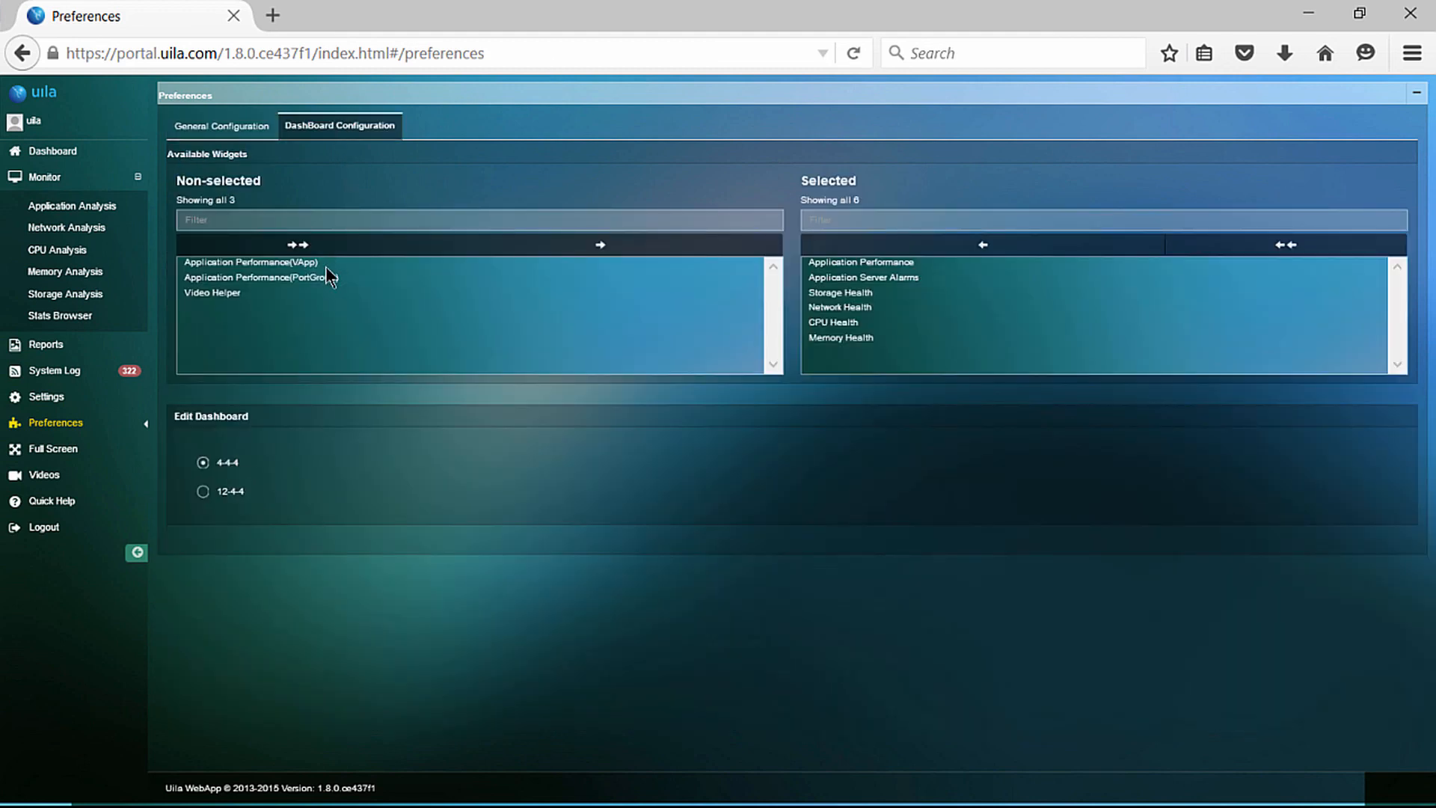
mouse_move(295, 303)
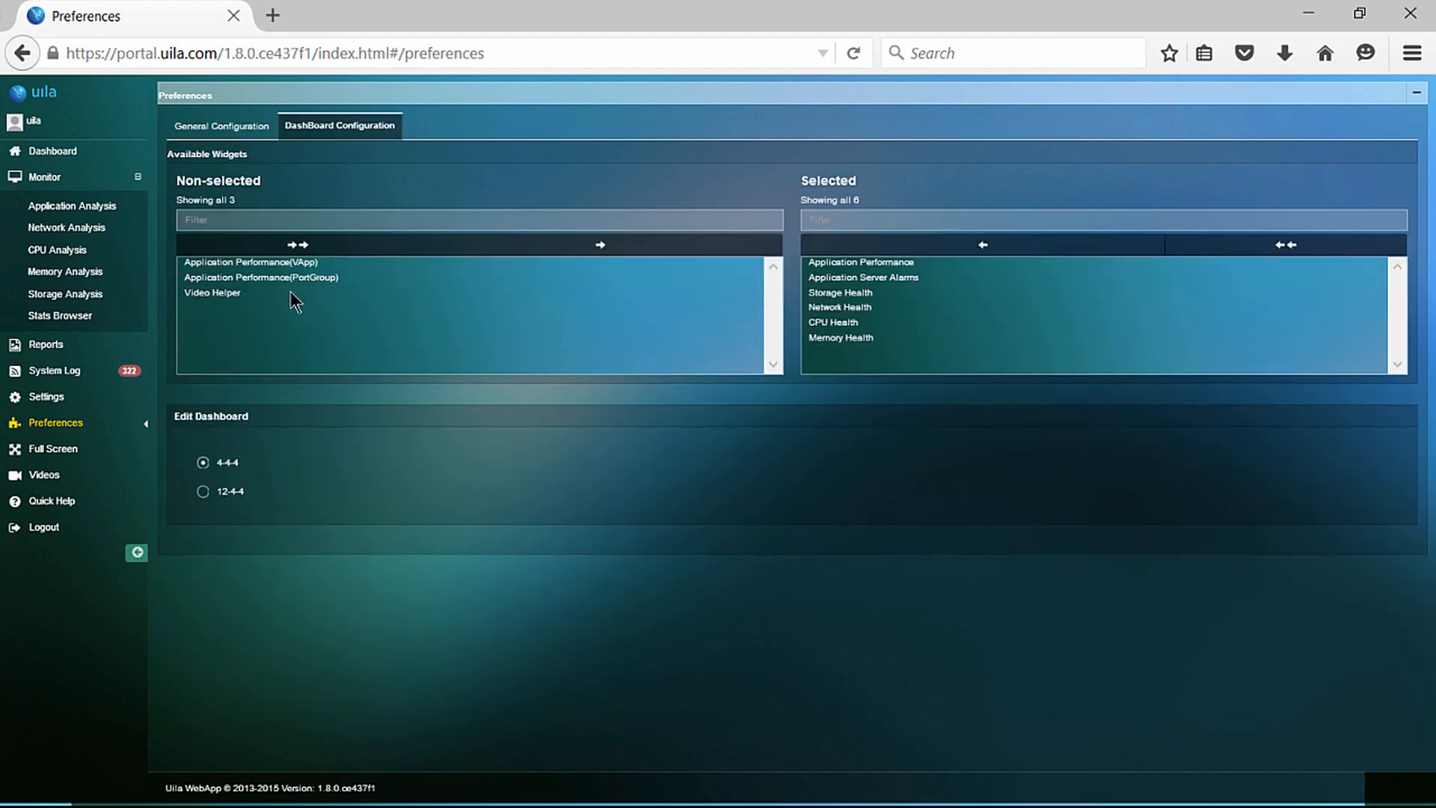
mouse_move(234, 304)
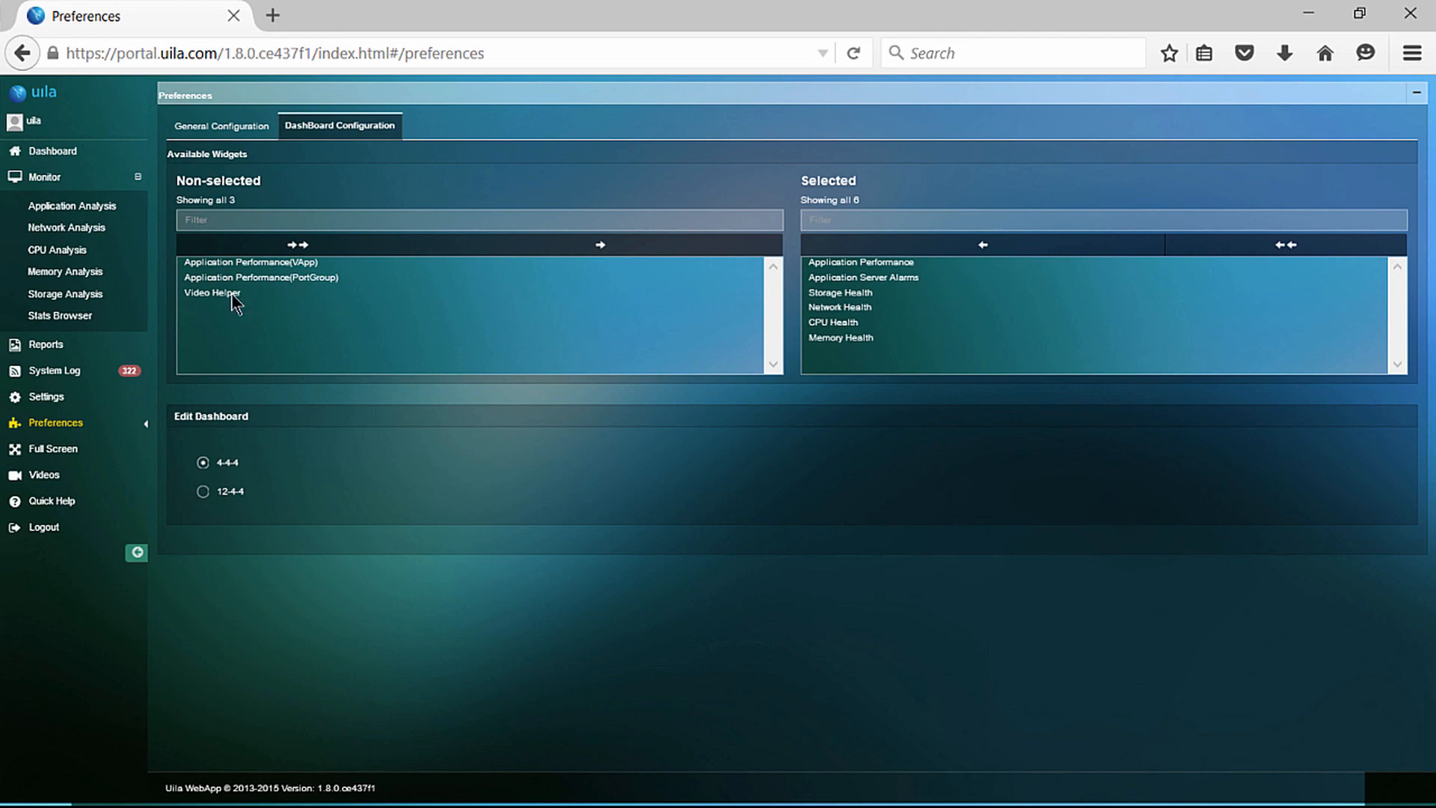
left_click(211, 292)
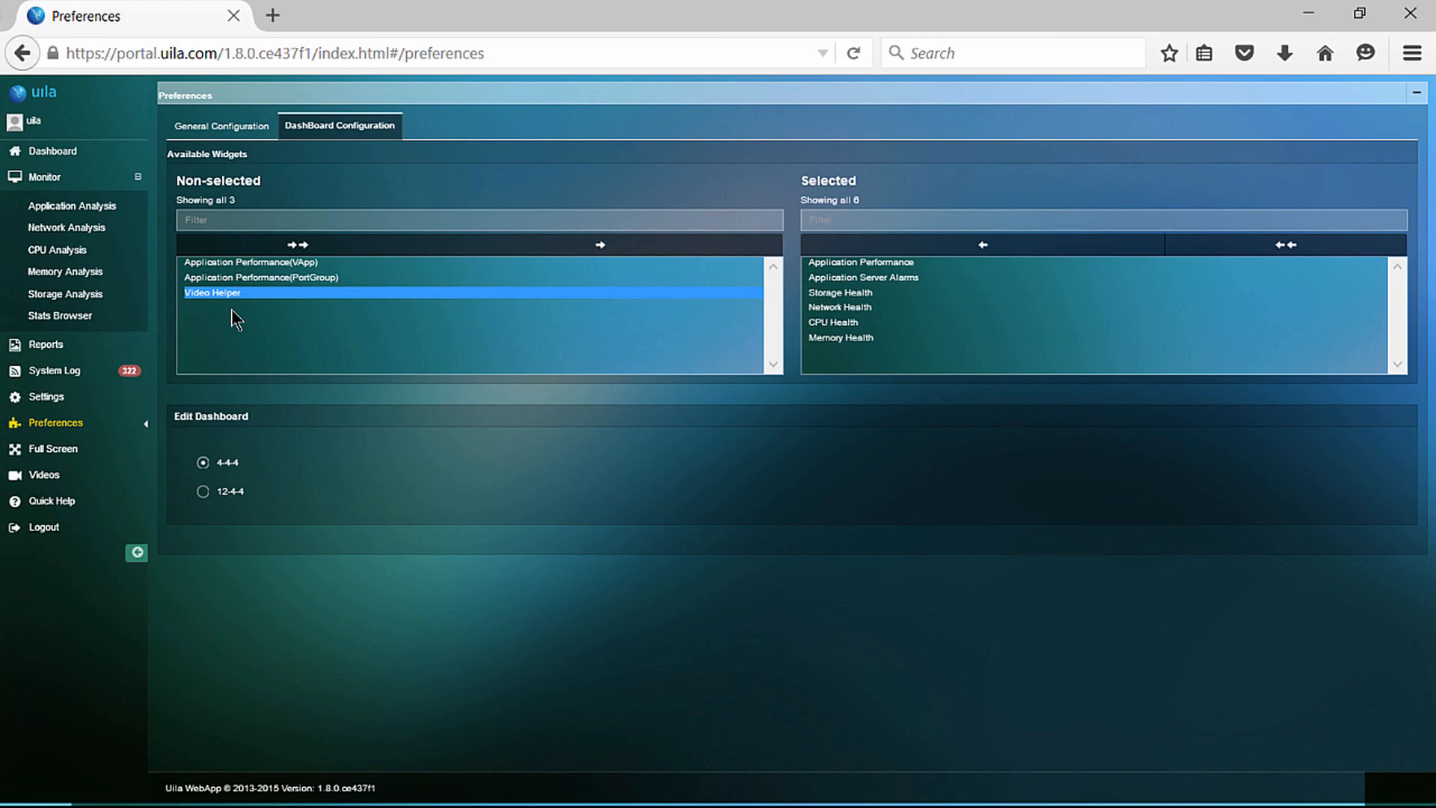
mouse_move(44, 475)
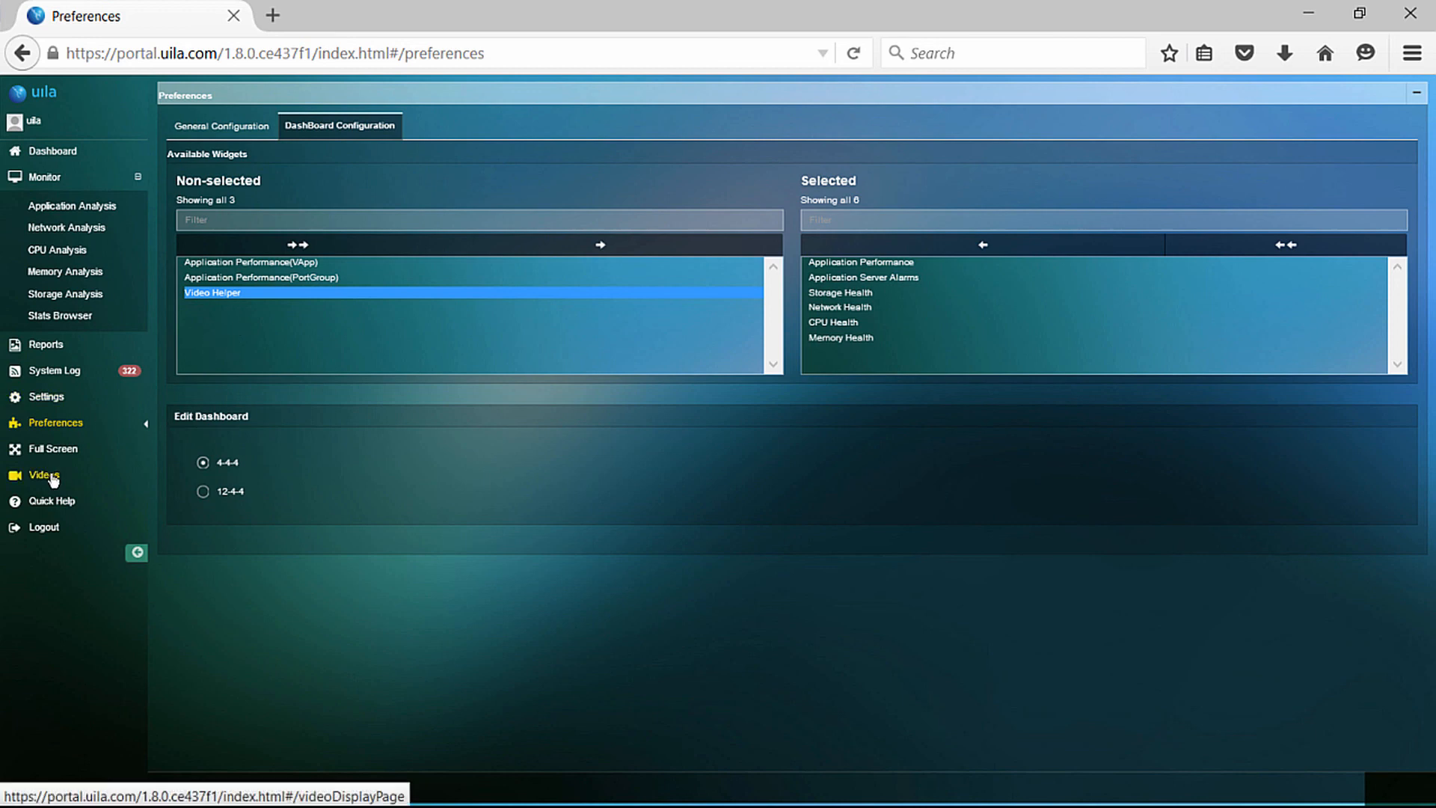
Browse the Two Minute Drill training videos, then return to the full health dashboard.
left_click(43, 474)
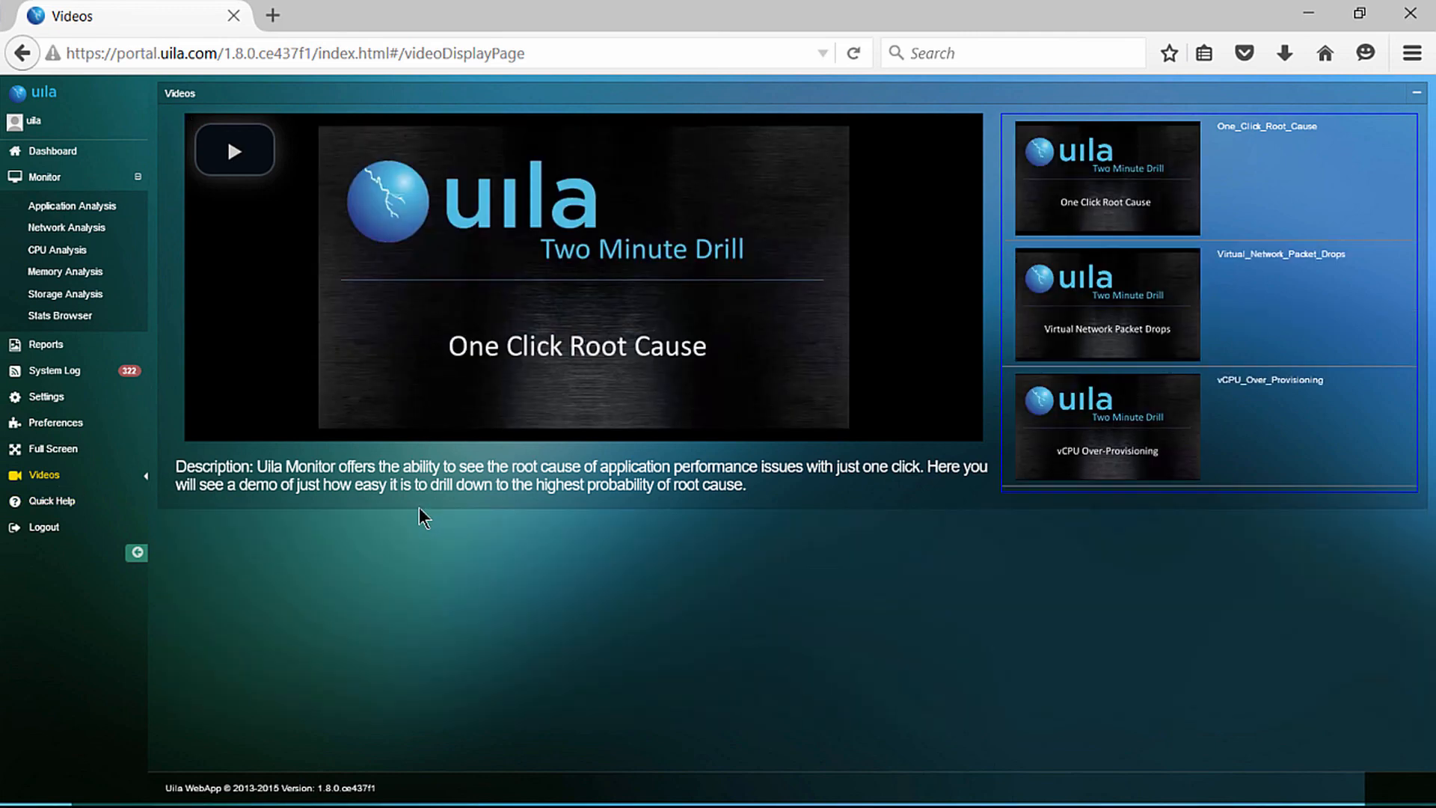
mouse_move(50, 449)
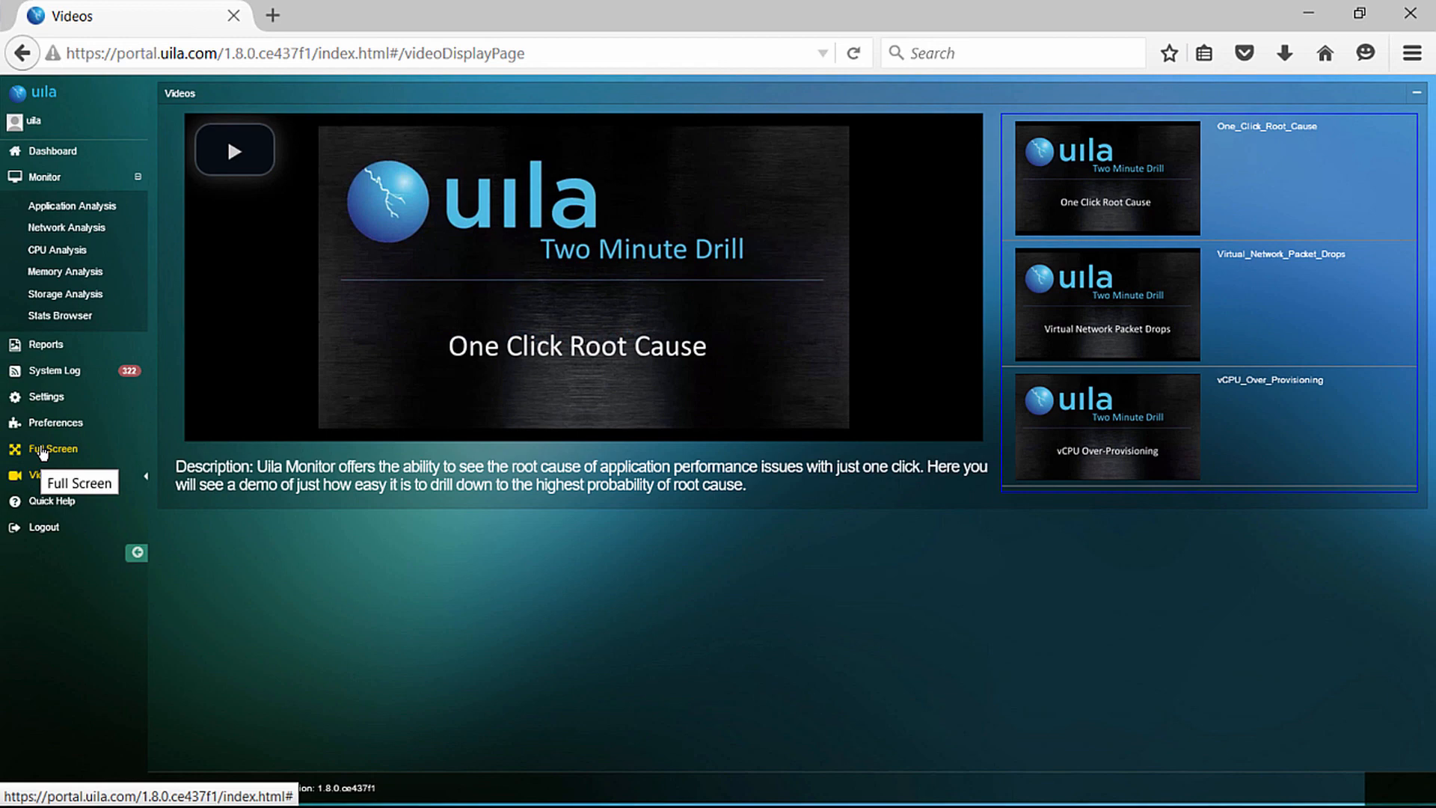
left_click(52, 151)
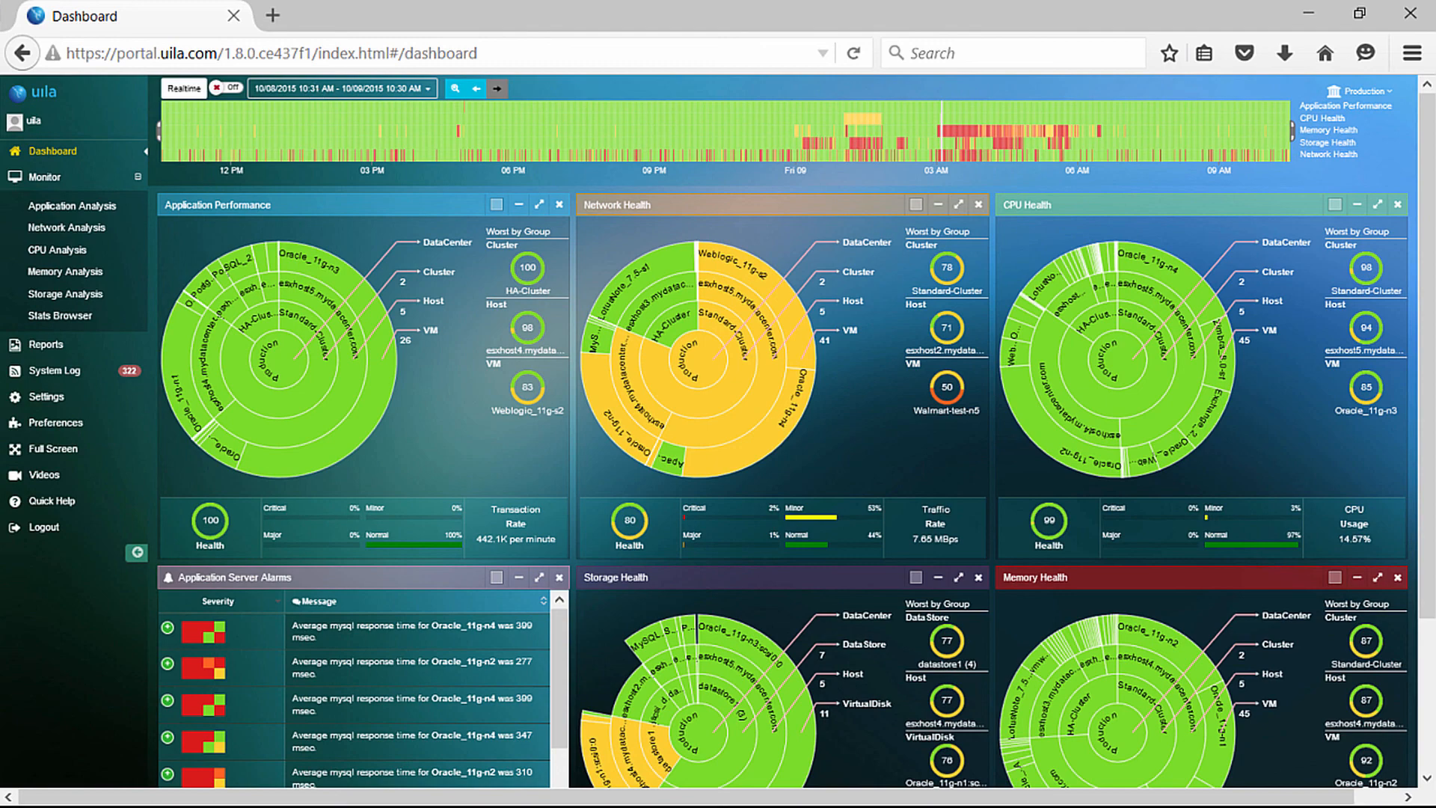